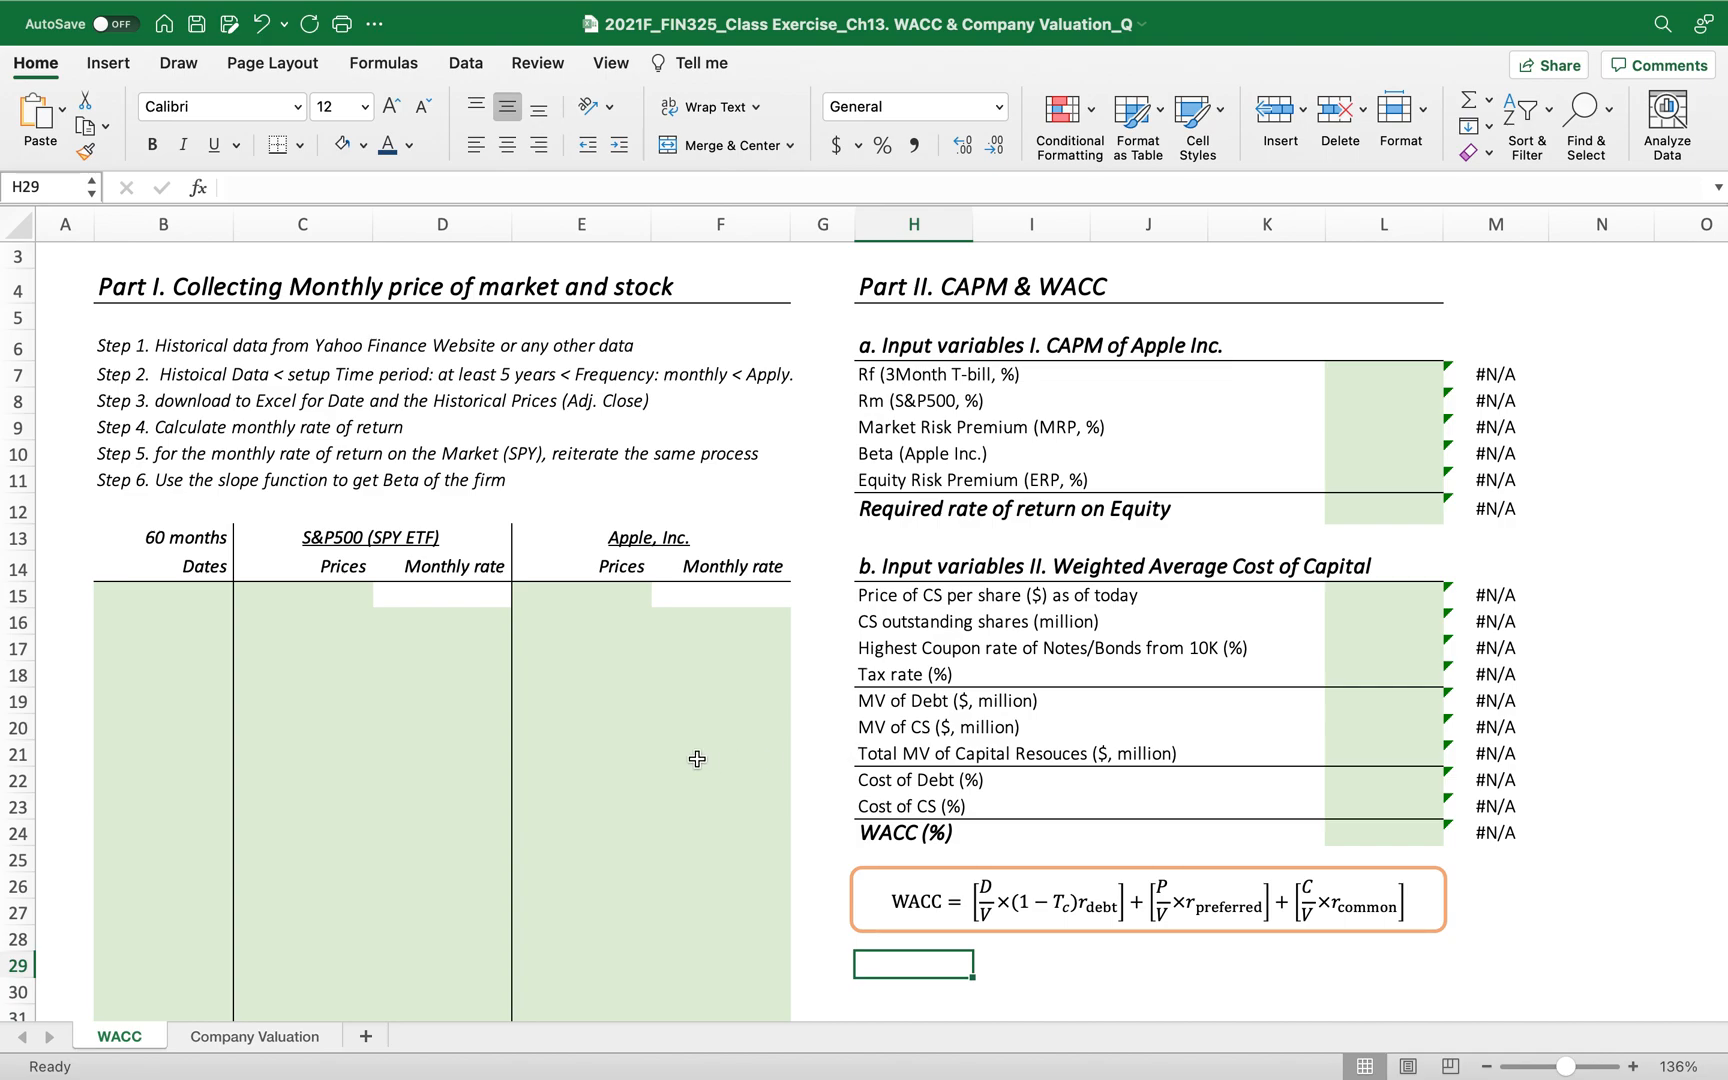
mouse_move(514, 928)
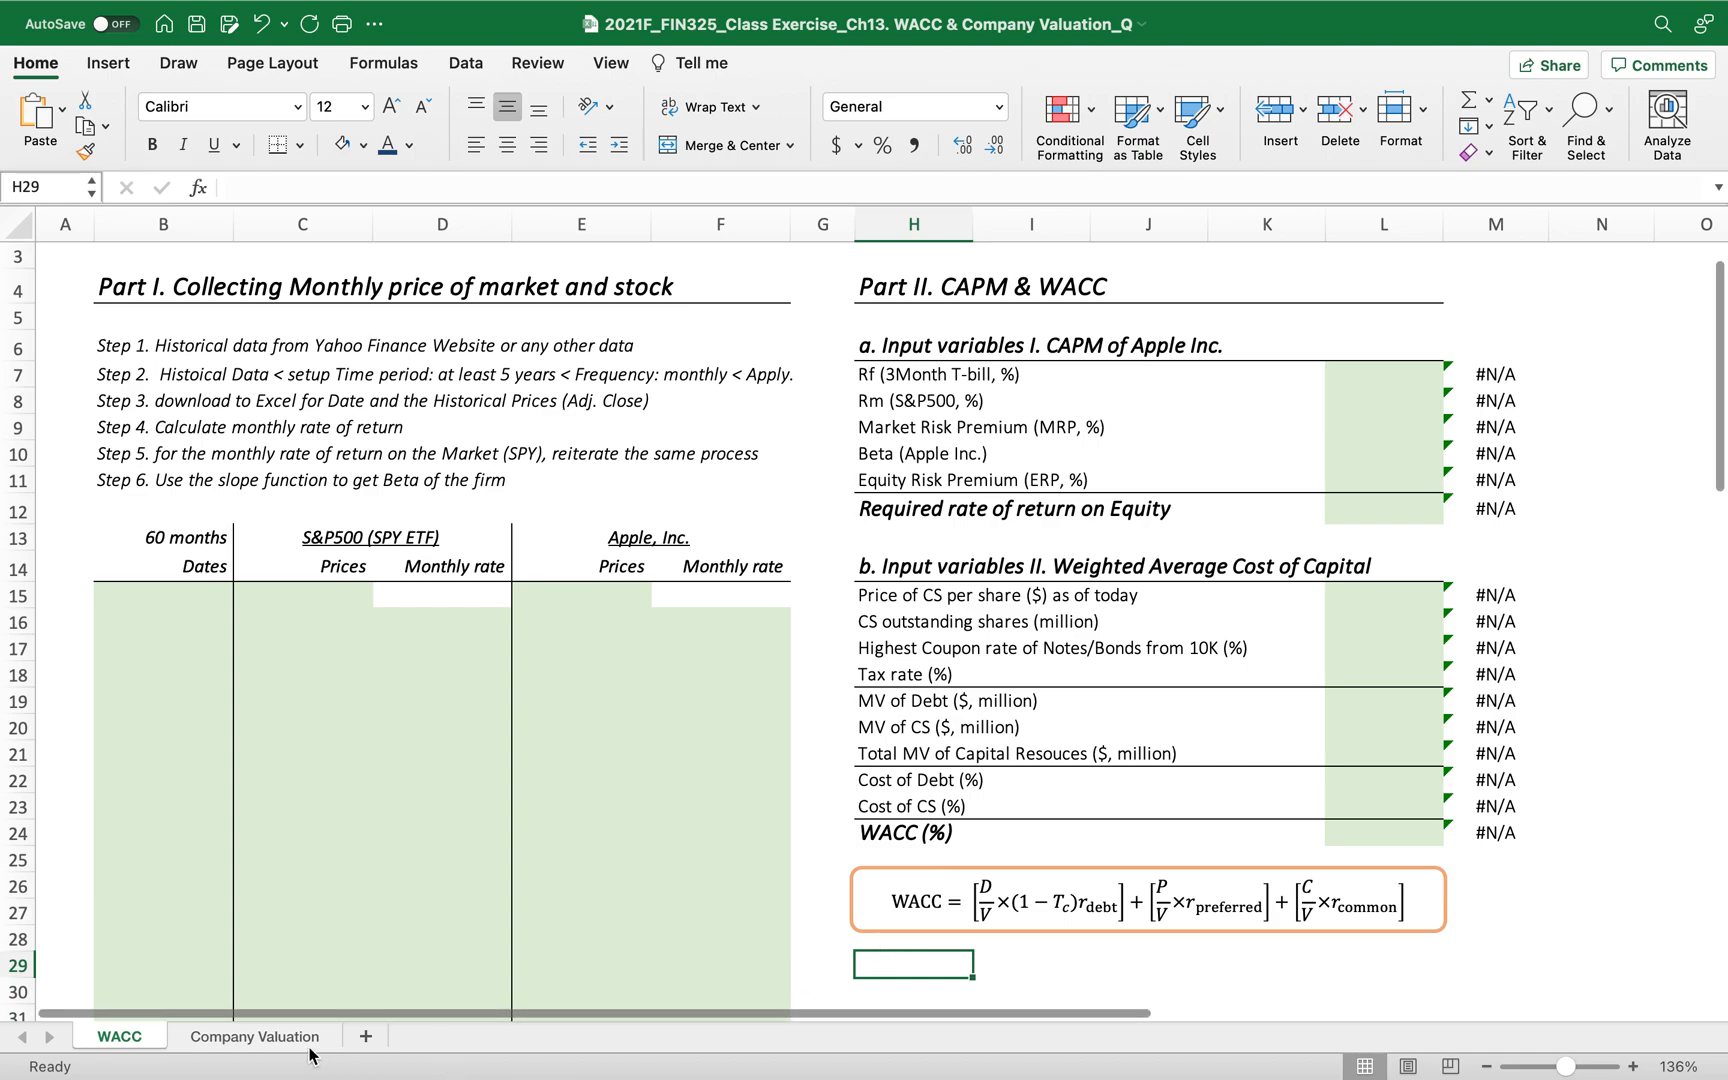
Switch to the Company Valuation sheet and scroll through the FCFF model.
click(256, 1036)
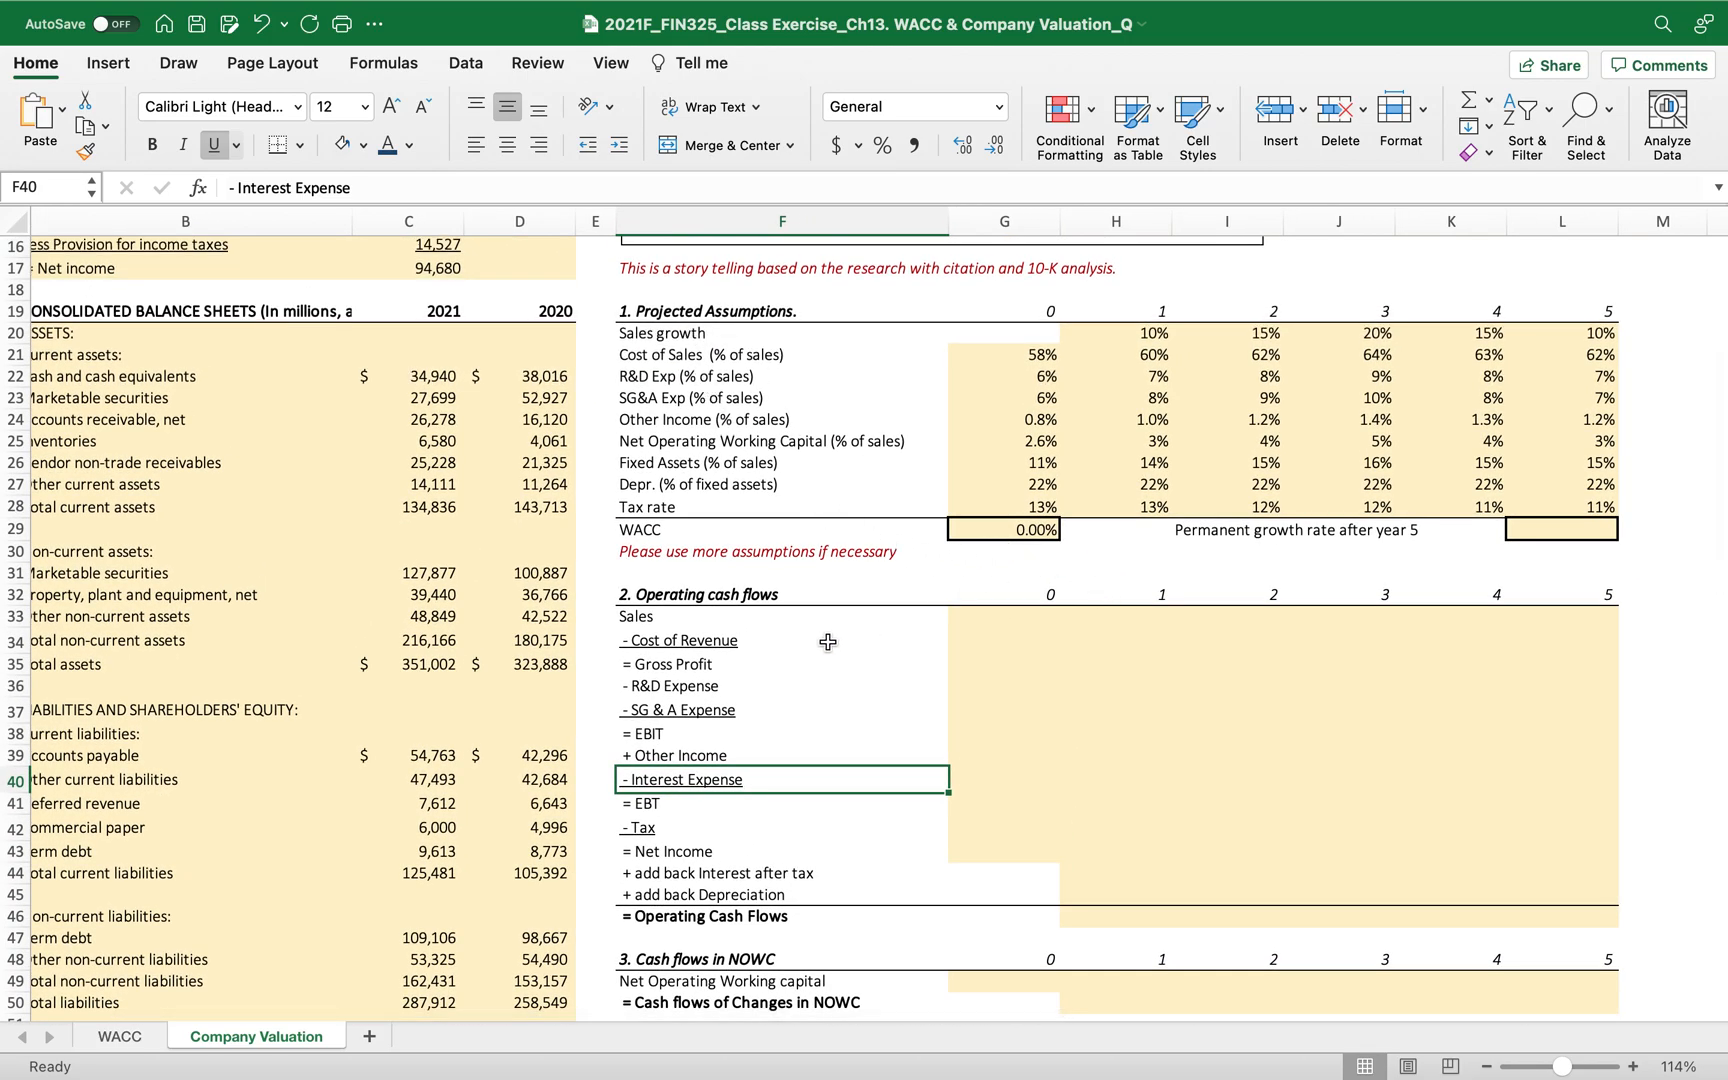
mouse_move(884, 852)
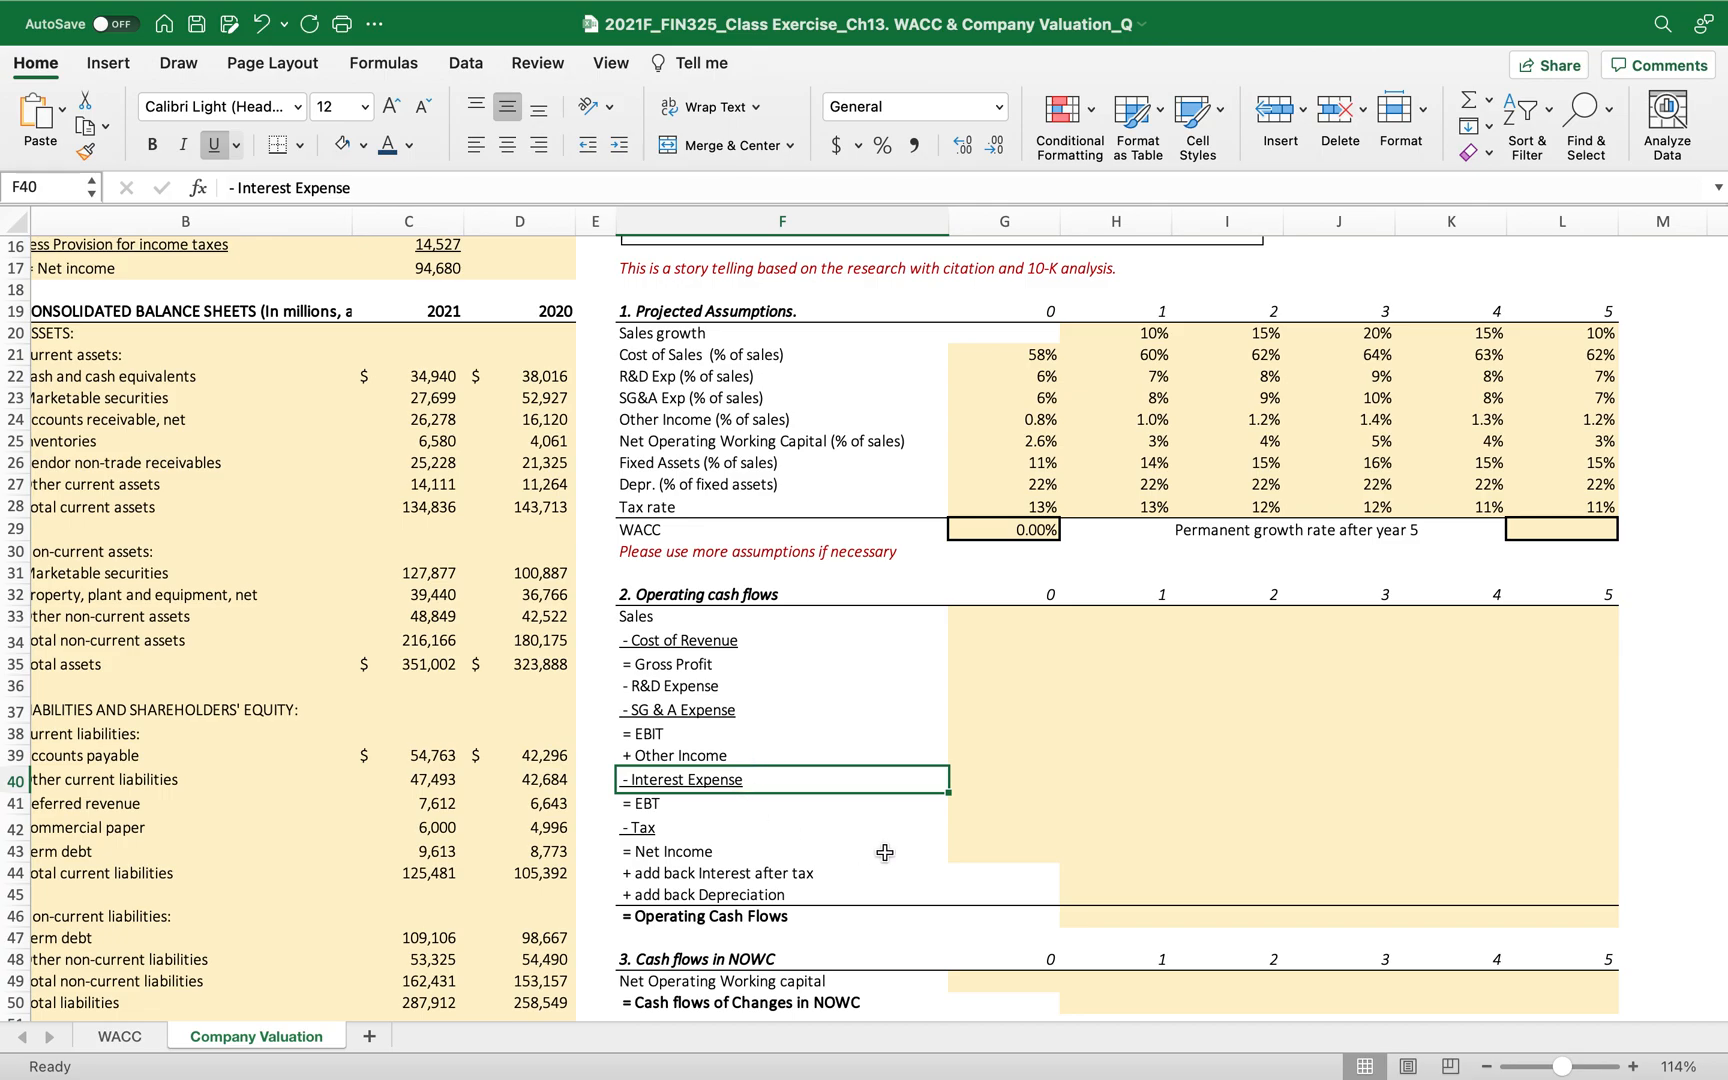
scroll(down, 3)
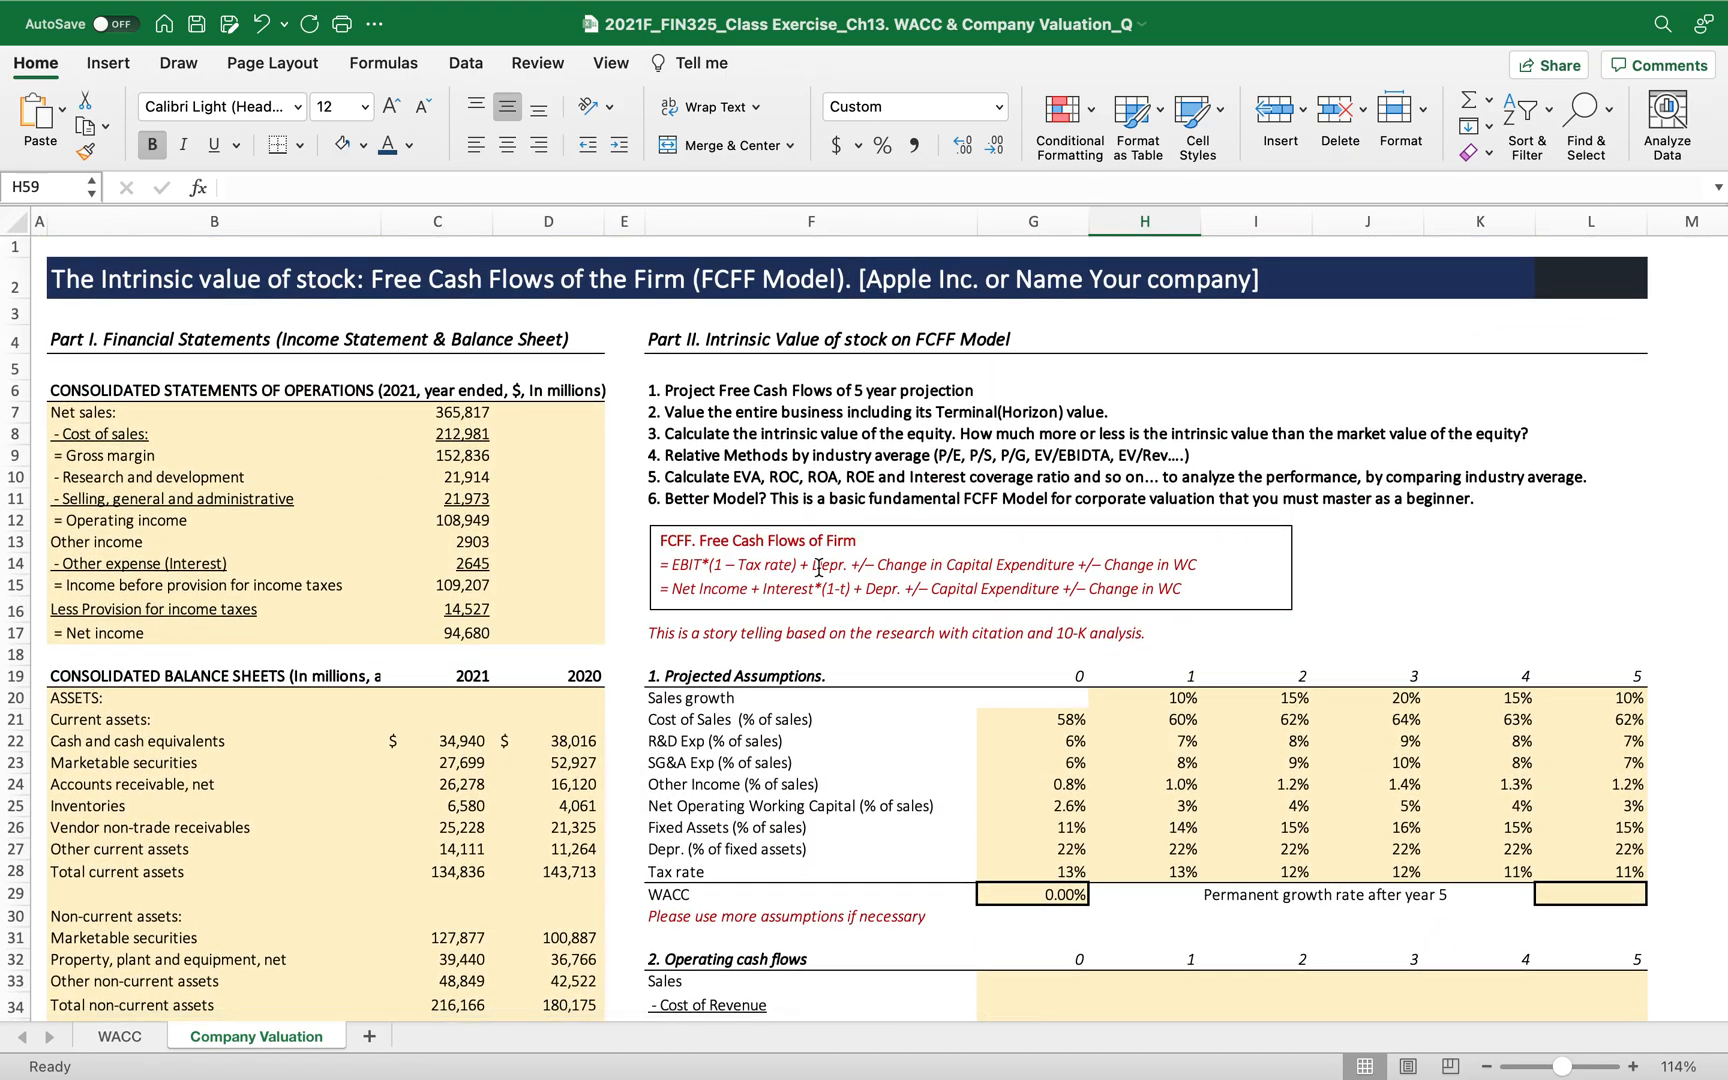
mouse_move(1168, 852)
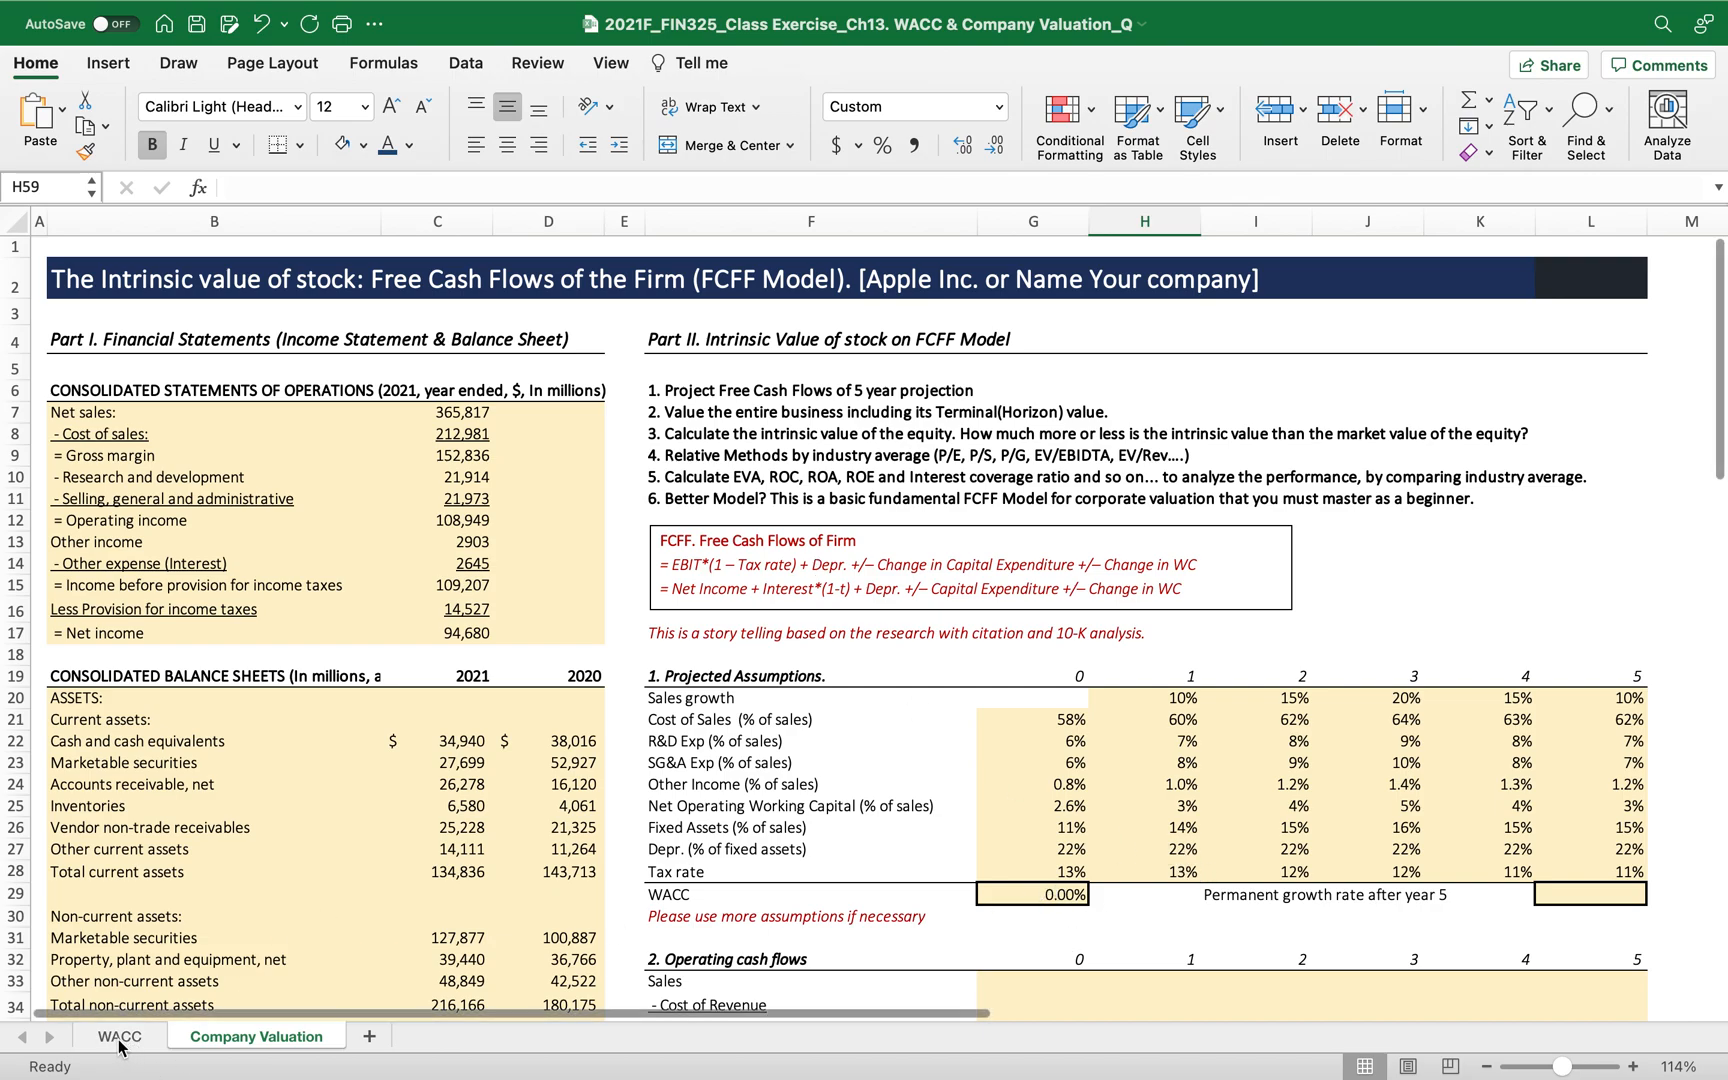
Return to the WACC sheet, then find Apple (AAPL) on Yahoo Finance and show its historical data.
click(118, 1036)
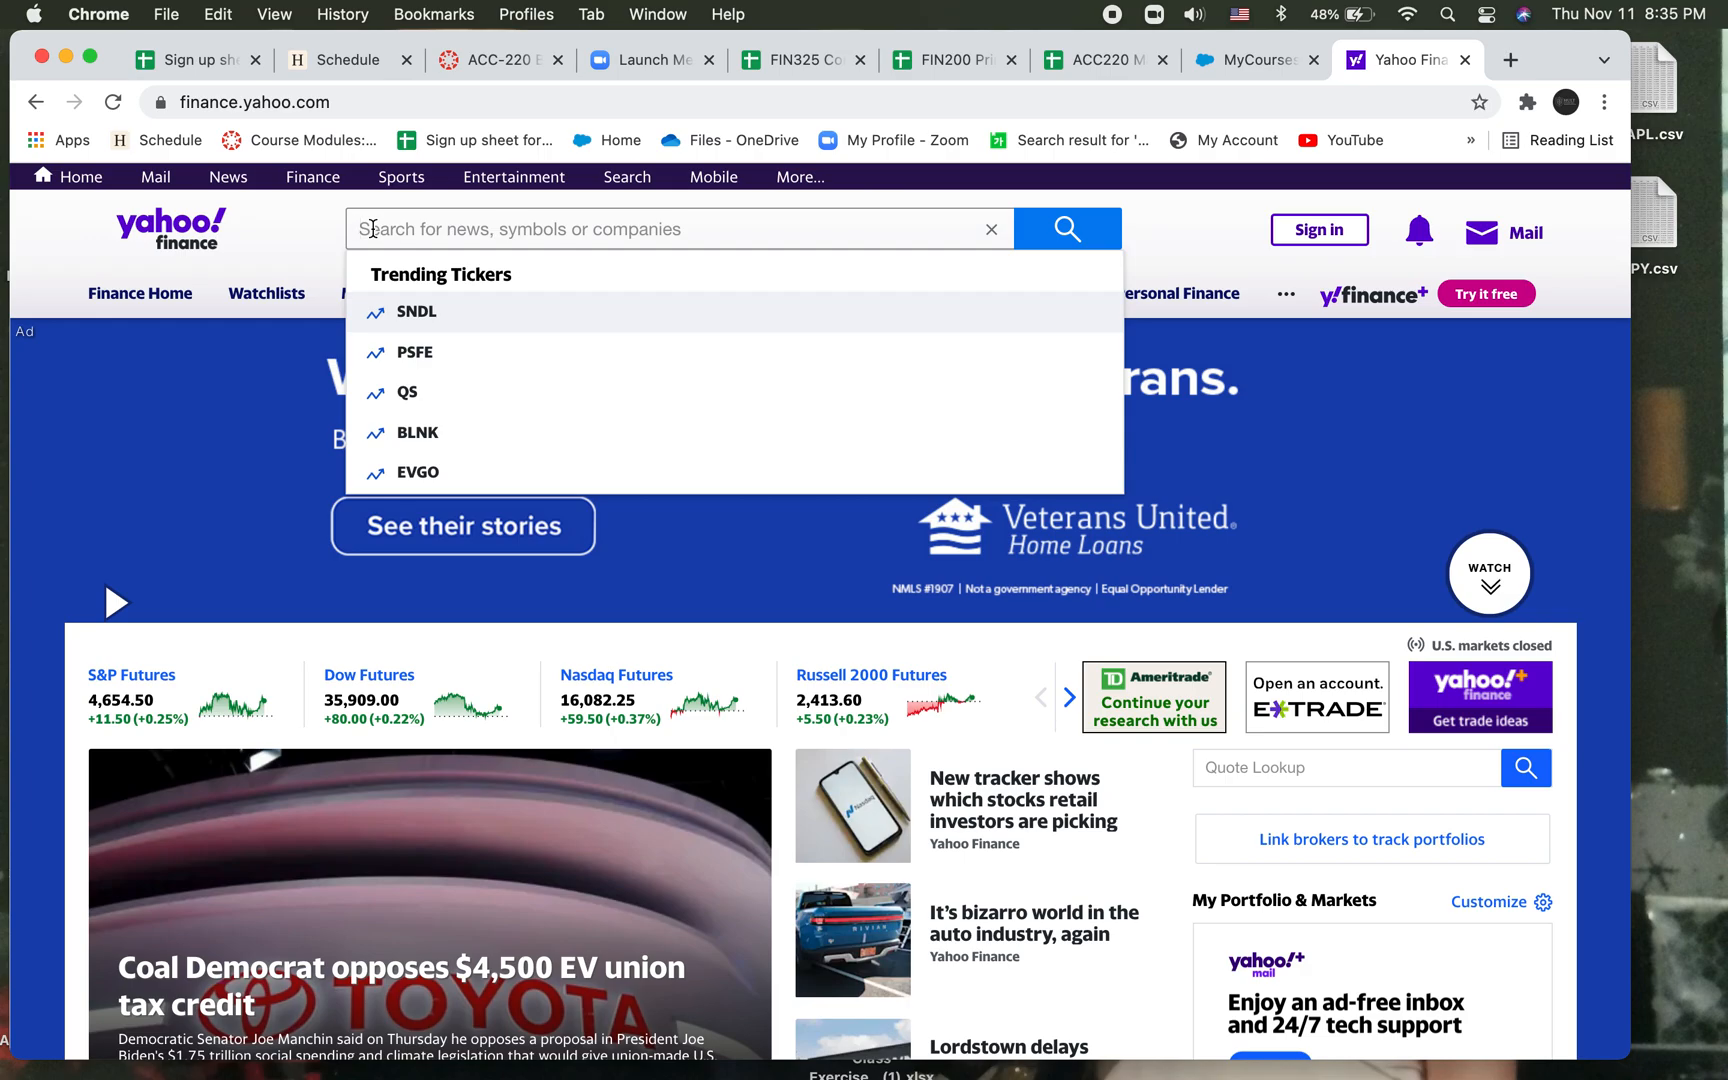
text(appl)
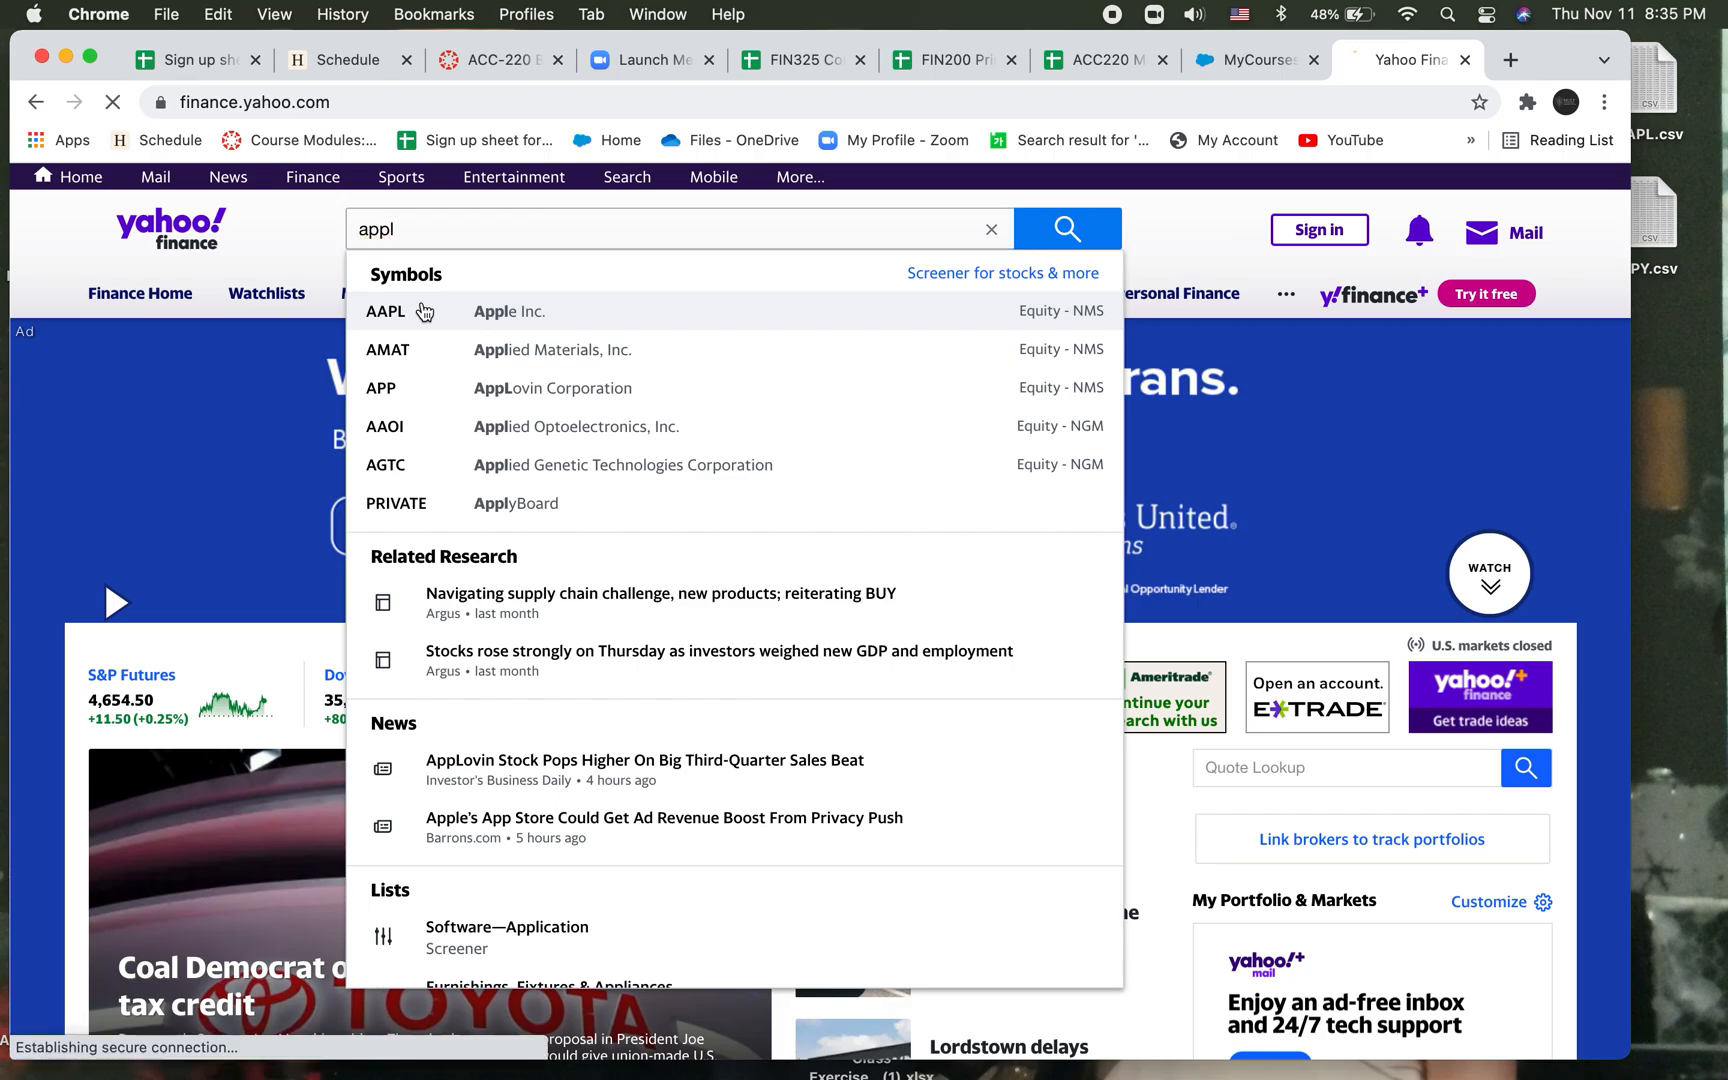
click(426, 312)
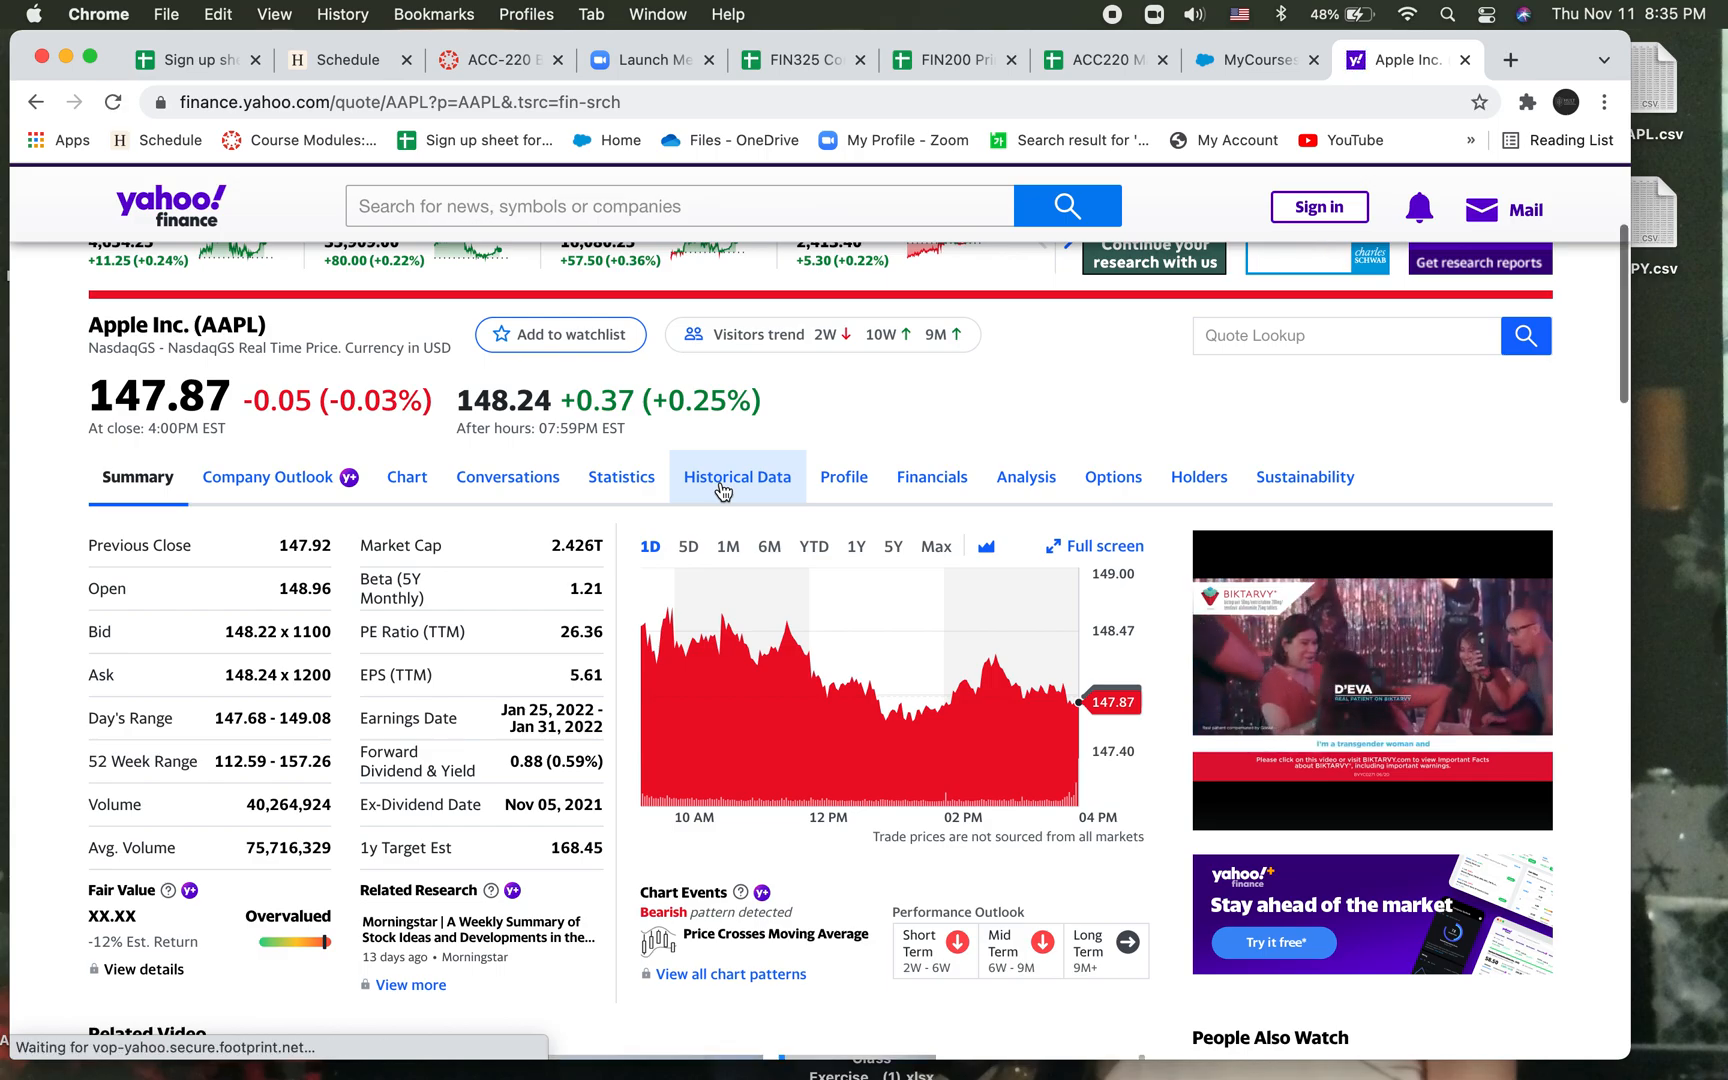
click(736, 478)
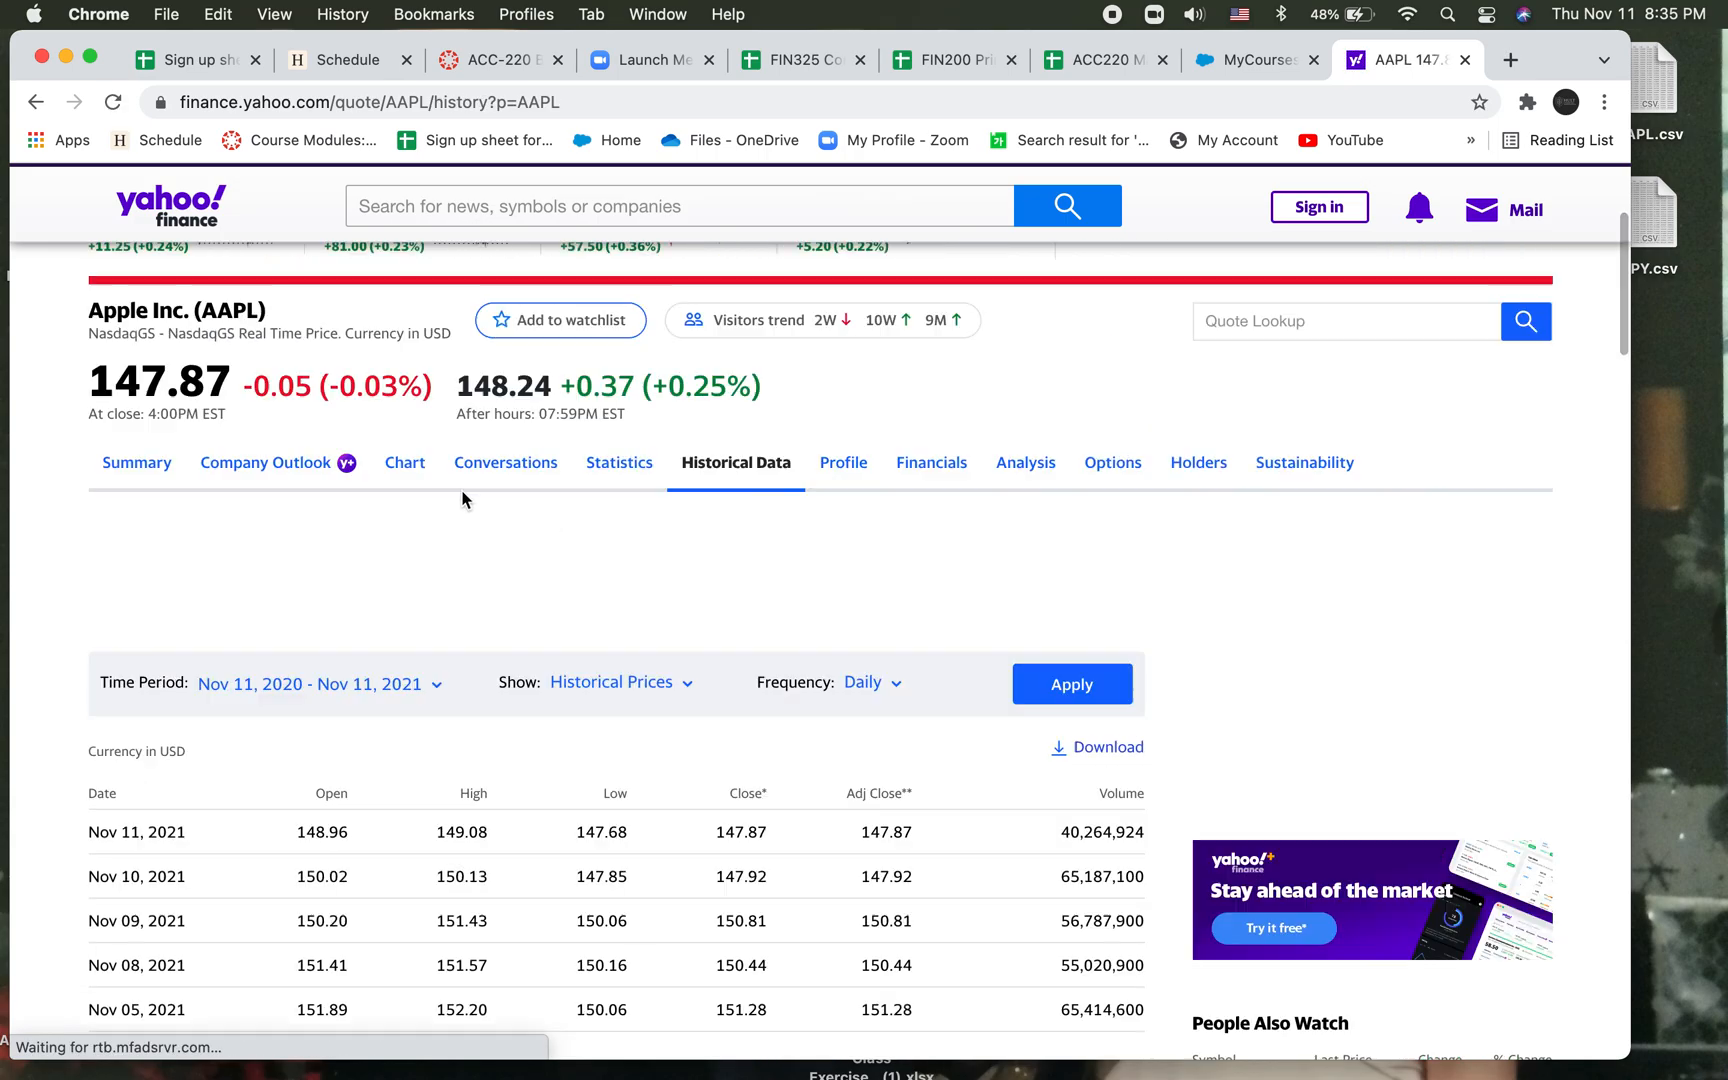
Set the period to the last five years with monthly frequency and apply it.
click(312, 684)
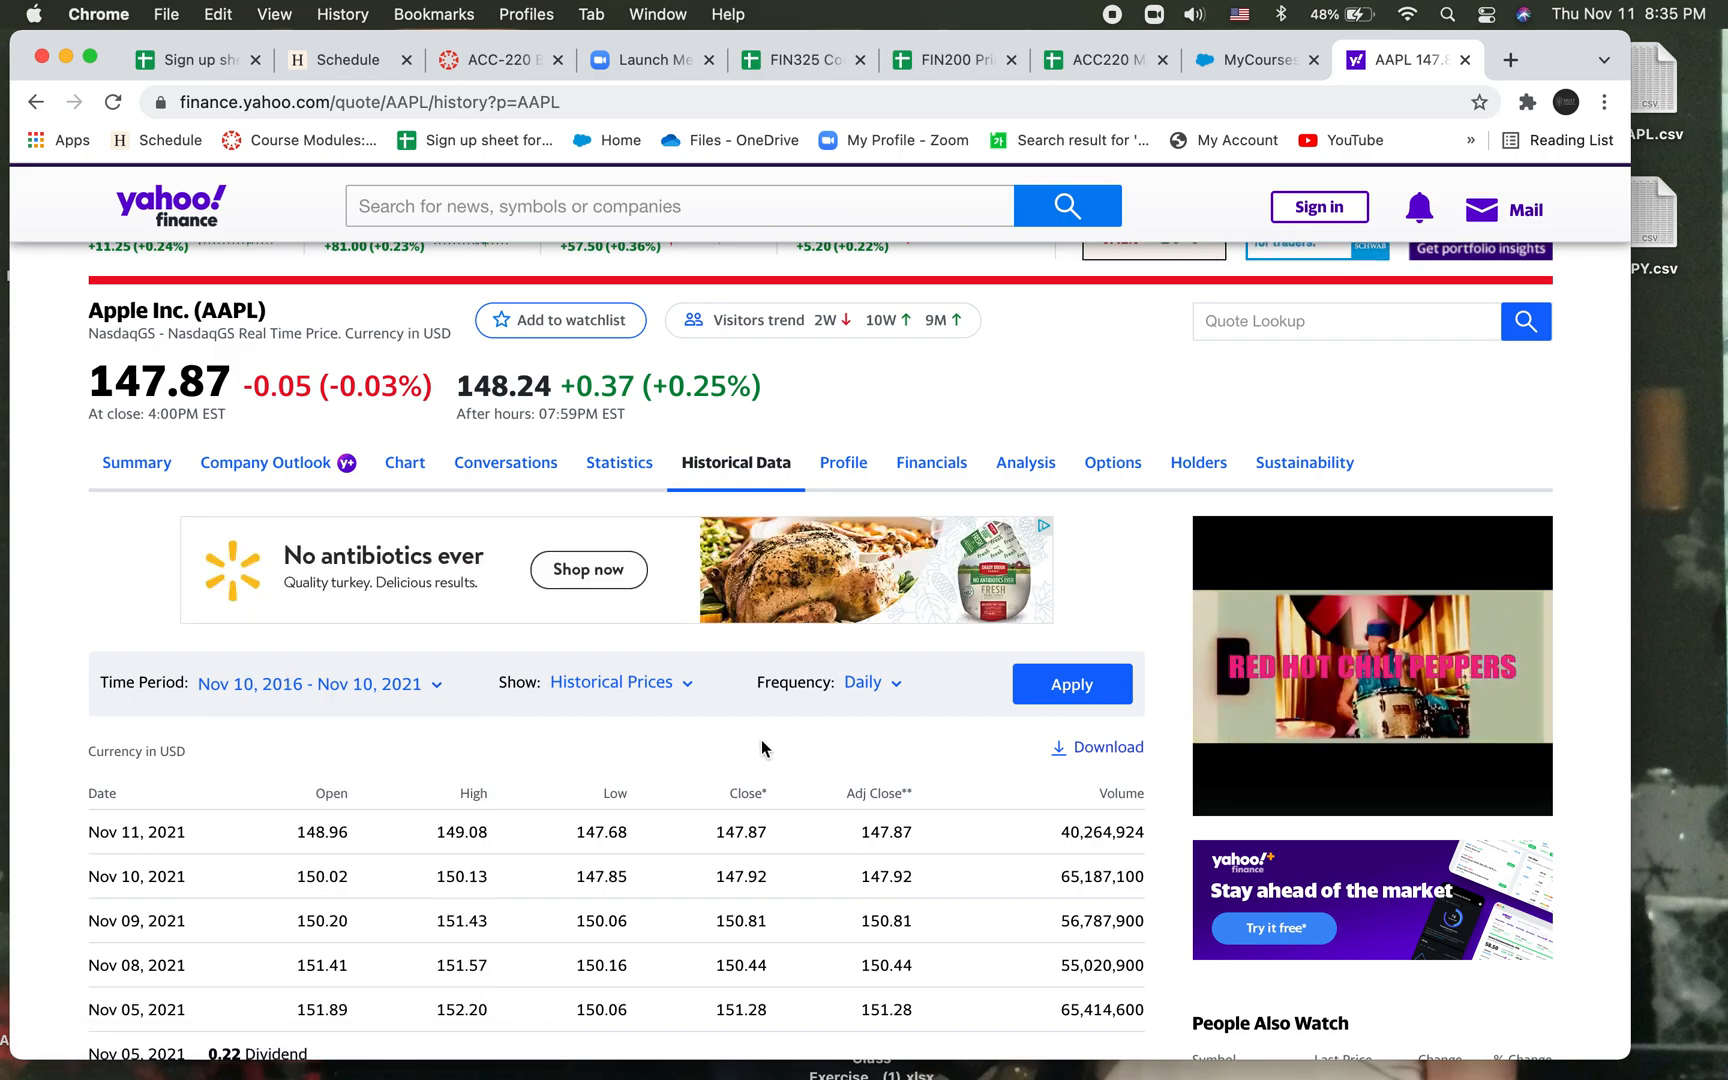
click(868, 682)
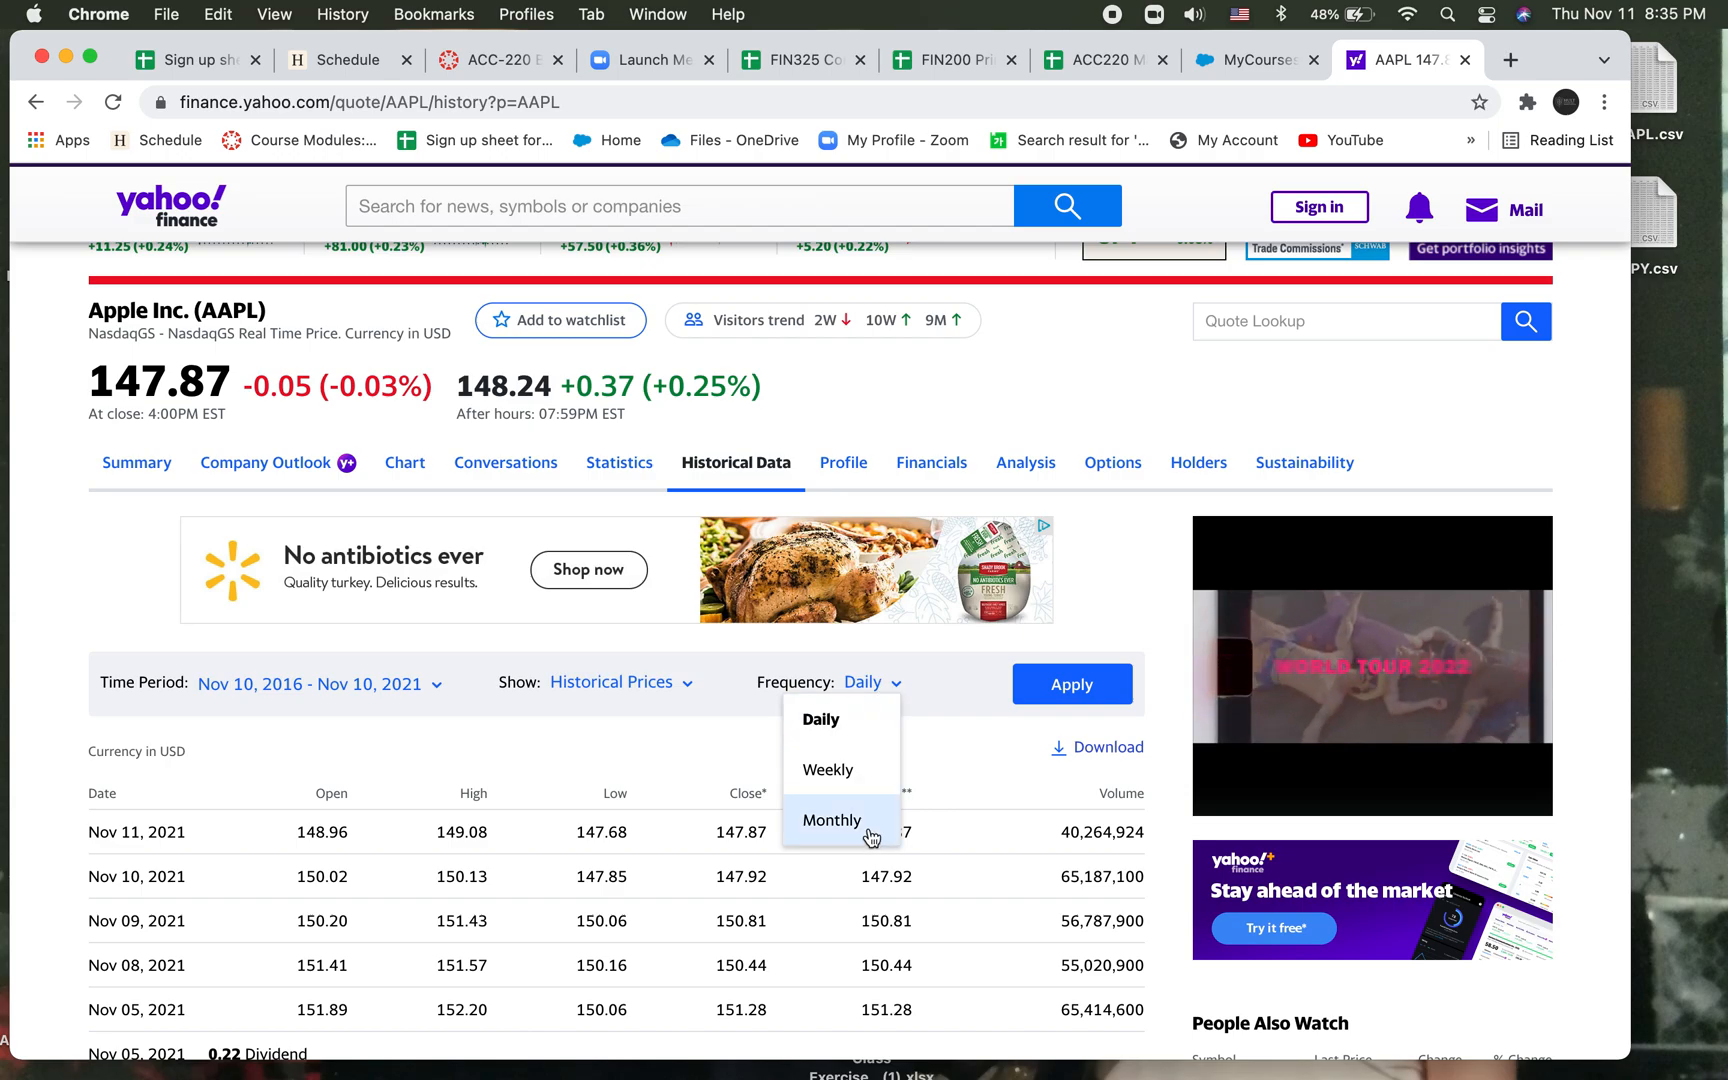
click(832, 820)
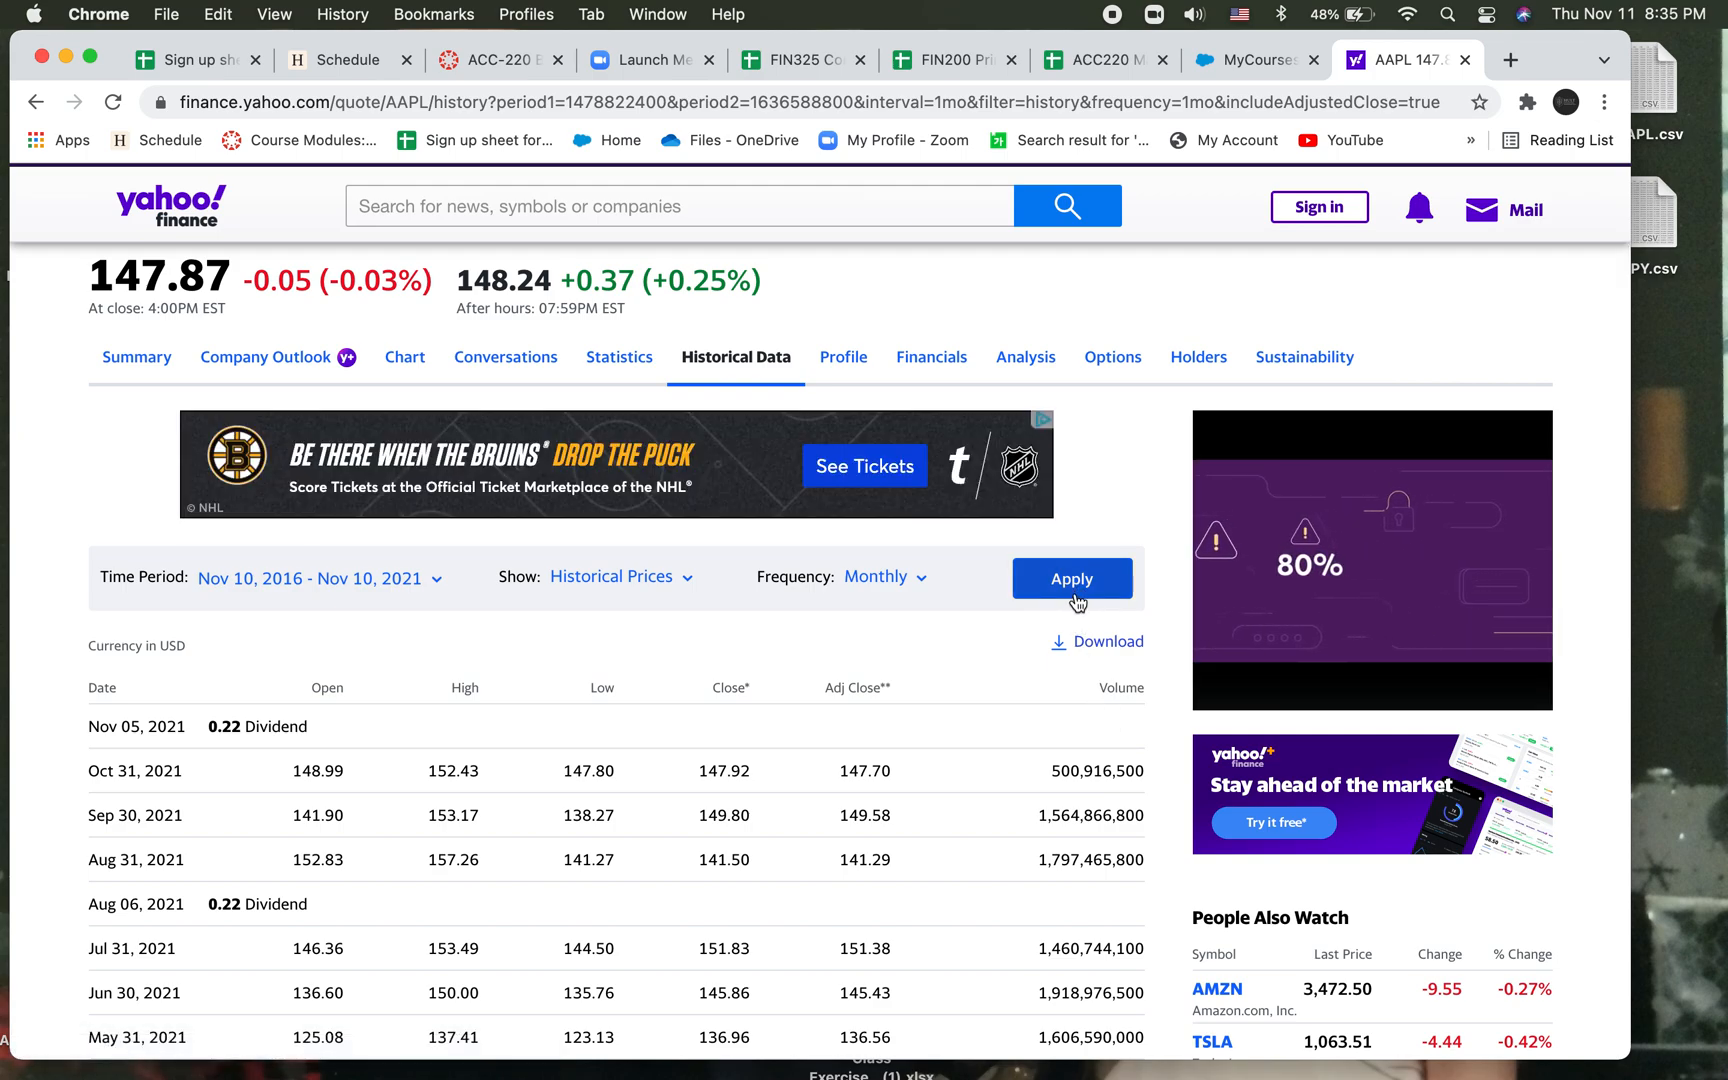
click(1108, 642)
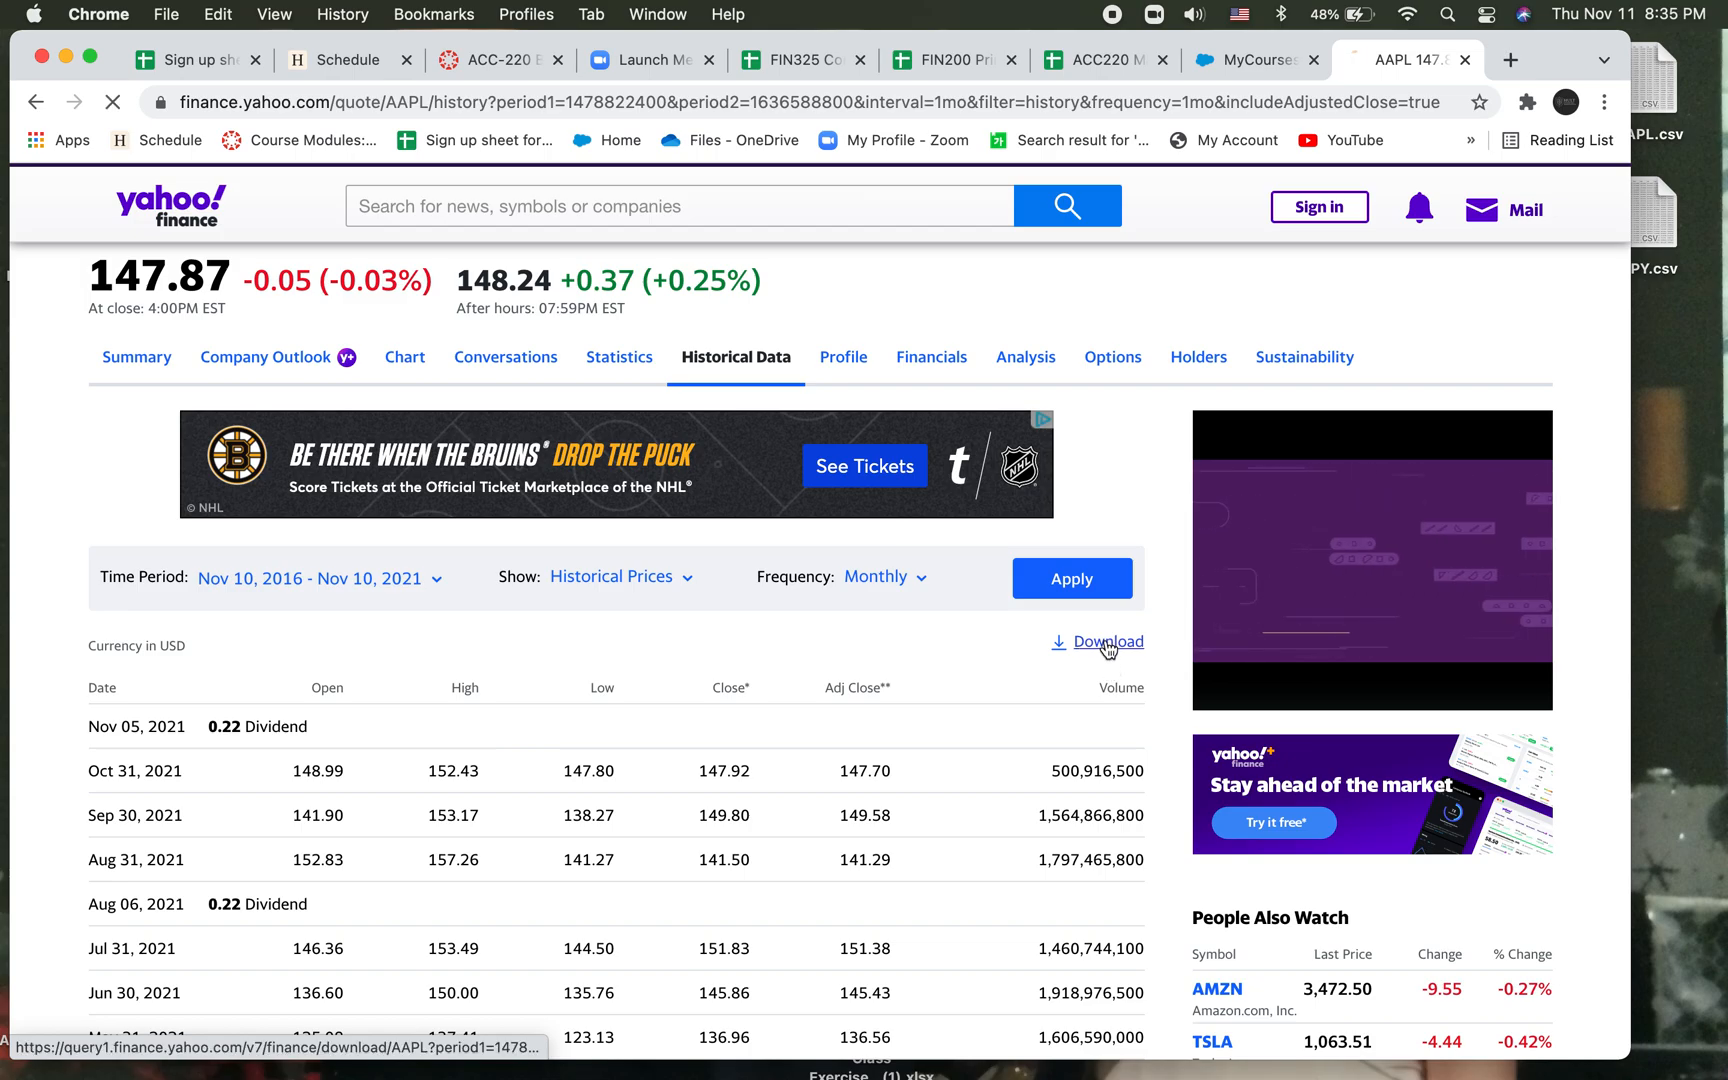
Download Apple's monthly prices, save the file to the desktop and open it in Excel.
click(1108, 642)
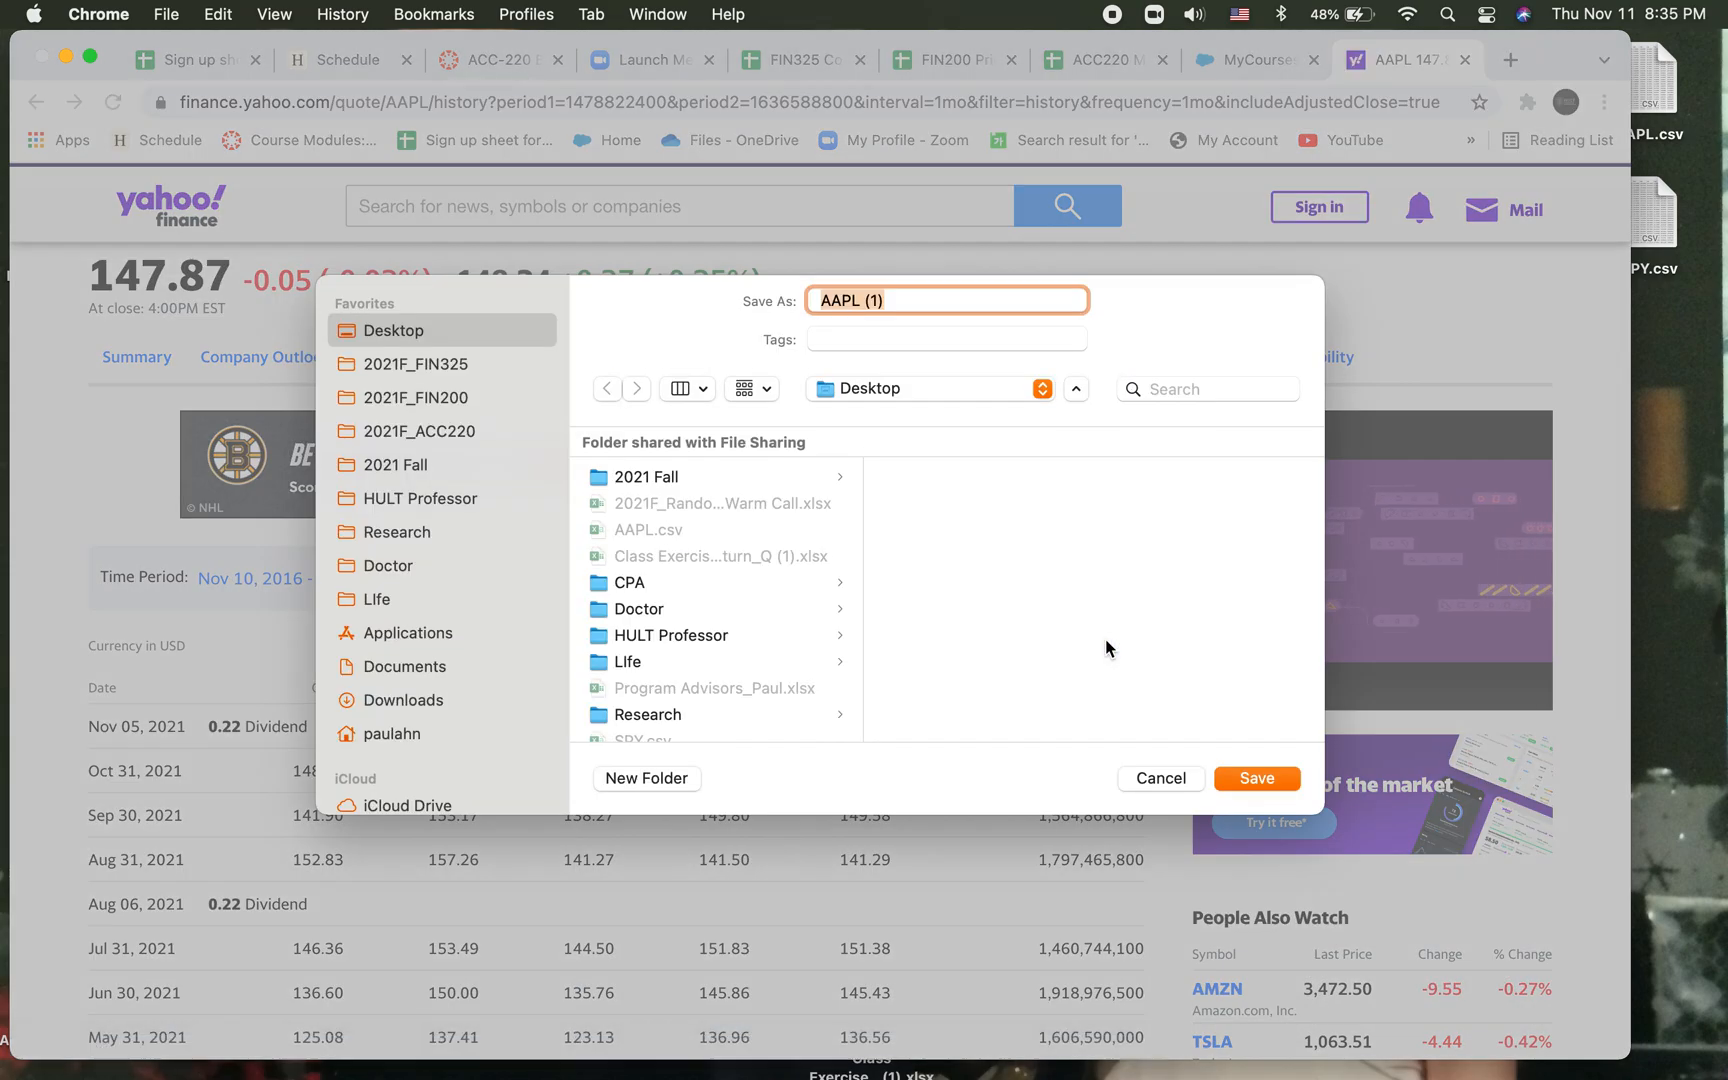
click(1258, 778)
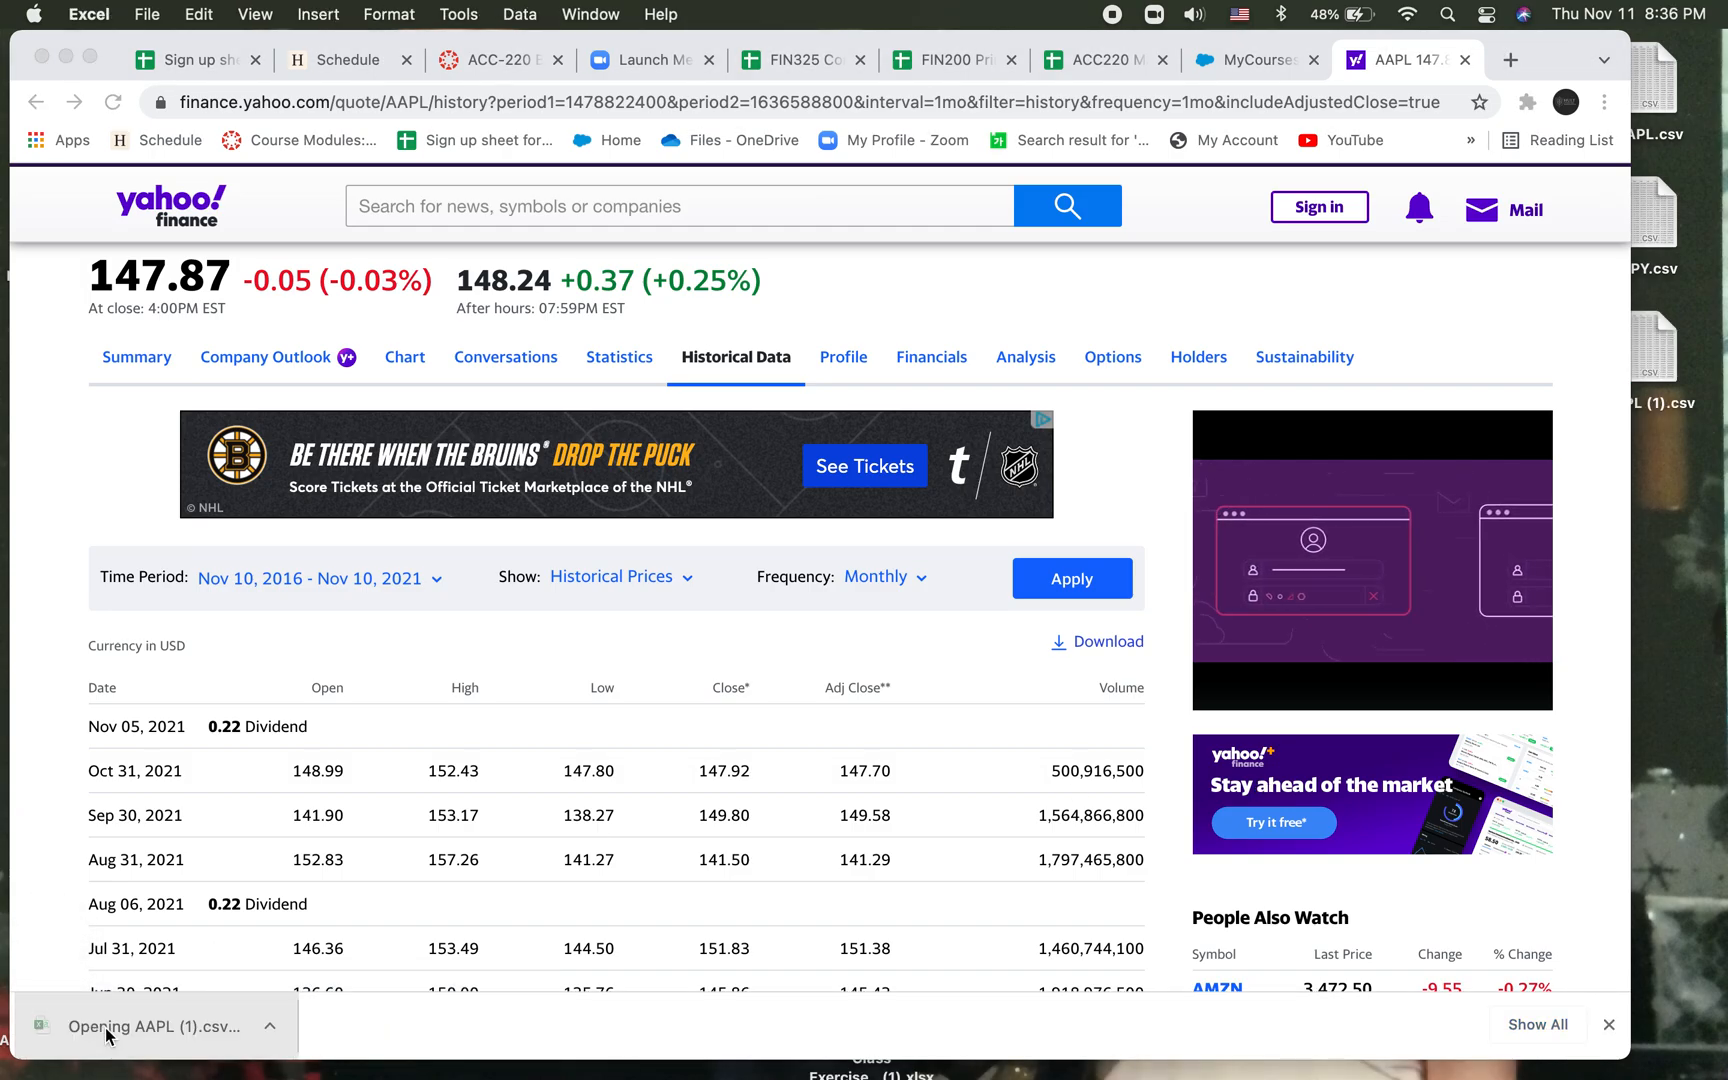
click(156, 1026)
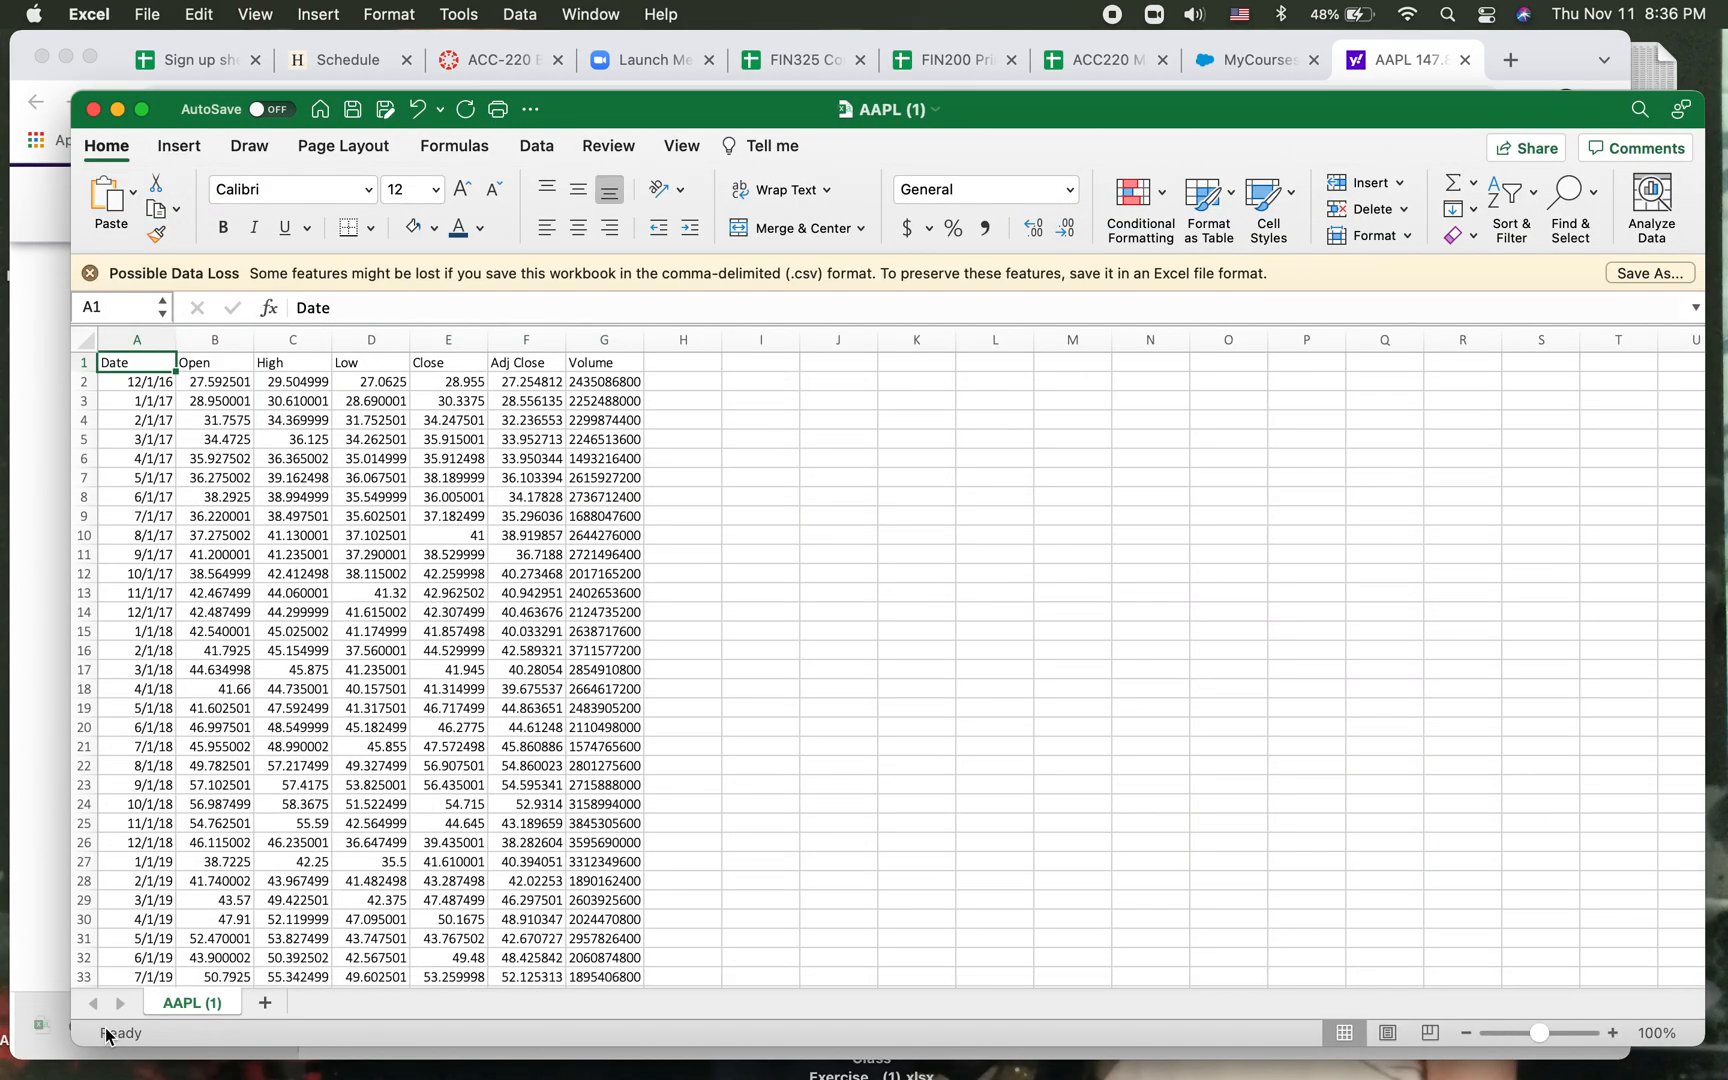
mouse_move(144, 440)
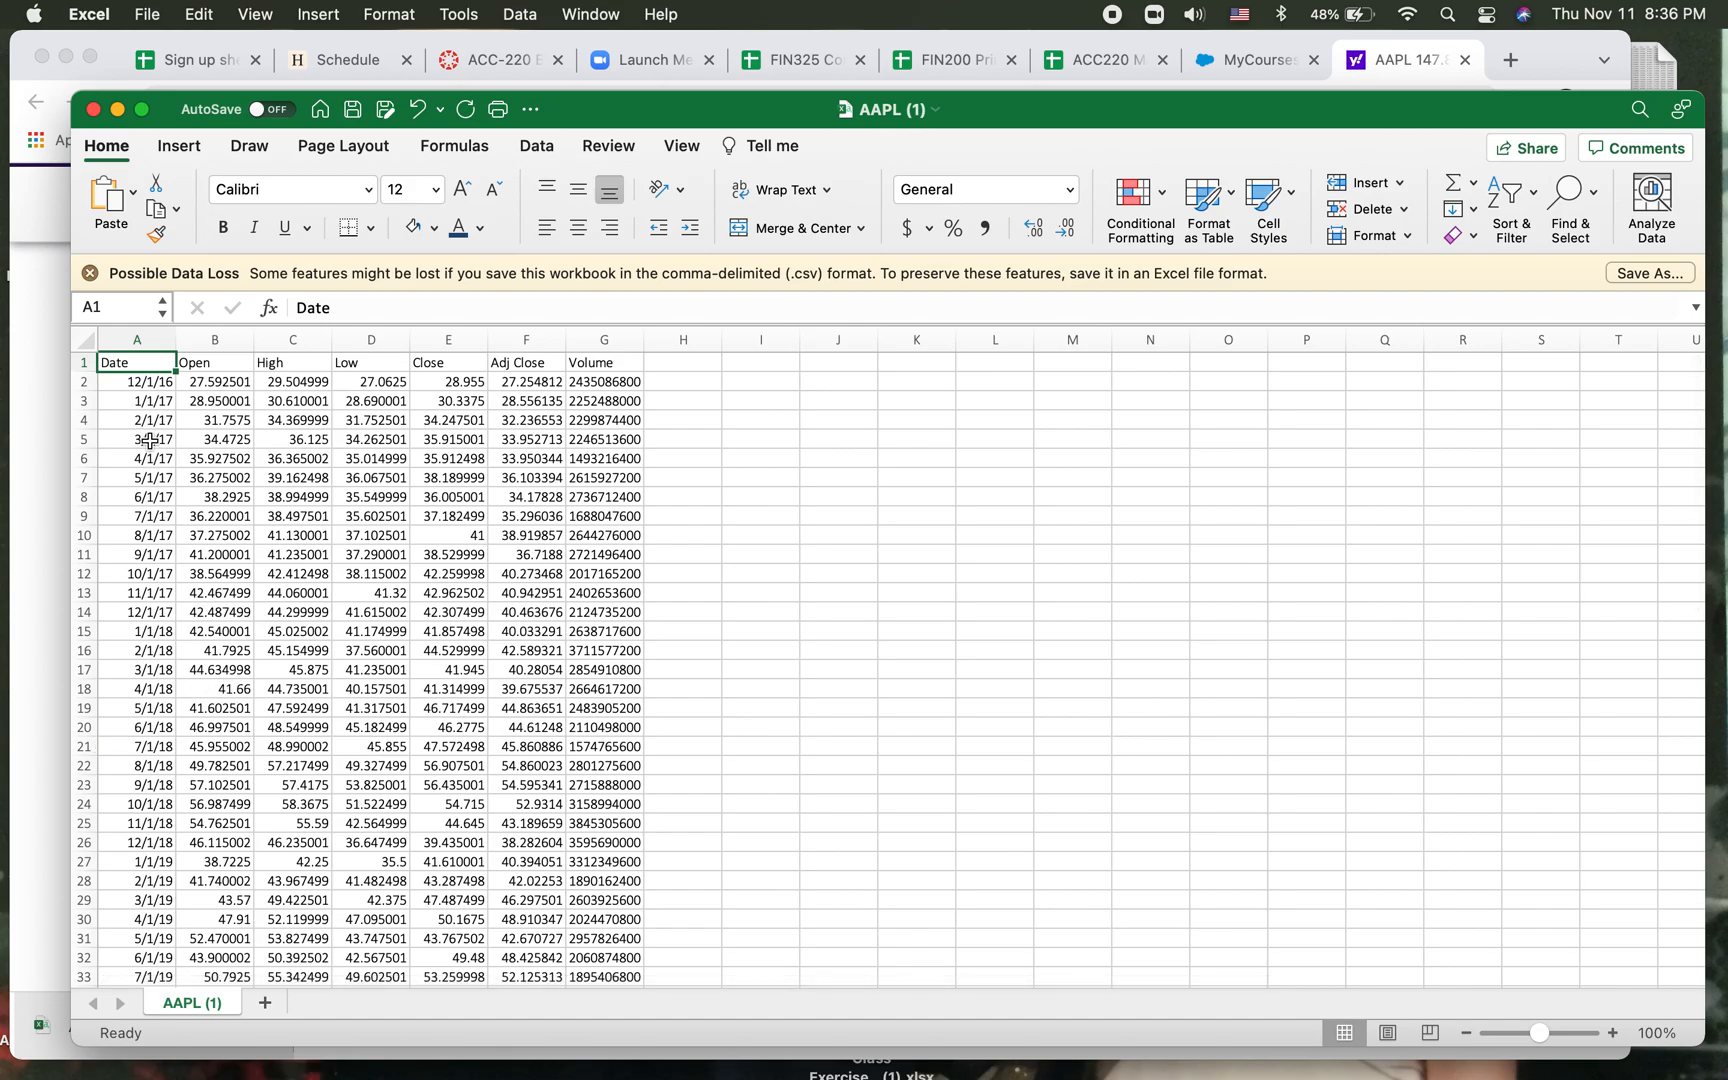
scroll(down, 3)
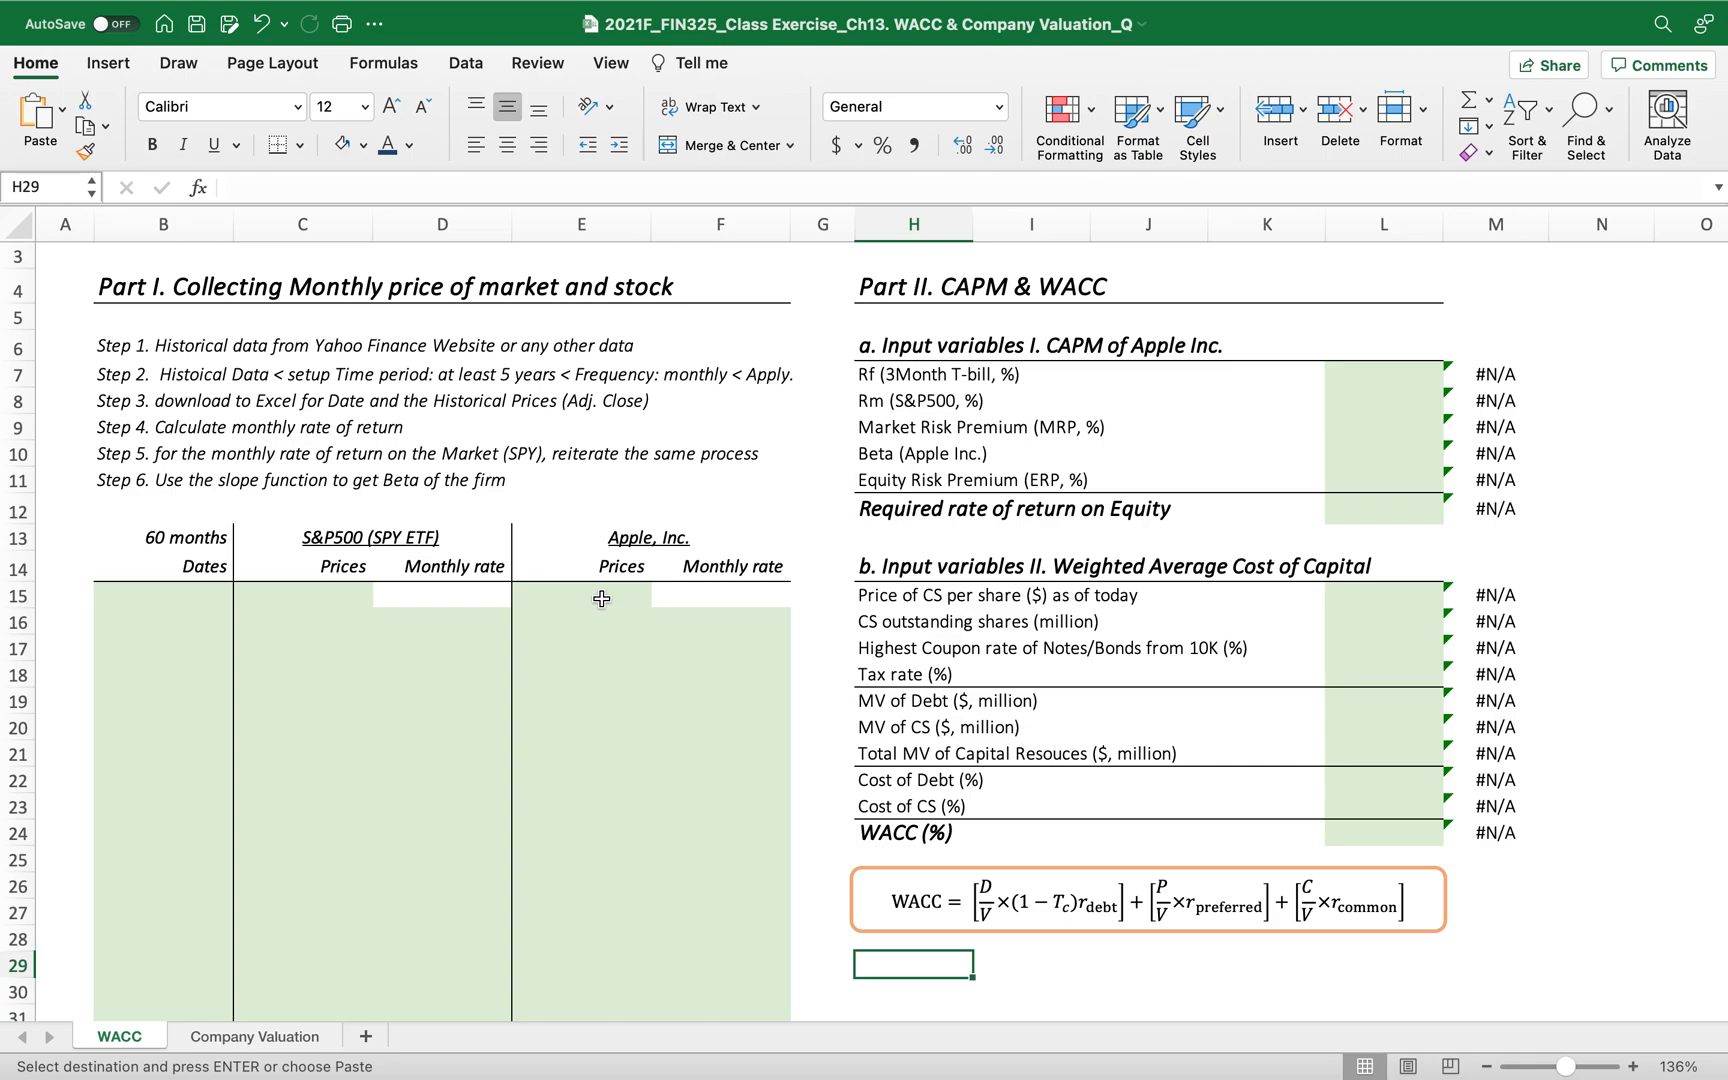
Paste the 60 monthly dates into the Dates column and Apple's adjusted closes into Apple Prices.
click(164, 596)
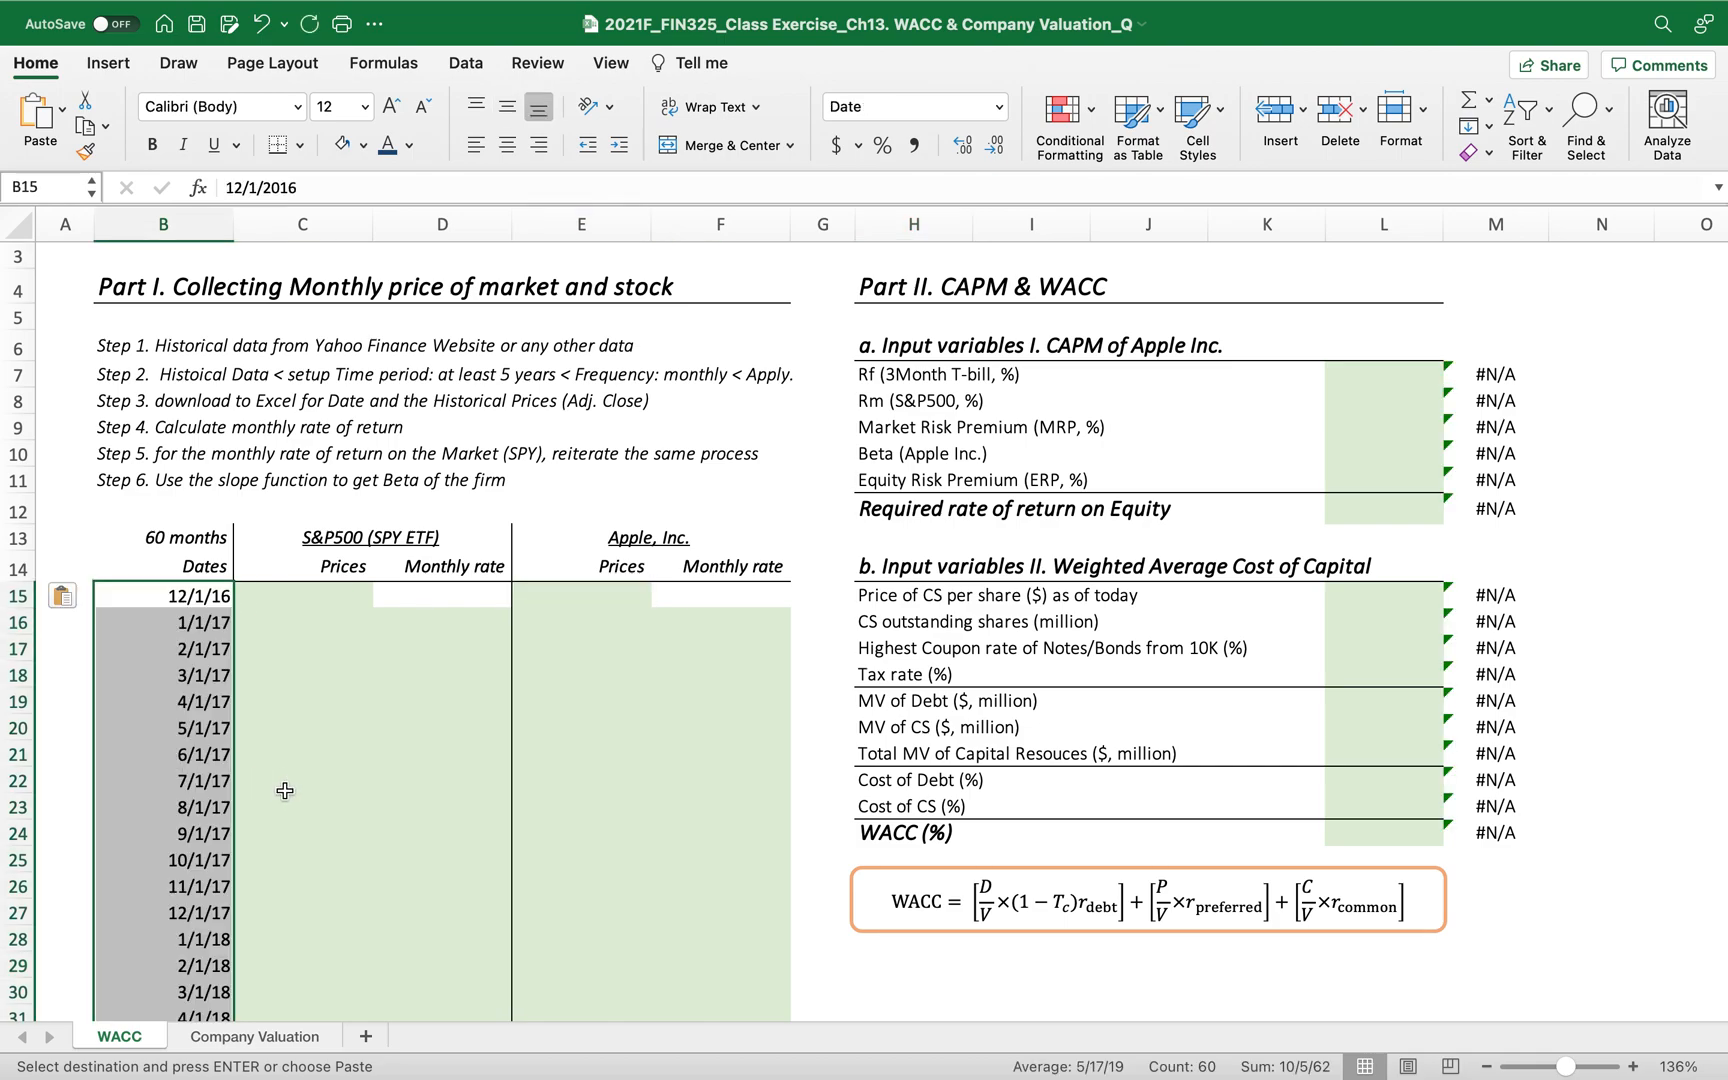
scroll(down, 3)
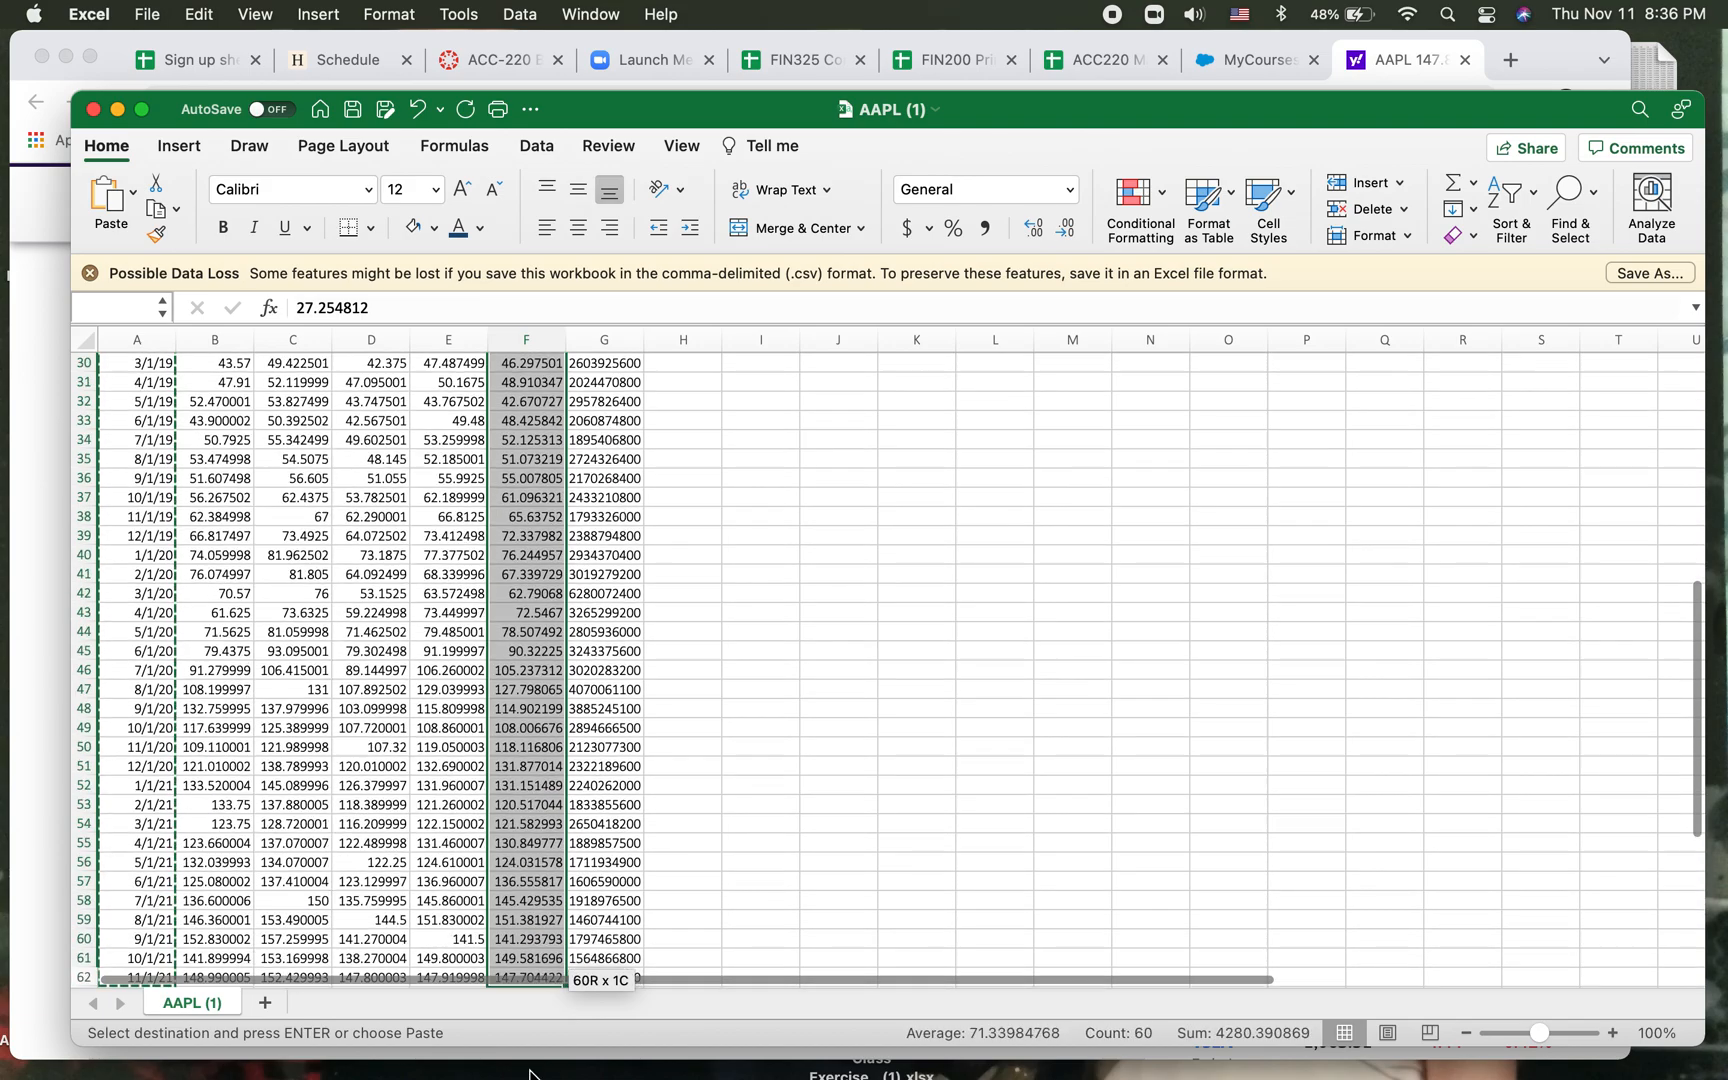
scroll(down, 3)
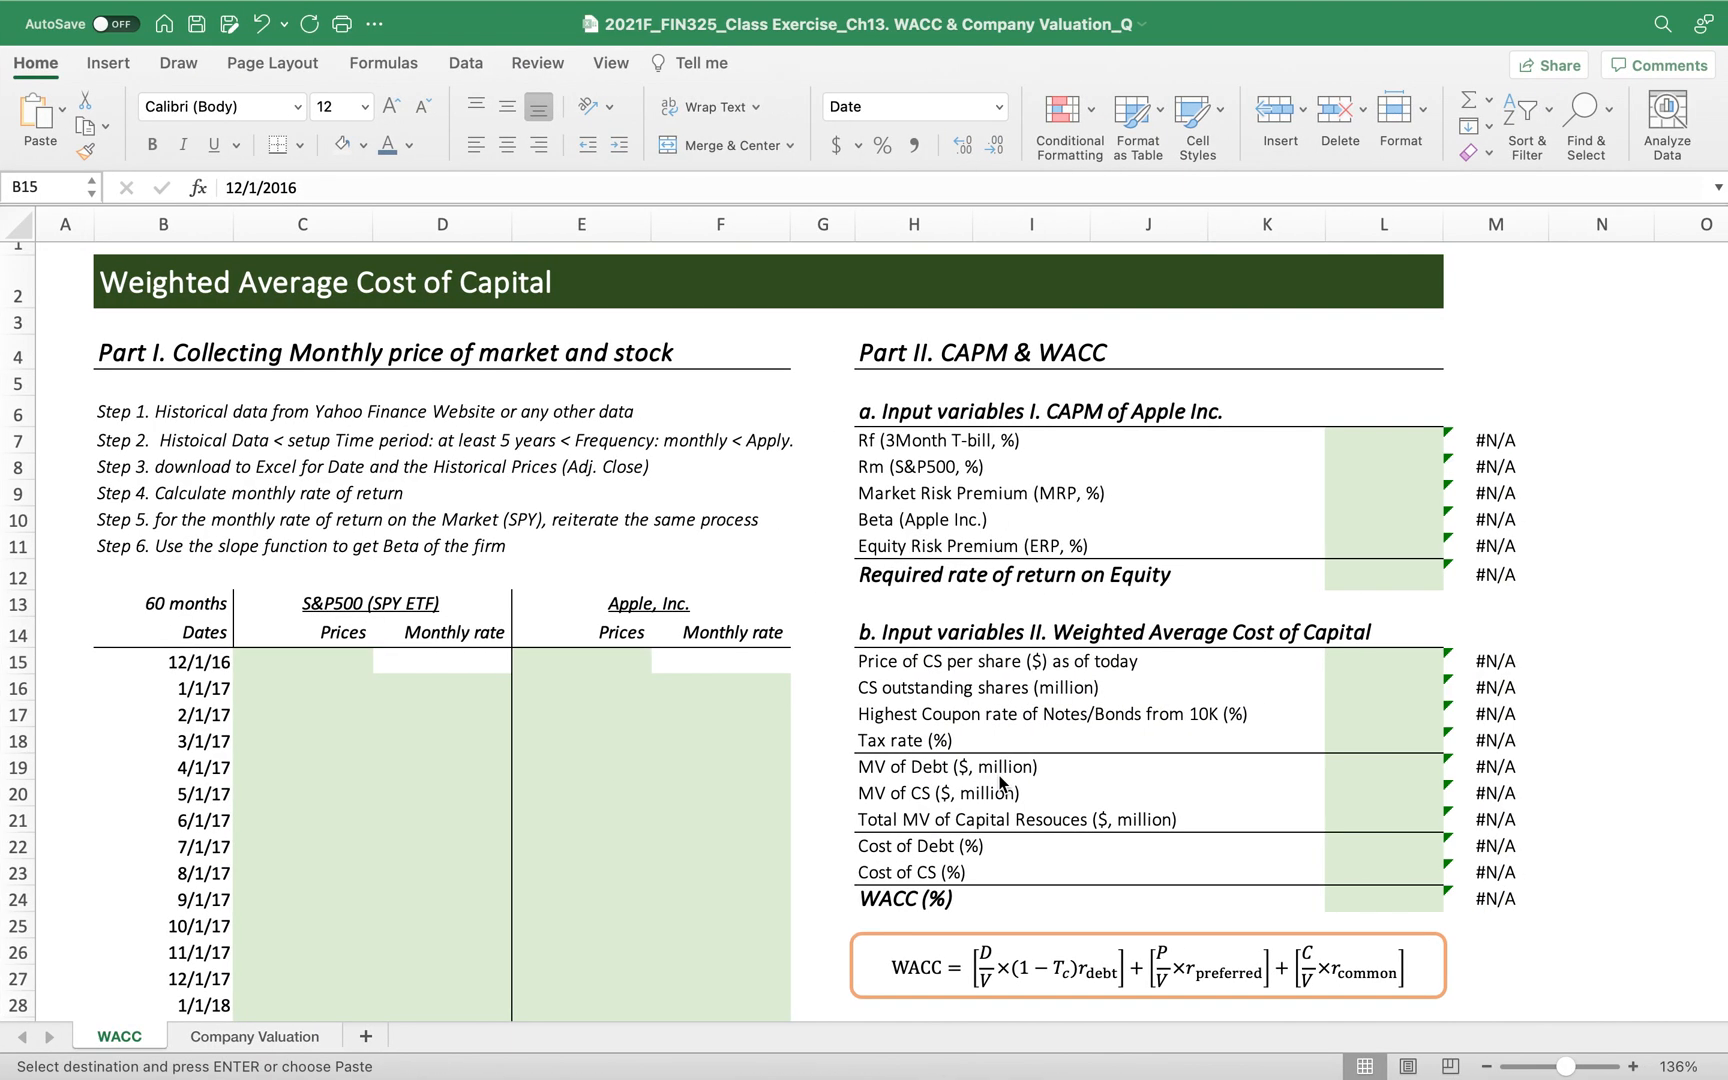
click(592, 660)
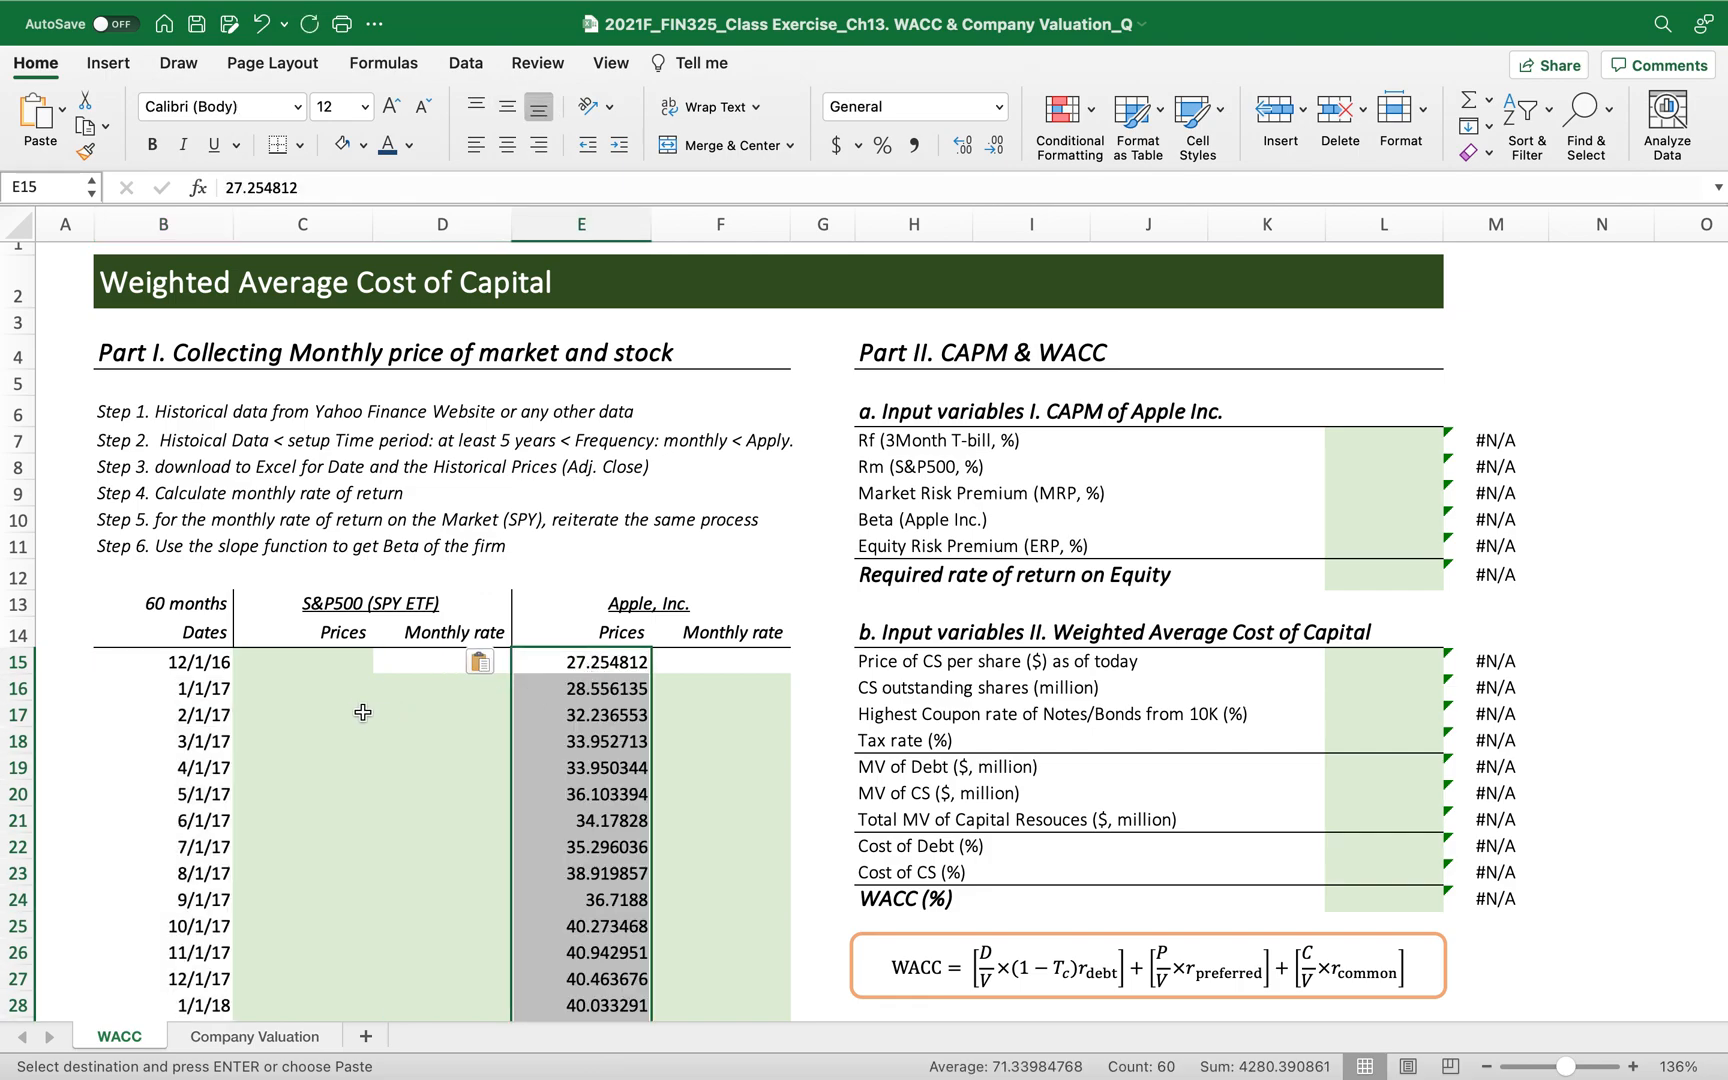
mouse_move(308, 644)
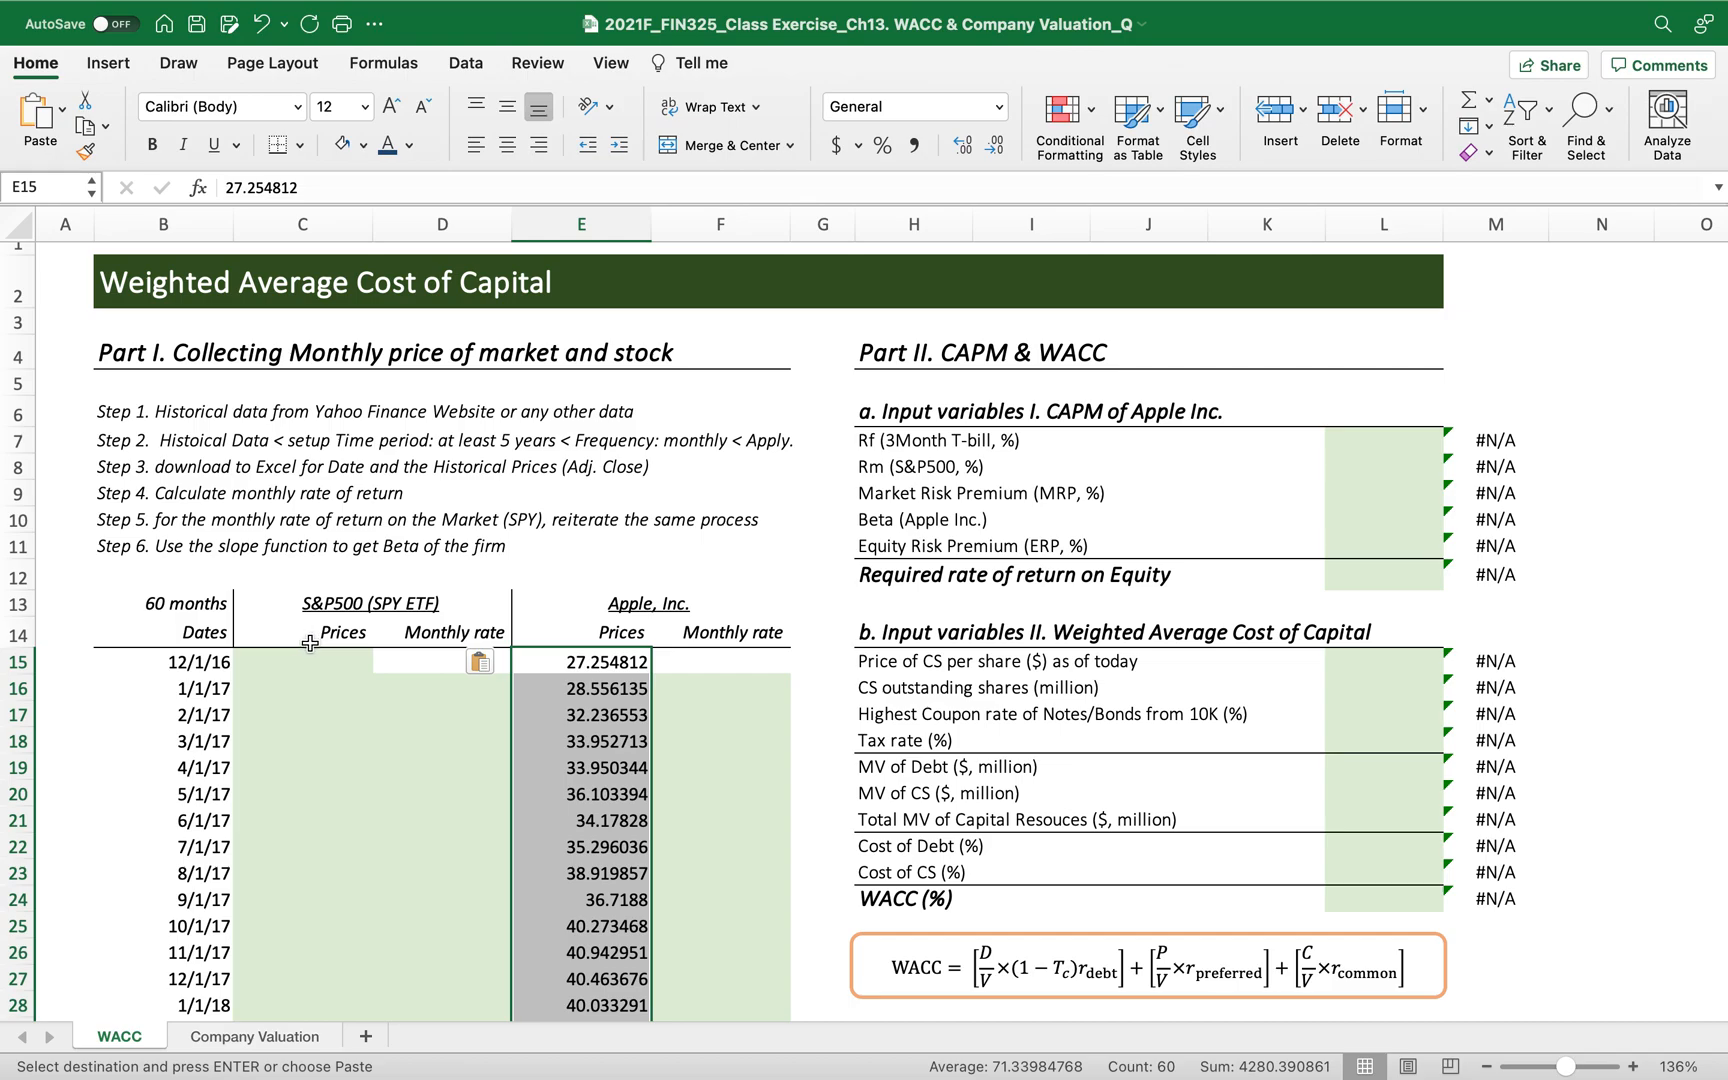
mouse_move(276, 670)
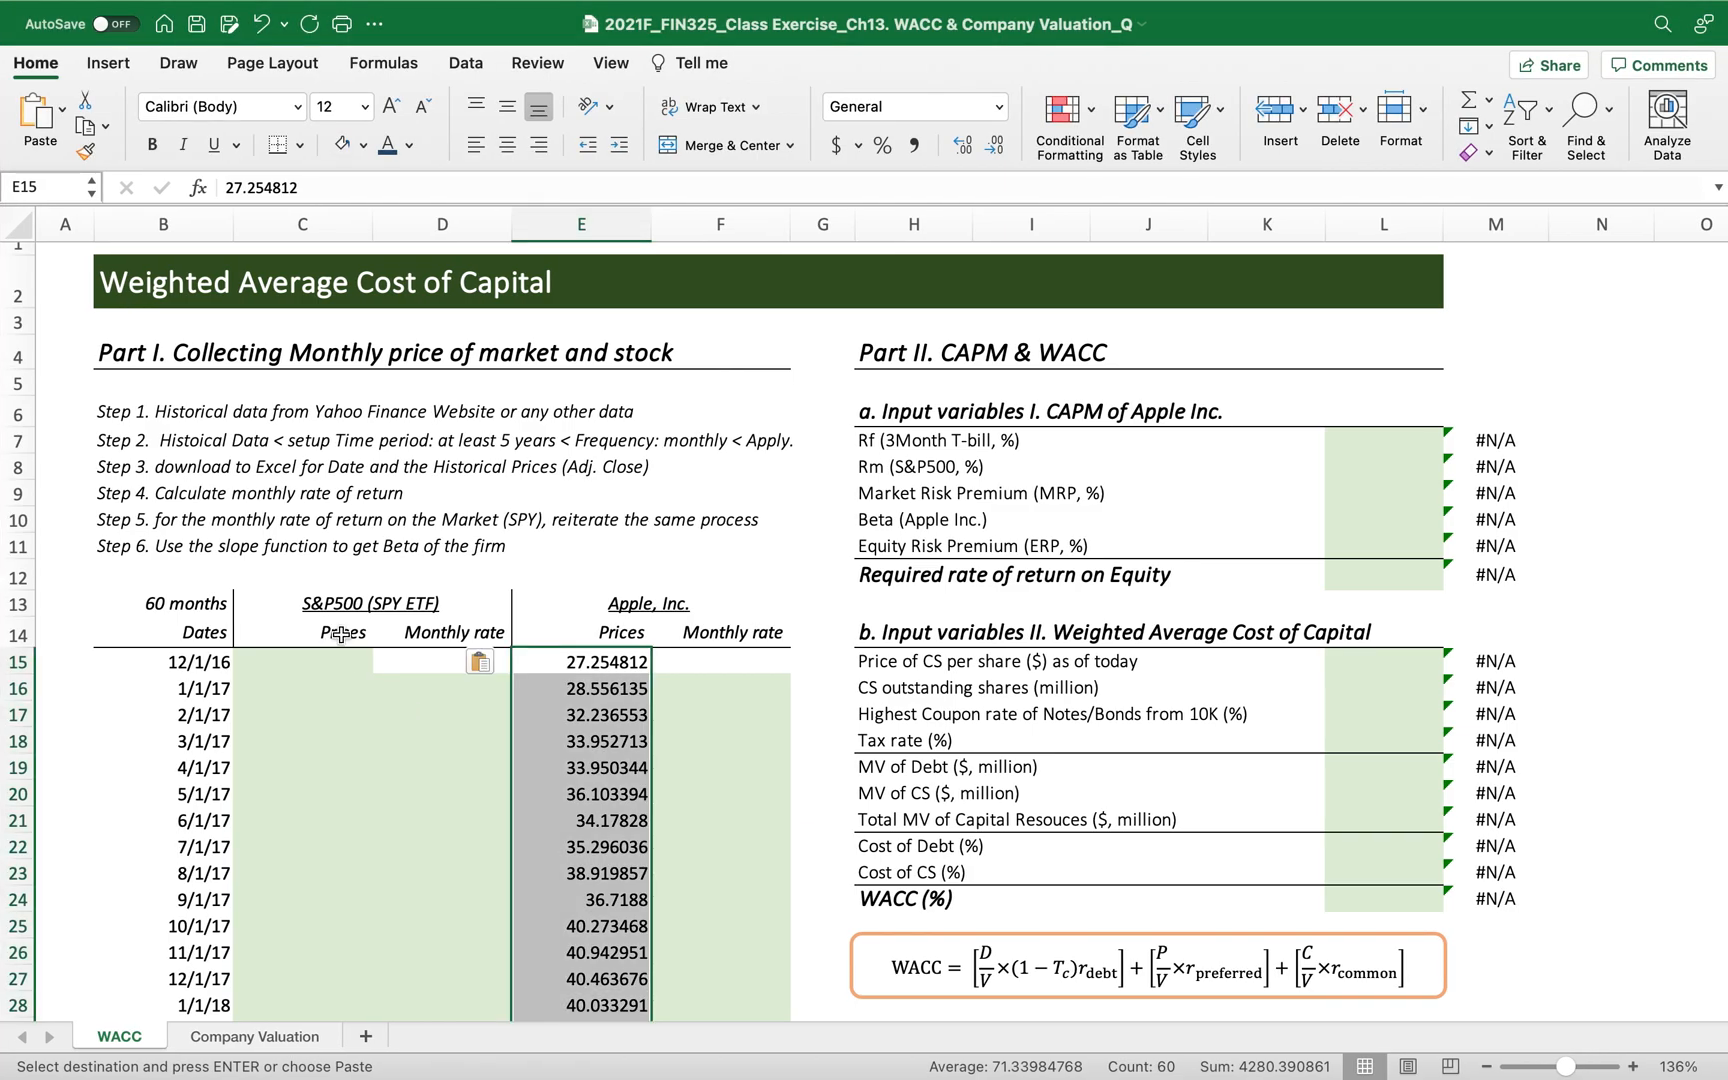
mouse_move(396, 624)
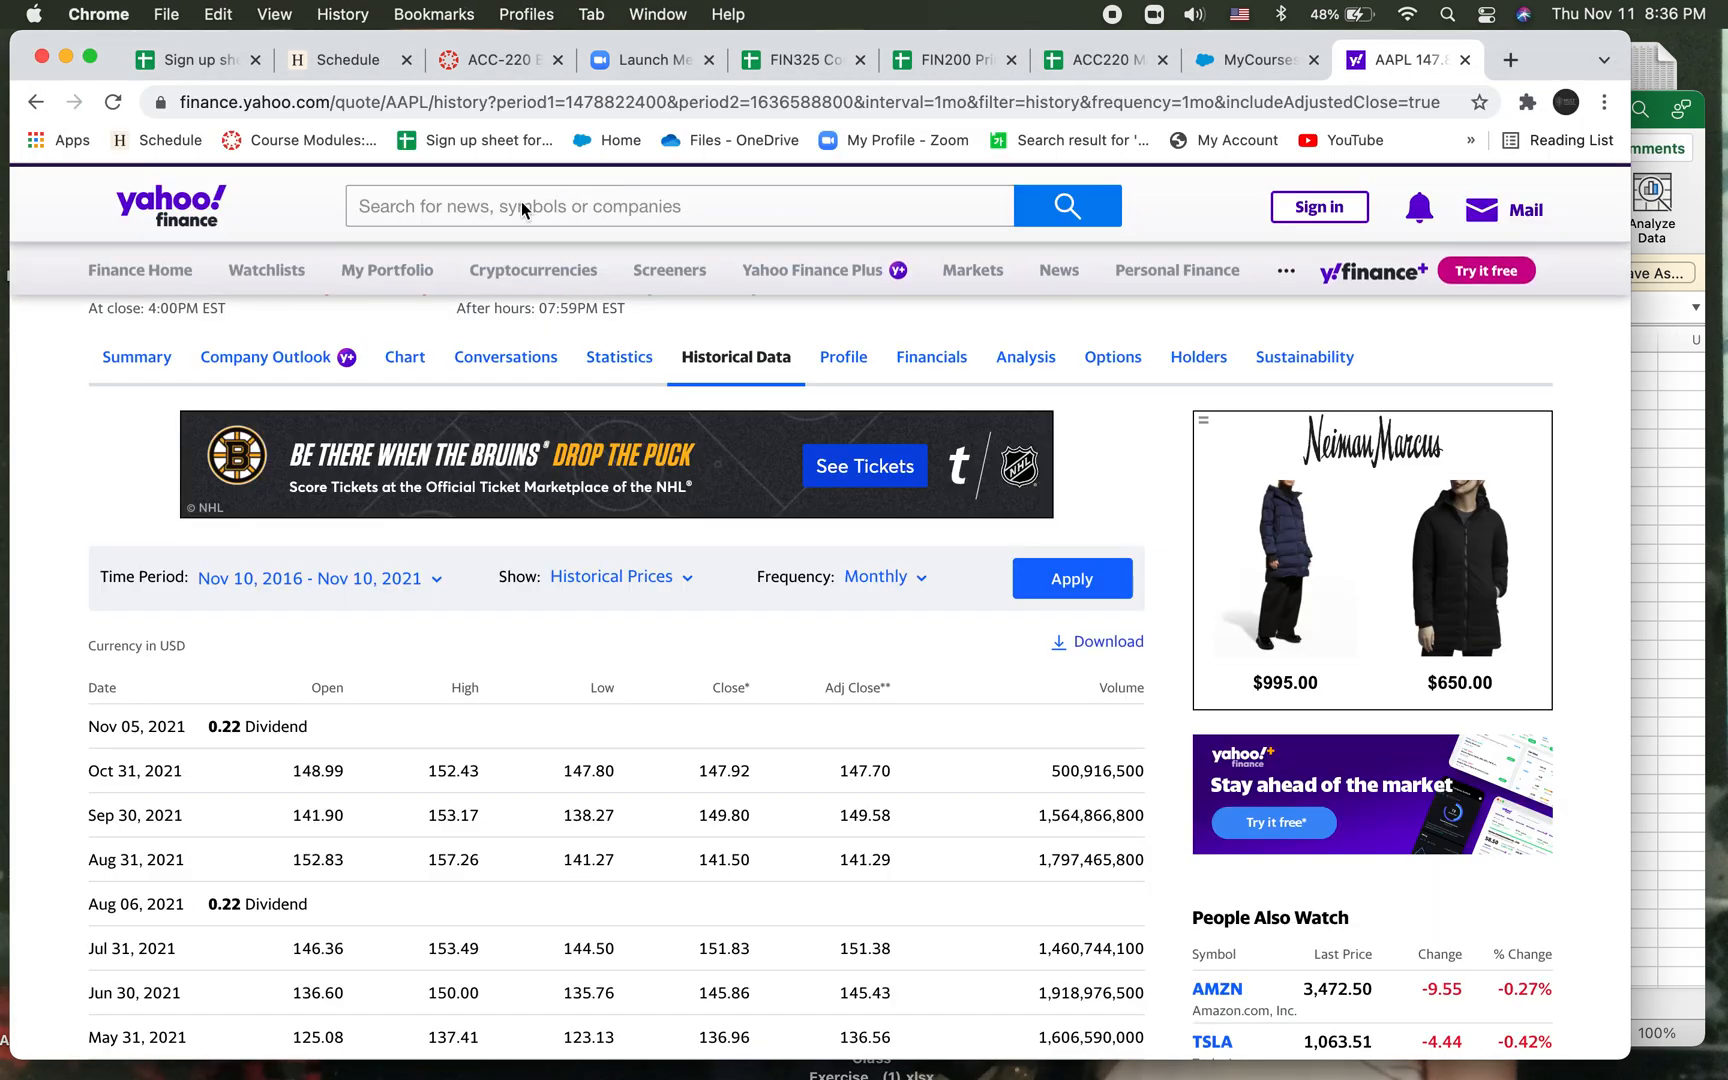
Find SPY on Yahoo Finance, show five-year monthly historical prices and download them.
text(spy)
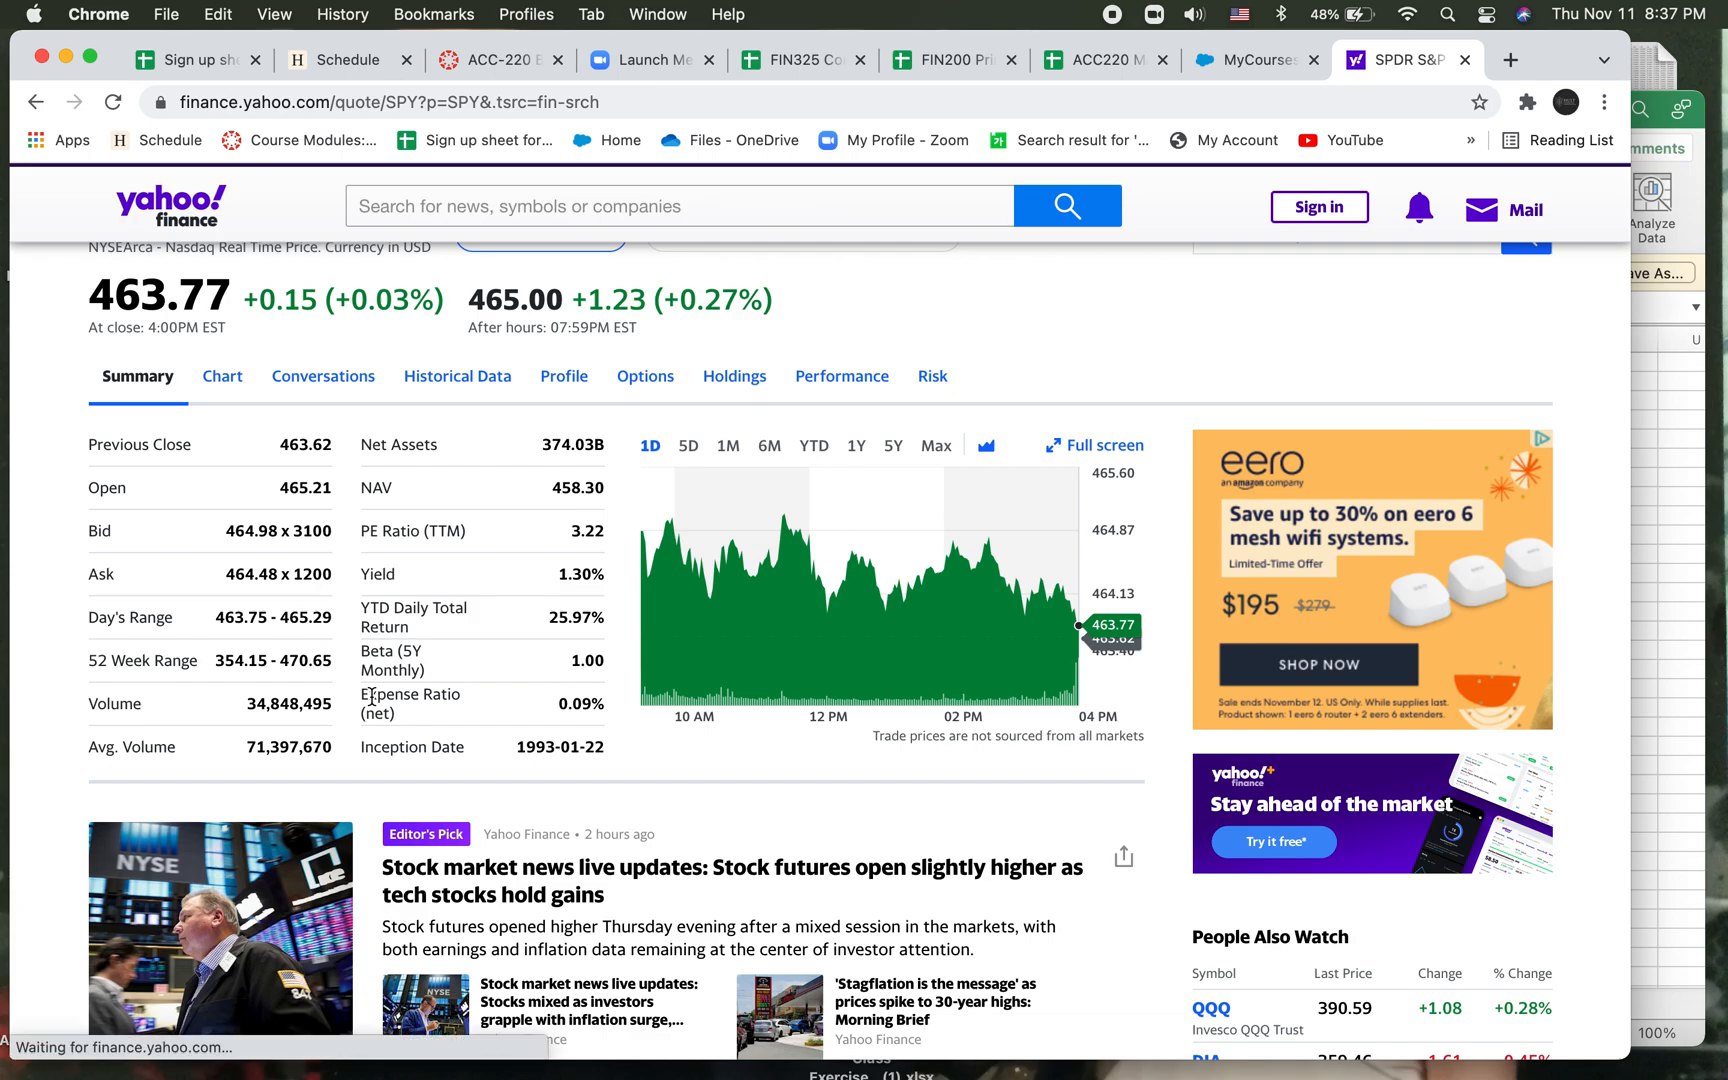
mouse_move(492, 368)
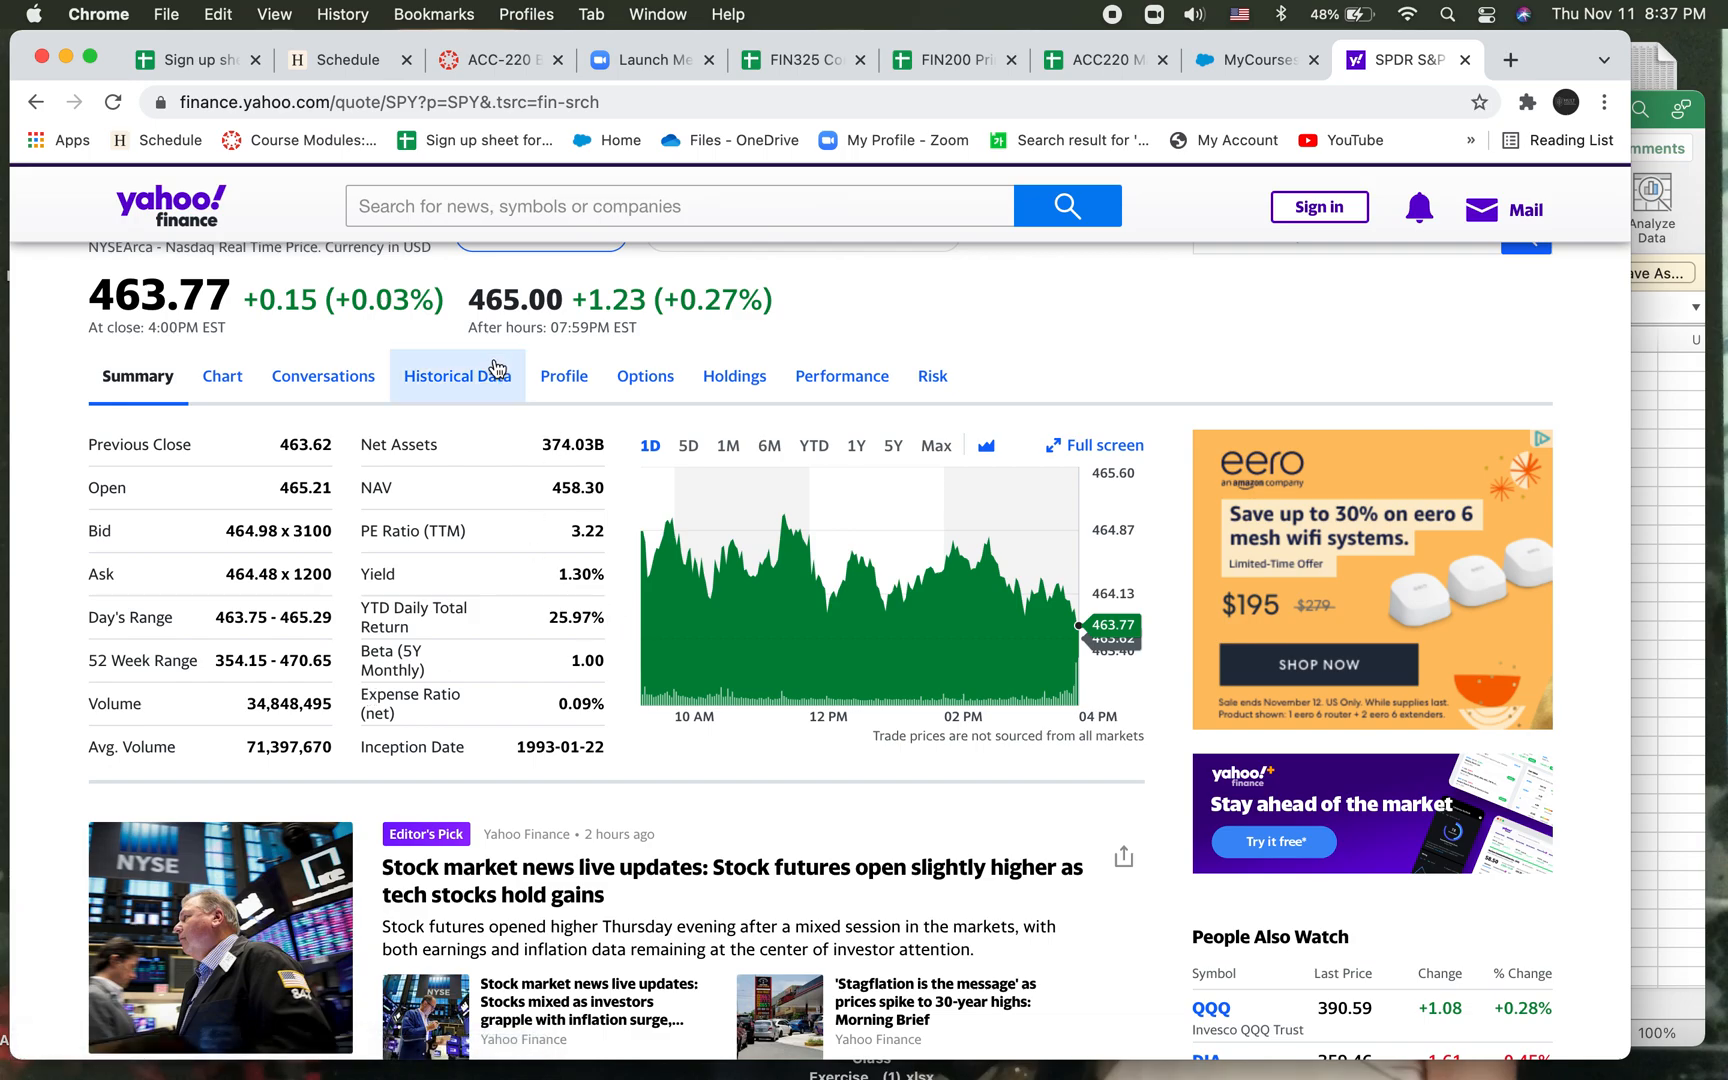
click(456, 376)
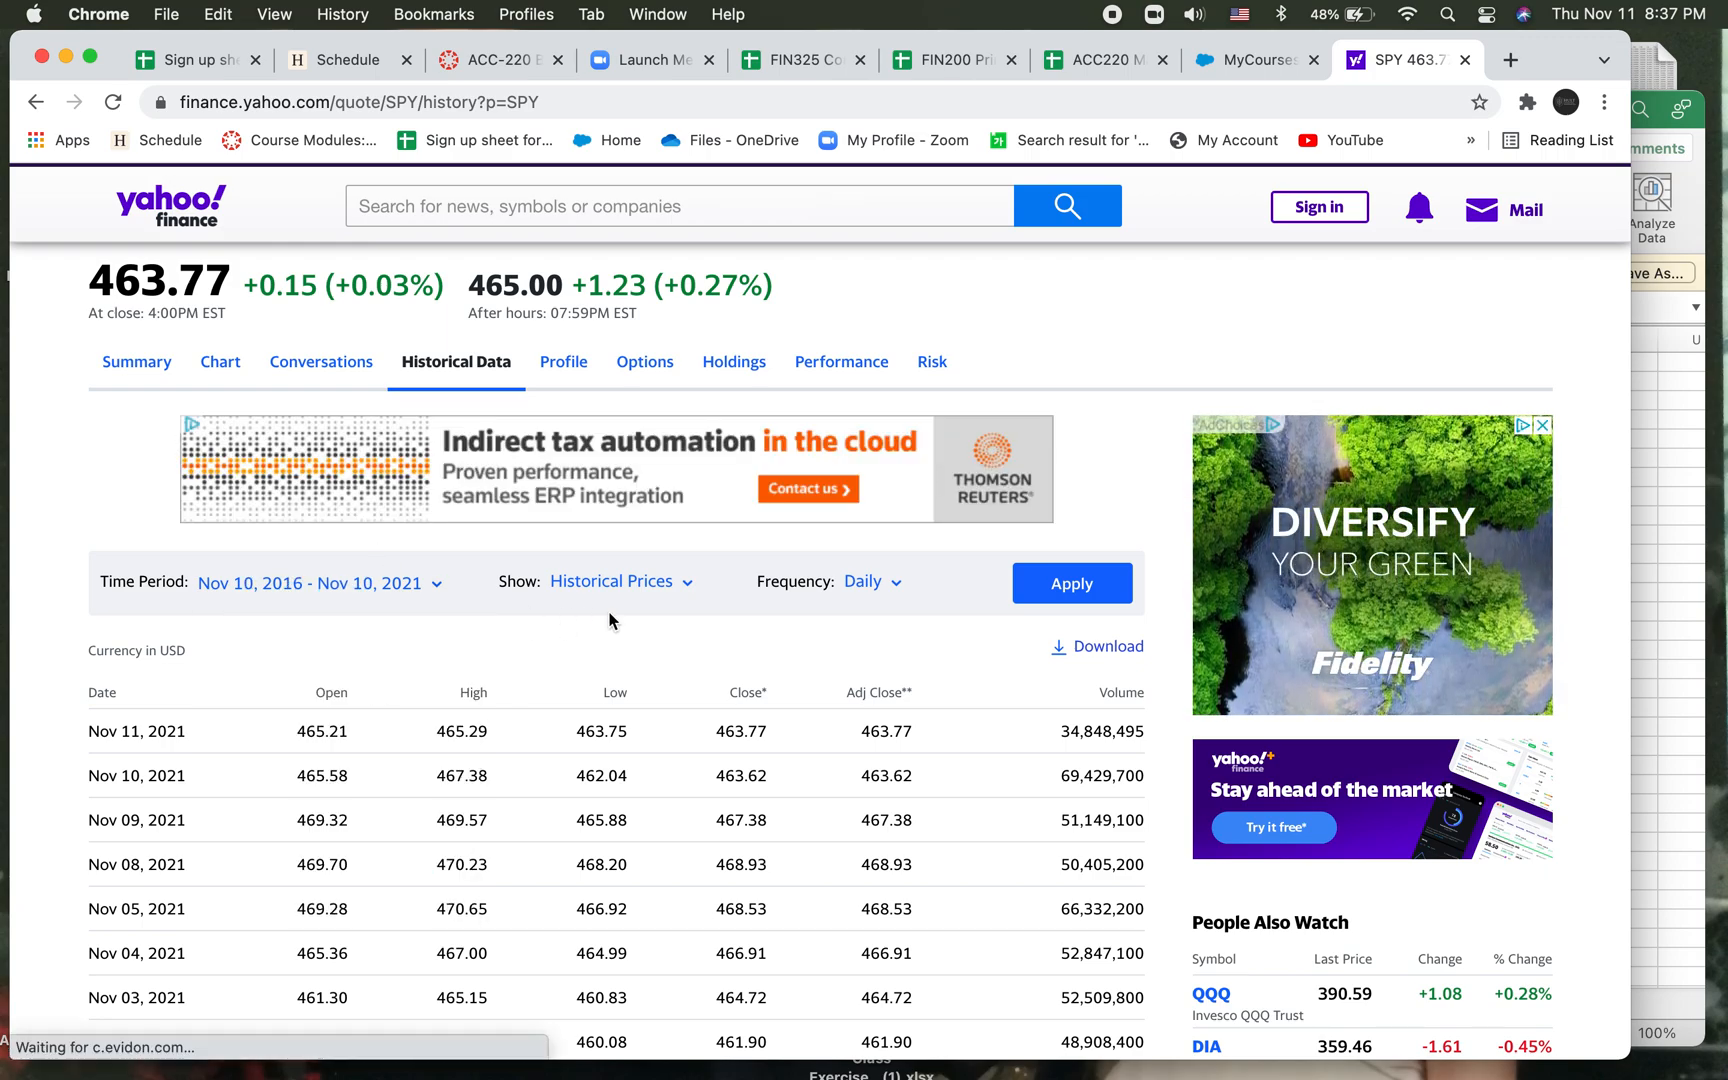
click(872, 582)
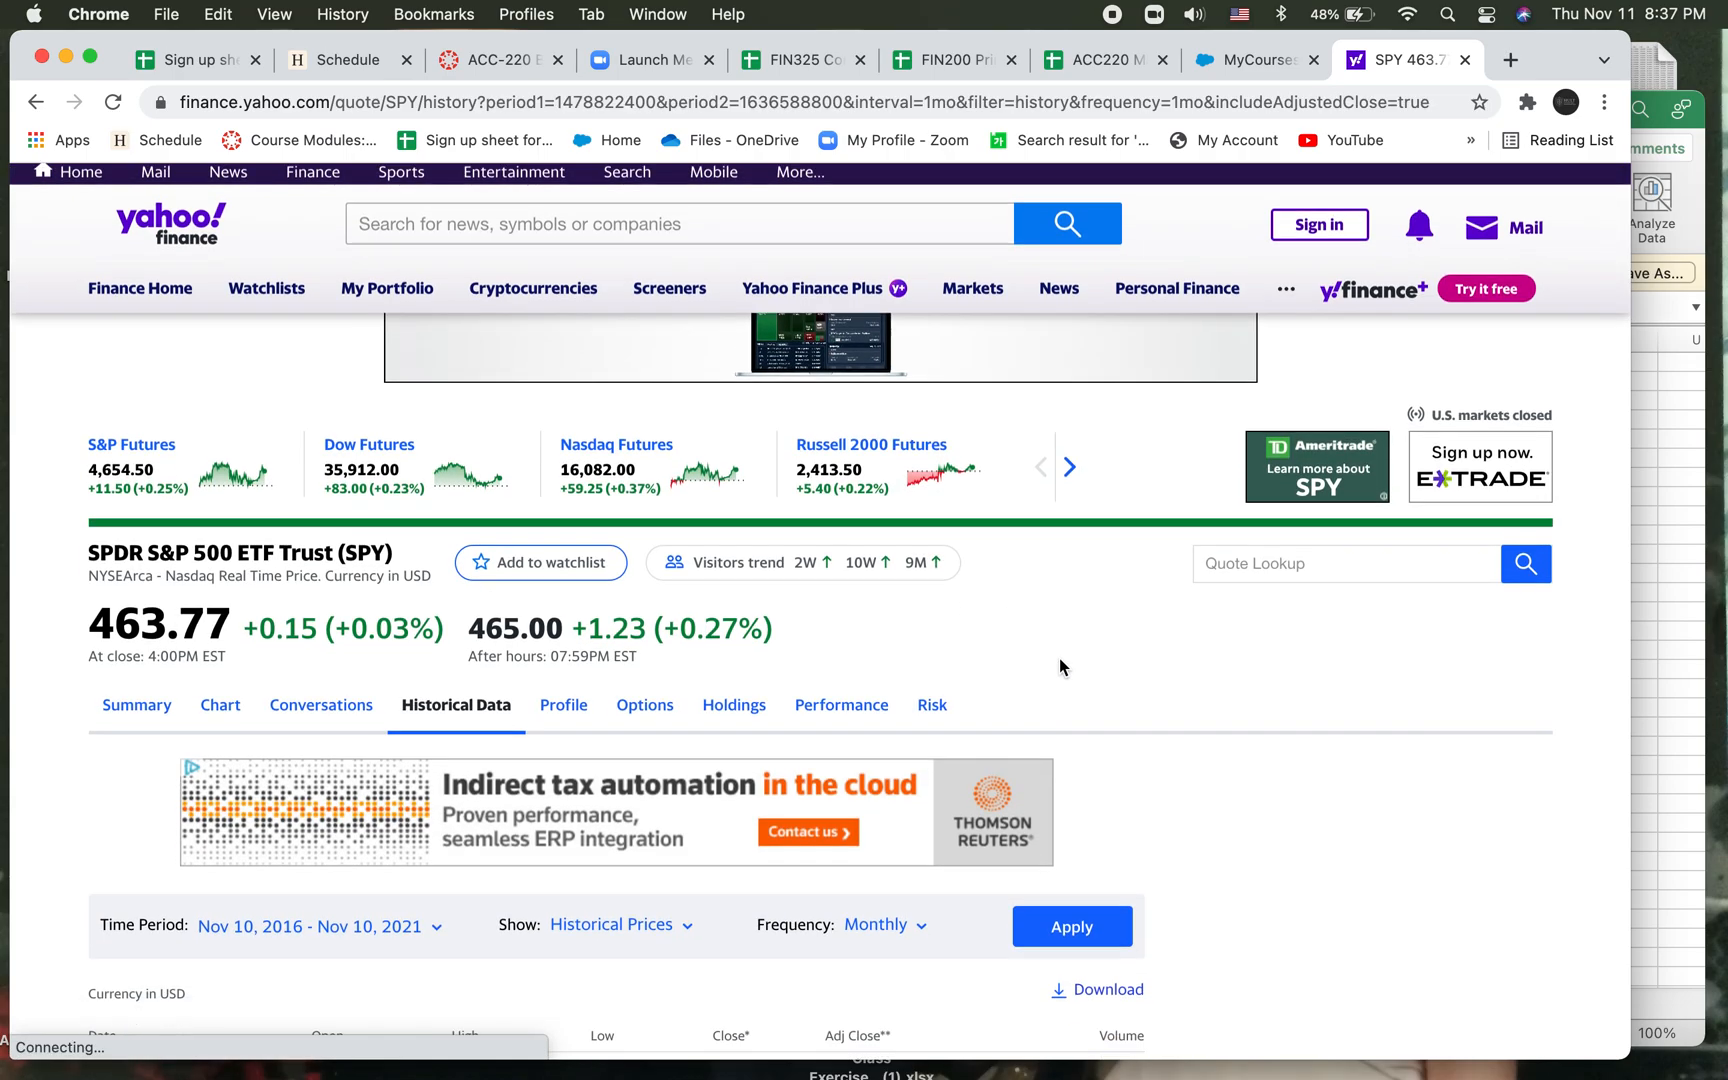
scroll(down, 3)
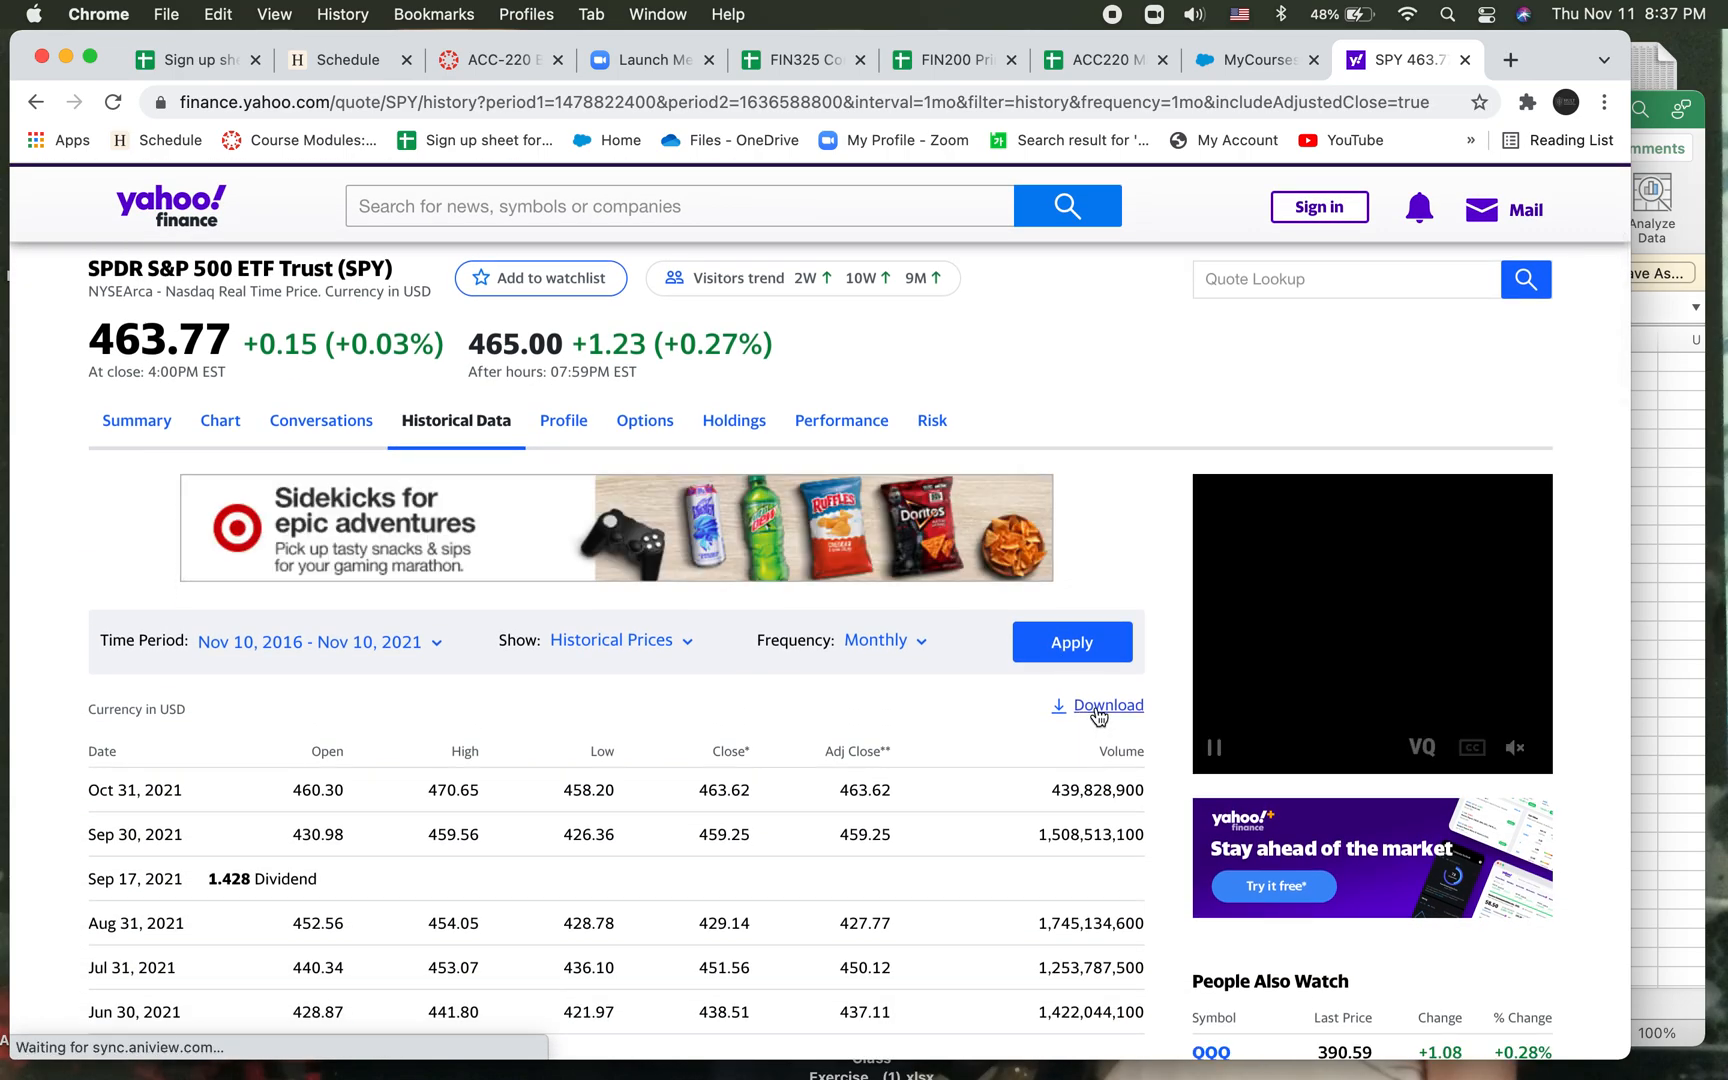
click(1108, 704)
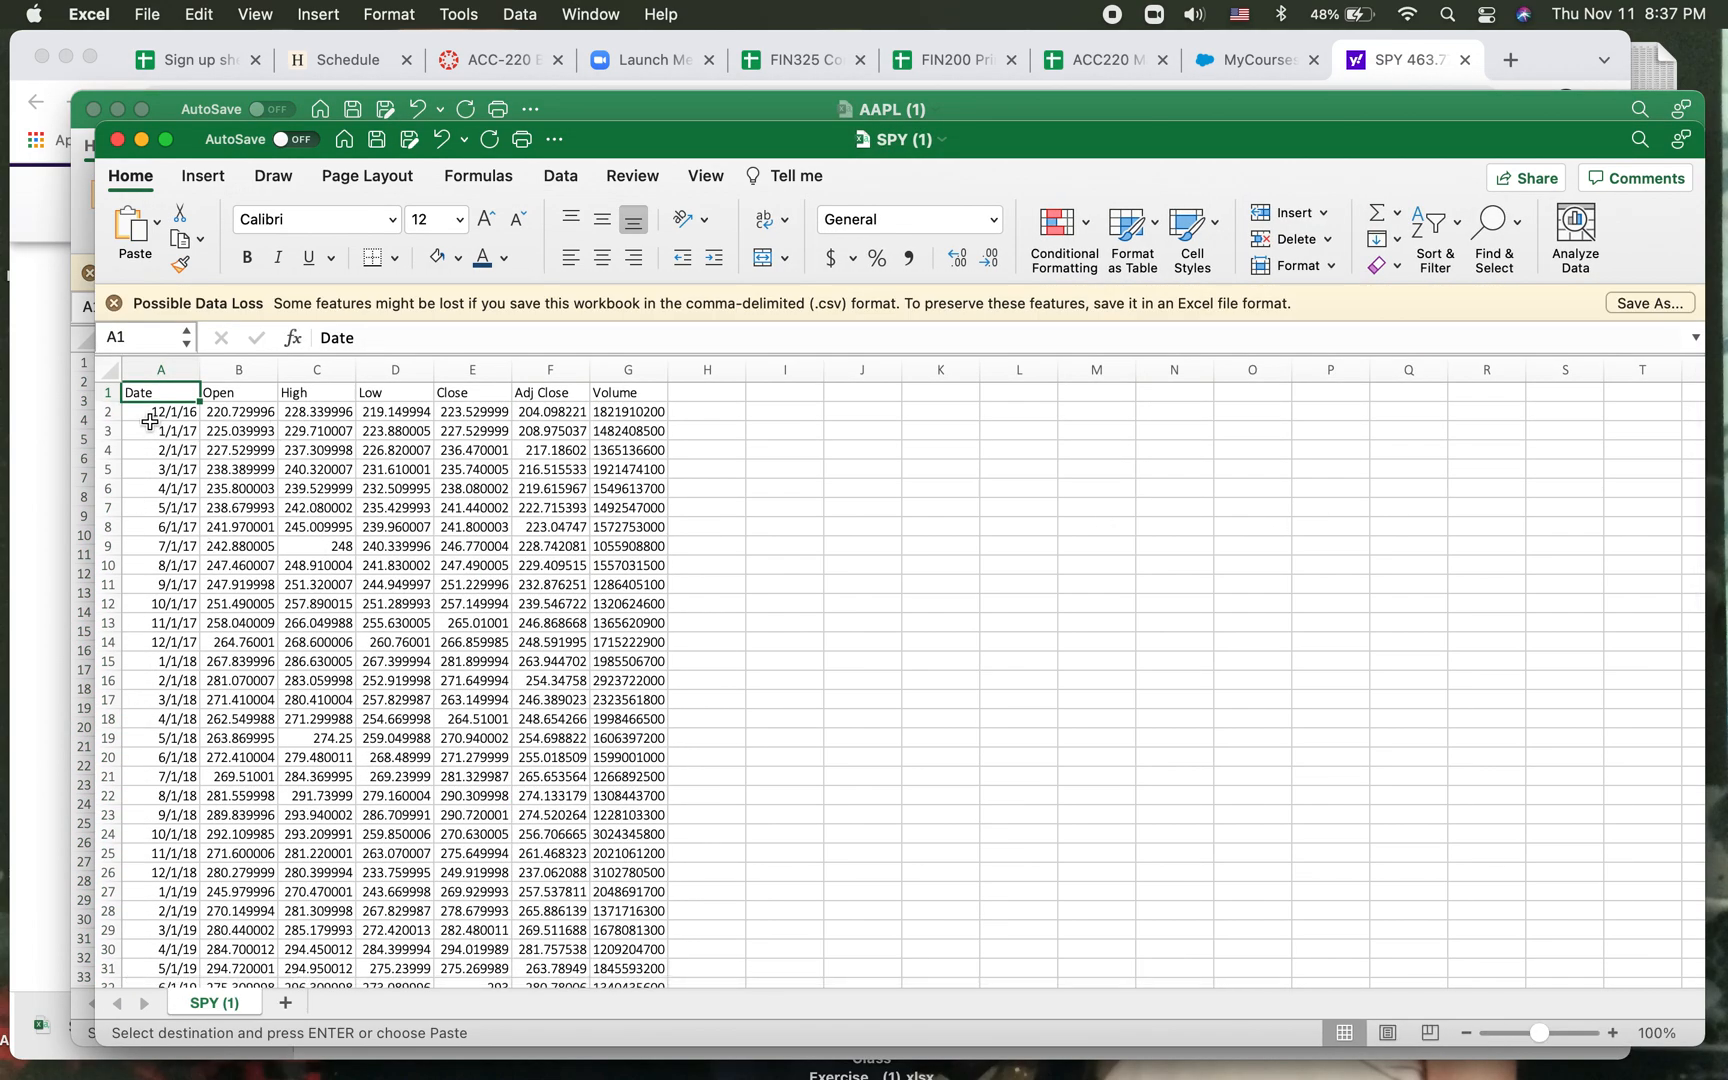
mouse_move(152, 620)
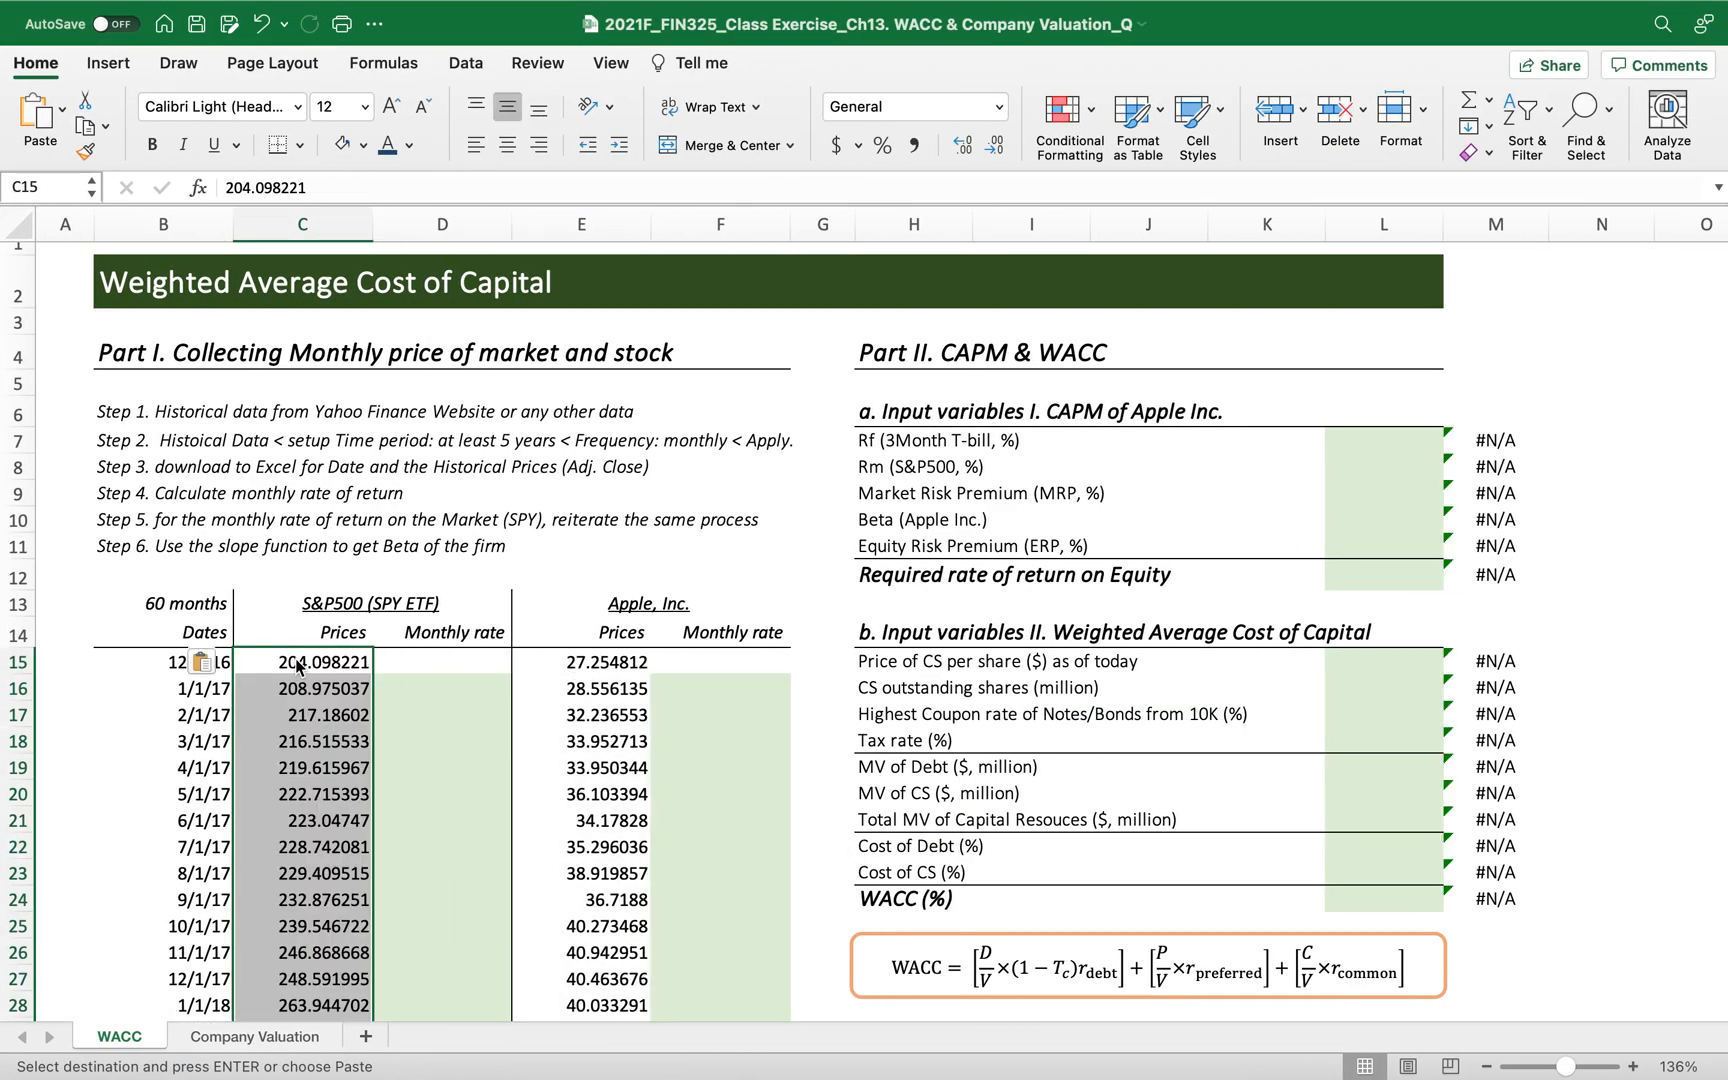
Paste SPY's adjusted closing prices into the S&P500 Prices column of the WACC sheet.
scroll(down, 3)
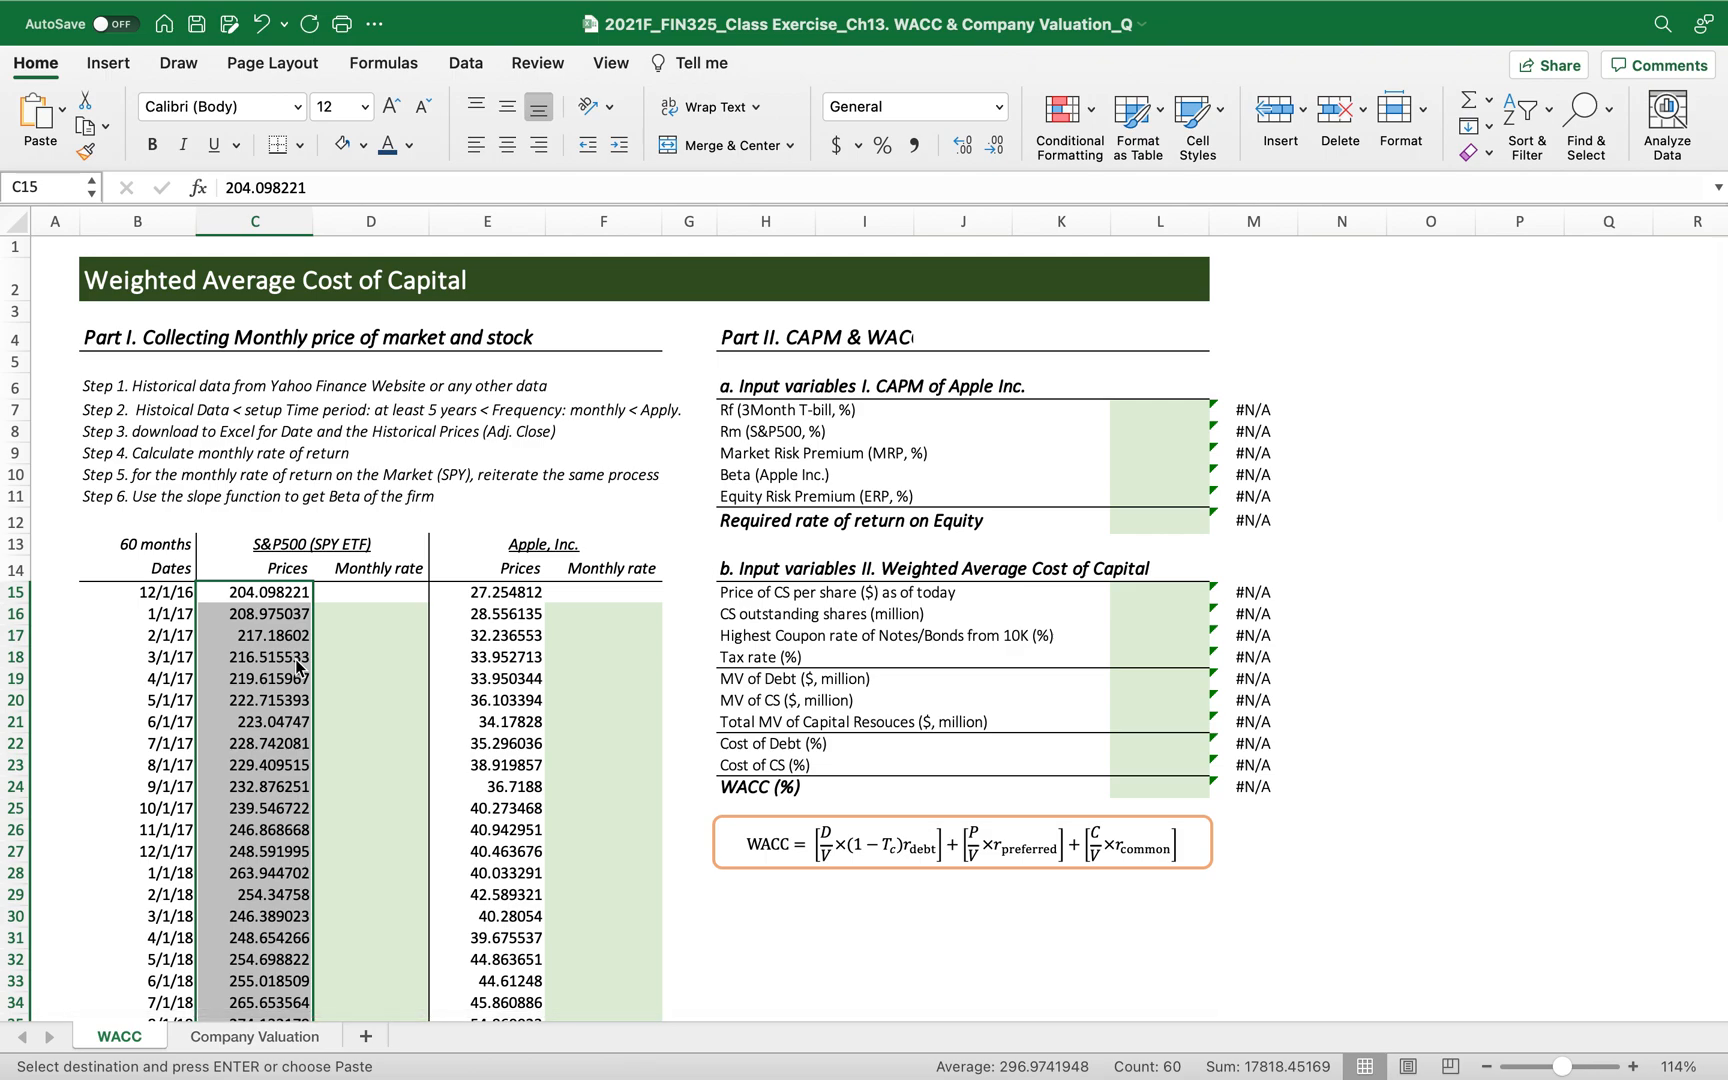
mouse_move(684, 582)
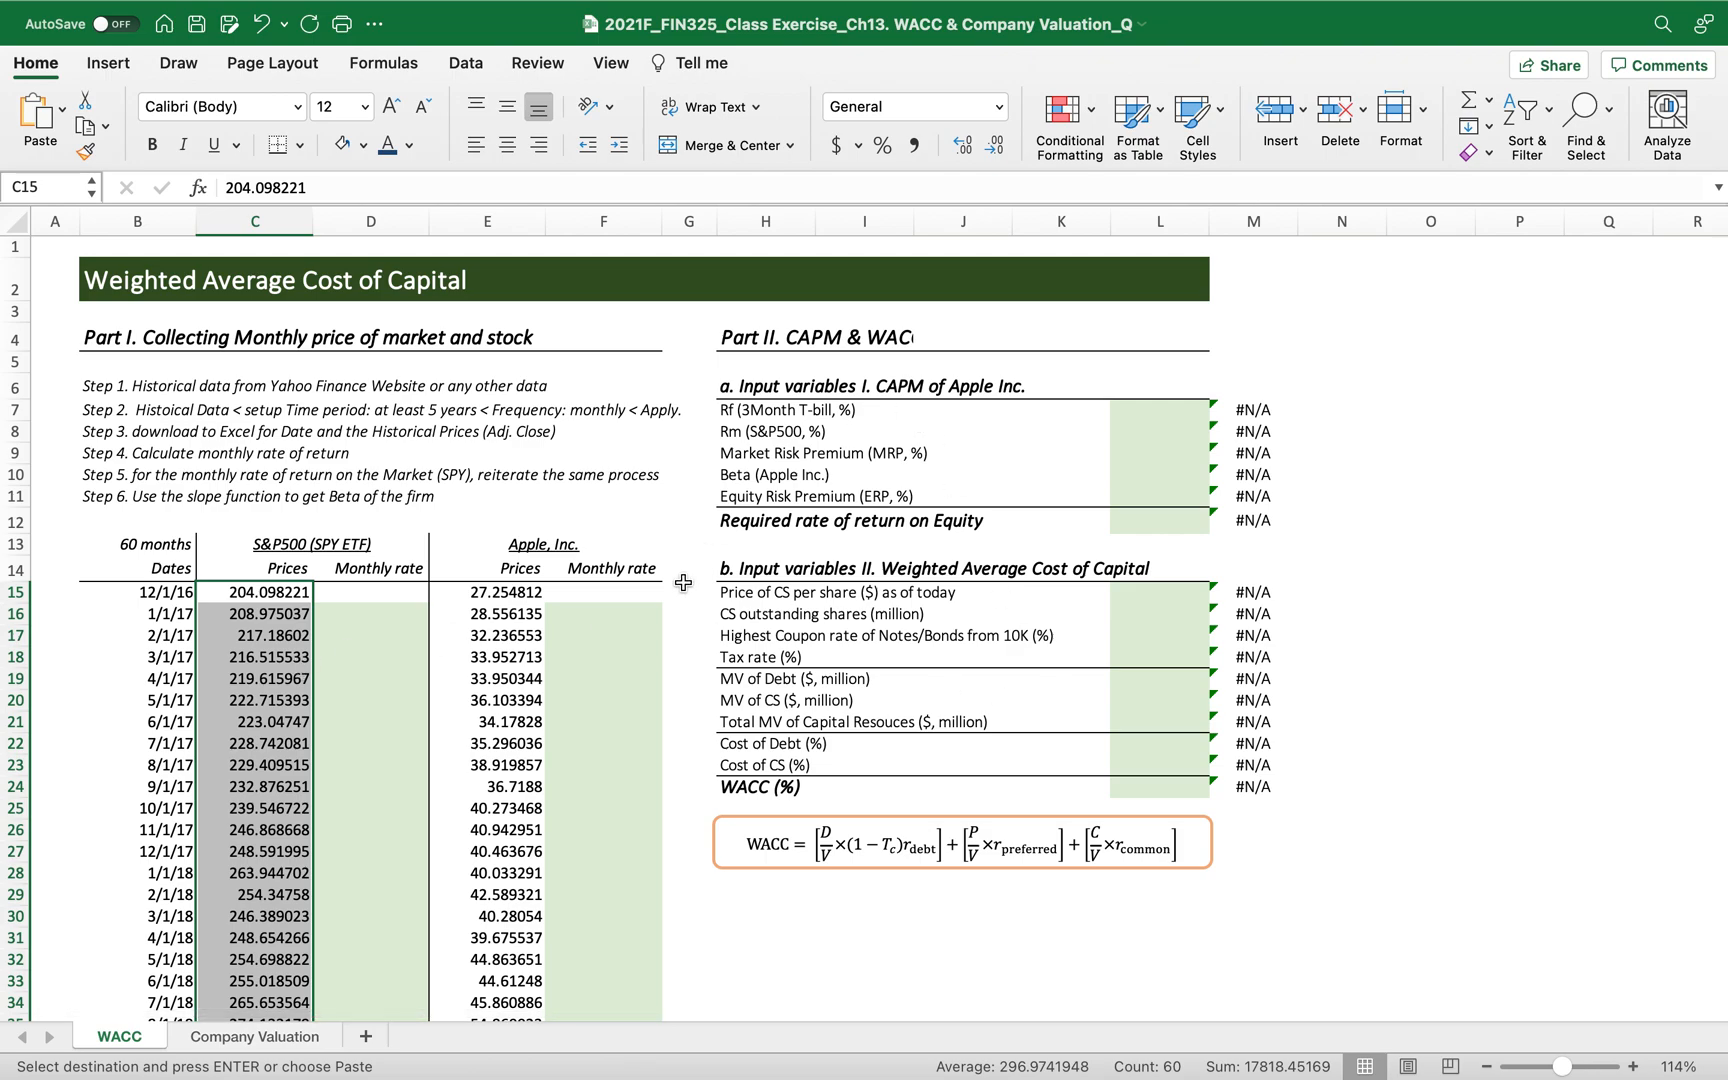
mouse_move(530, 664)
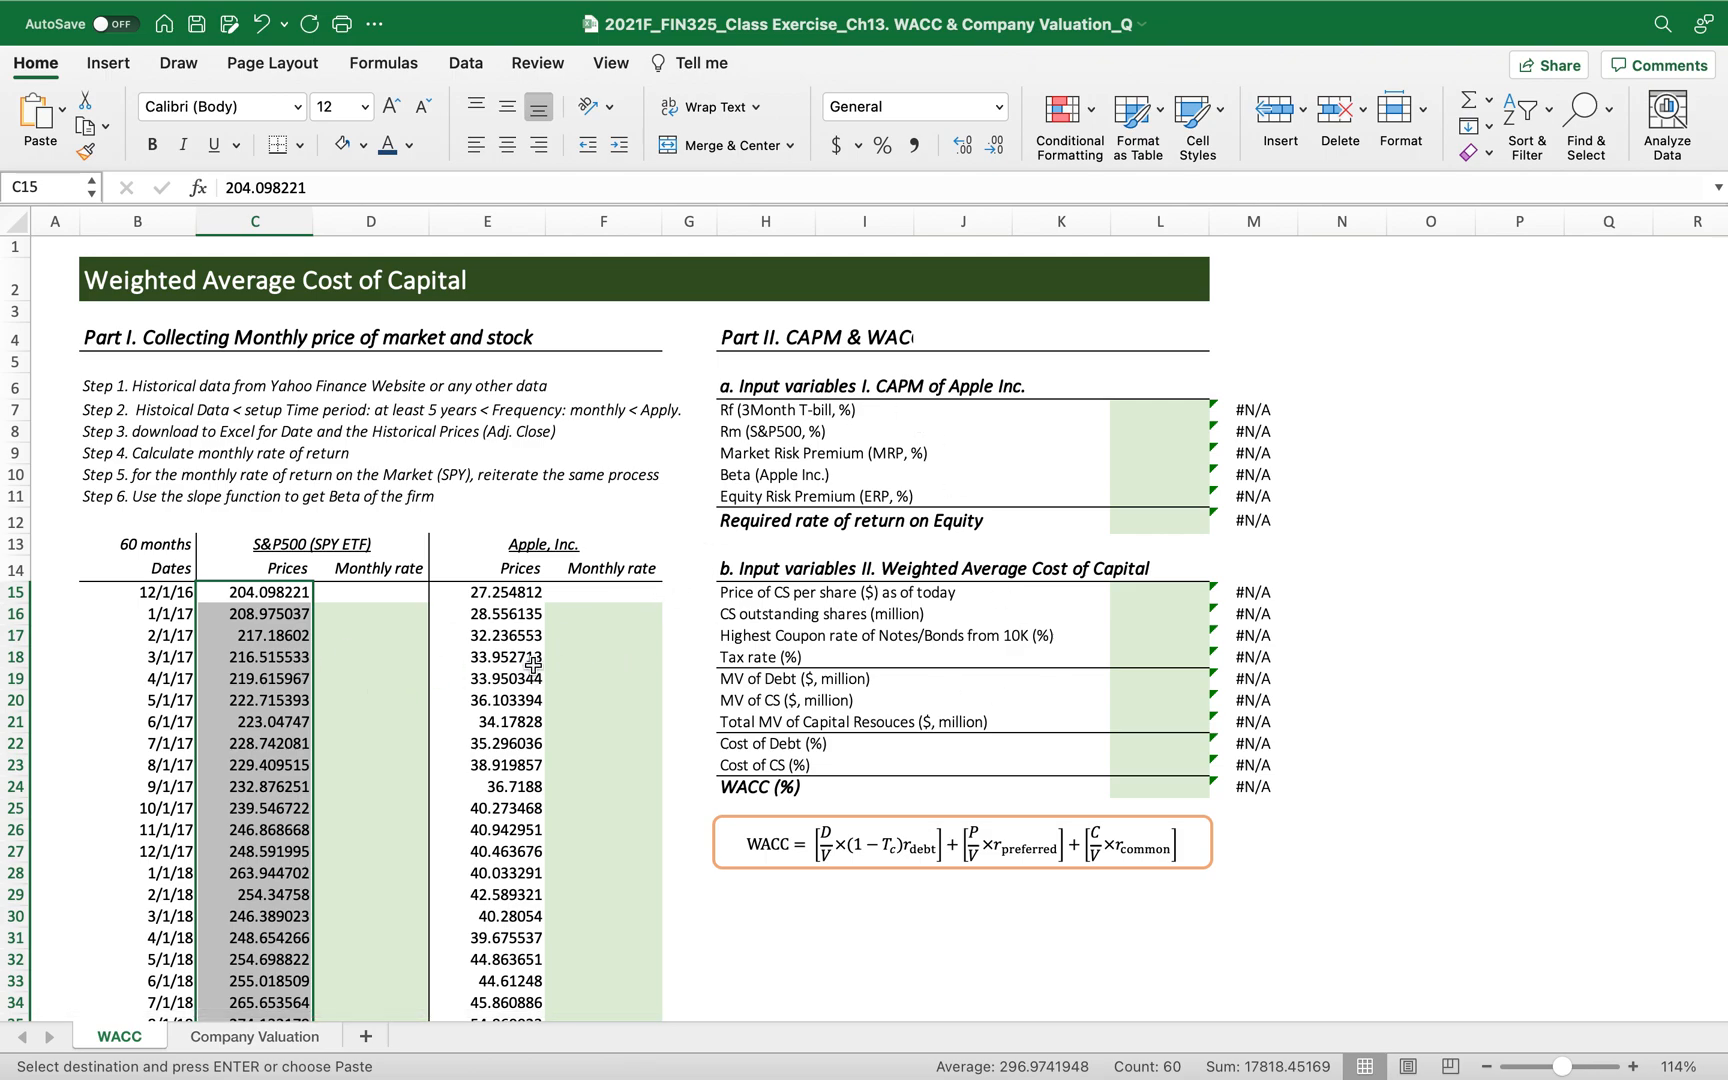
mouse_move(816, 602)
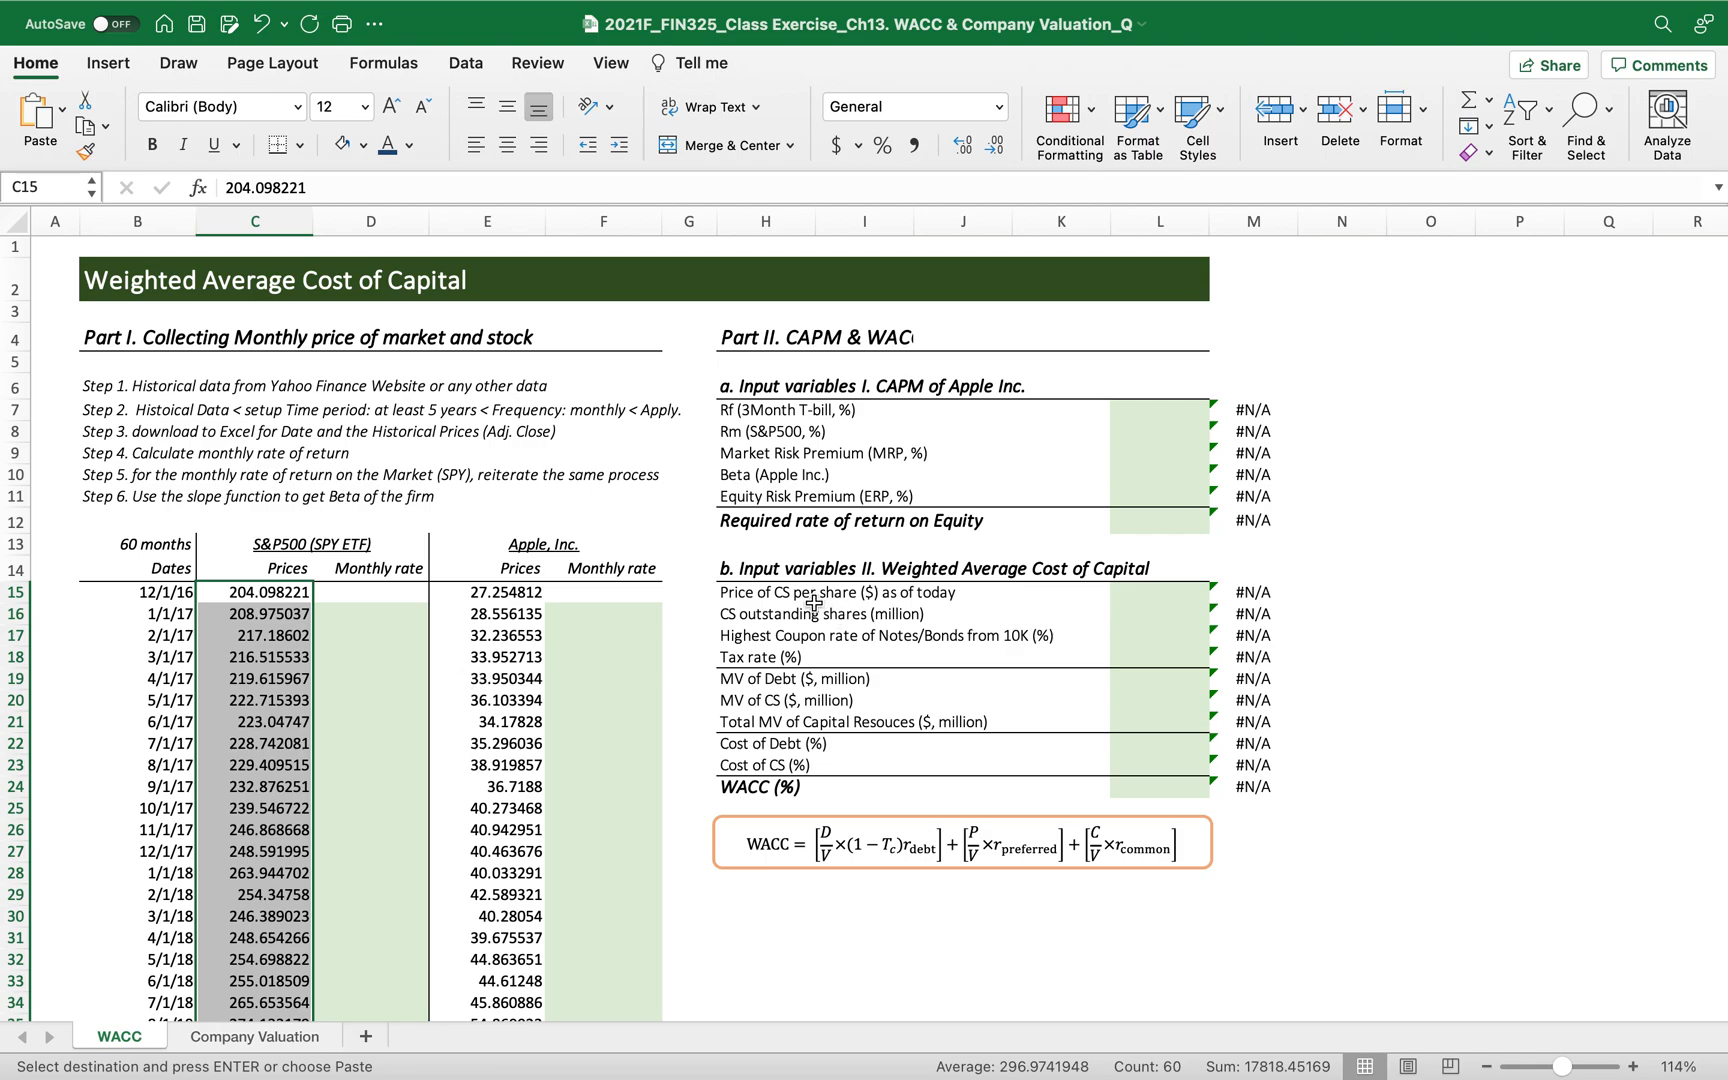
mouse_move(726, 528)
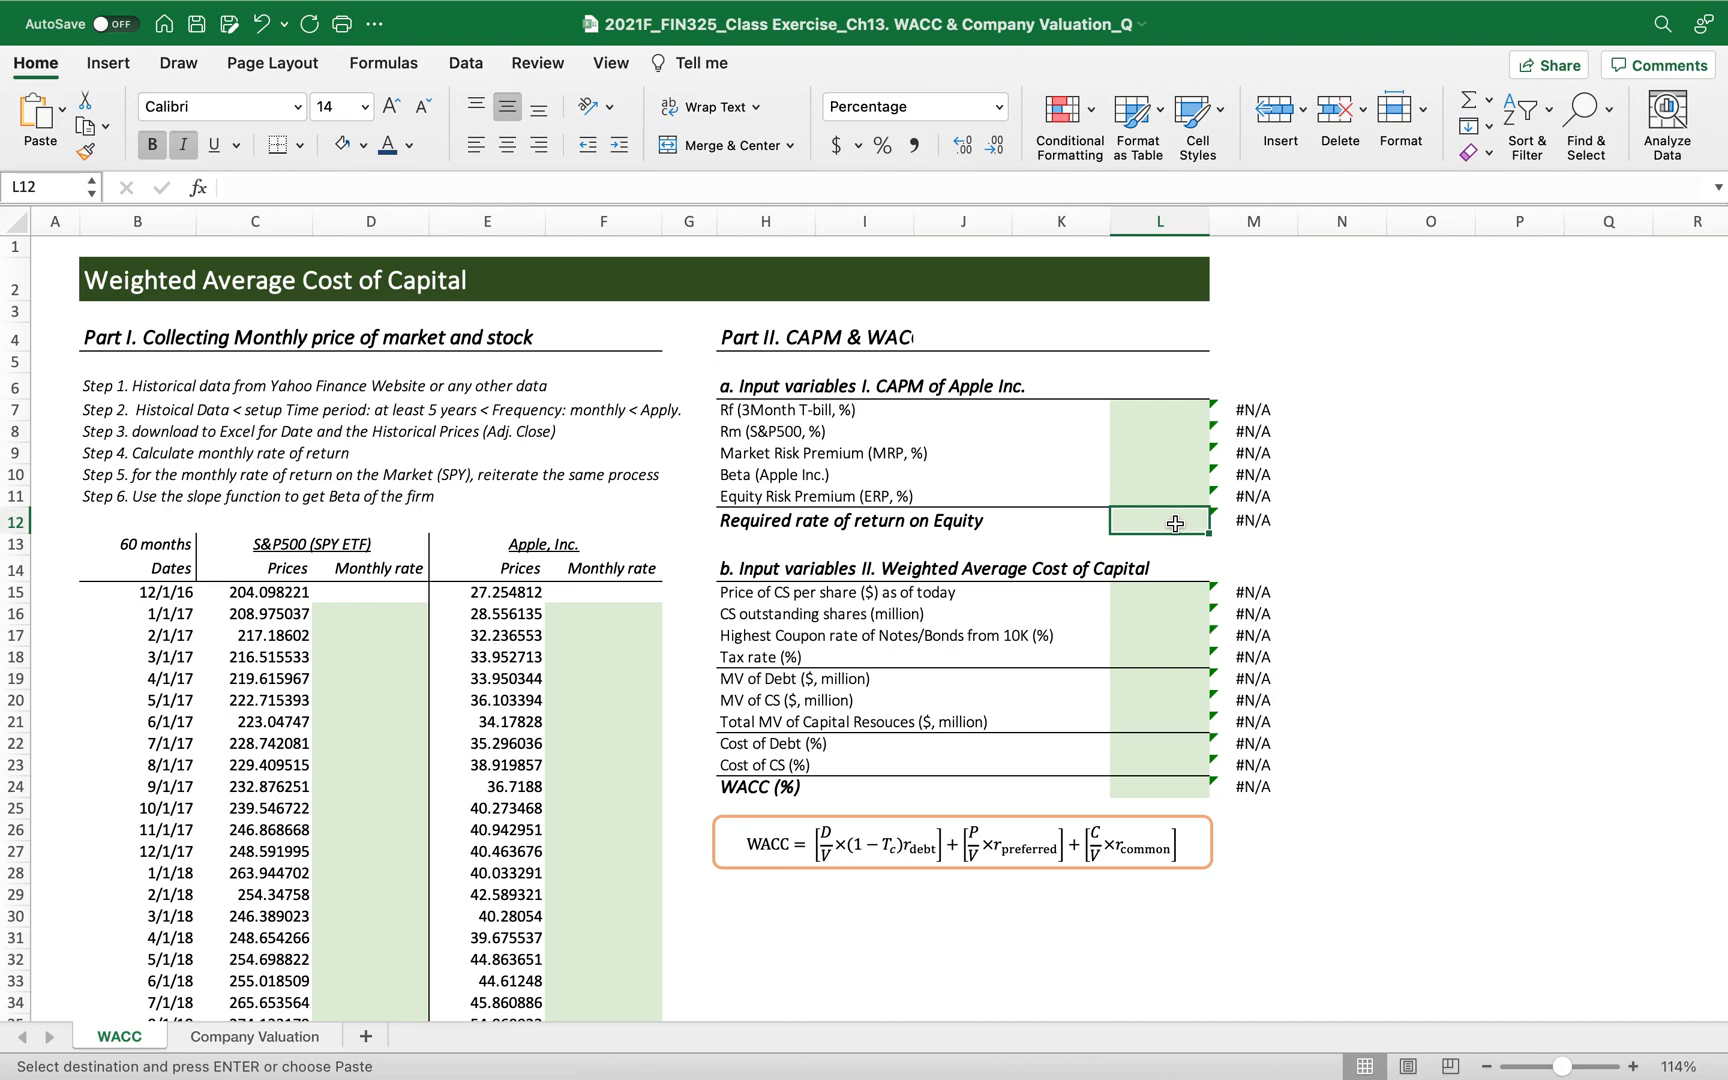
mouse_move(730, 814)
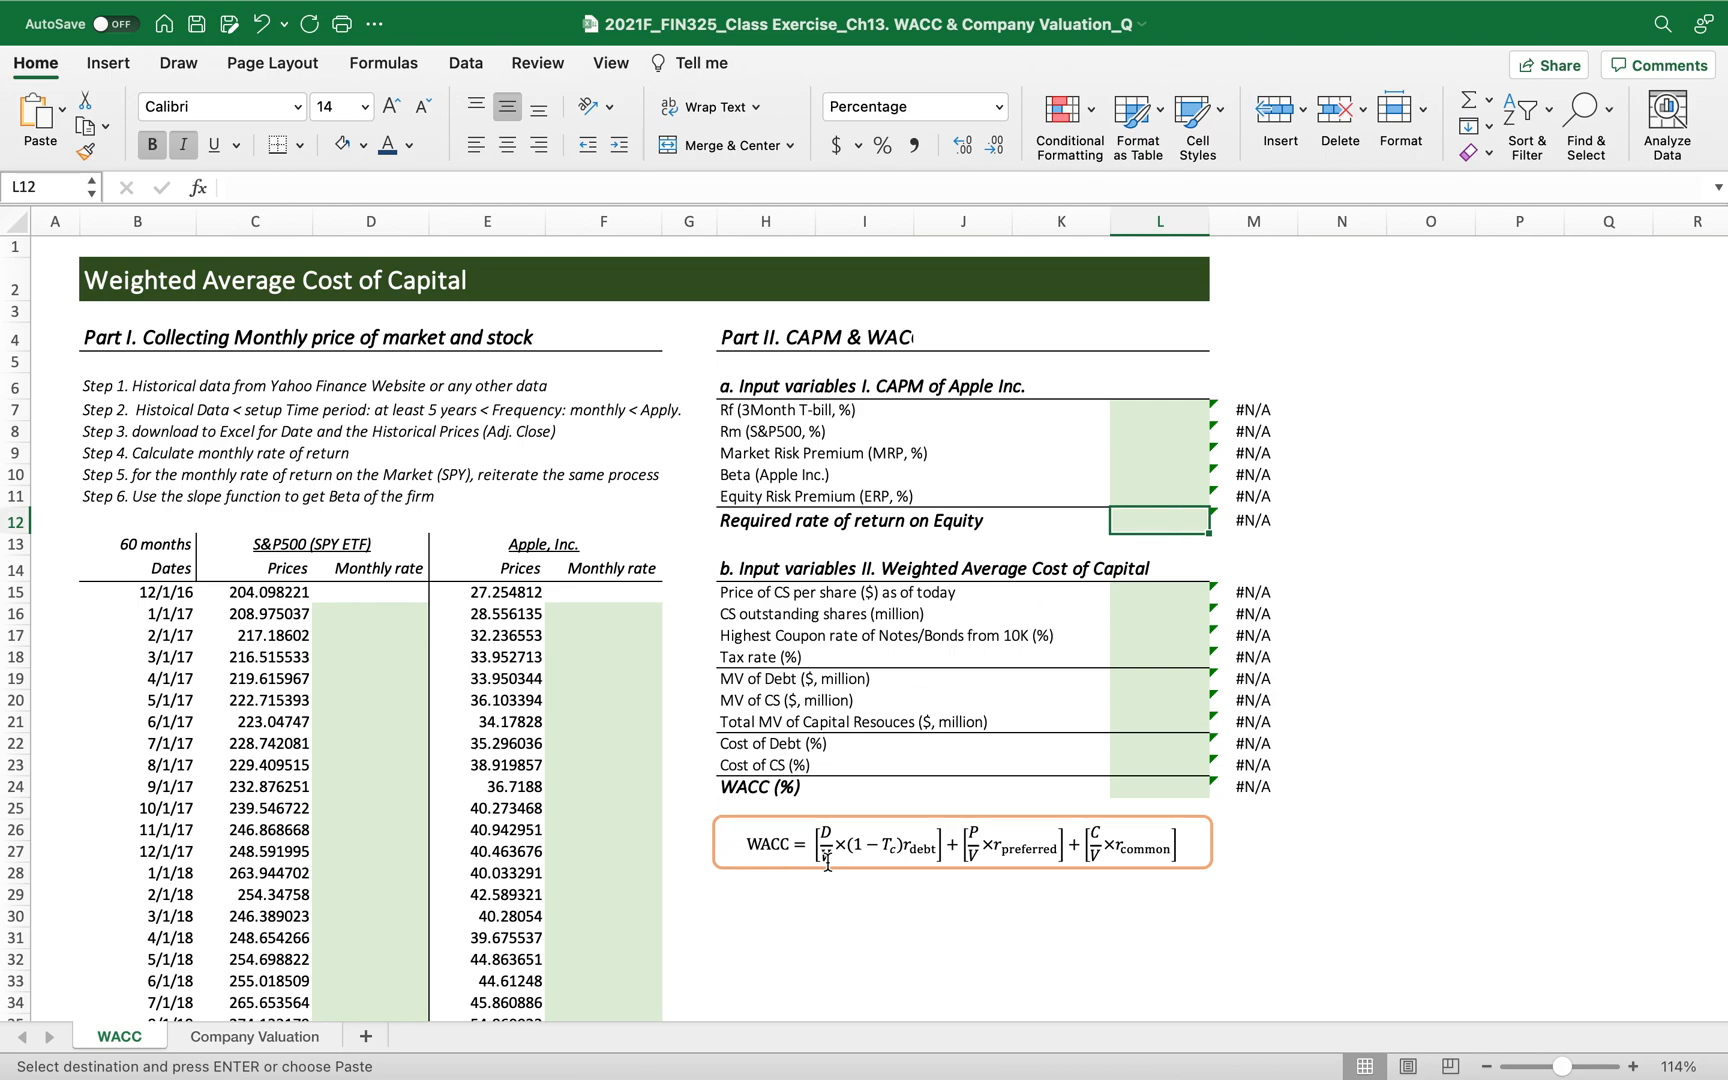
mouse_move(1028, 884)
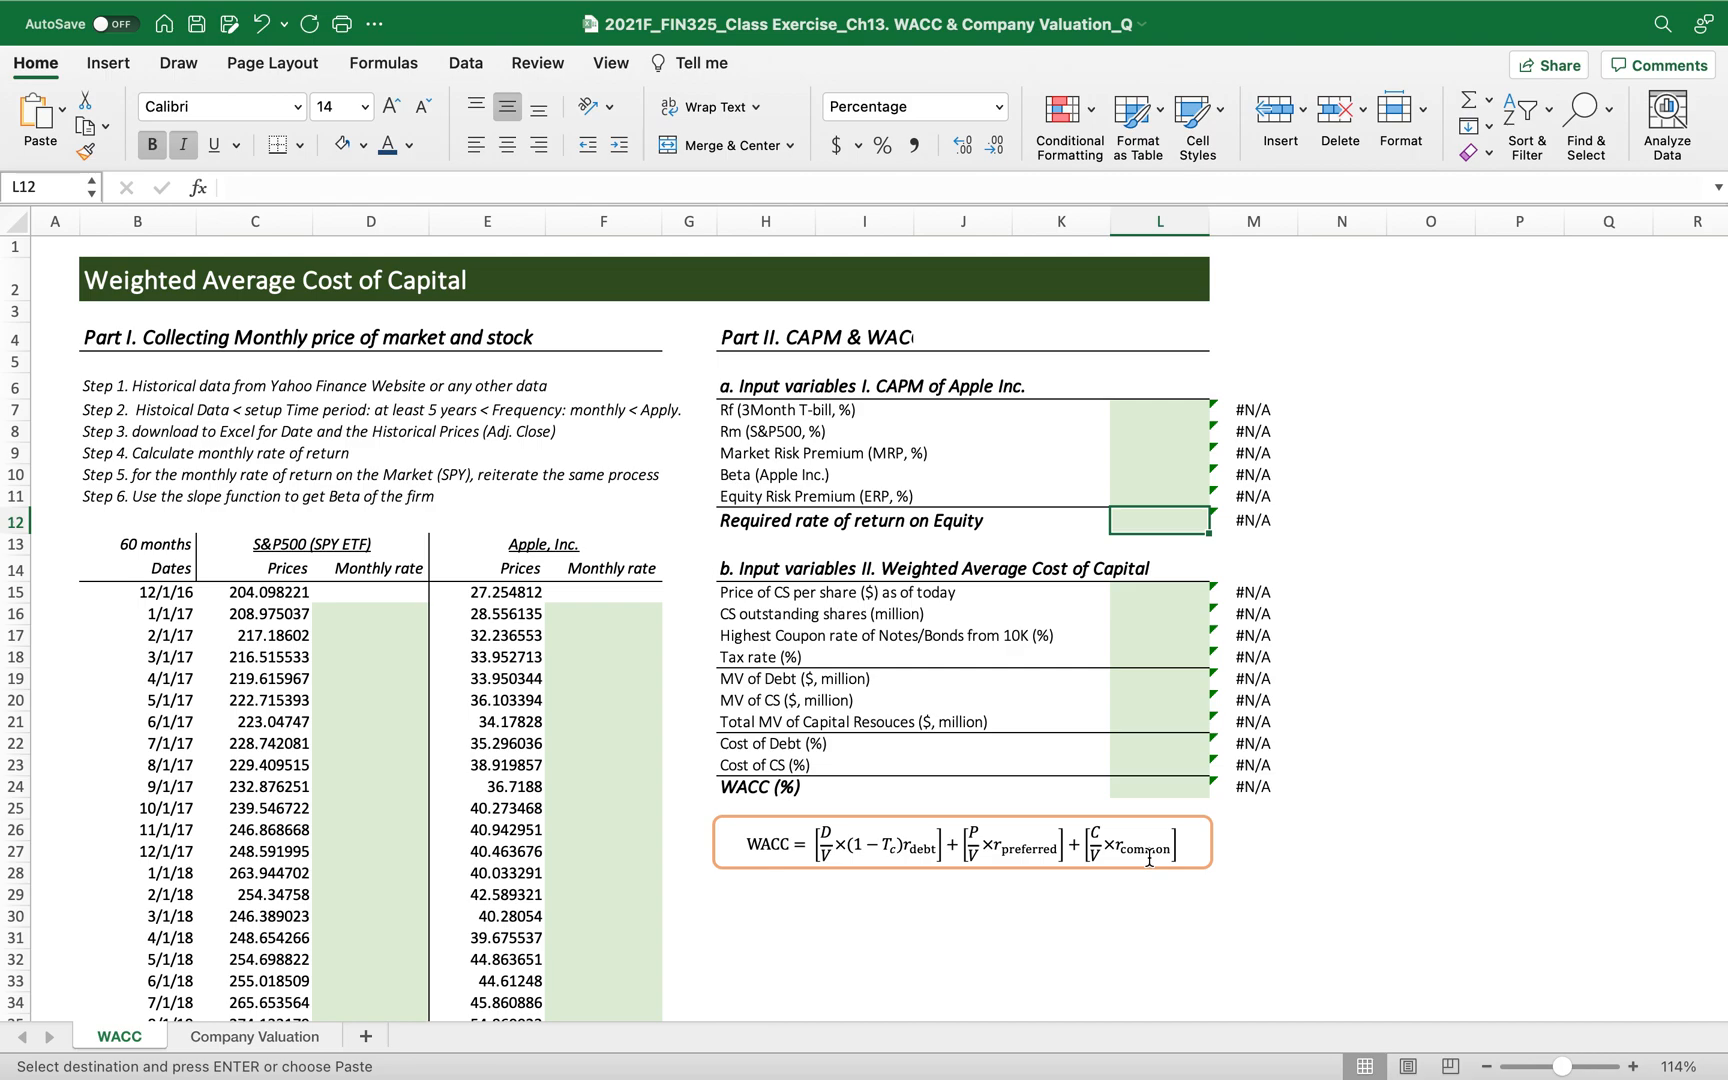
mouse_move(1152, 856)
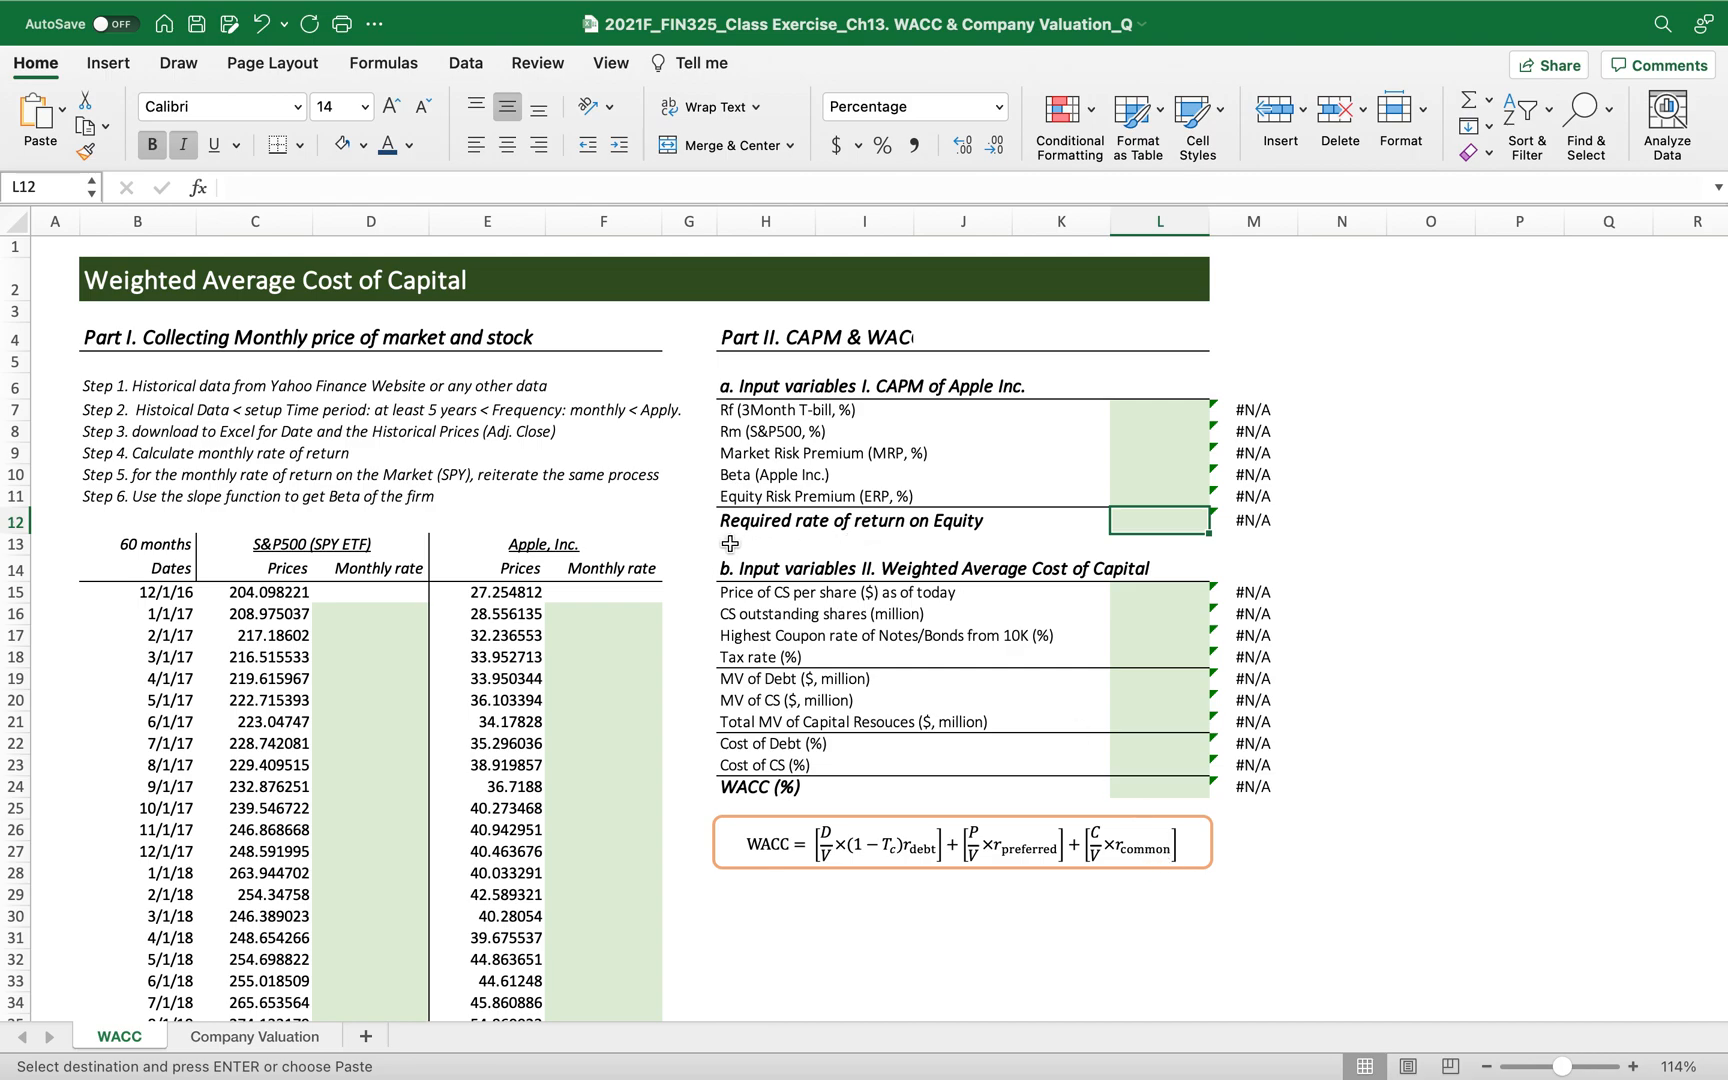
mouse_move(726, 534)
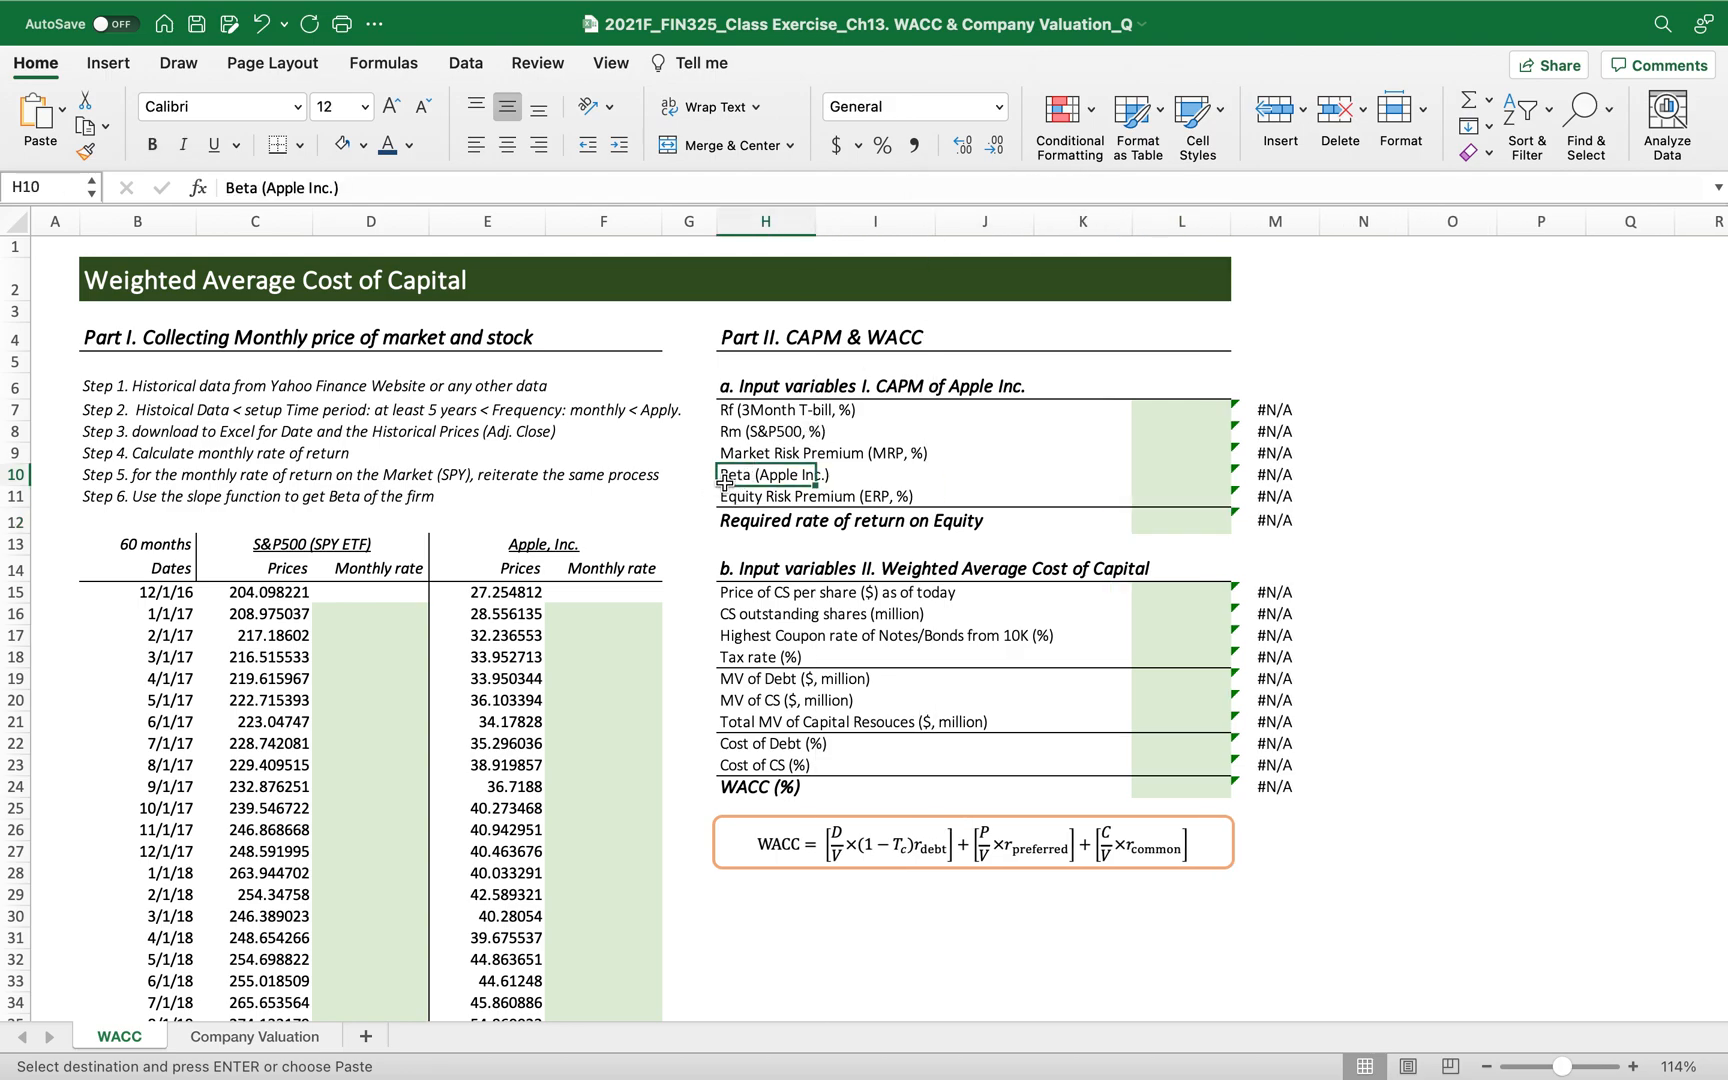
mouse_move(710, 482)
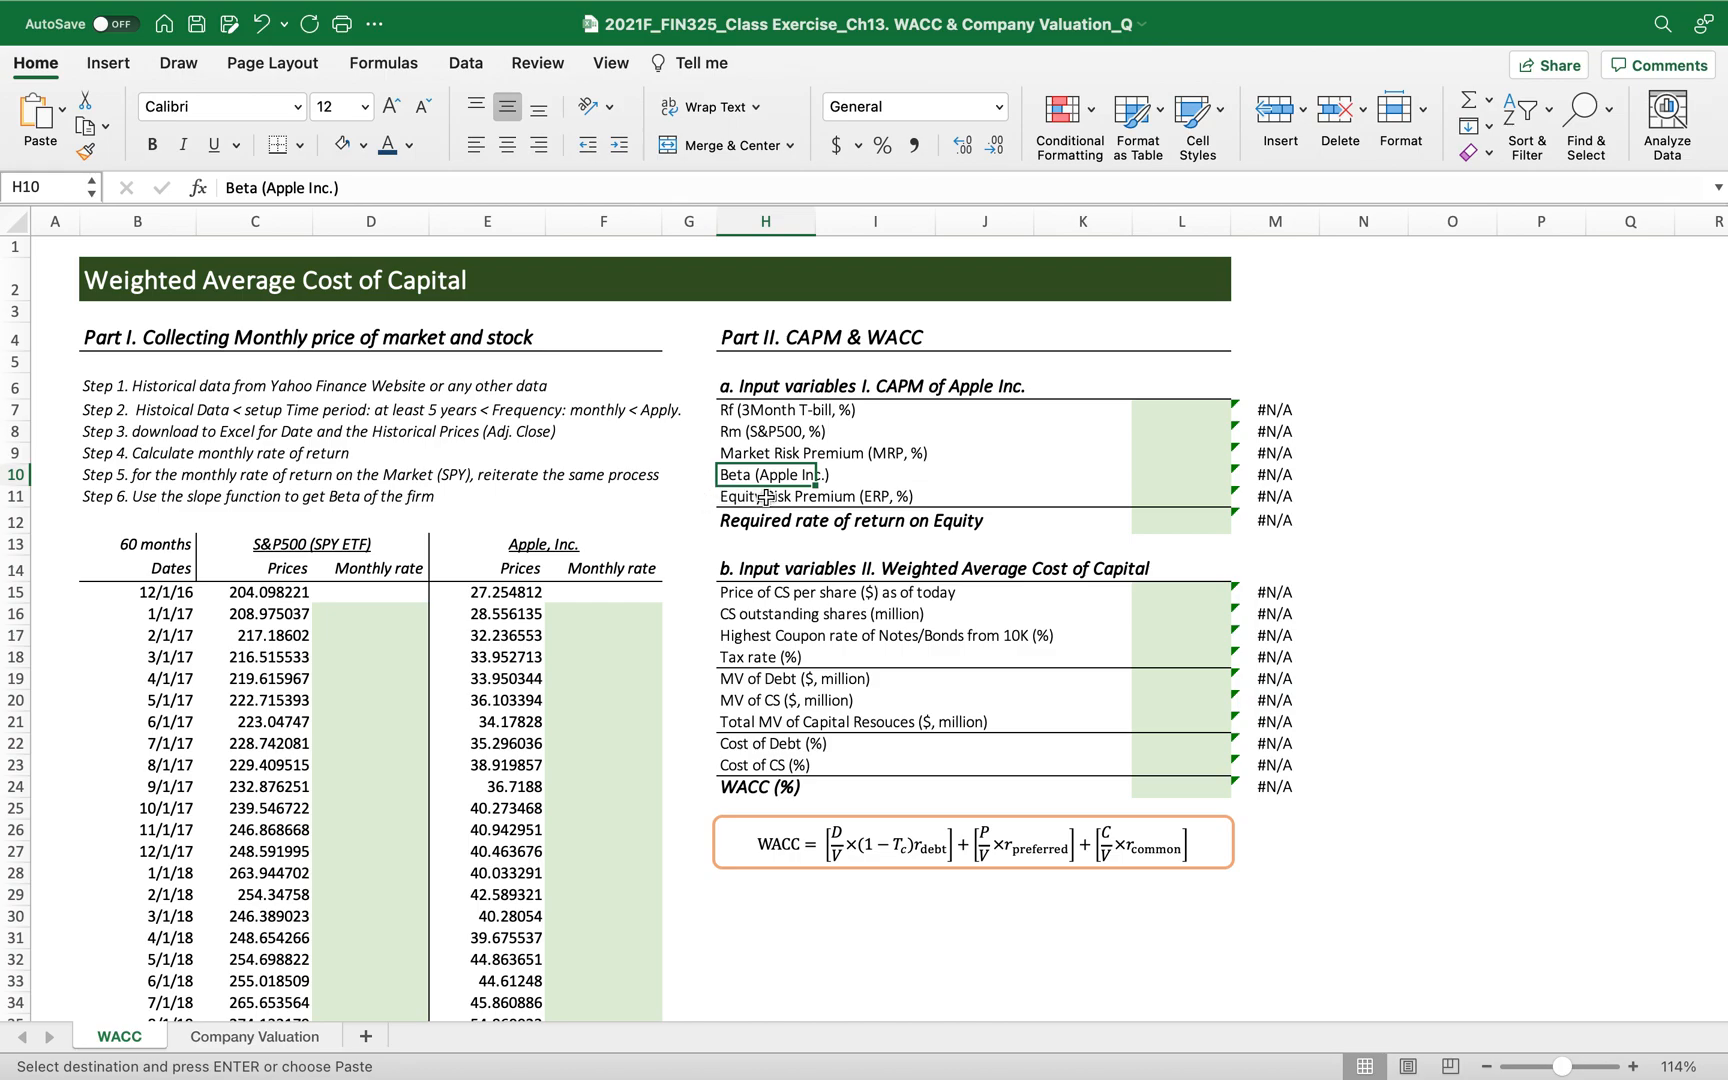
Enter =C16/C15-1 as the first S&P500 monthly return and fill it down all months.
scroll(down, 3)
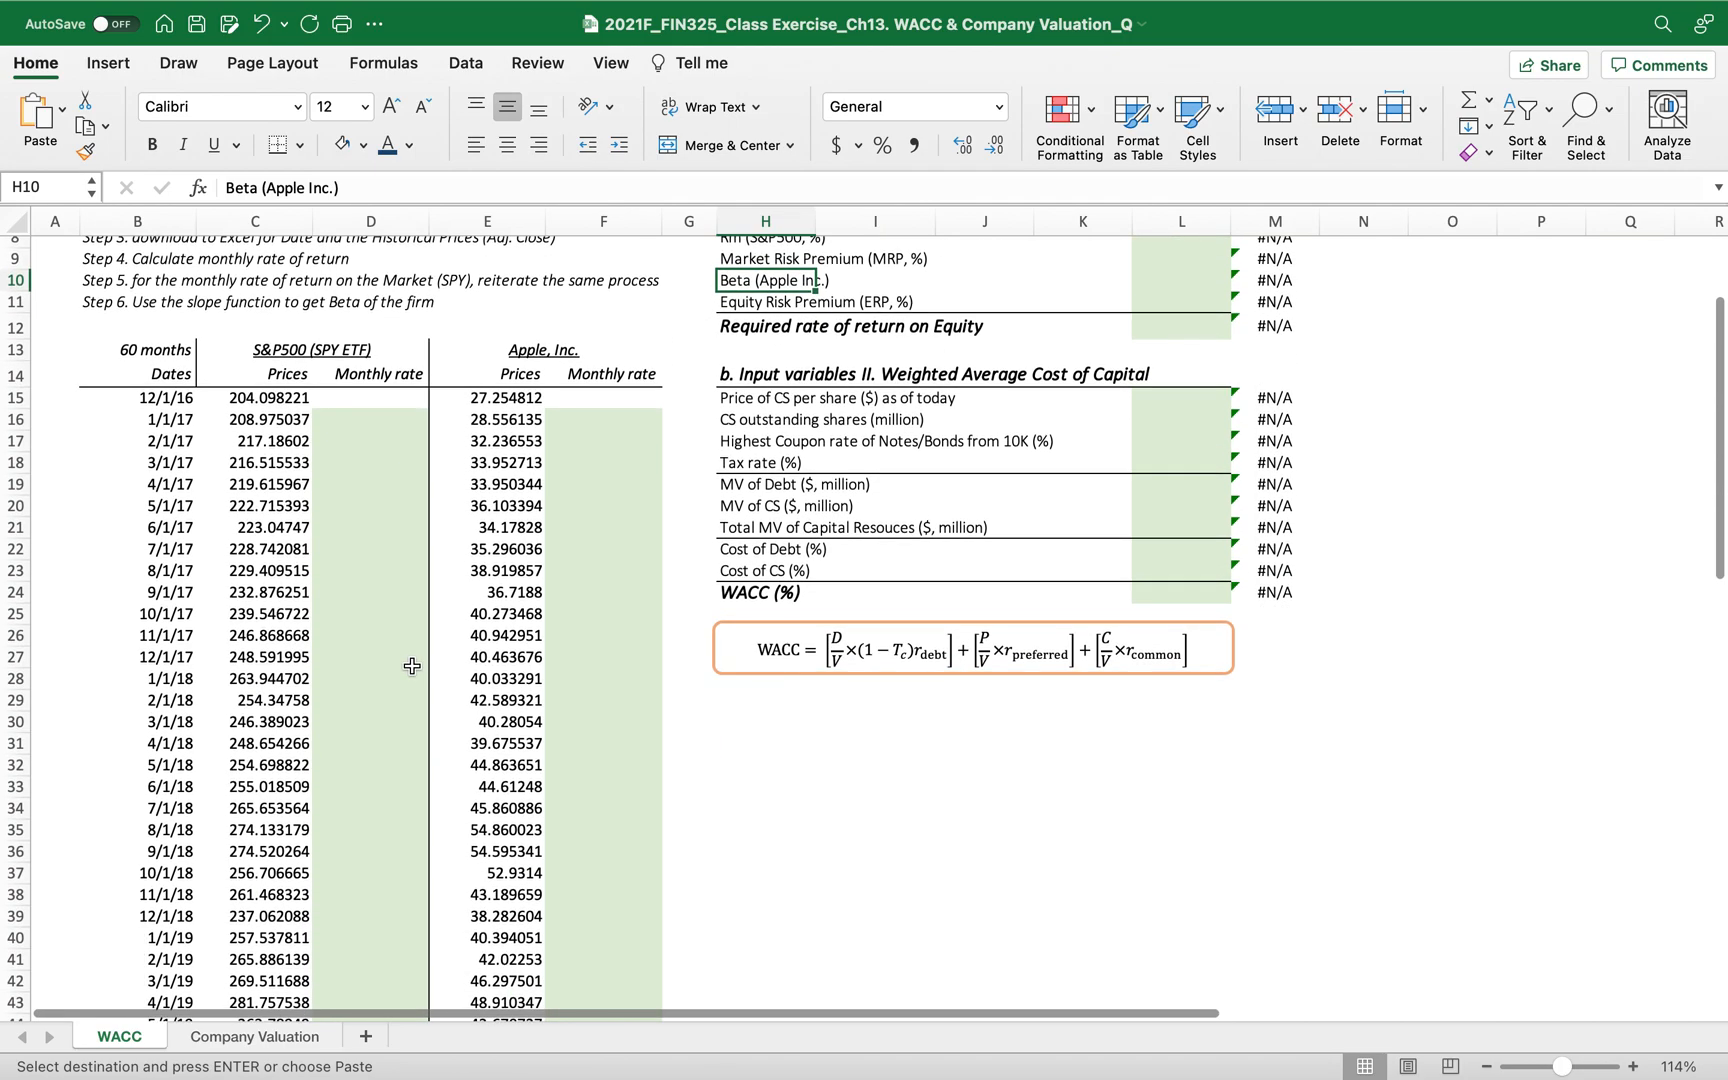
click(370, 420)
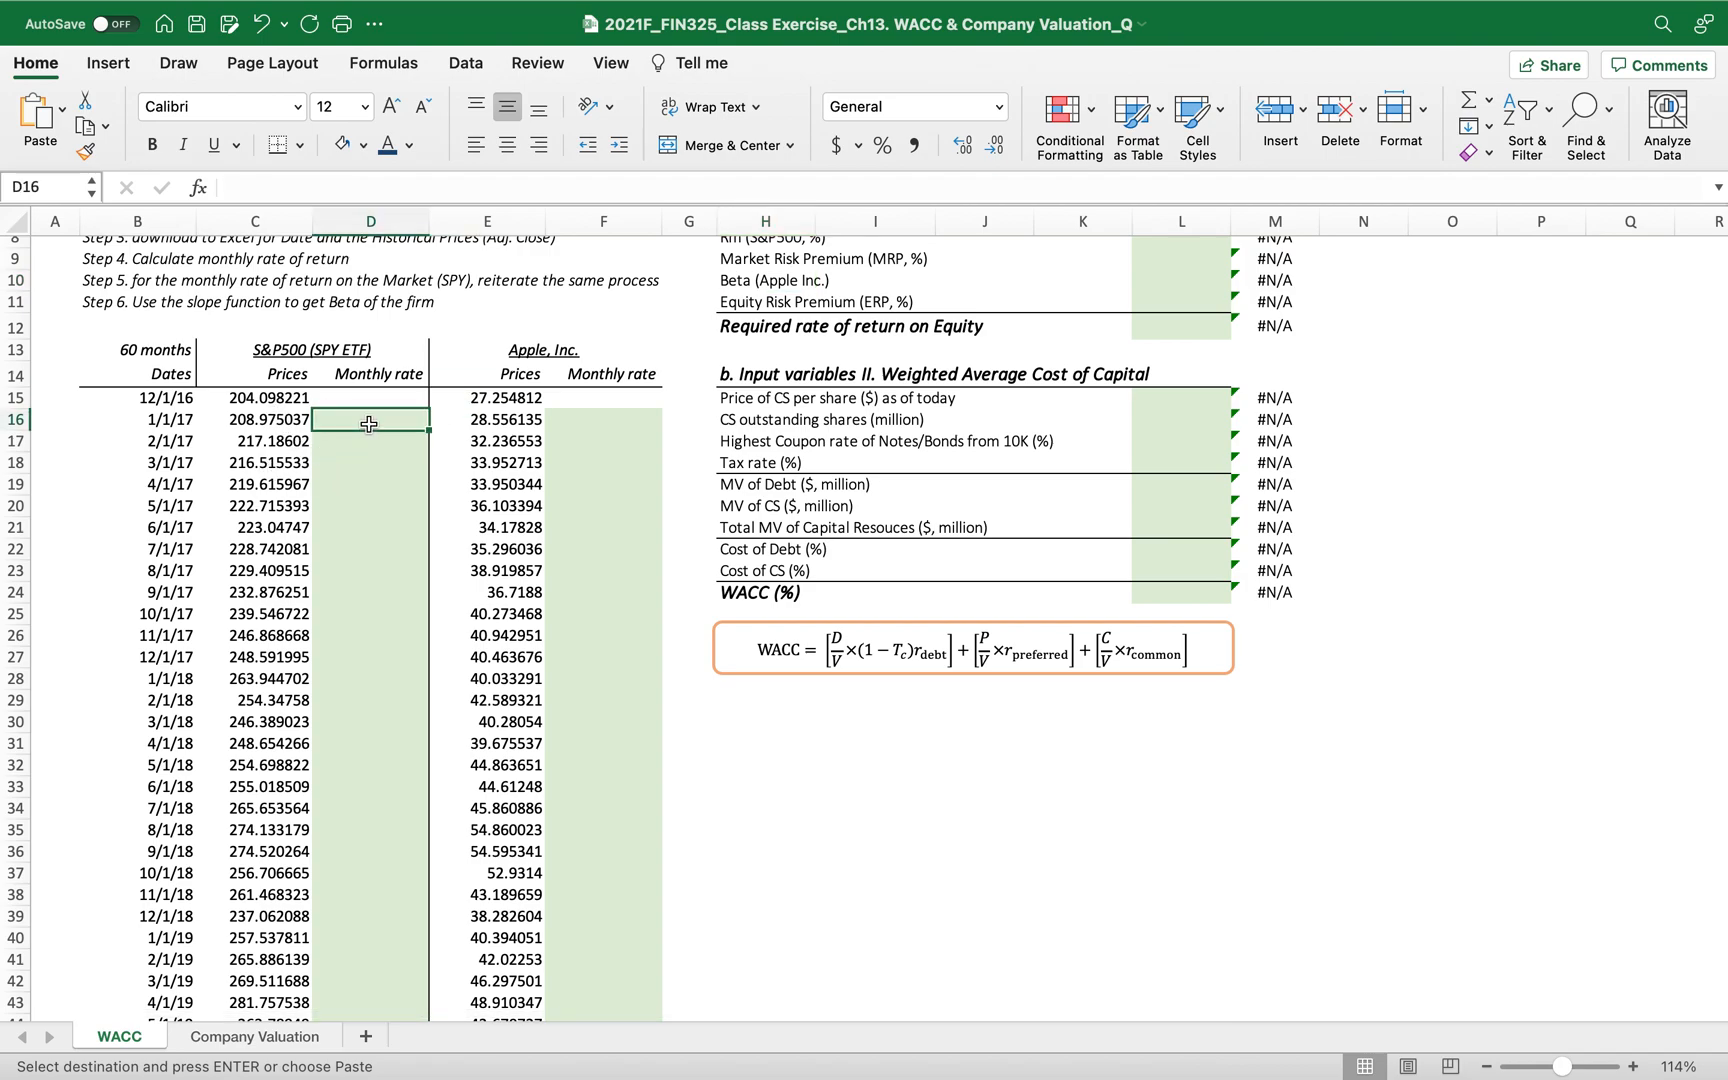
text(=)
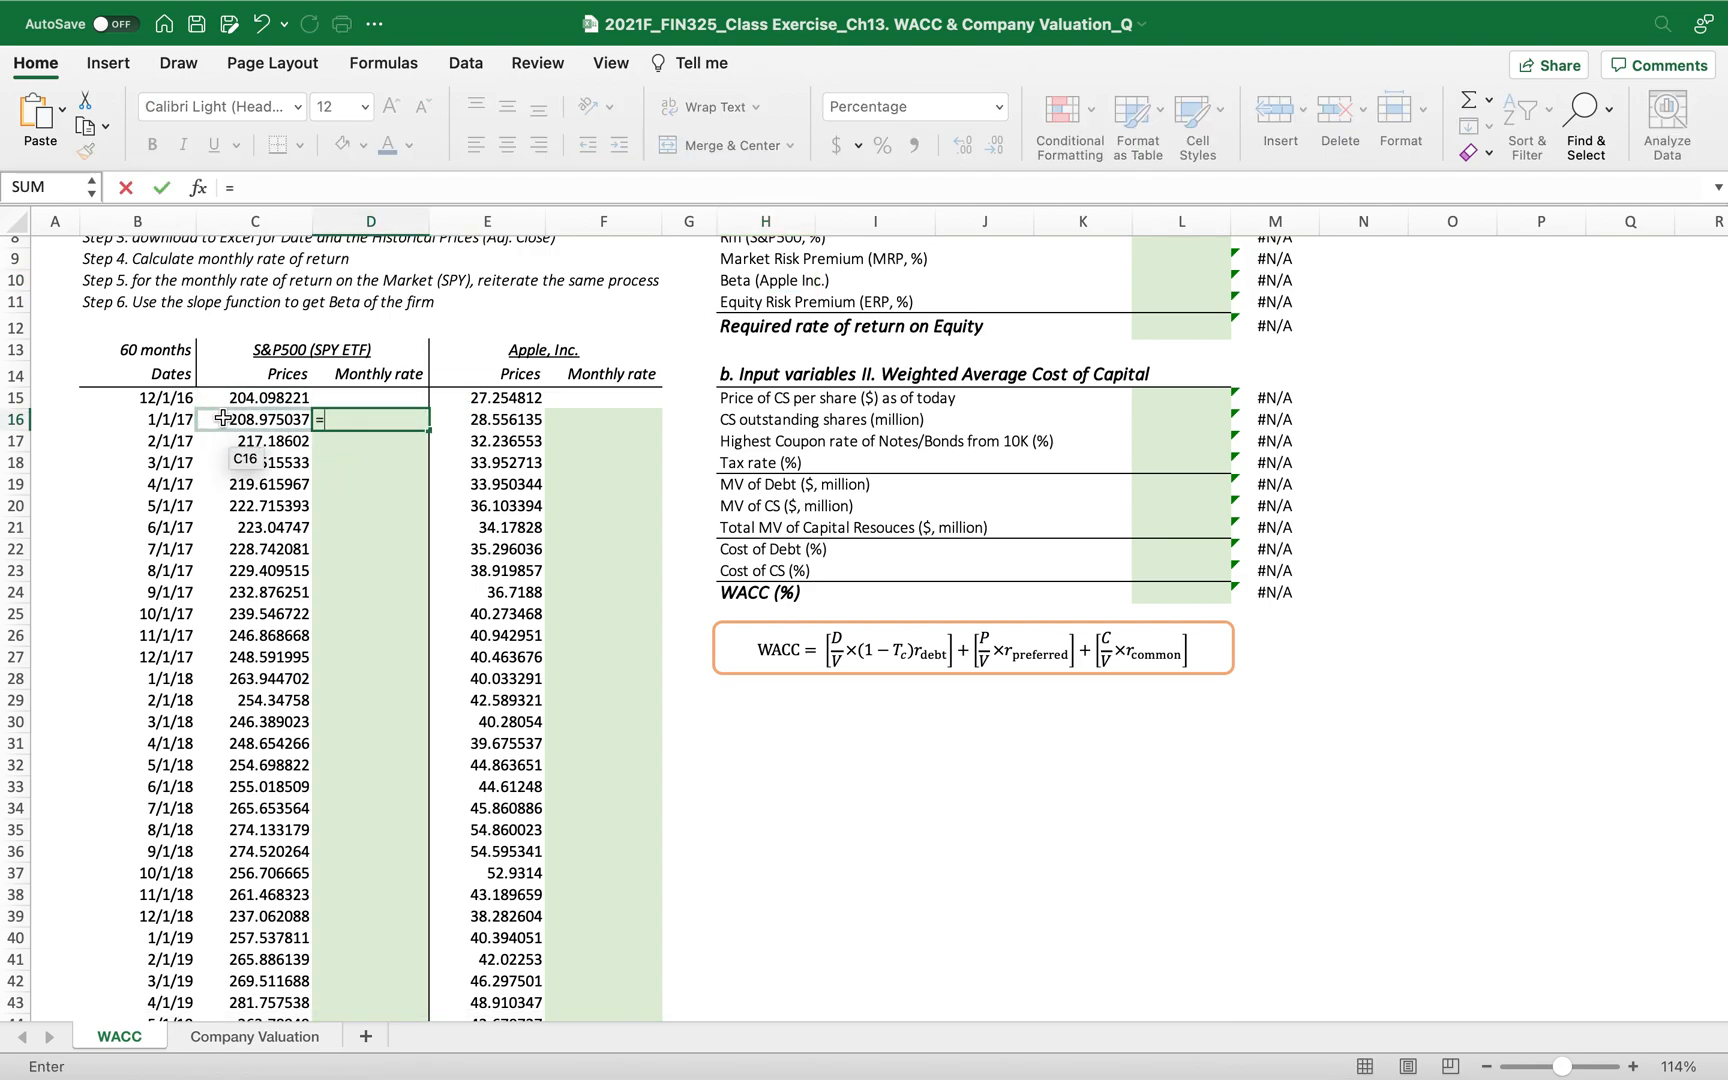
text(C16/)
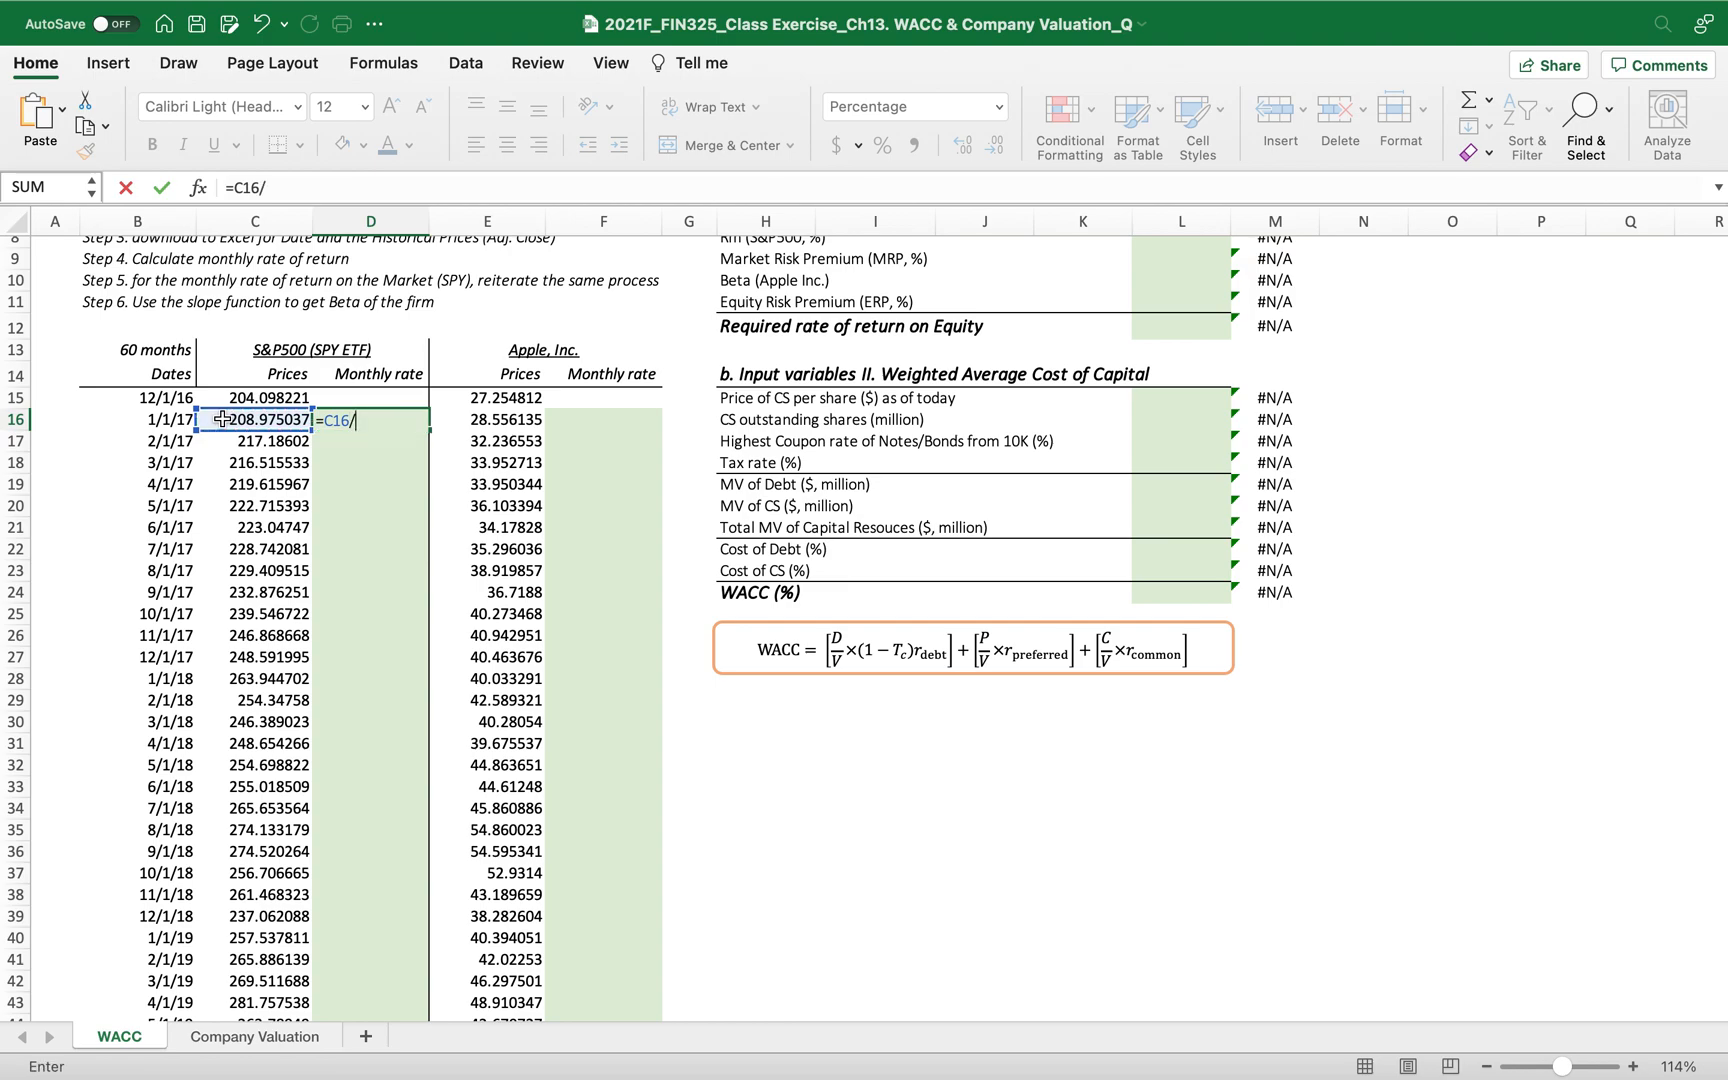
click(254, 398)
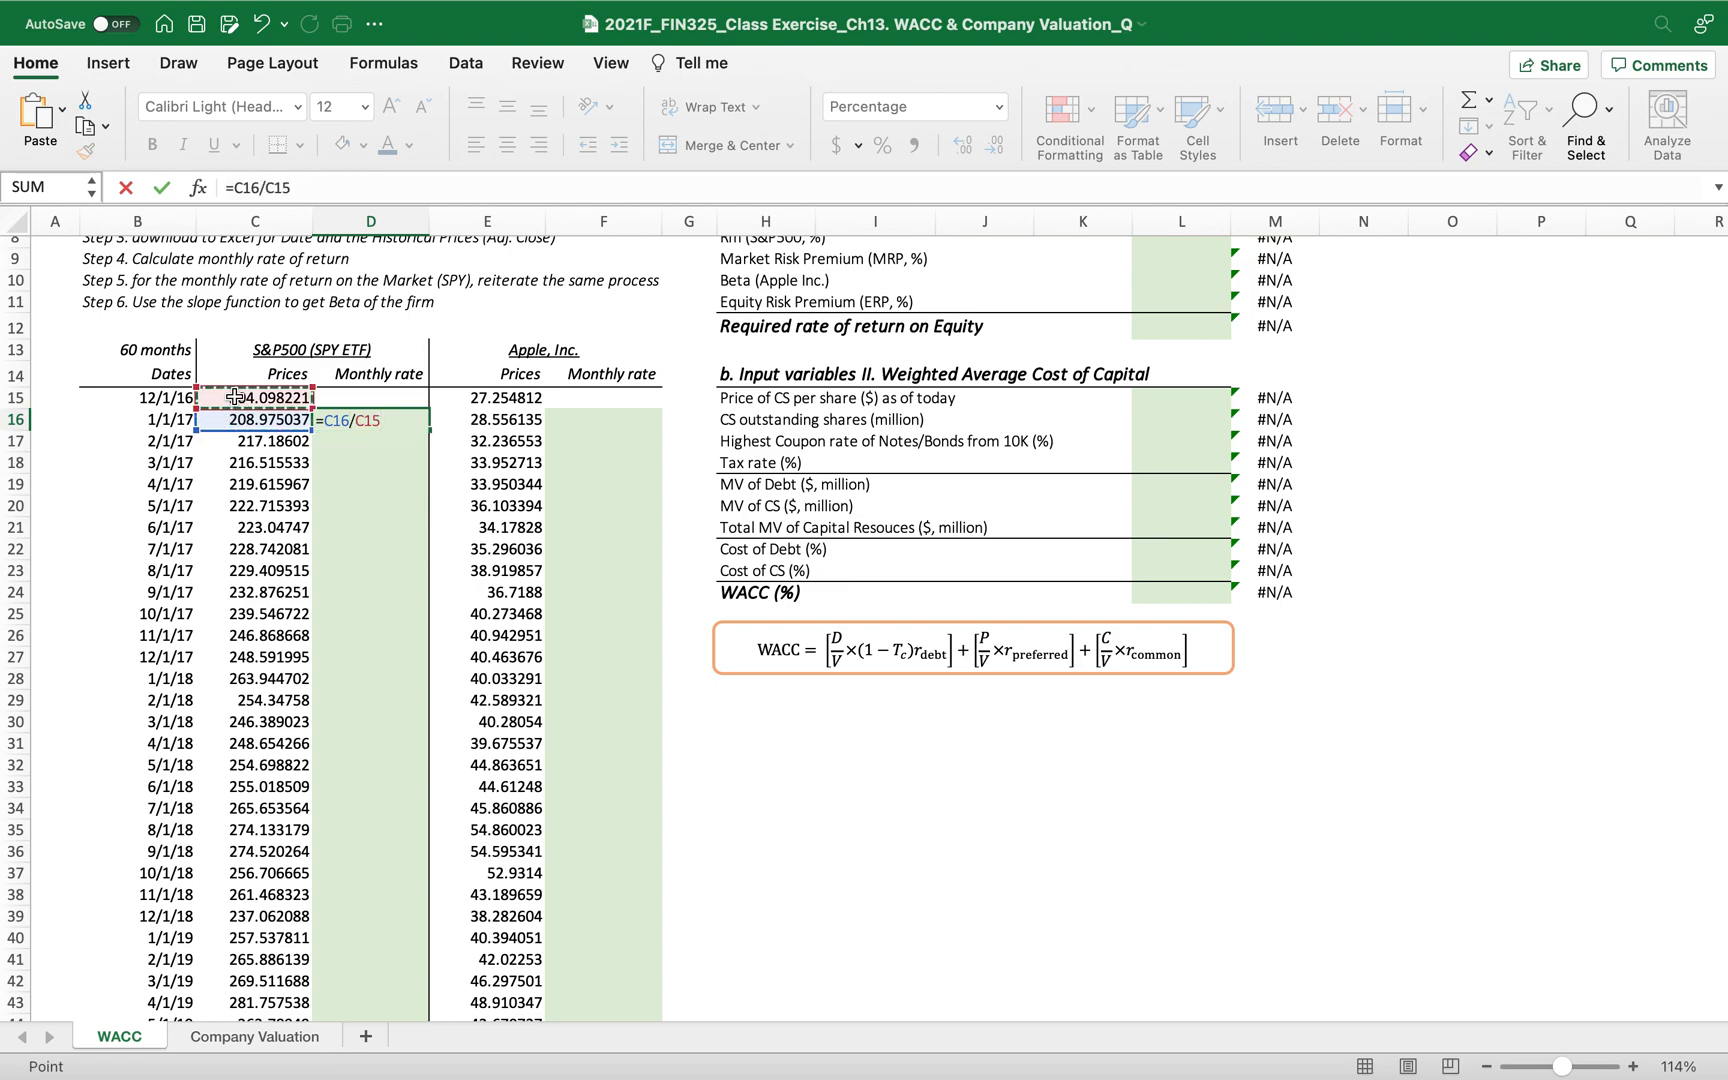
key(Enter)
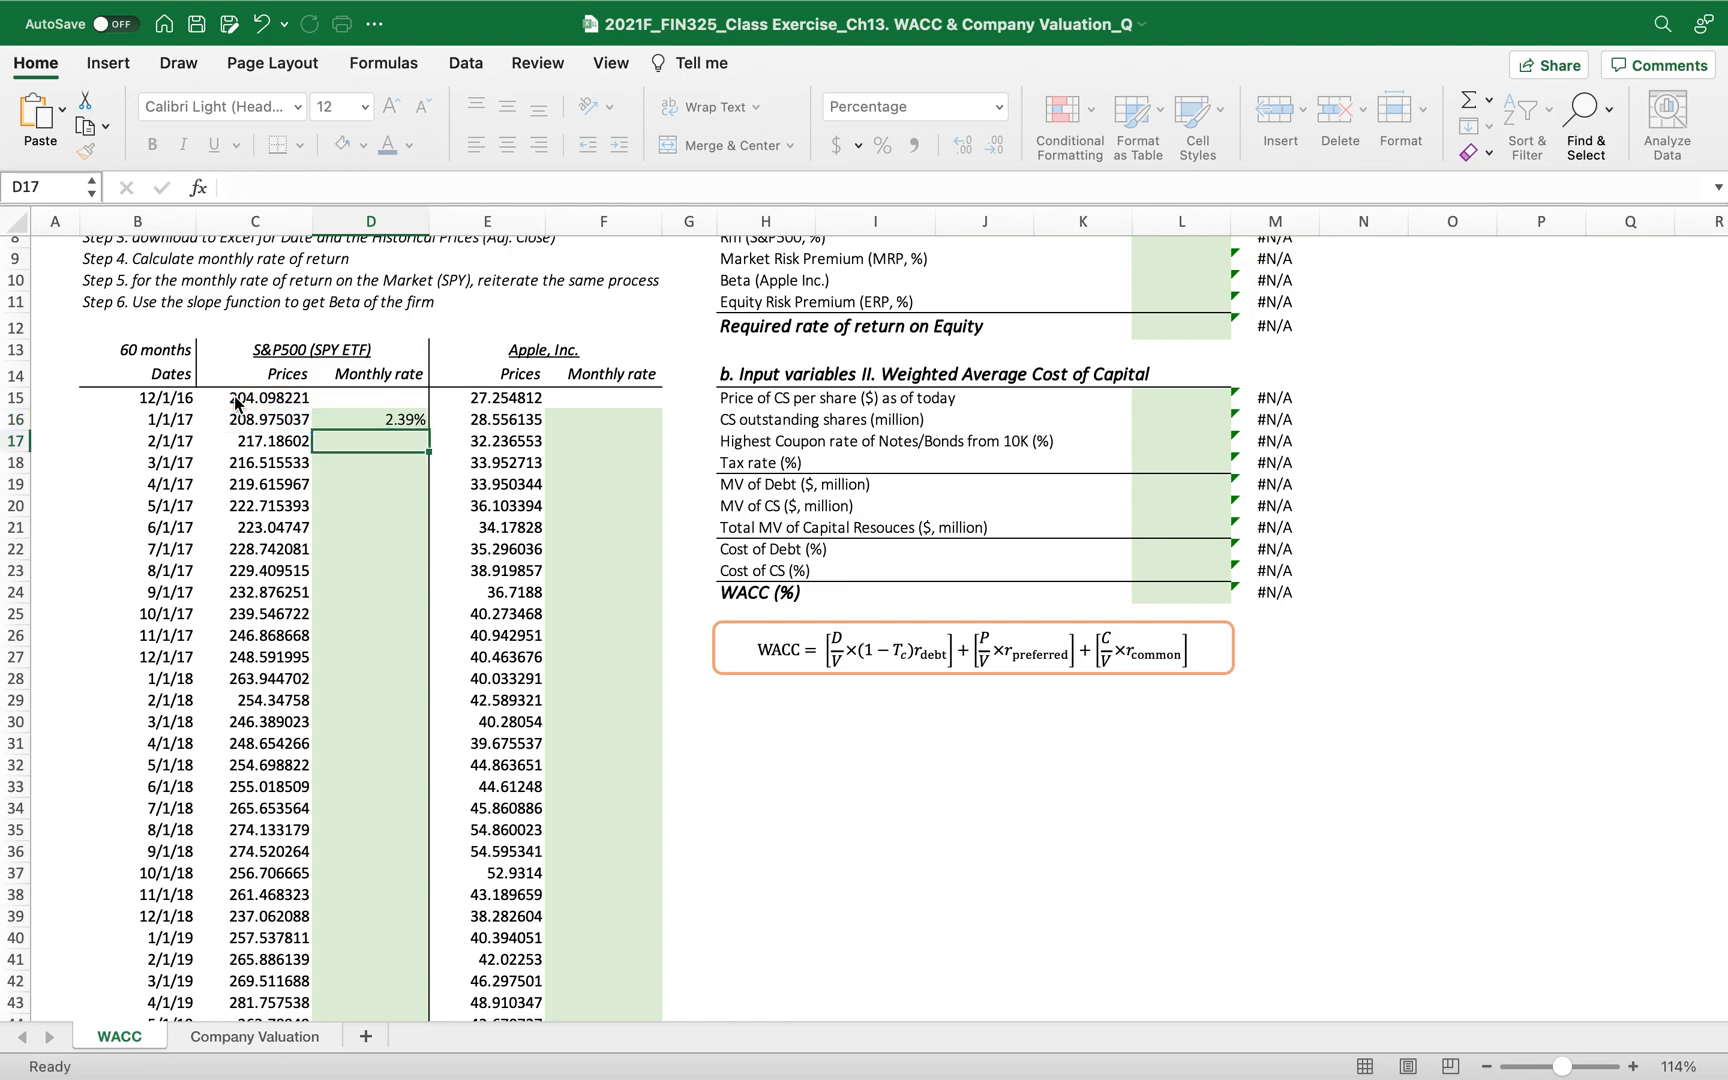
click(370, 420)
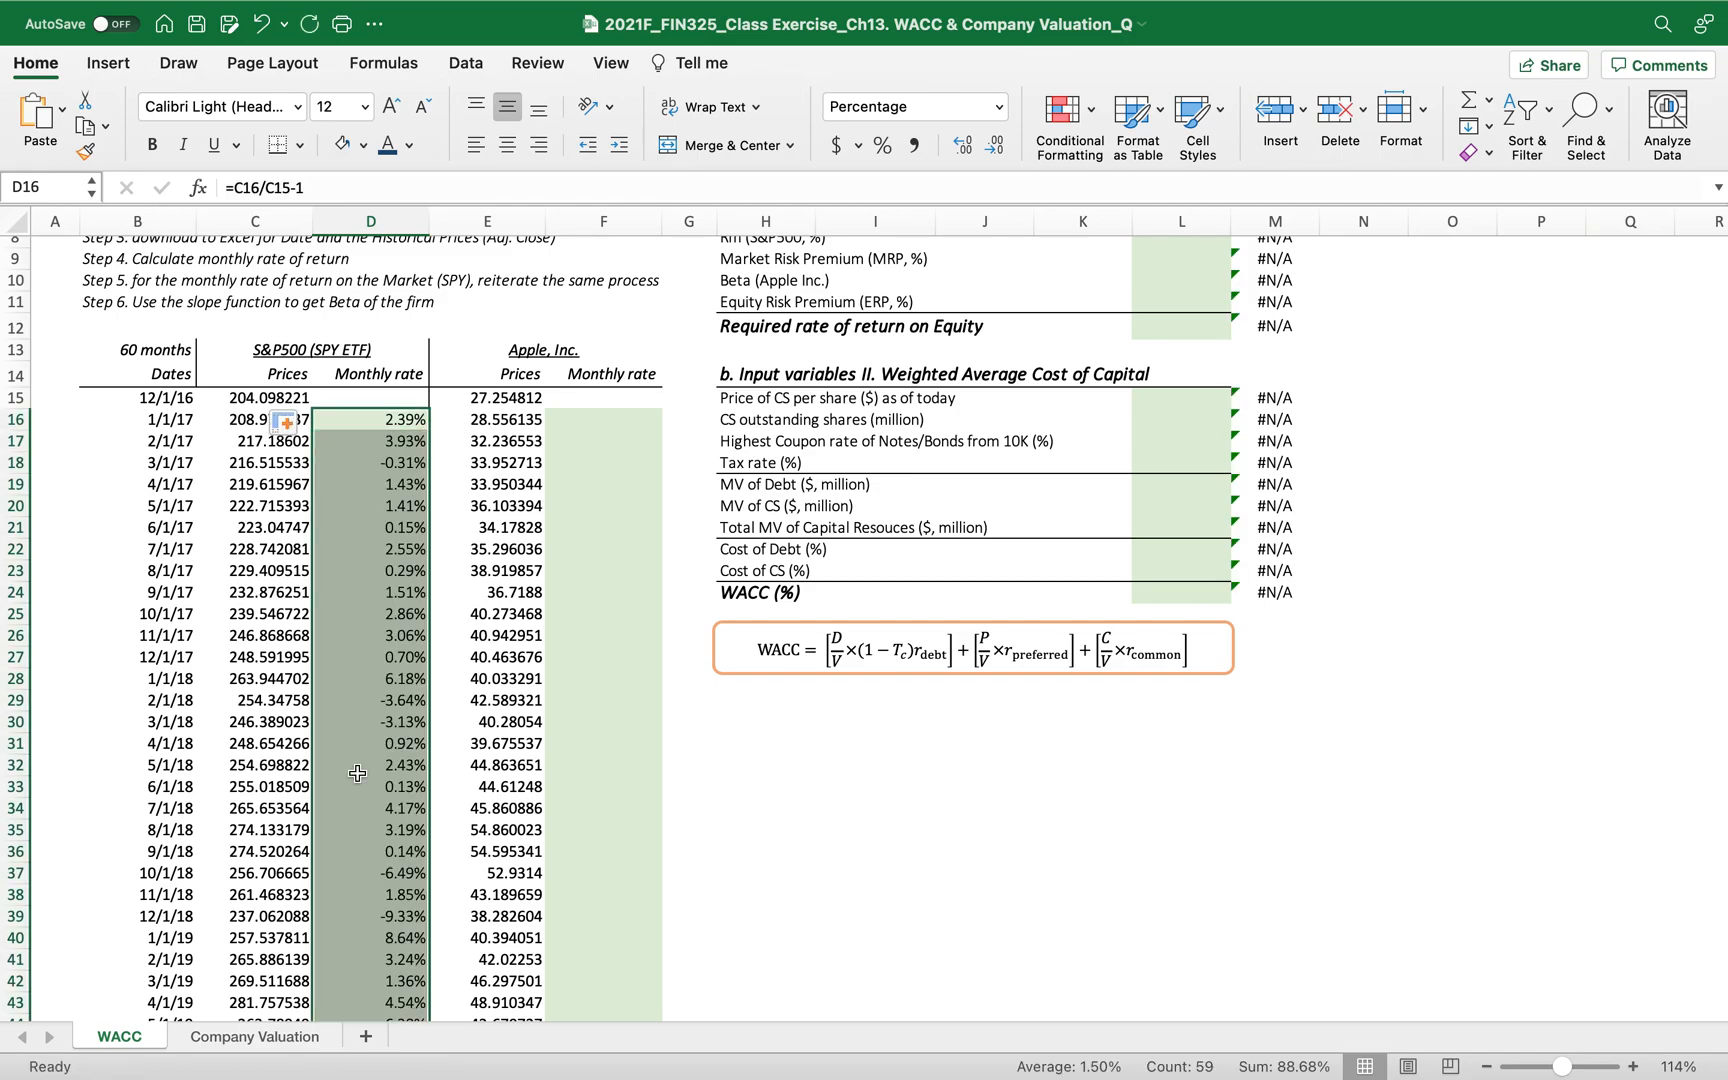
scroll(down, 3)
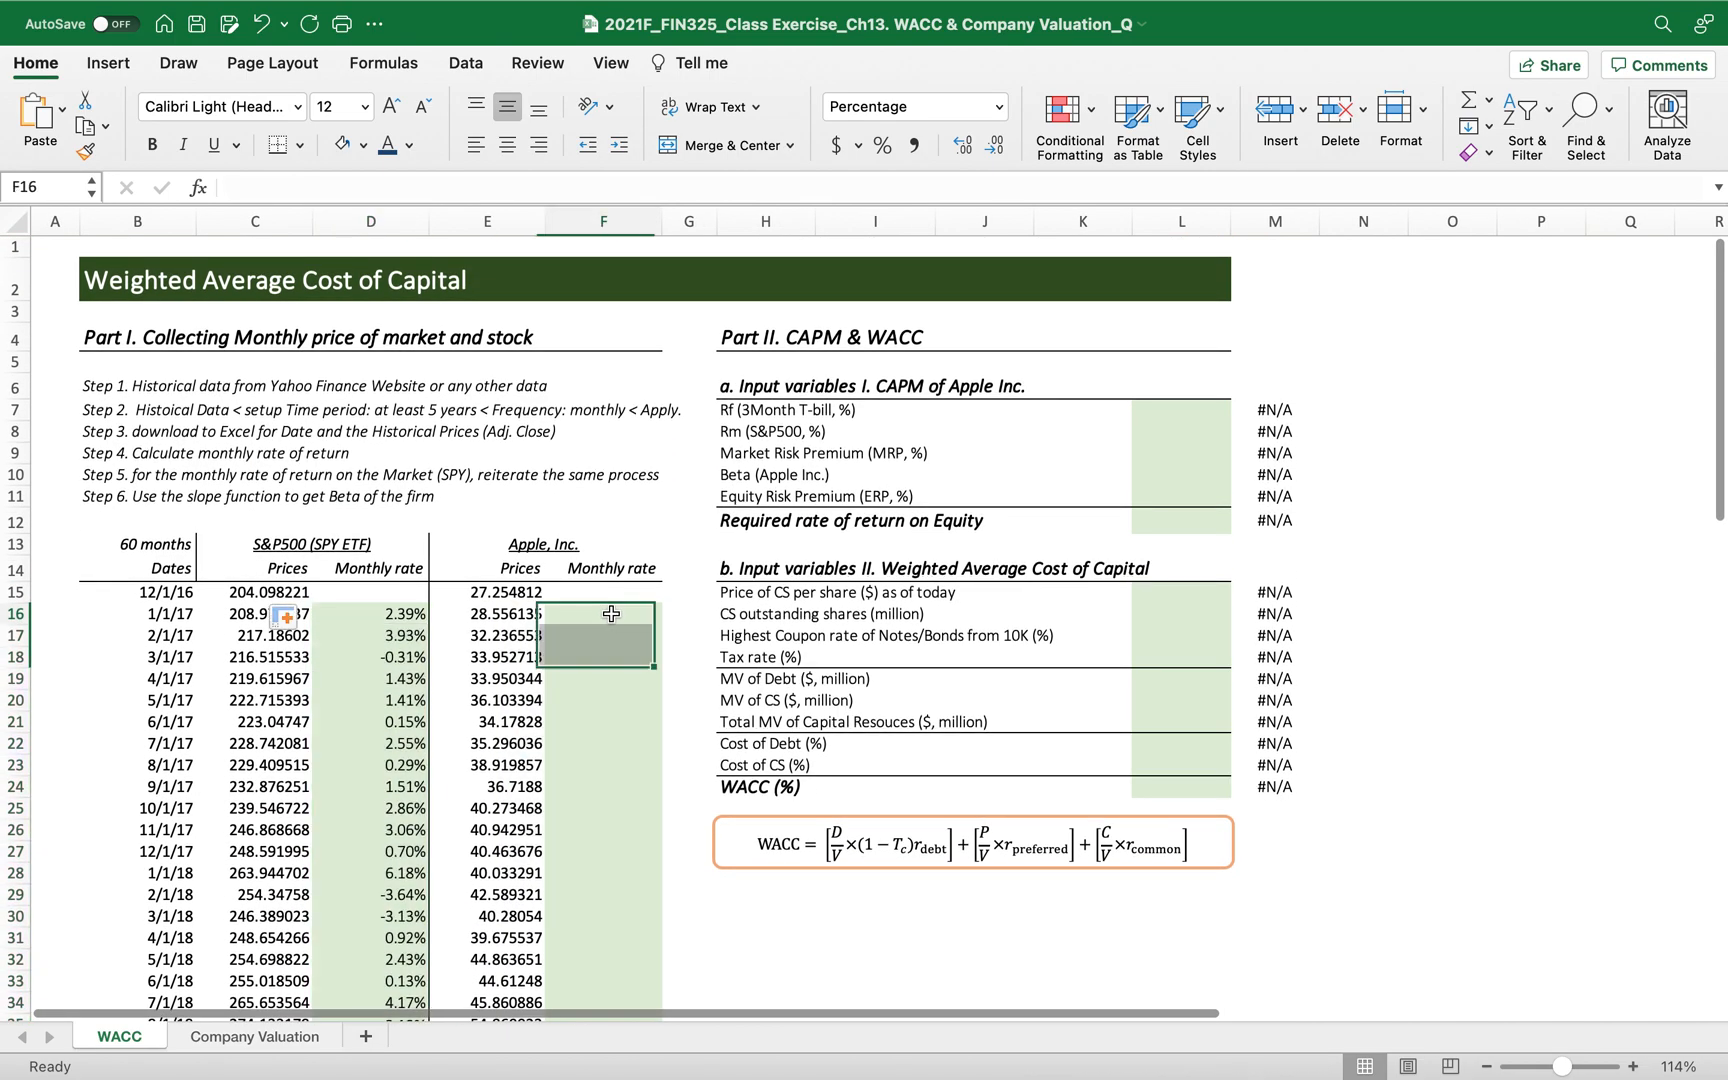
Enter =E16/E15-1 as Apple's first monthly return and fill it down column F.
text(=E16)
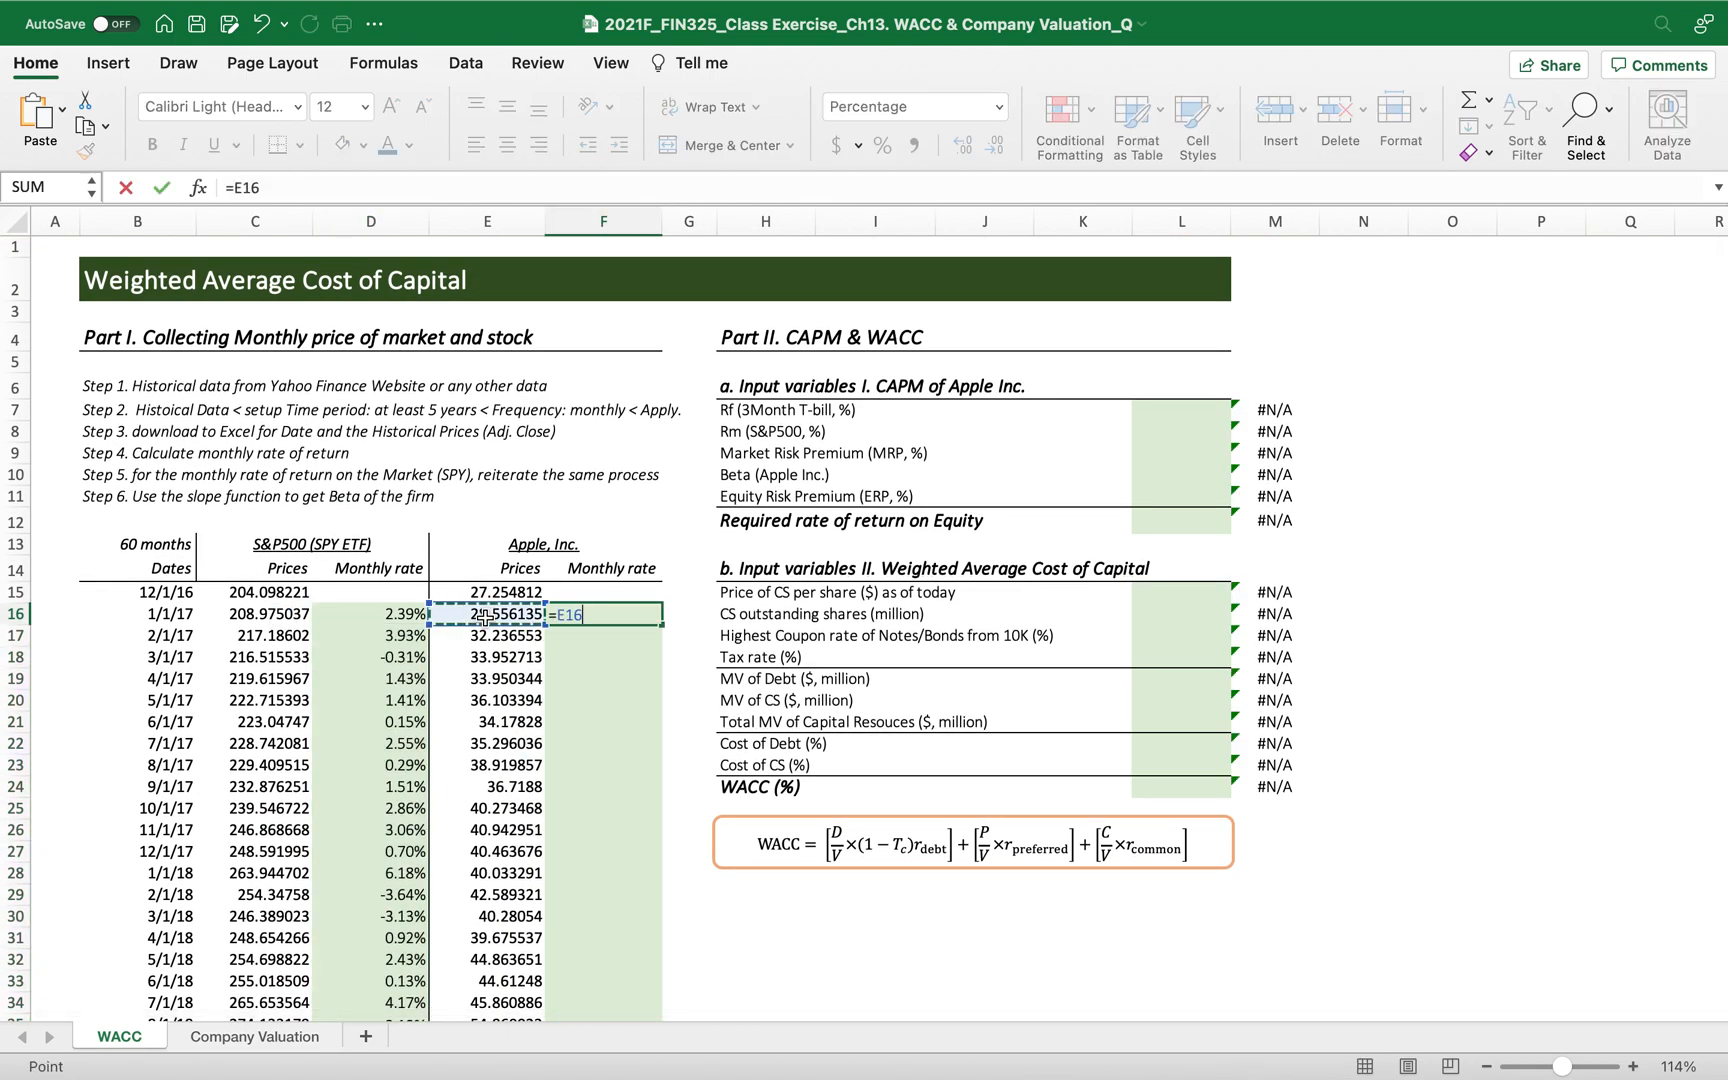
click(506, 592)
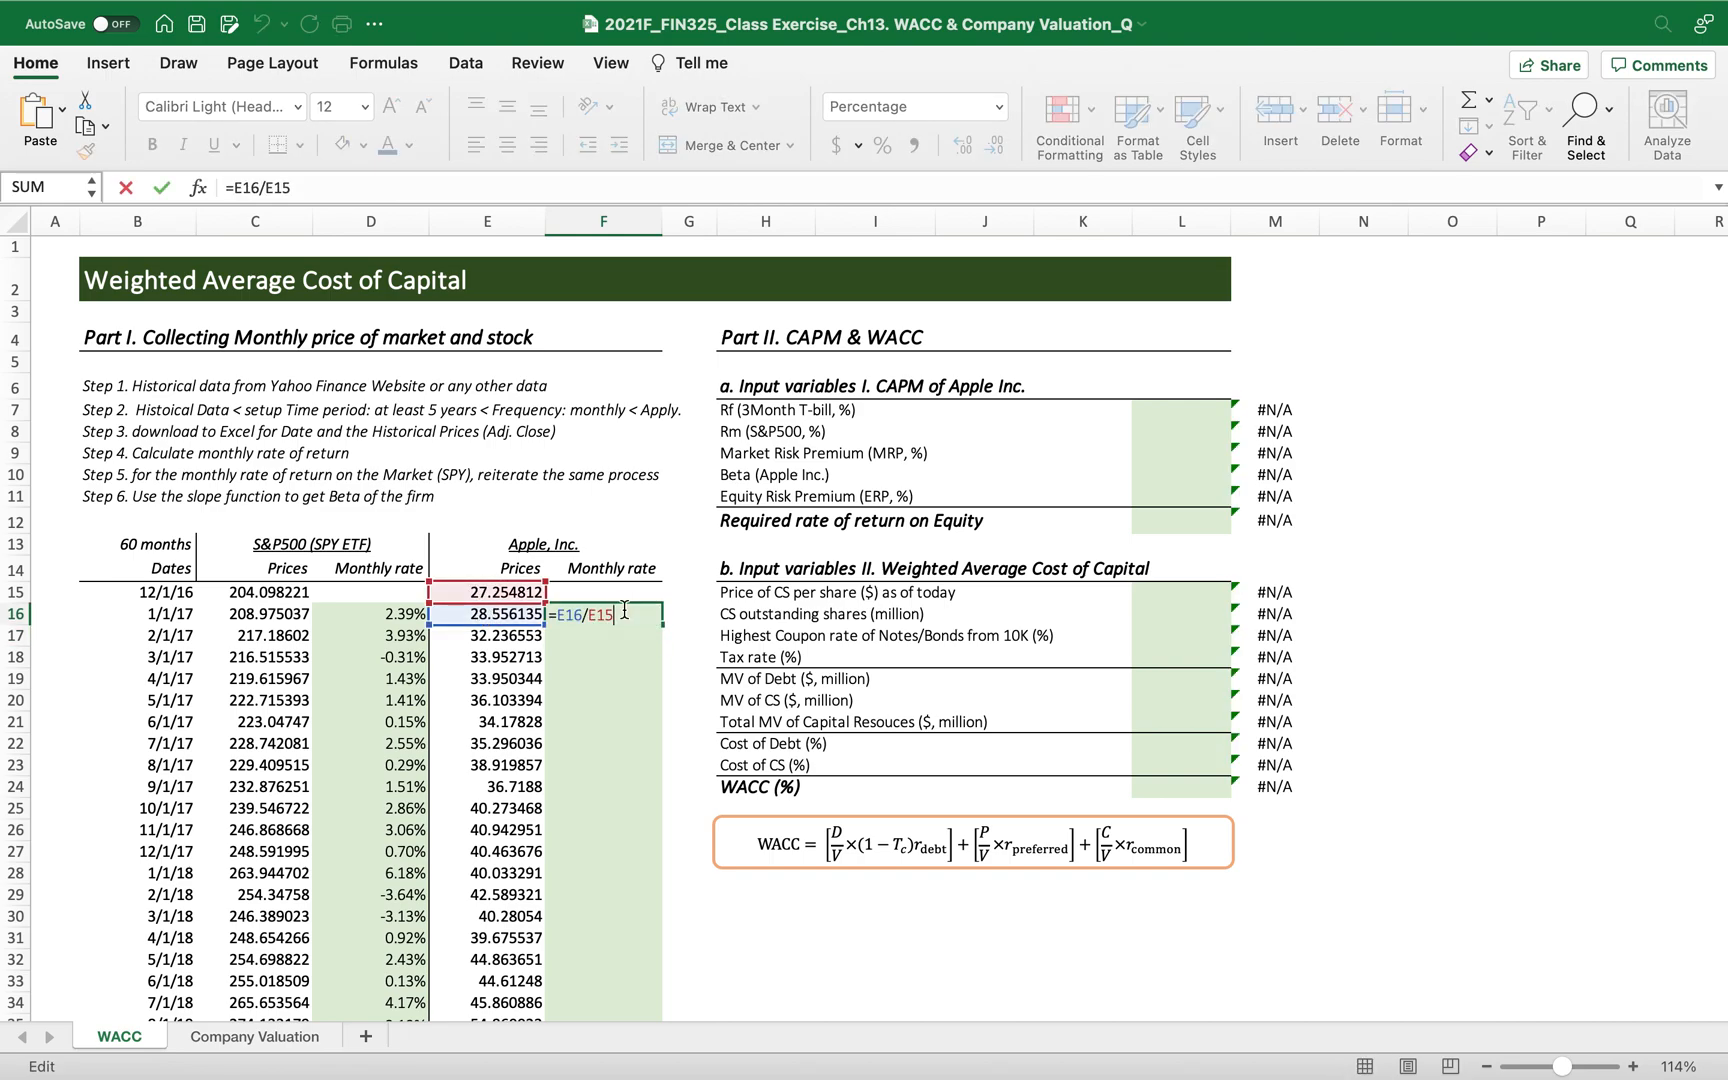
key(Enter)
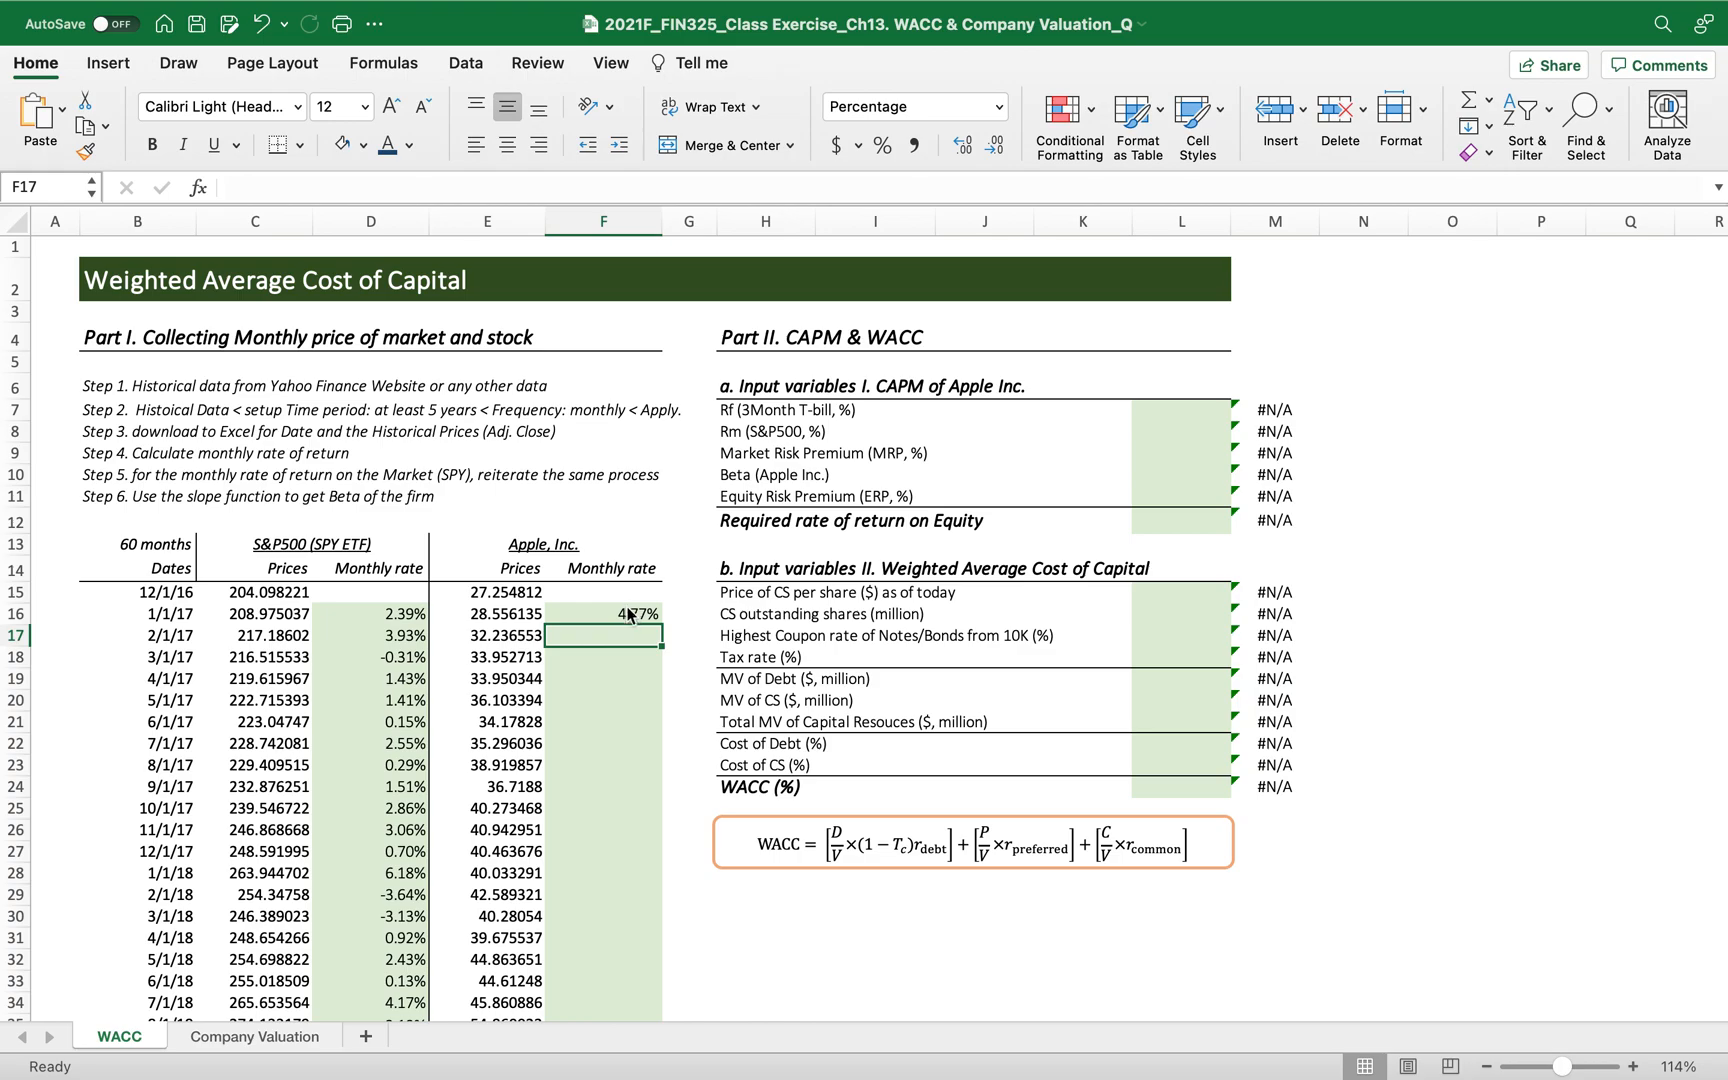
drag(636, 614, 636, 1006)
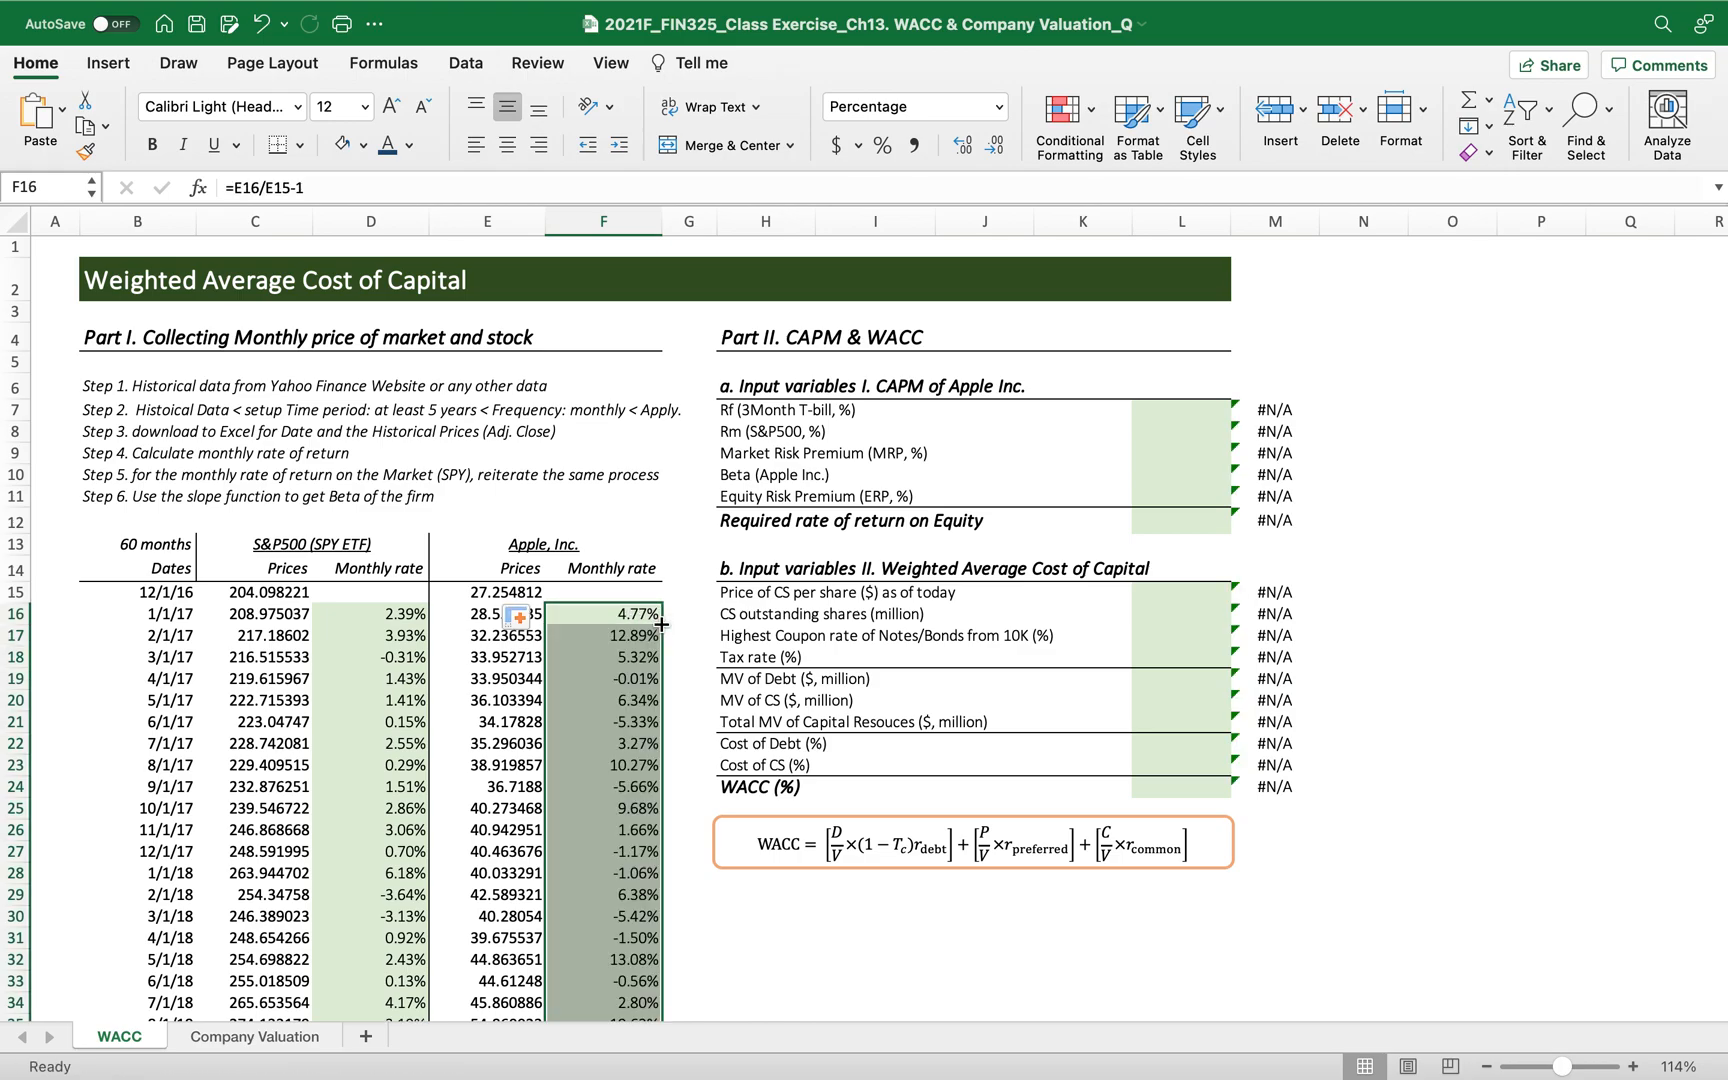
scroll(down, 3)
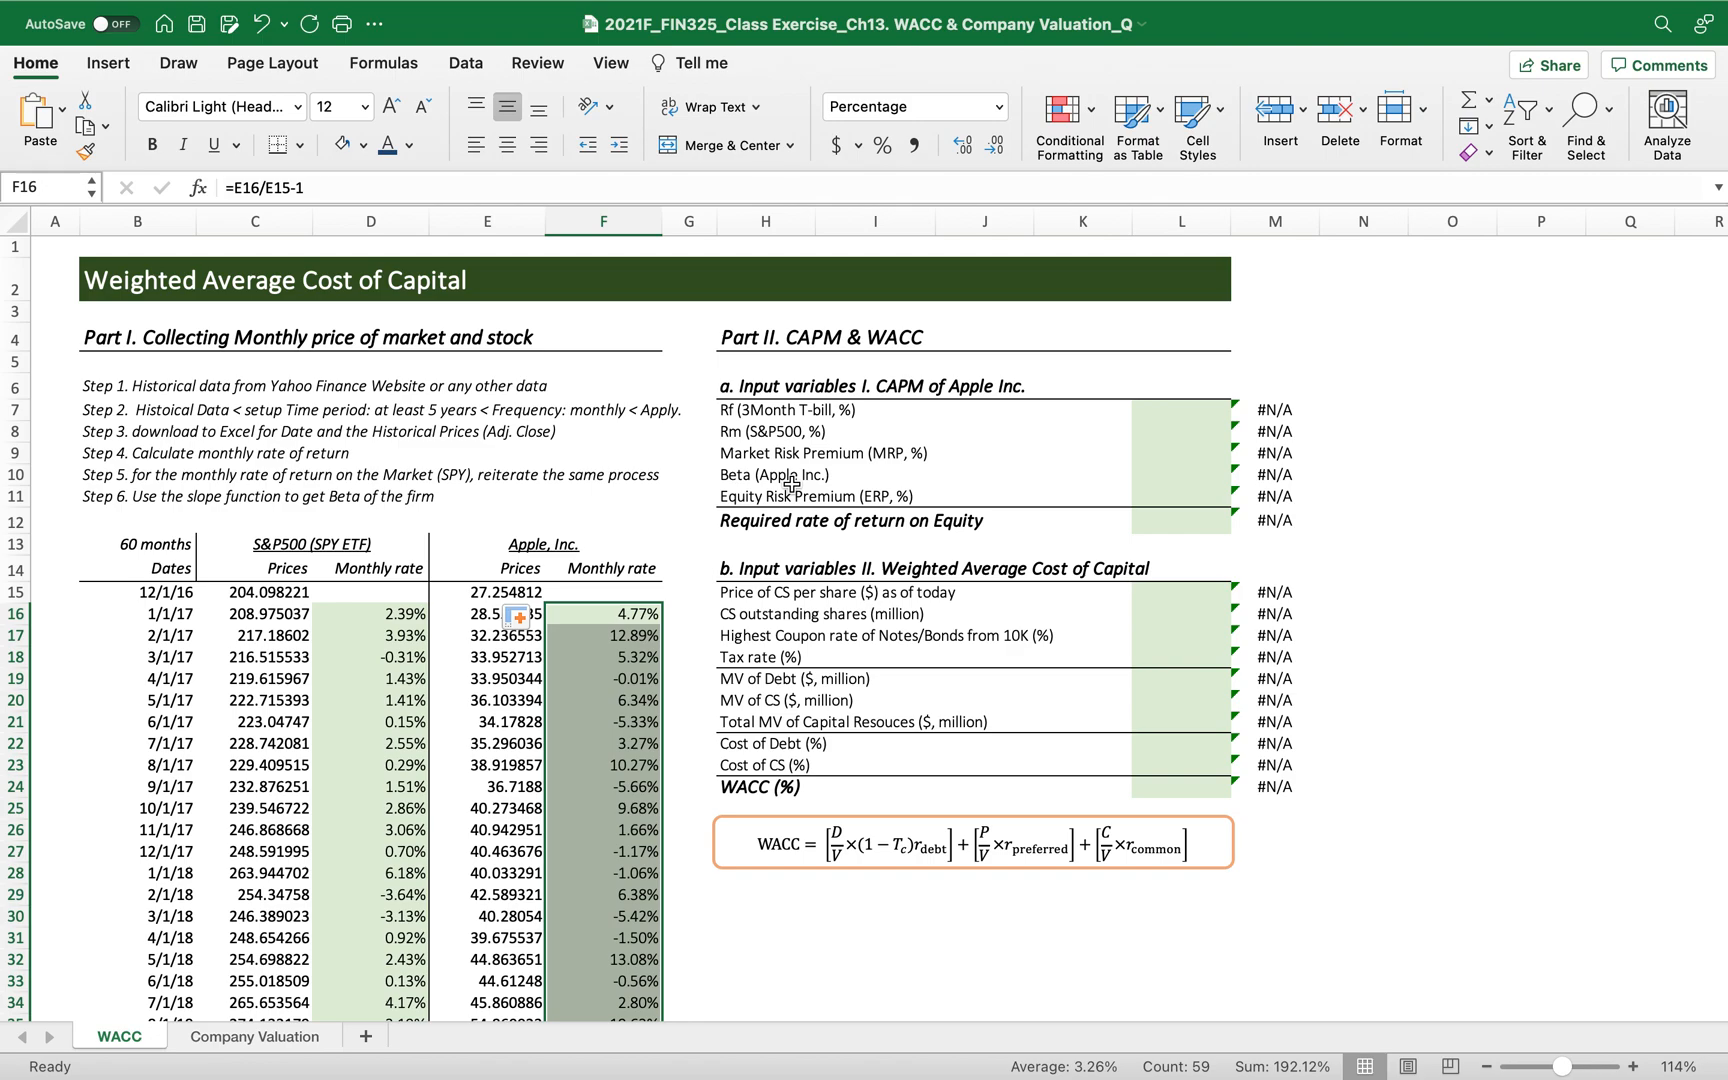
mouse_move(1094, 514)
text(=)
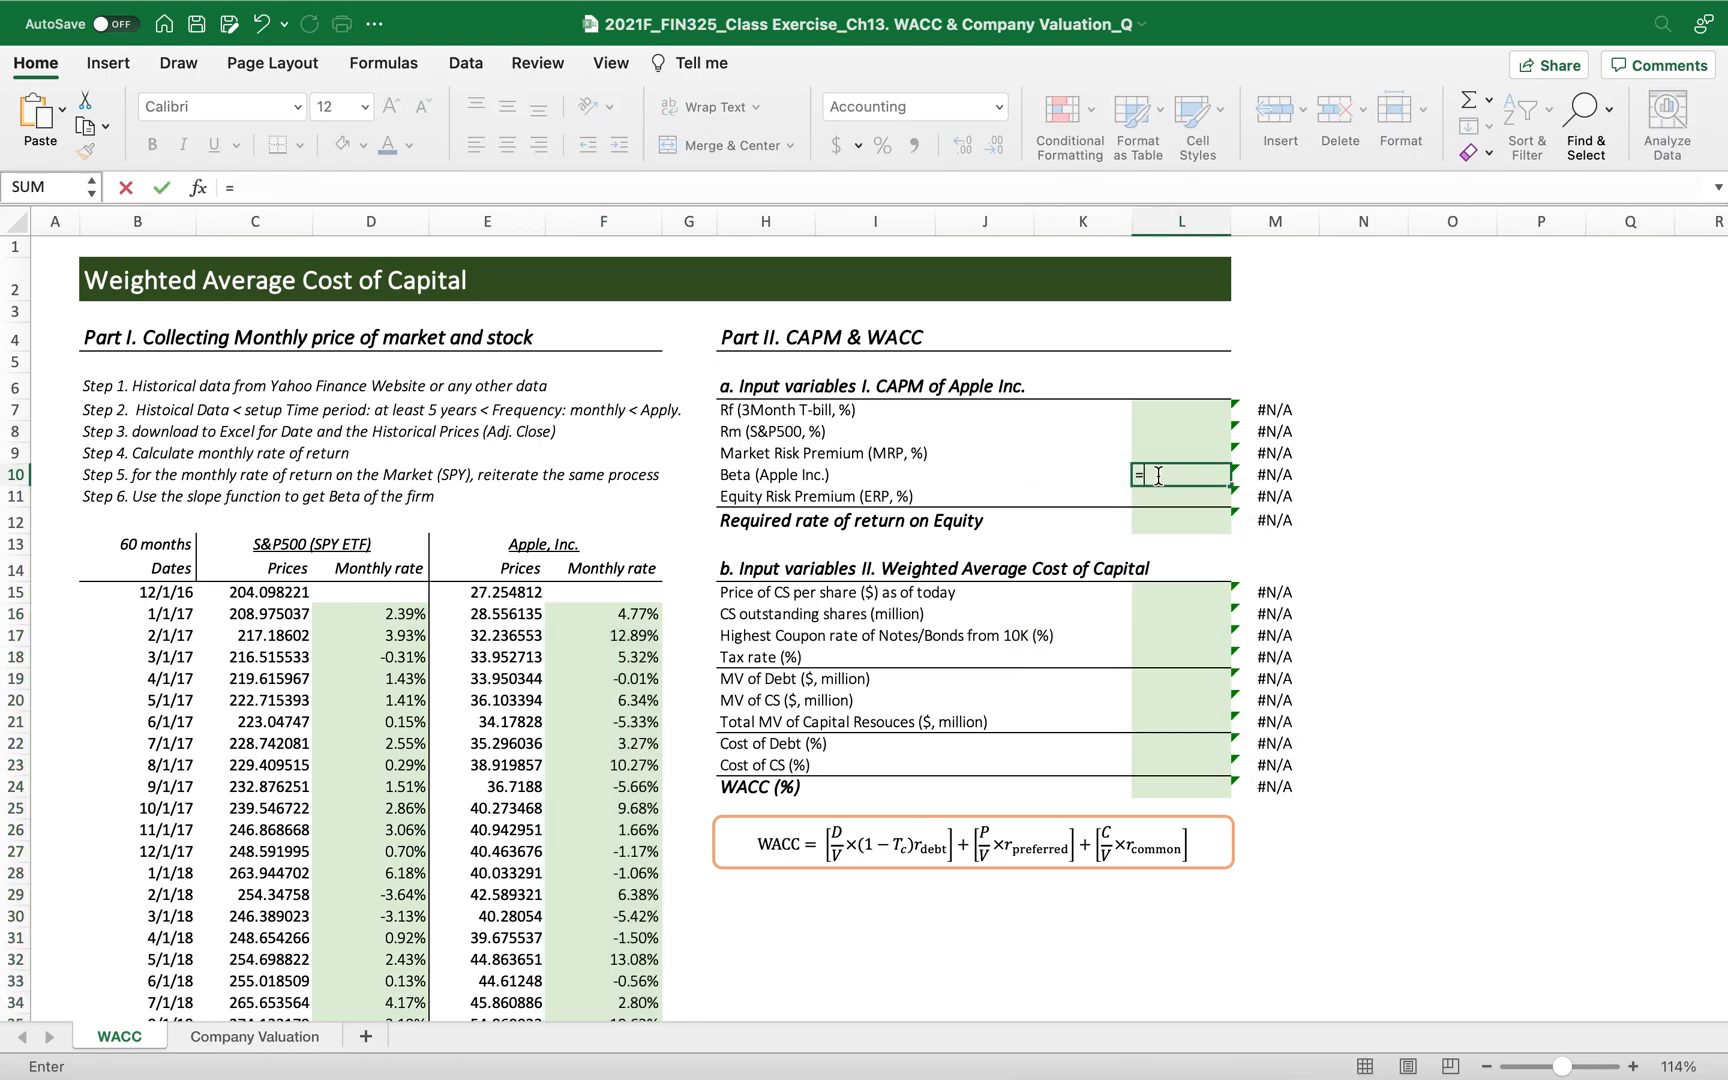
Compute Apple's beta of 1.18 with =SLOPE(F16:F74,D16:D74), then move to the risk-free rate input.
text(slope(F16:F74,D16:D74)
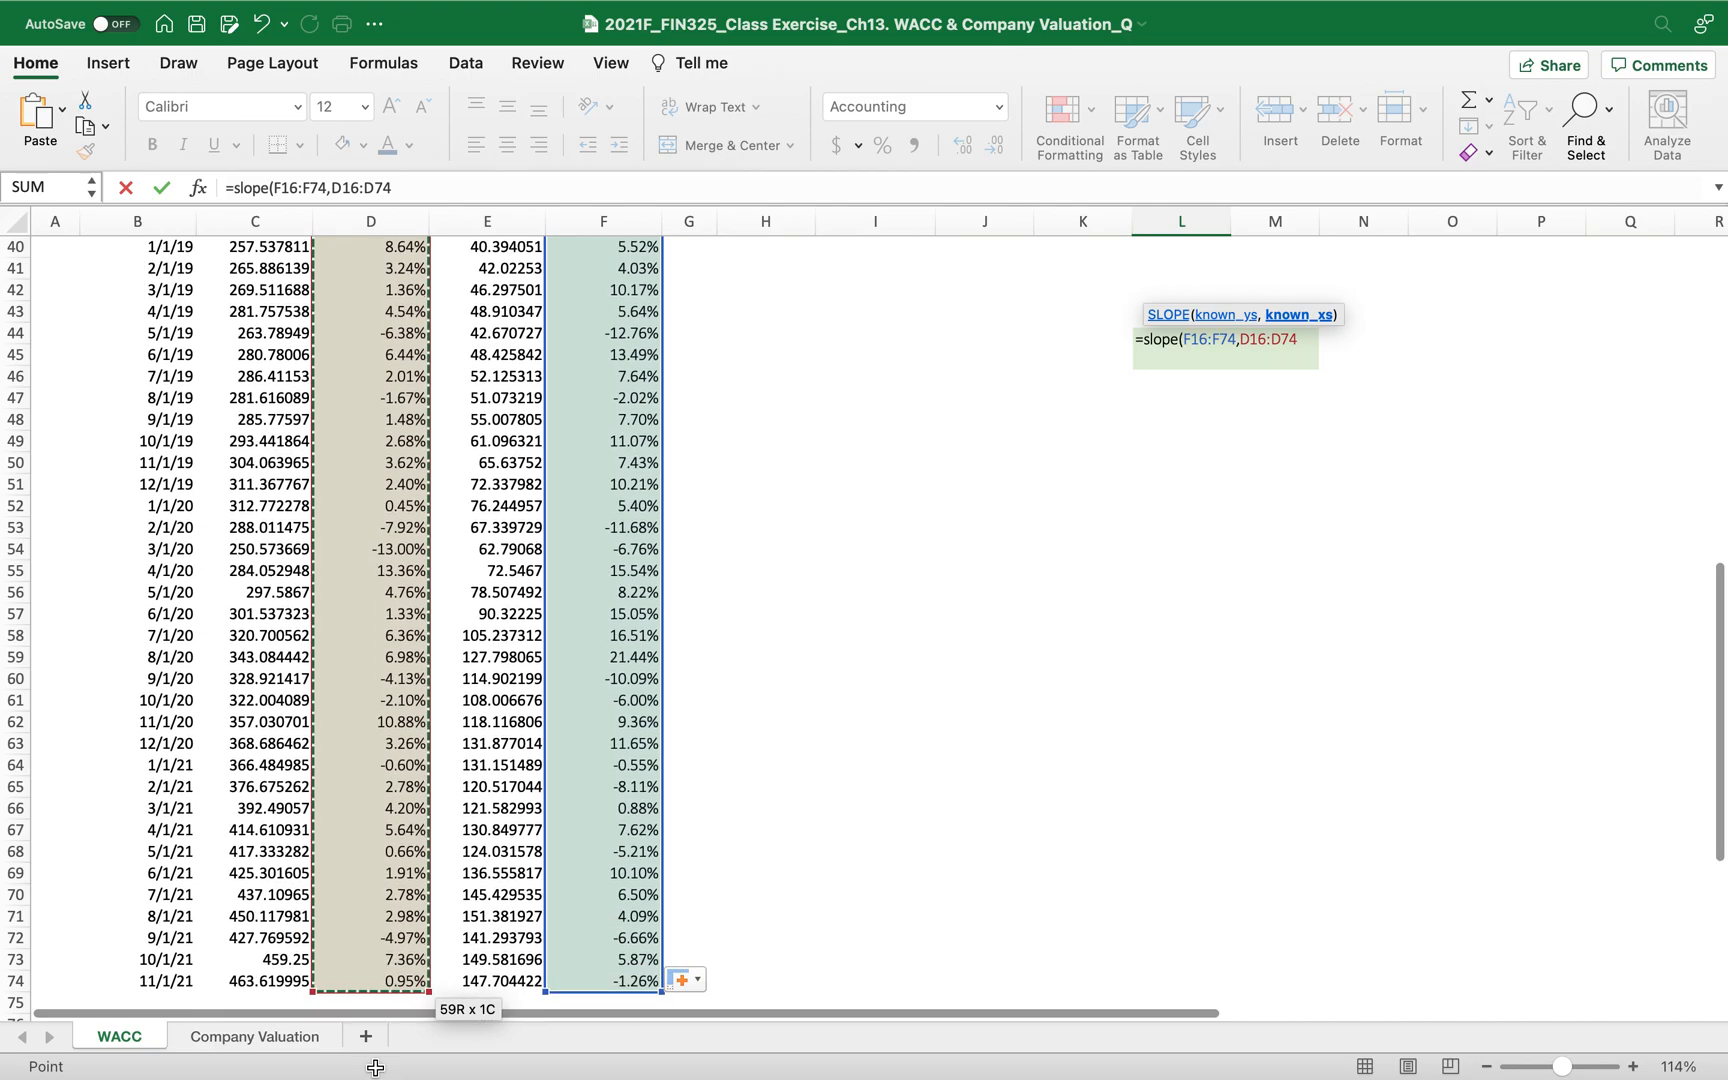
scroll(down, 3)
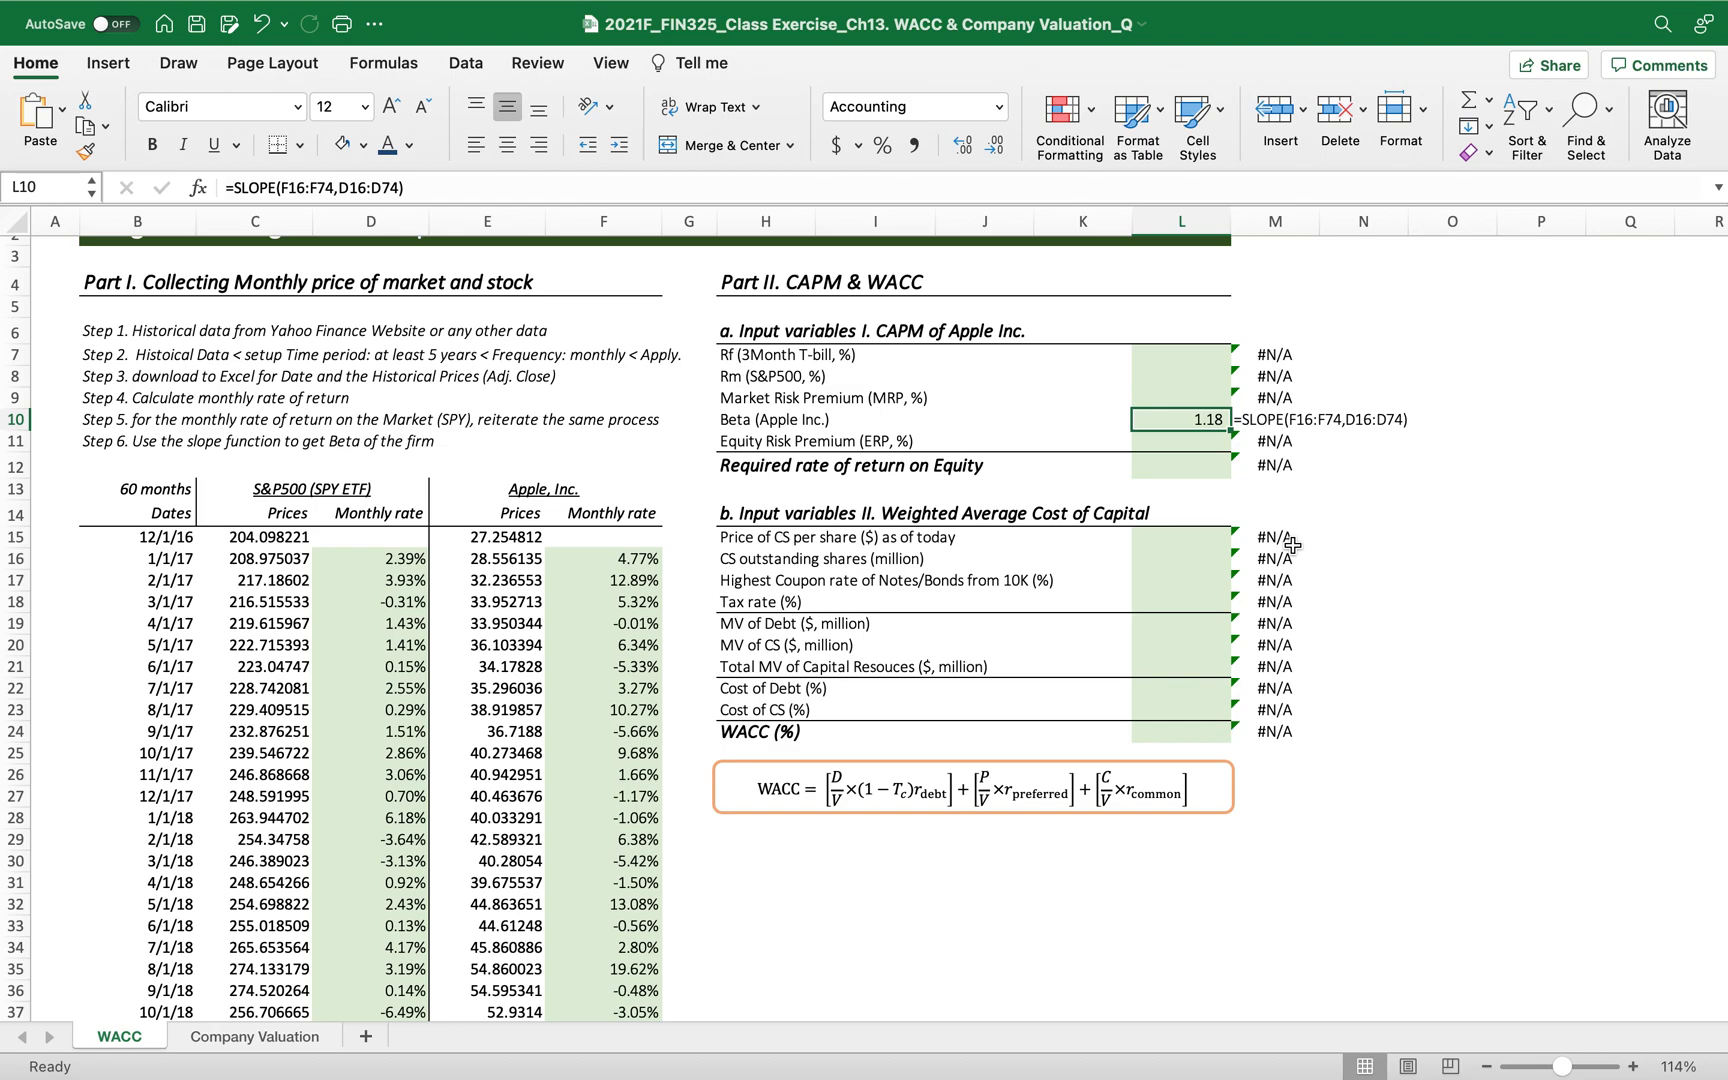
click(1182, 356)
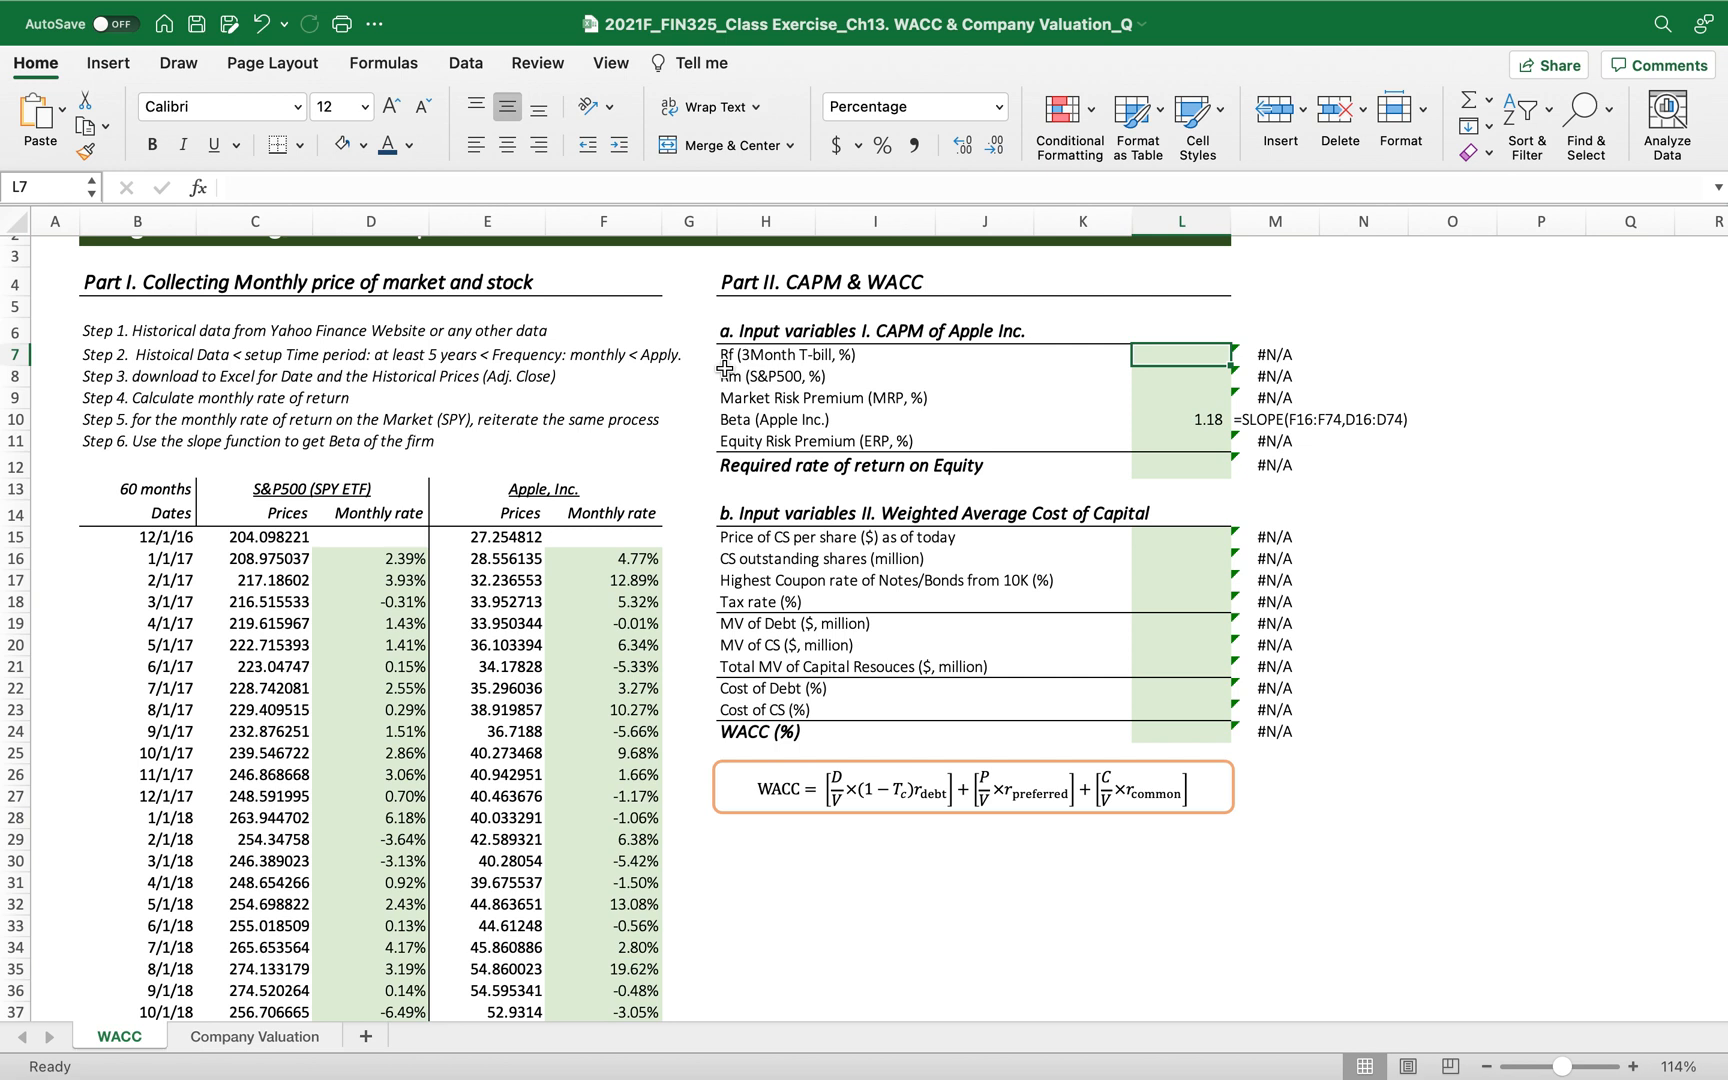
mouse_move(972, 412)
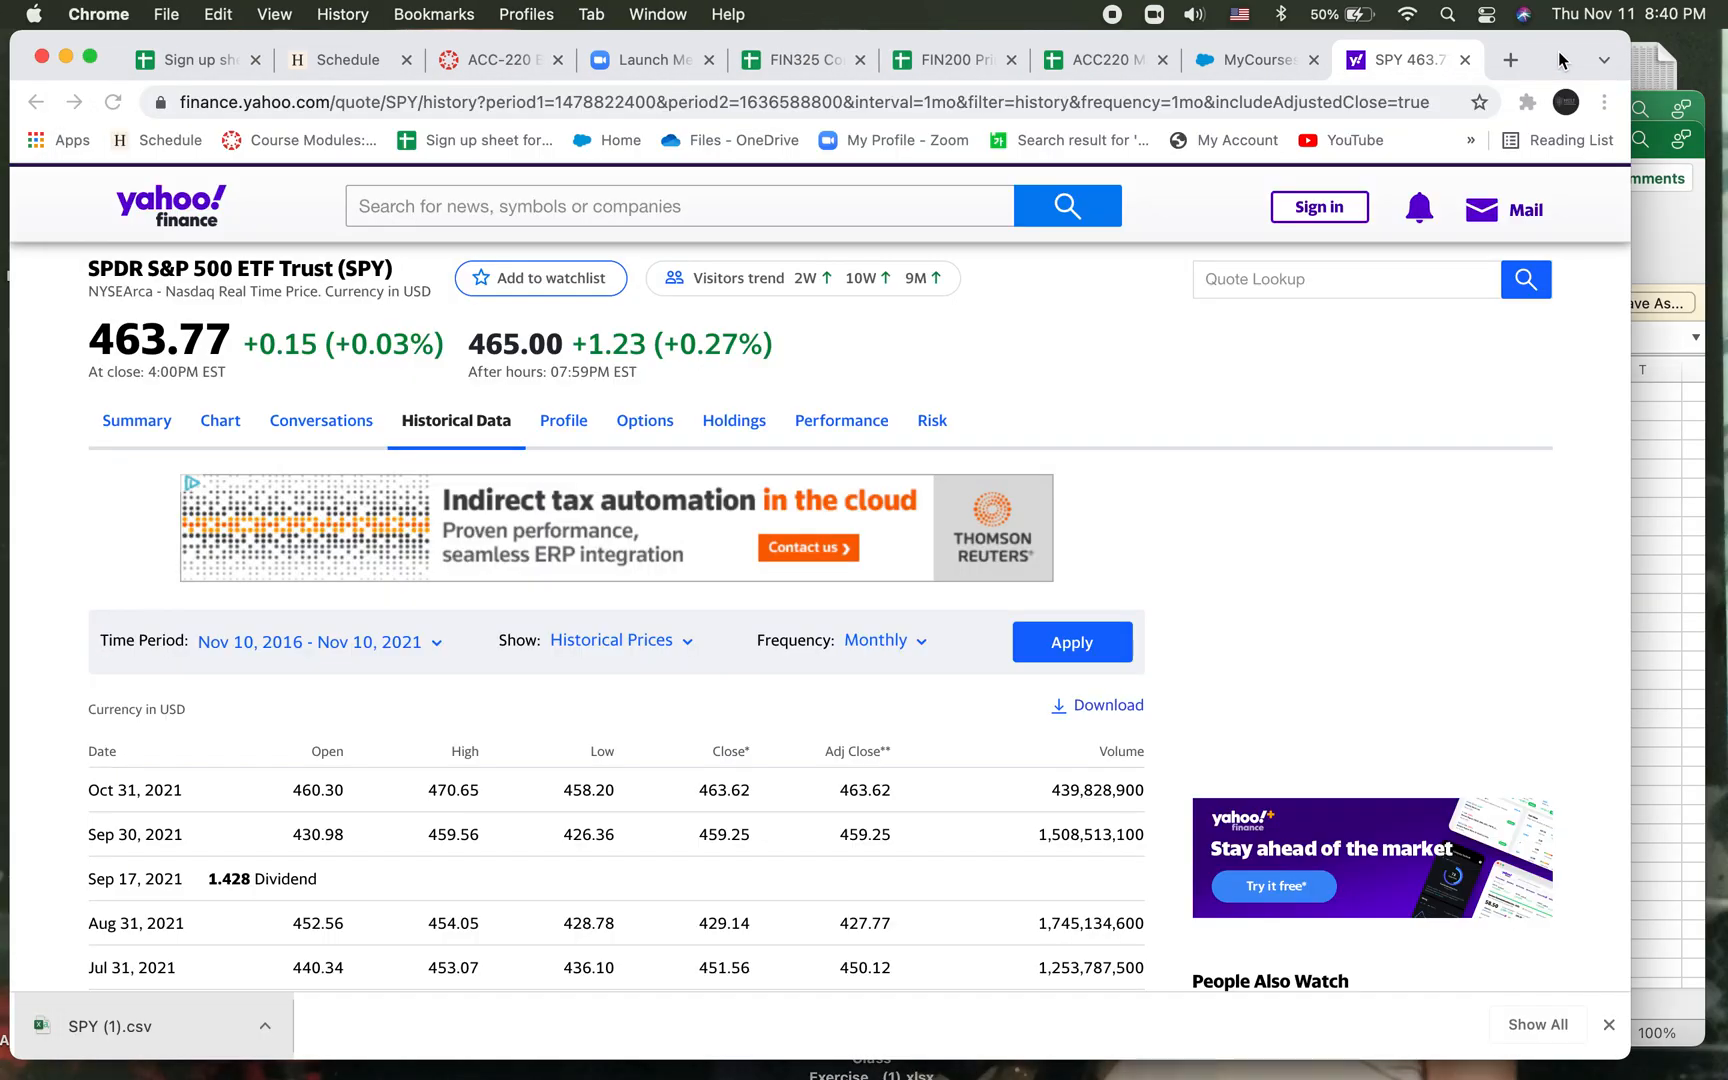
Search Google for 't bill average rate of return' and review the treasury yield results.
click(1508, 60)
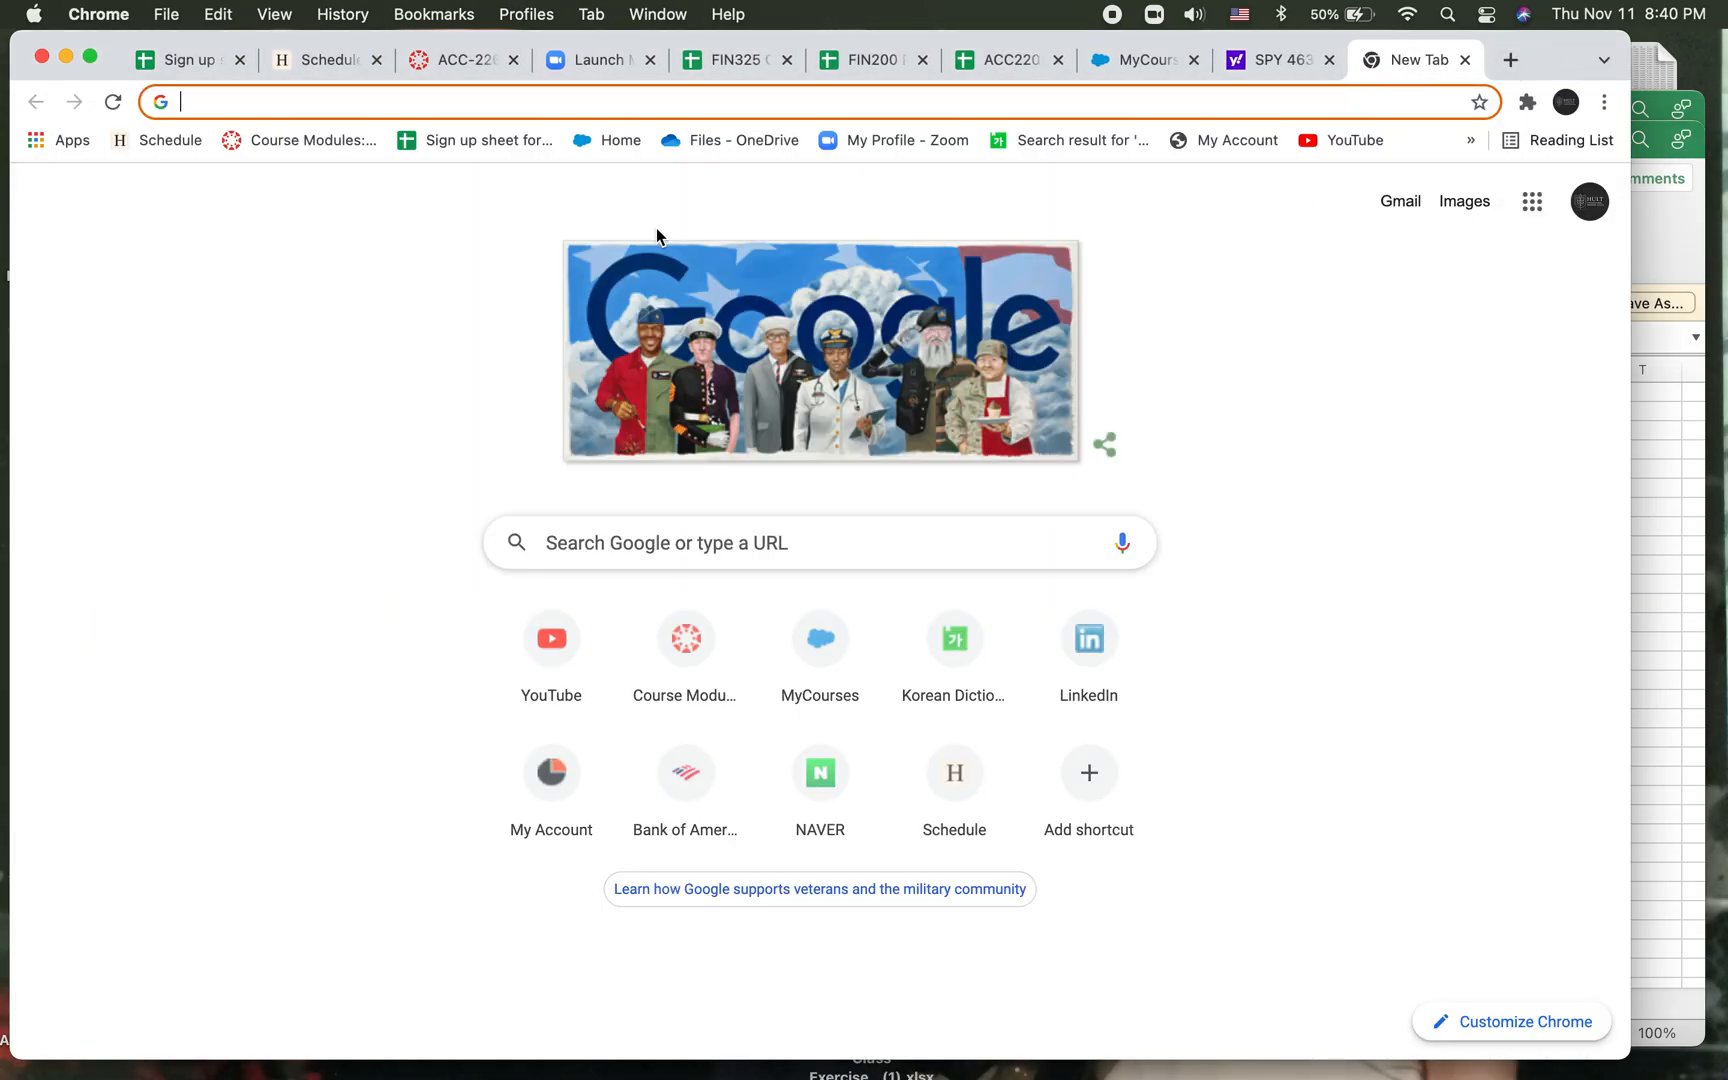
text(tbil)
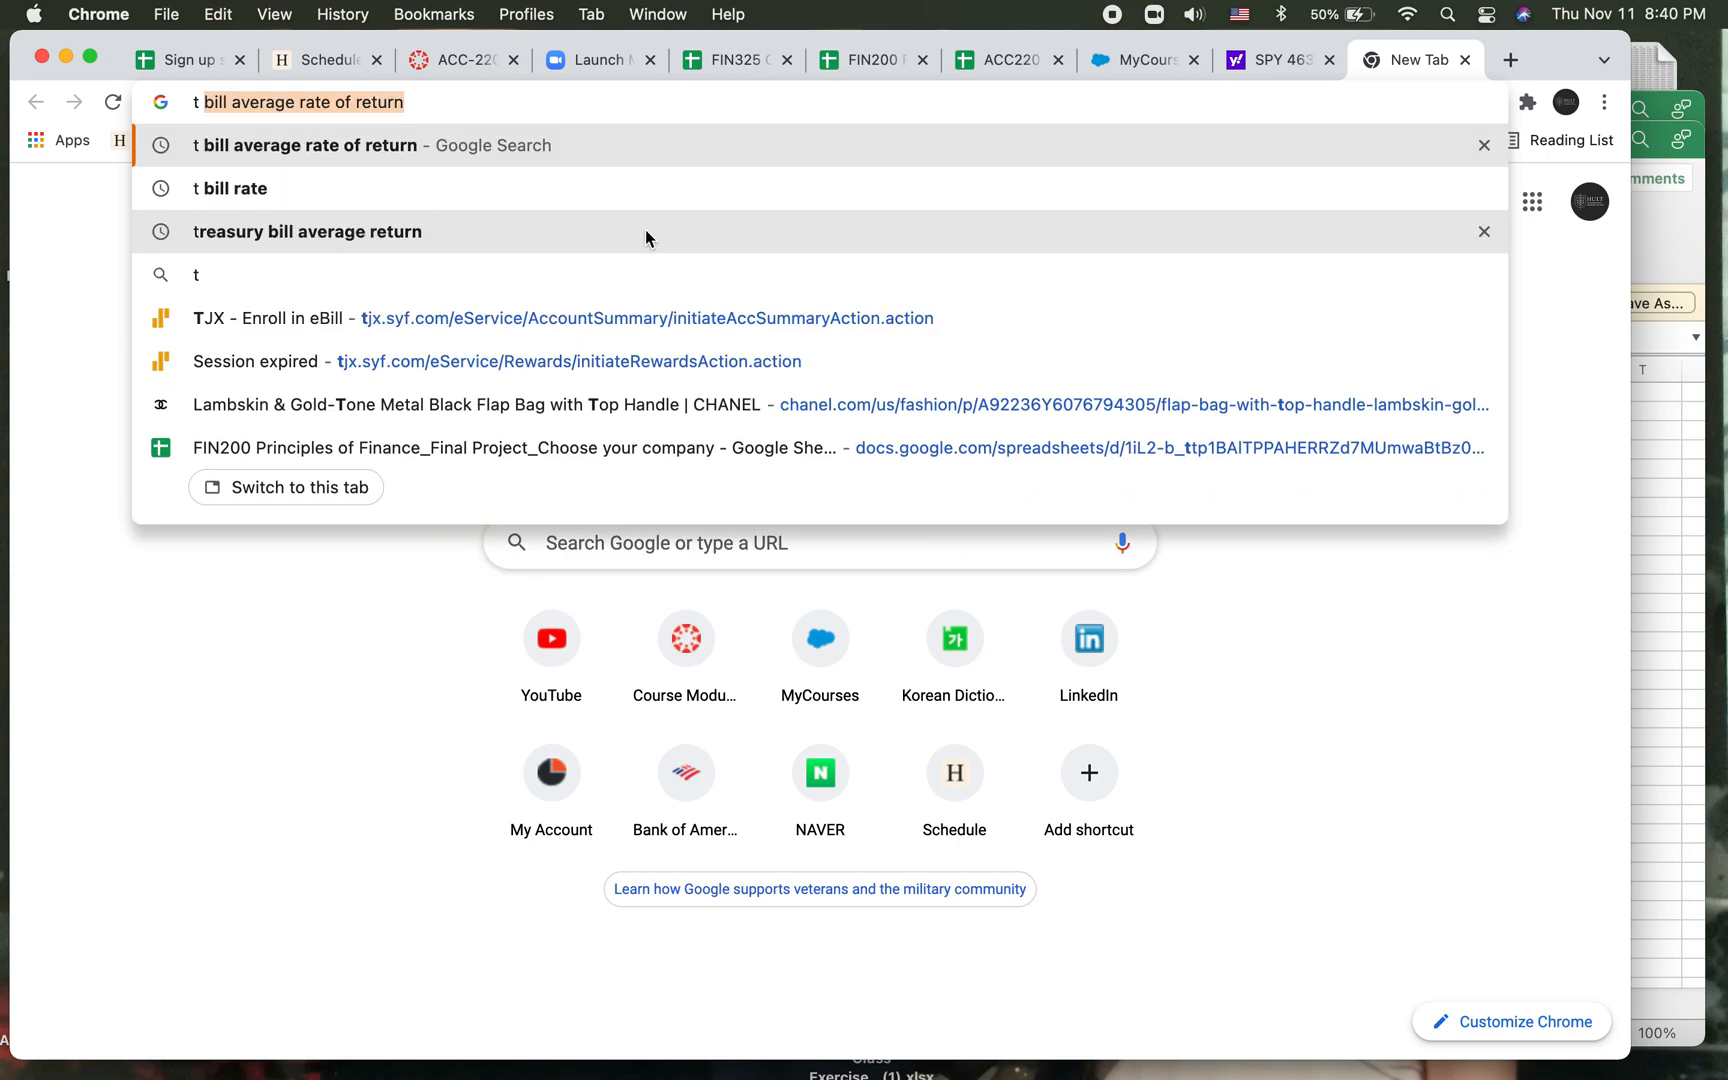
click(306, 146)
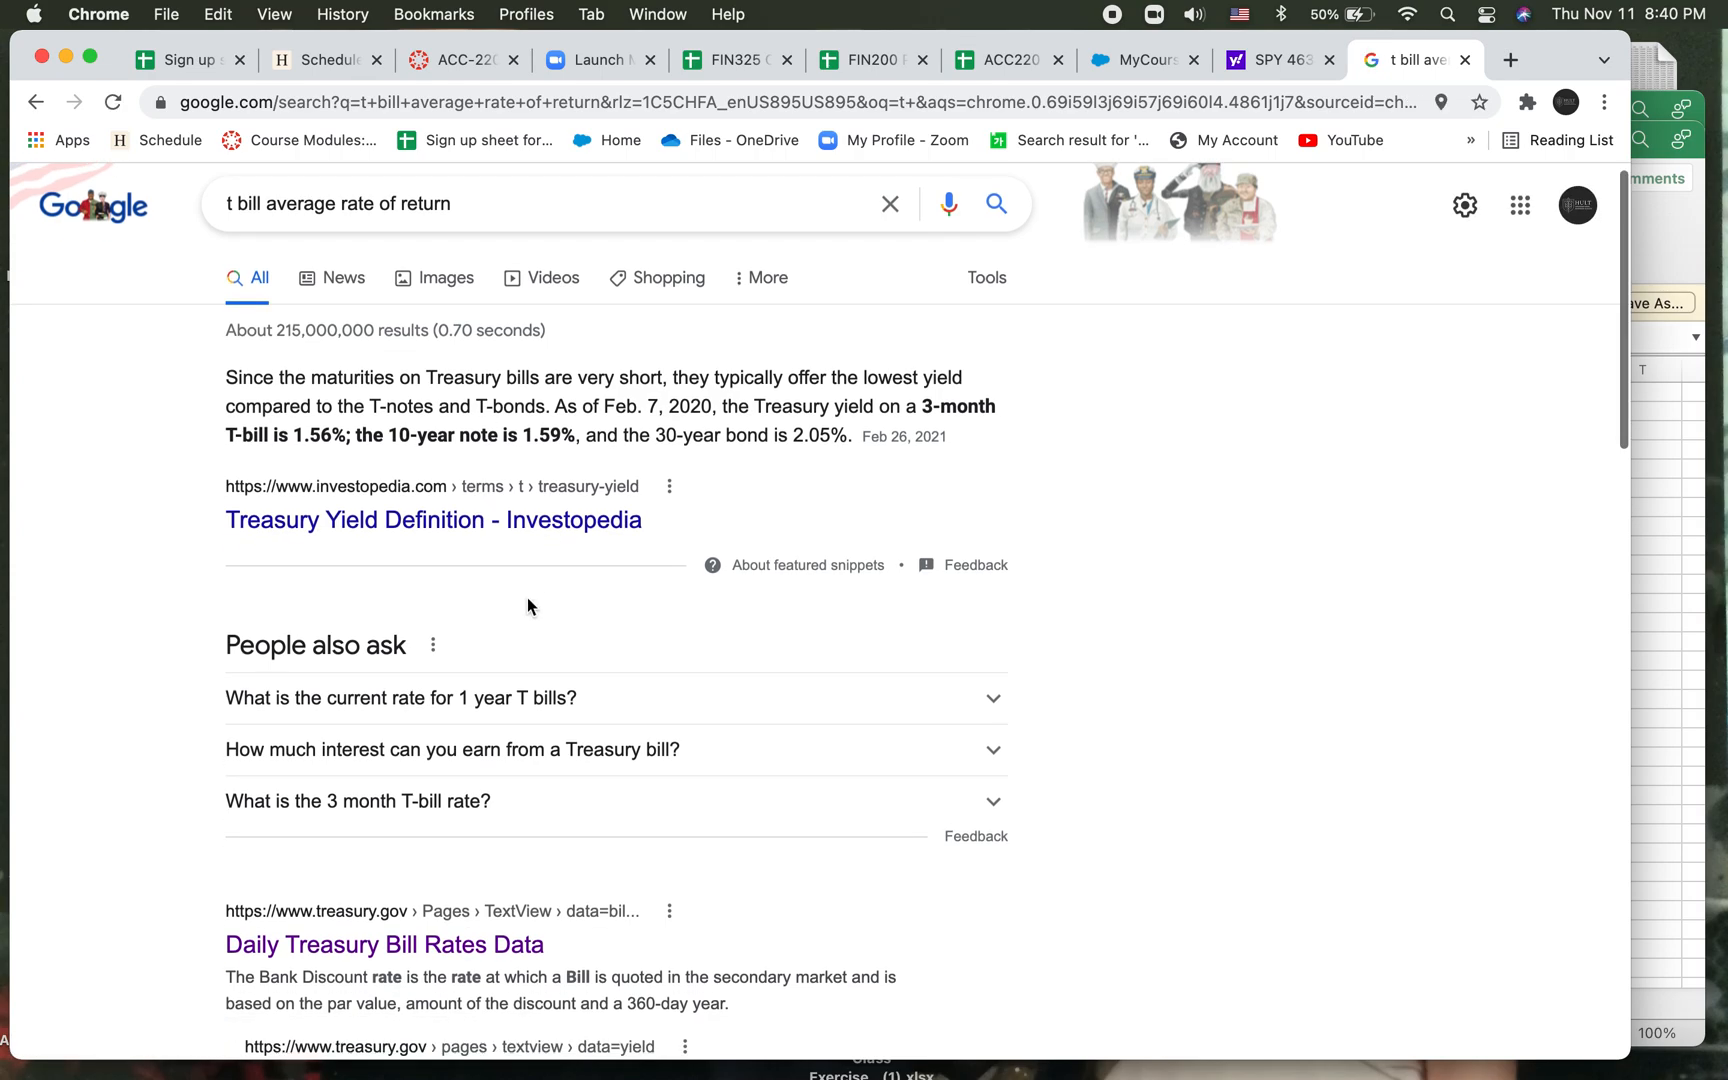
scroll(down, 3)
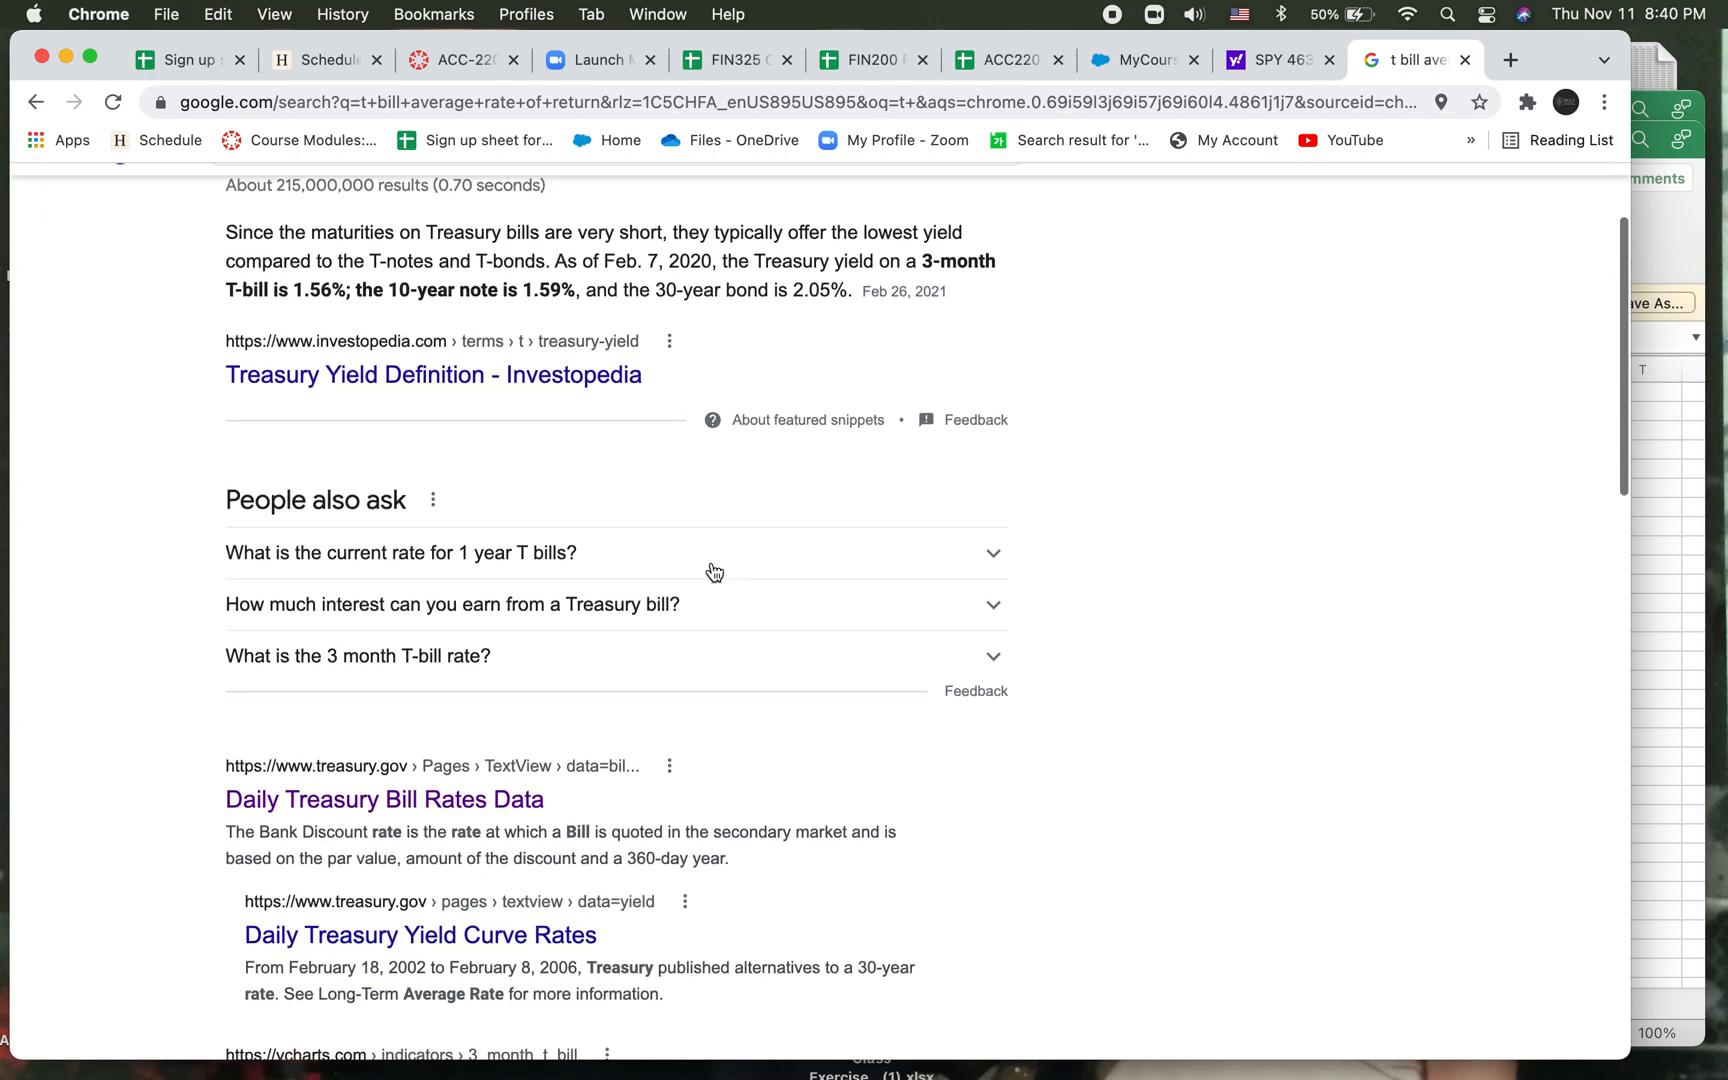
scroll(down, 3)
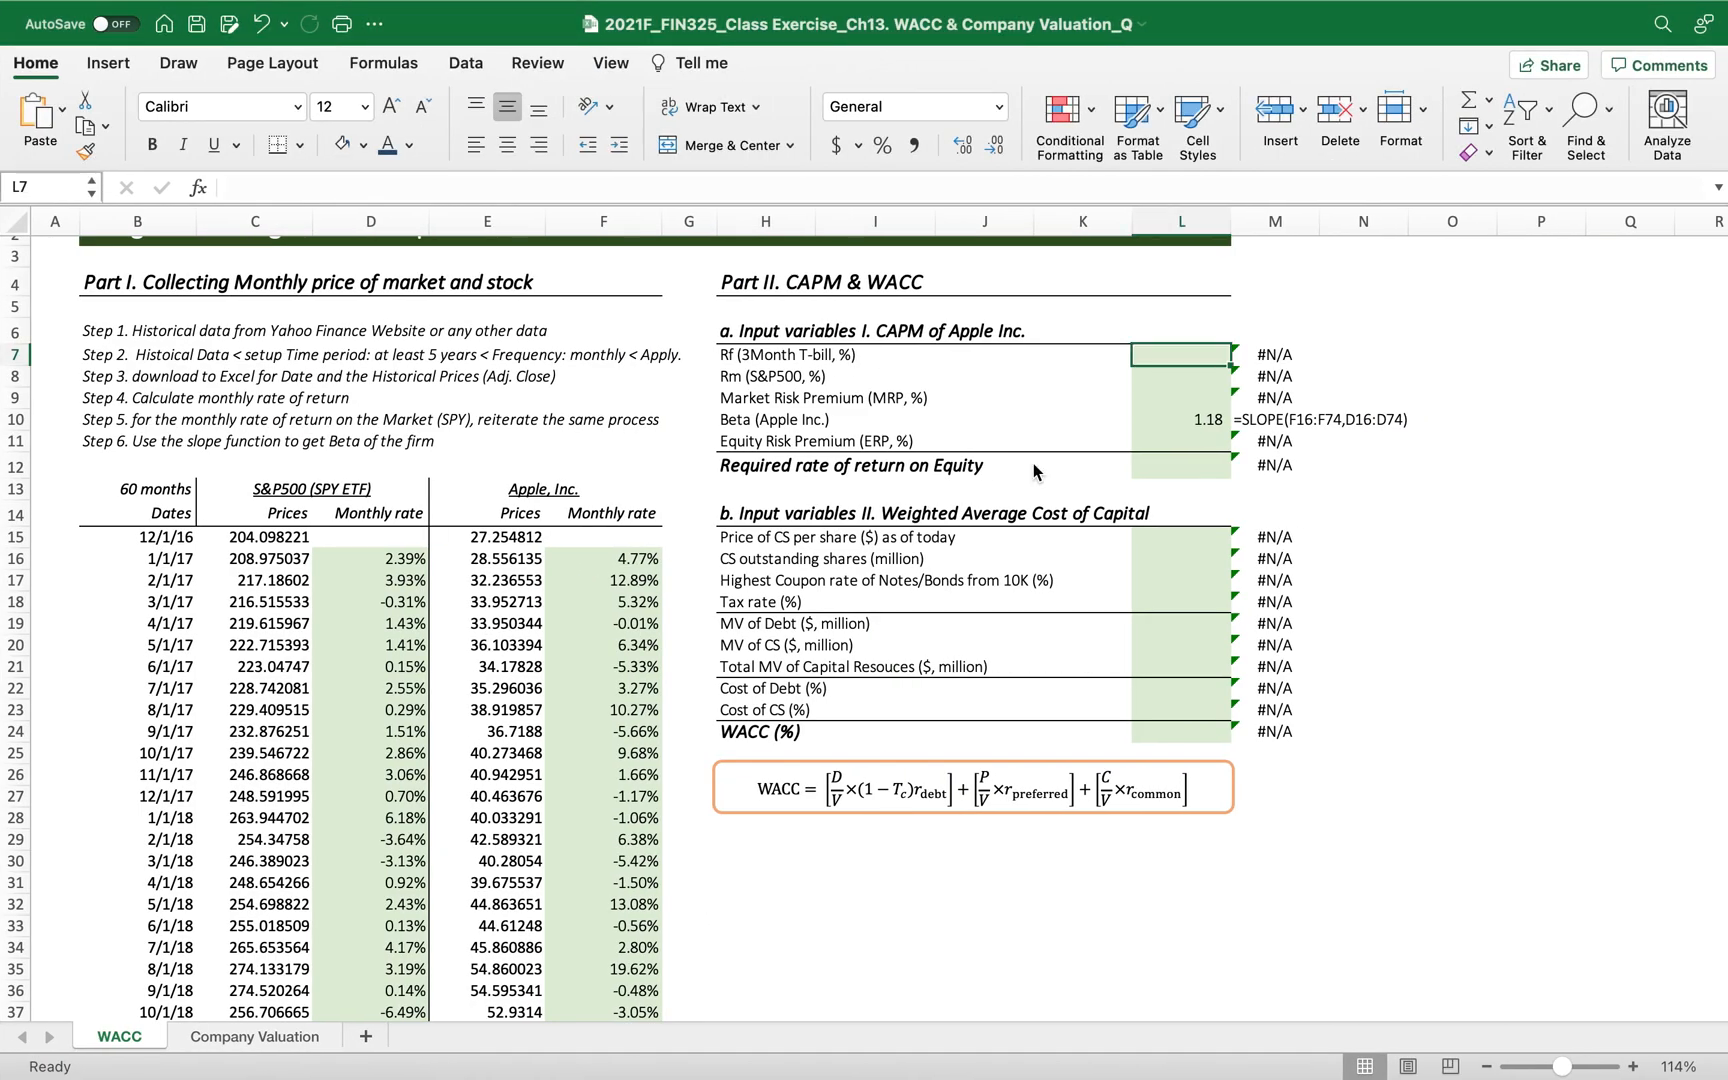
Enter =2.5% as the risk-free rate in L7, leaving the Beta SLOPE formula in L10 unchanged.
text(=2)
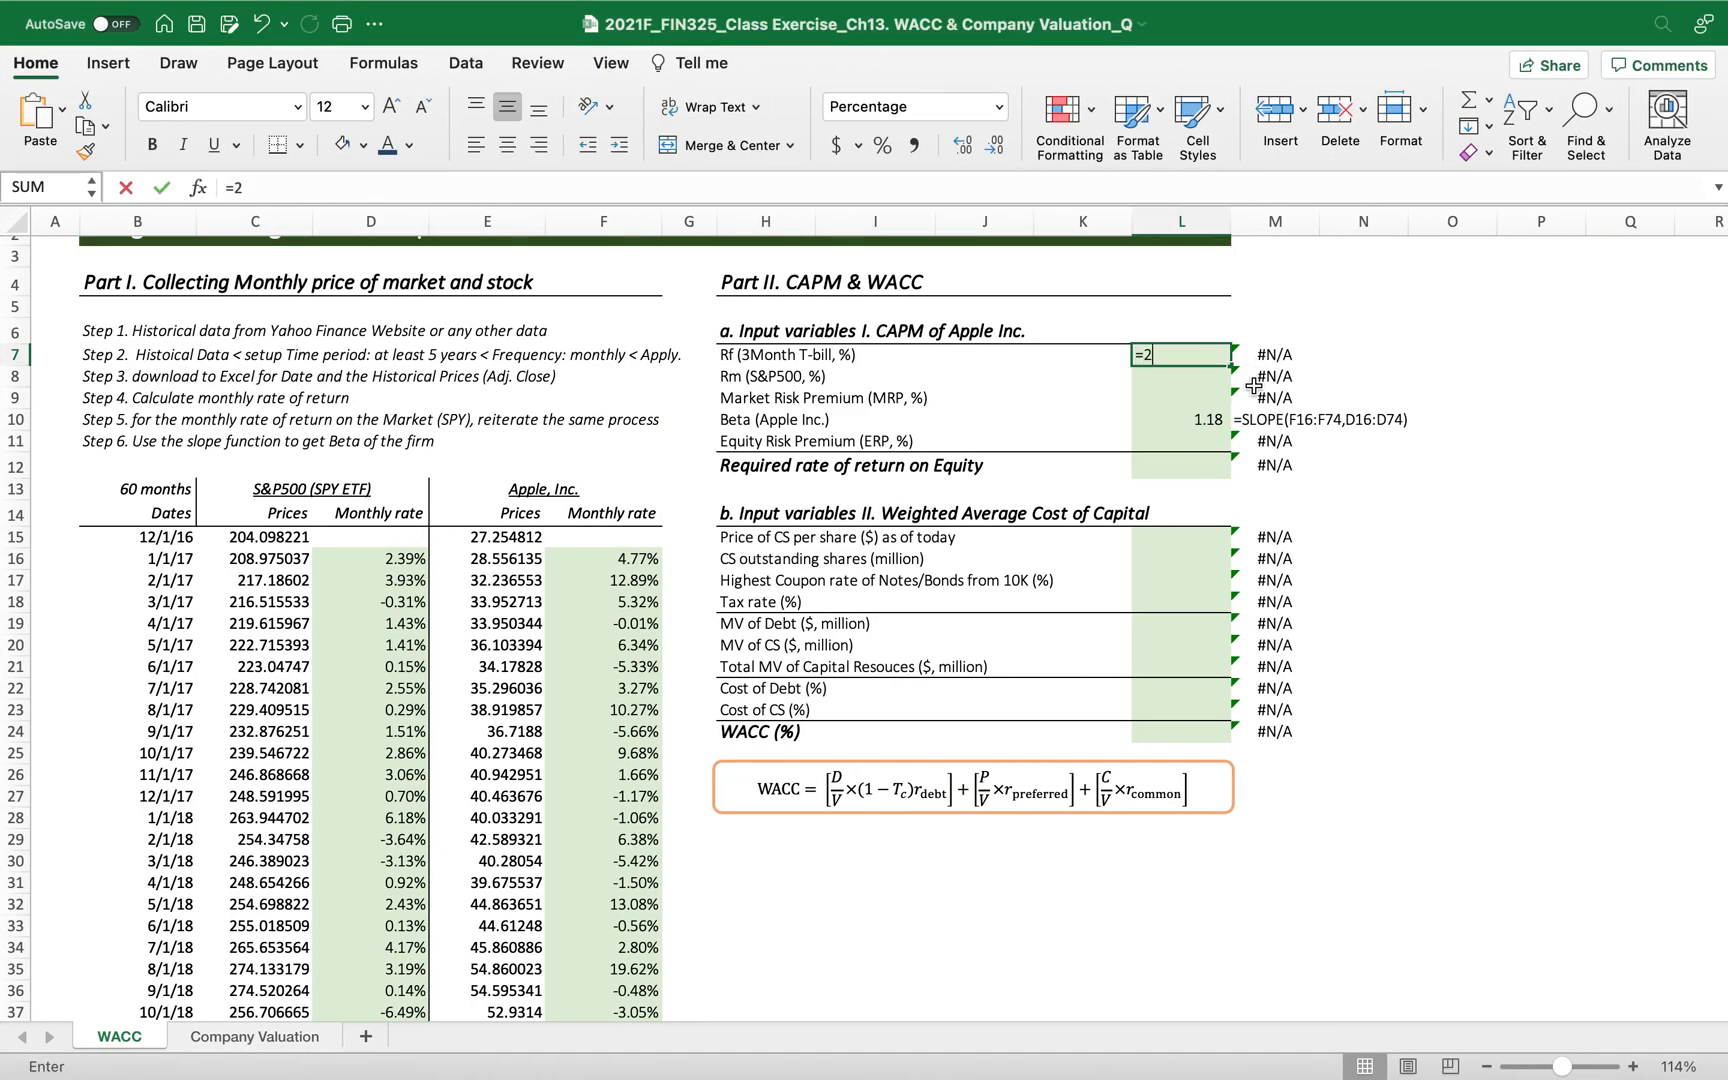
text(.5%)
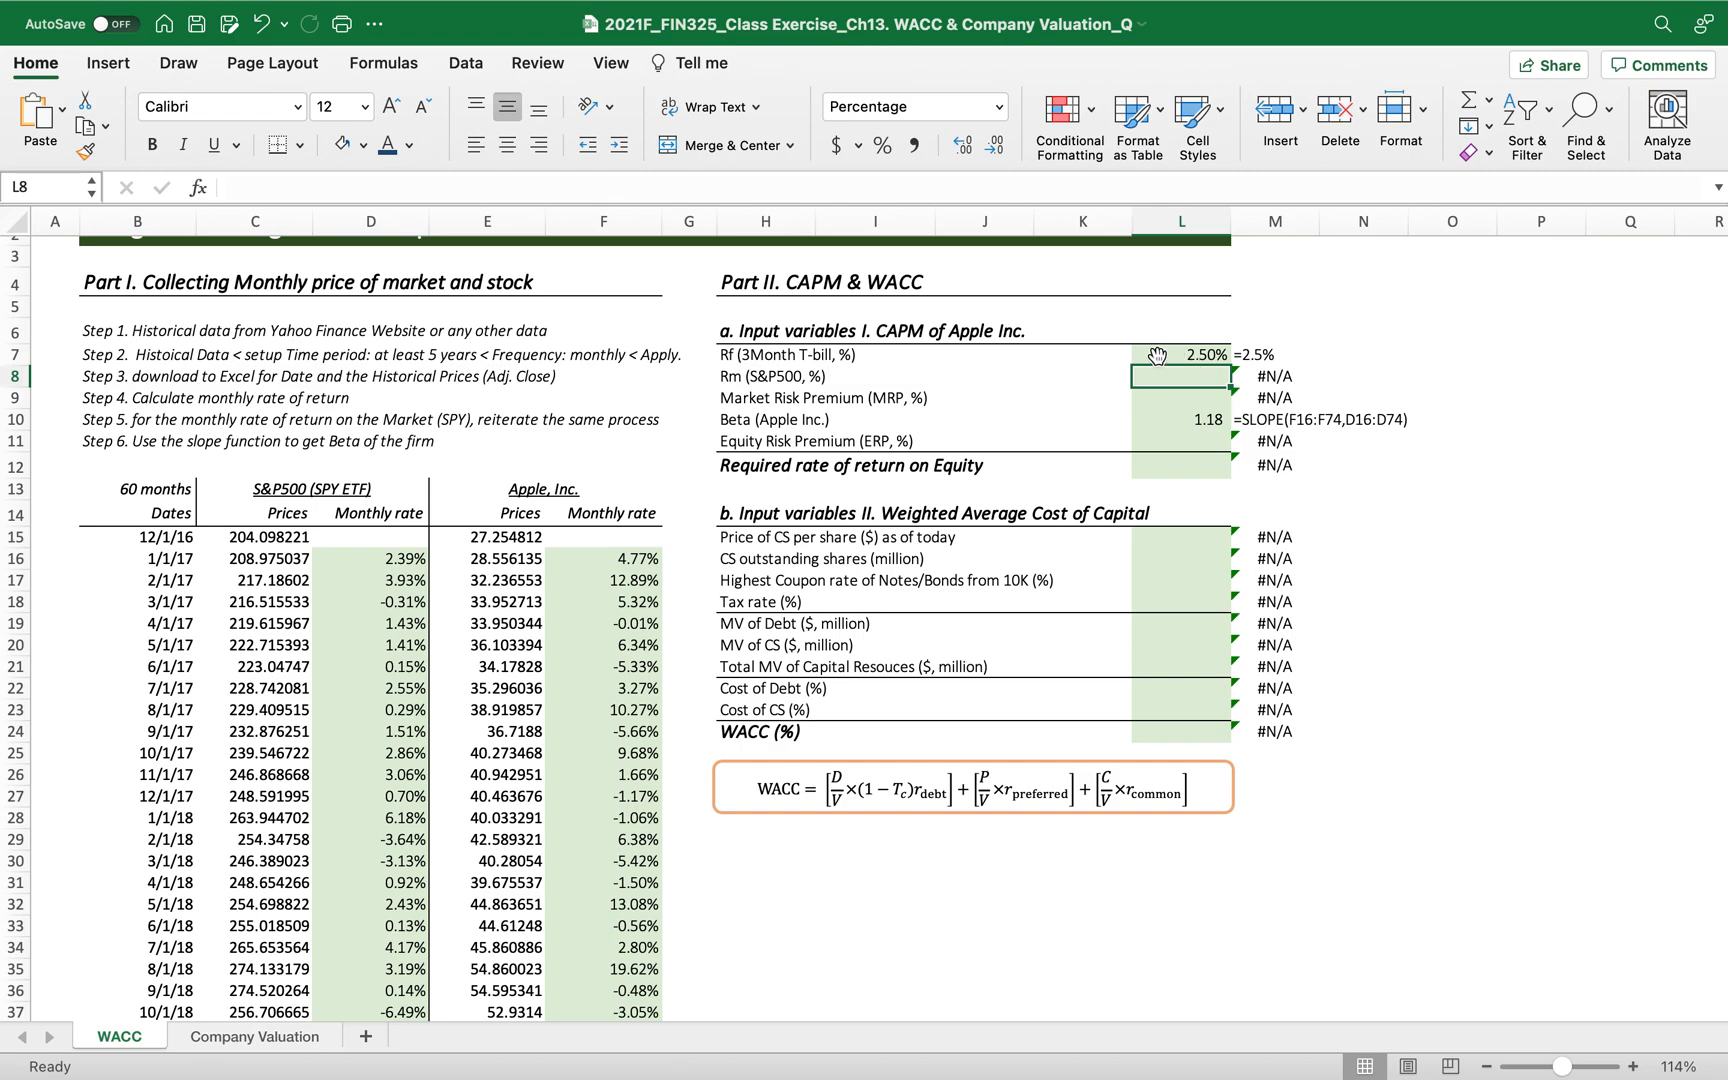
double_click(1182, 420)
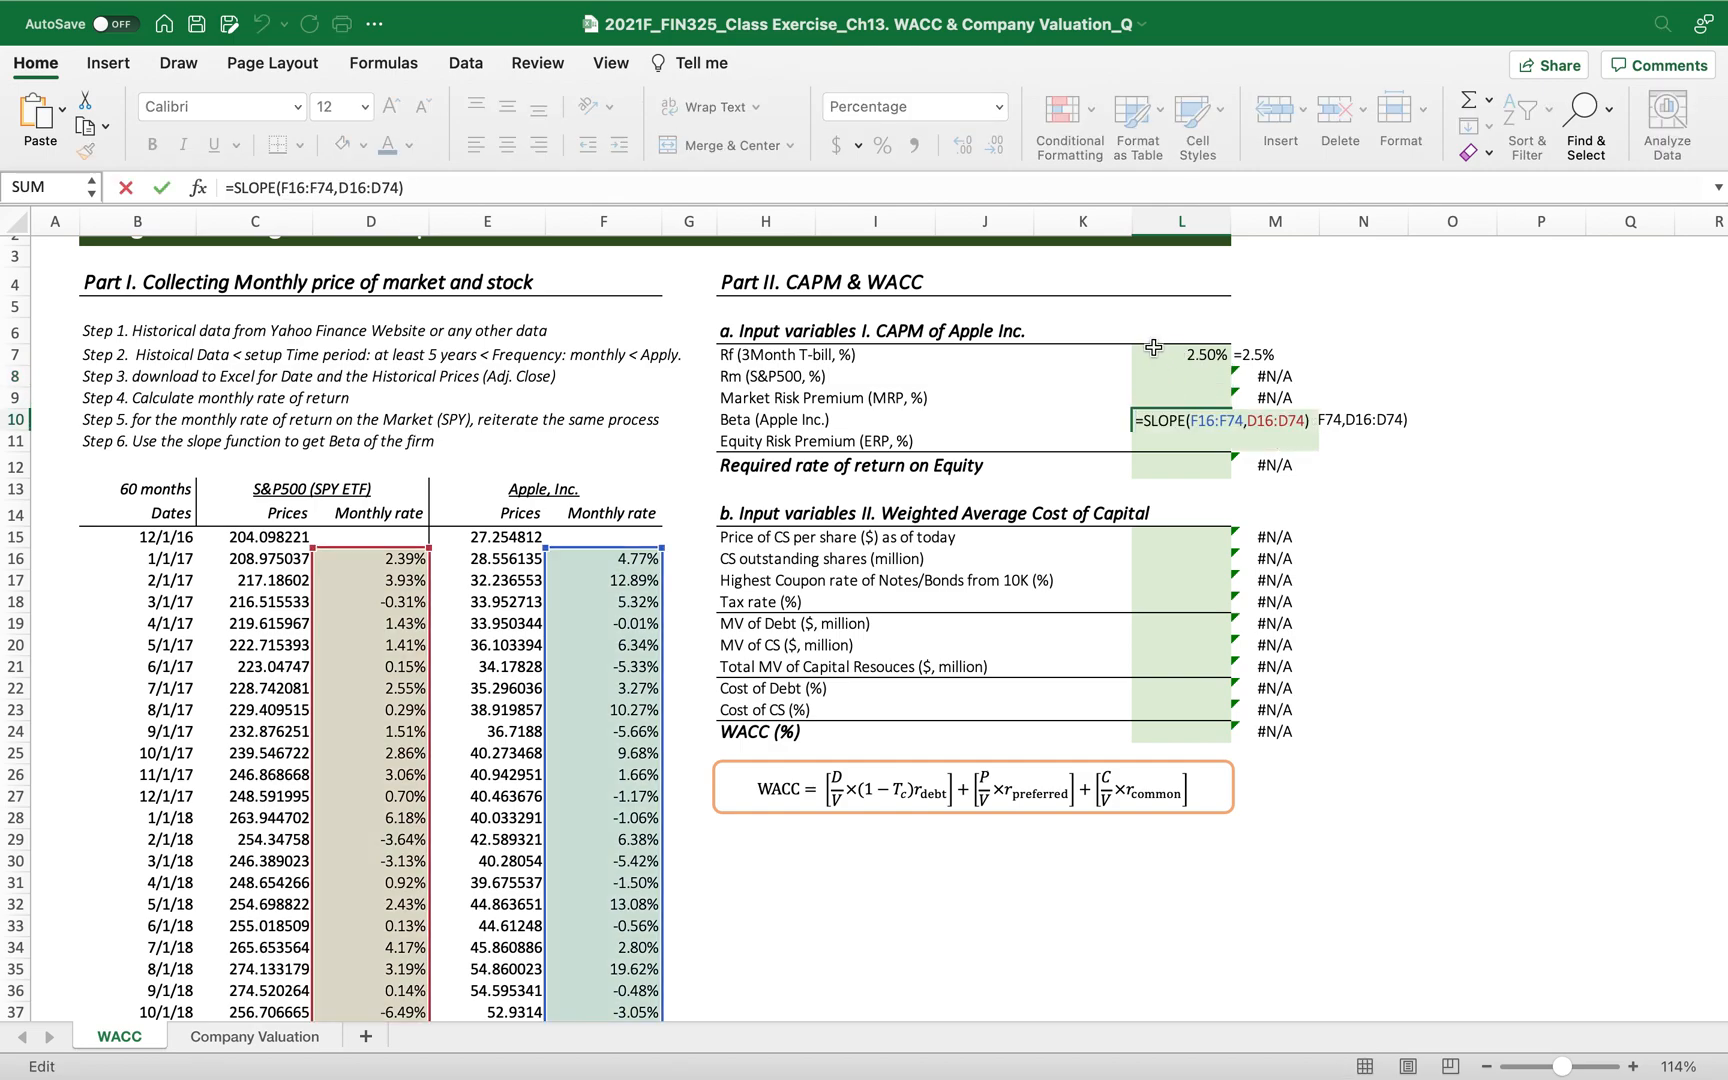
mouse_move(1228, 340)
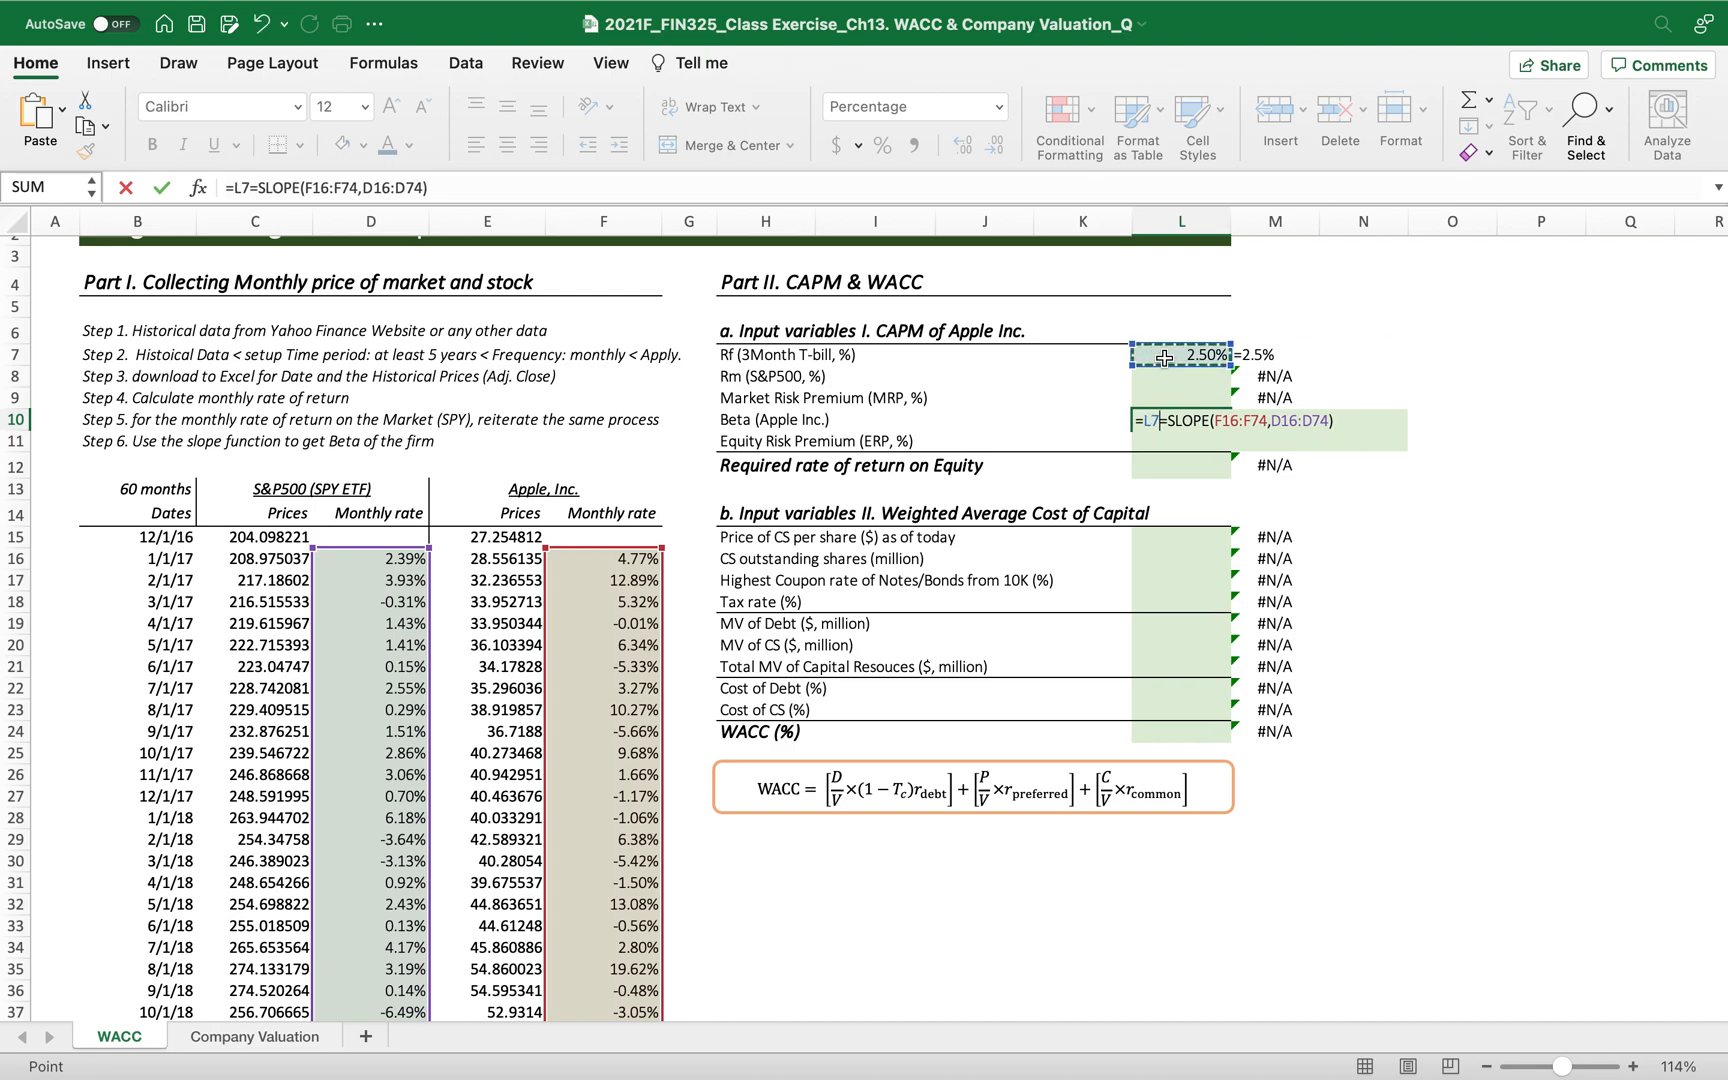
key(Enter)
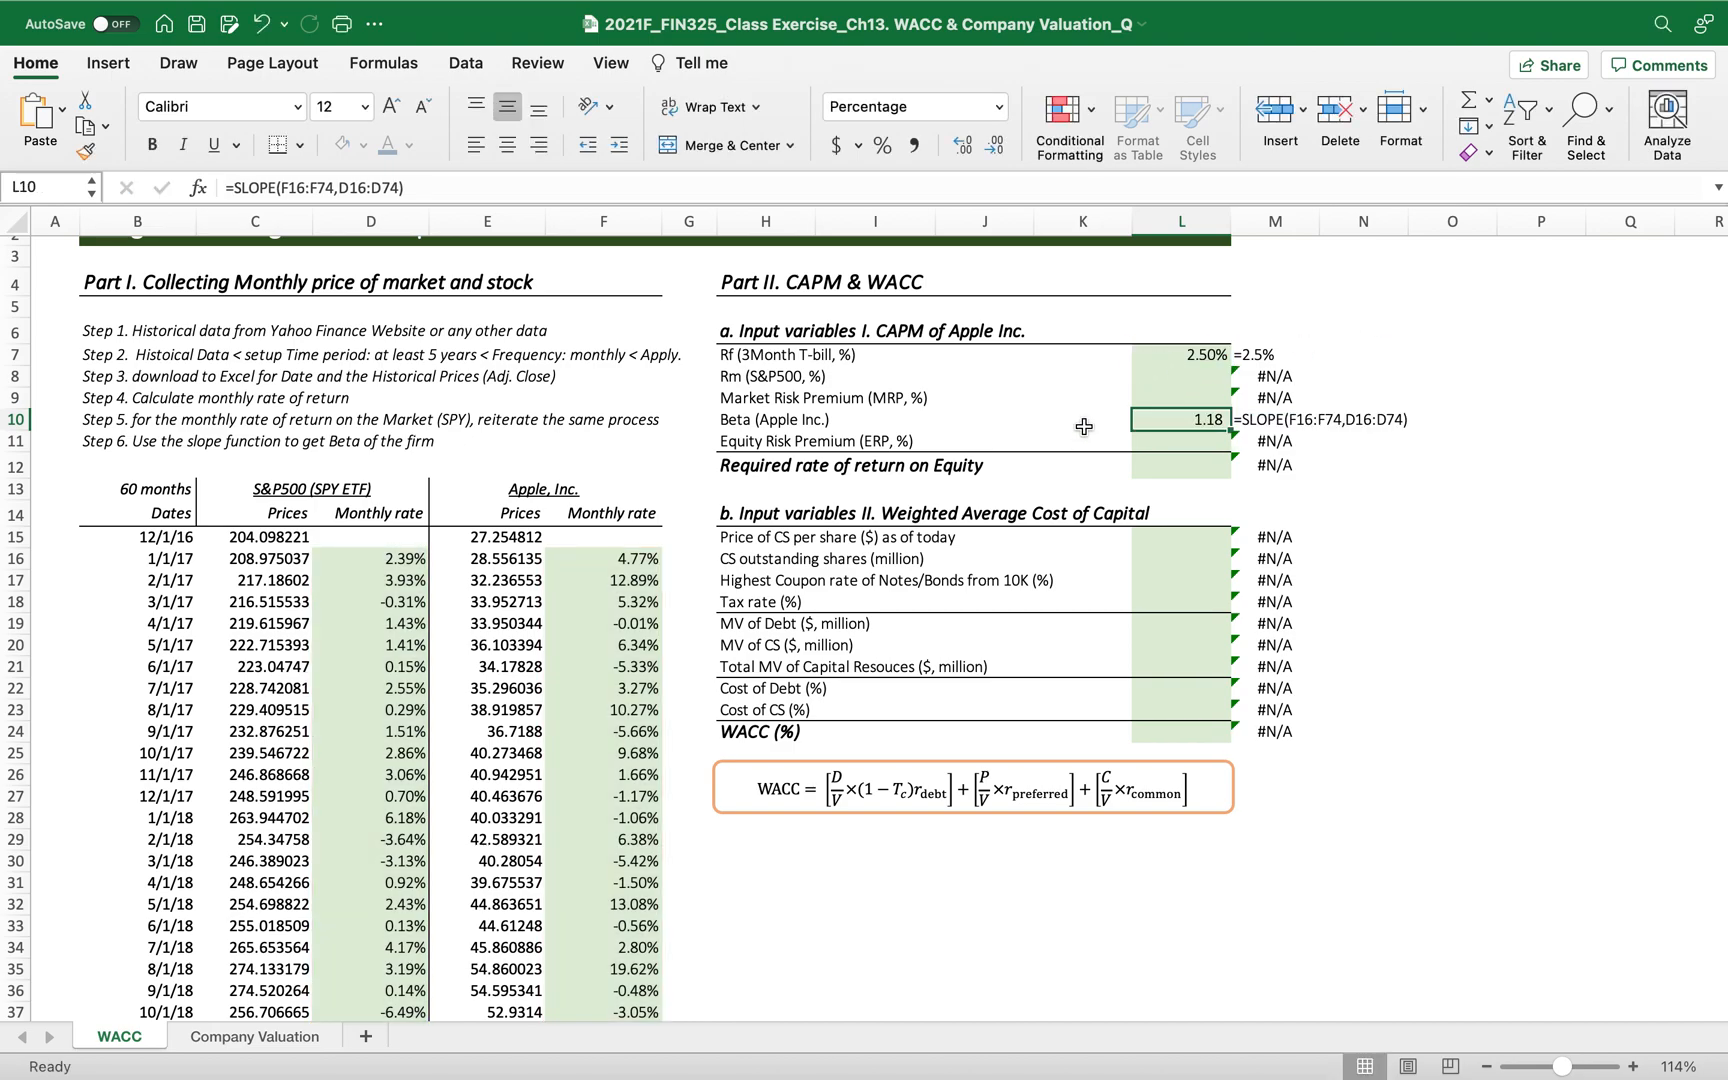
click(1182, 376)
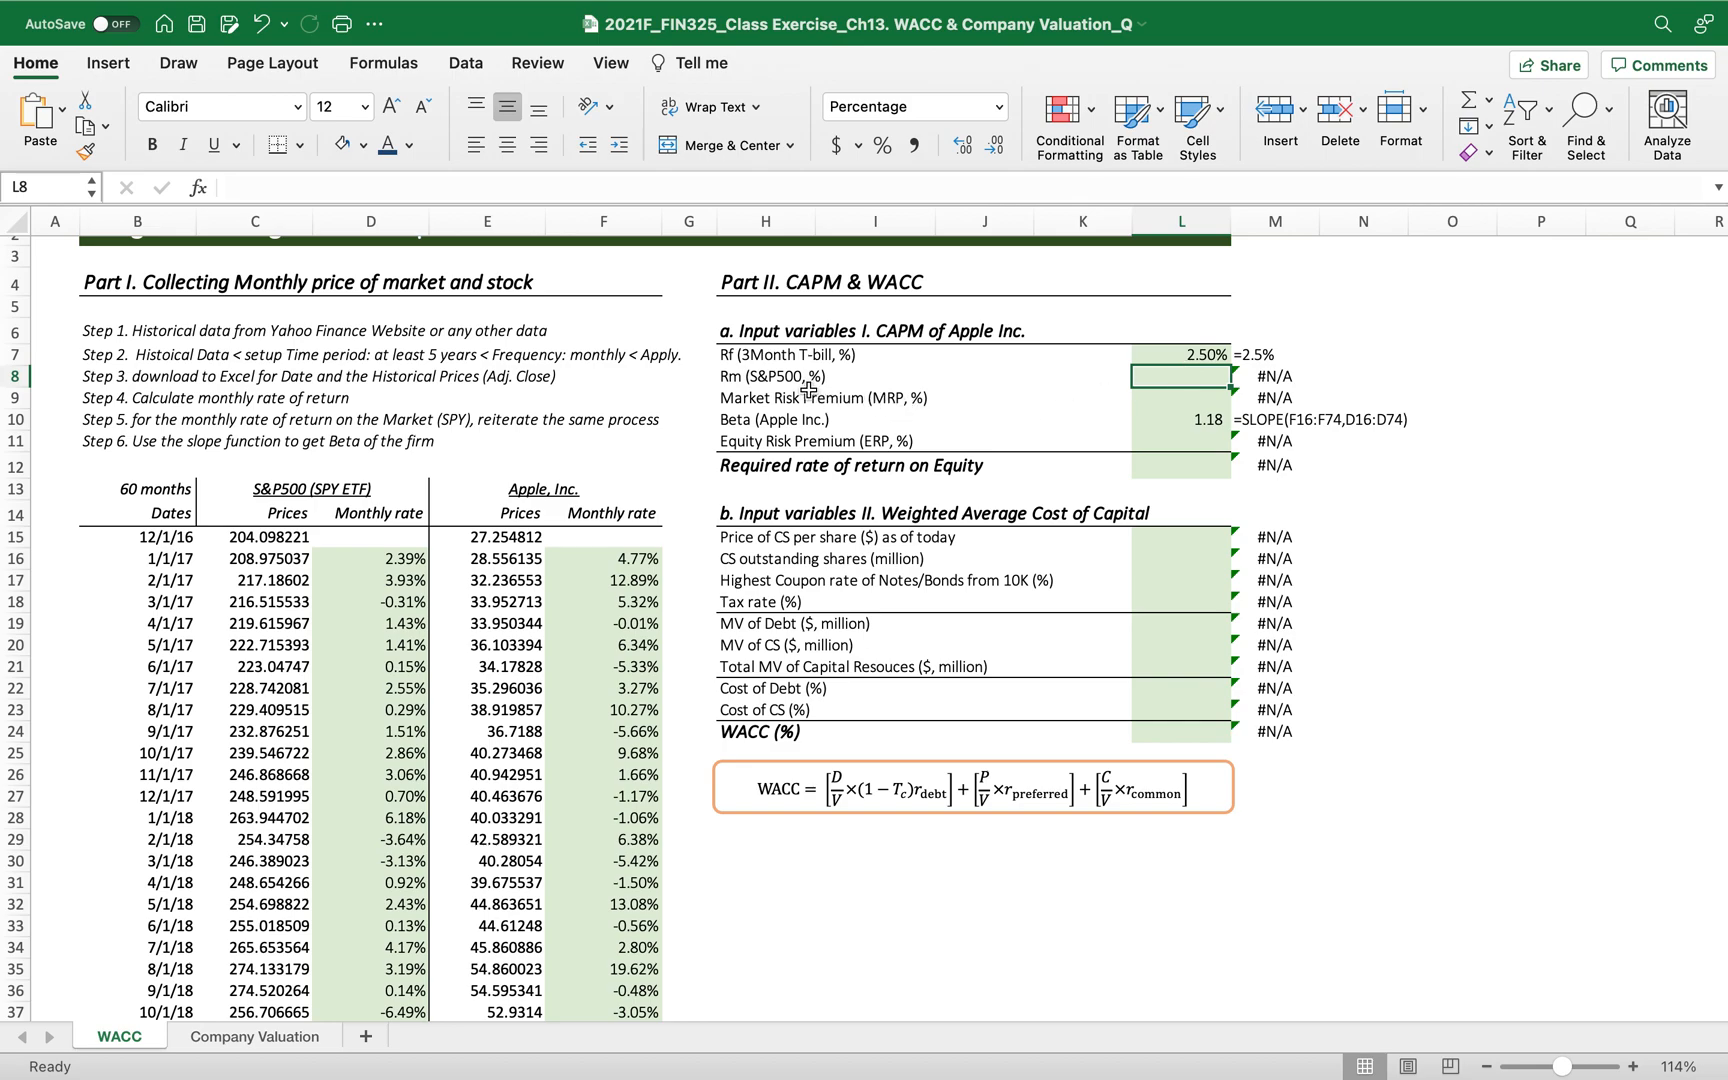
Enter an 8% market return in L8 and the market risk premium =L8-L7 in L9.
text(8%)
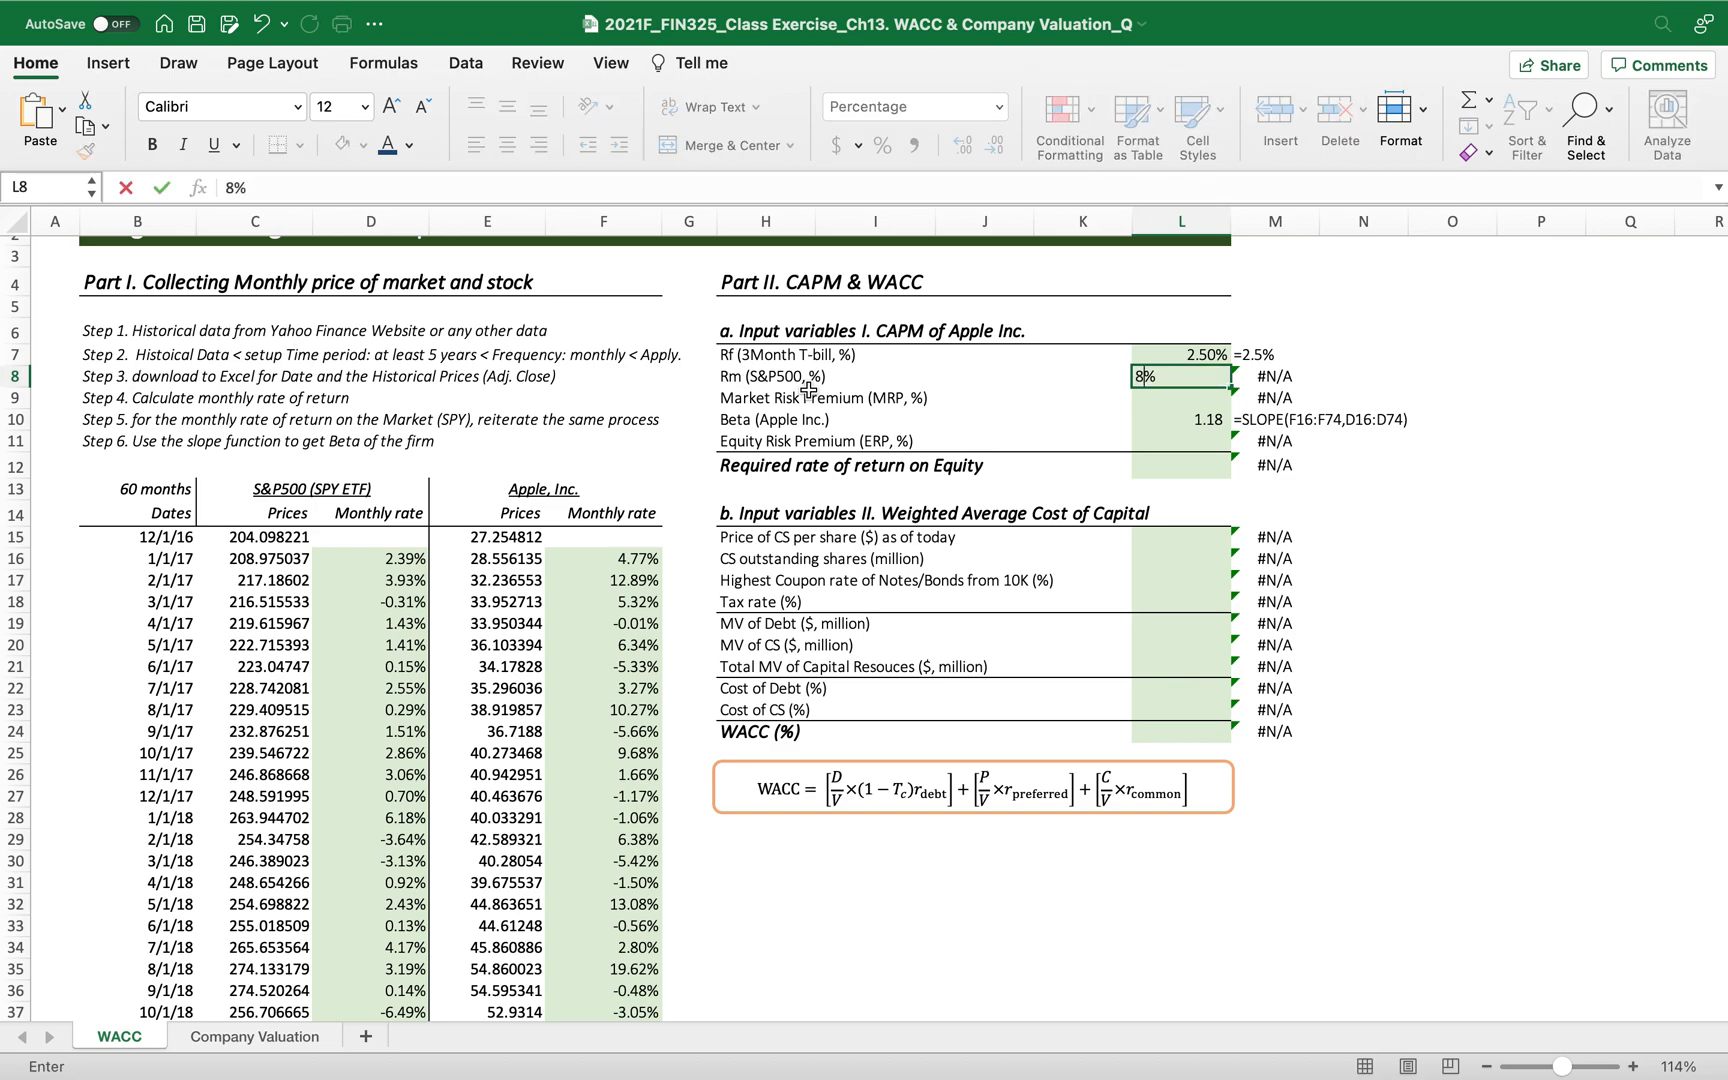
key(Enter)
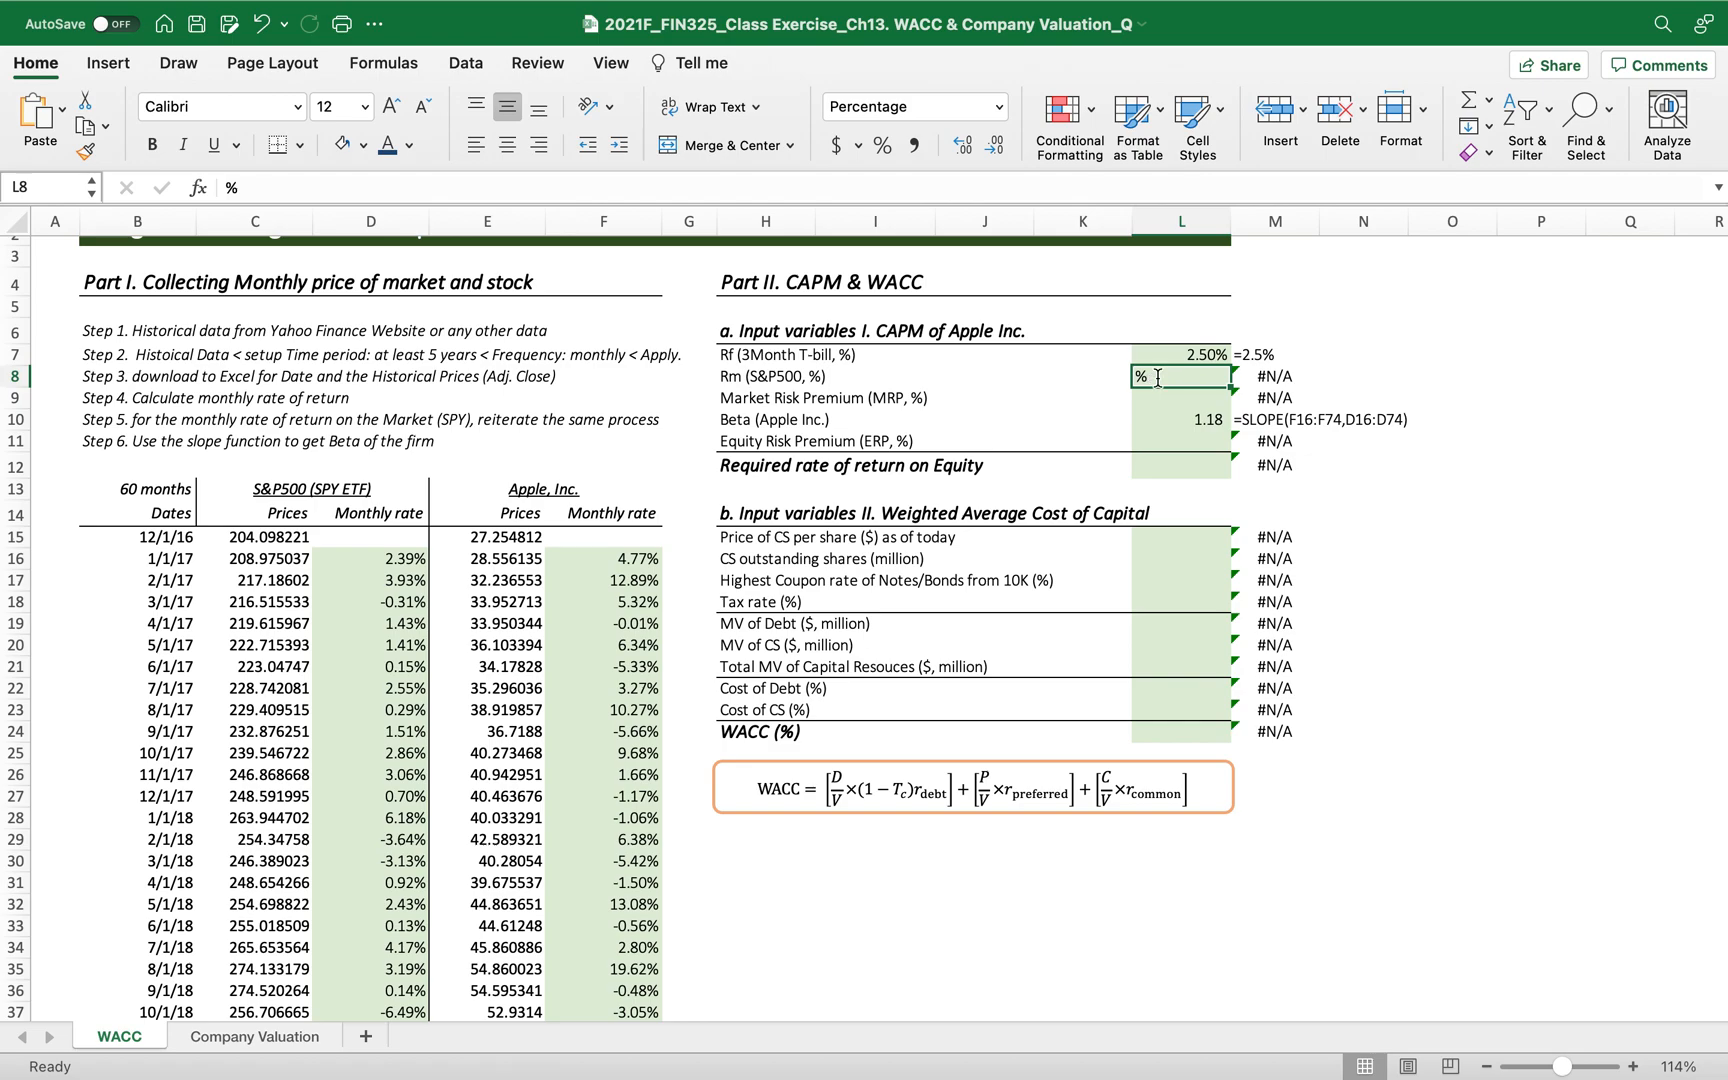
text(=8%)
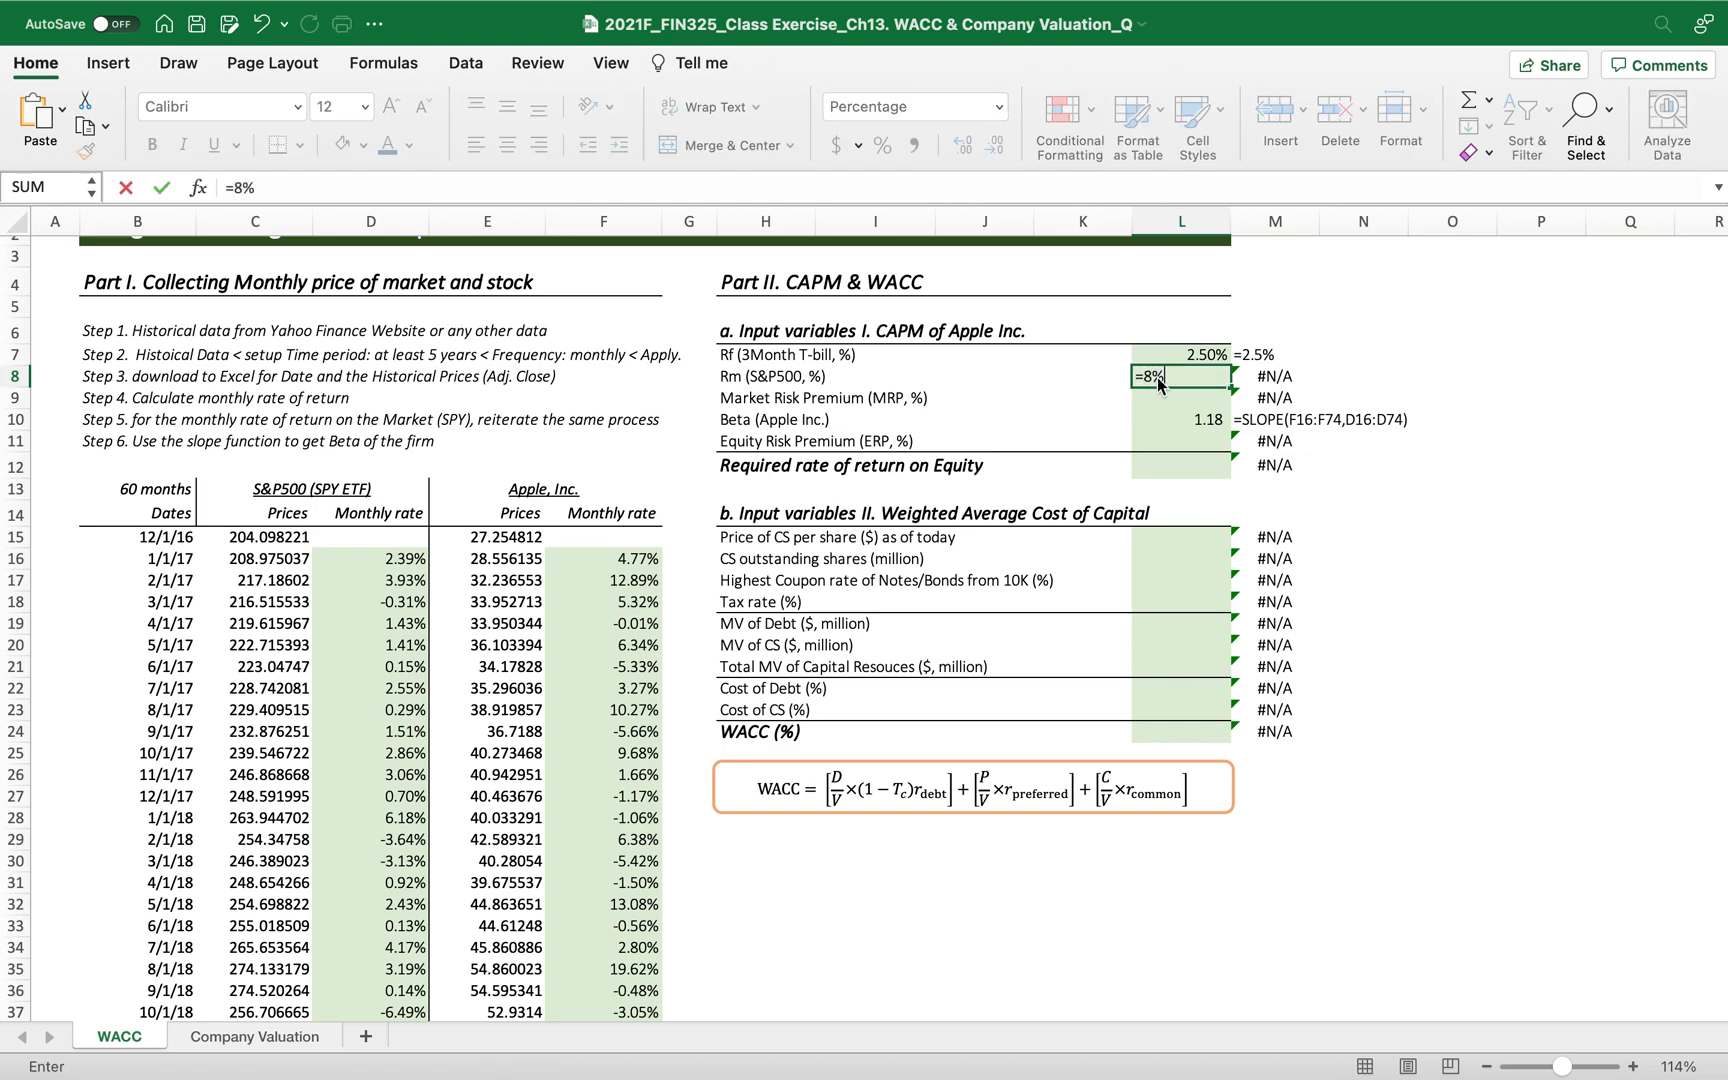
key(Enter)
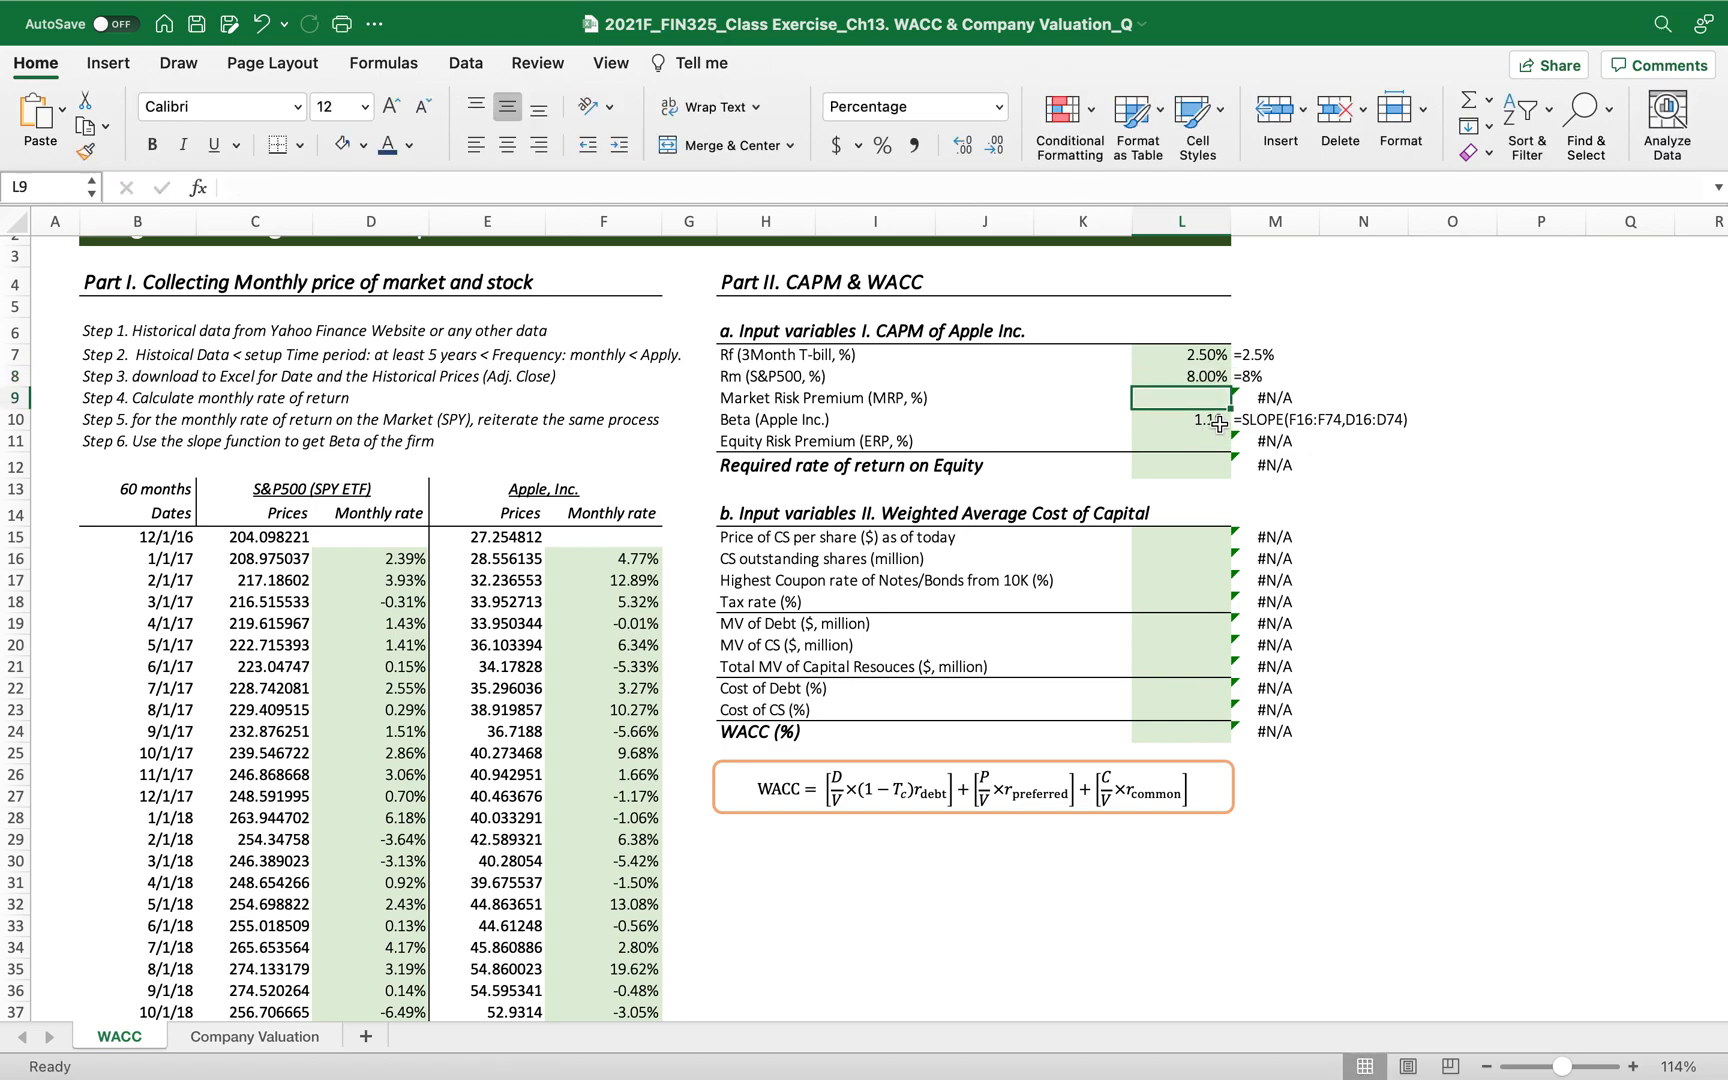
text(=L8)
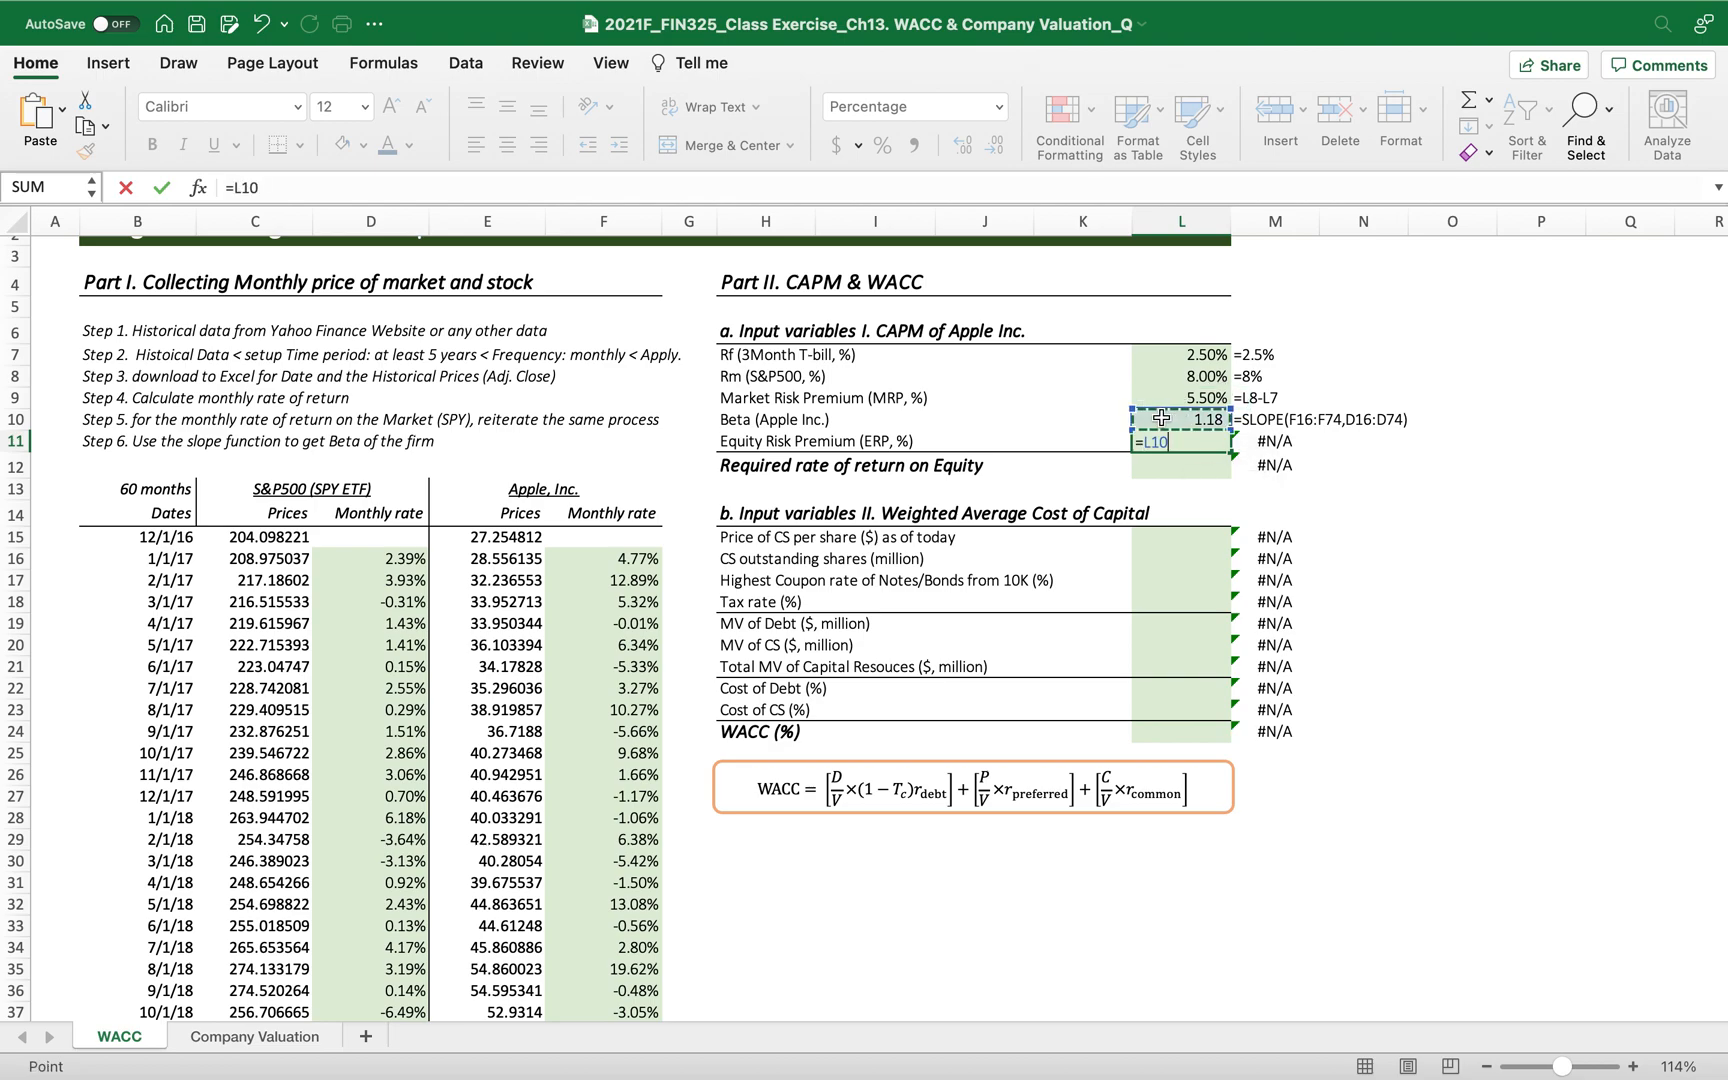
key(Enter)
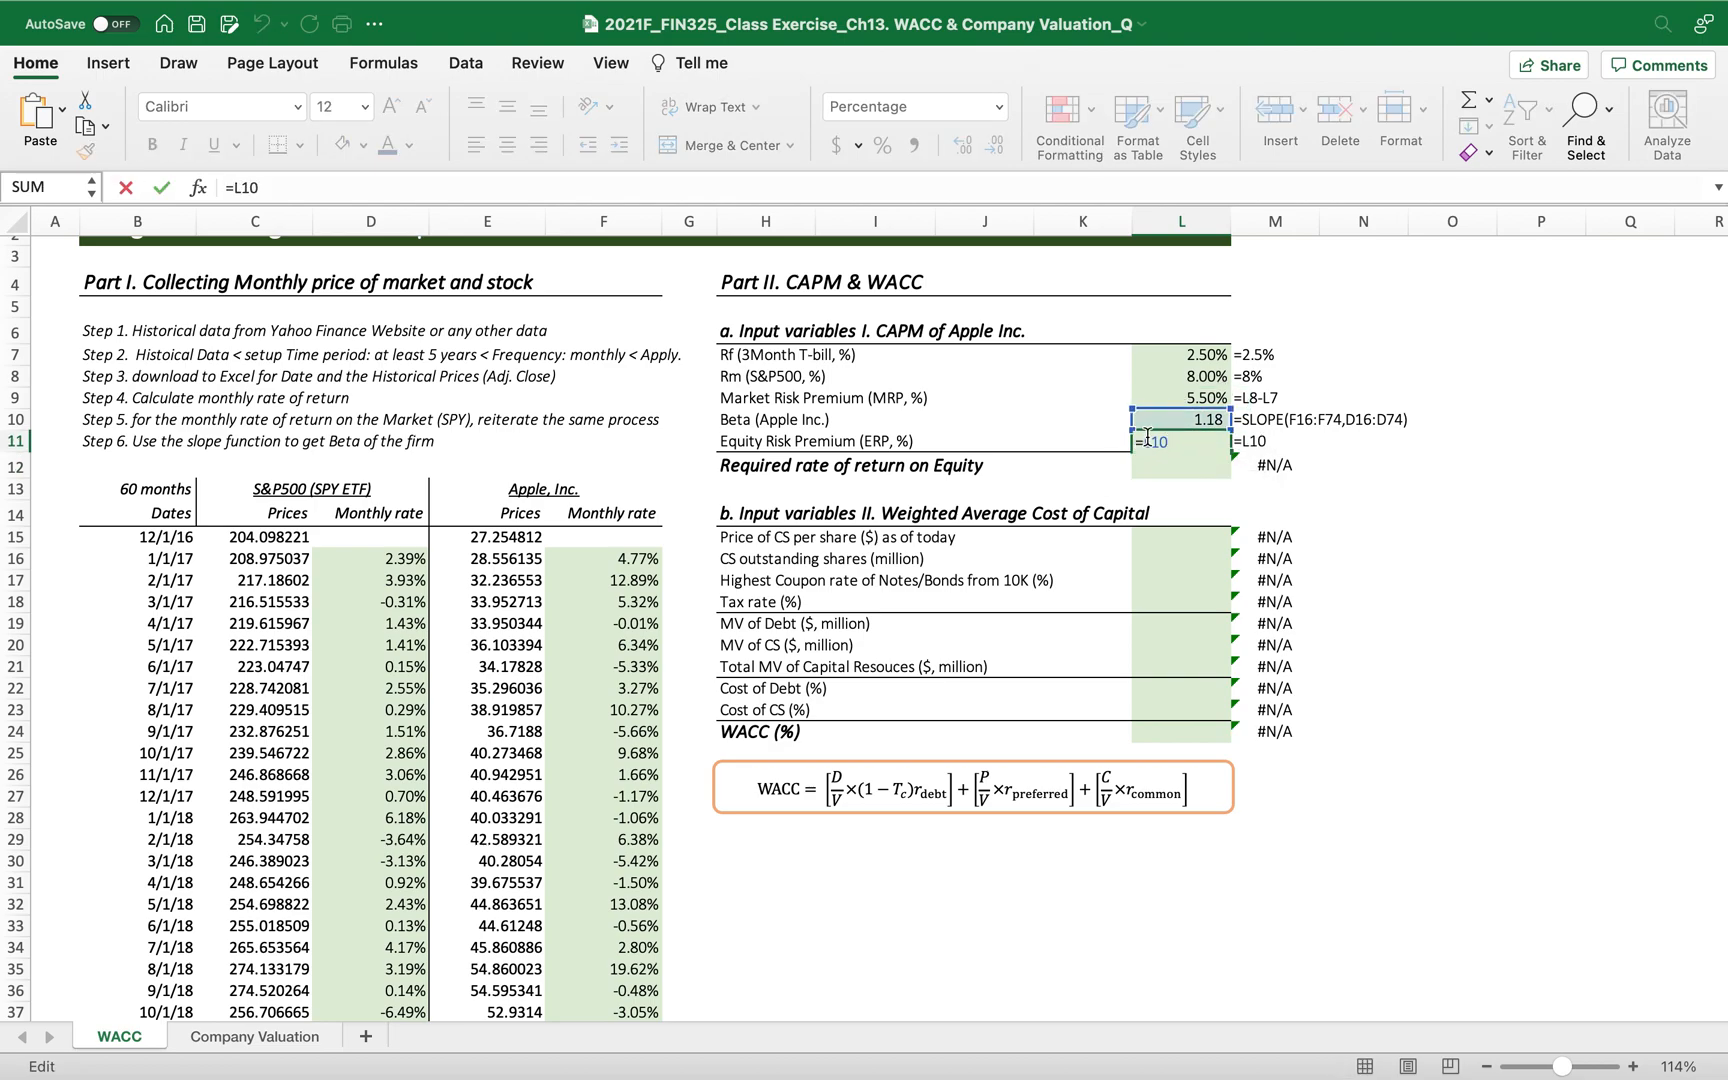
Compute equity premium =L9*L10 as a two-decimal percentage and required return =L7+L11.
click(1182, 398)
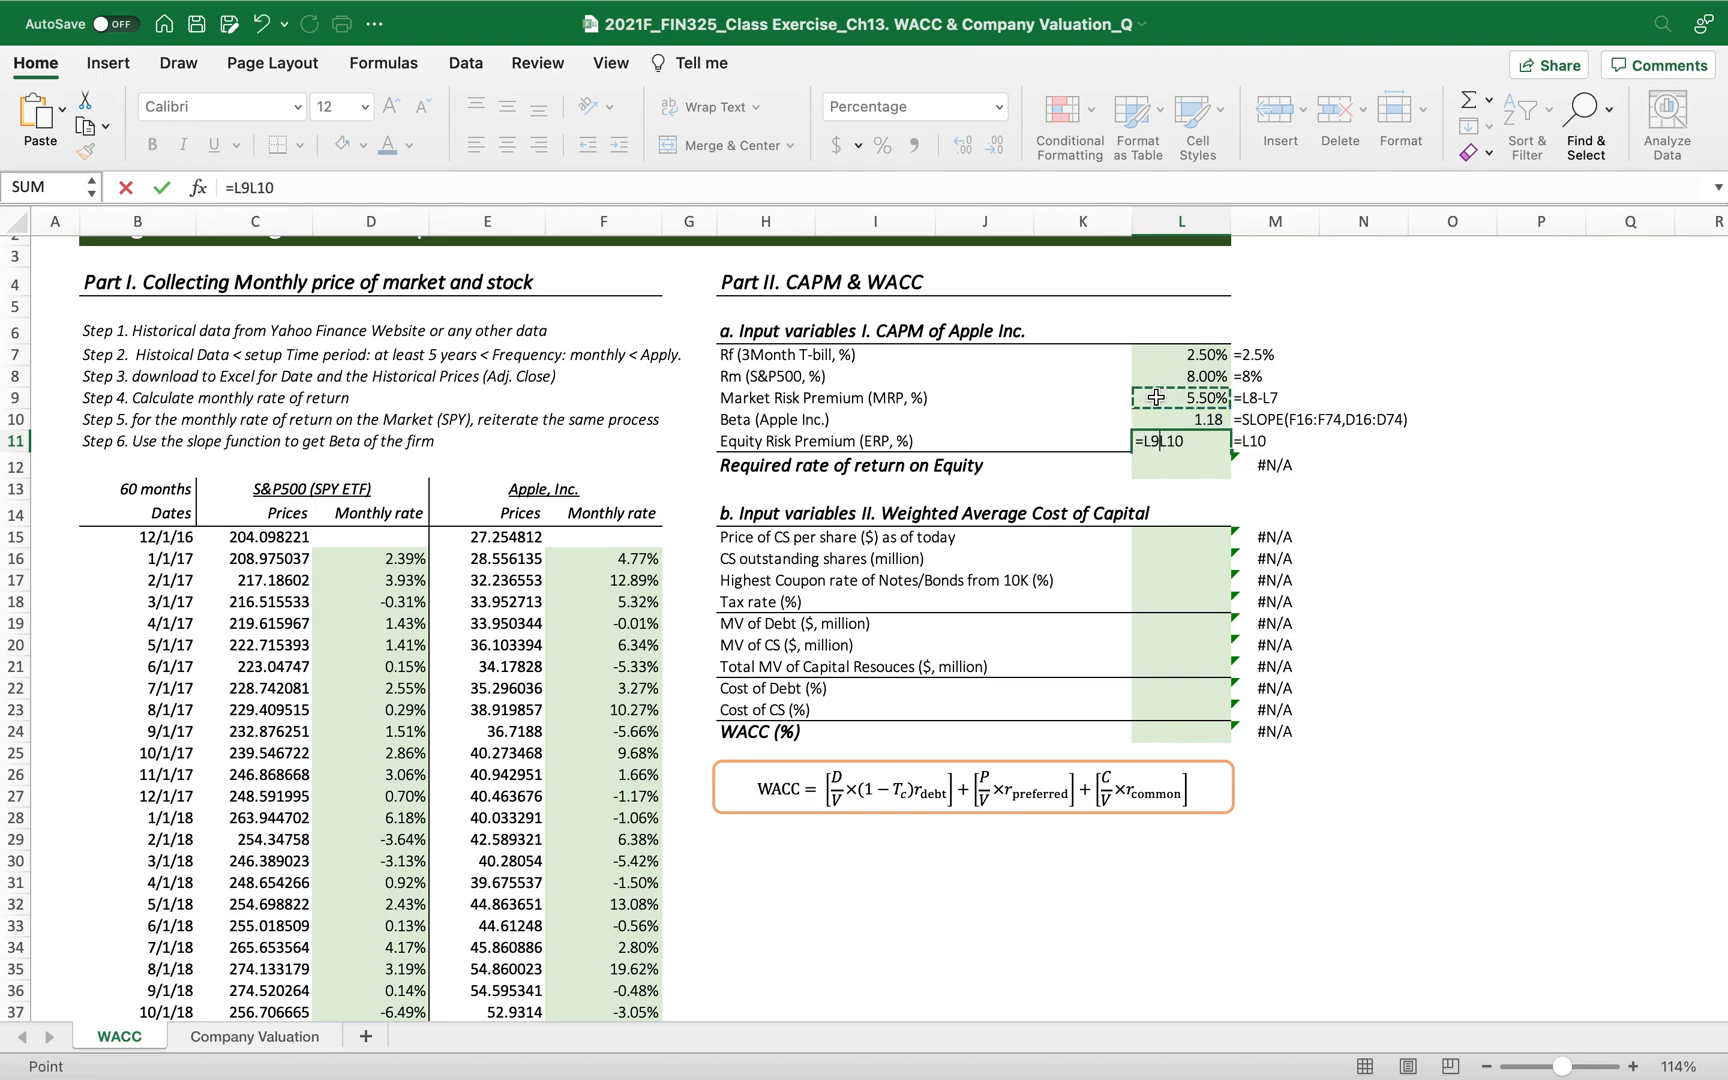
text(*)
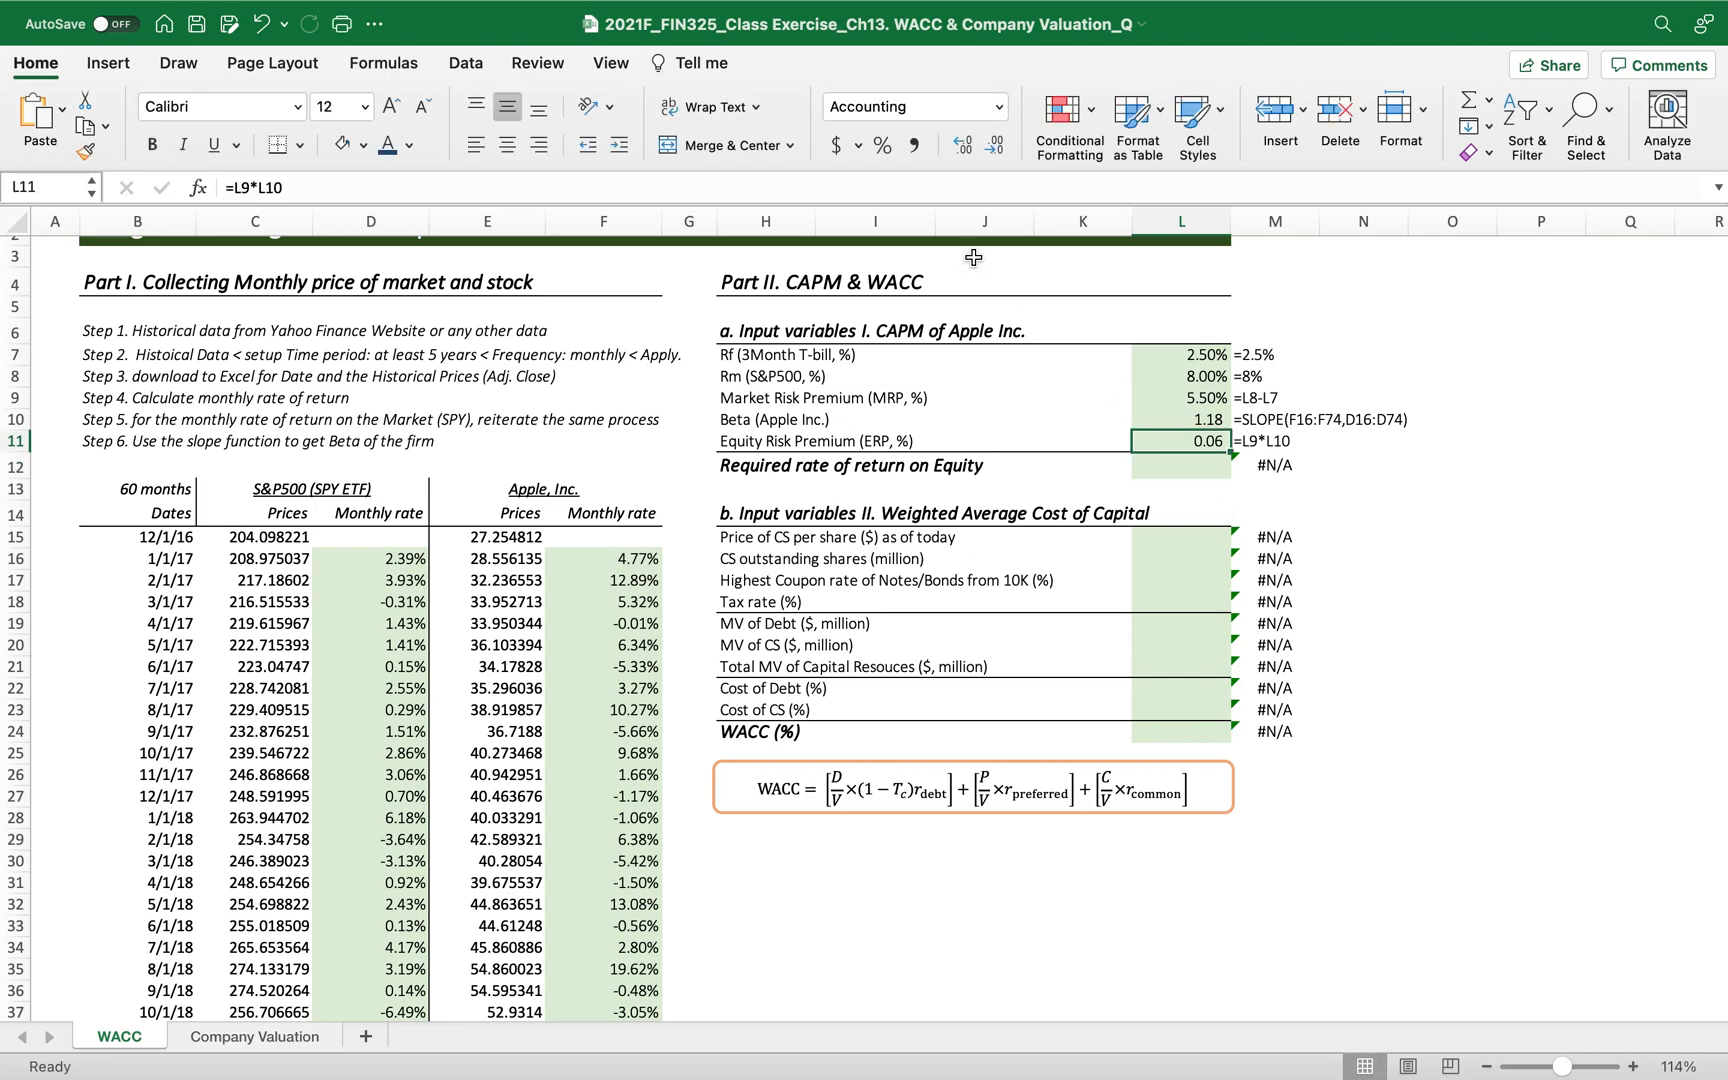
click(962, 146)
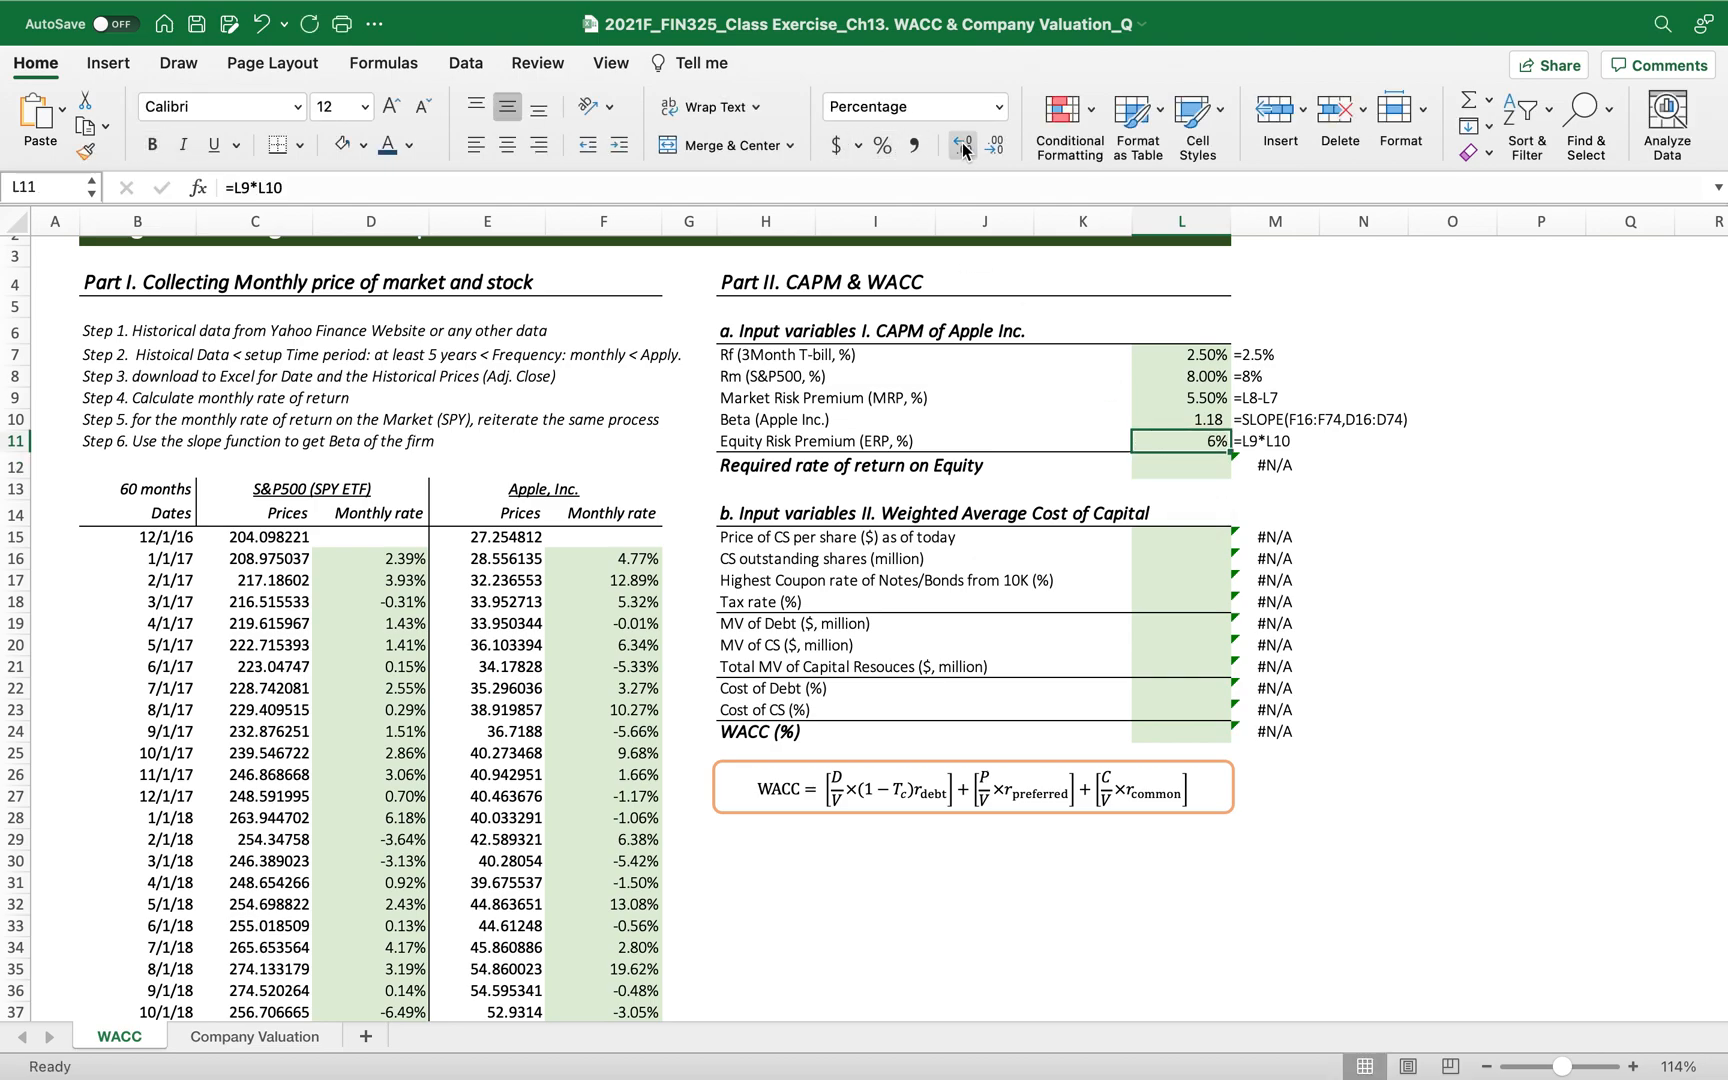
click(960, 144)
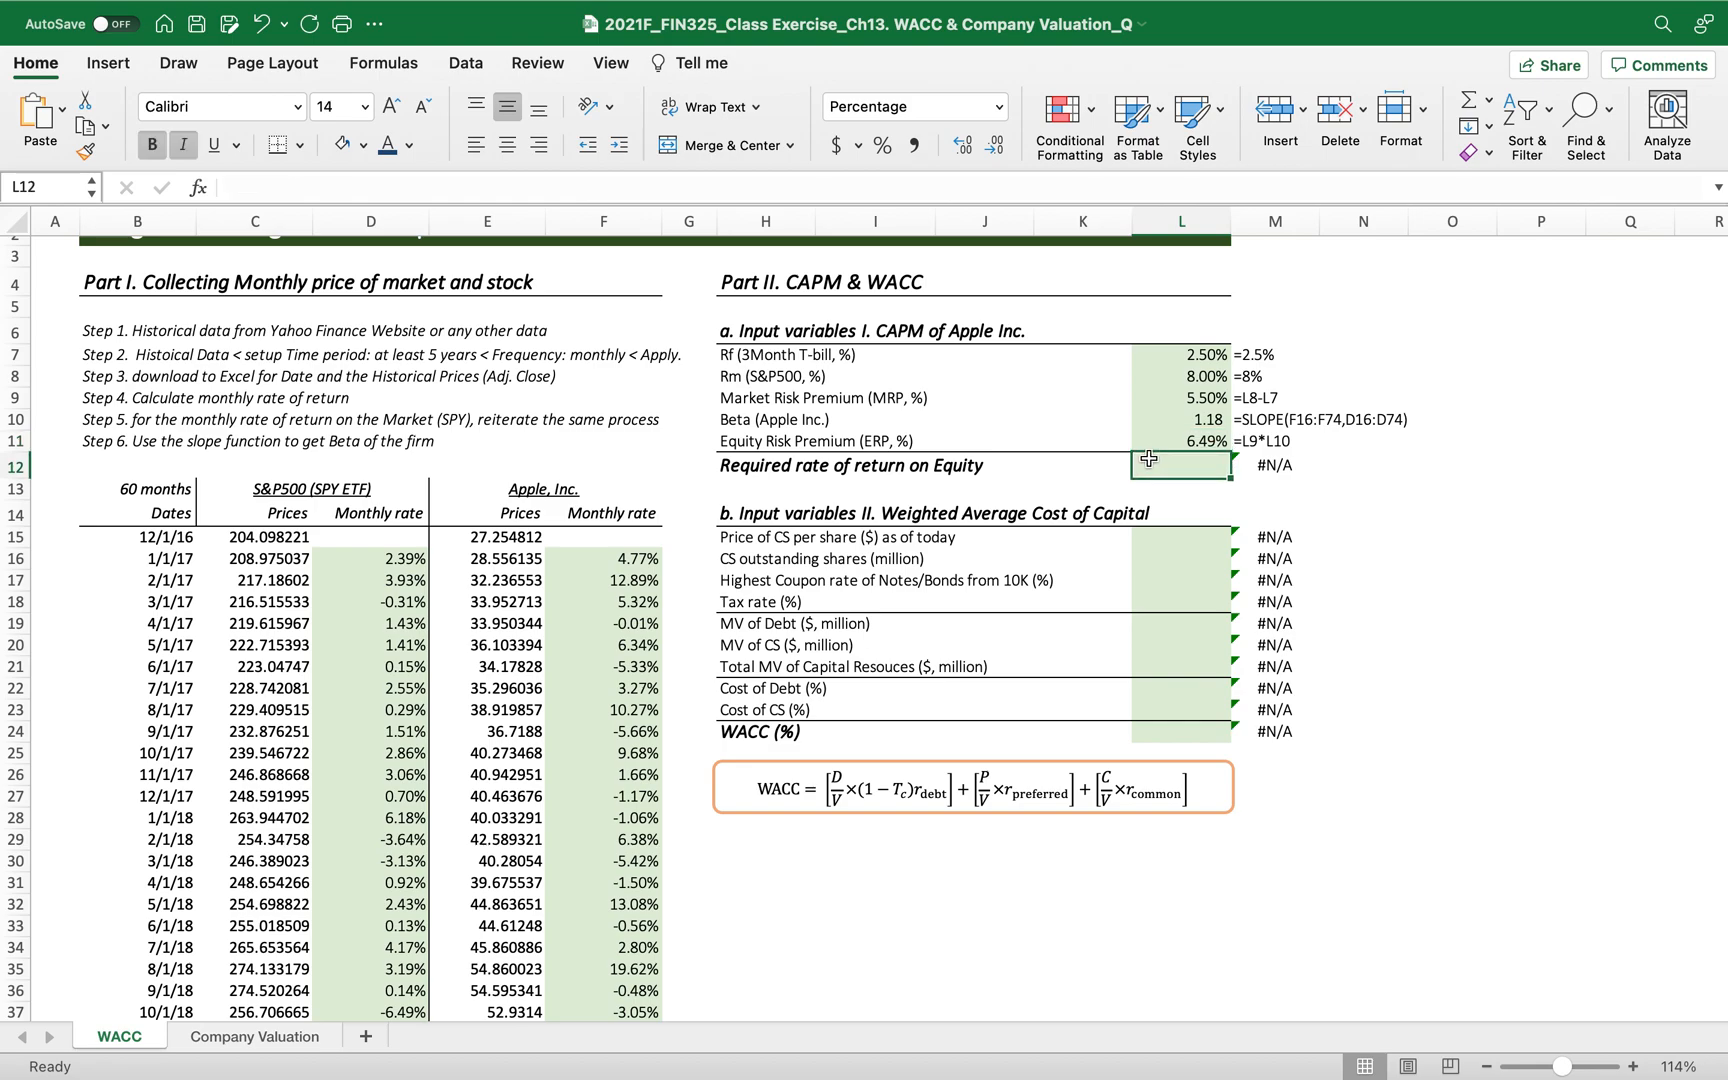
text(=)
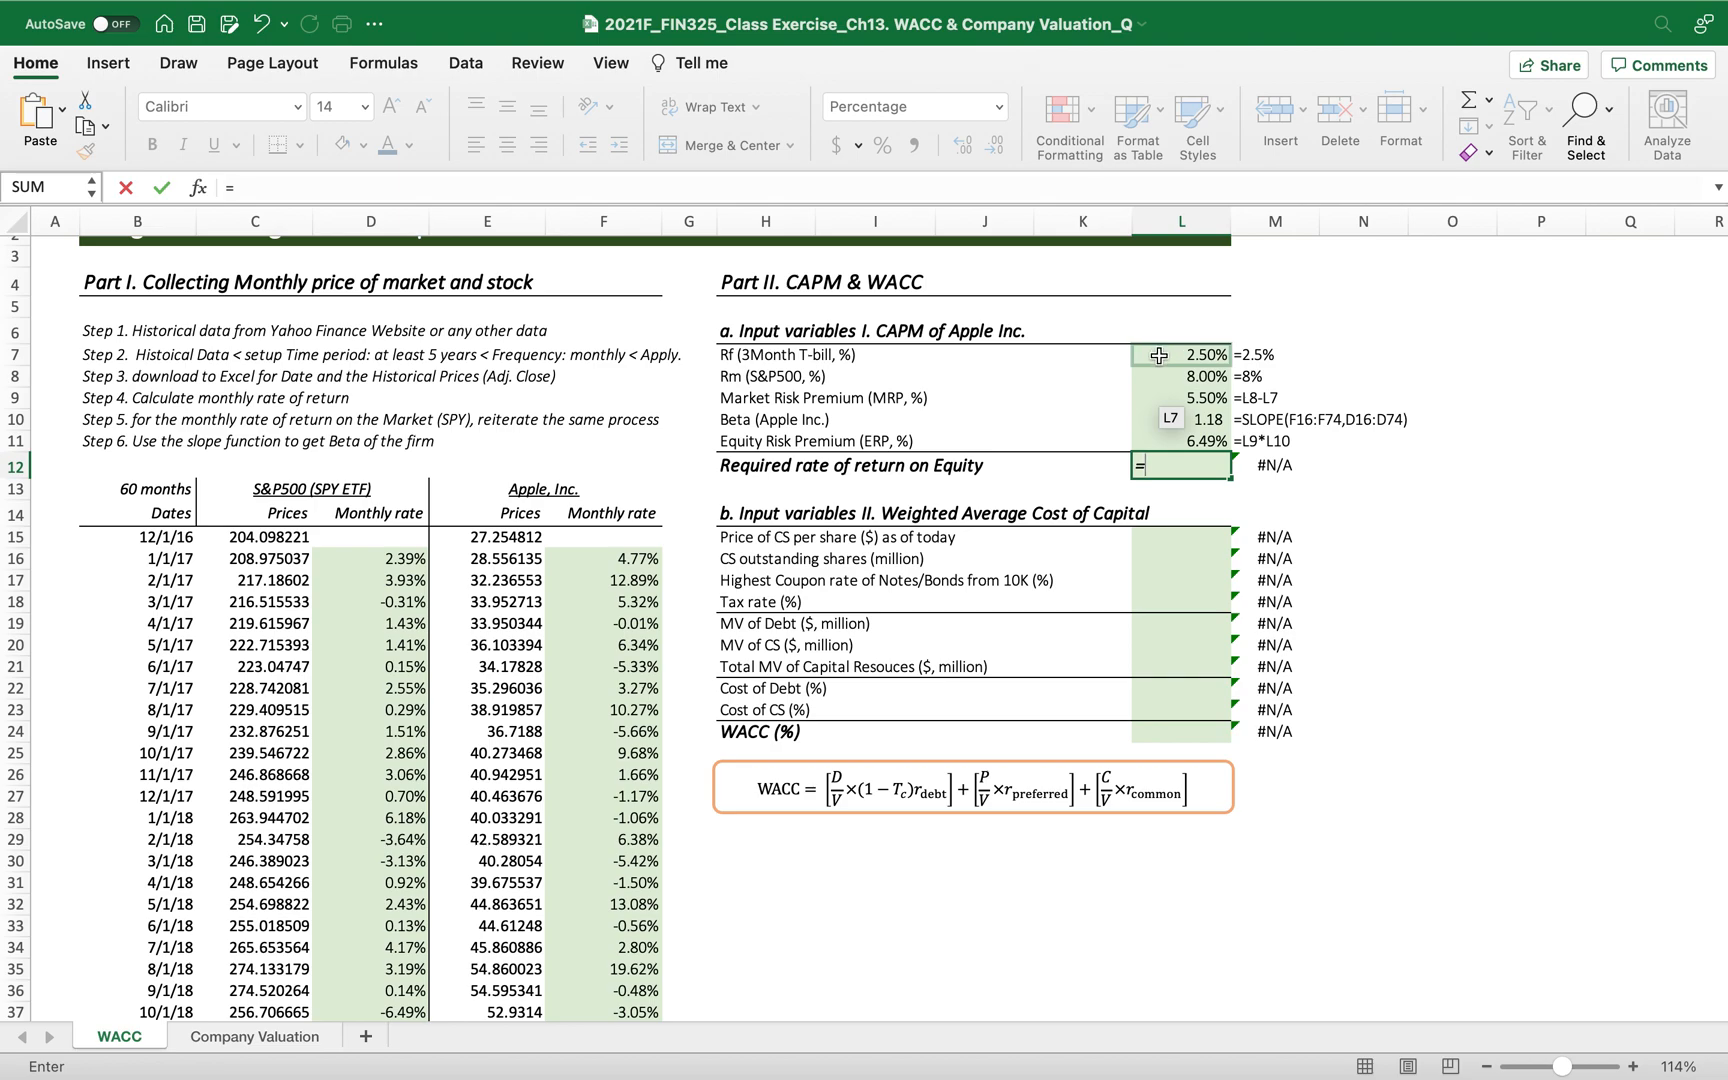
click(1182, 354)
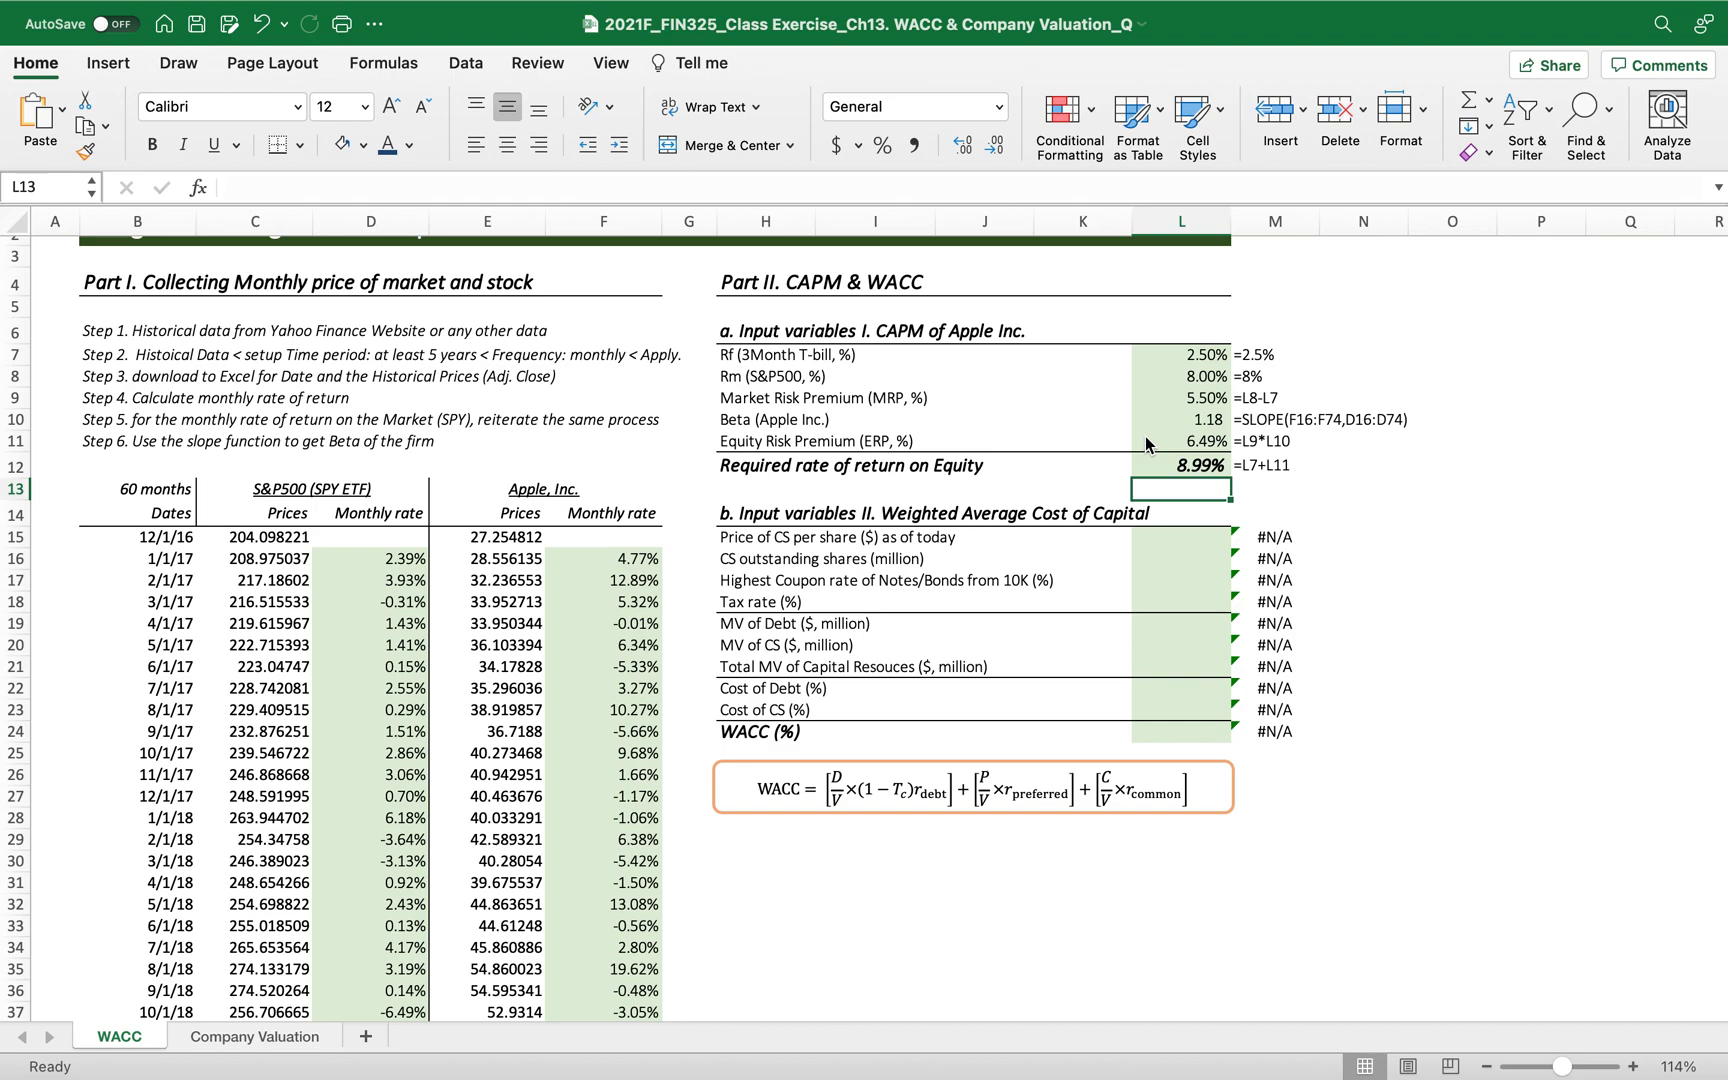
mouse_move(968, 558)
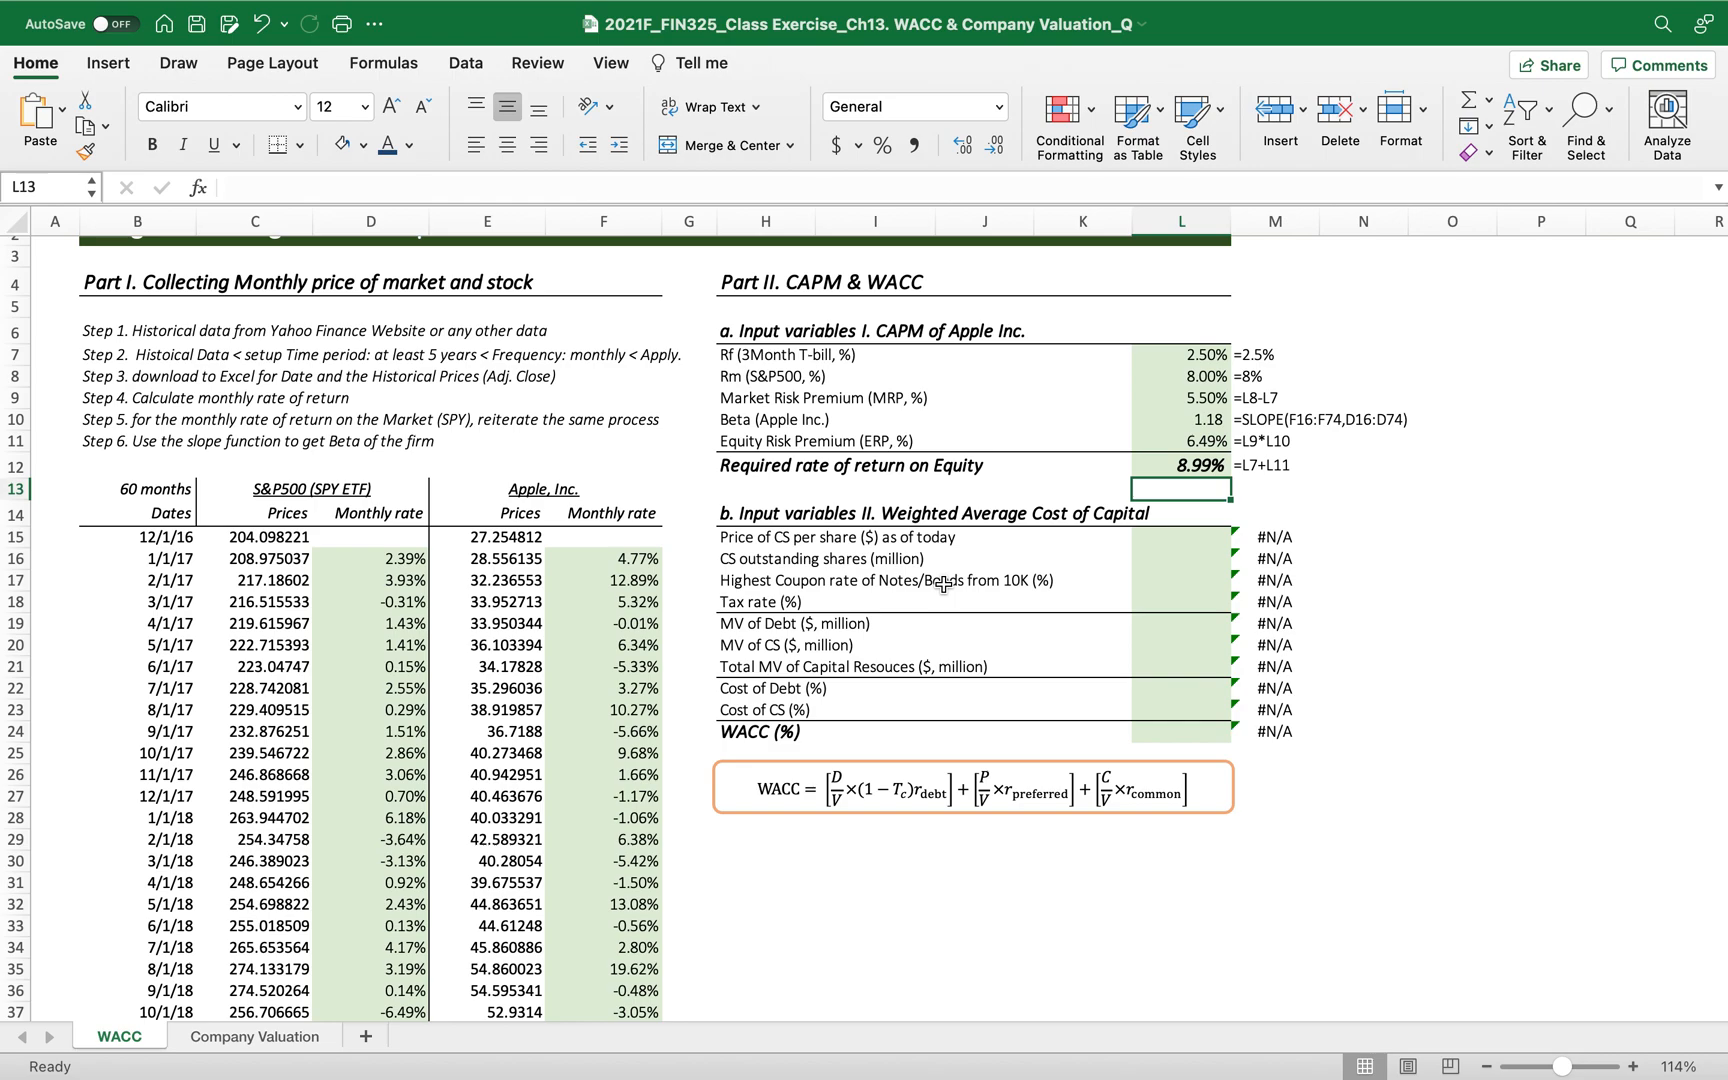
mouse_move(874, 646)
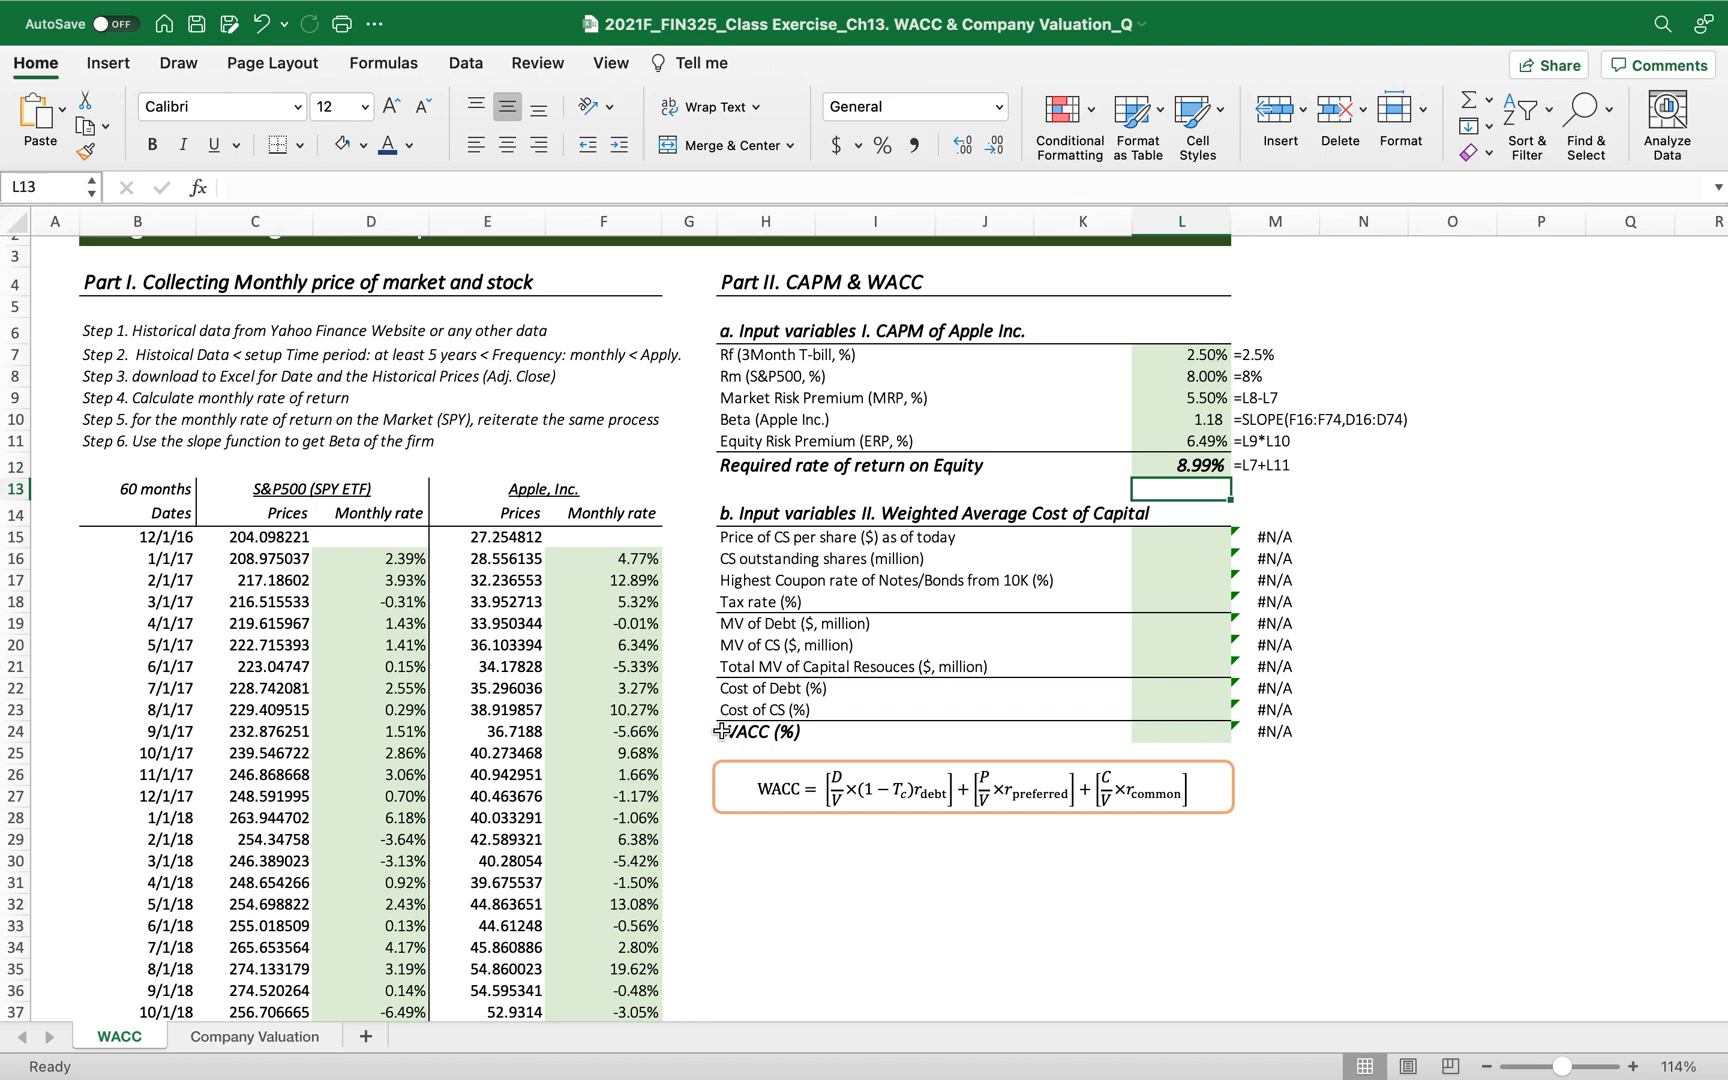
mouse_move(778, 556)
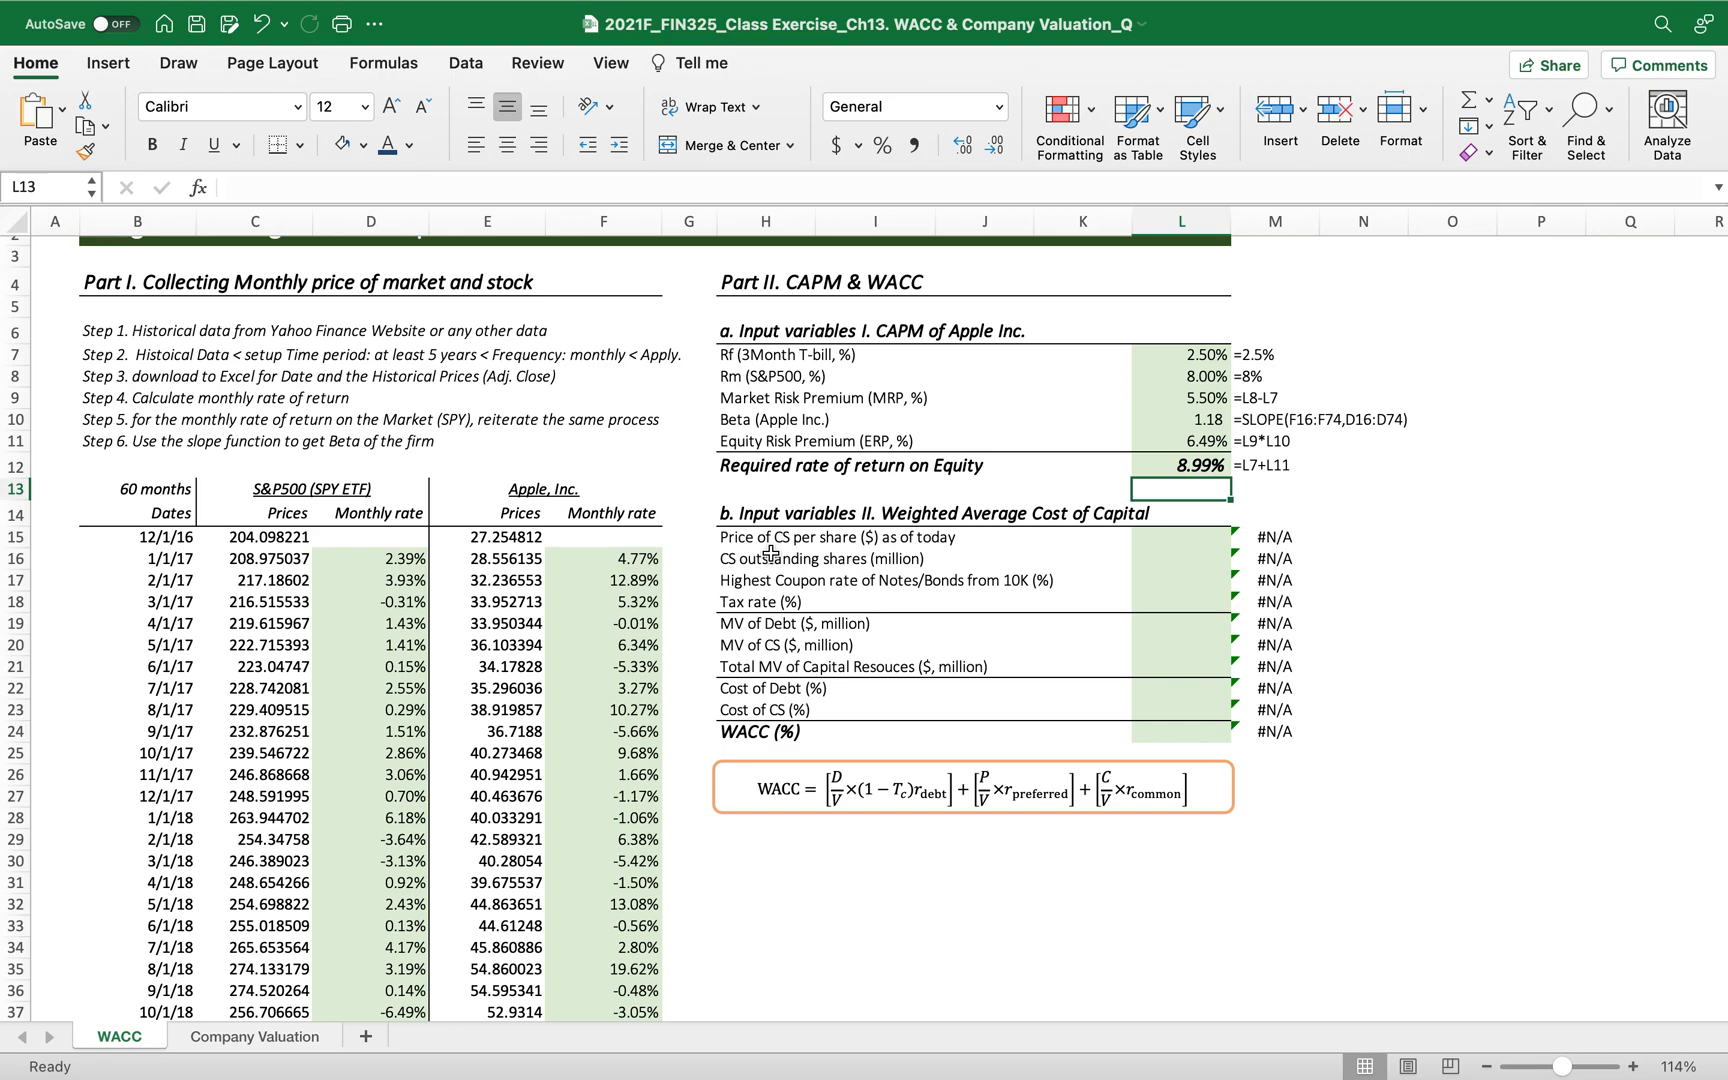
mouse_move(1278, 464)
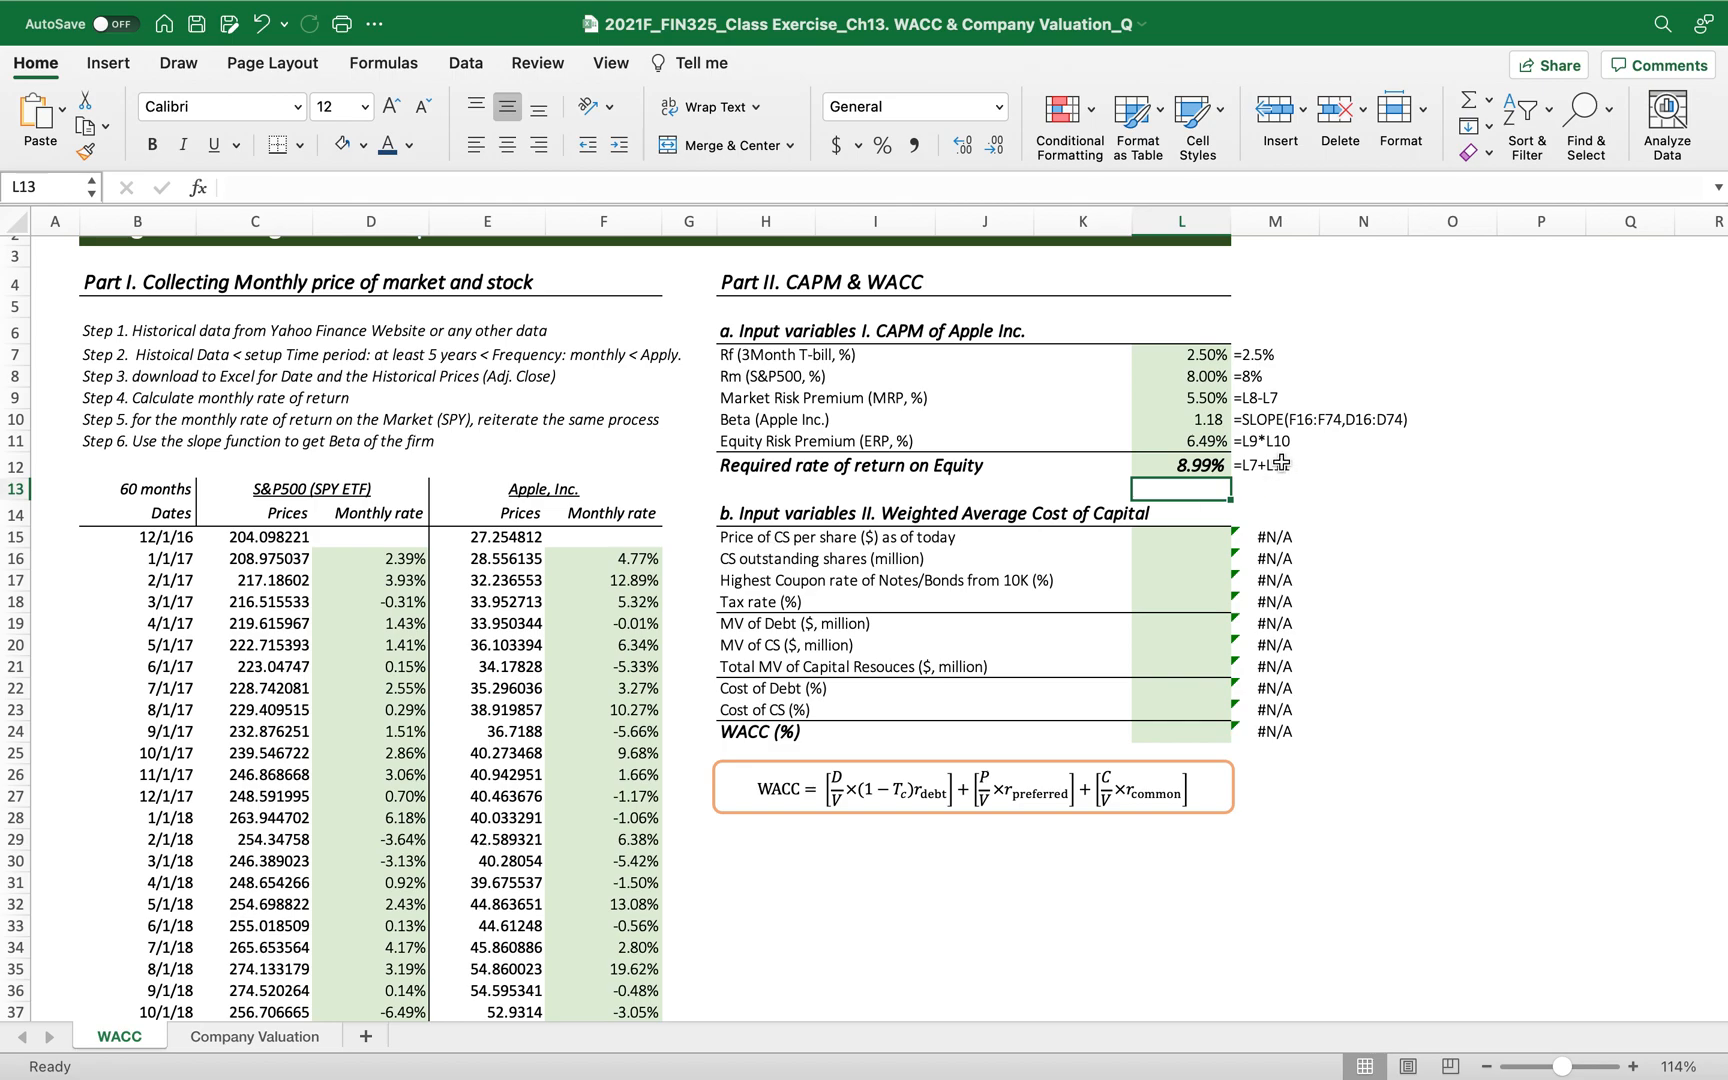
Enter 150 as the price per share in L15.
click(1158, 538)
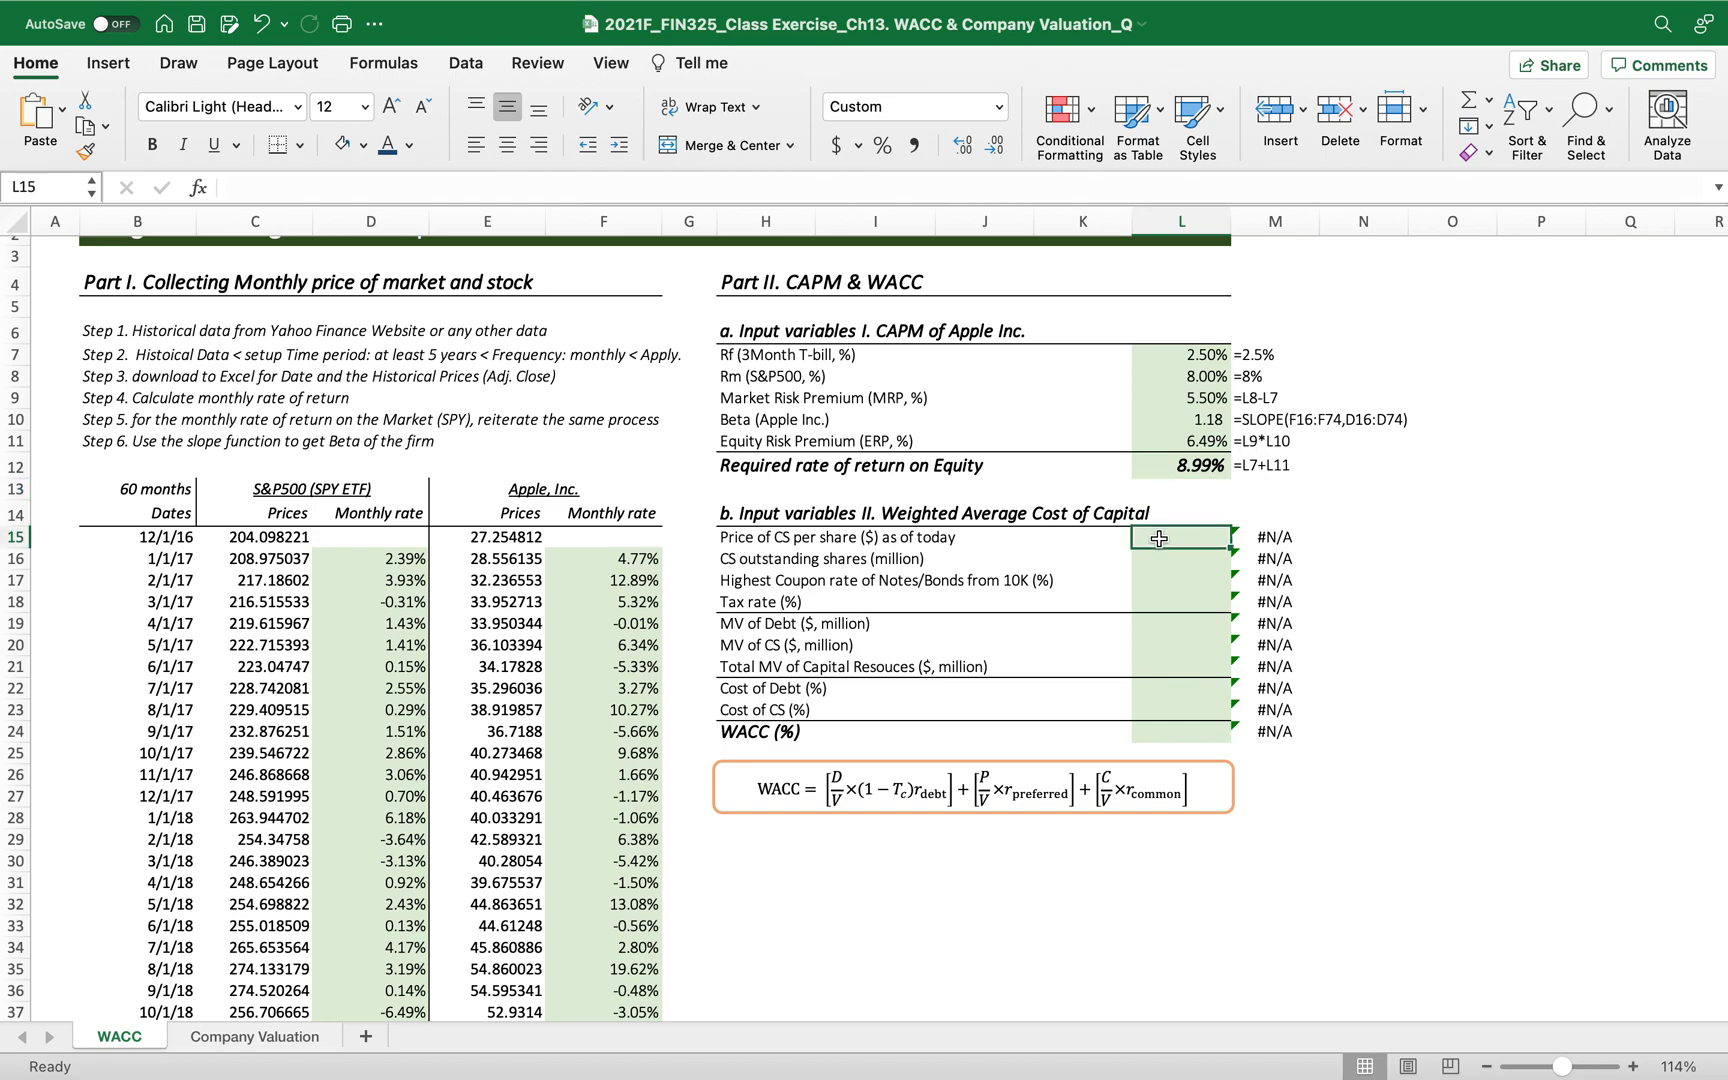
text(150)
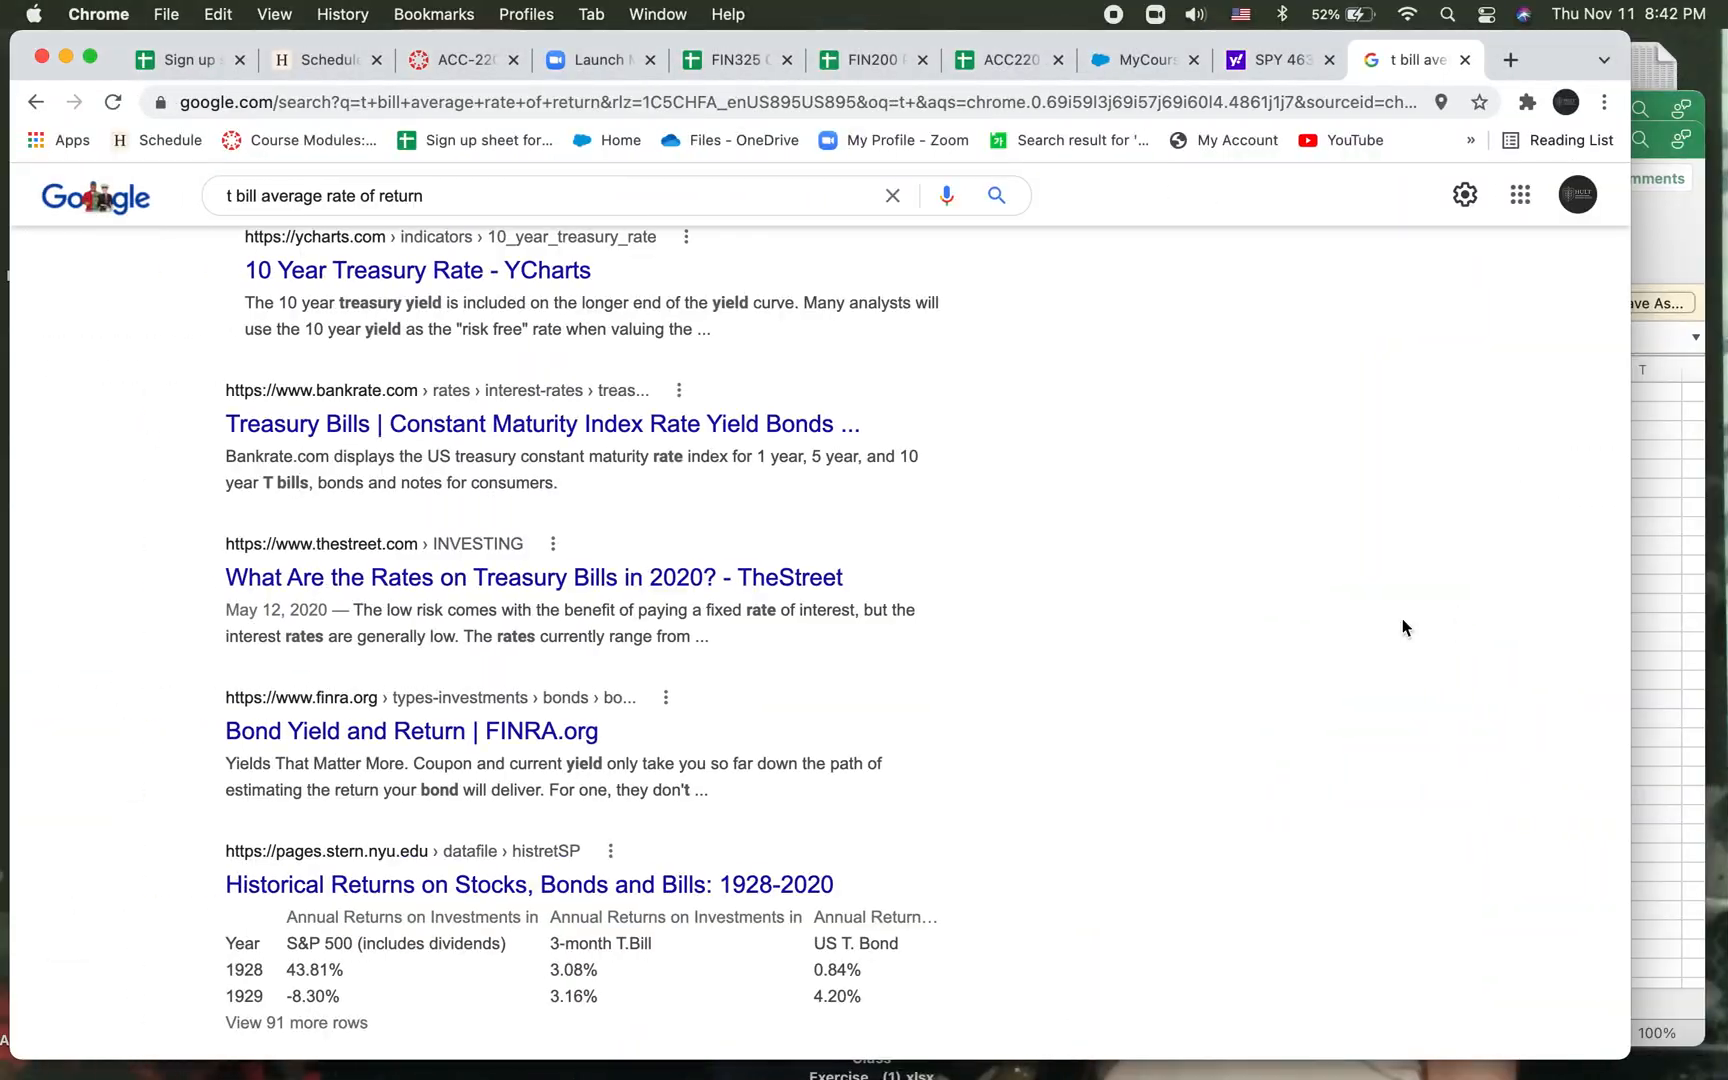
Search Yahoo Finance for 'appl' to view the AAPL quote, then return to the WACC sheet.
click(1276, 60)
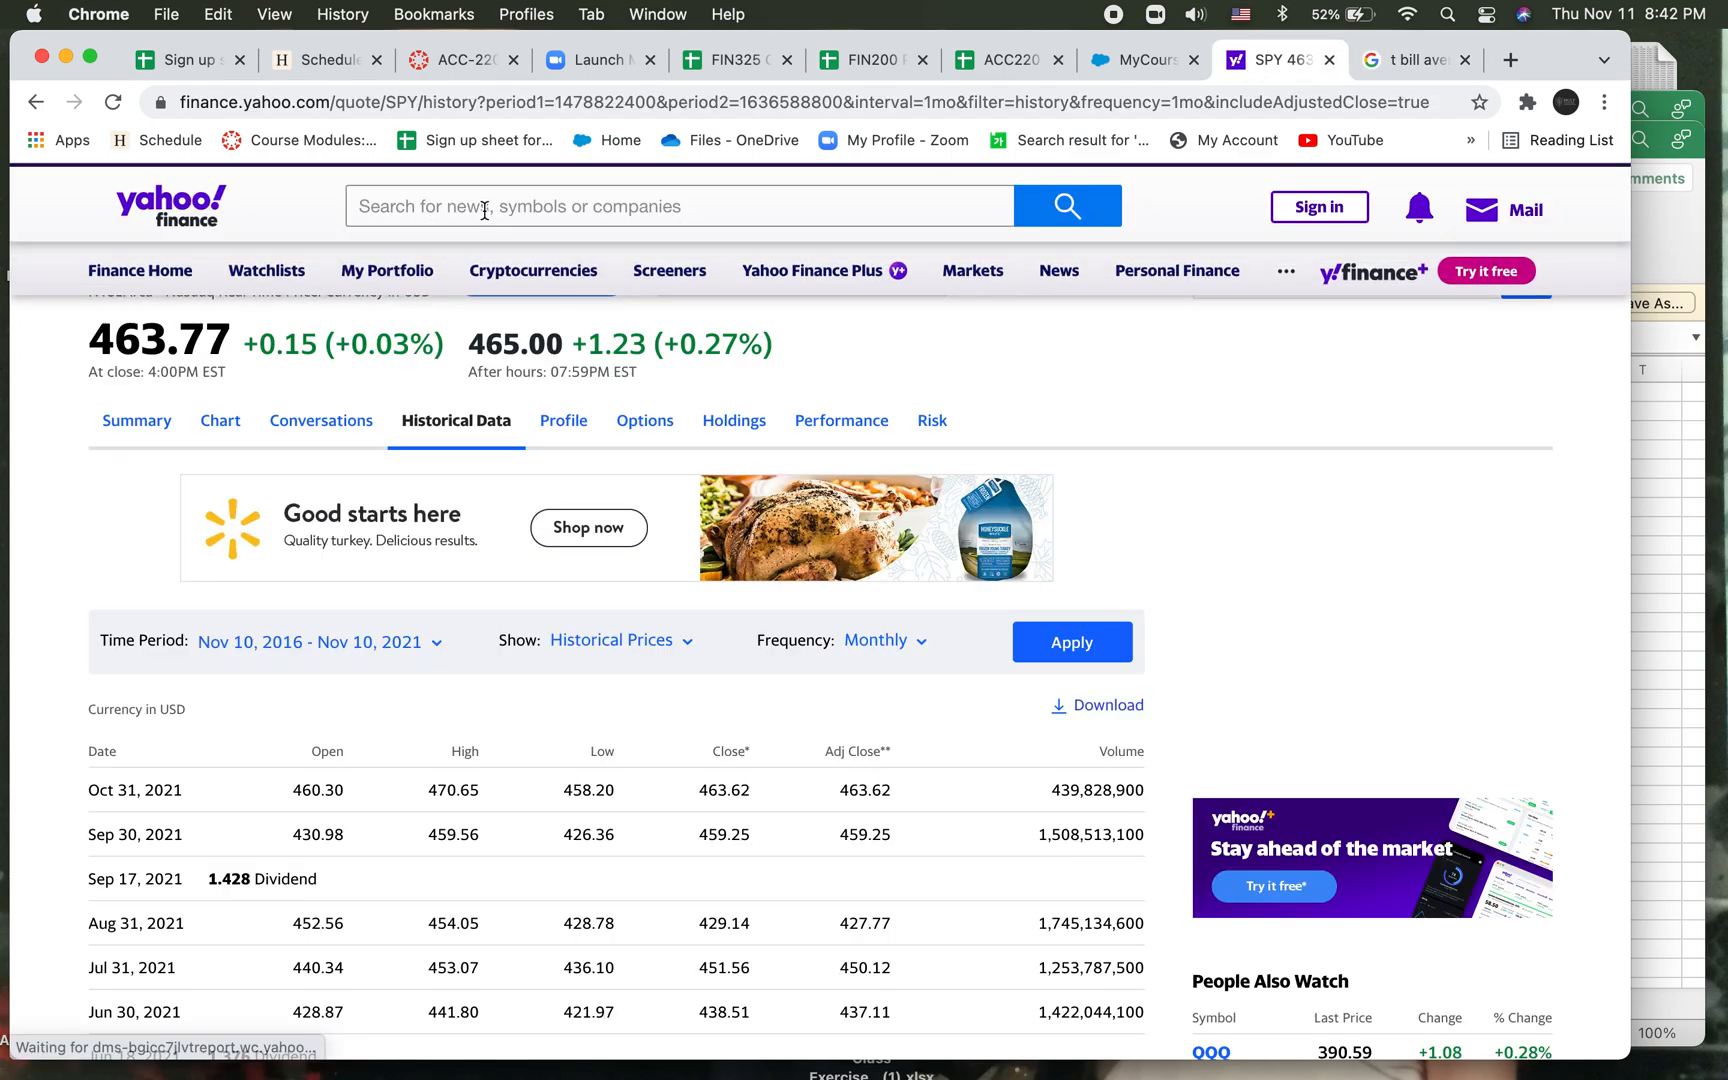
text(appl)
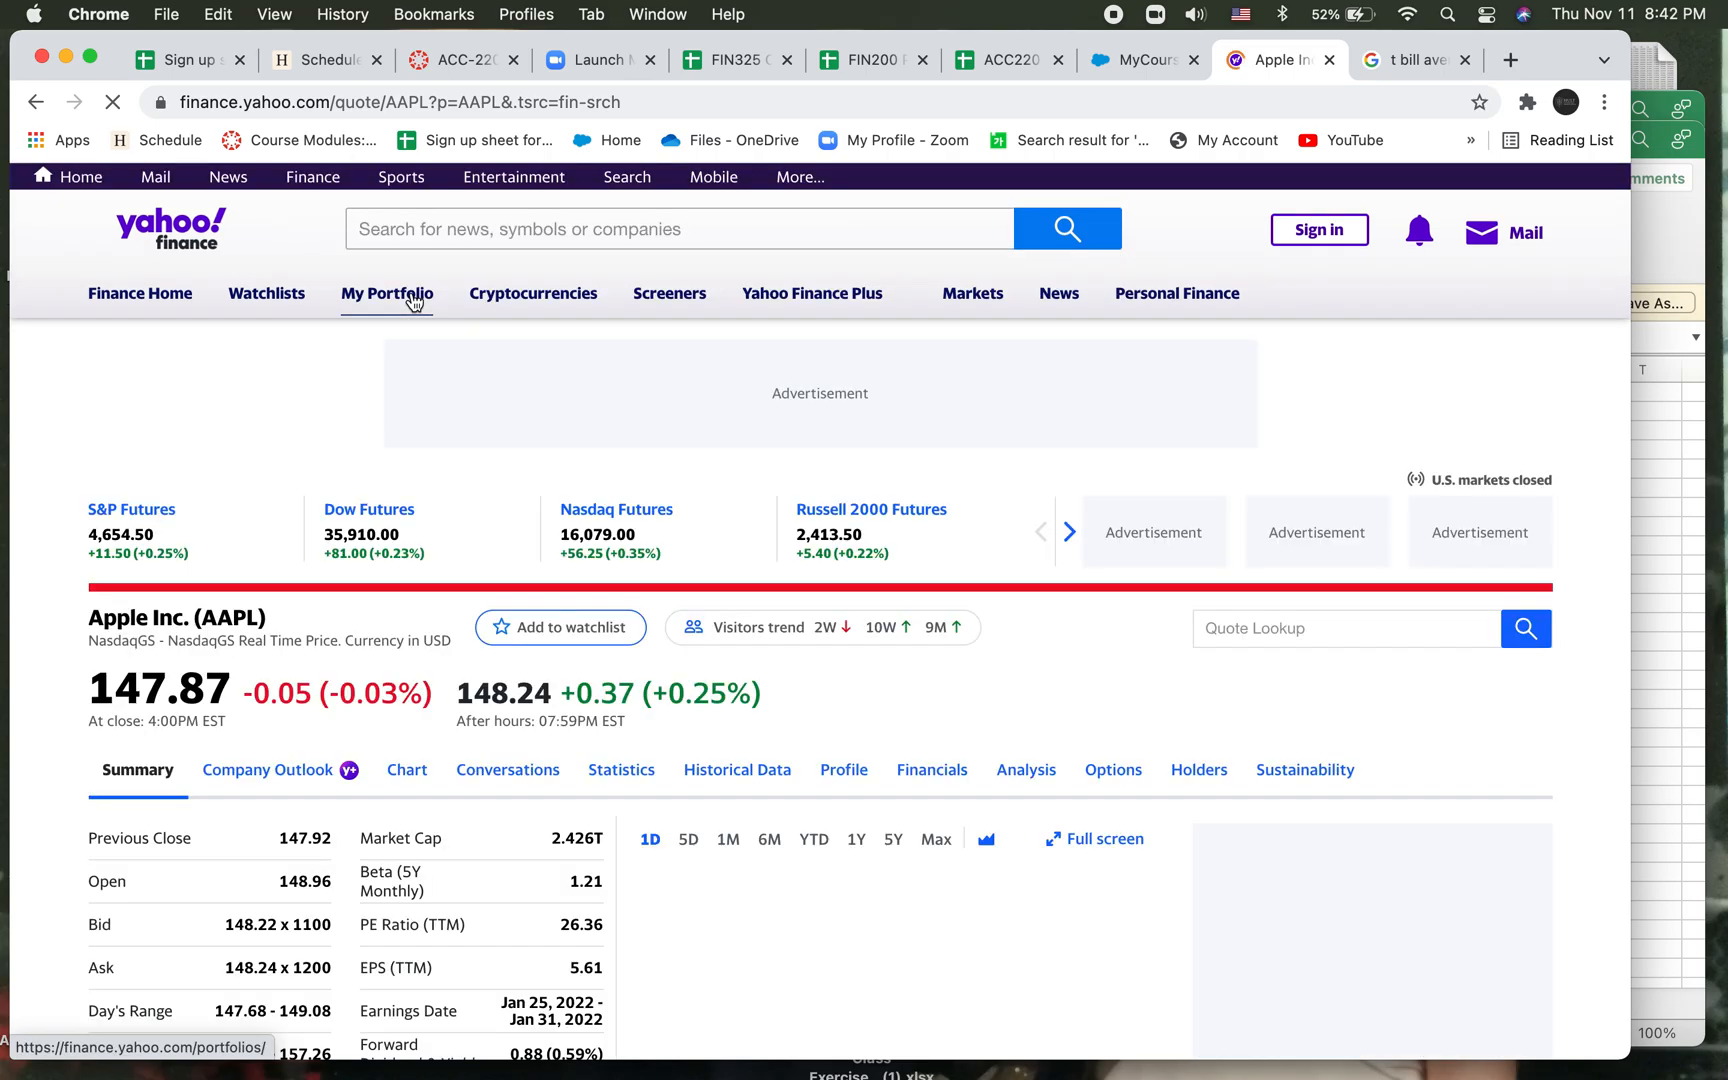
click(388, 292)
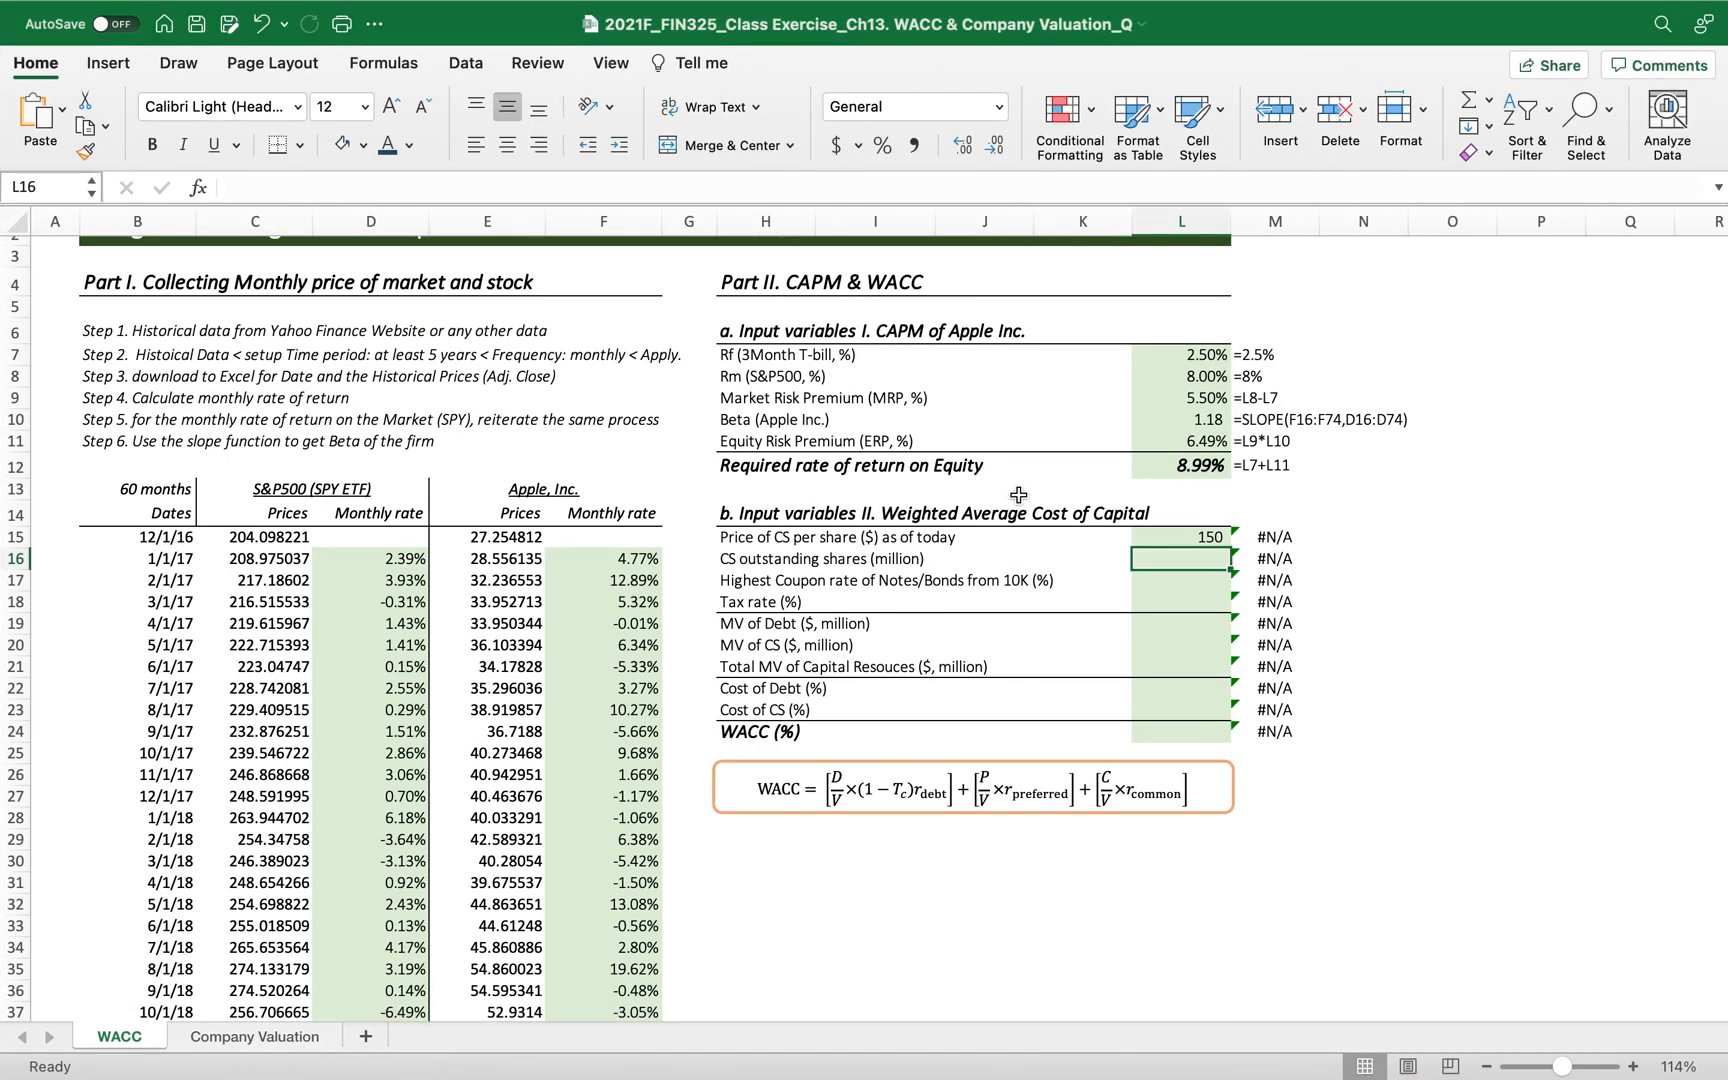
Revise the share price to 147 and enter 16,427 million shares outstanding in L16 after checking Company Valuation.
text(147)
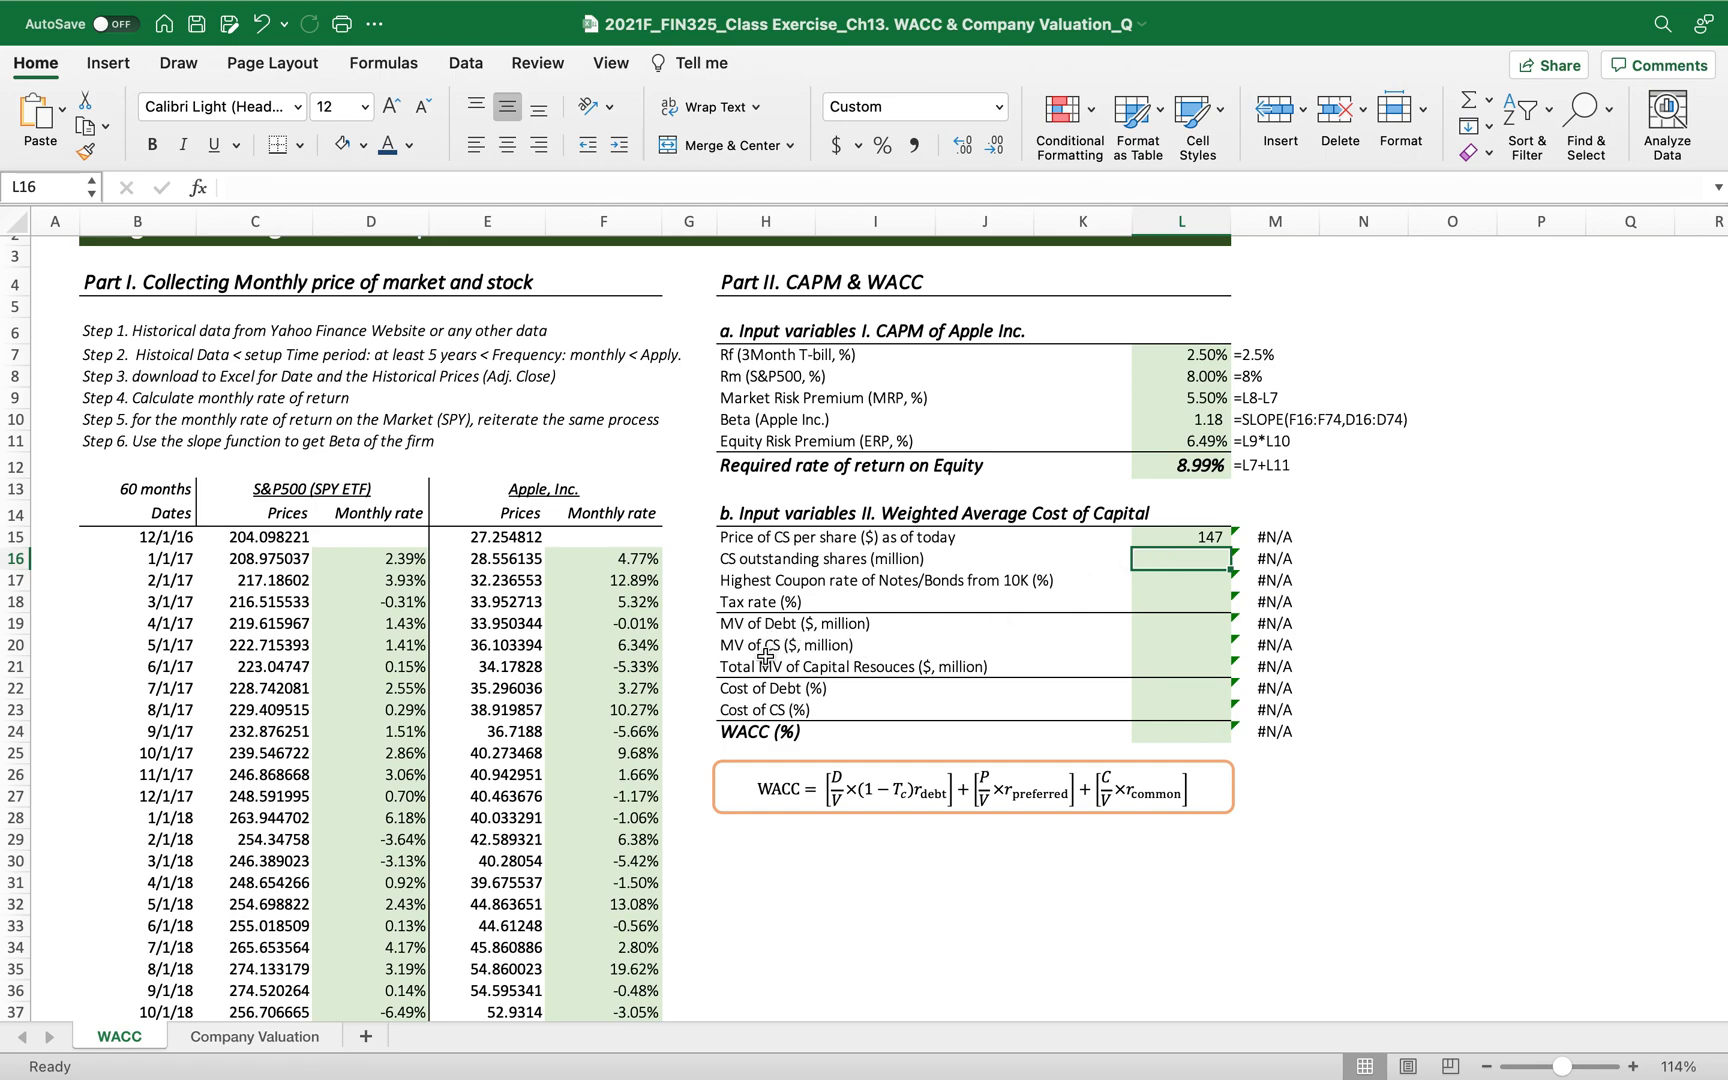
mouse_move(1066, 656)
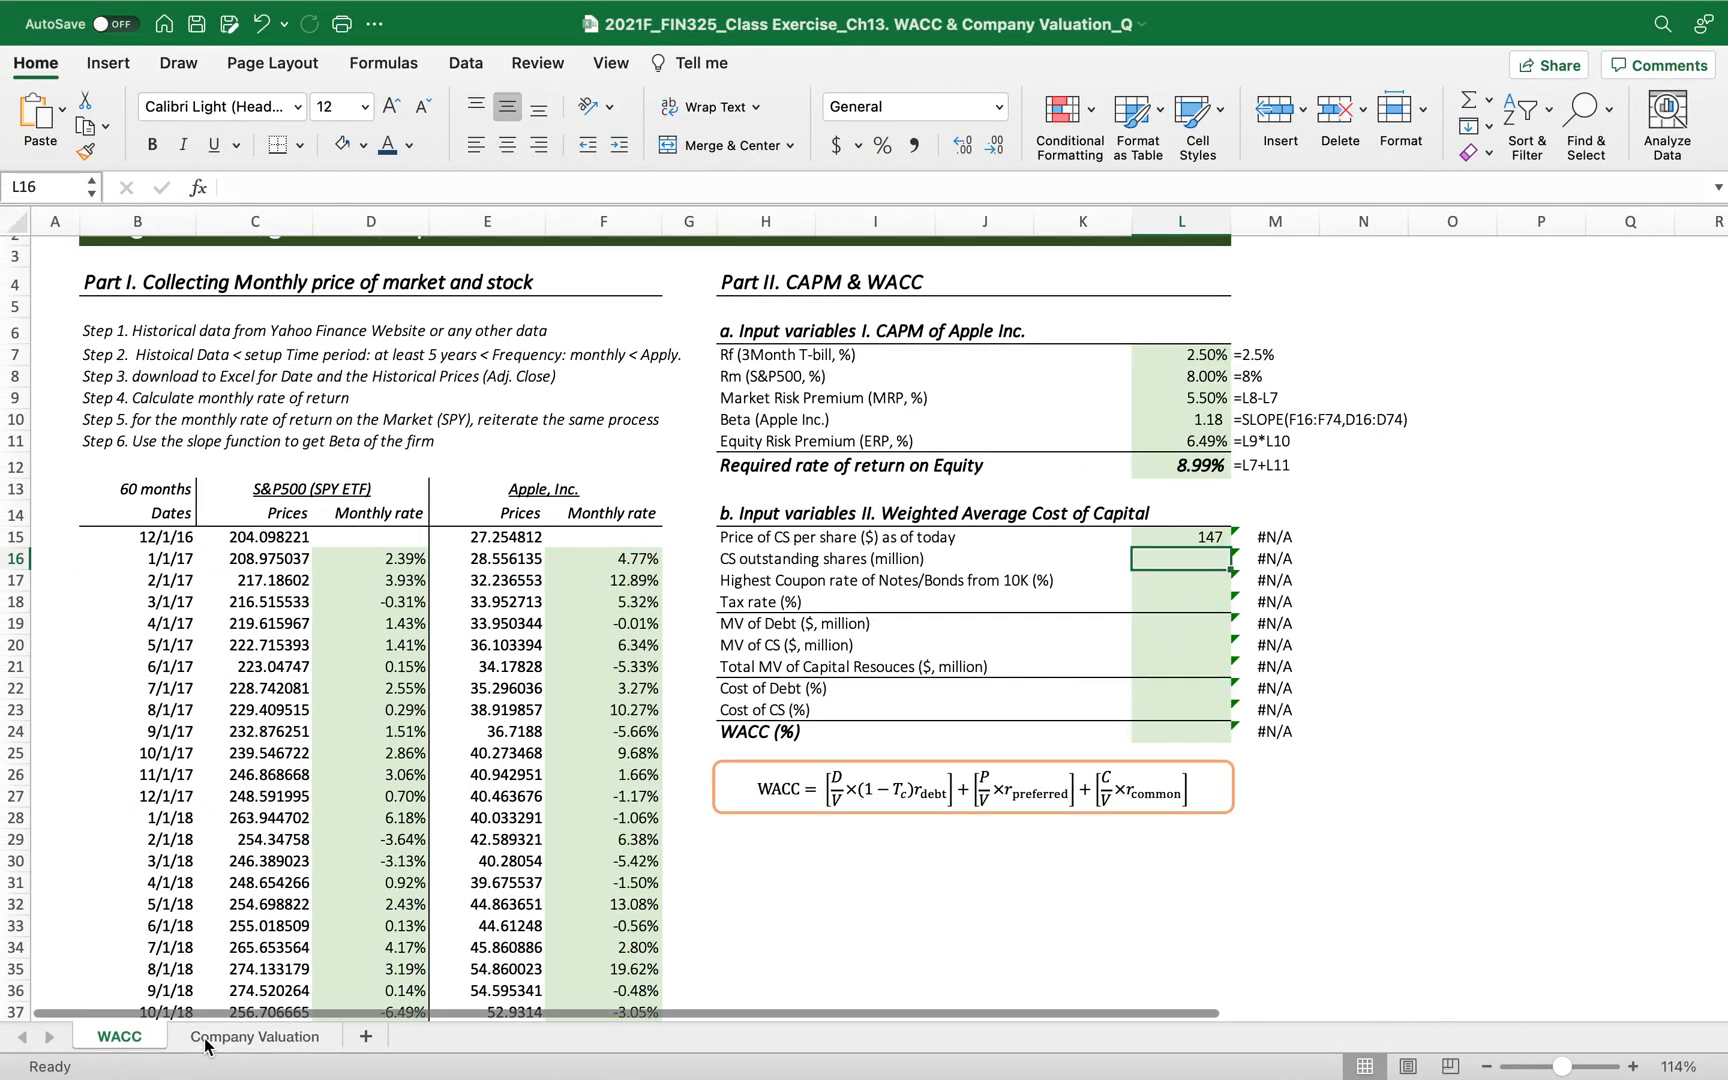
click(256, 1036)
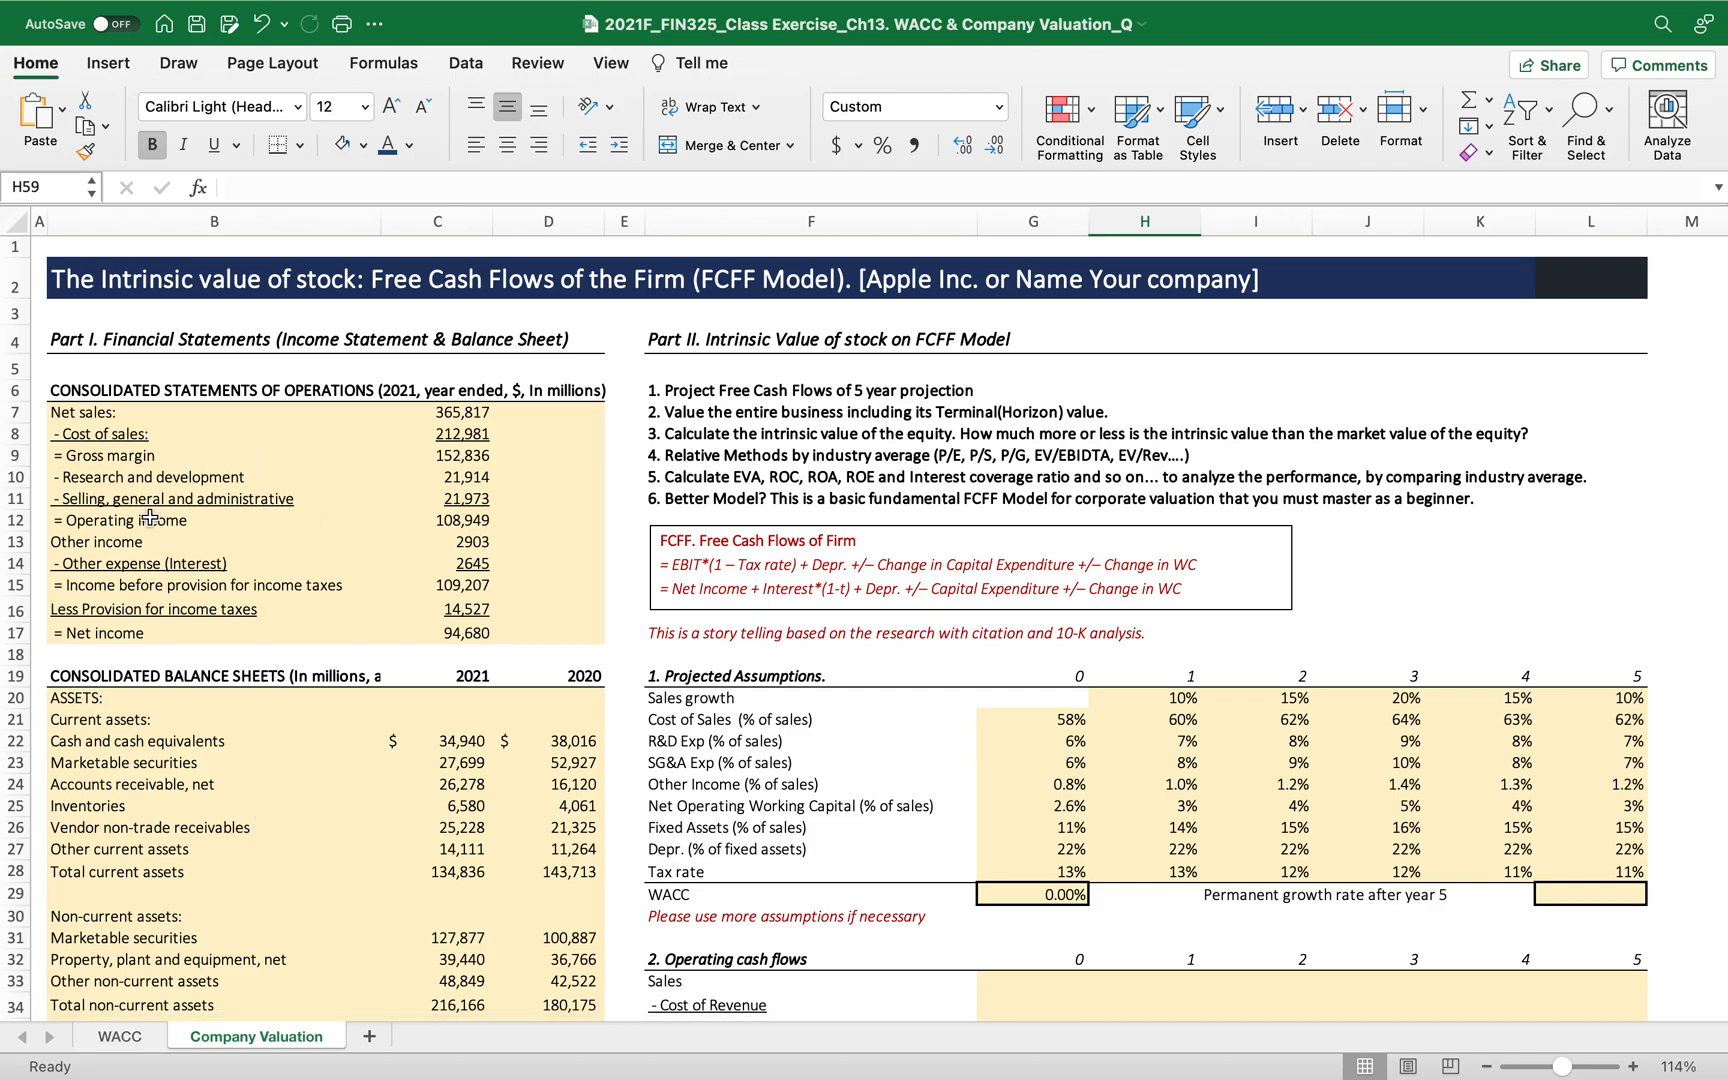
scroll(down, 3)
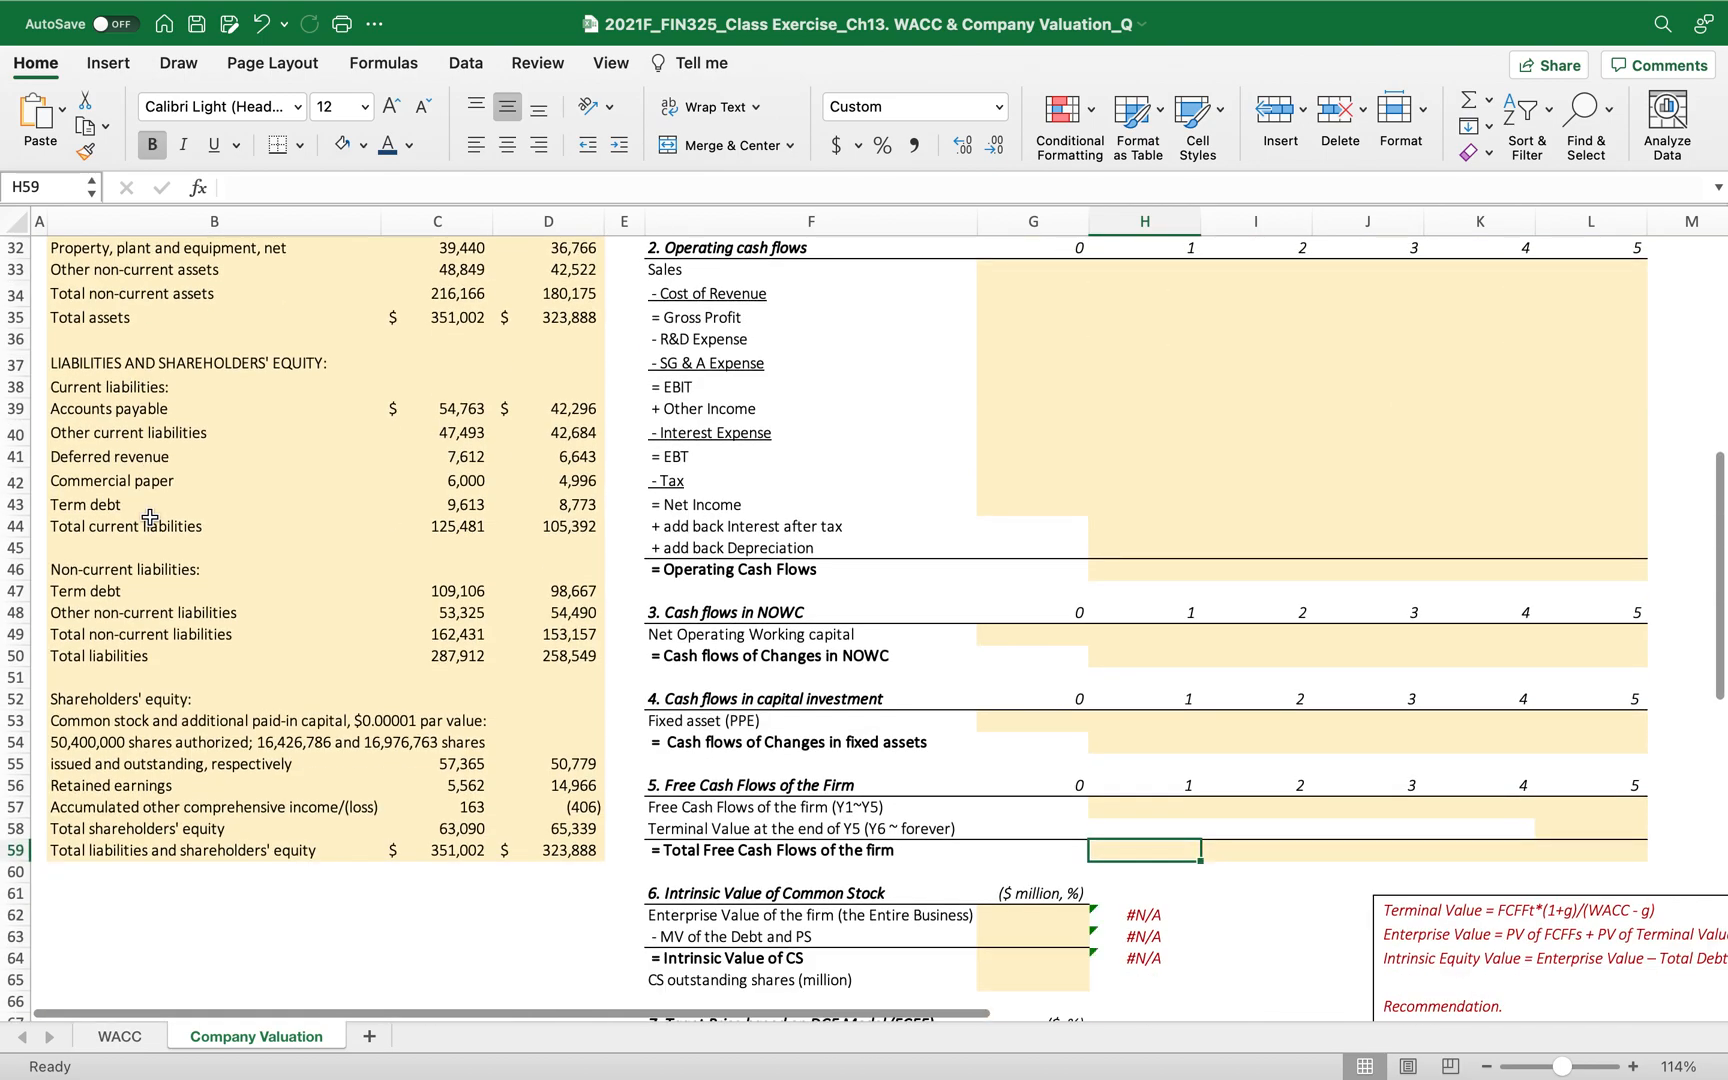
mouse_move(250, 742)
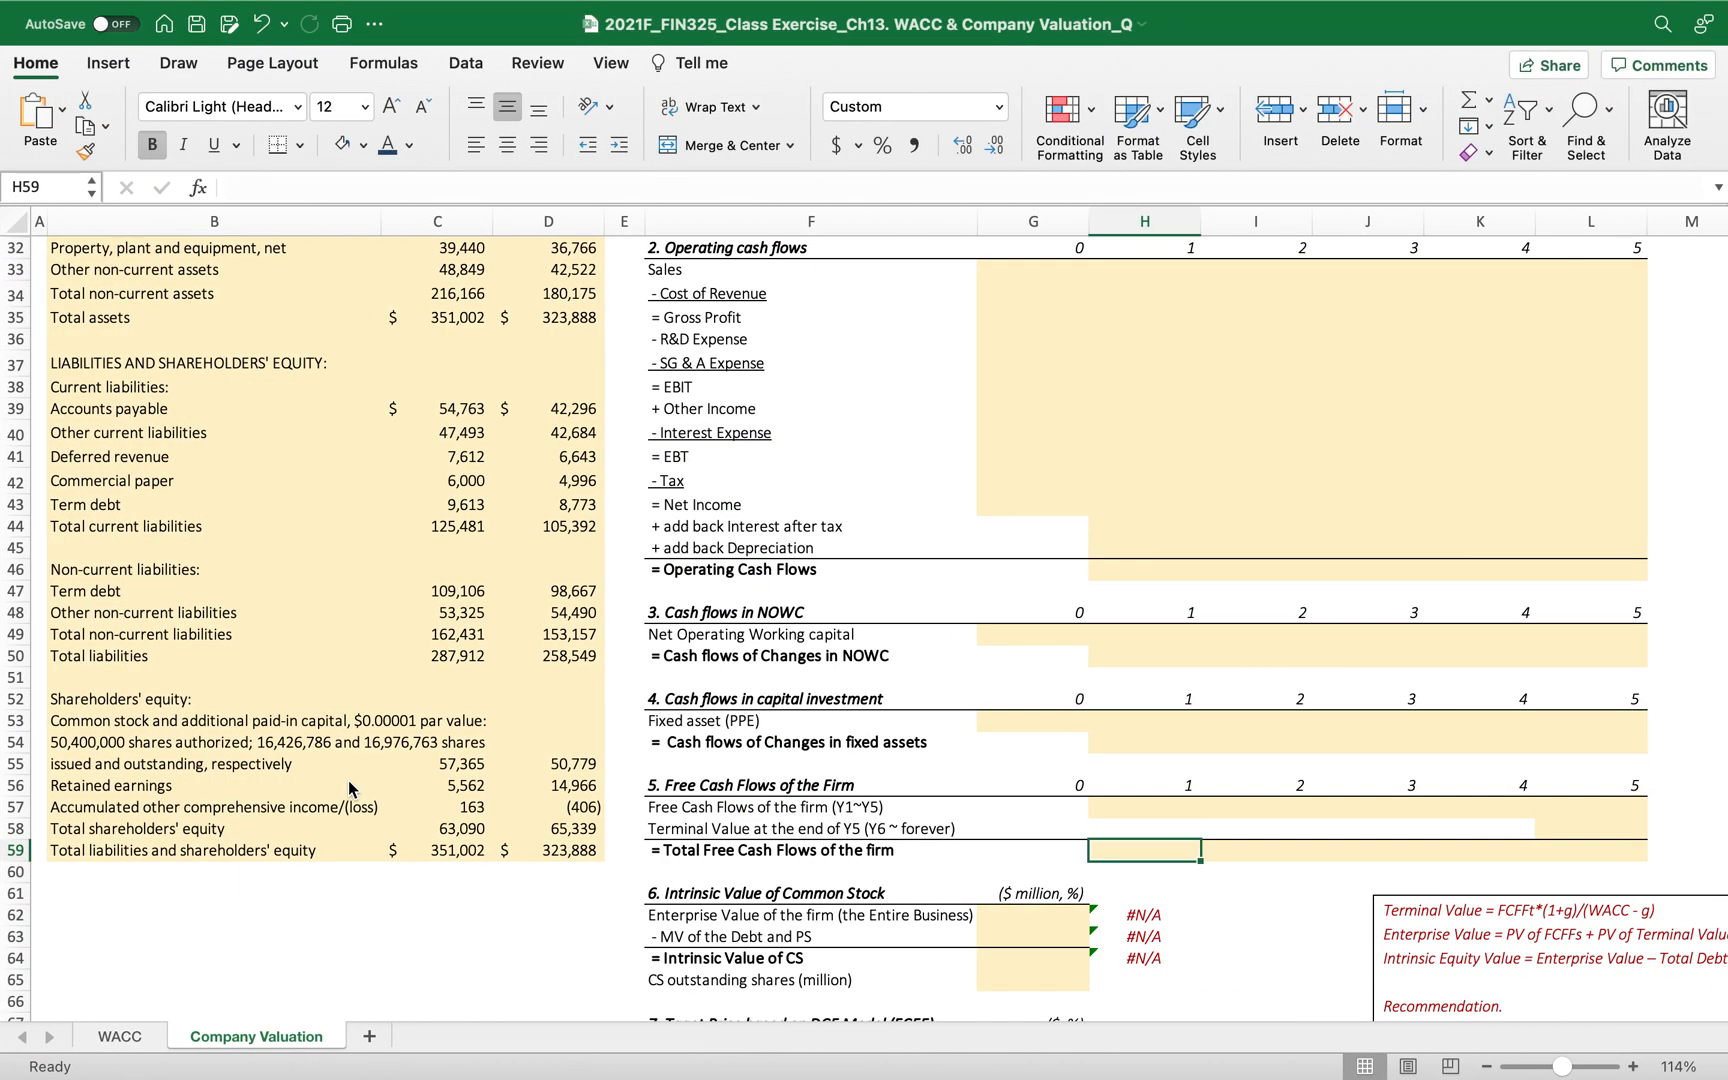
mouse_move(588, 742)
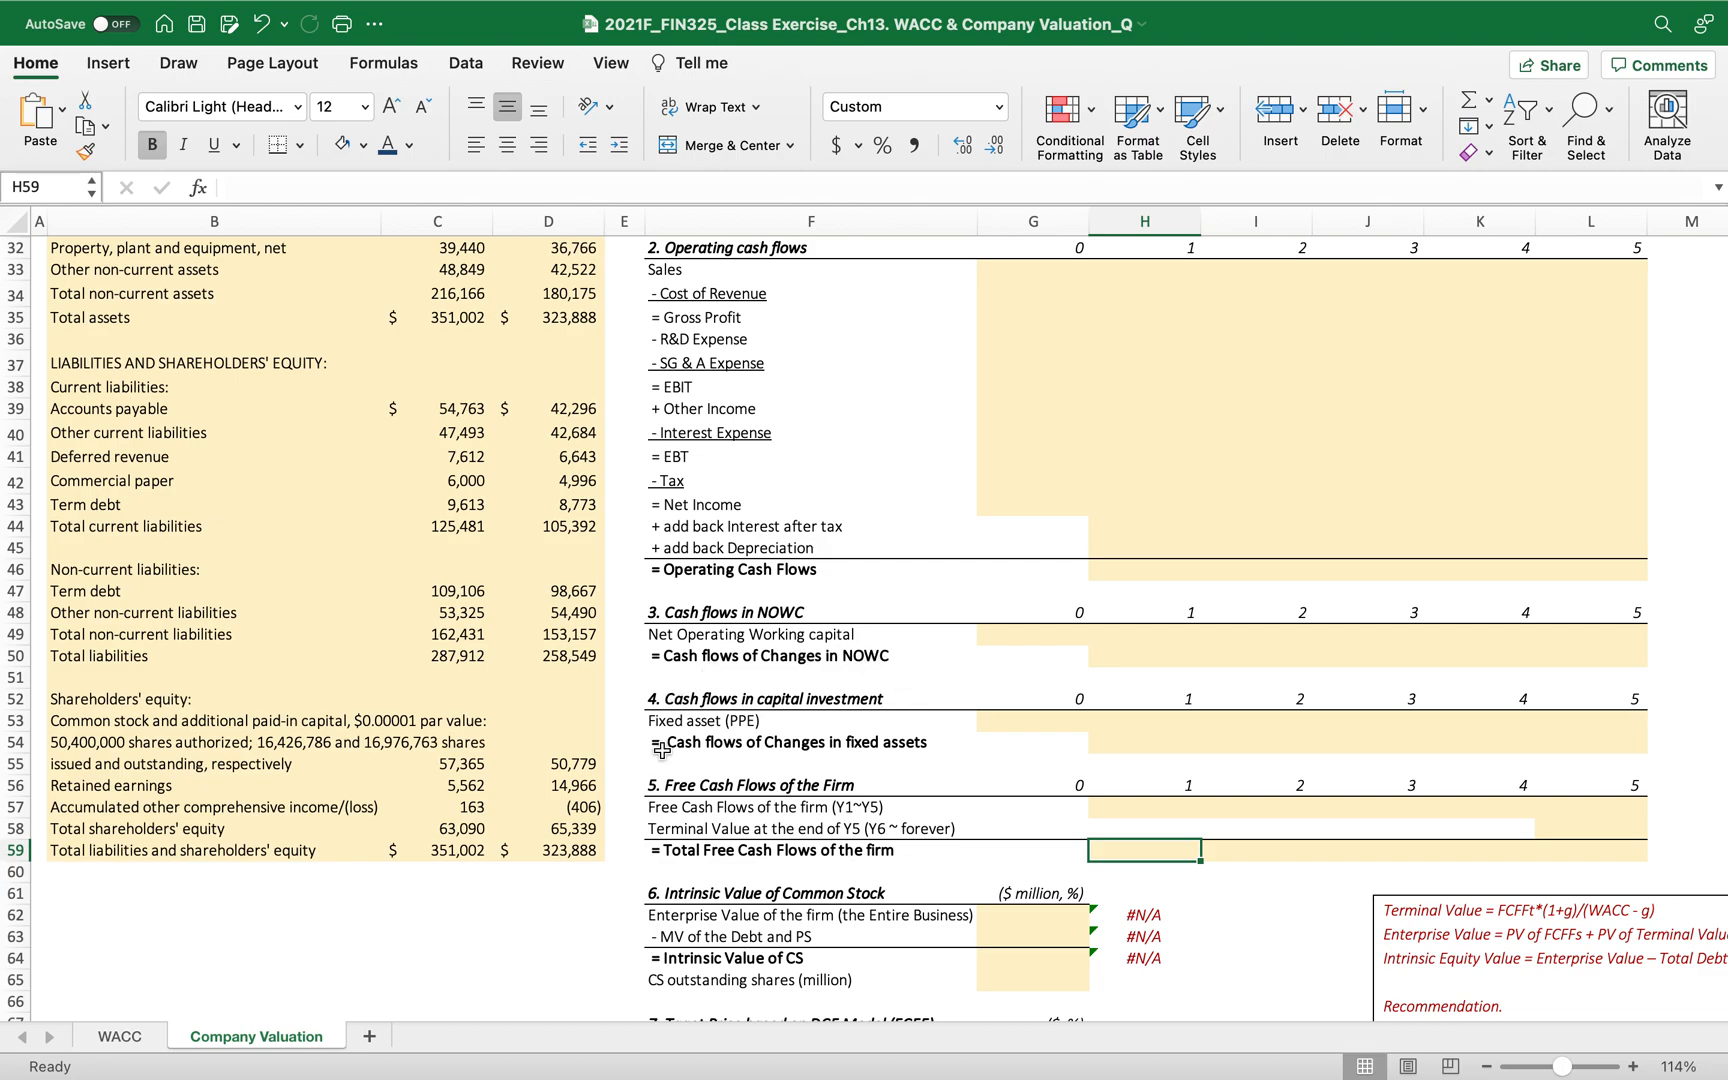
click(118, 1036)
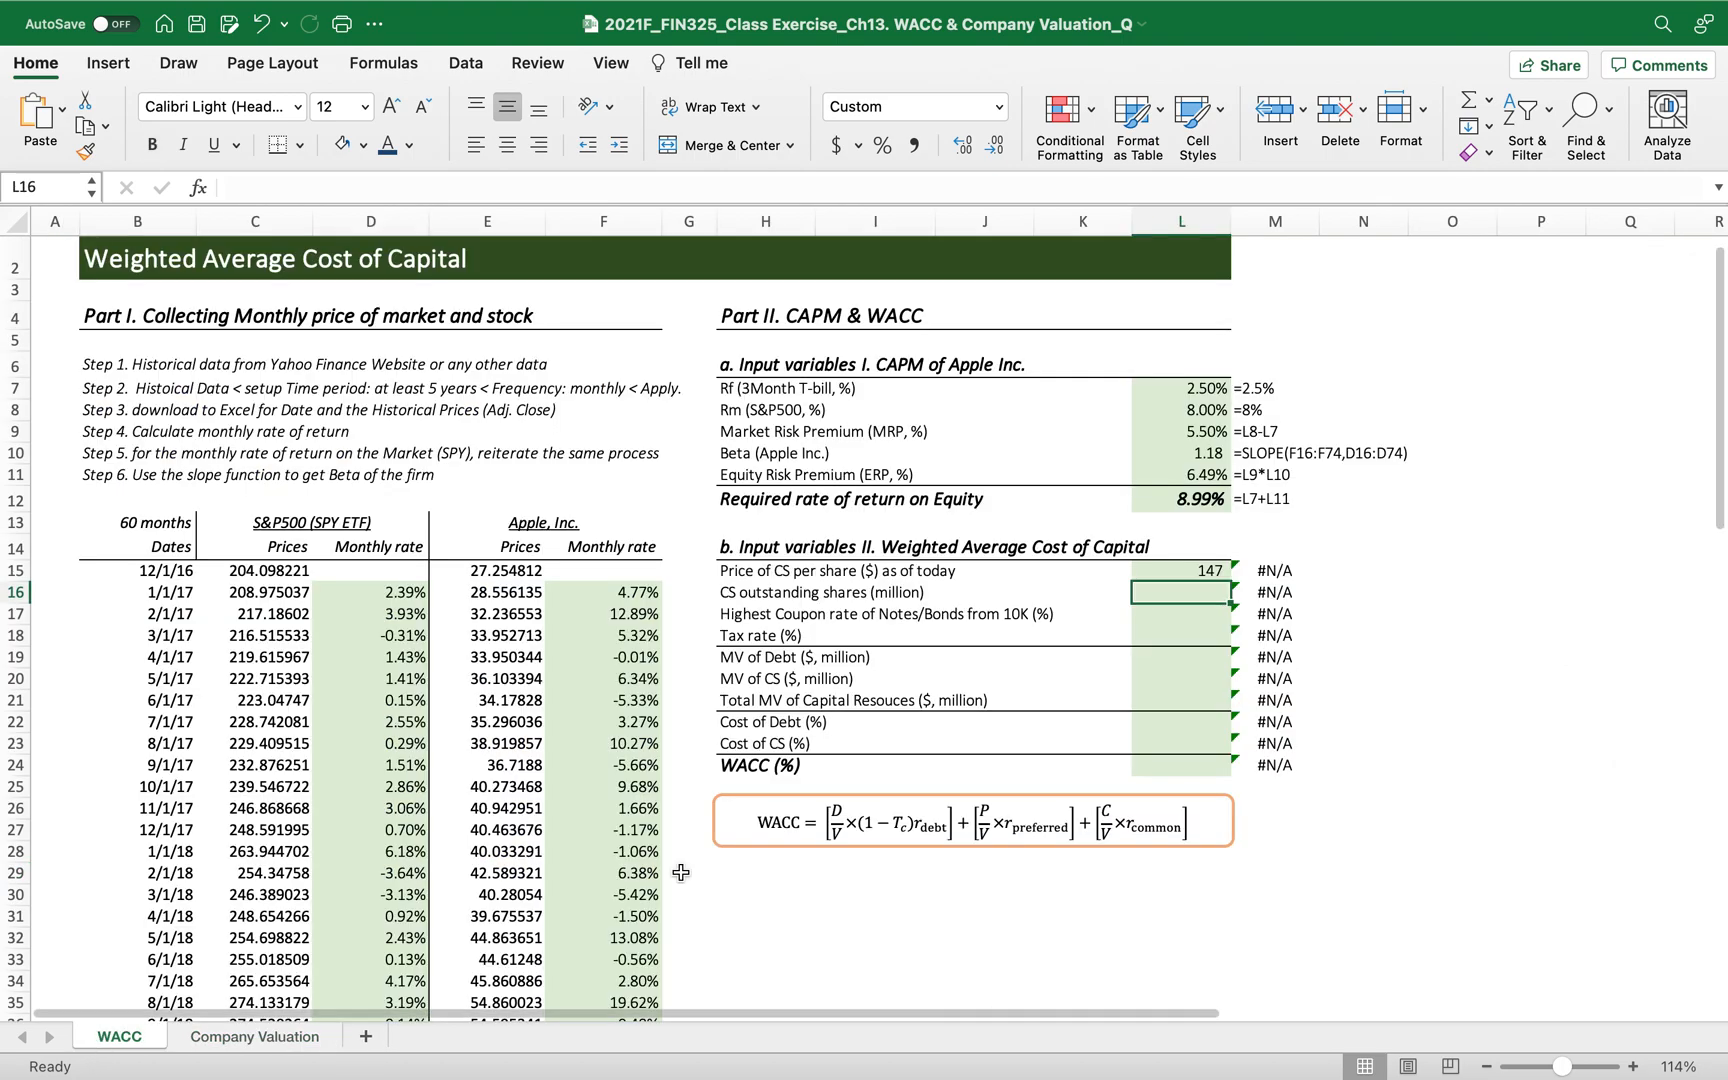
text(16)
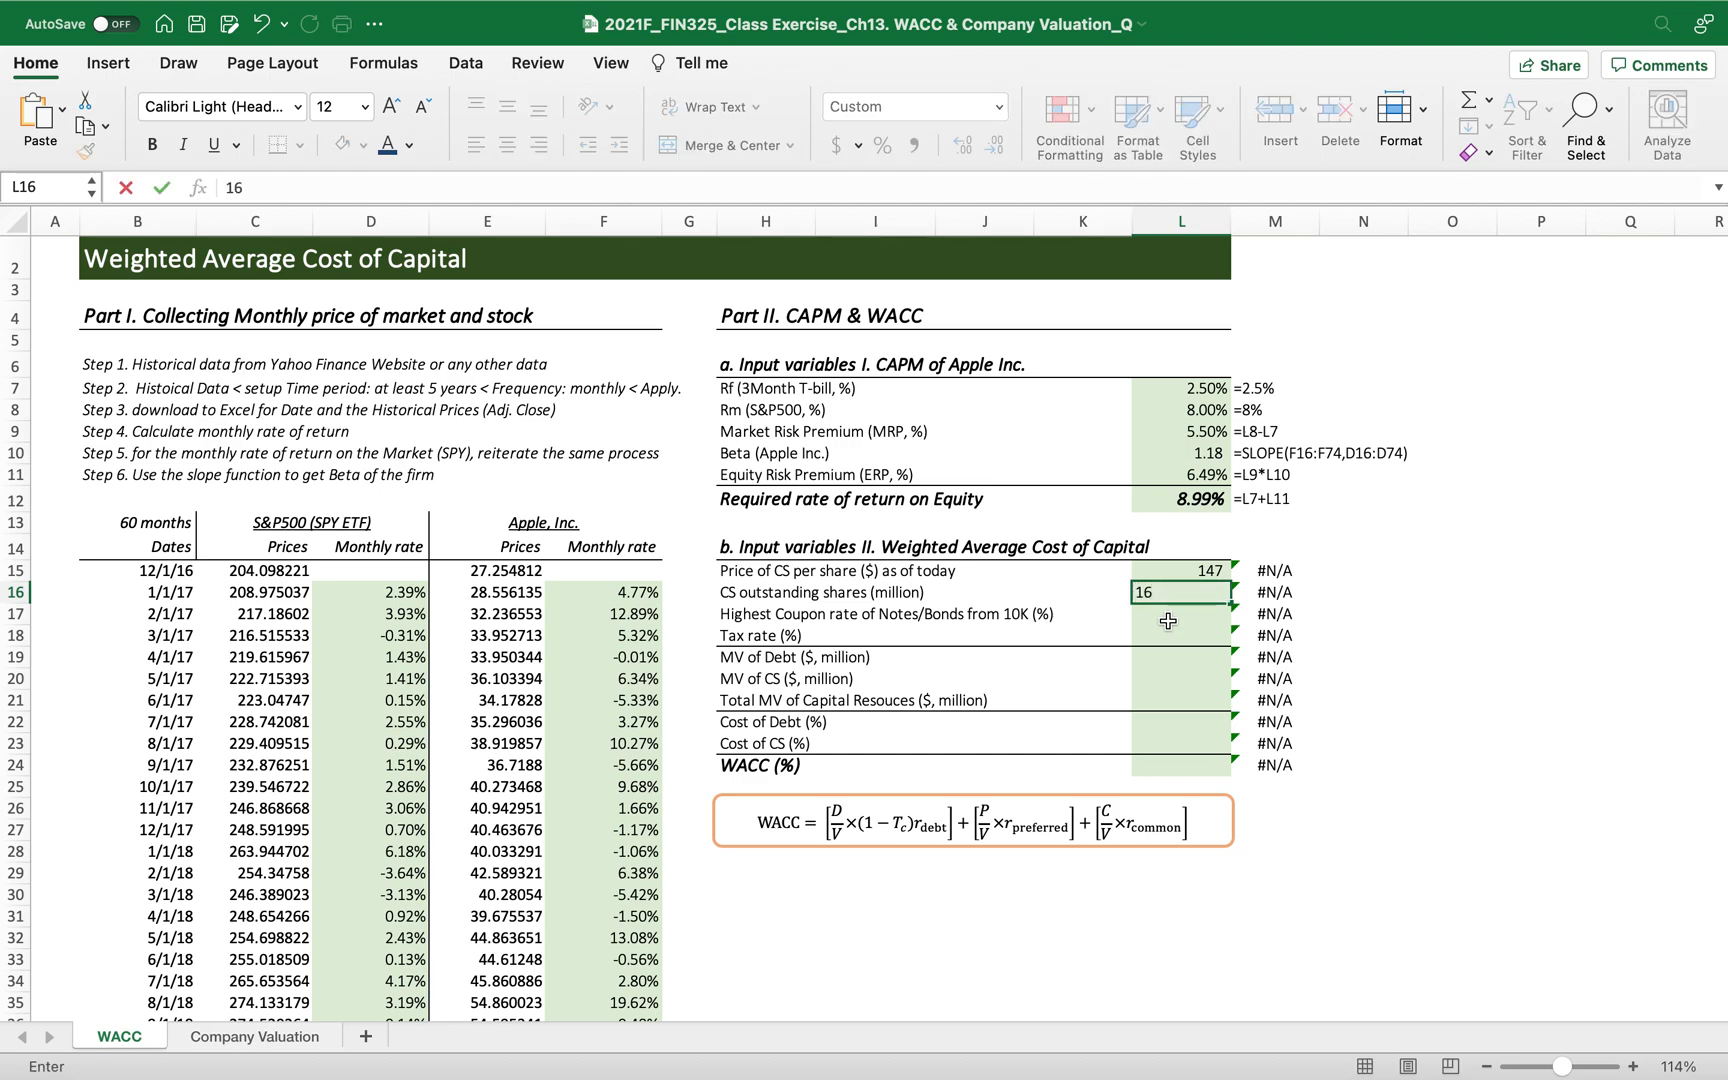
text(164)
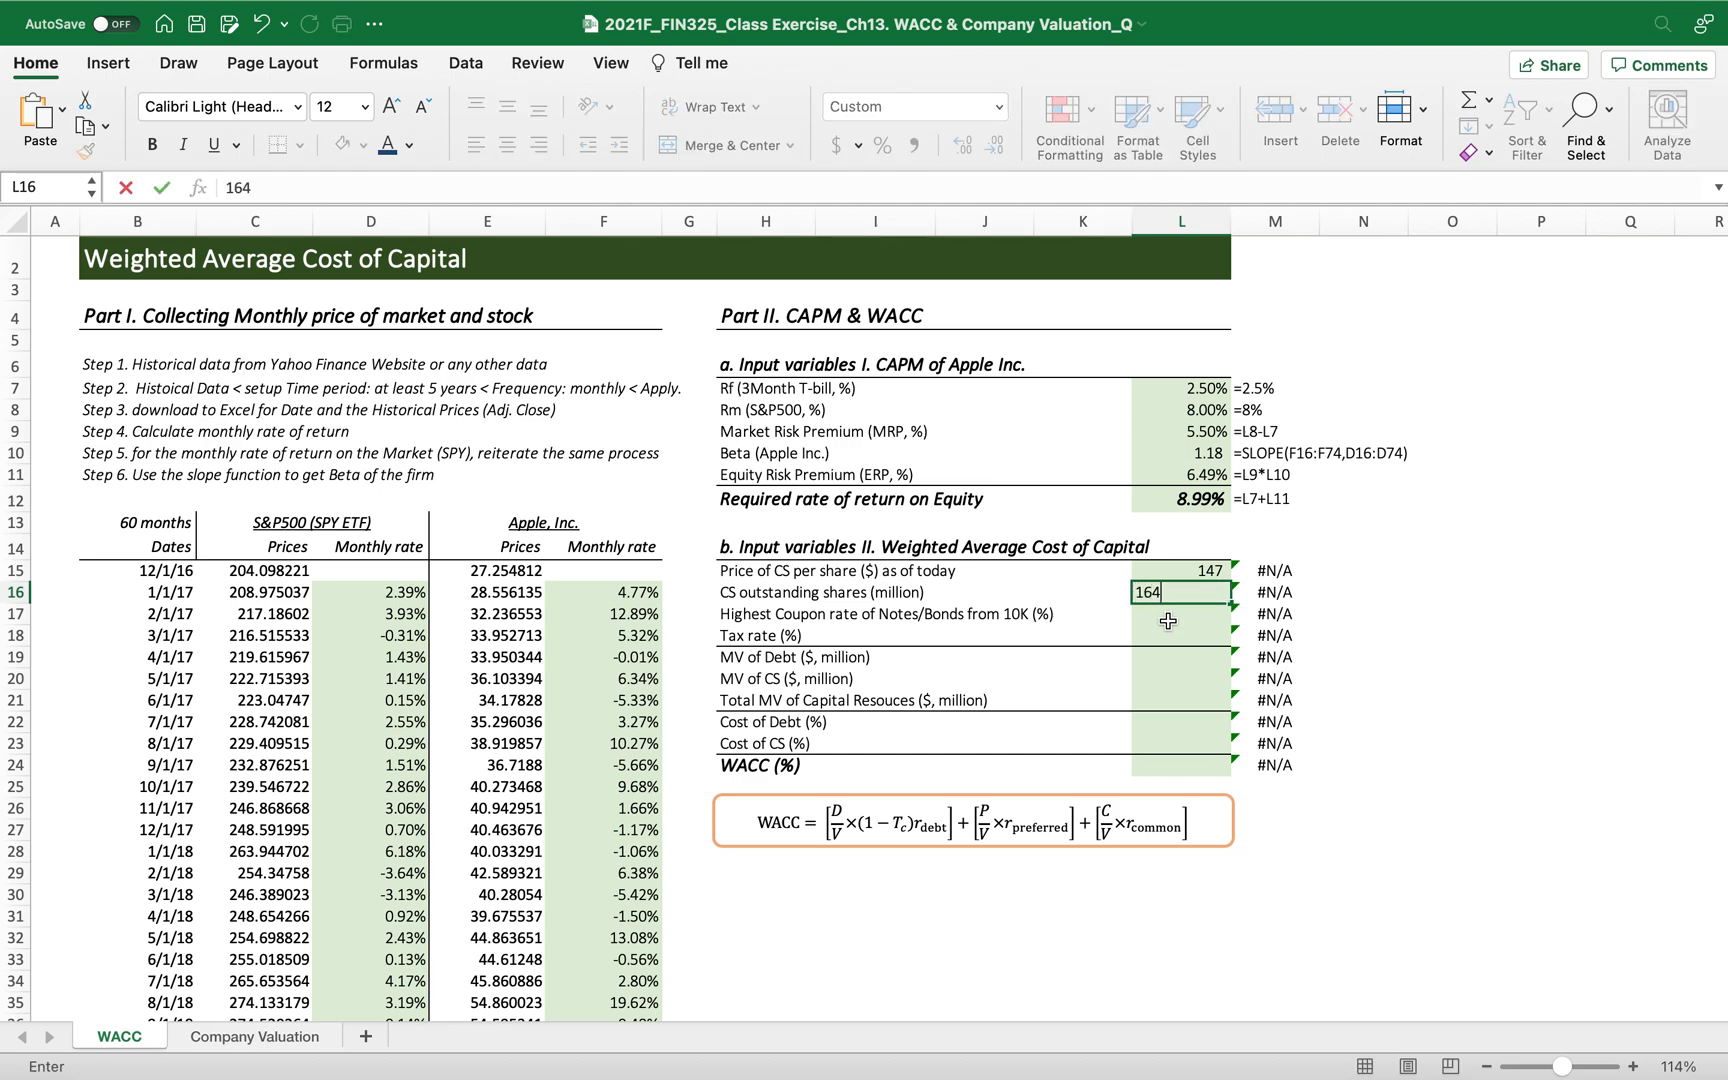
key(Enter)
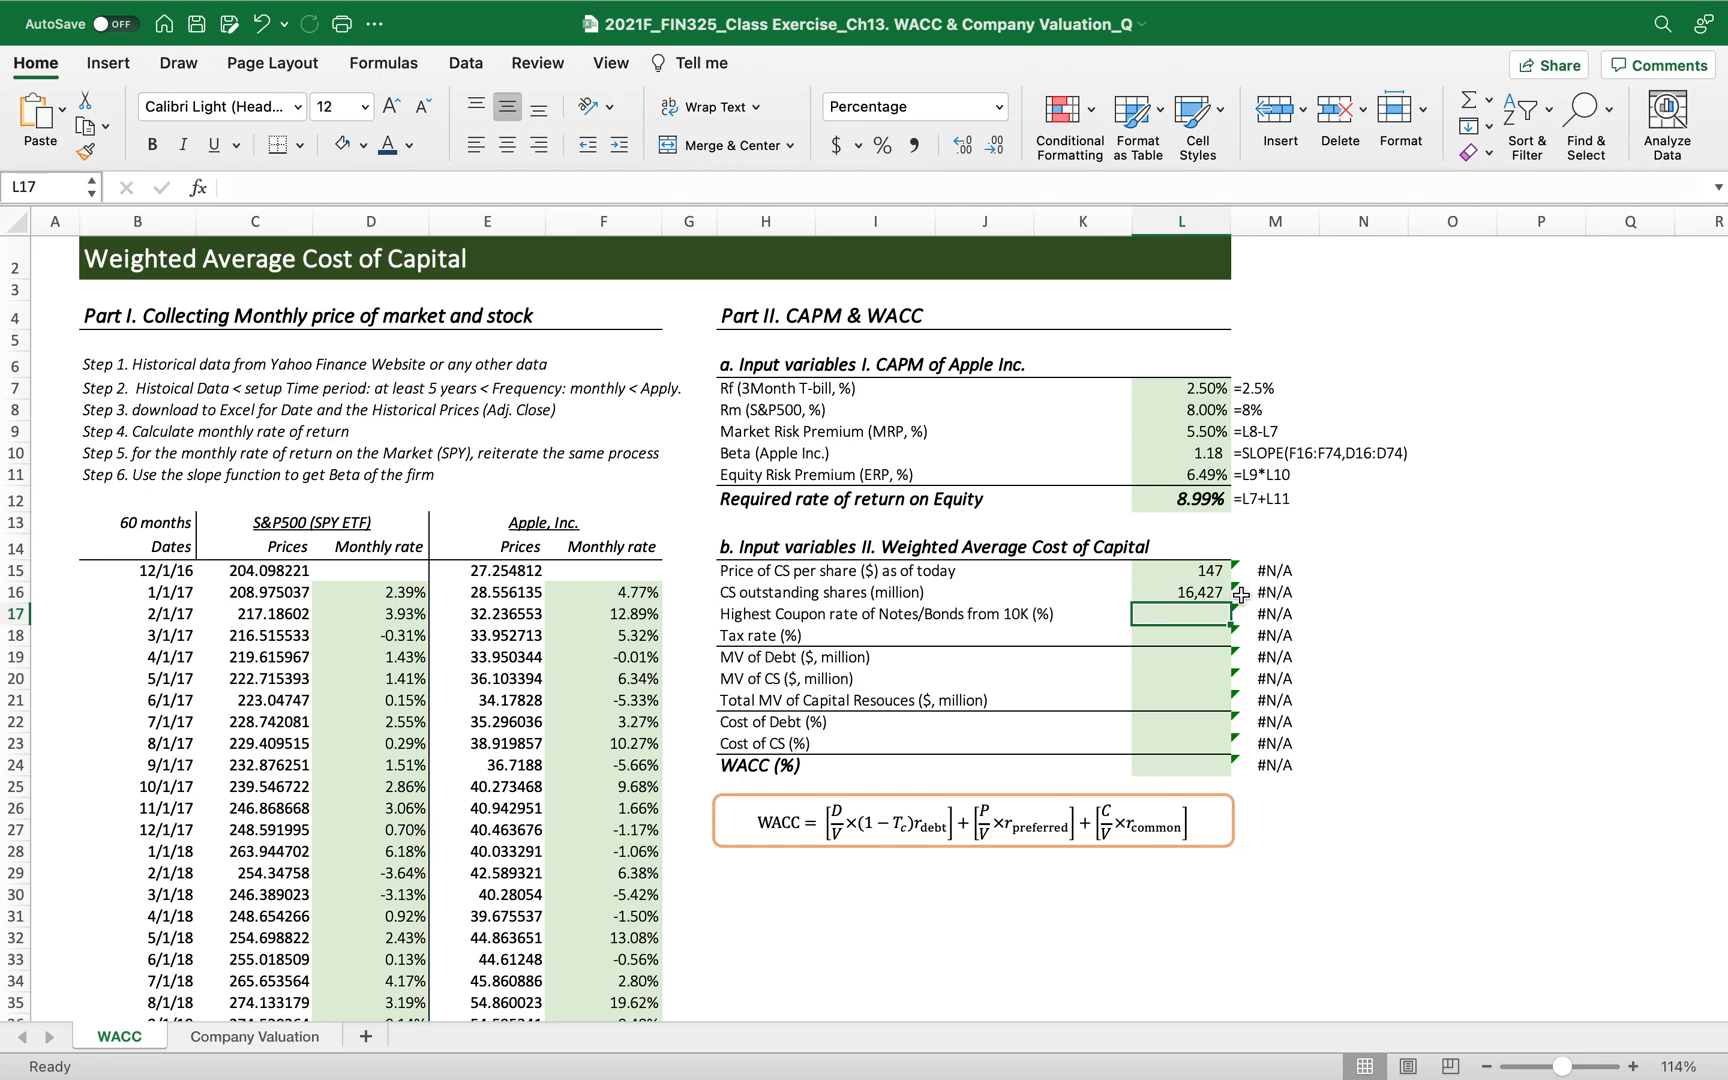
mouse_move(936, 632)
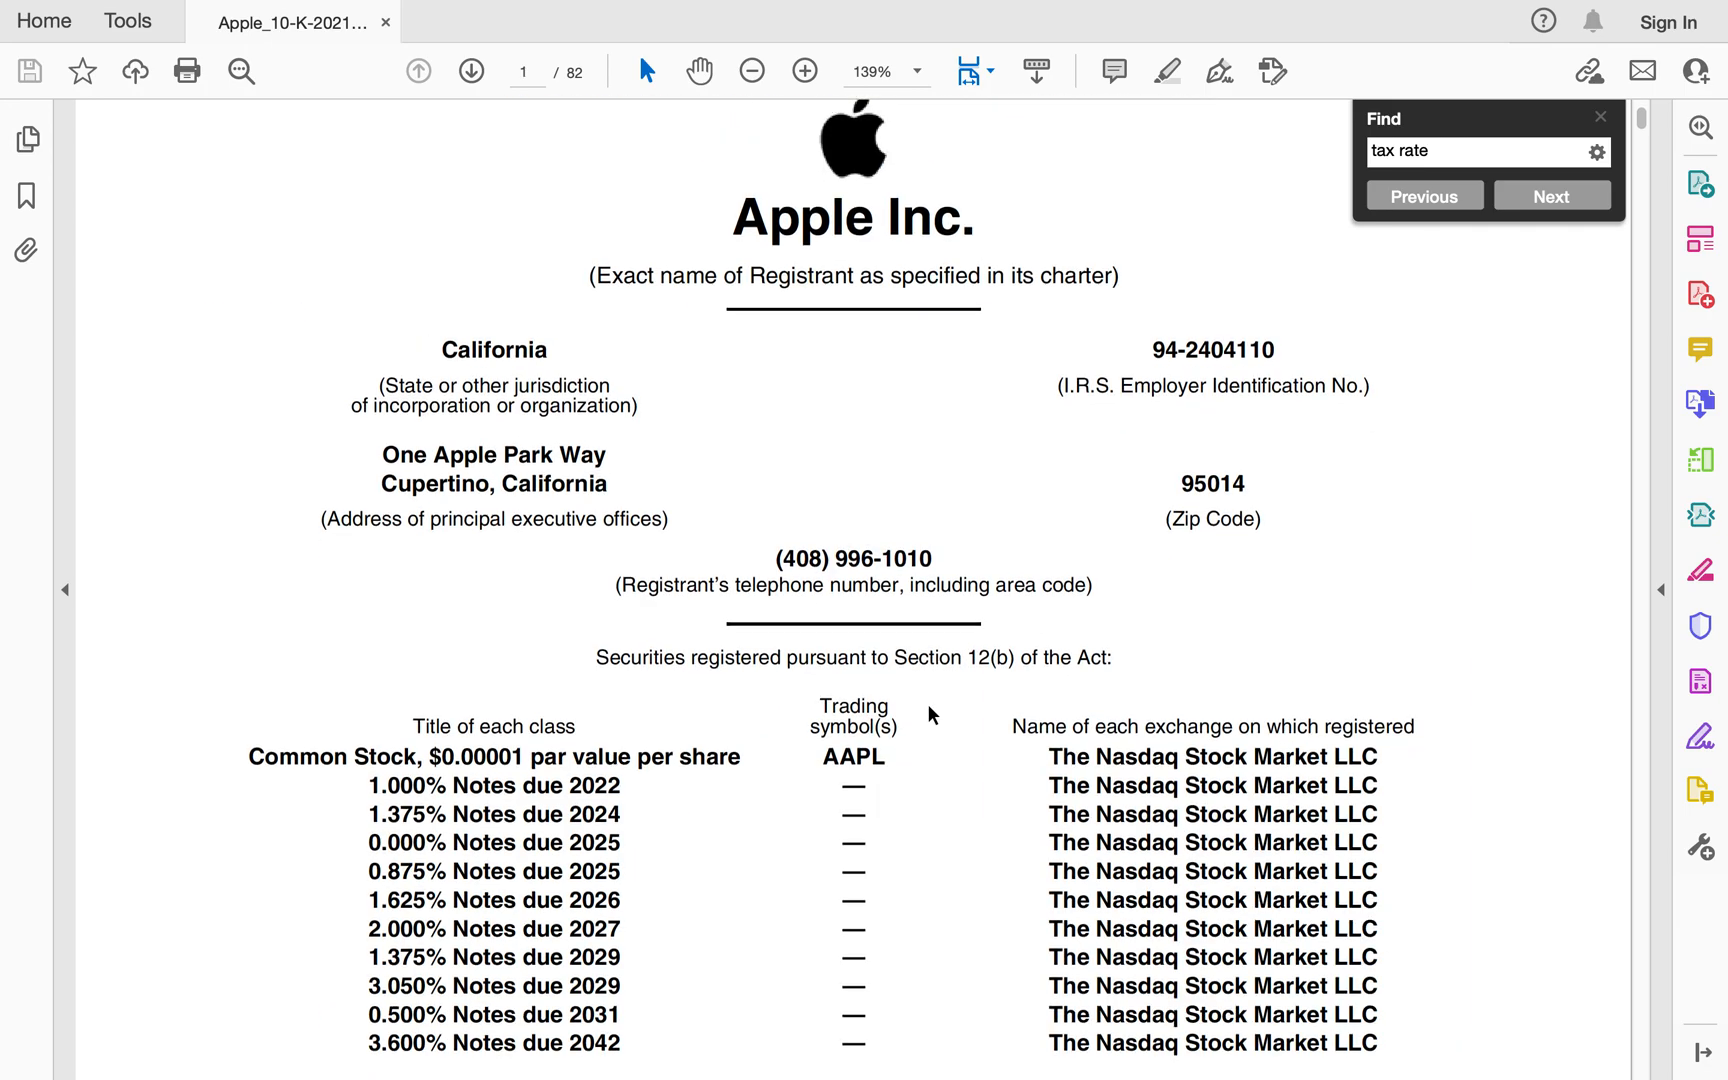
Scroll the 10-K cover page to the registered notes and their coupon rates.
scroll(down, 3)
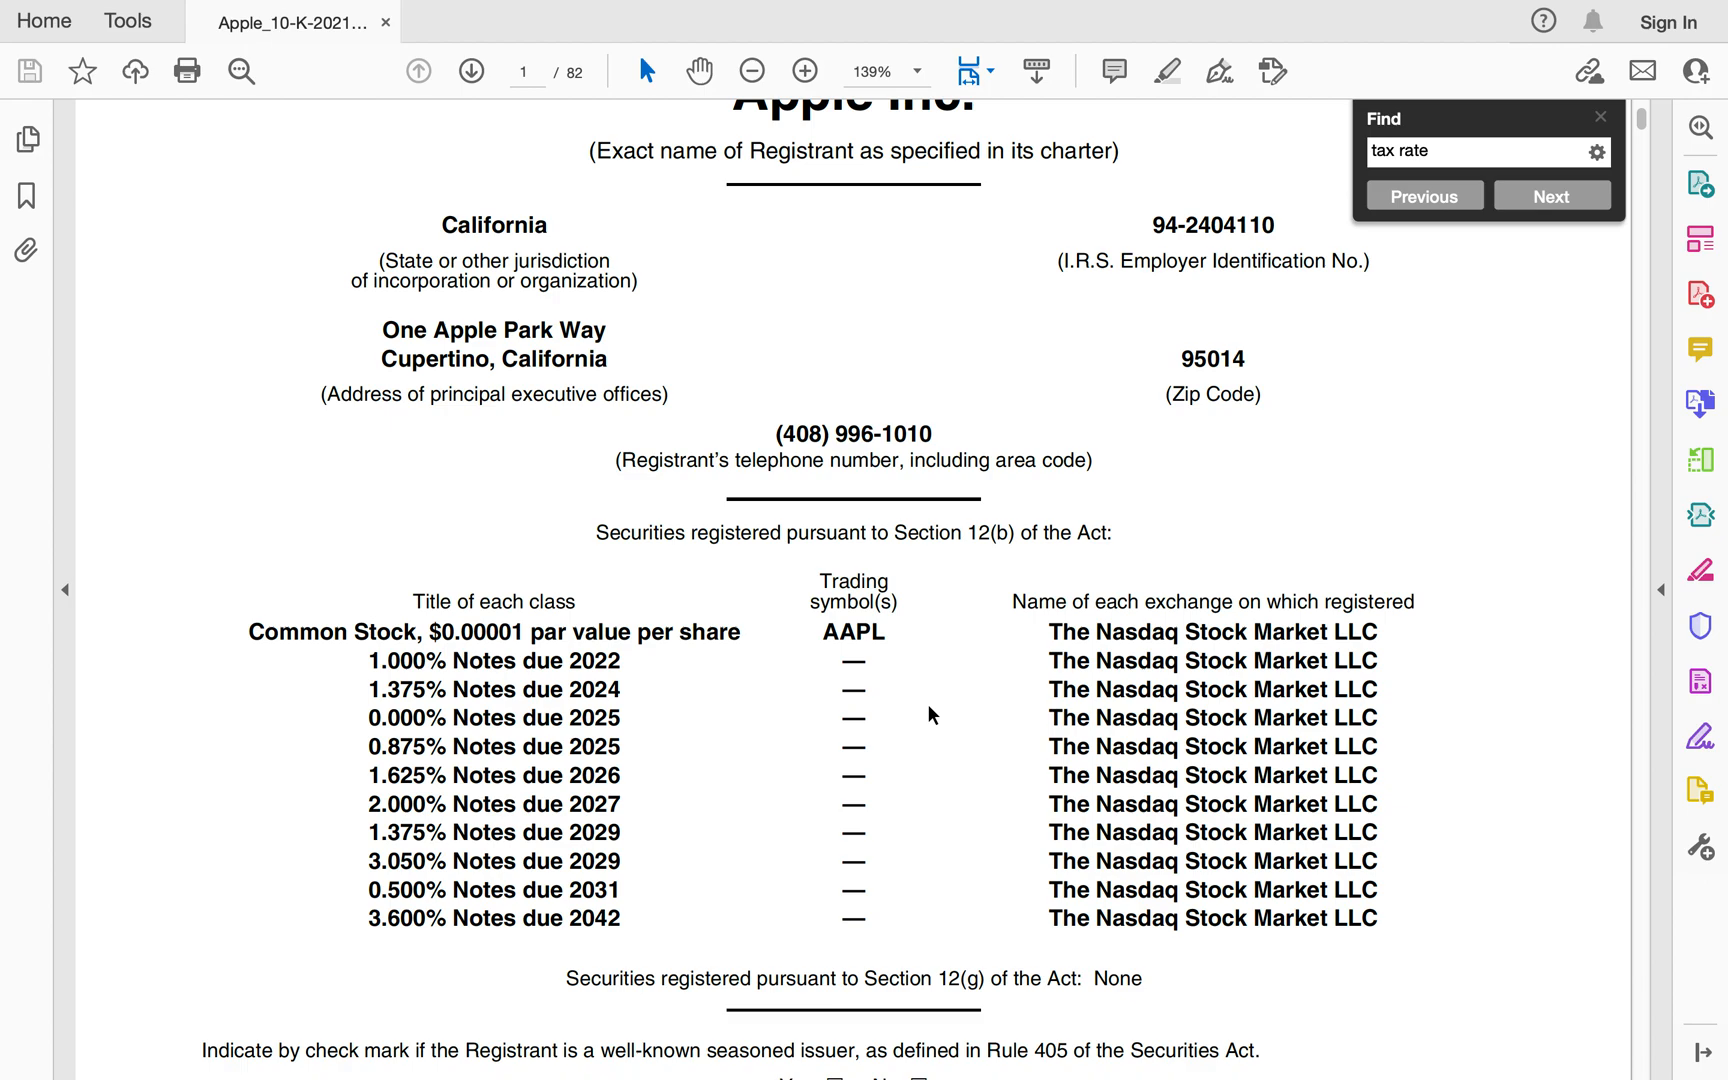
mouse_move(536, 946)
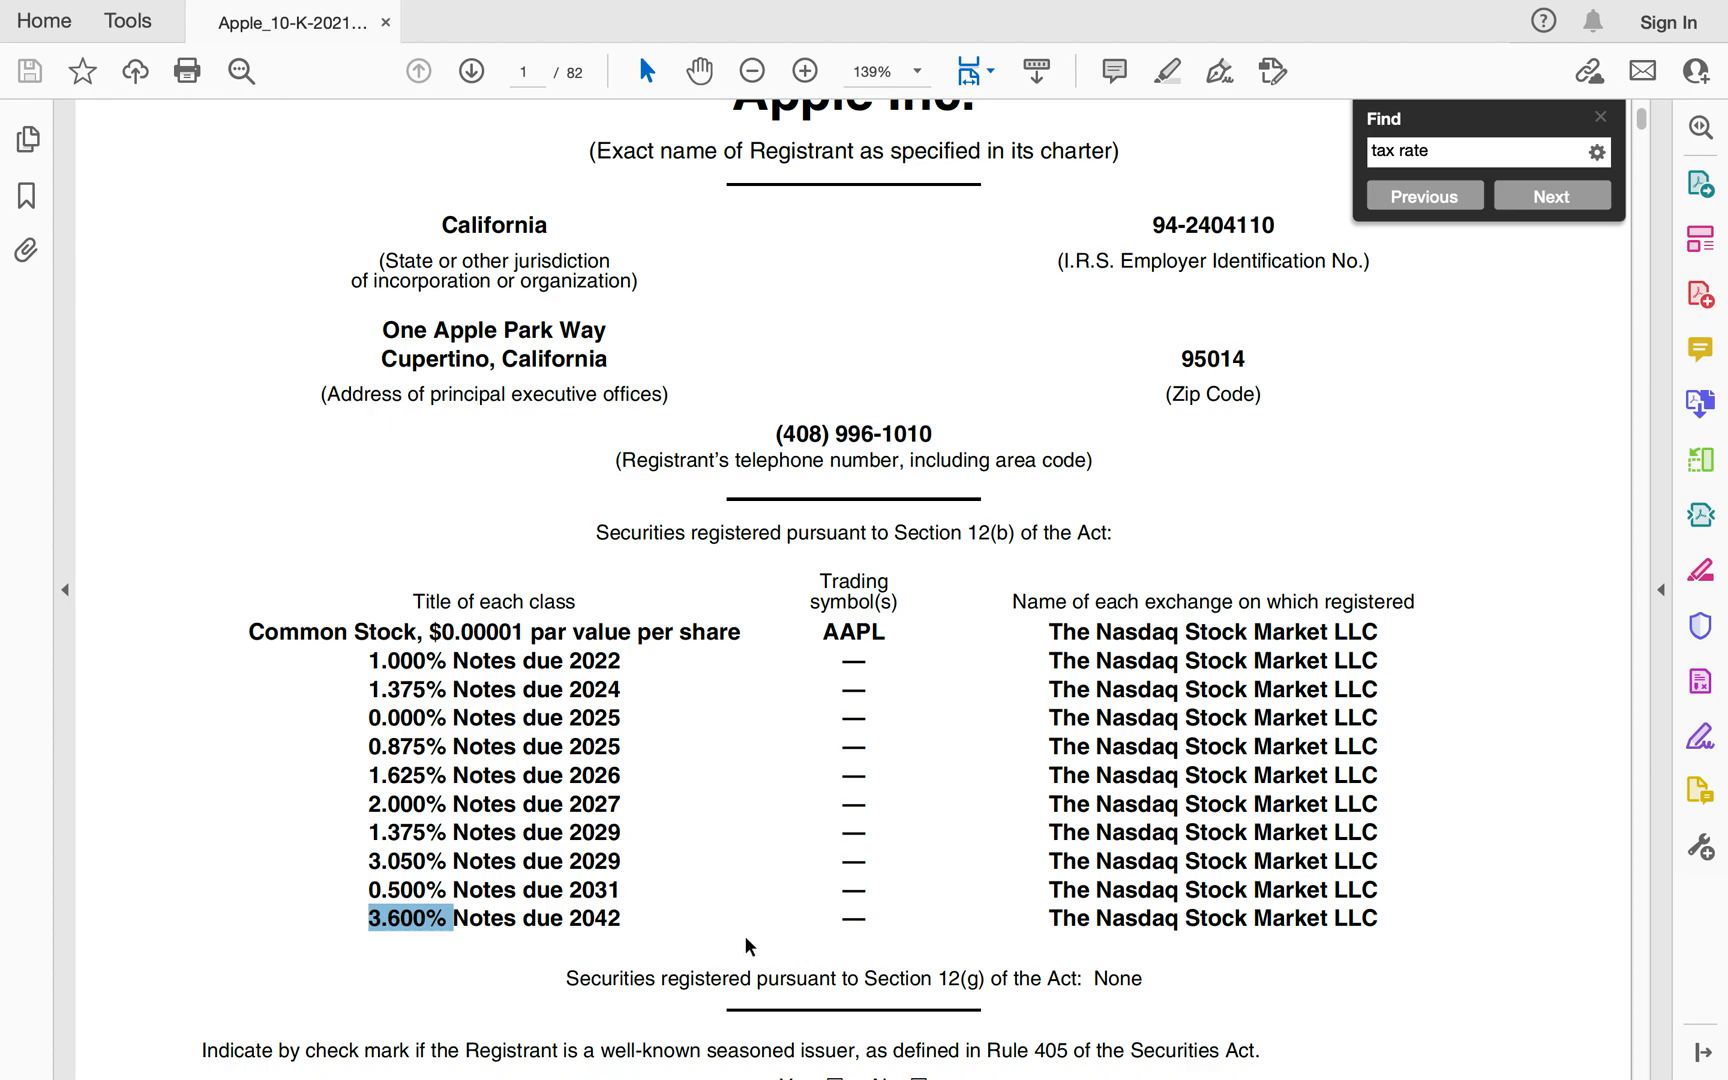
mouse_move(740, 940)
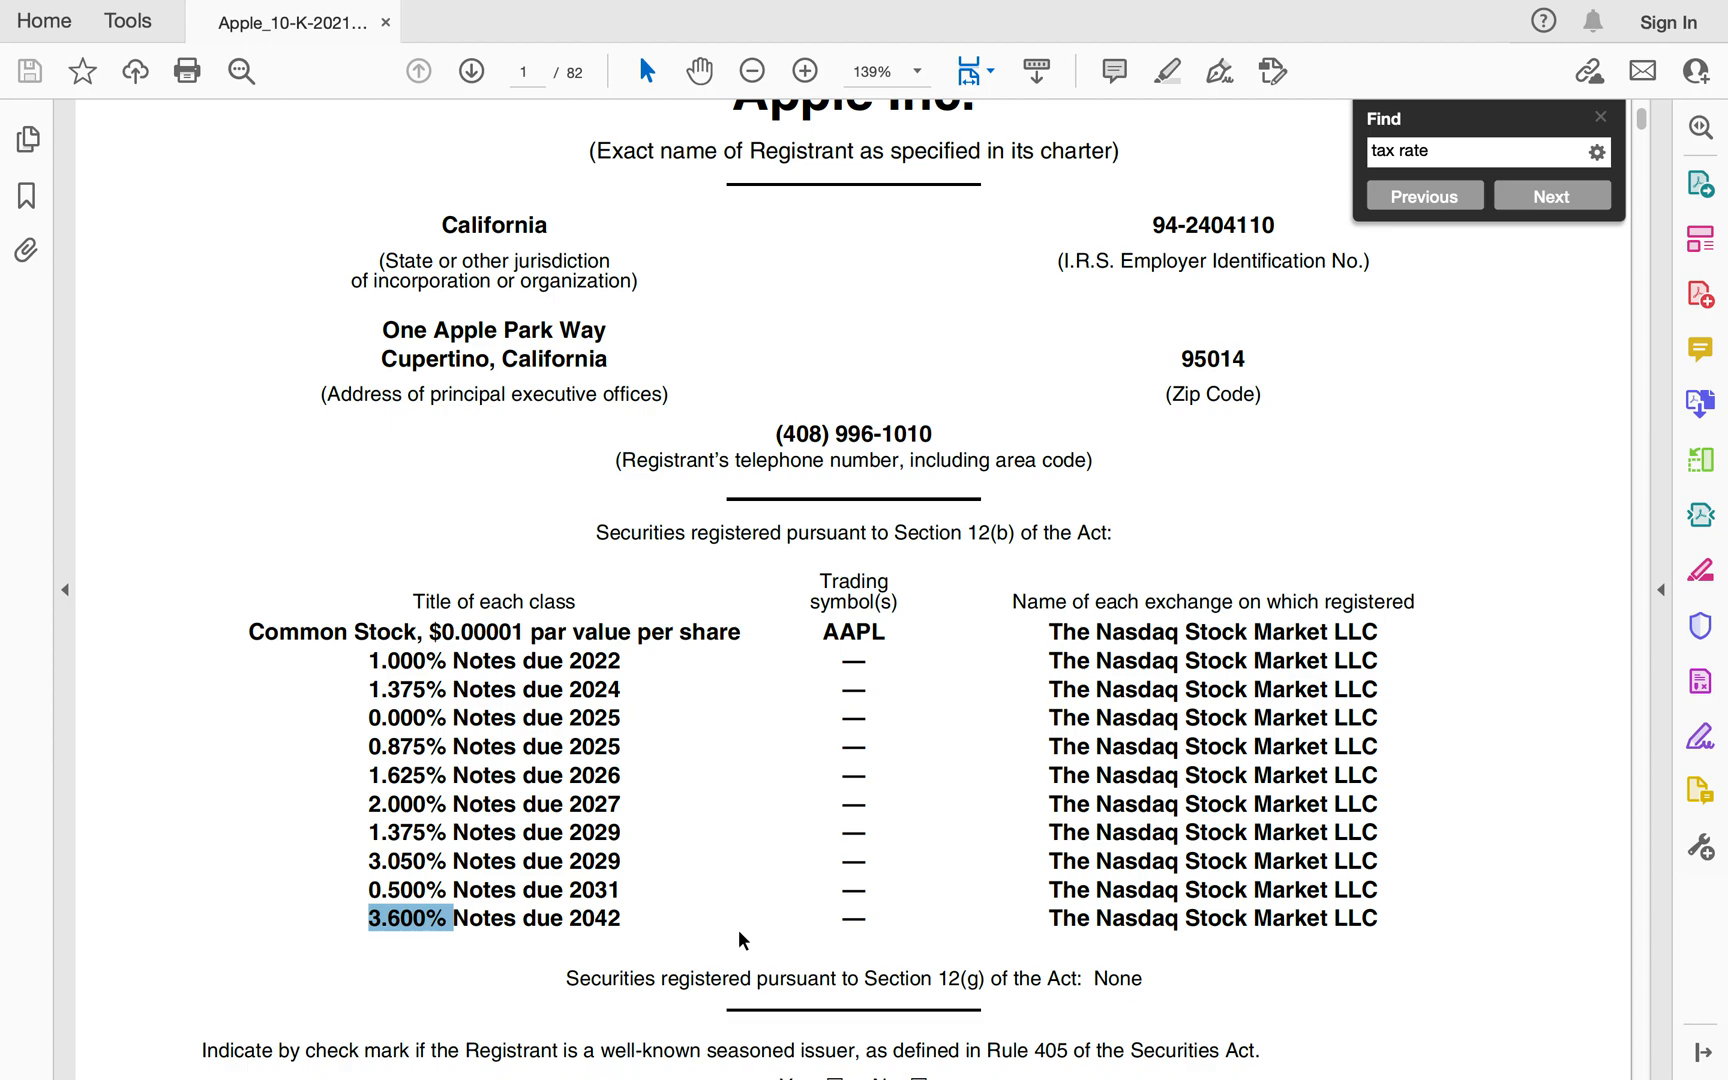
mouse_move(480, 1034)
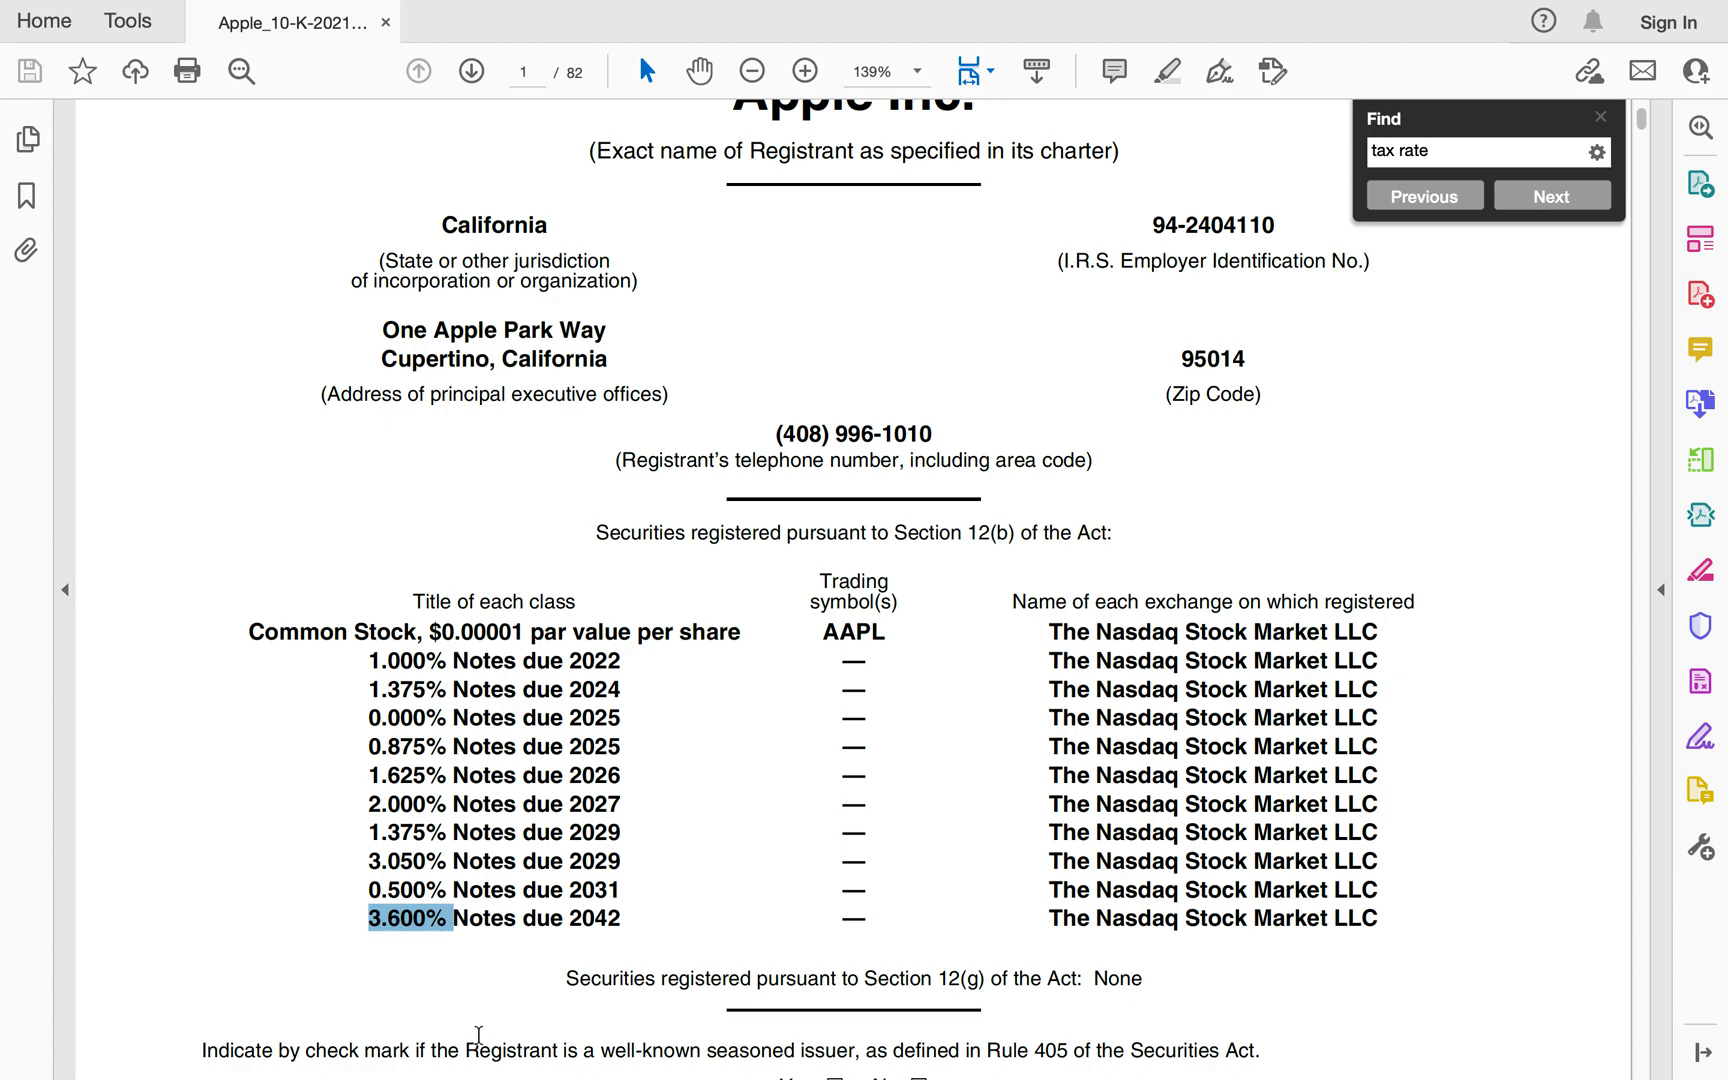
mouse_move(326, 676)
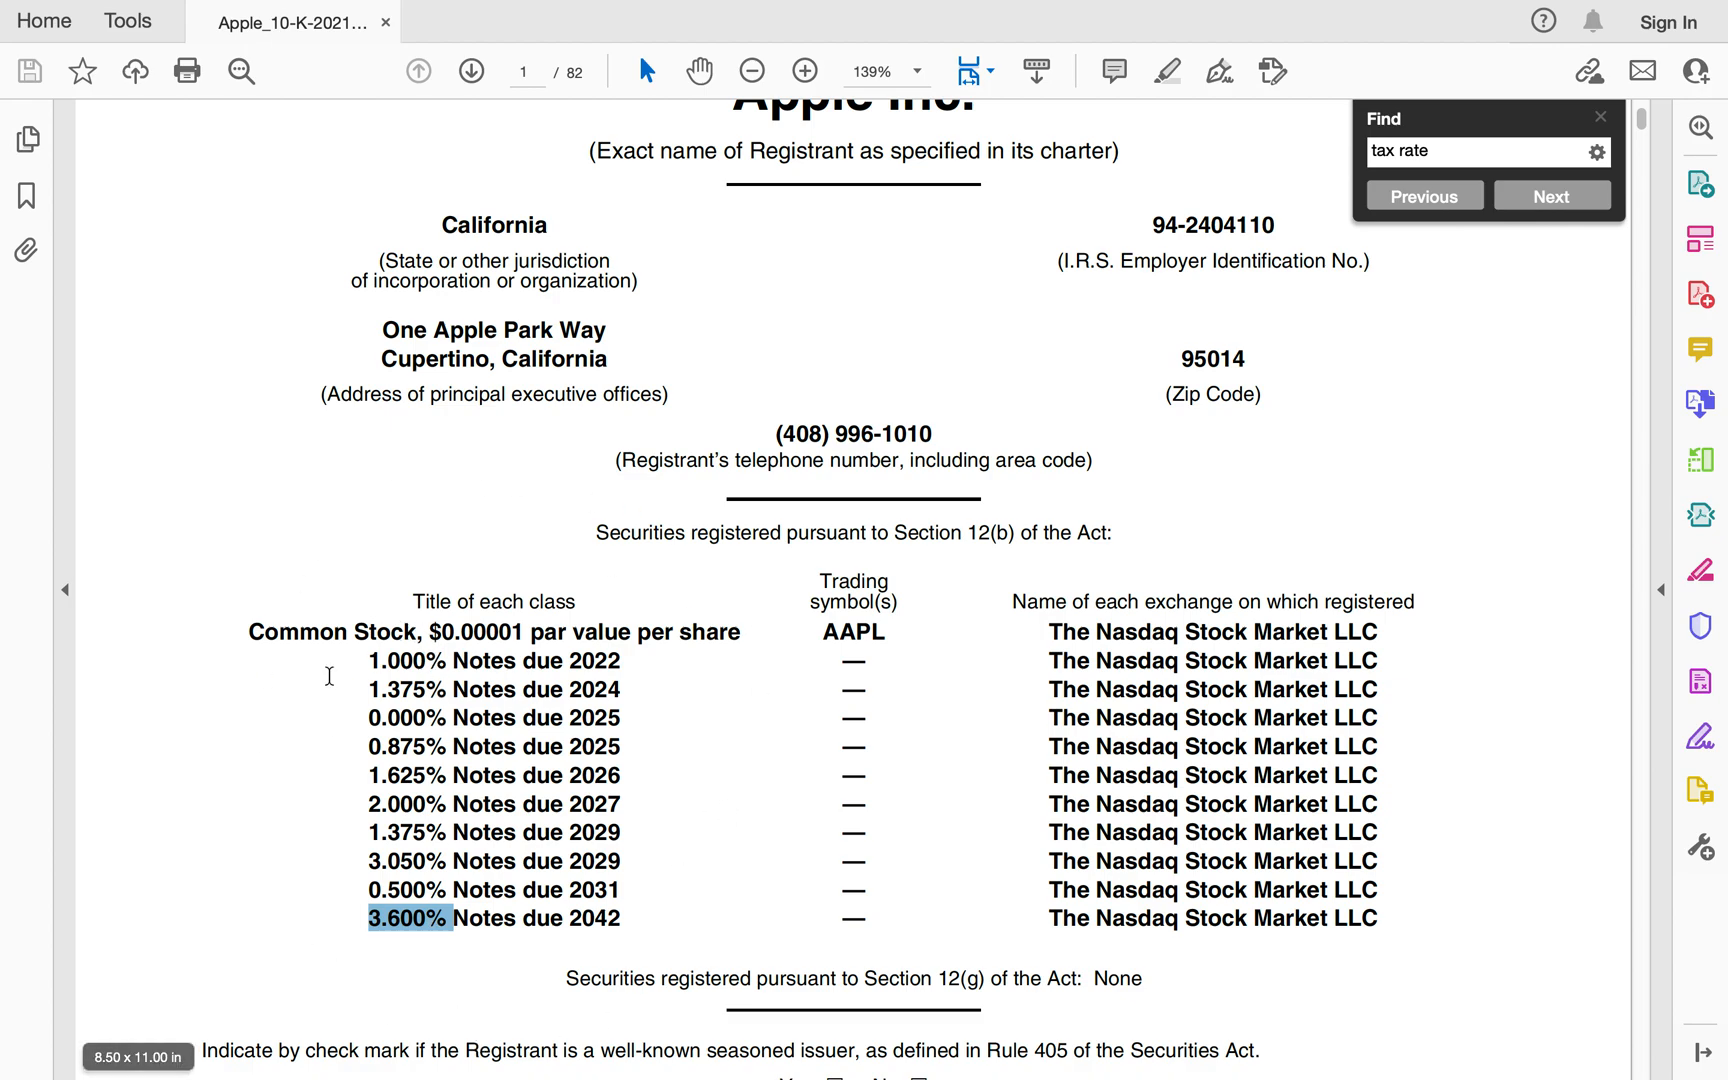
mouse_move(350, 998)
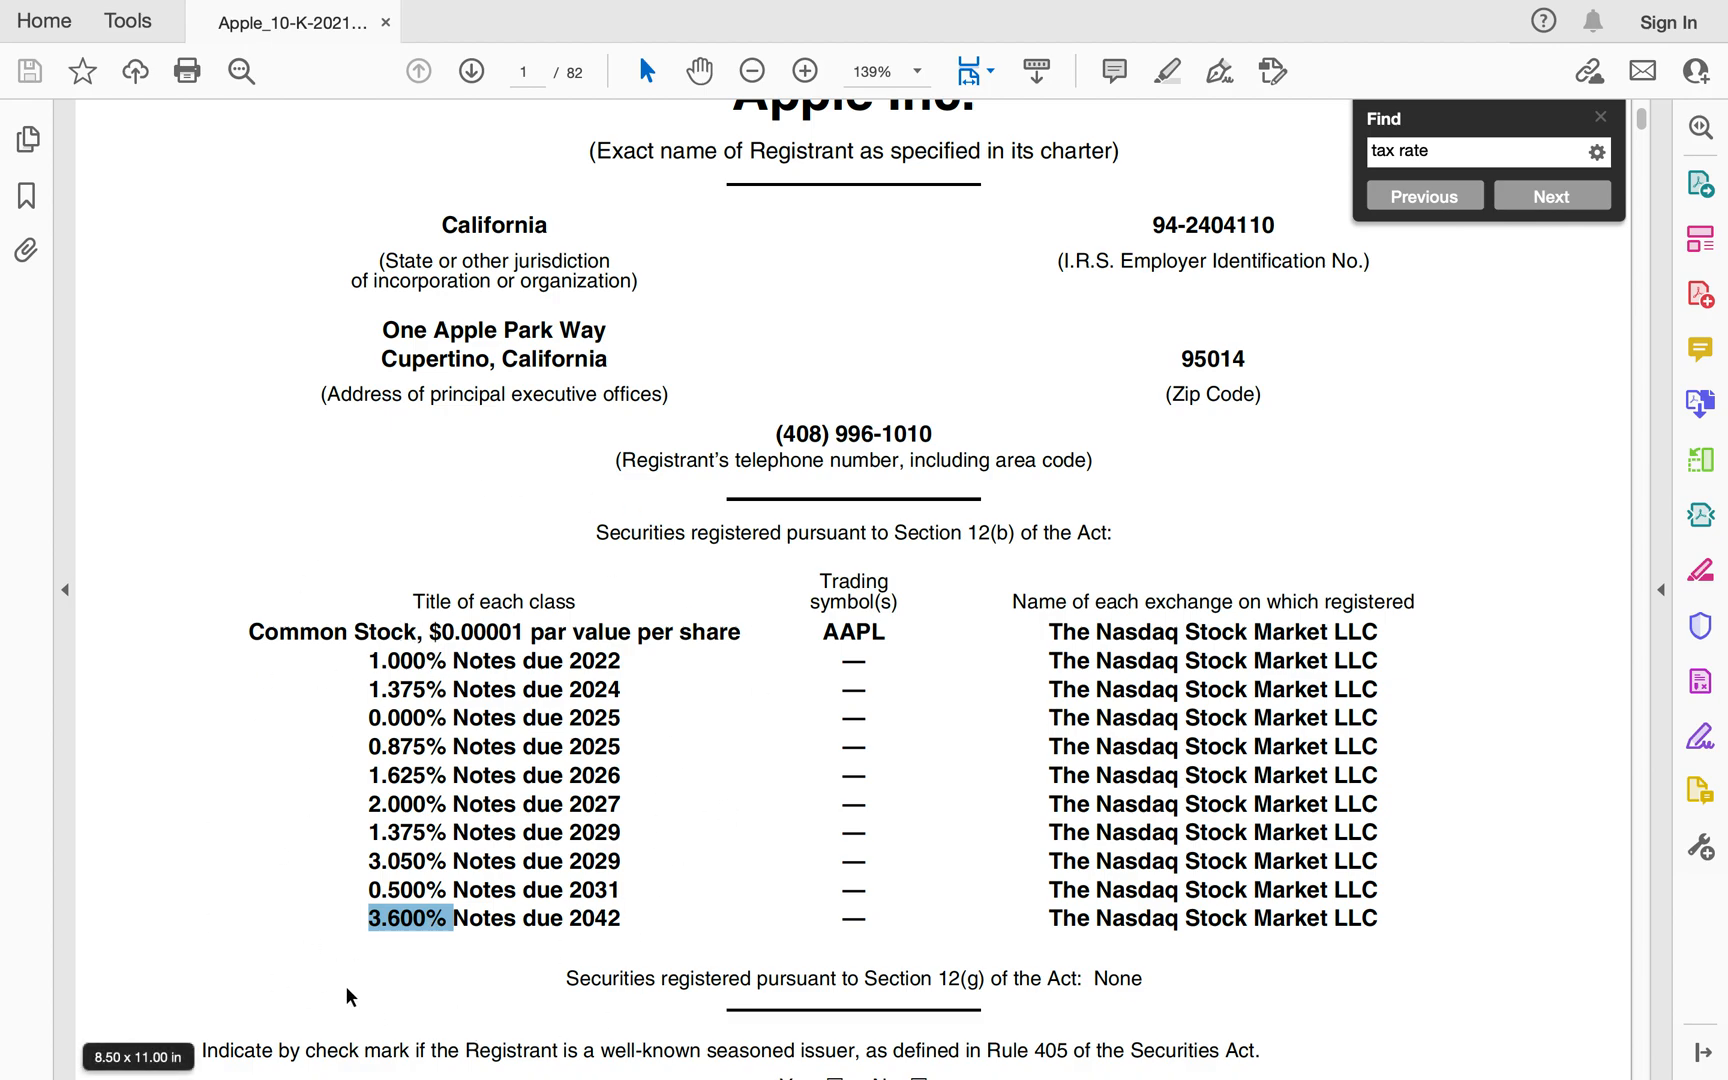
mouse_move(572, 890)
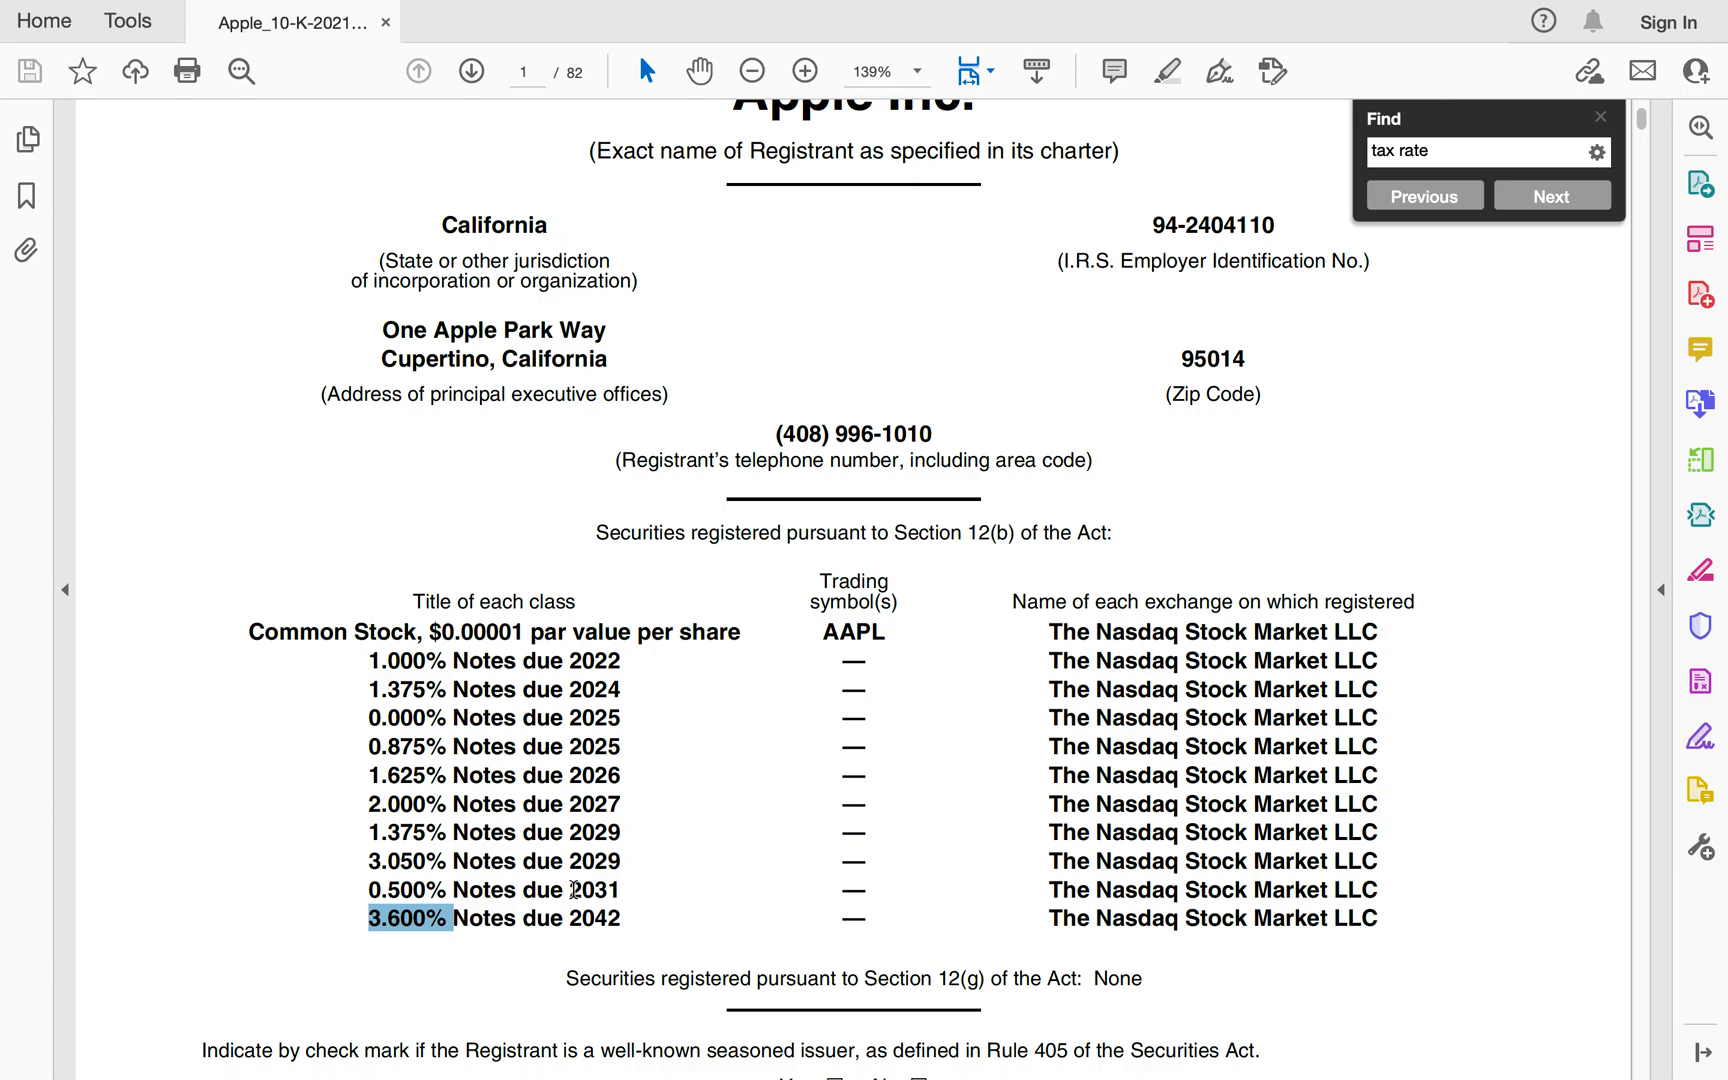
mouse_move(650, 908)
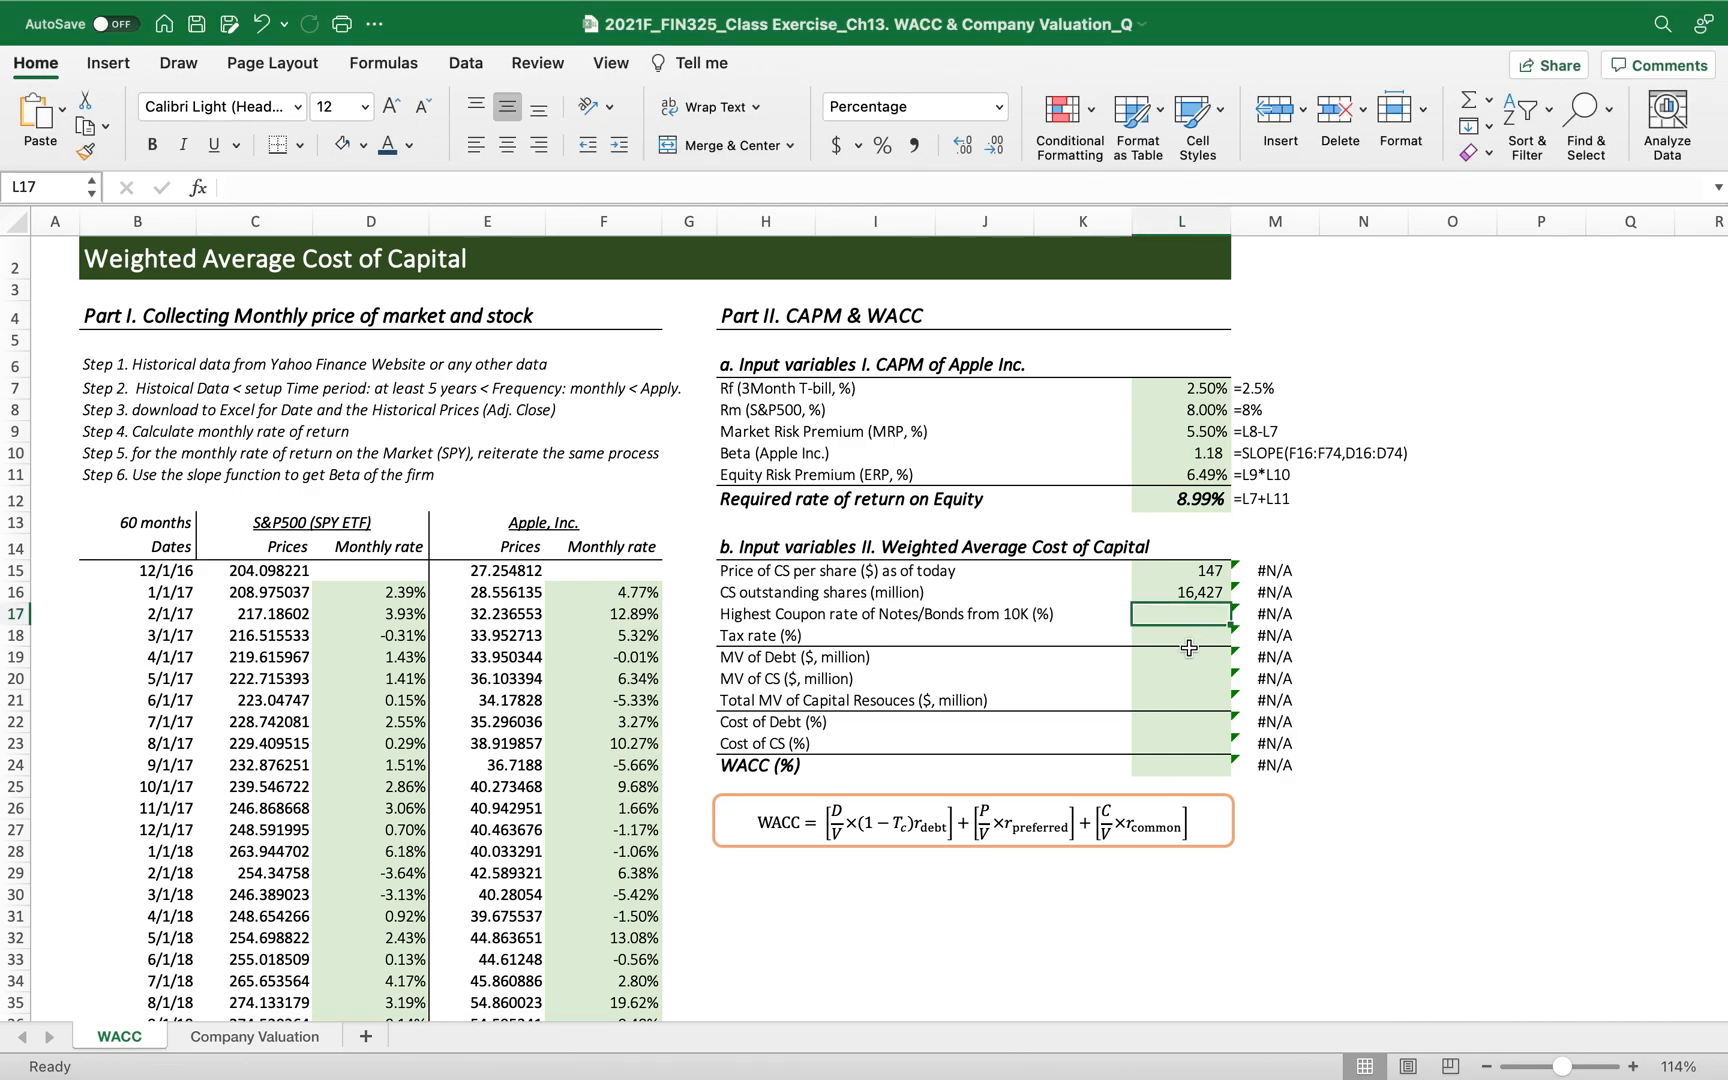
Enter 3.60% as the coupon rate in L17 and search the 10-K for 'tax rate'.
text(3.60%)
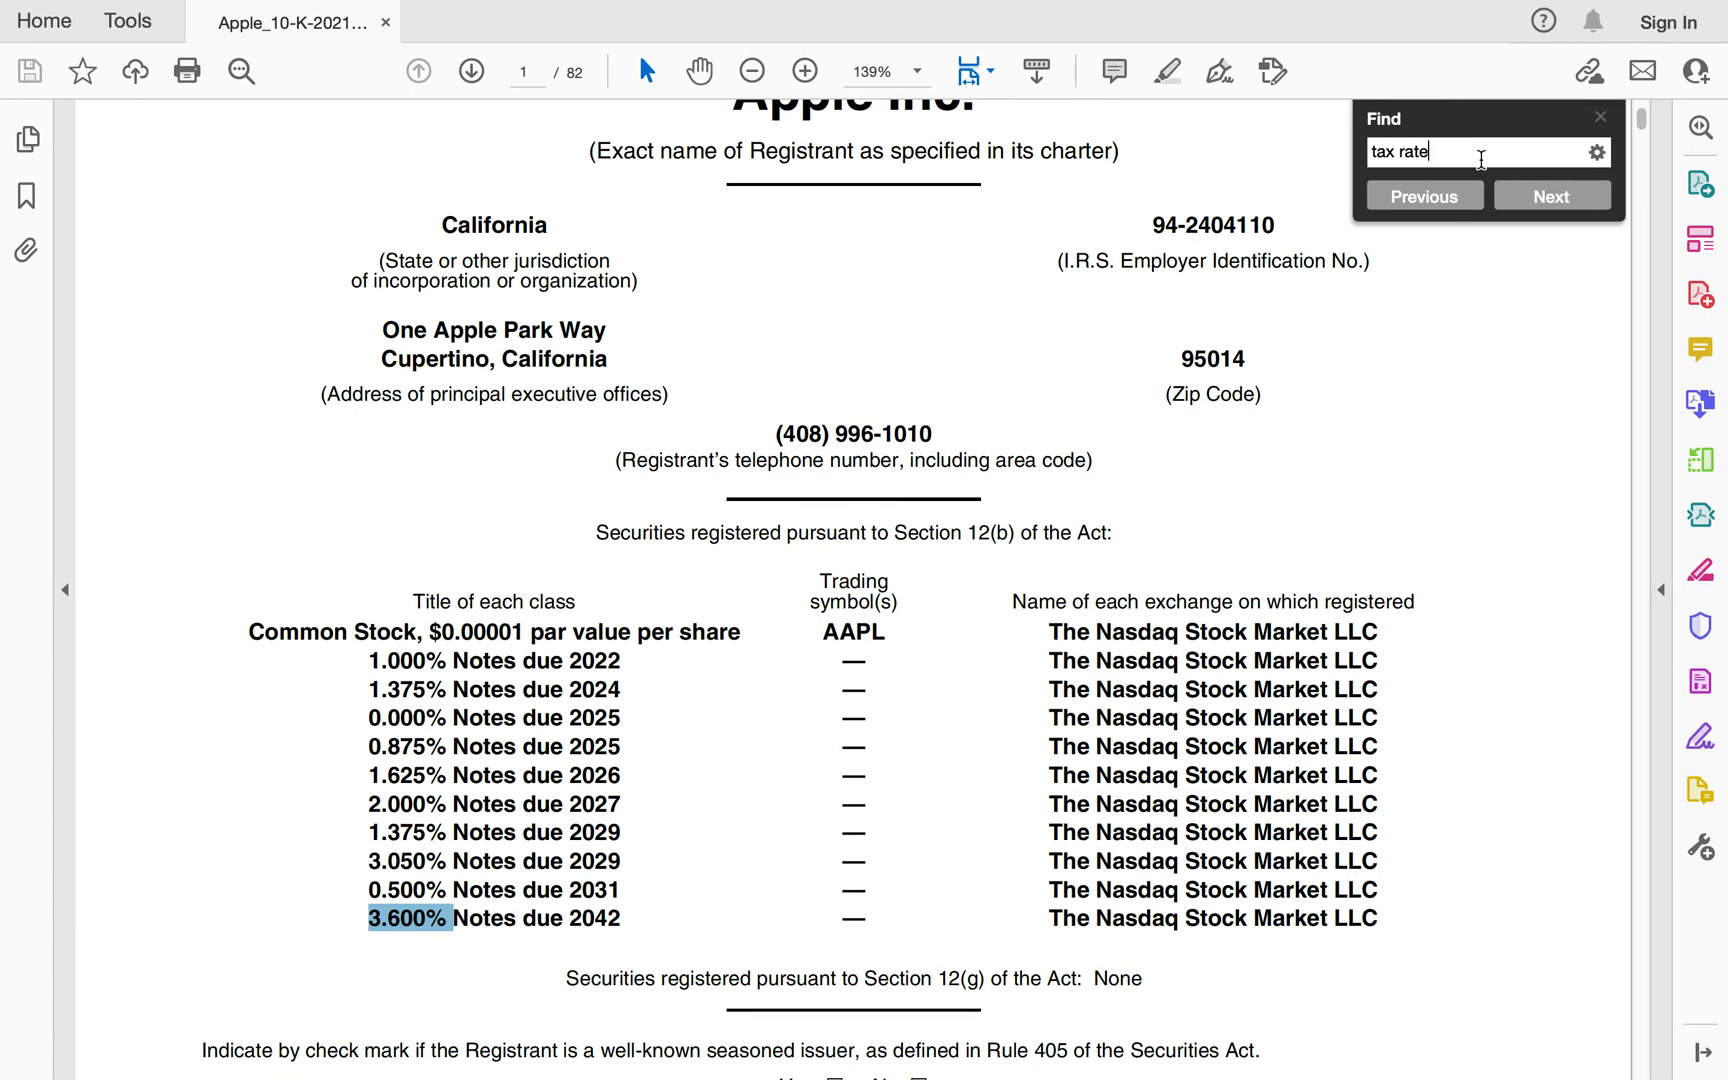
click(1552, 196)
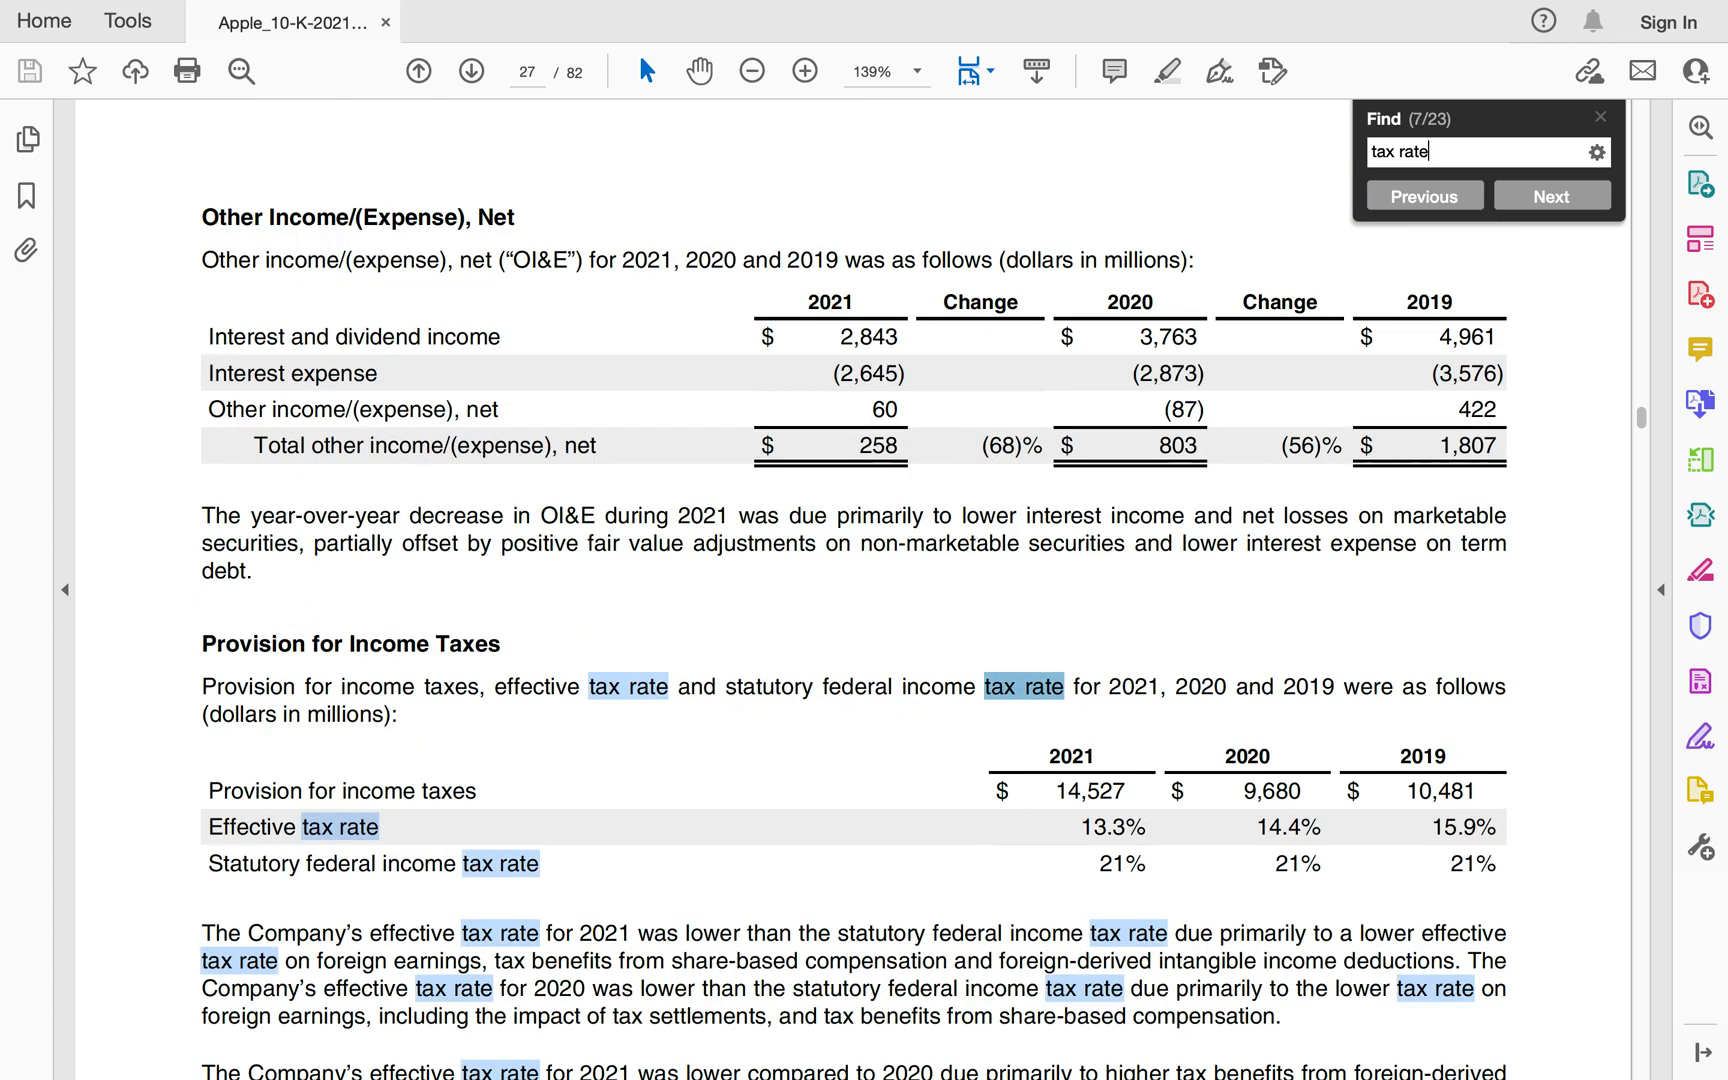
mouse_move(1116, 846)
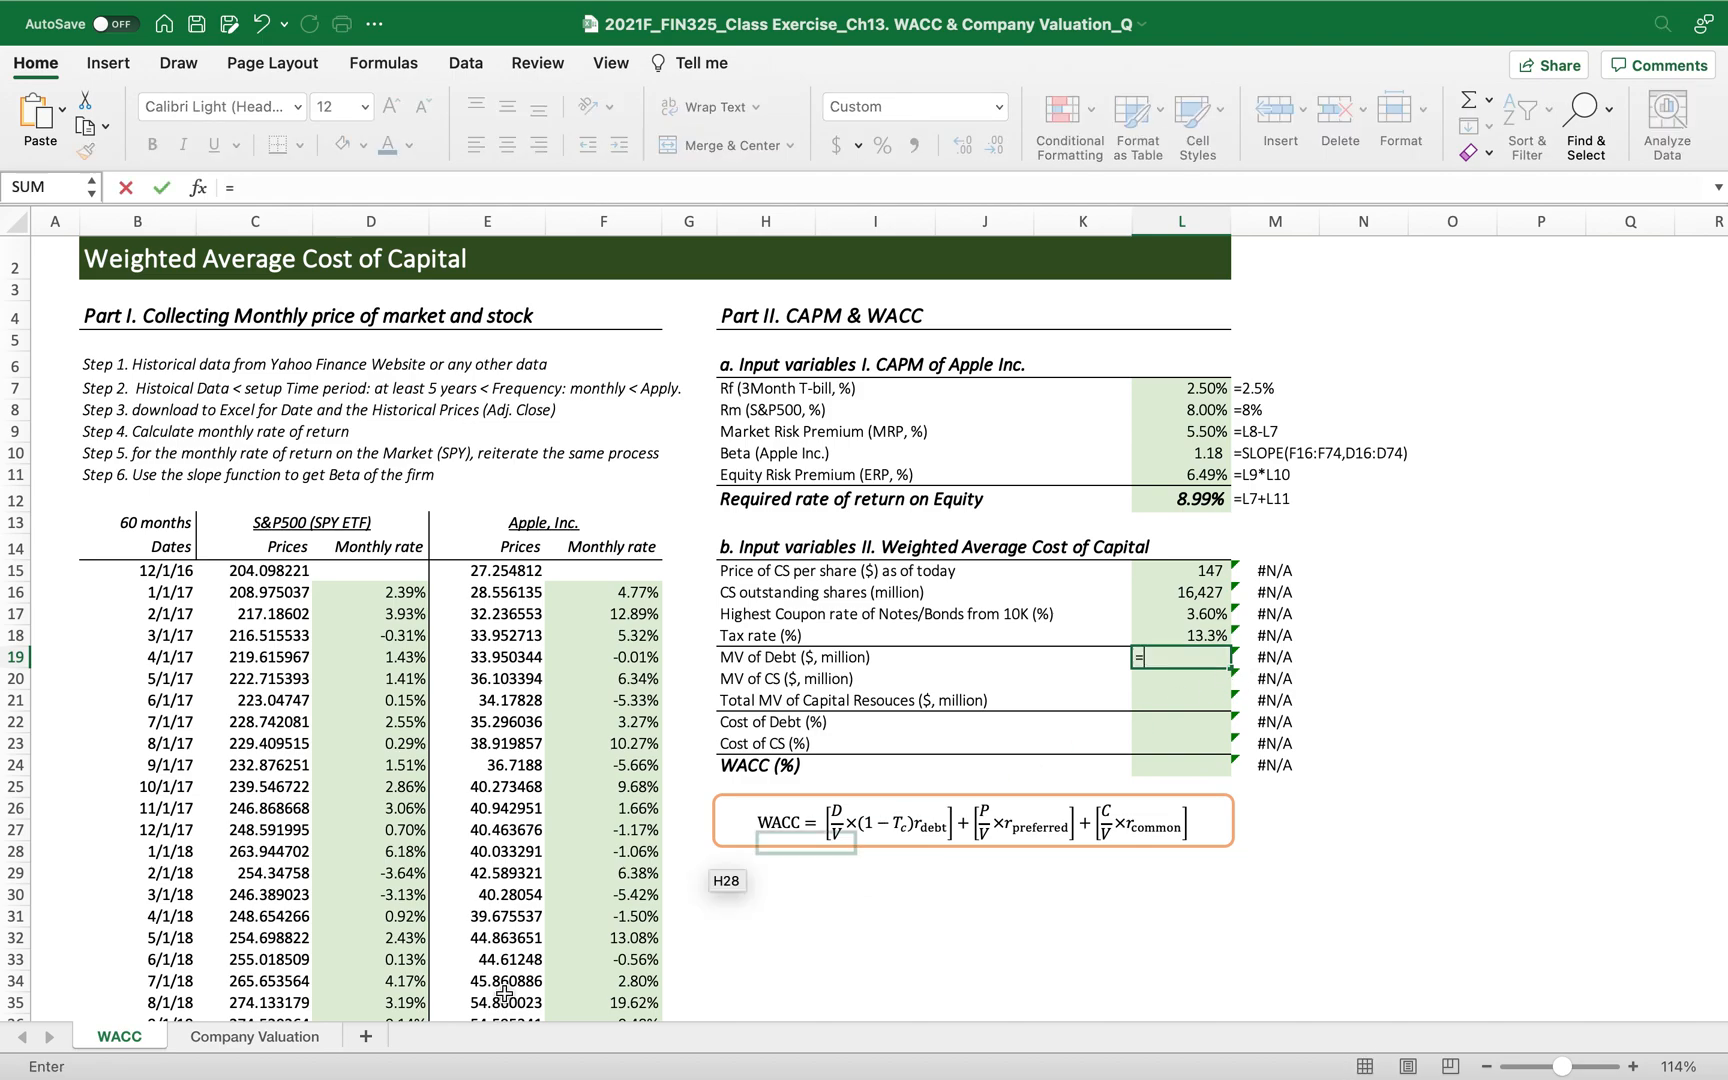
Link L19's market value of debt to Company Valuation, landing on a wrong WACC!C49 reference.
click(256, 1036)
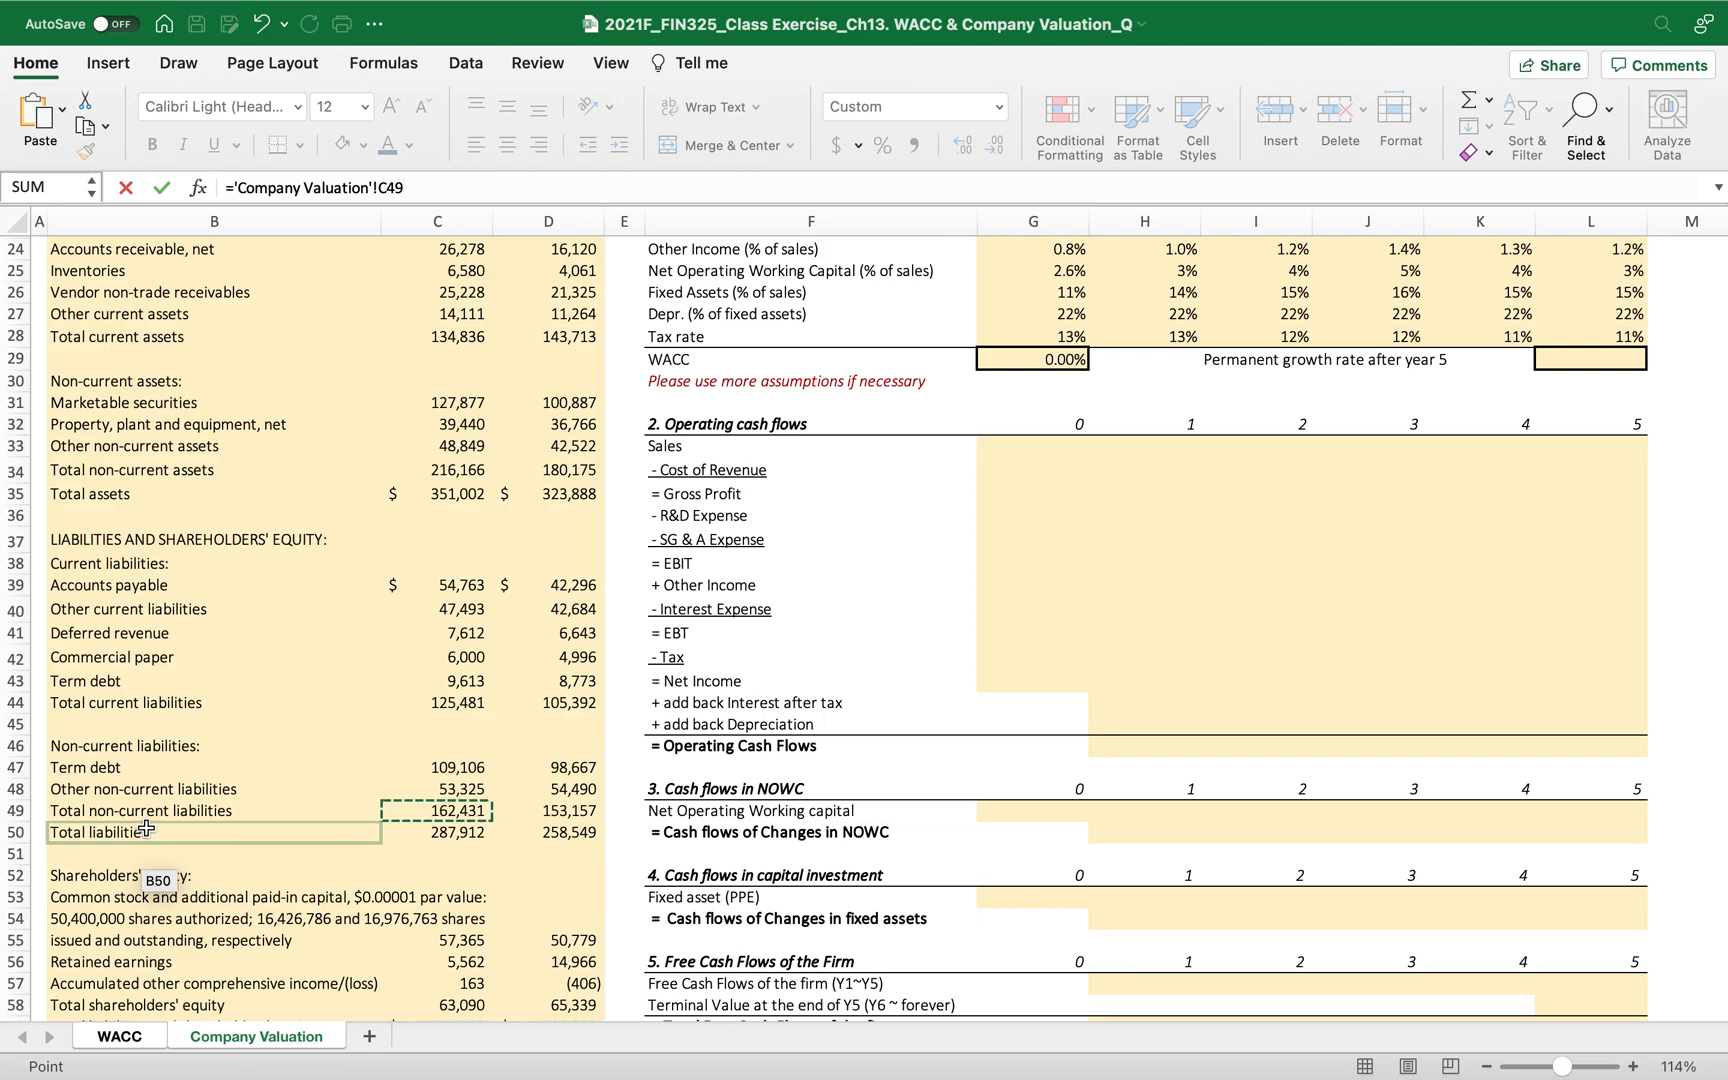
click(100, 658)
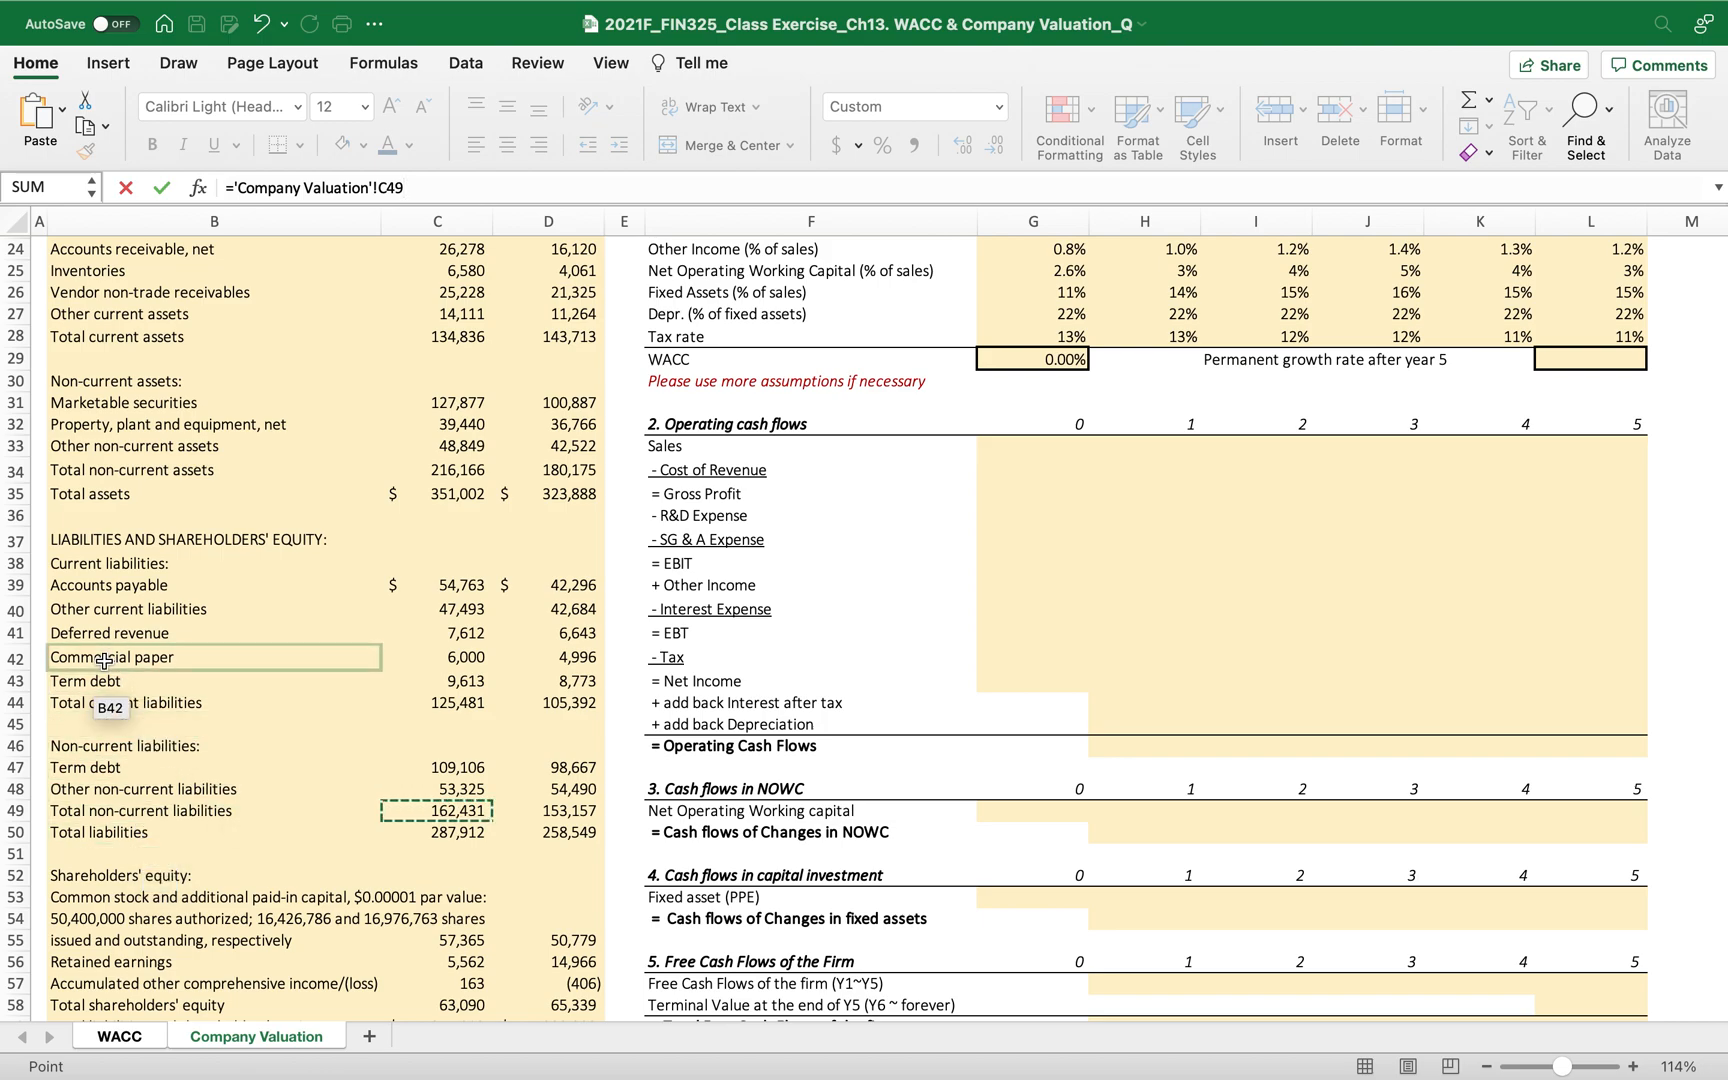
click(140, 746)
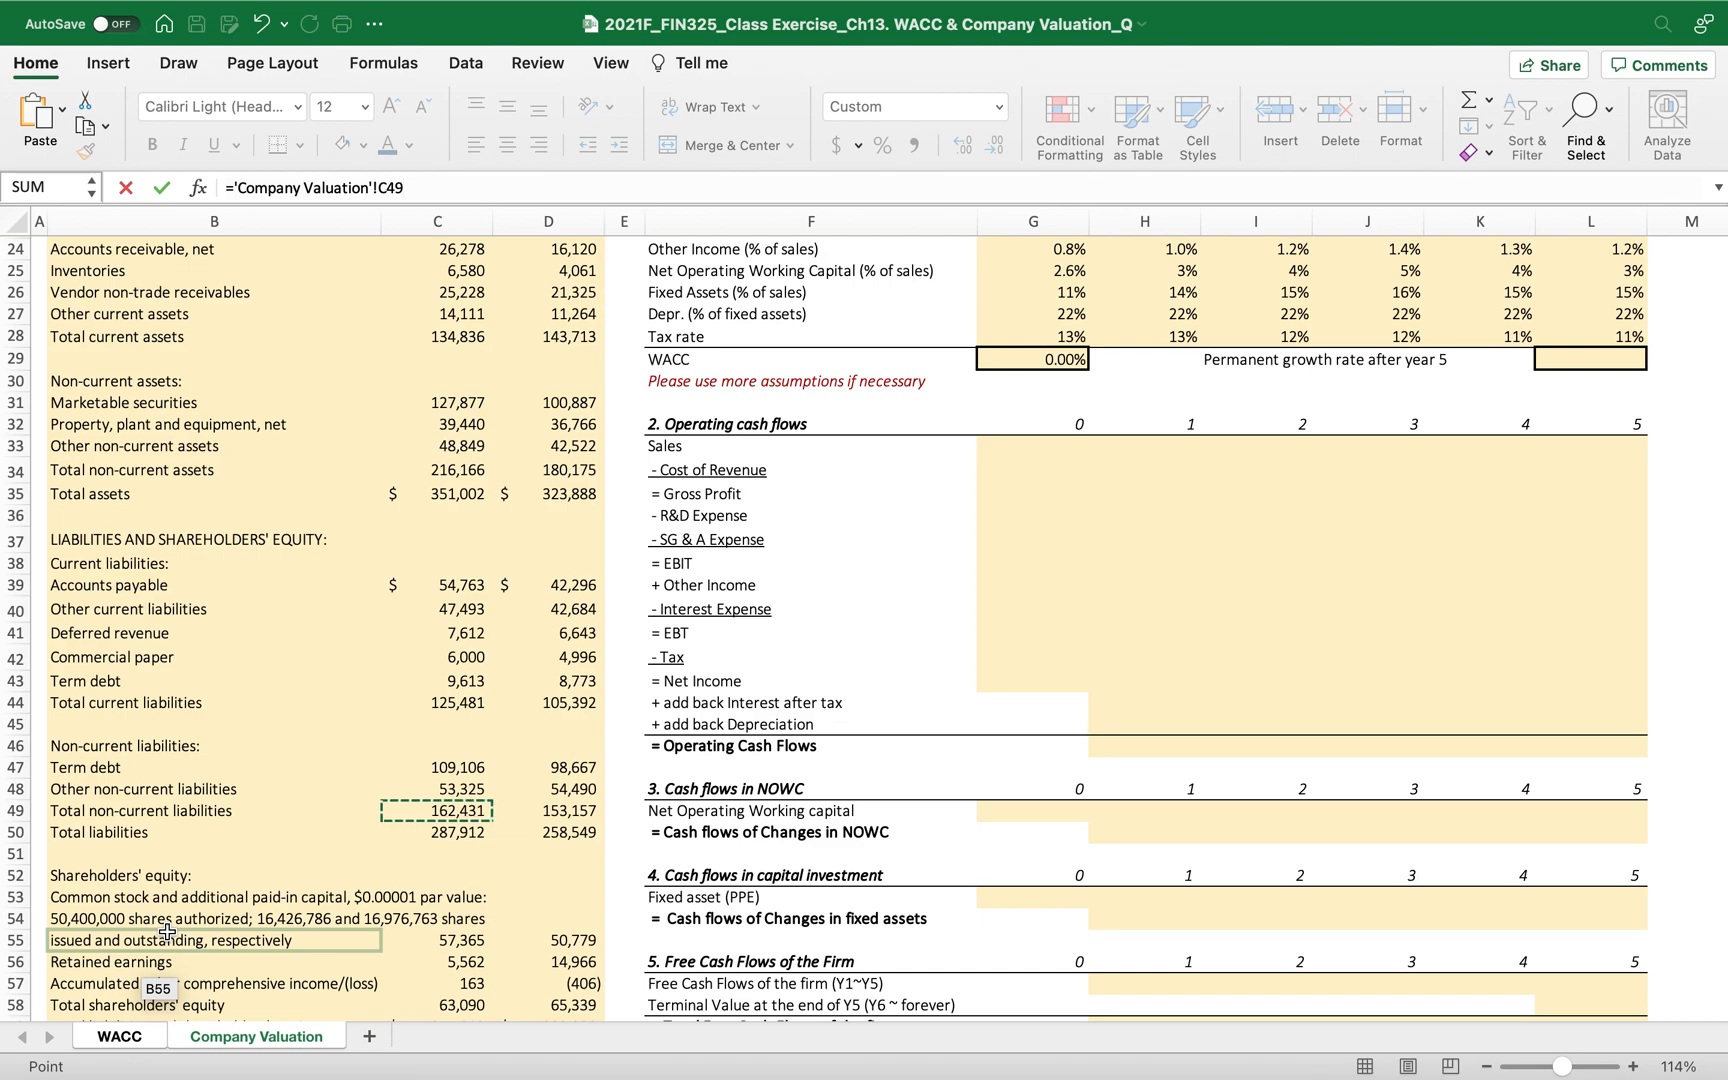
click(118, 1036)
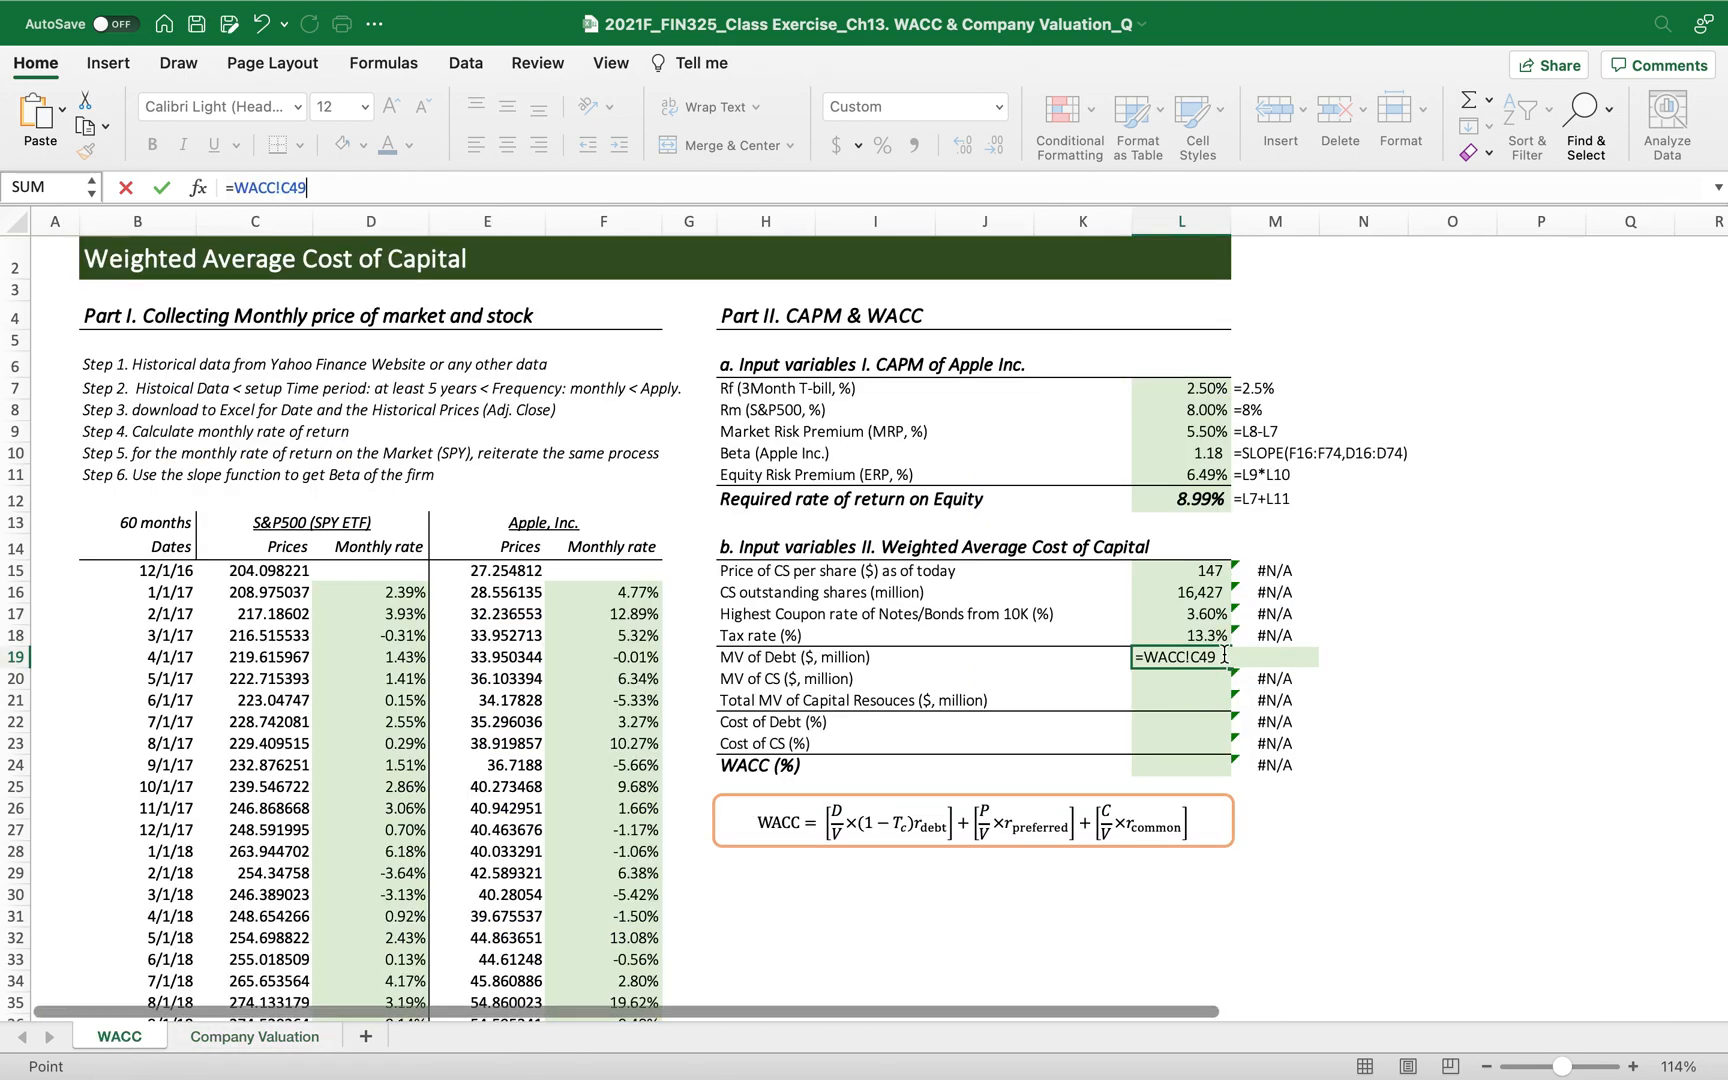
key(Enter)
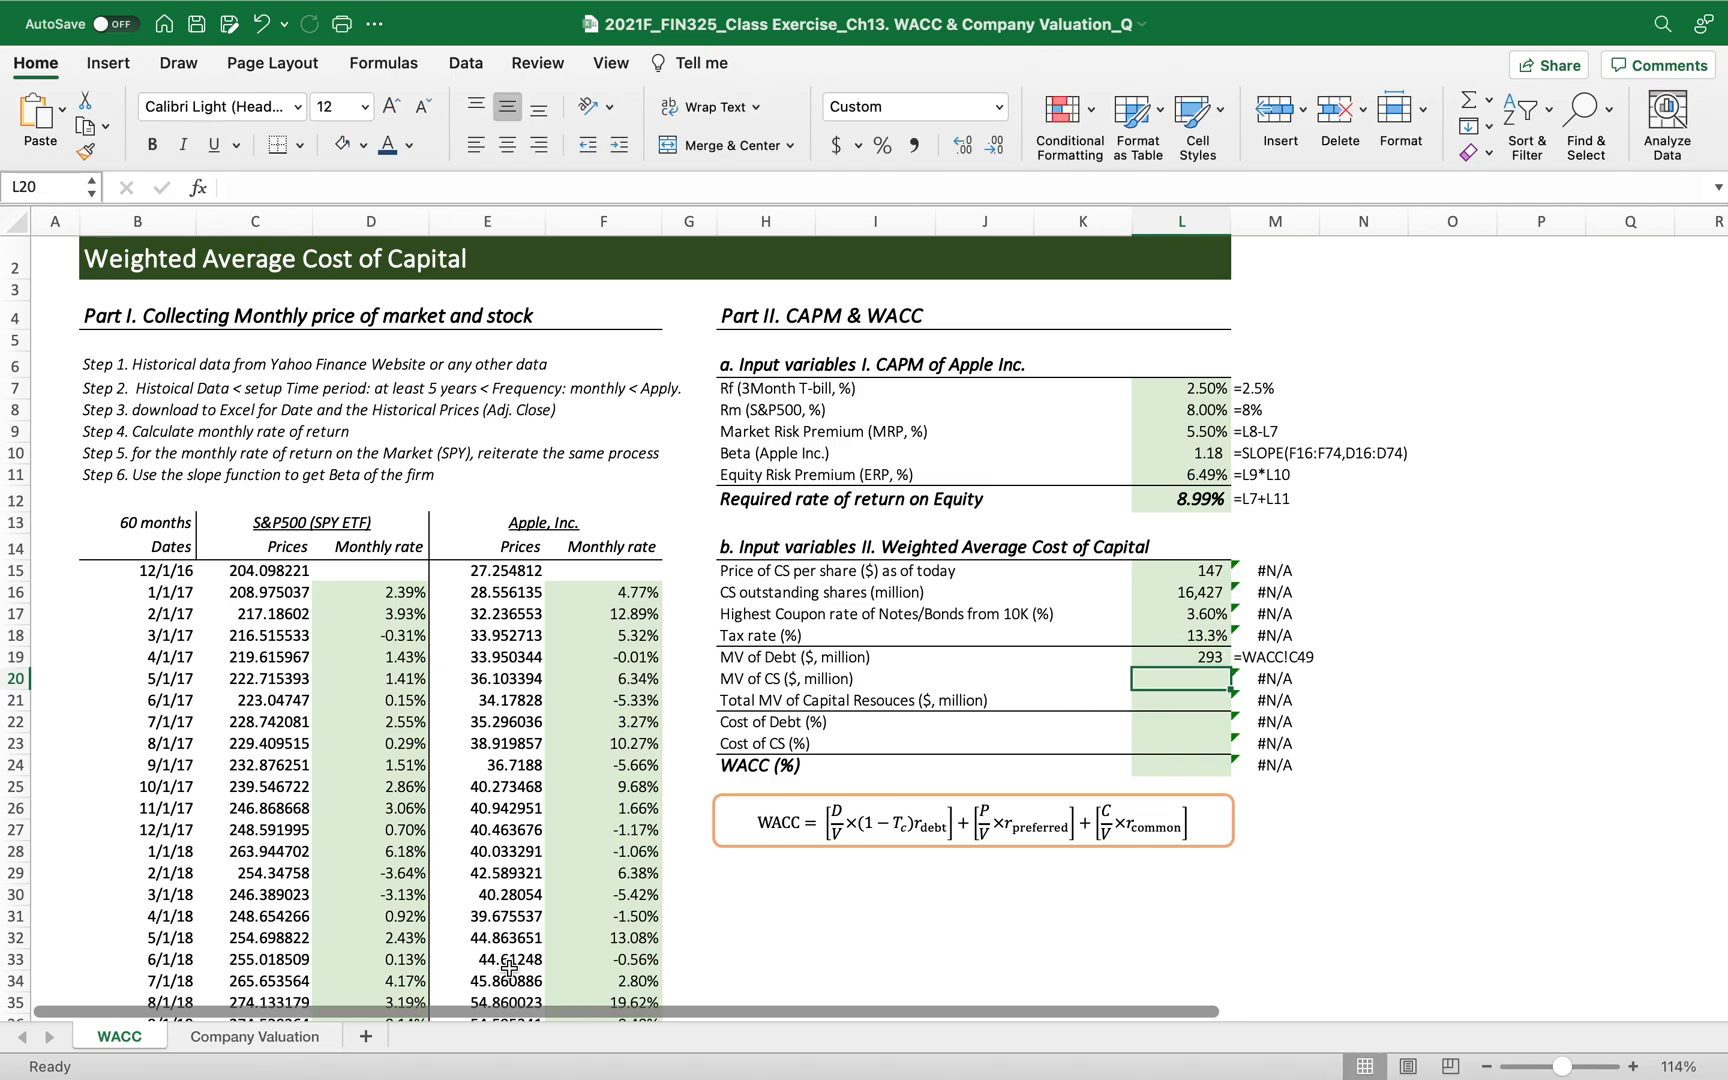
Re-link L19 to total non-current liabilities, Company Valuation C49, showing 162,431.
click(1192, 658)
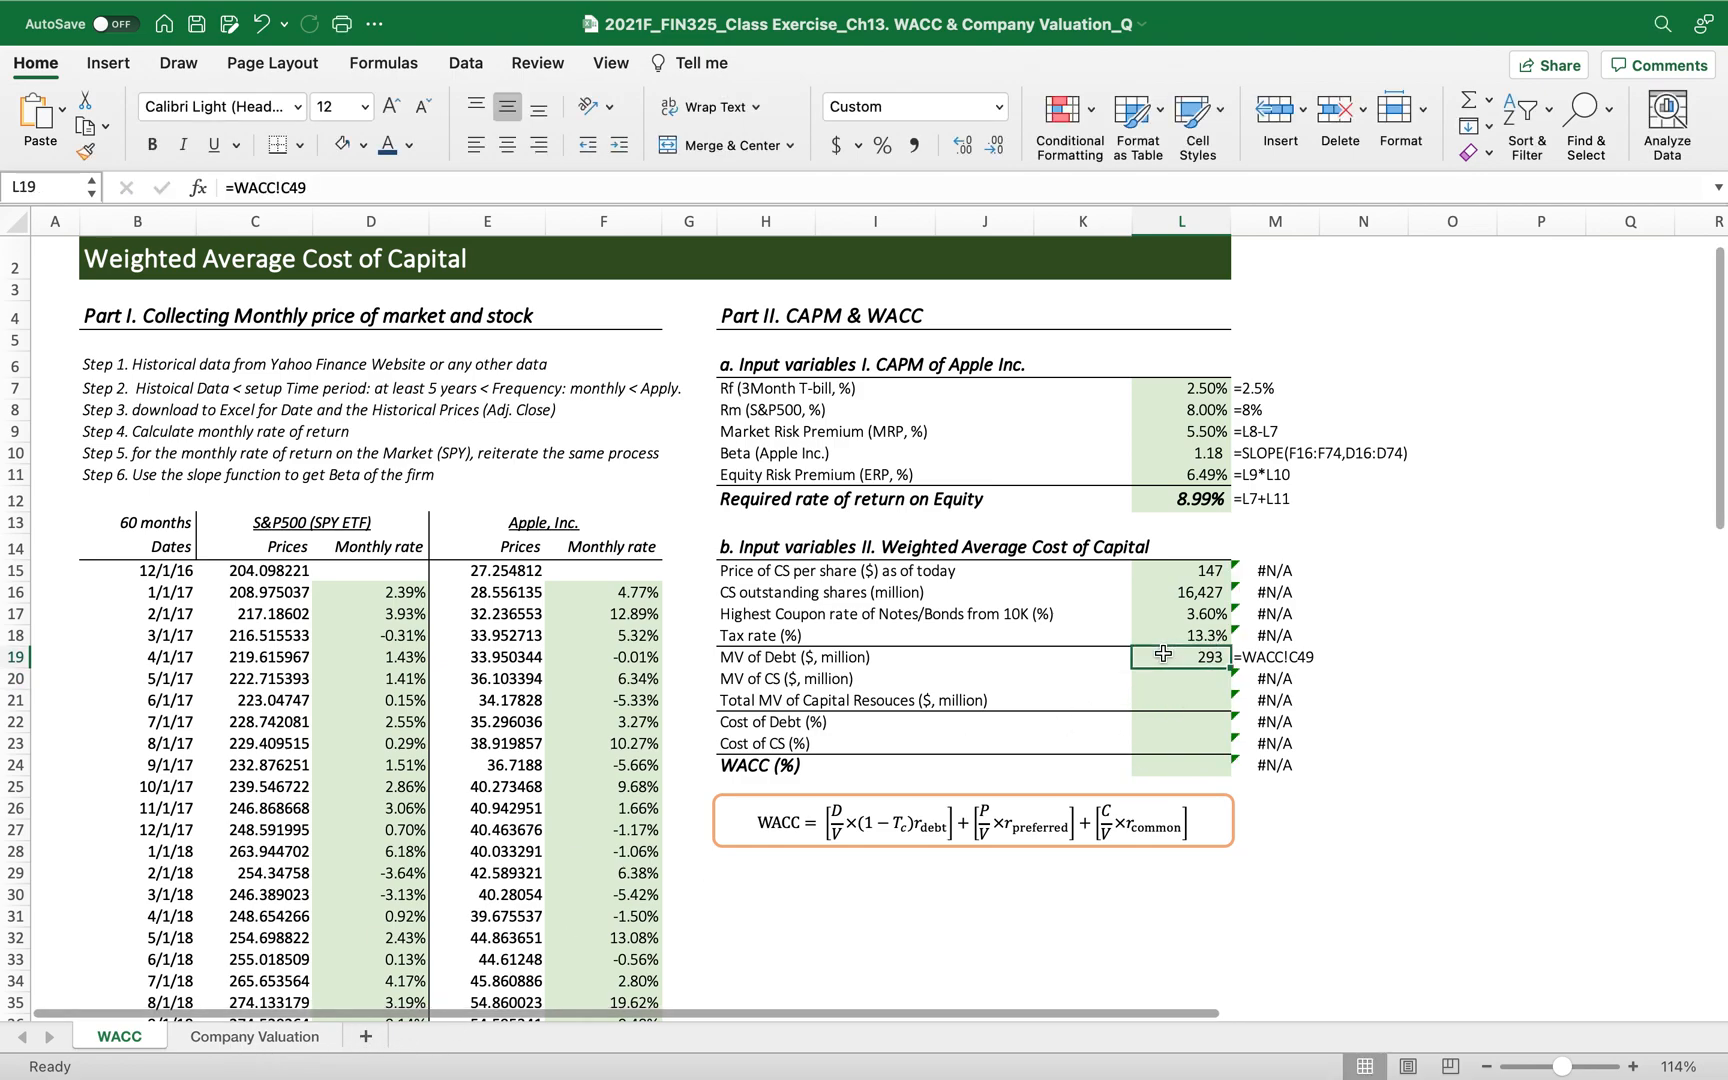
click(256, 1036)
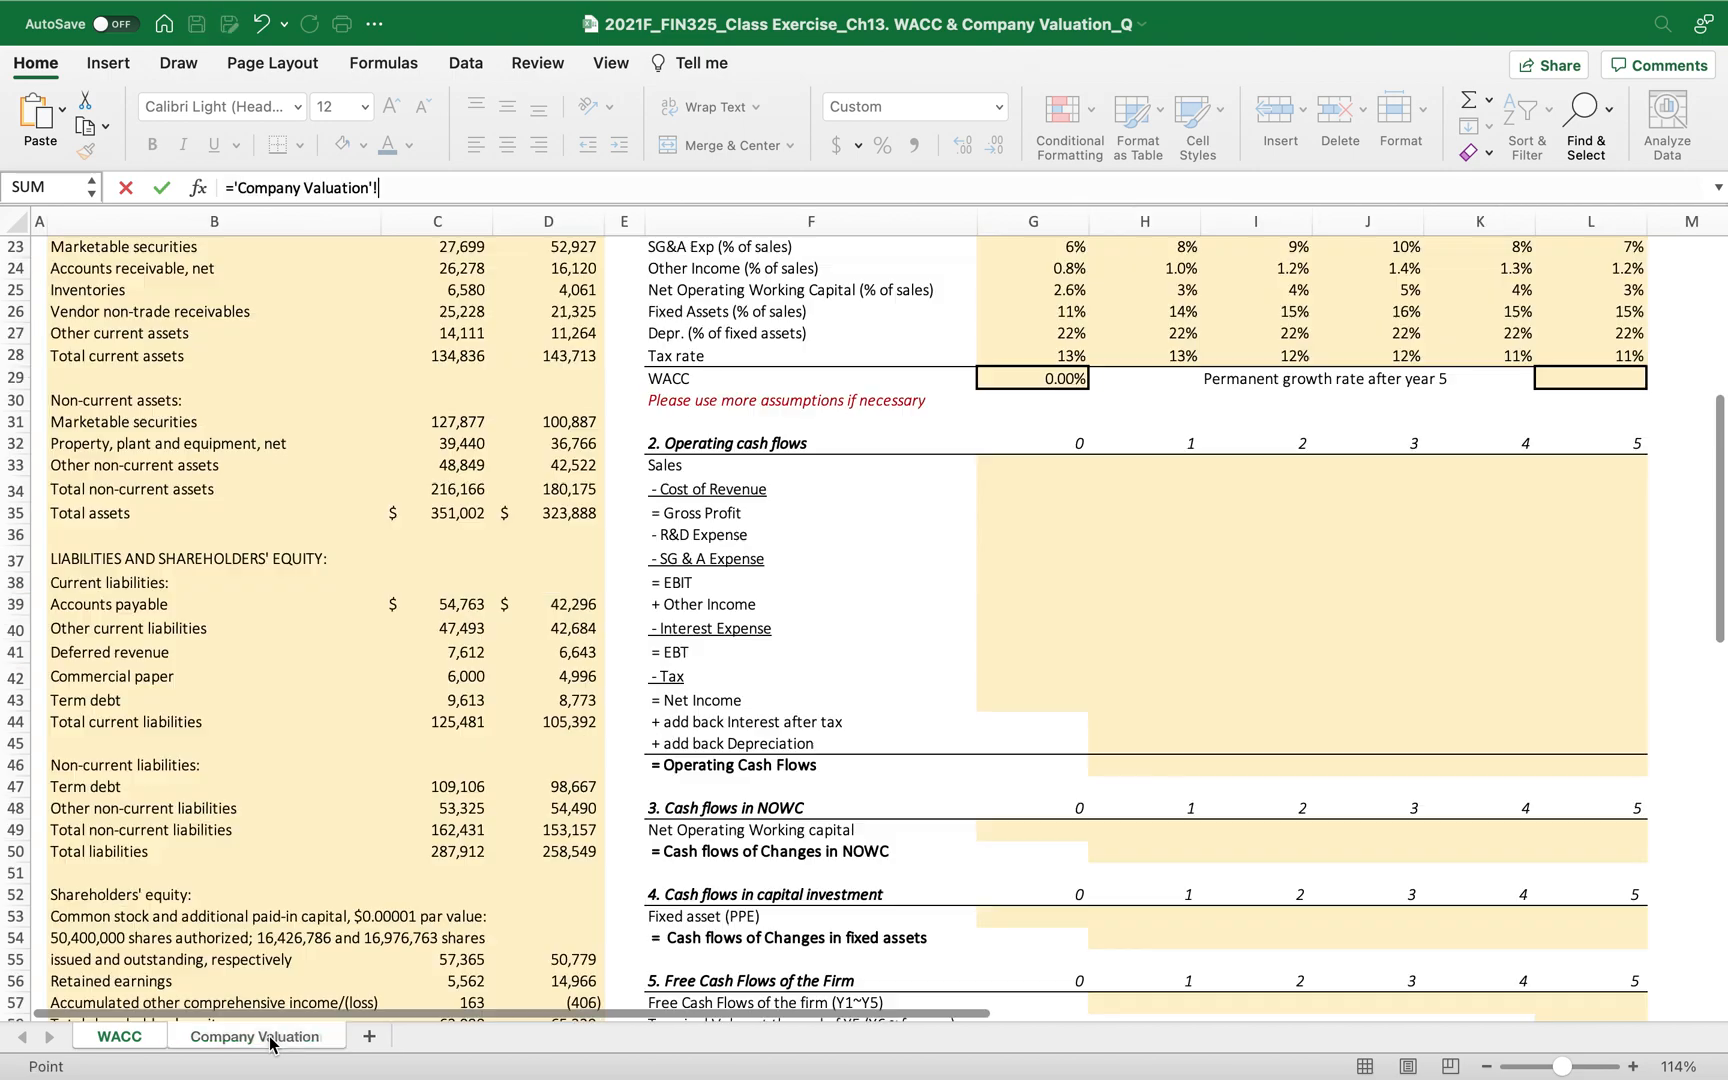
click(130, 852)
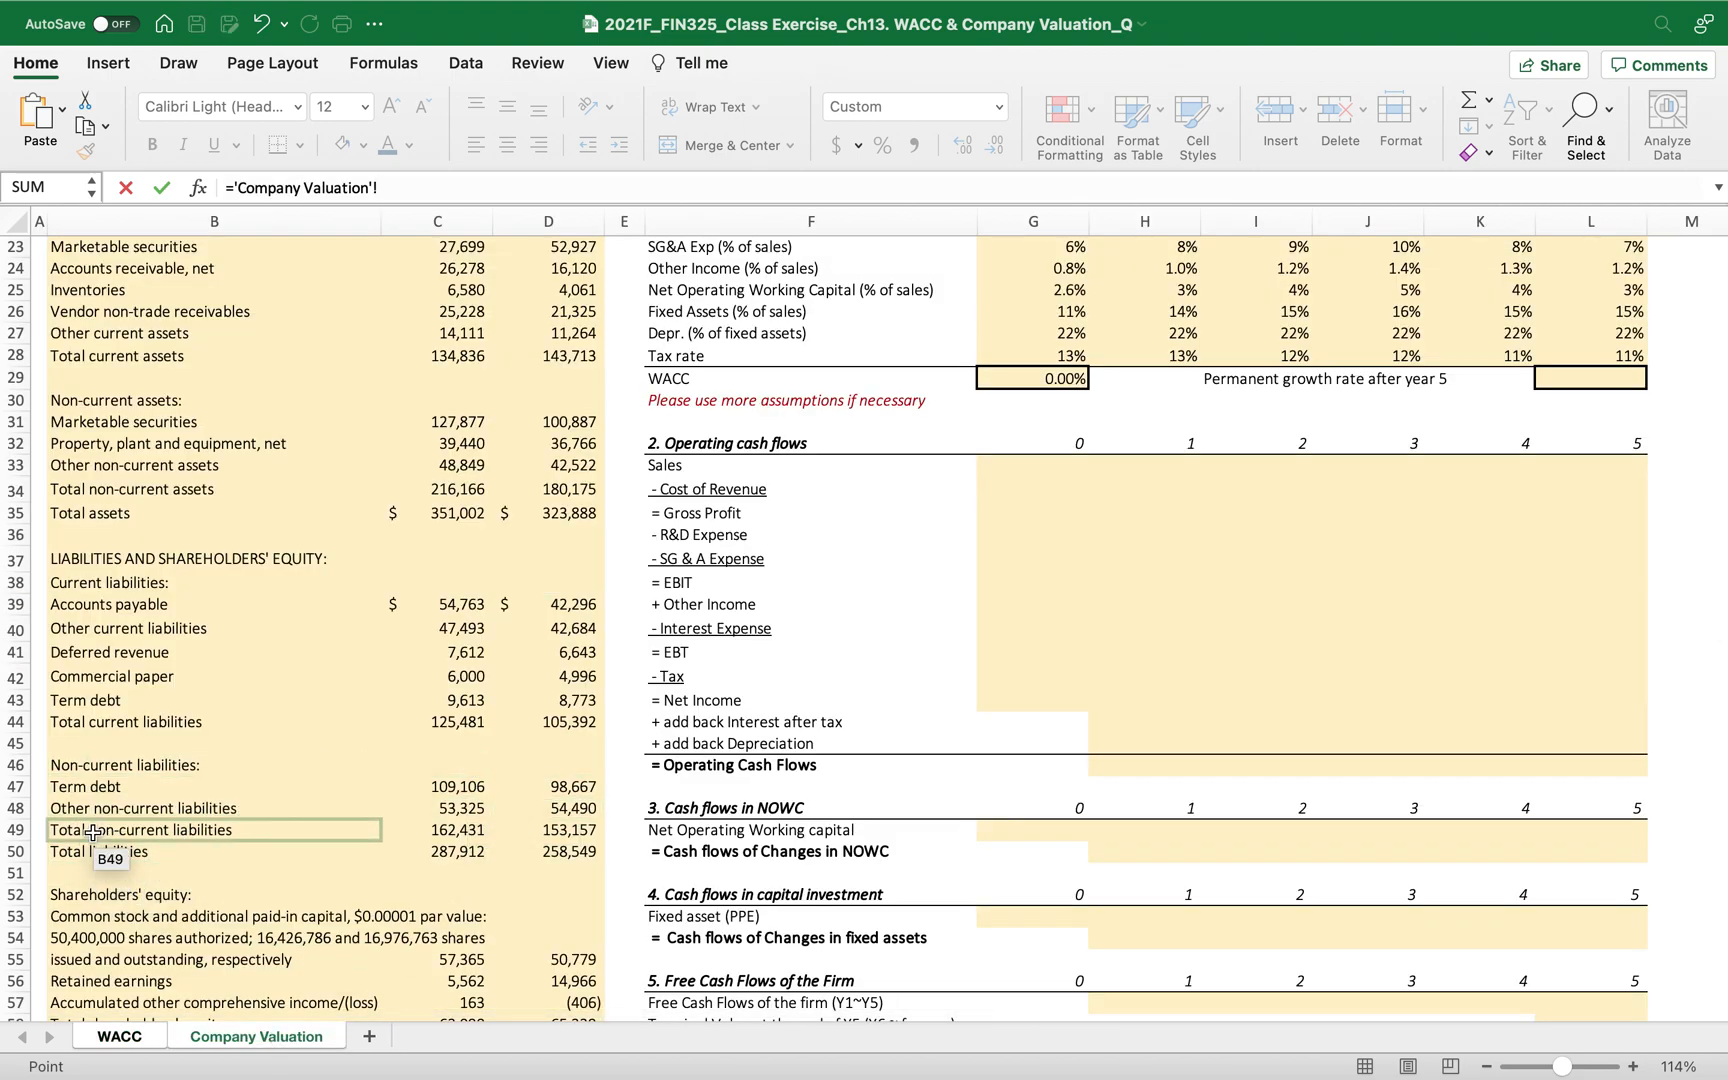
click(456, 830)
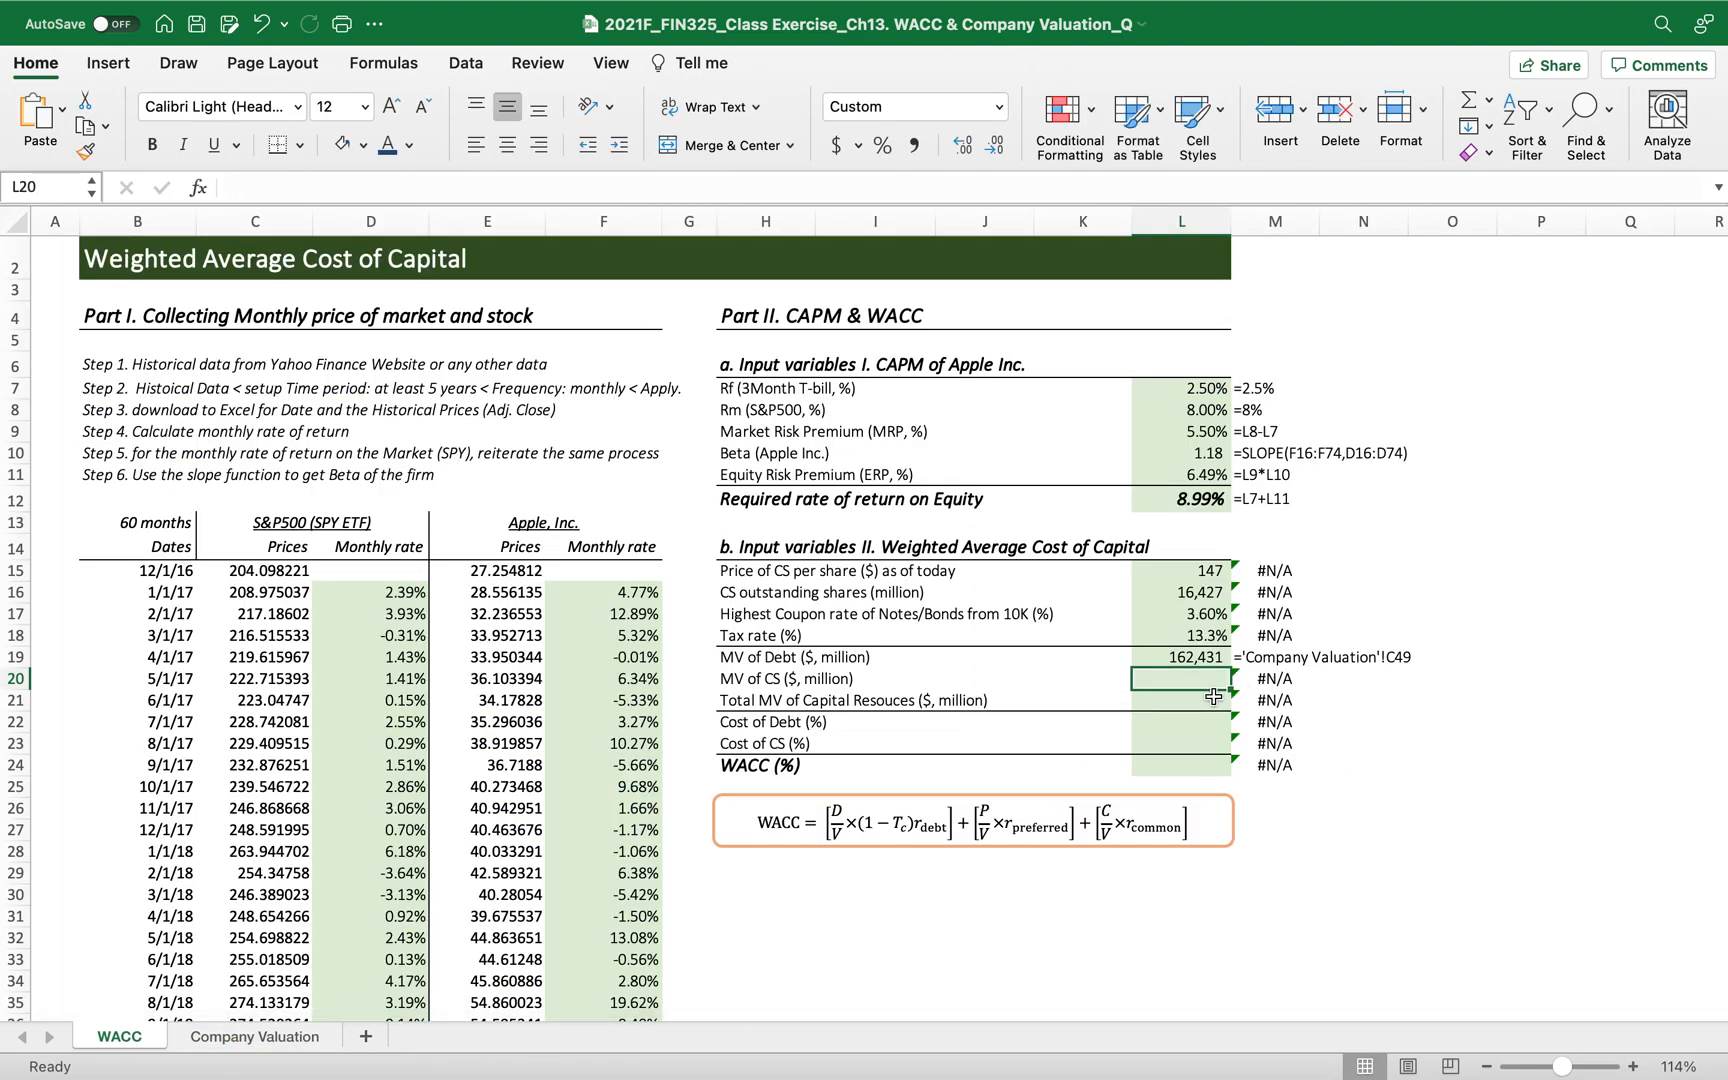
Compute equity market value =L15*L16 in L20 and total capital =L19+L20 in L21.
text(=)
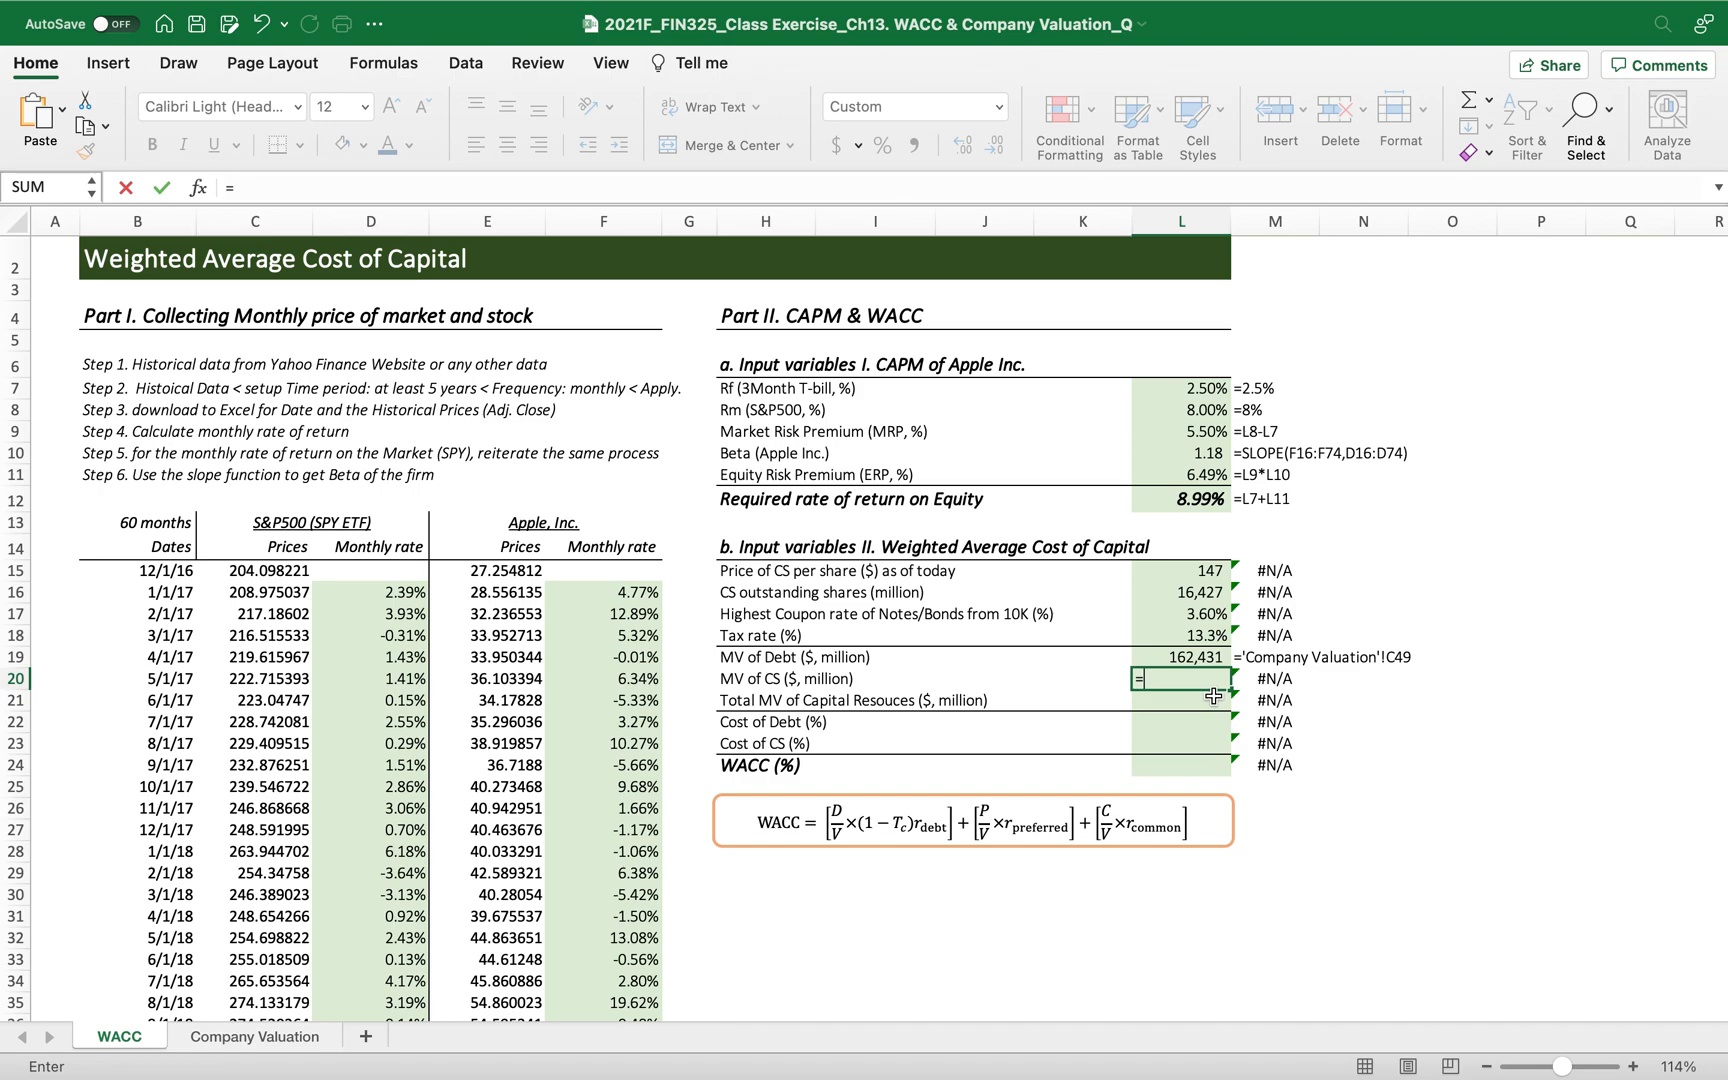
click(1184, 570)
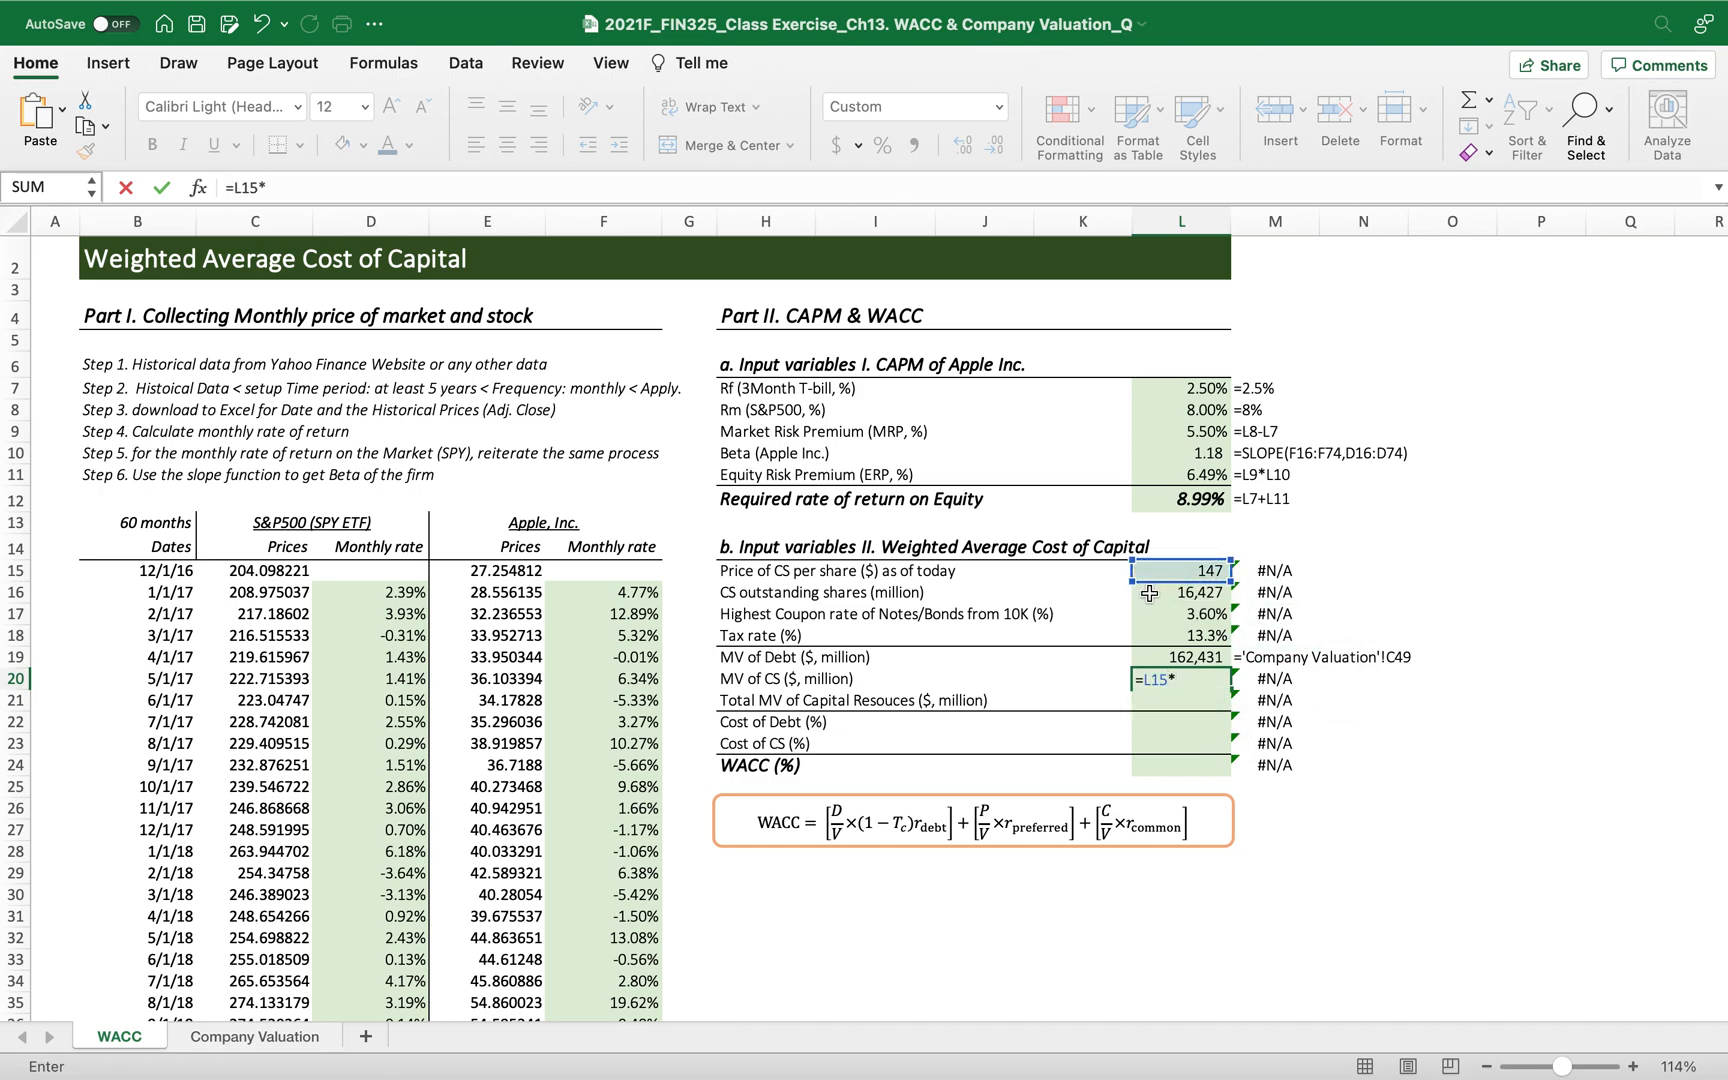
click(1184, 592)
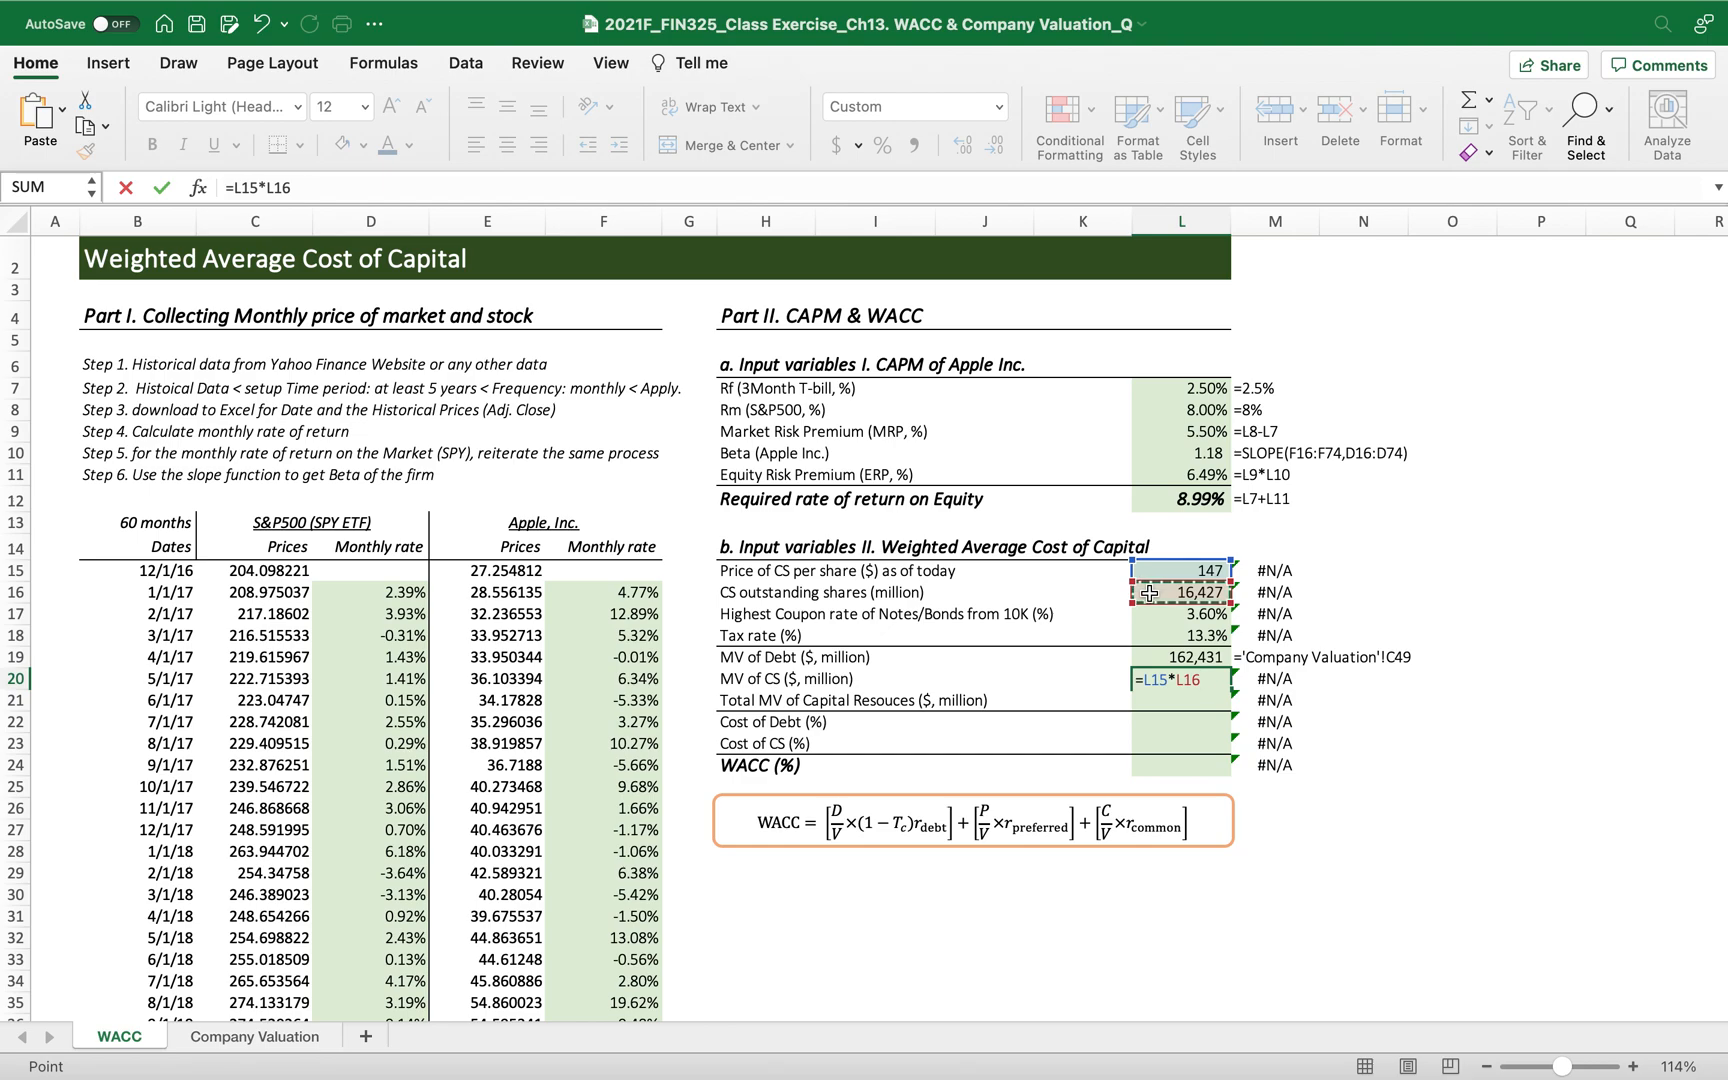
key(Enter)
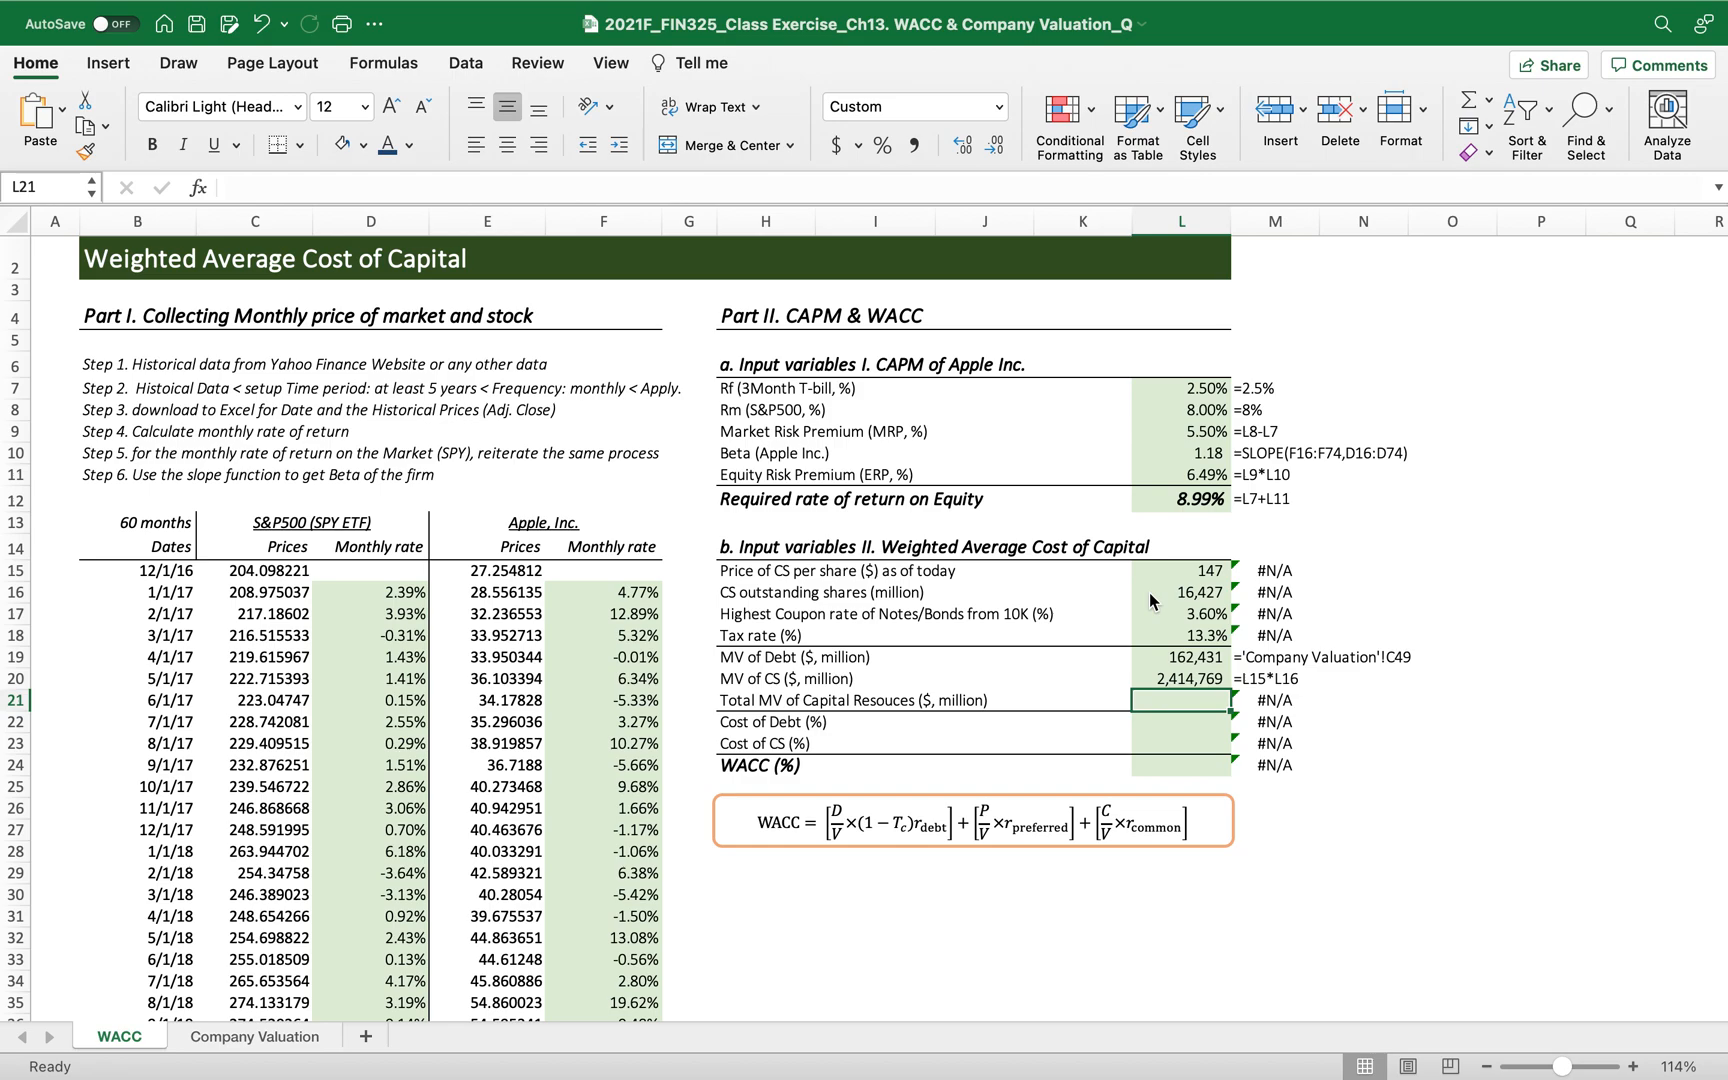
text(=)
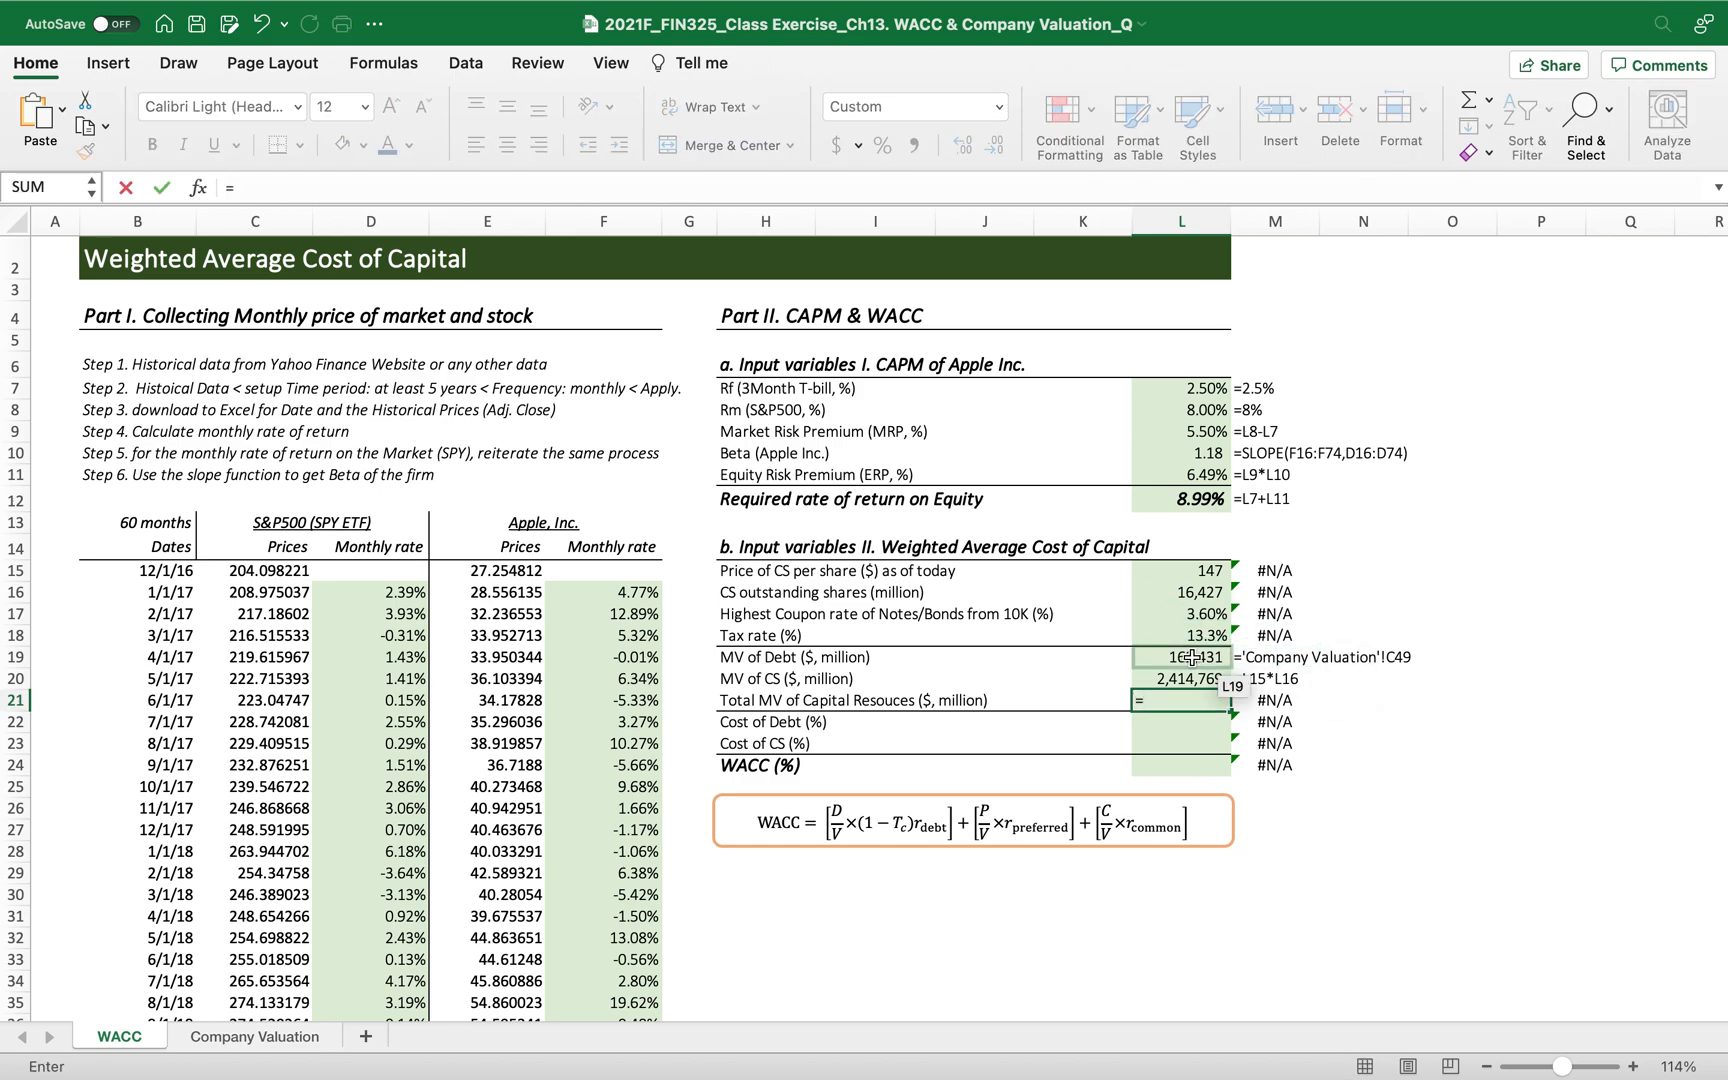
click(1192, 658)
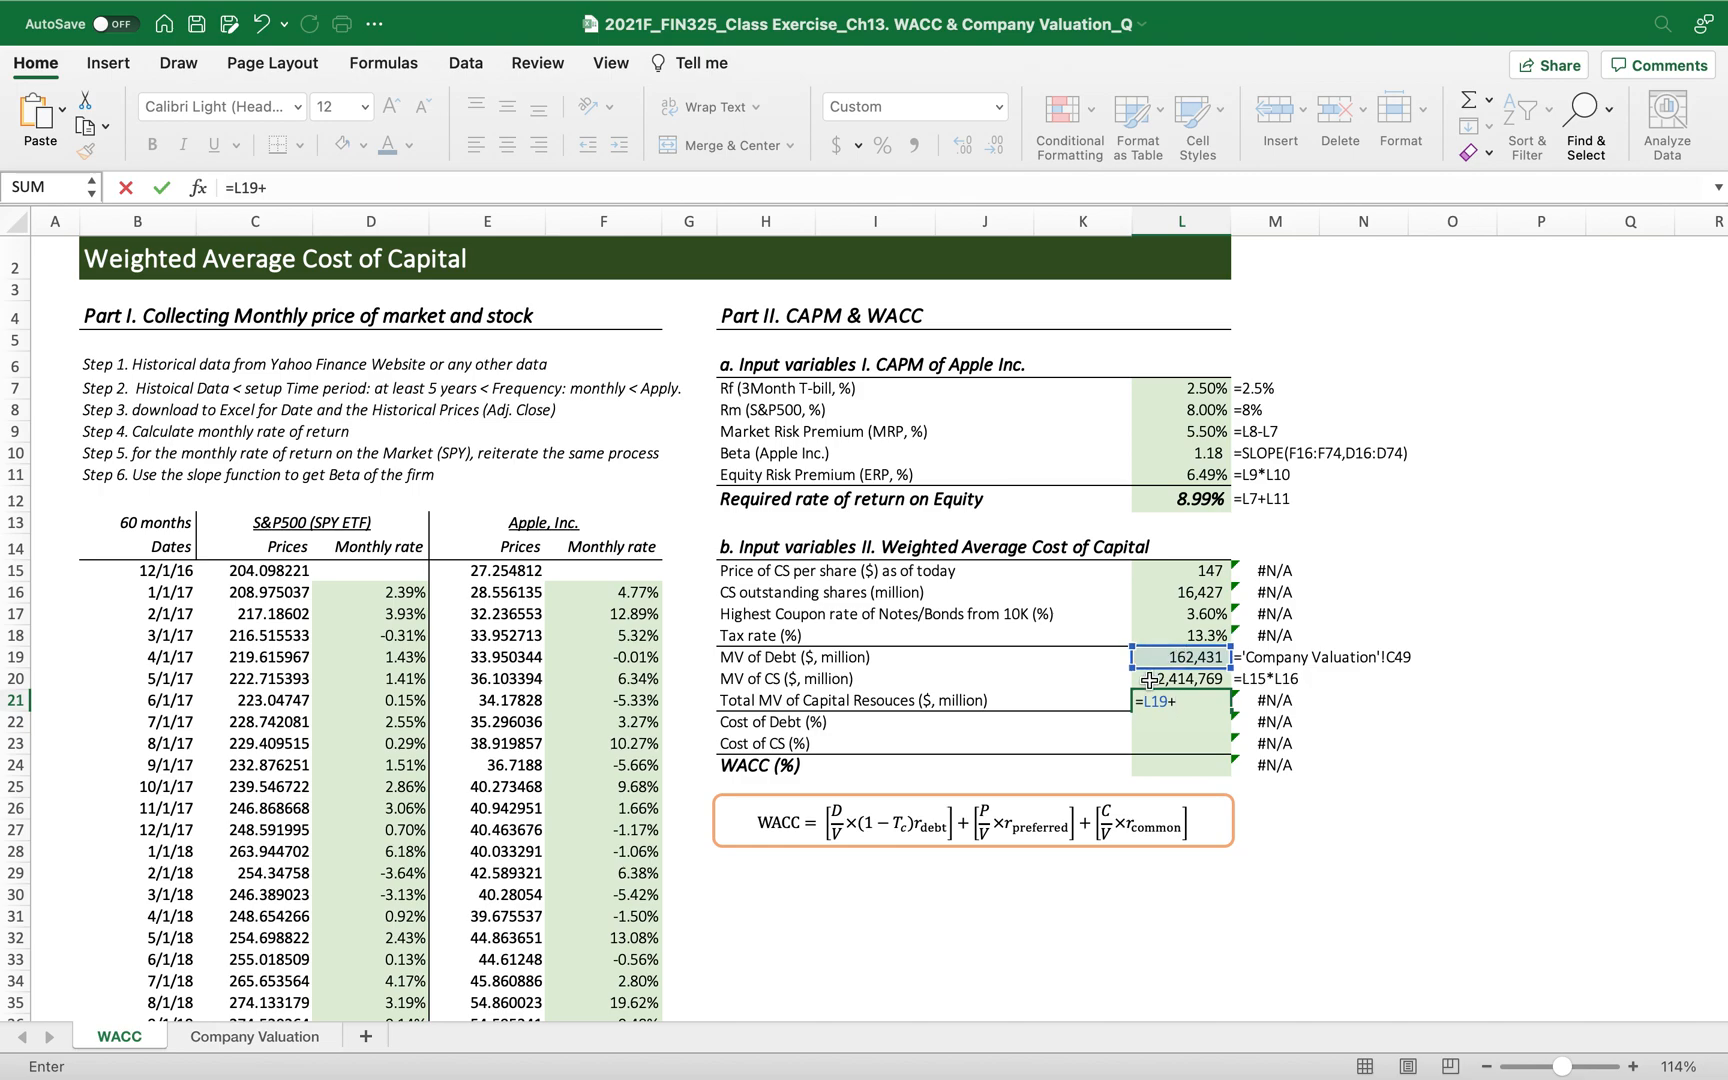
key(Enter)
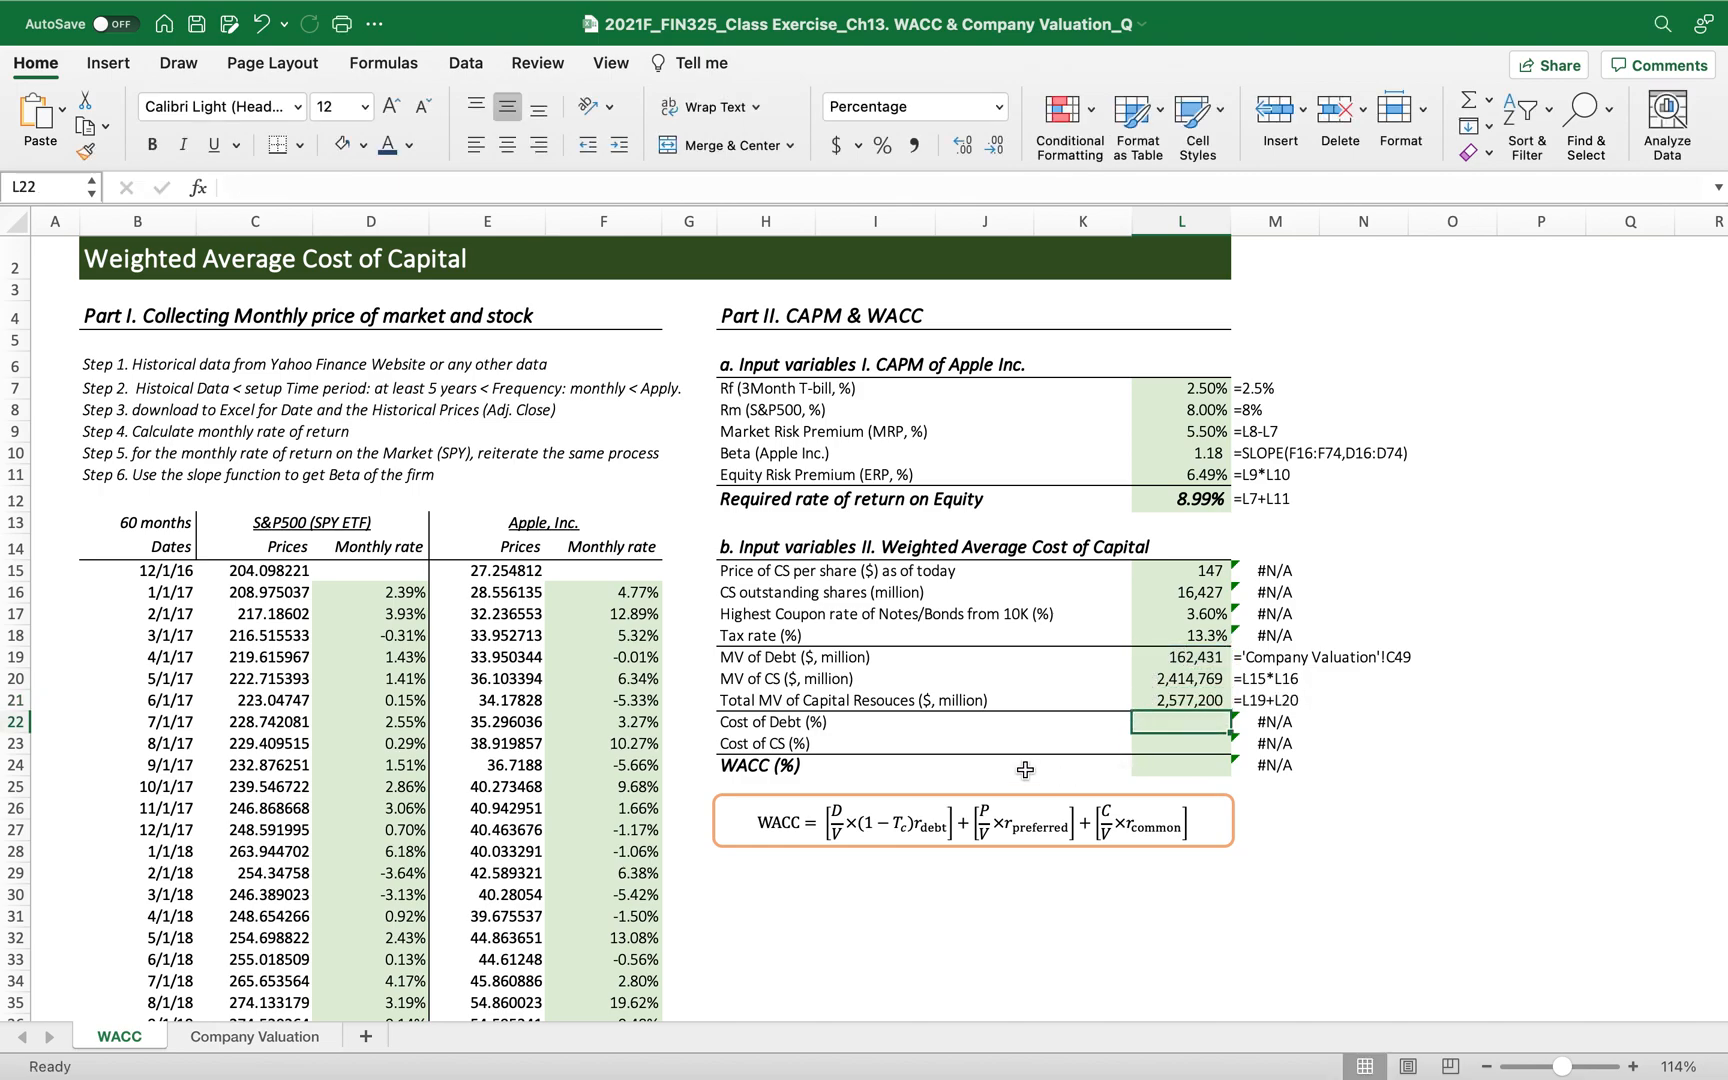
Link cost of debt =L17 in L22 and cost of equity =L12 in L23.
text(=)
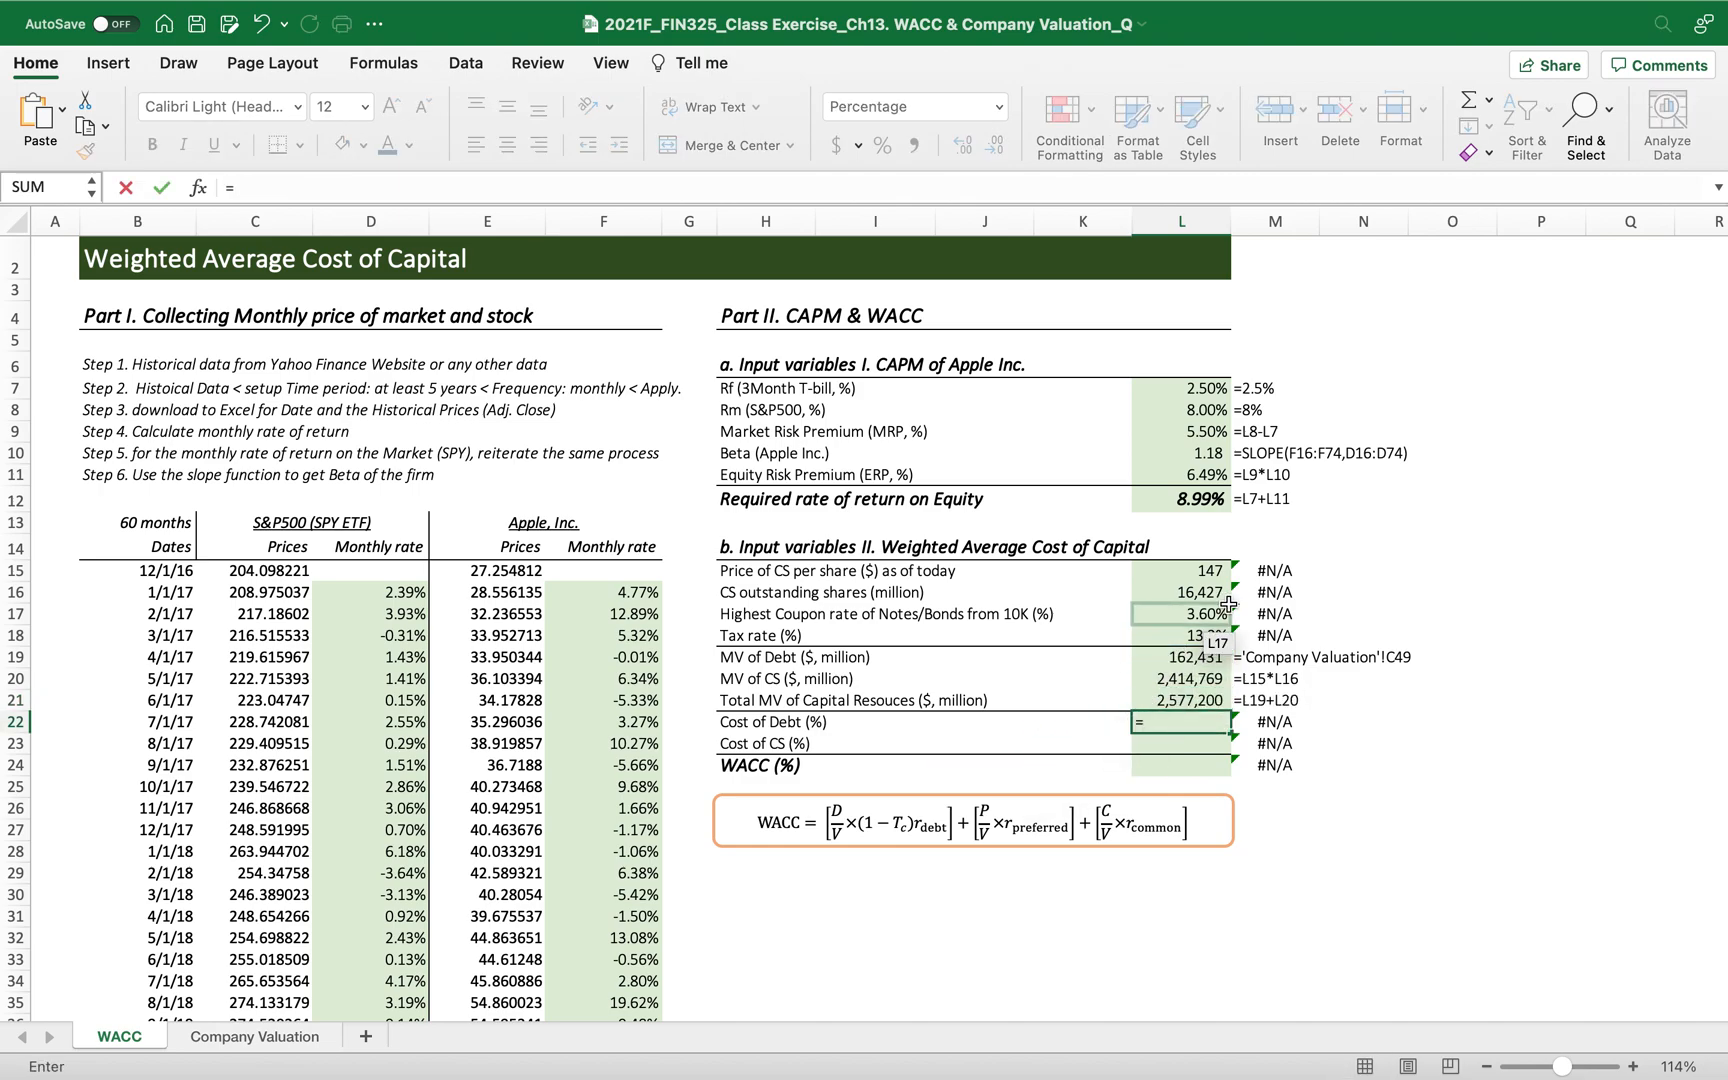
key(Enter)
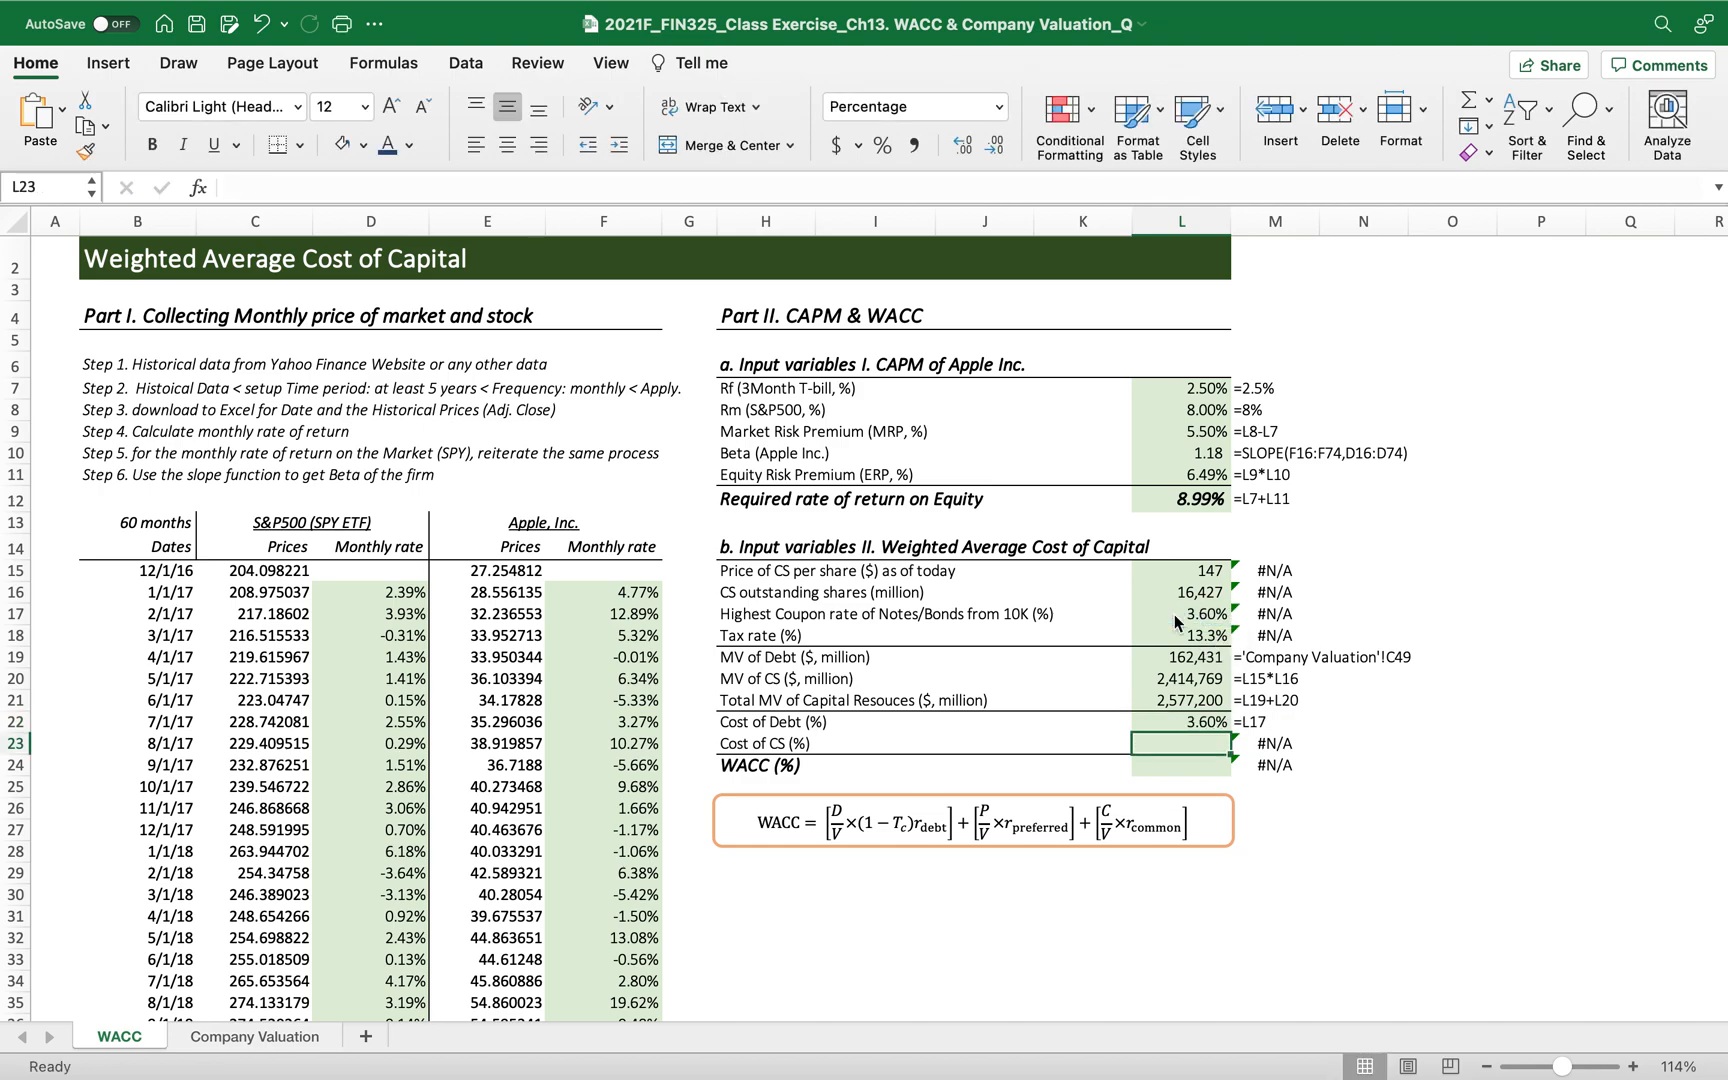
text(=)
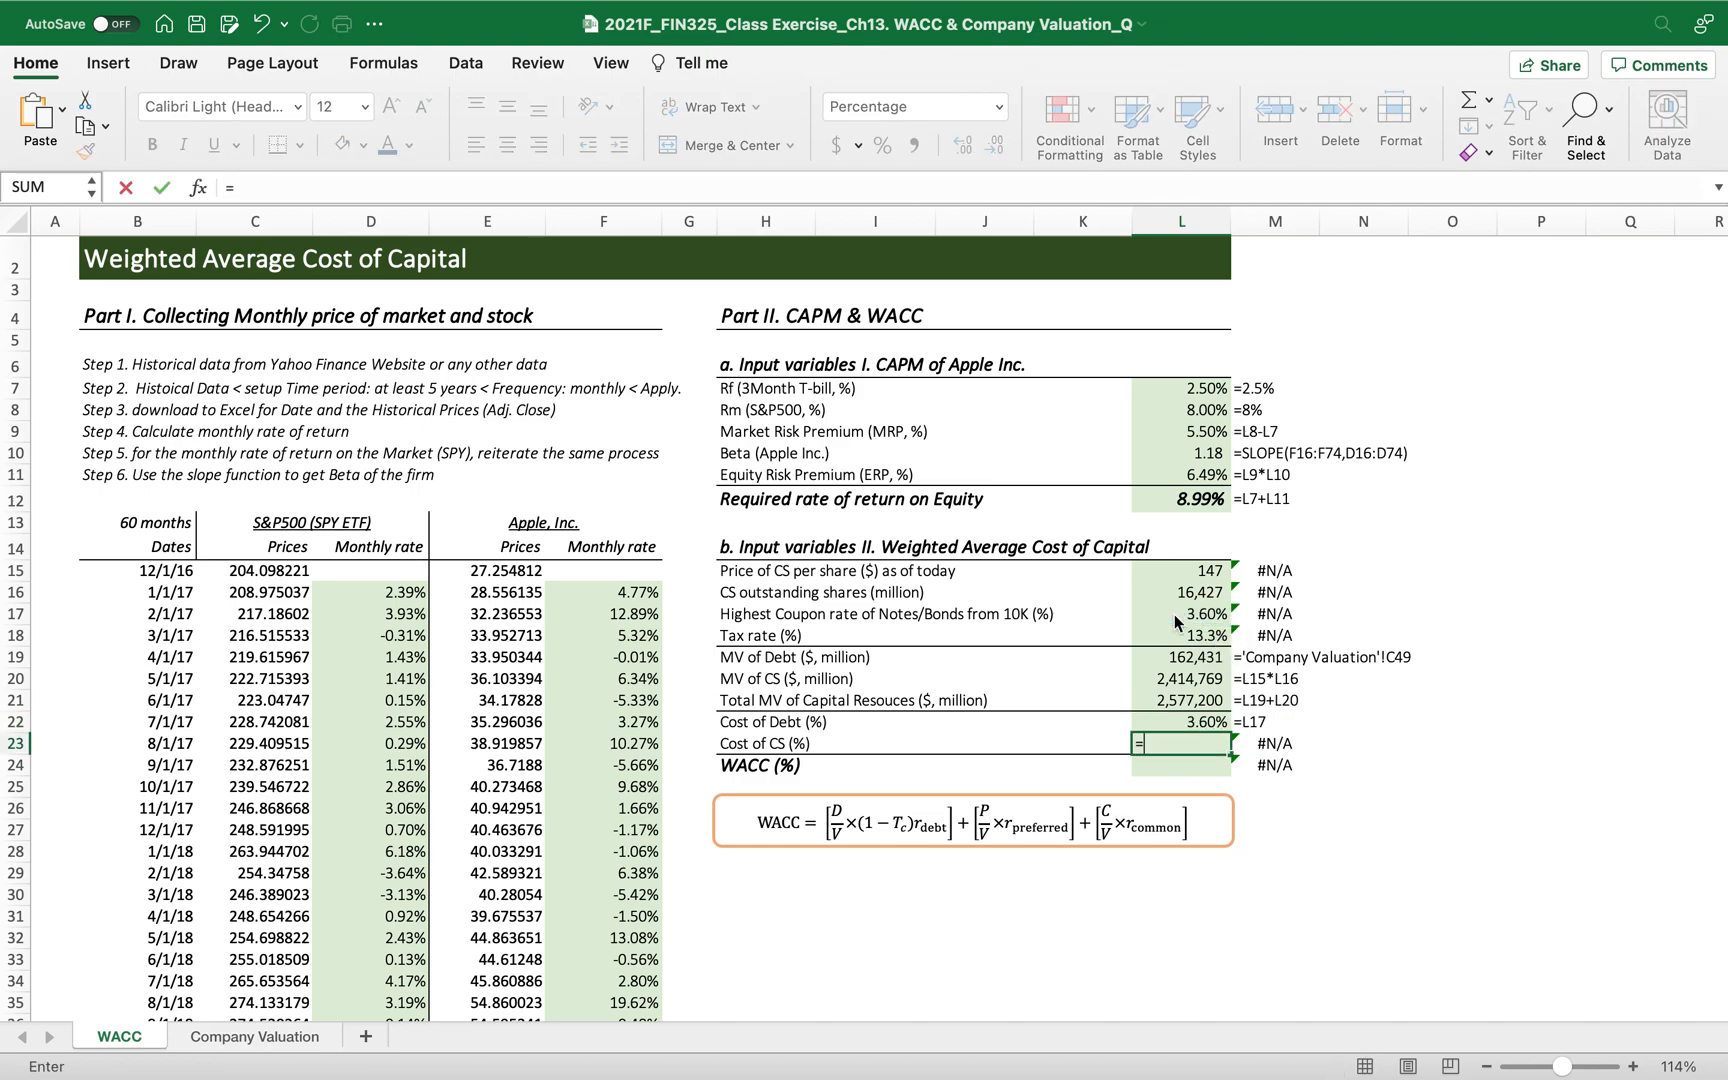
click(1182, 500)
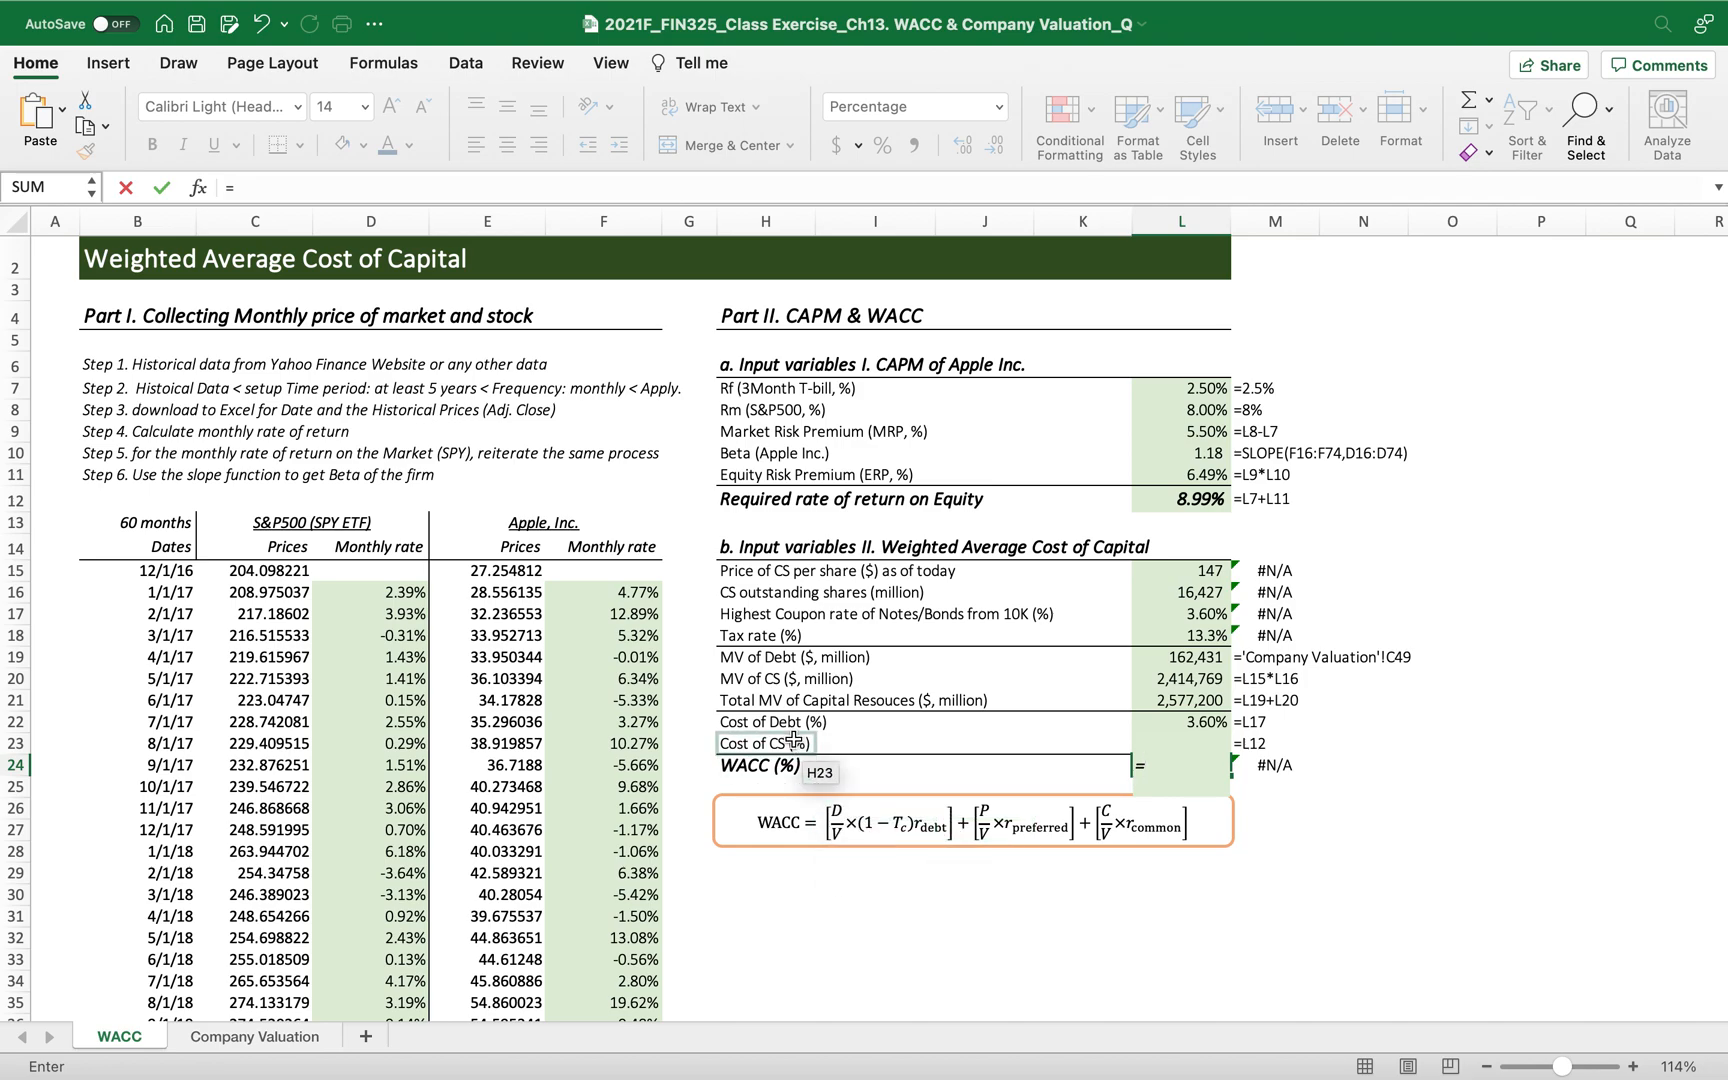
Build the after-tax debt term L19/L21*(1-L18)*L22 of the WACC formula in L24.
click(1200, 656)
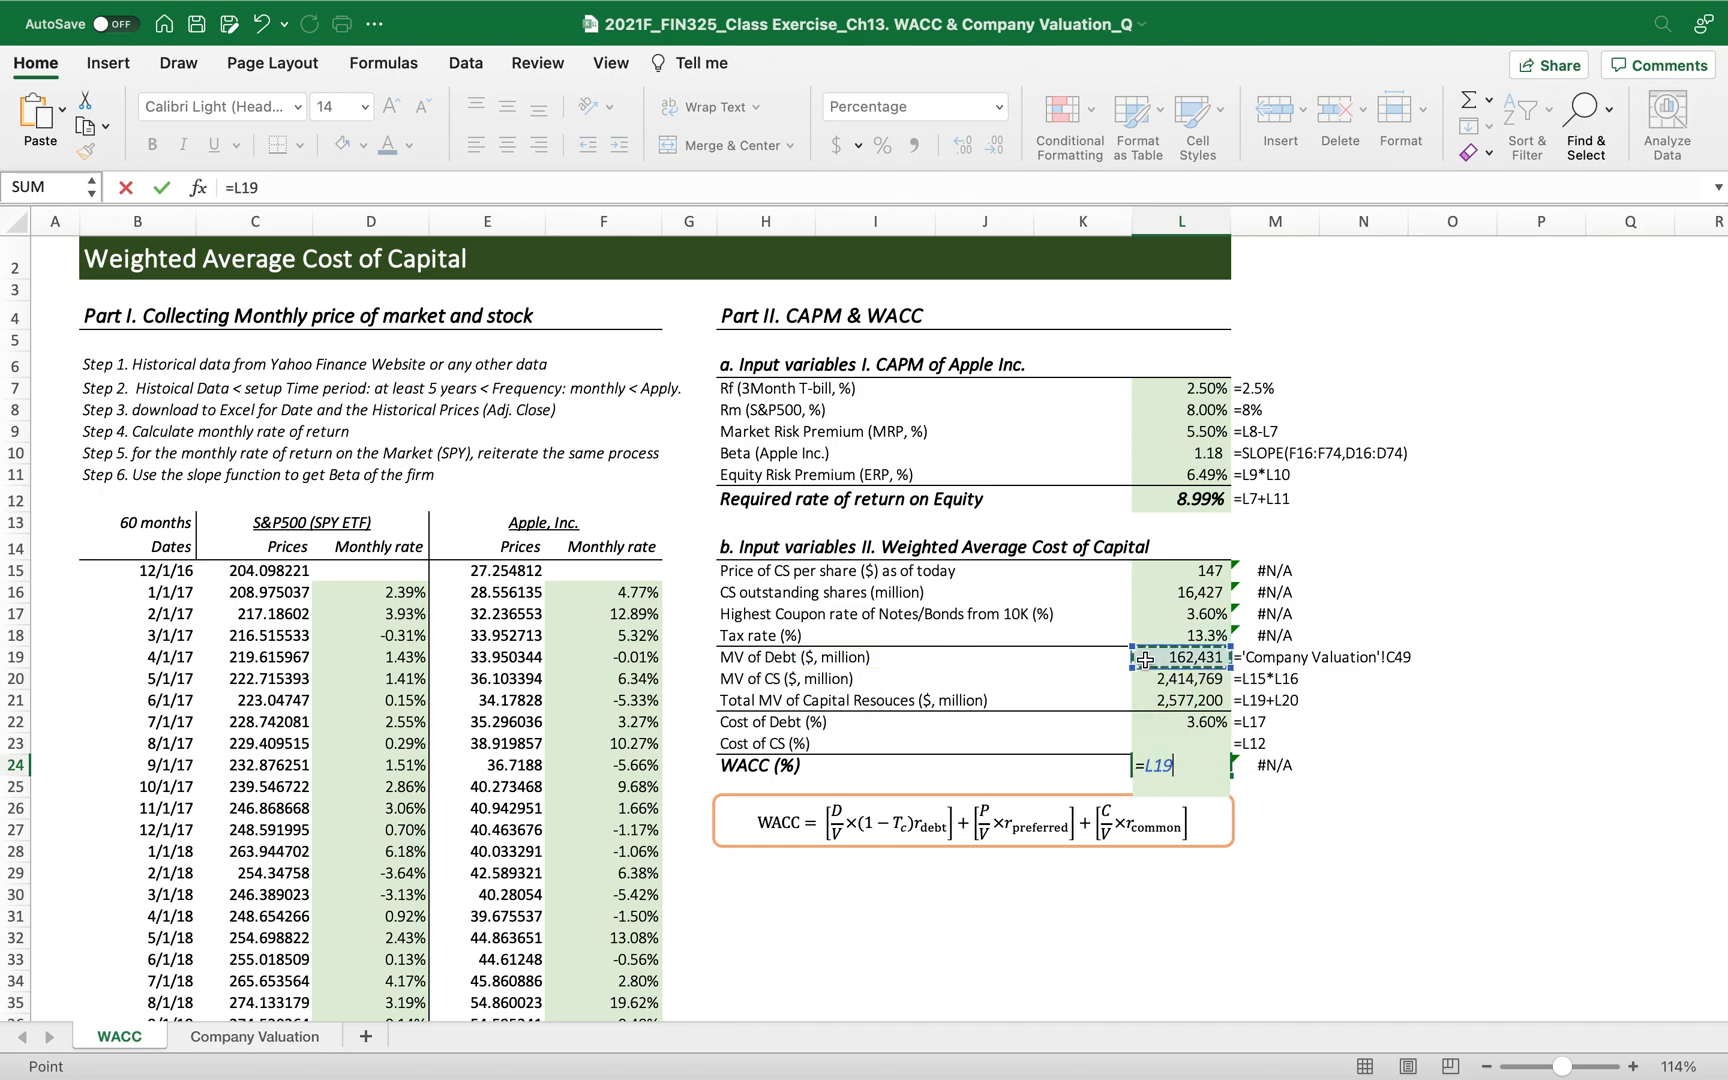
text(/L21)
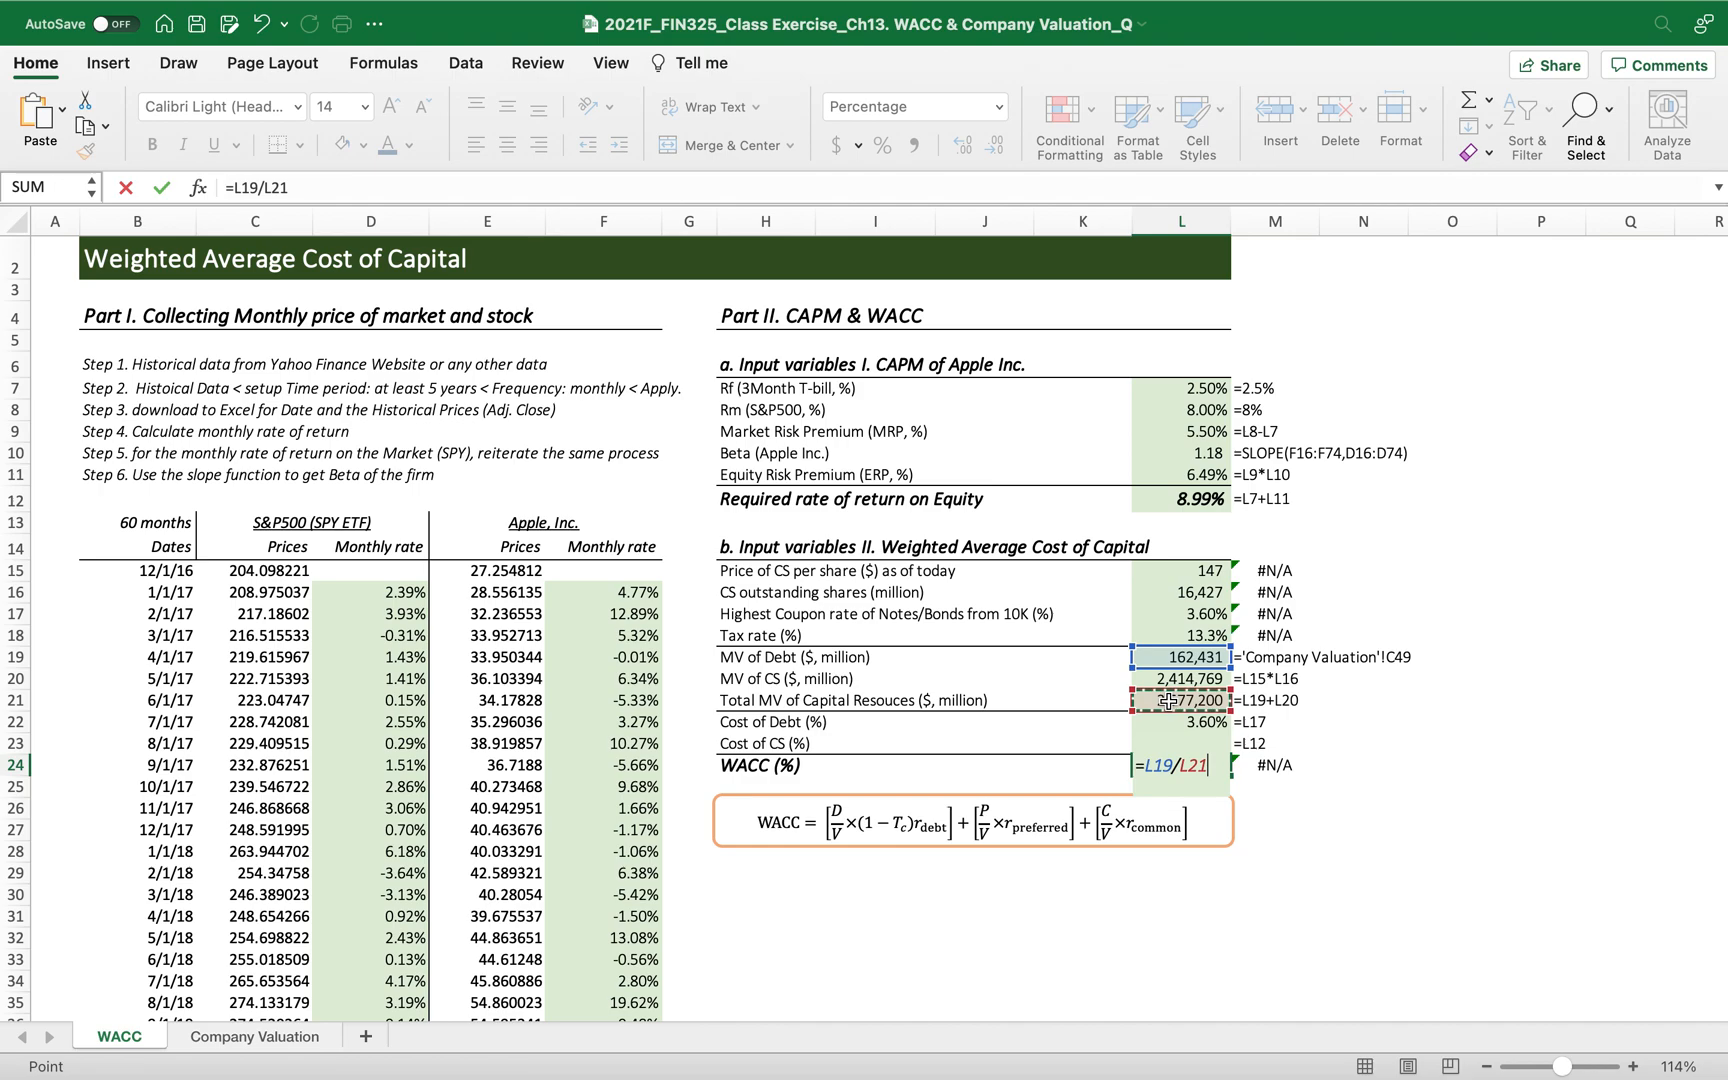
text(*(1)
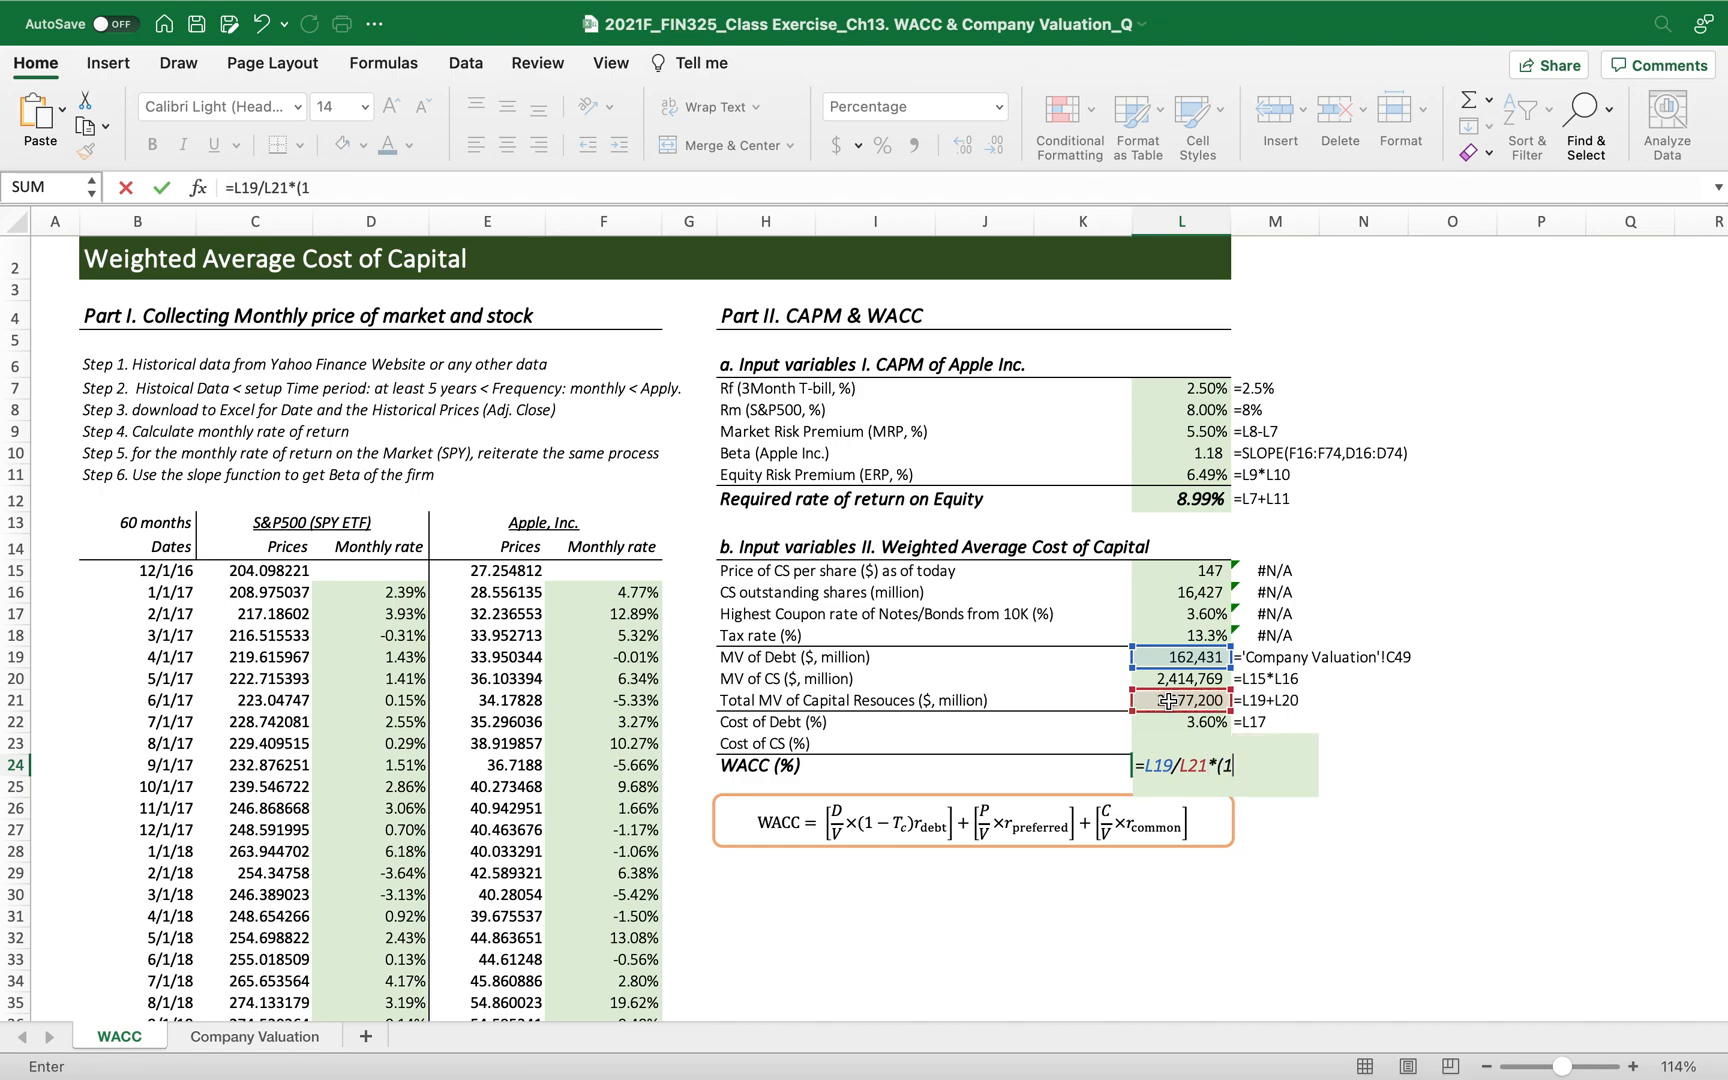
text(-)
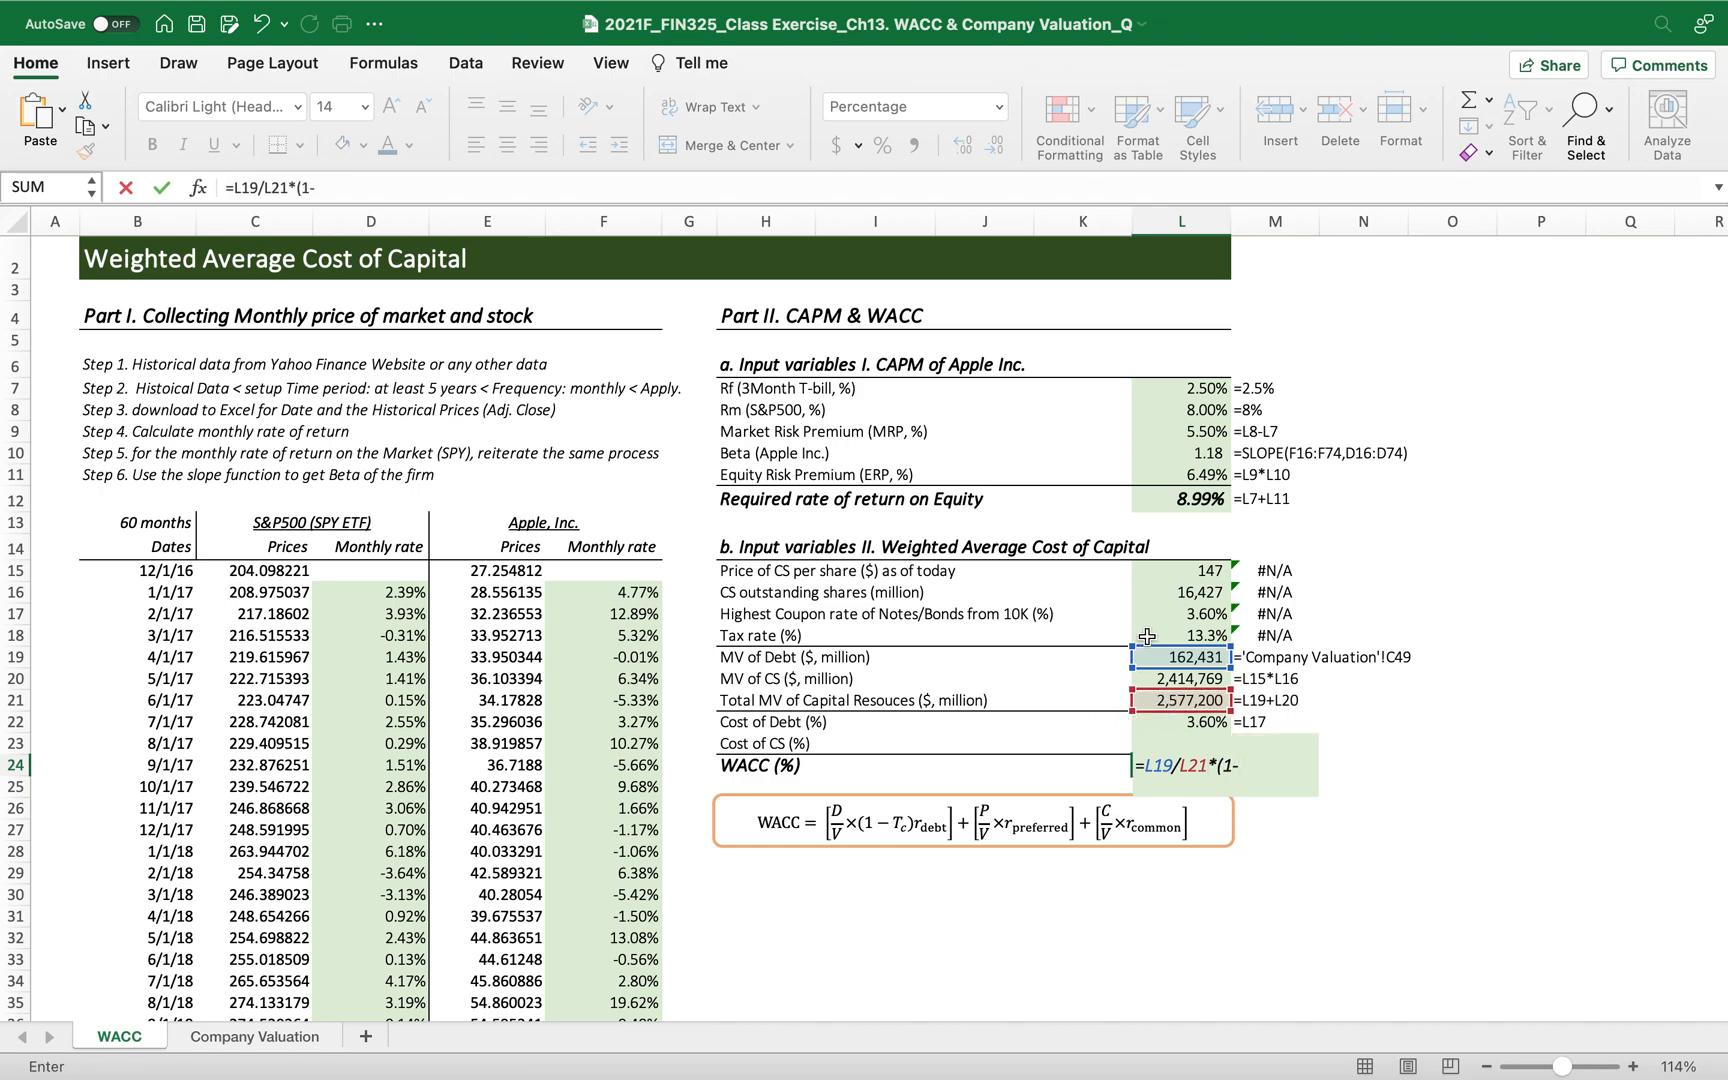
click(1192, 636)
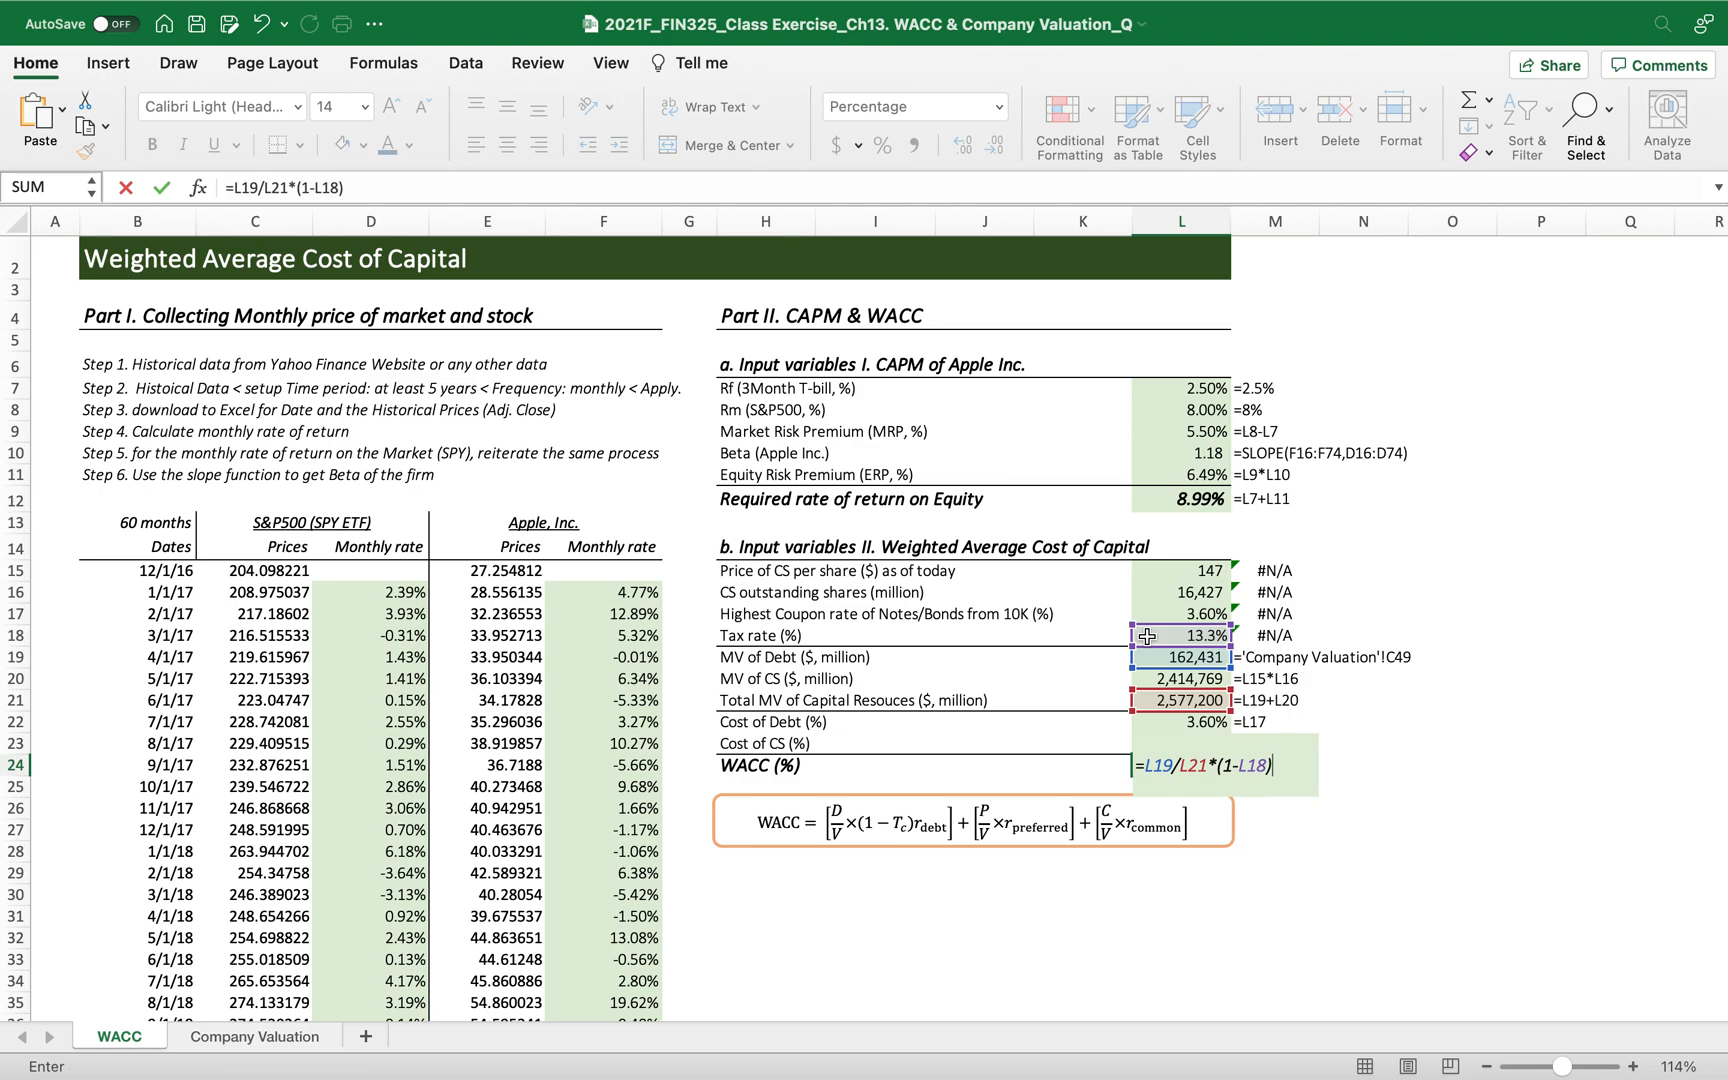
text(*)
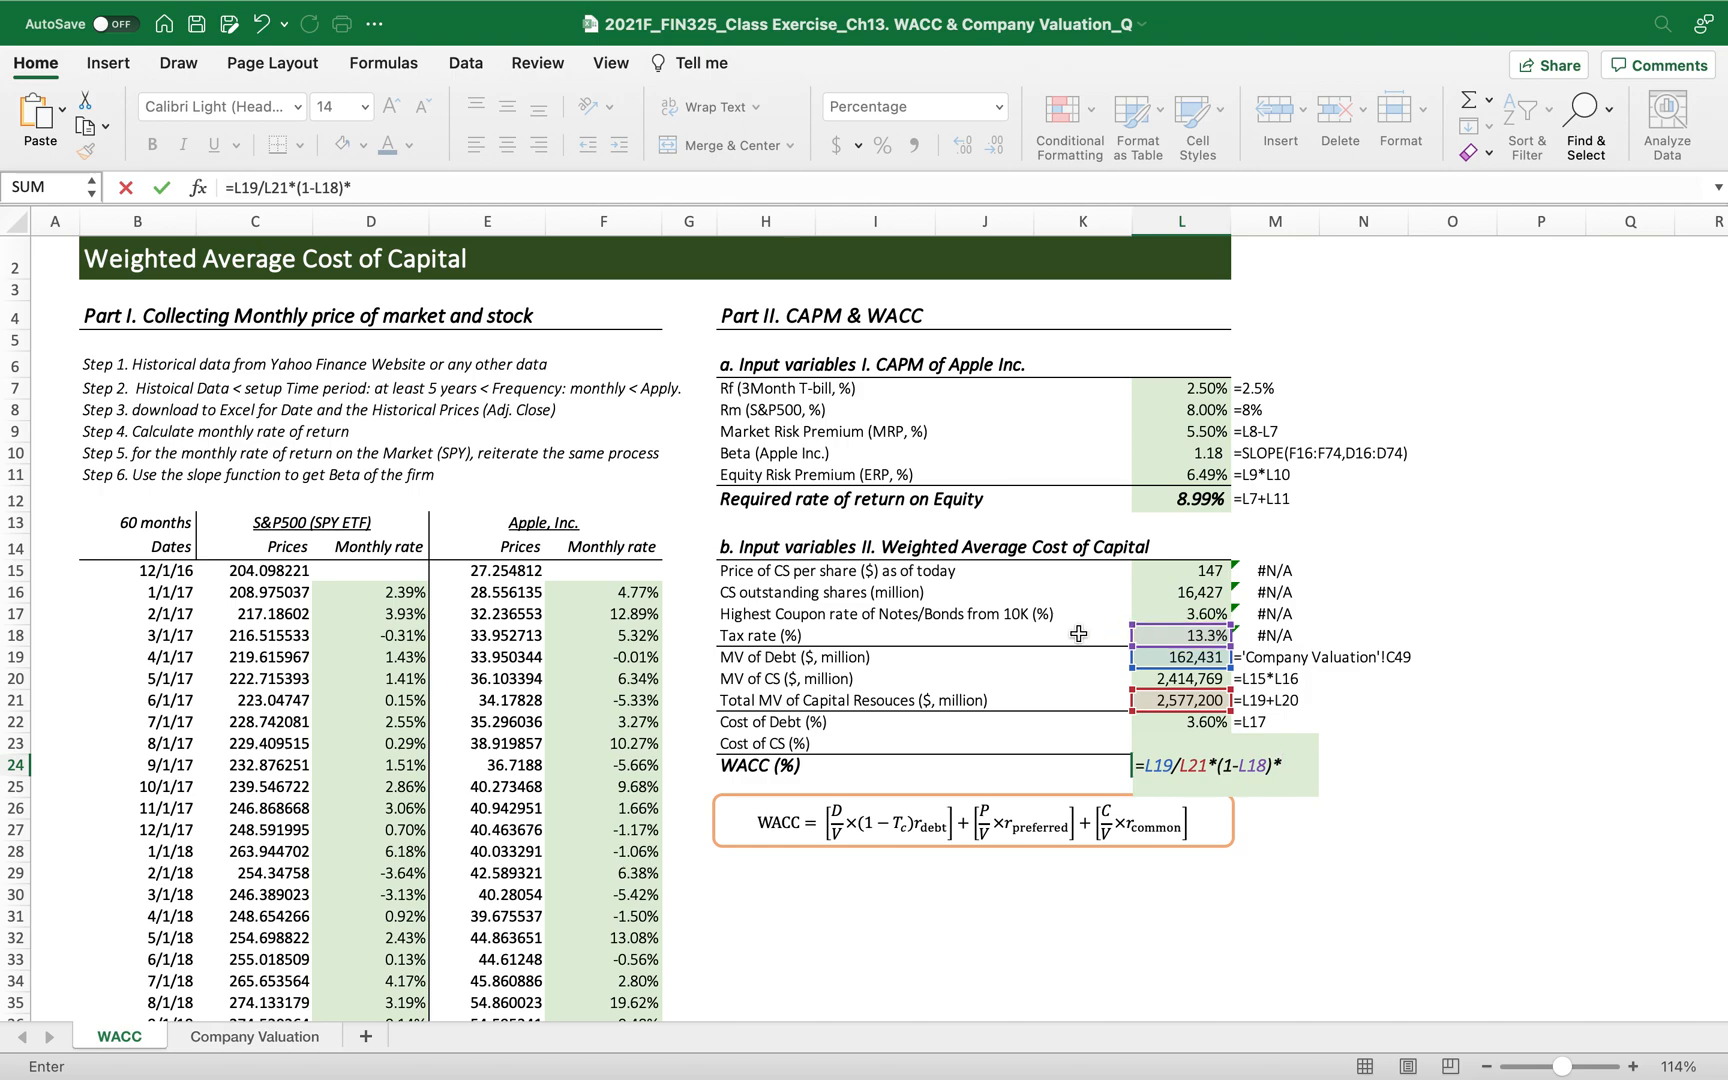
mouse_move(1150, 728)
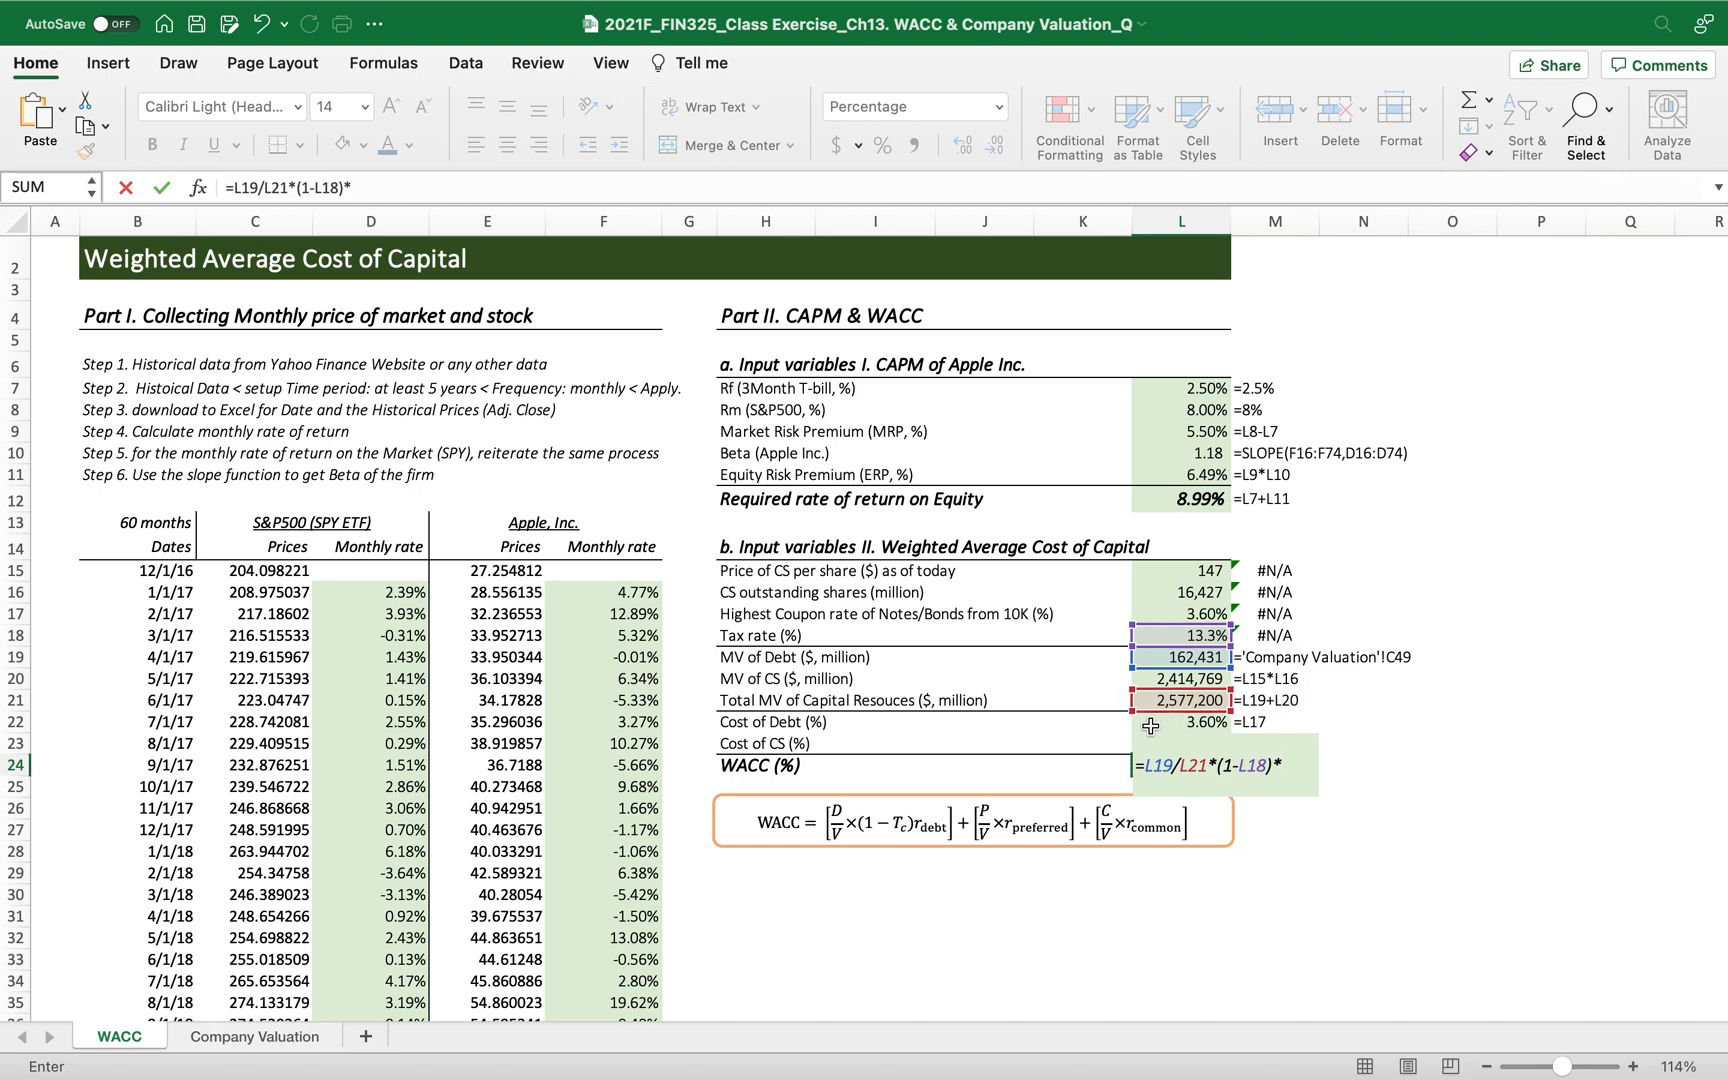
click(1184, 720)
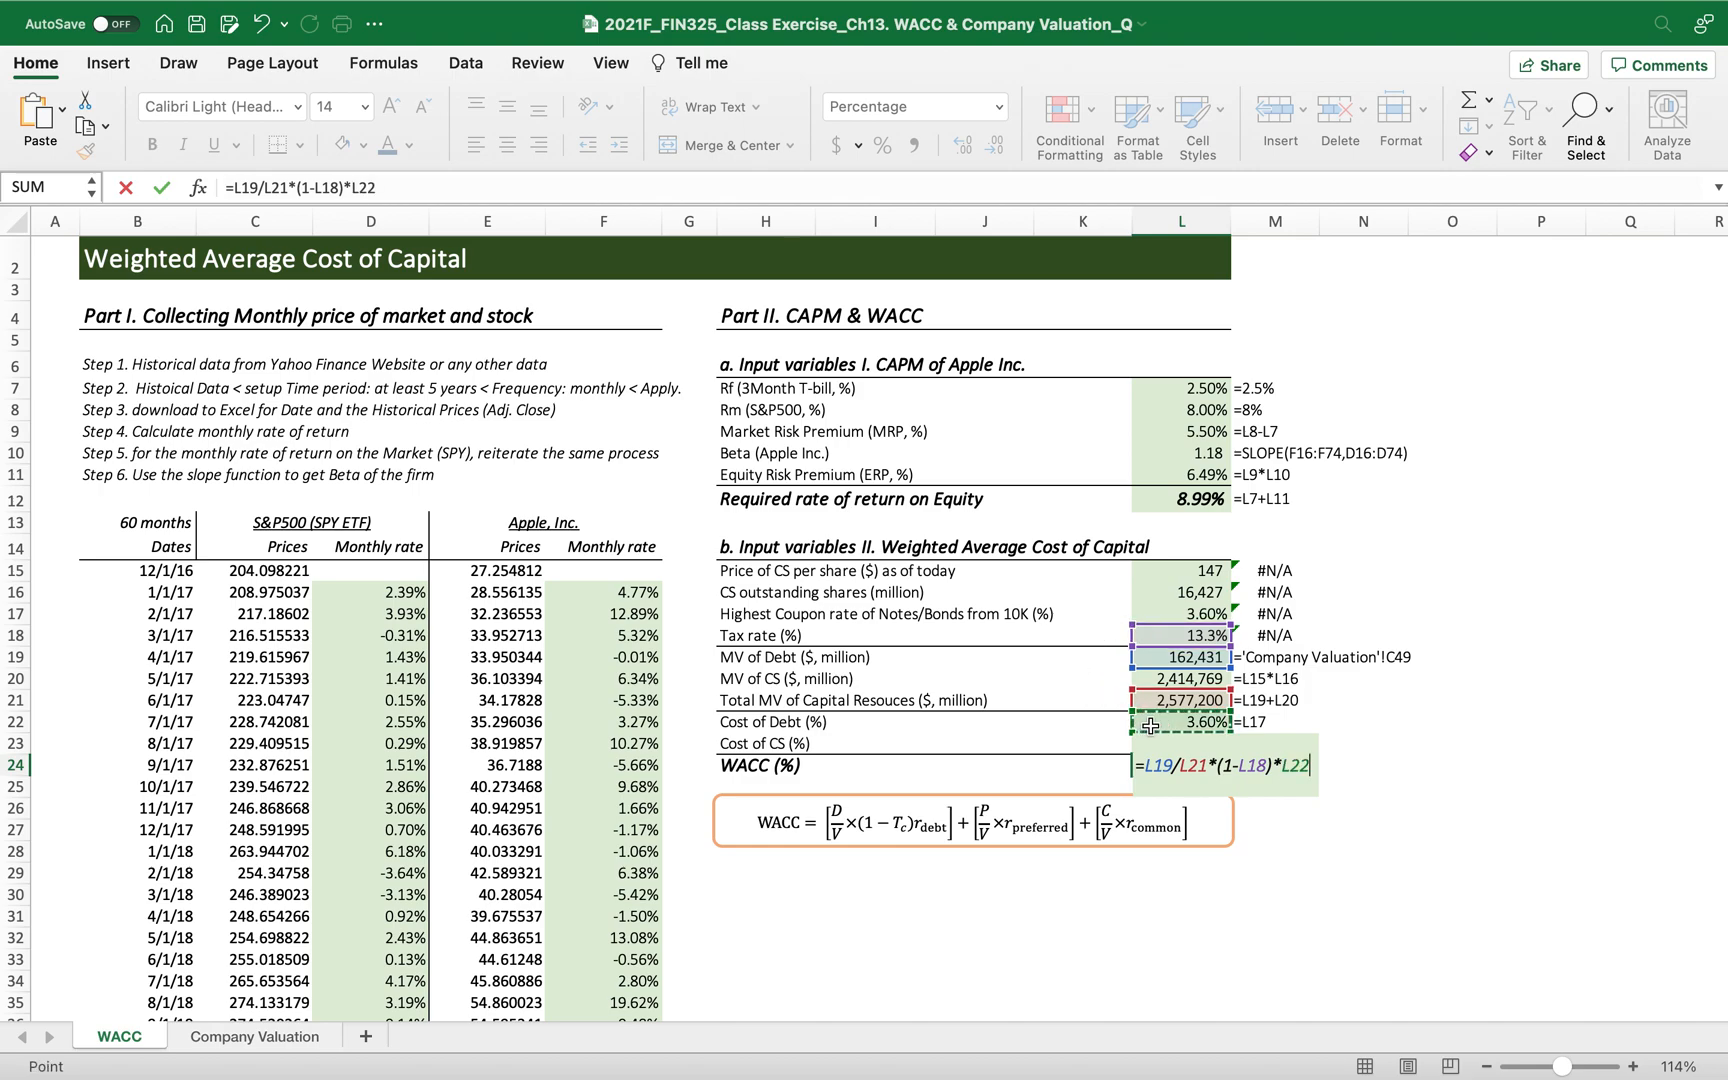
Add the equity term L20/L21*L23, giving a WACC of 8.62%.
text(+L20/L21)
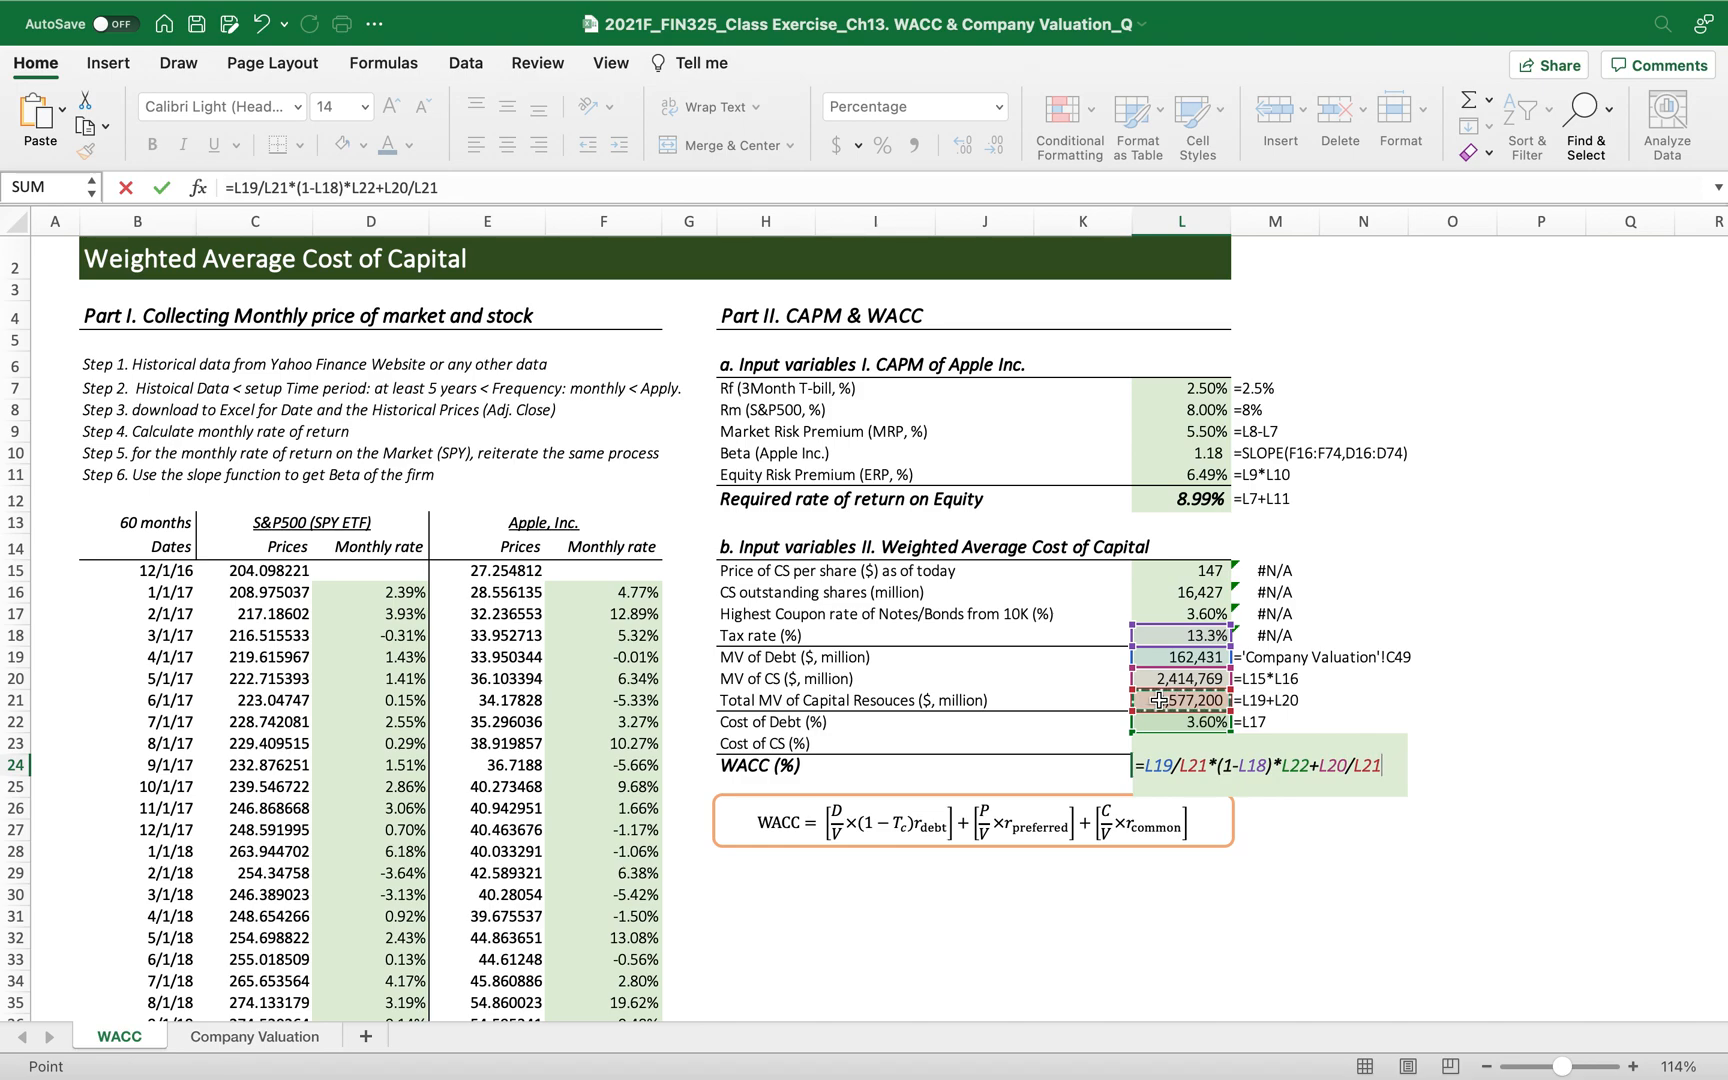
text(*)
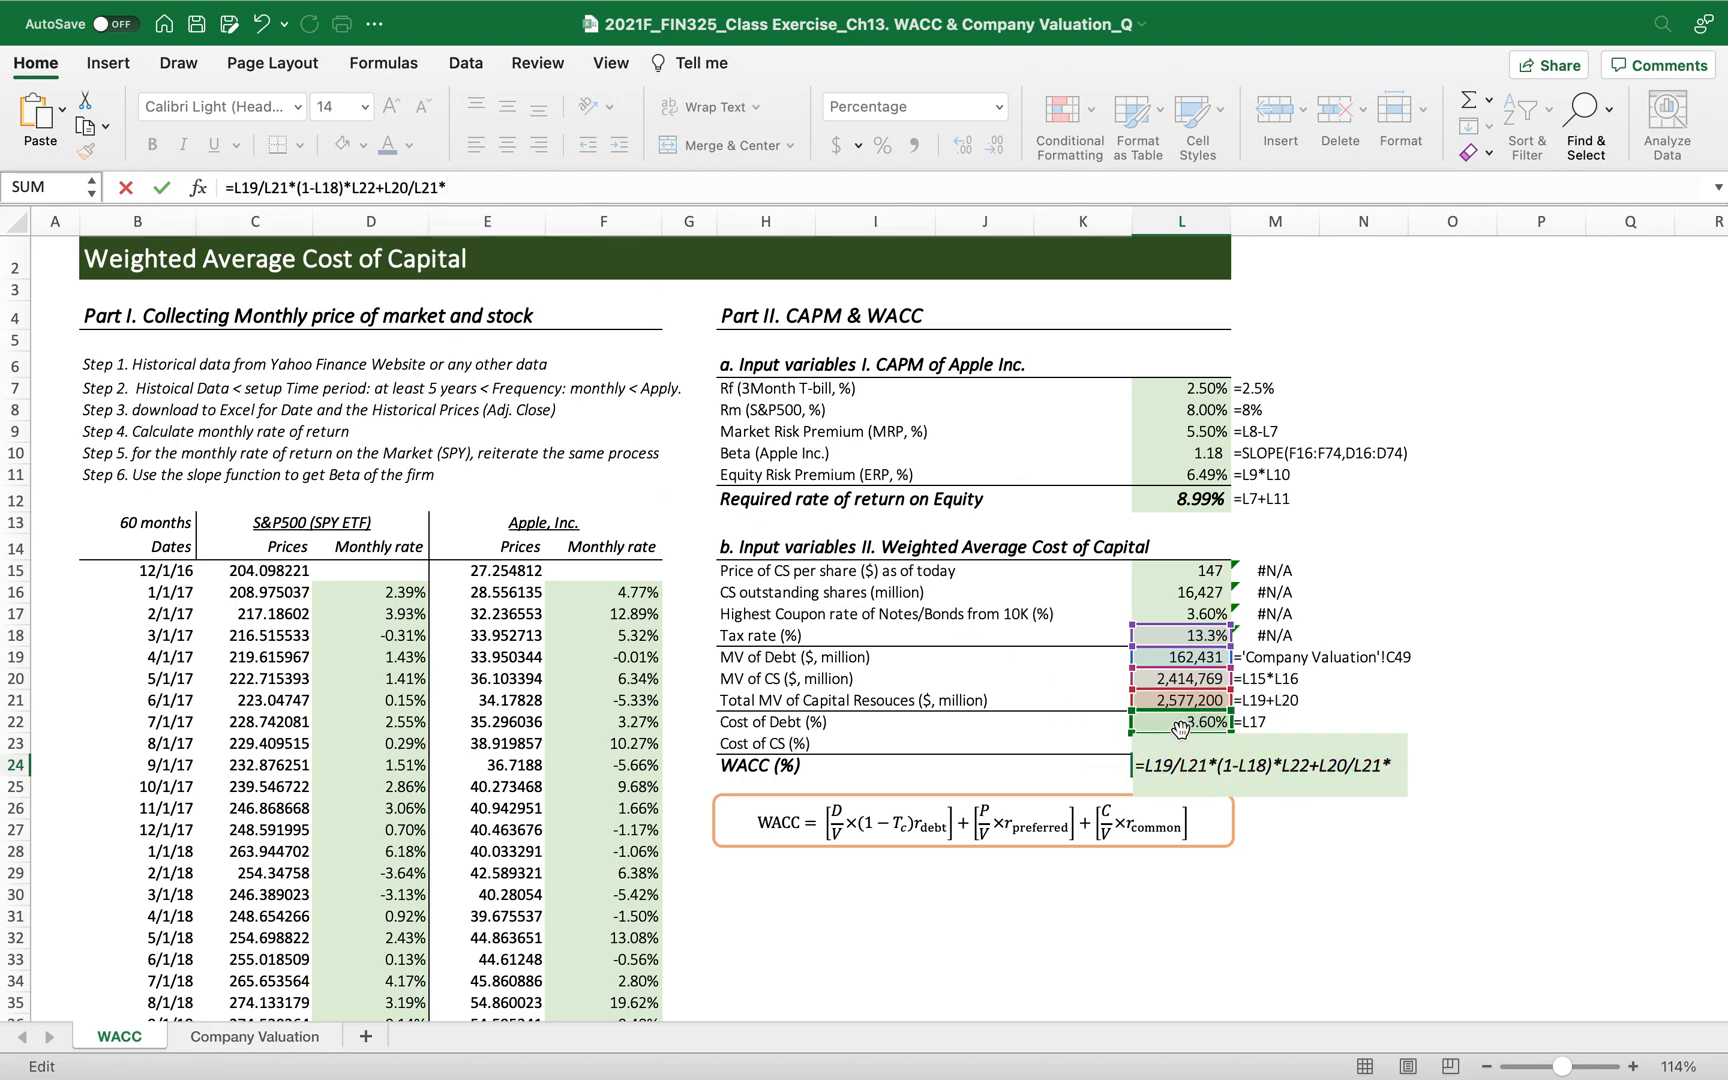
click(1168, 722)
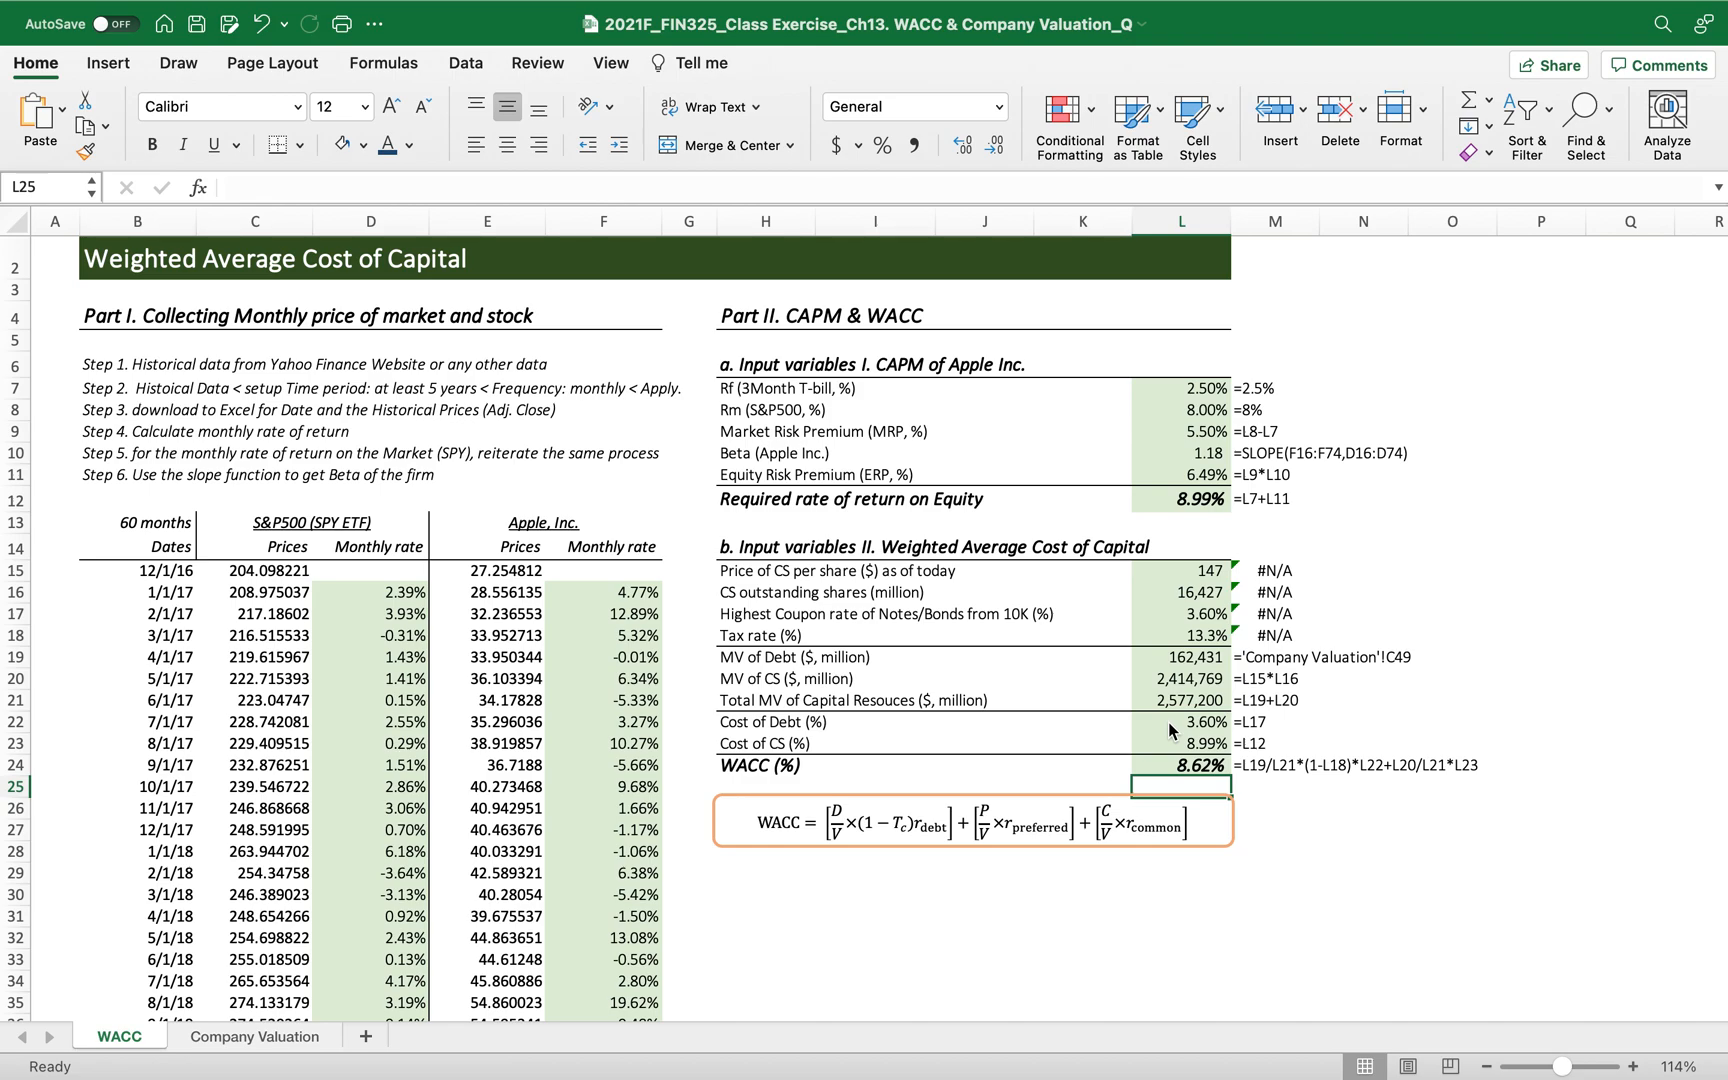
mouse_move(750, 780)
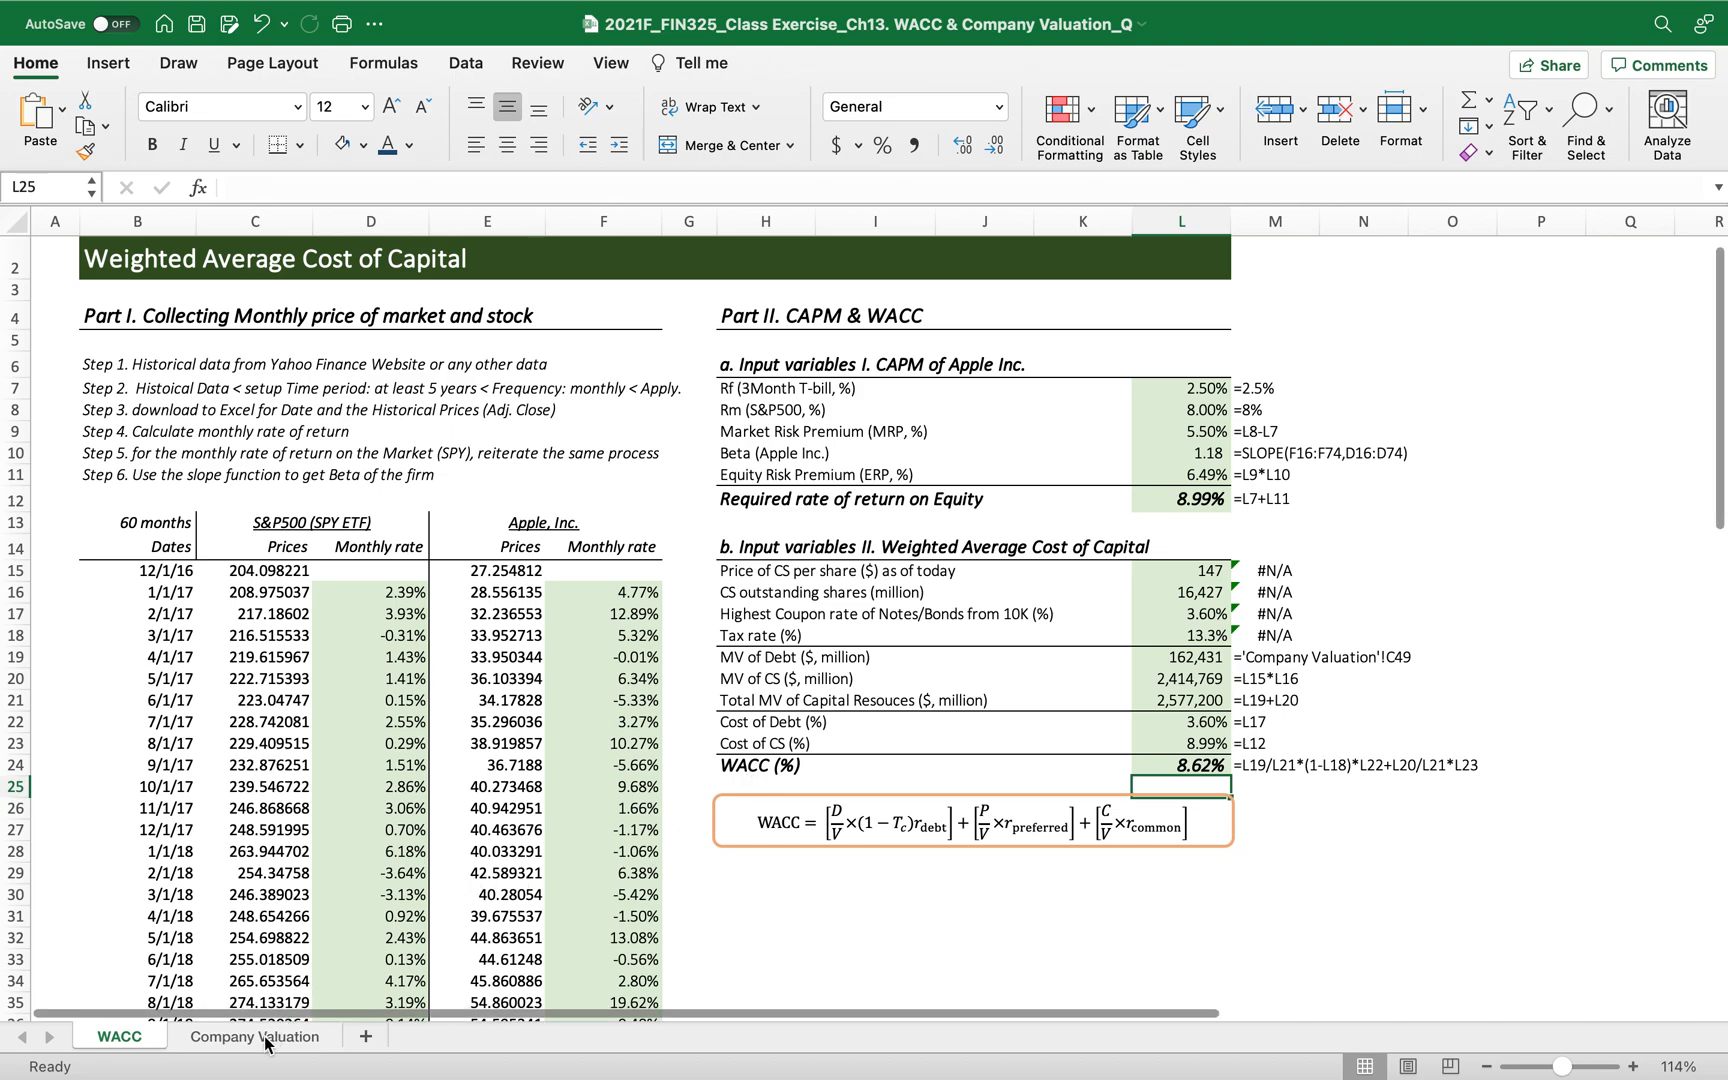
Verify the Company Valuation sheet's G29 (=WACC!L24) shows the 8.62% WACC for the FCFF model.
click(256, 1064)
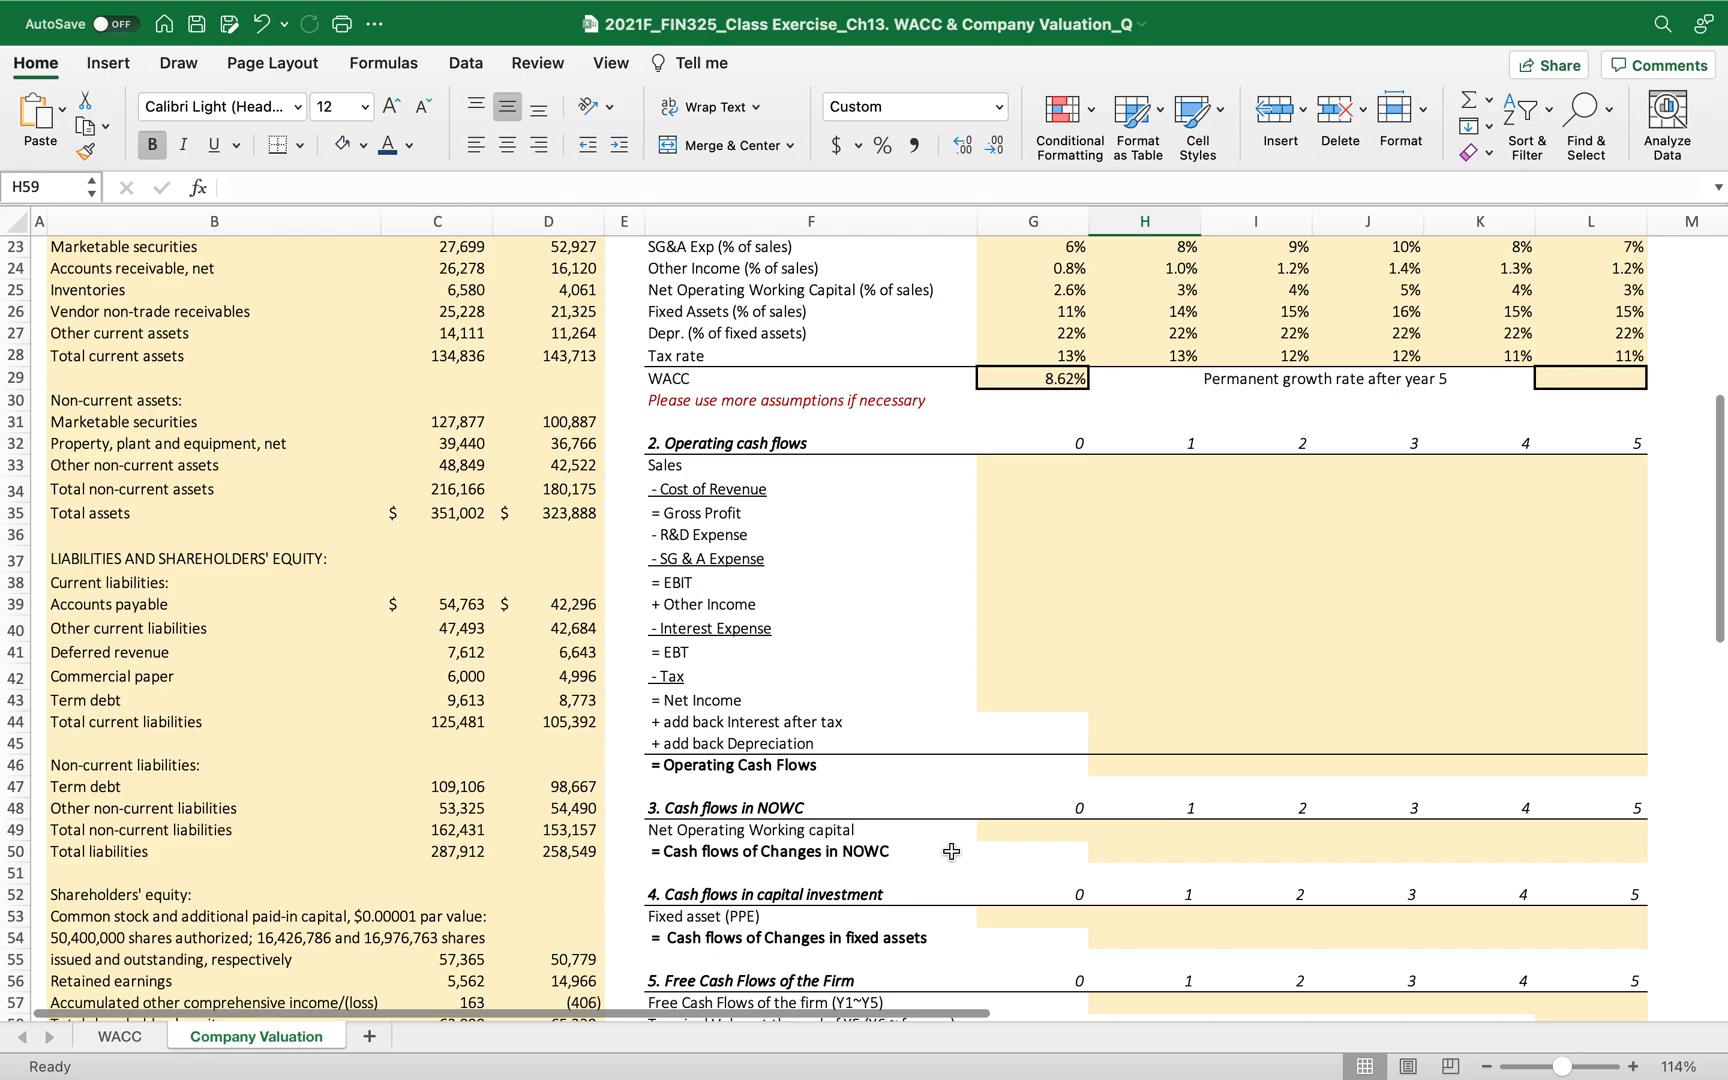
scroll(down, 3)
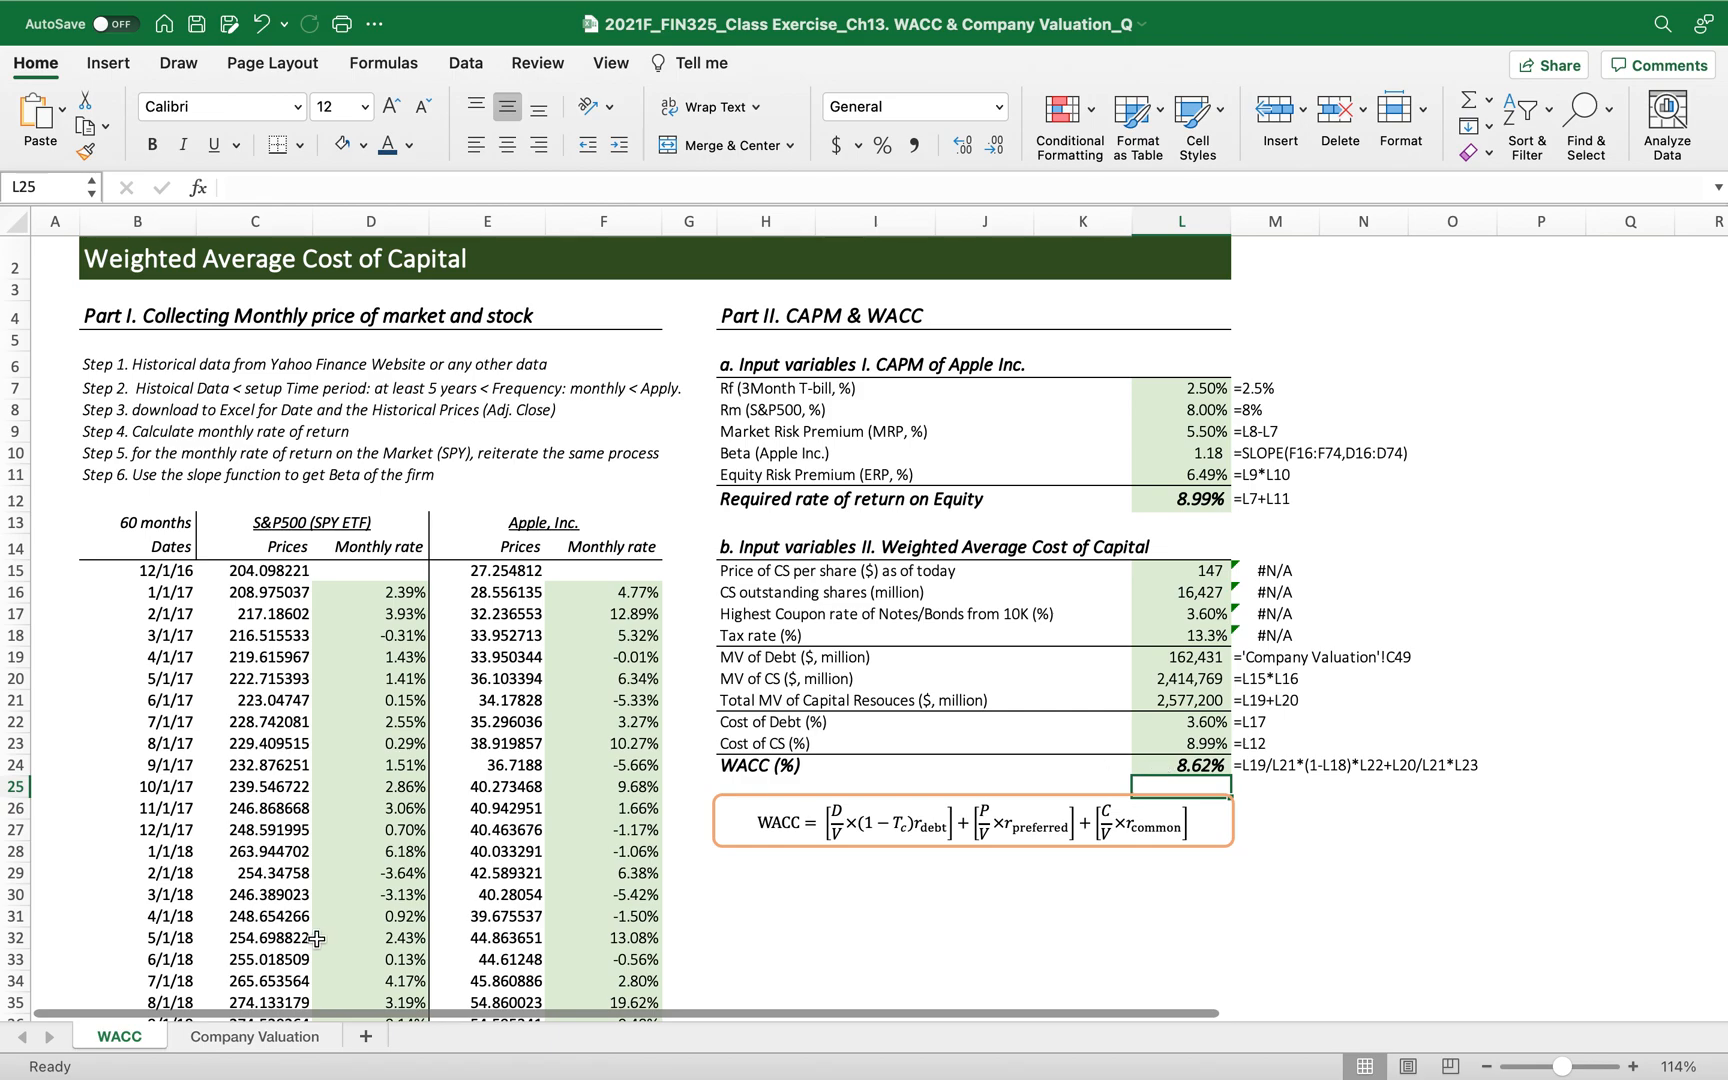
click(256, 1036)
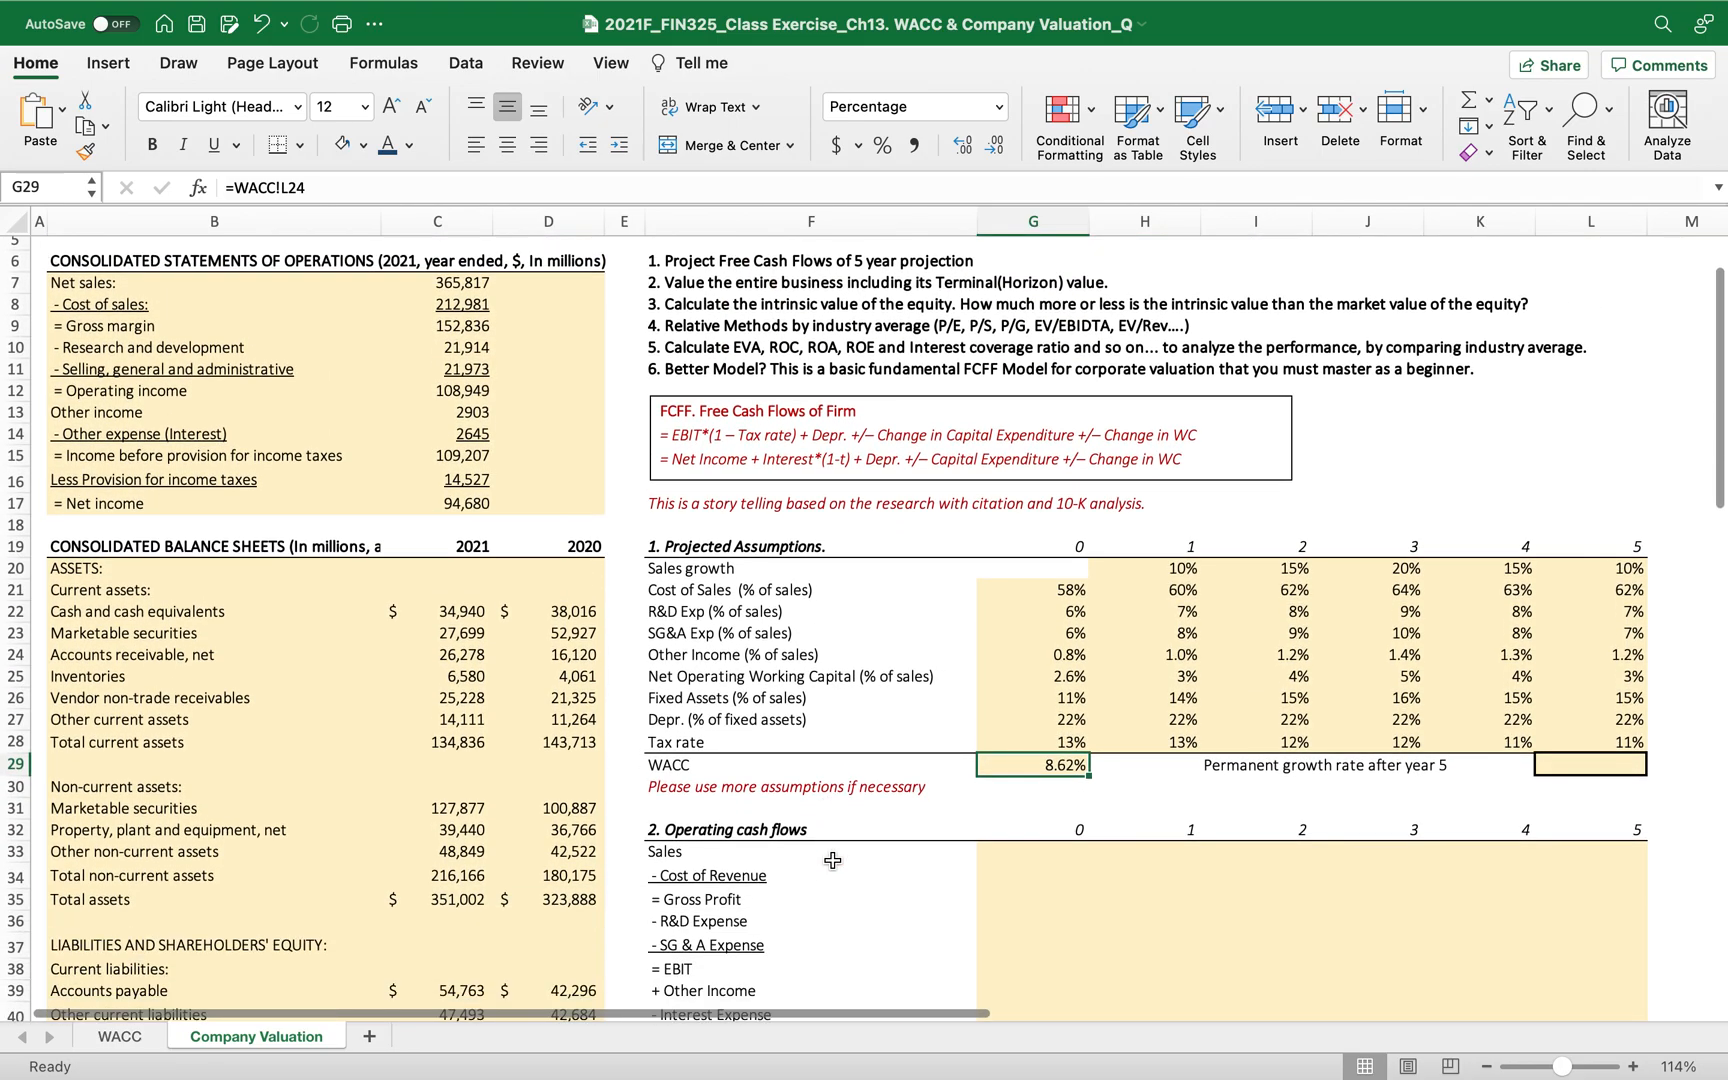
scroll(down, 3)
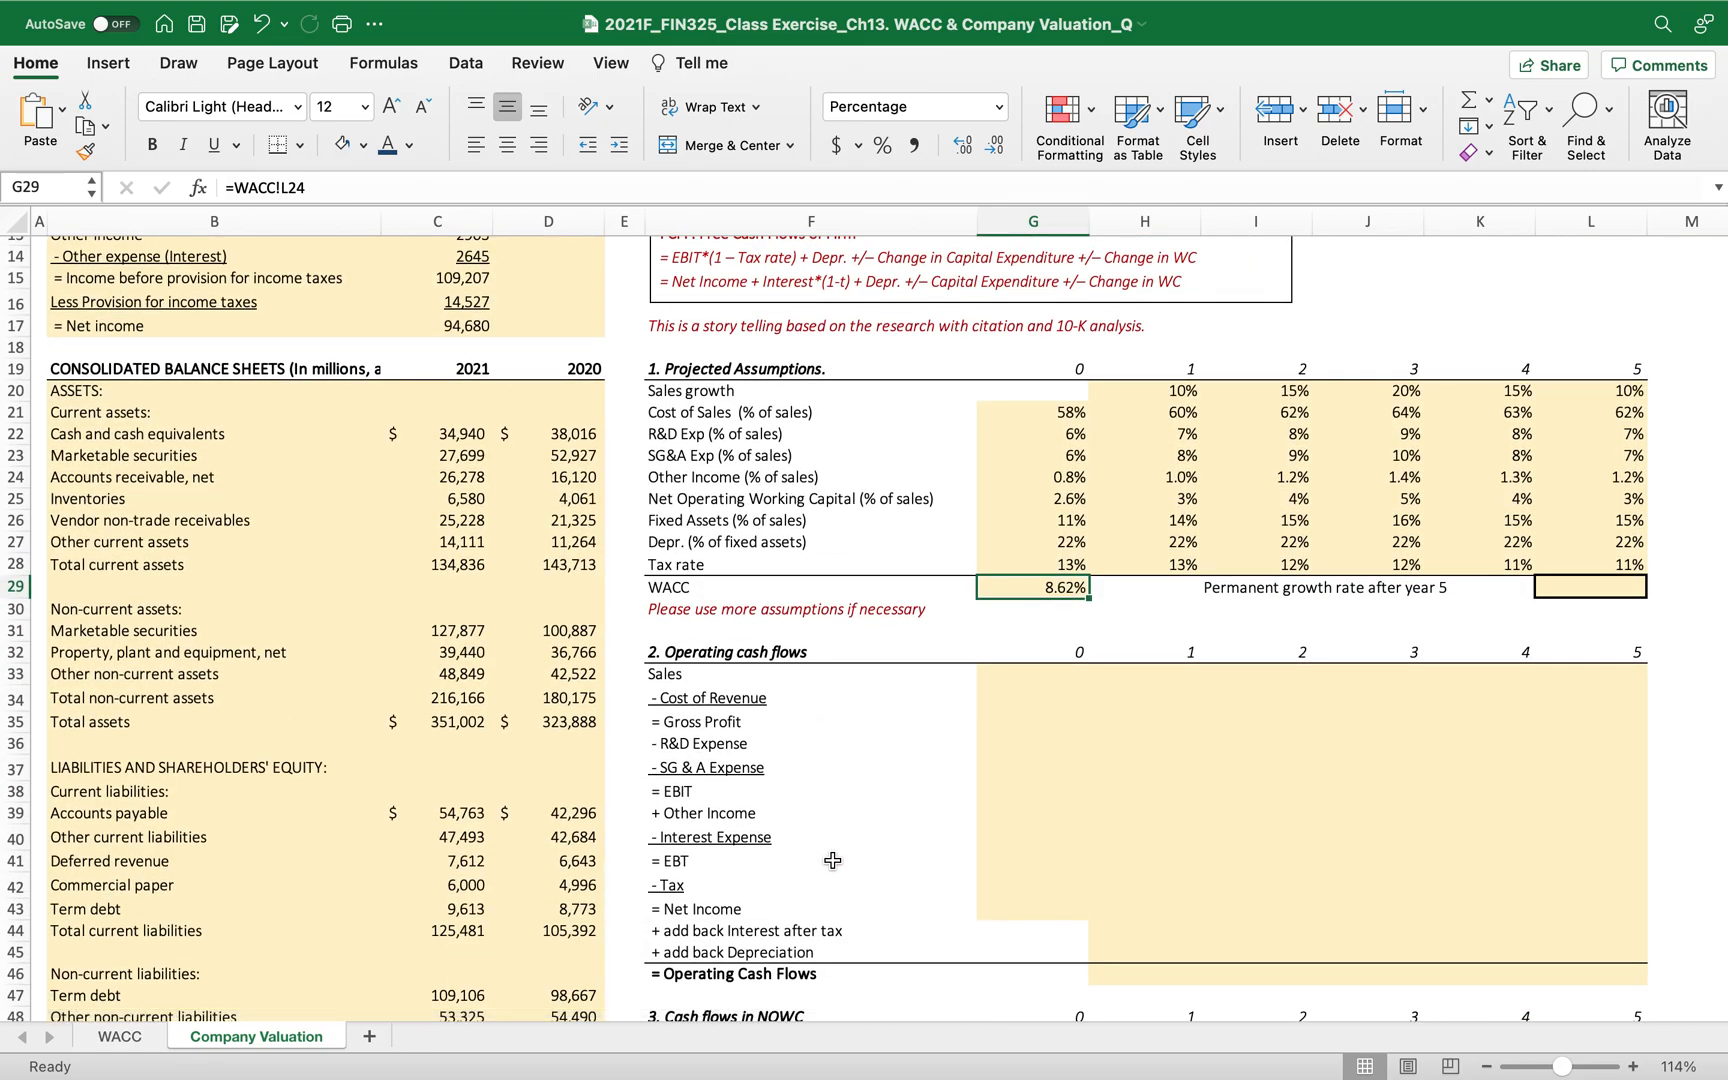
scroll(down, 3)
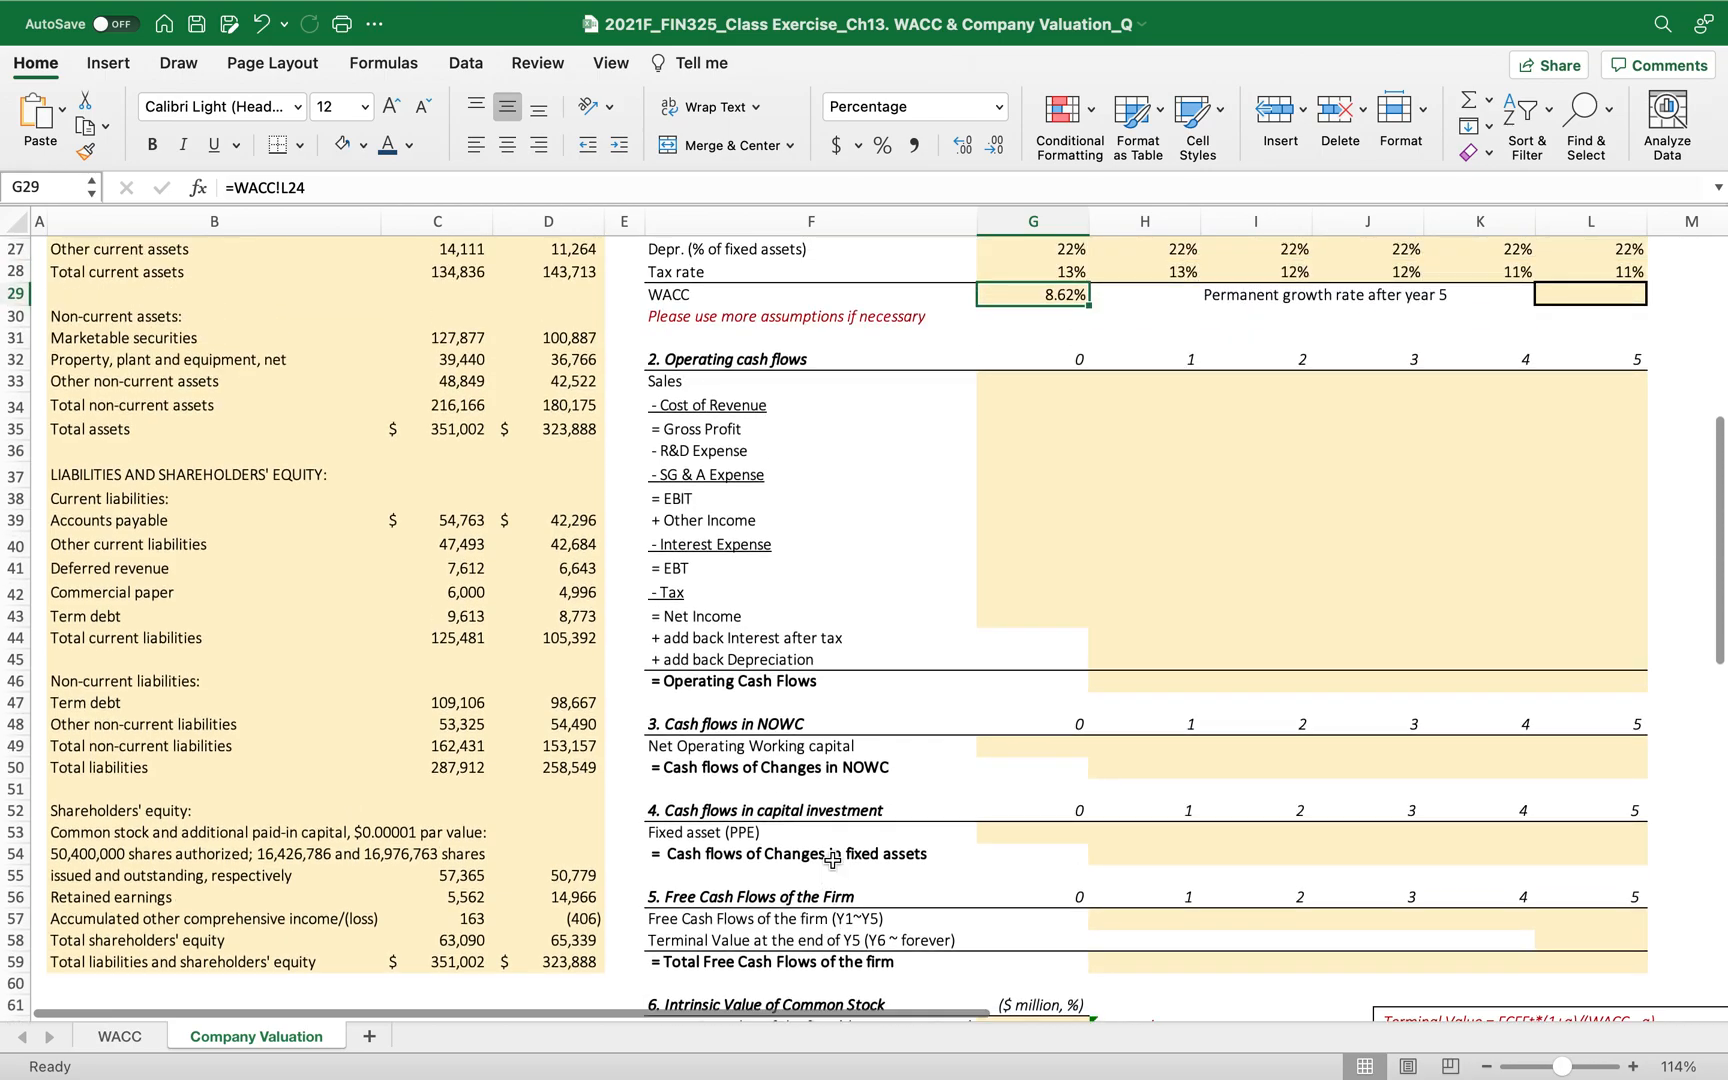
scroll(up, 3)
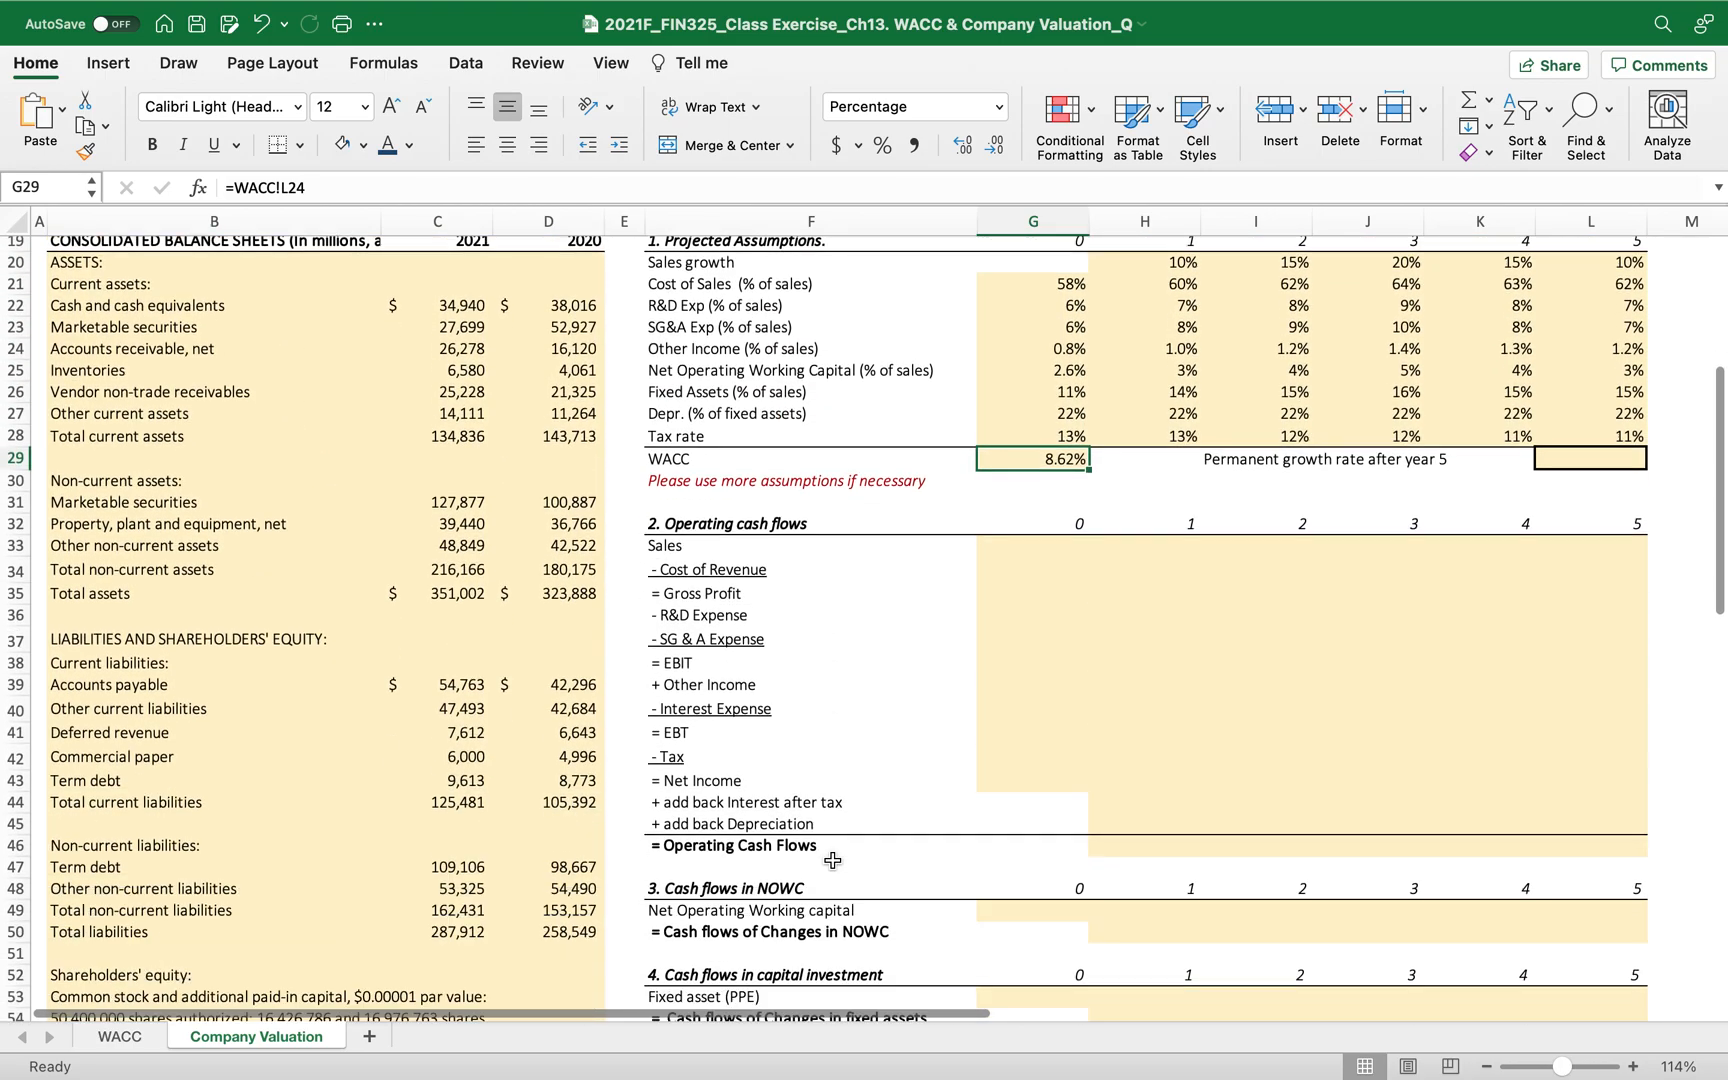
scroll(down, 3)
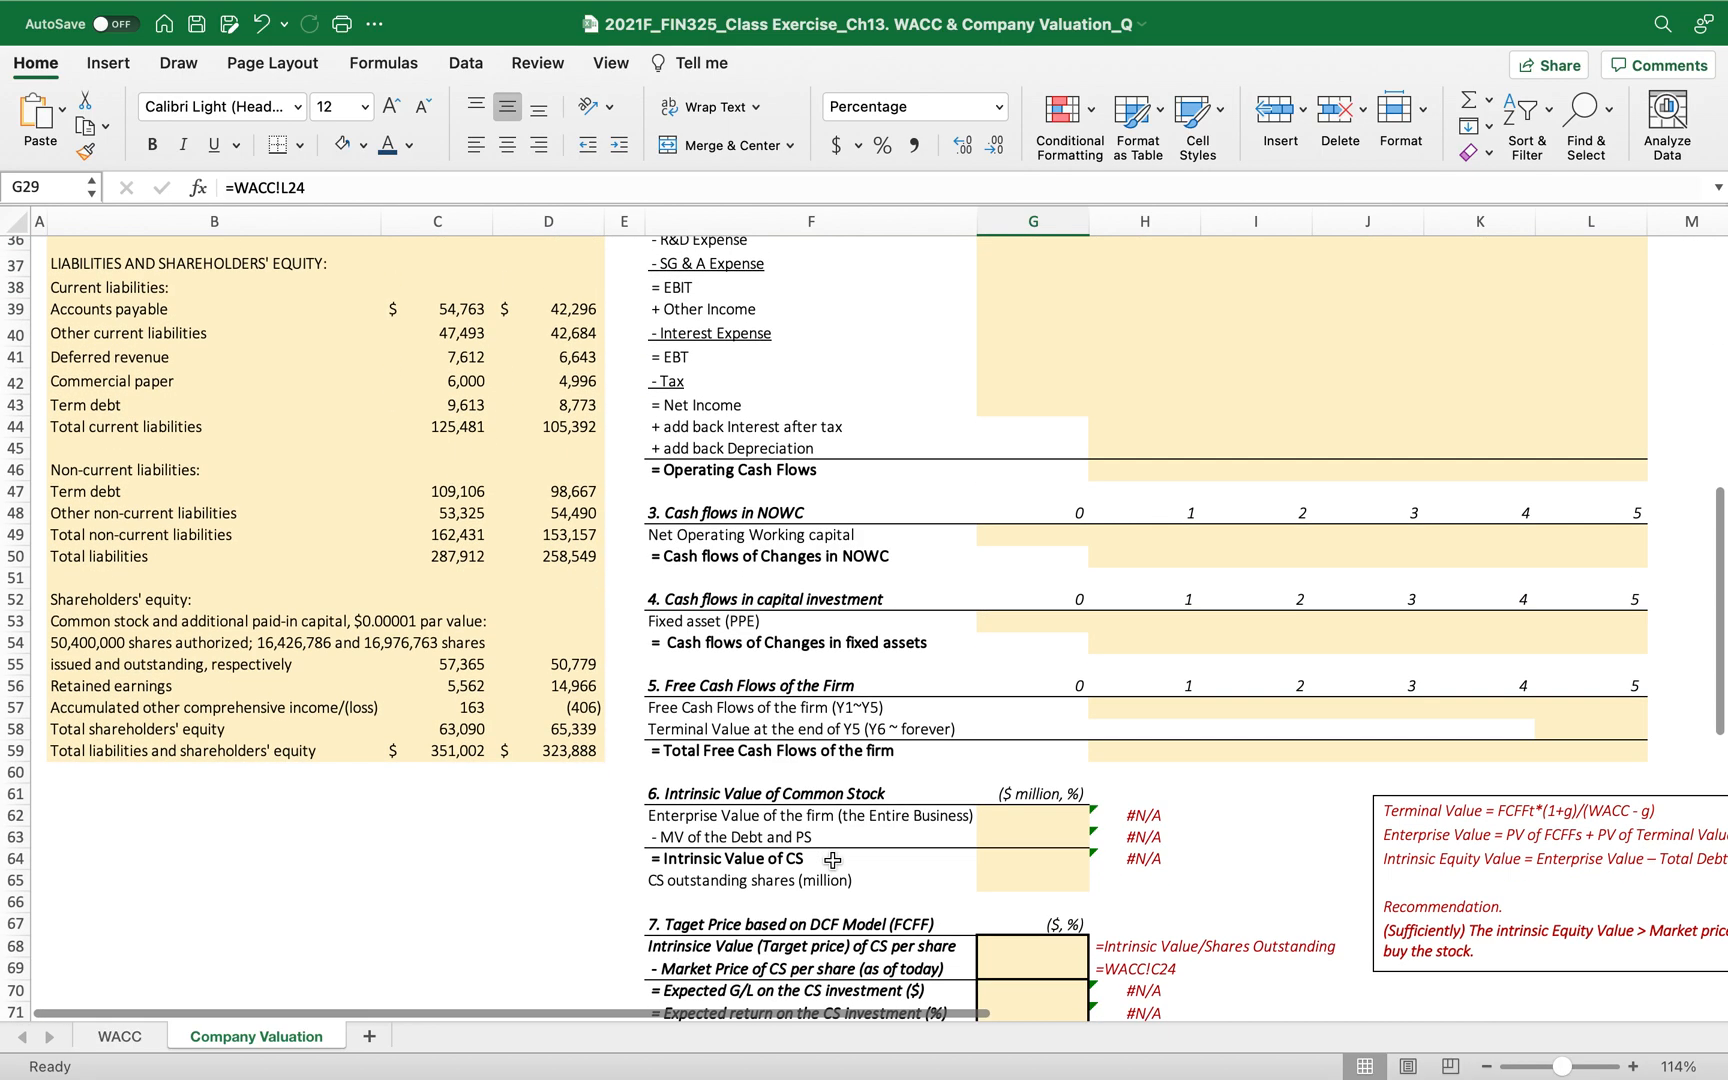